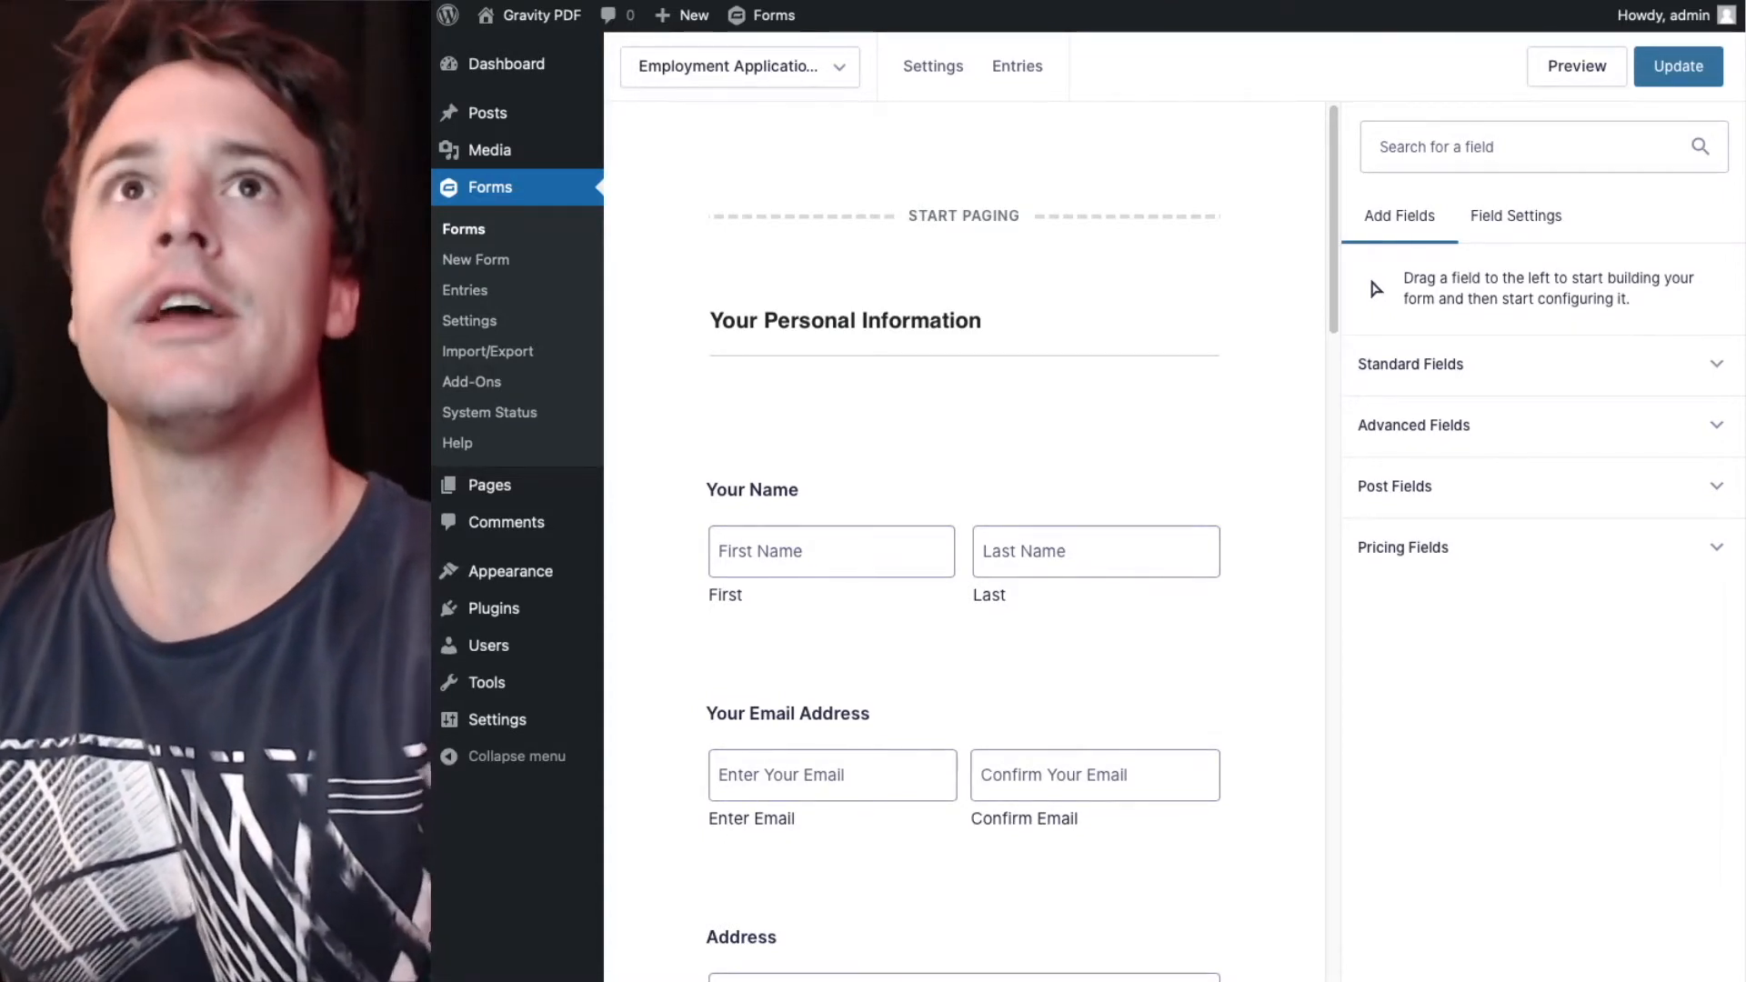
# Scroll through the Employment Application form to review its fields.
pyautogui.scroll(-3)
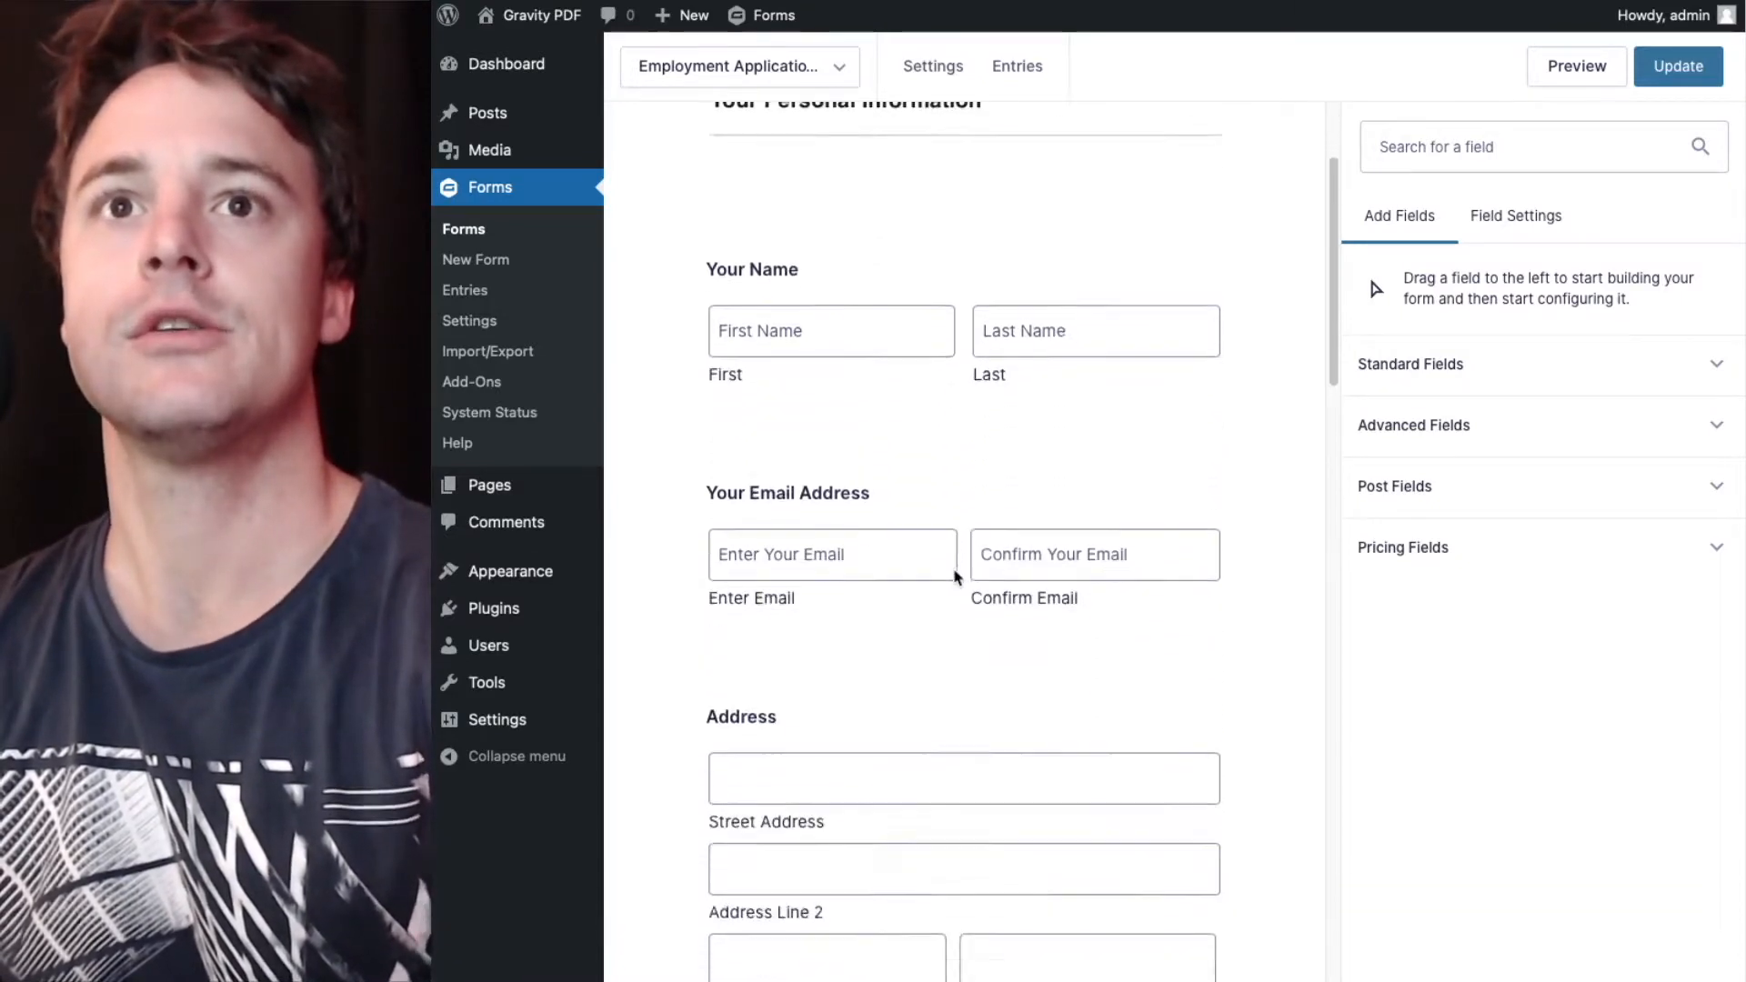
pyautogui.scroll(-3)
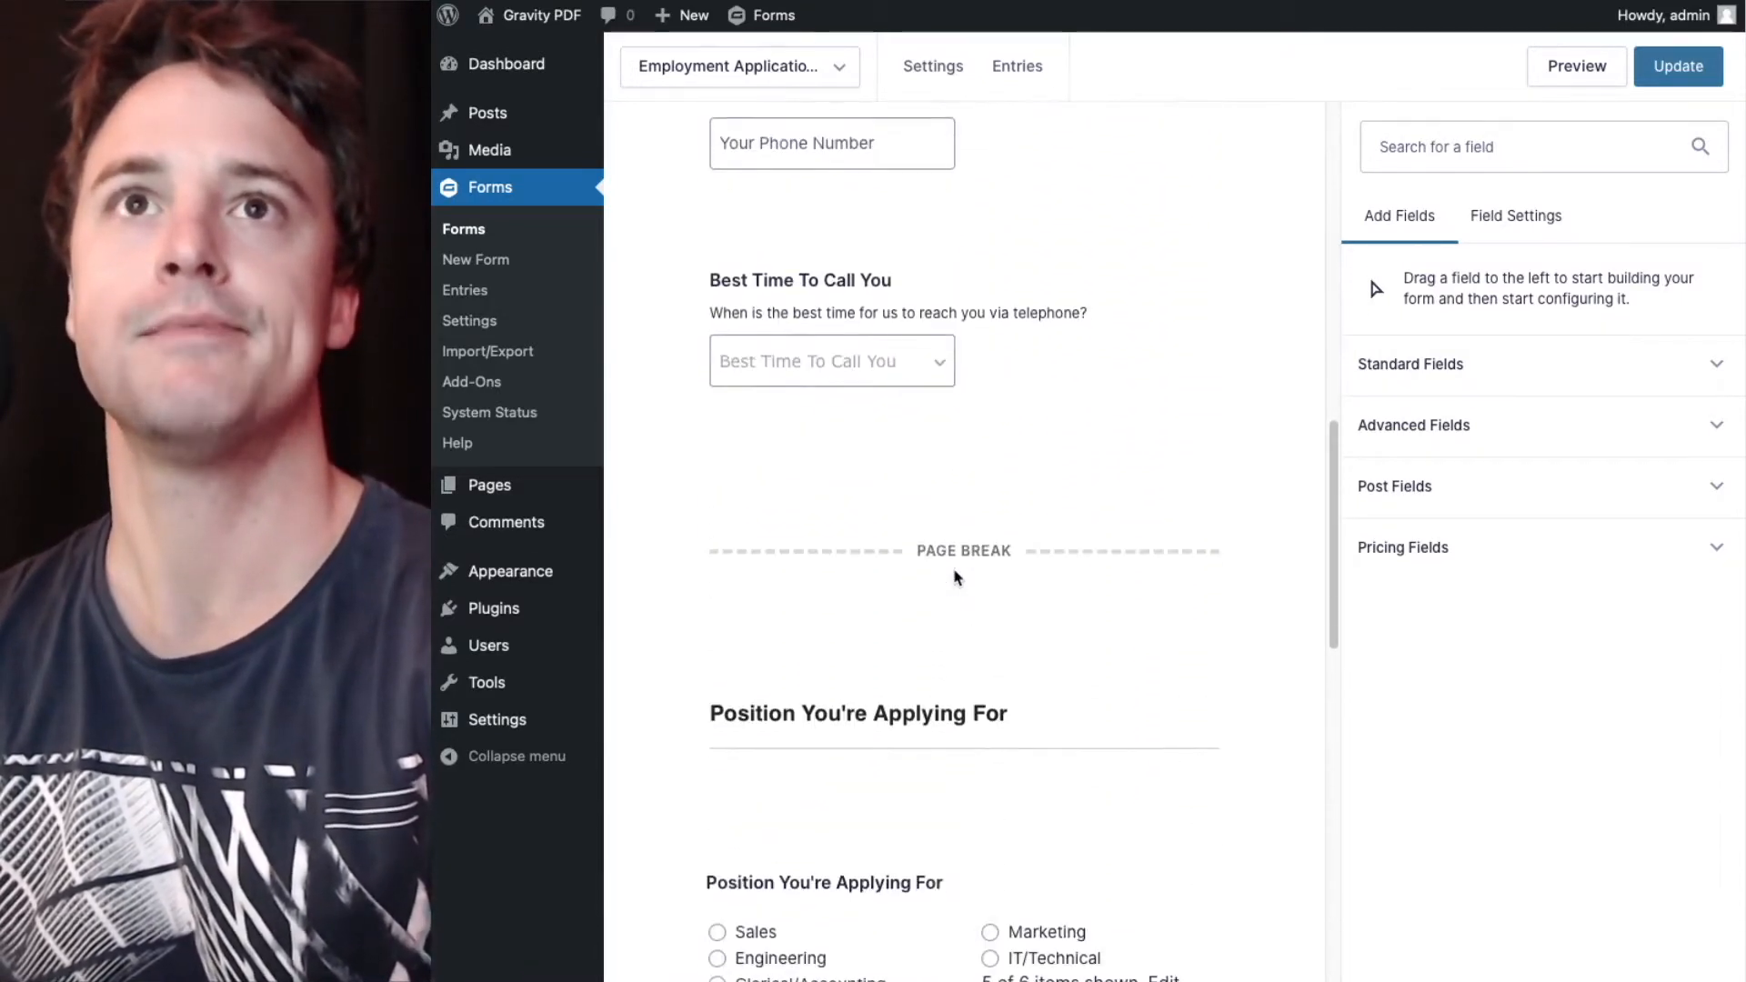
pyautogui.scroll(-3)
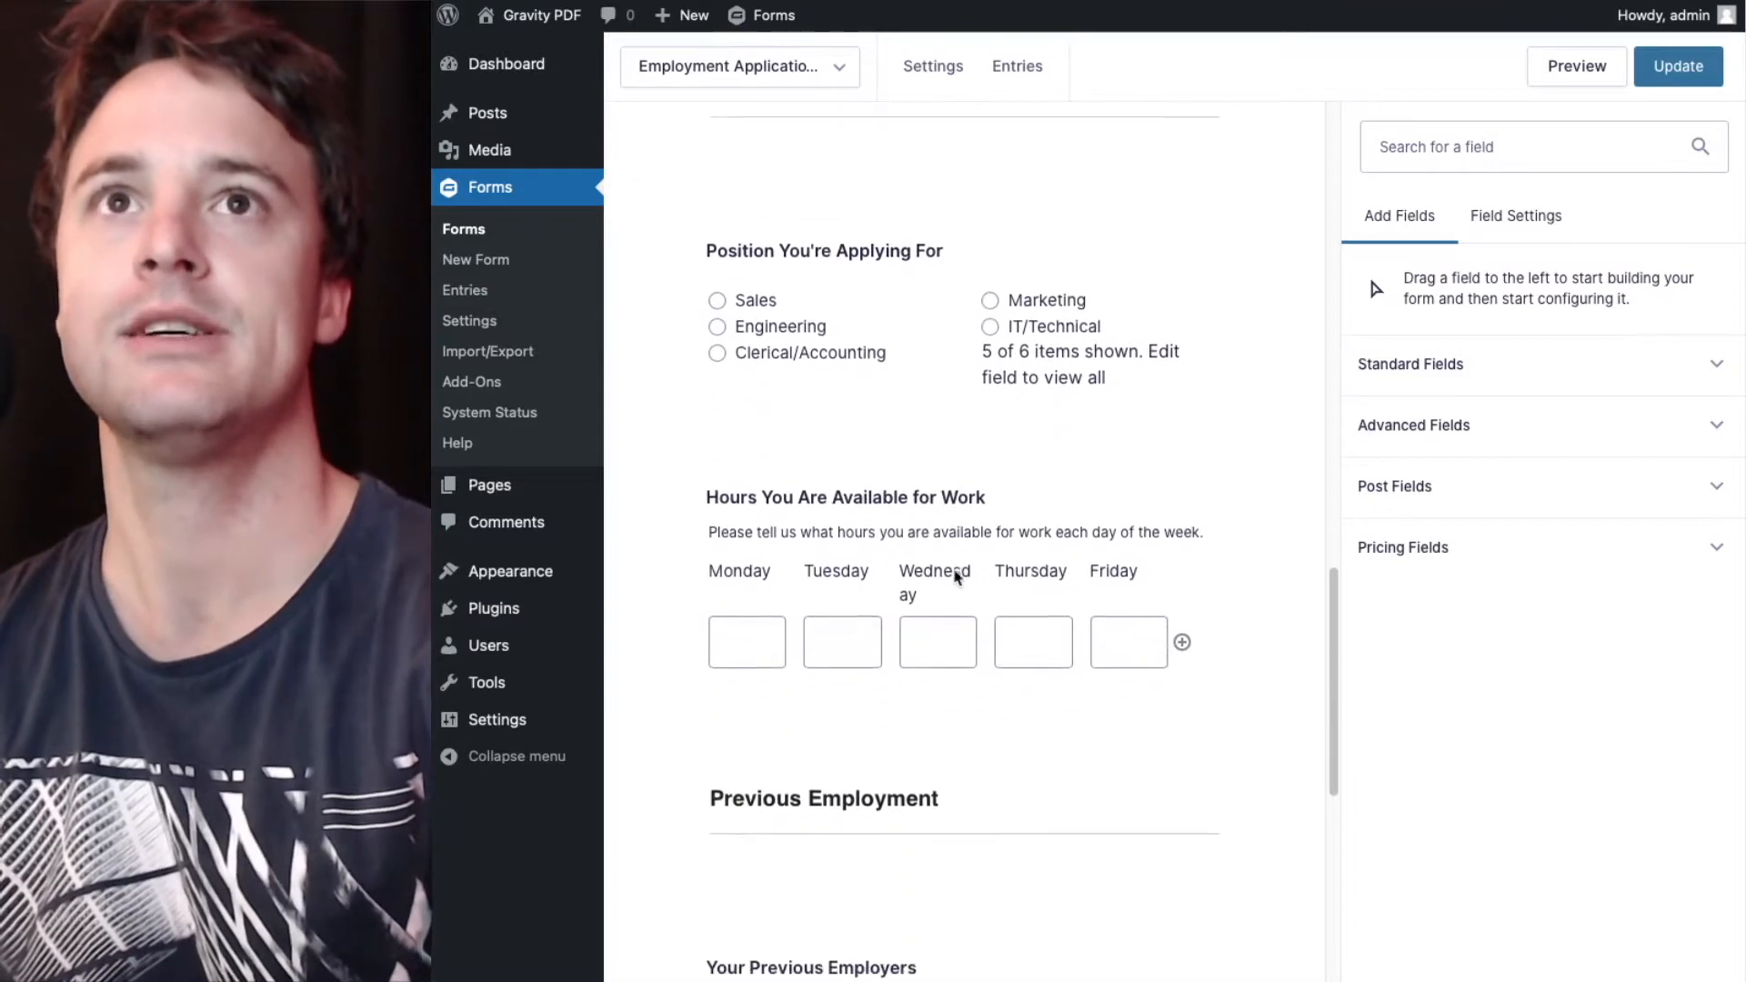
pyautogui.scroll(-3)
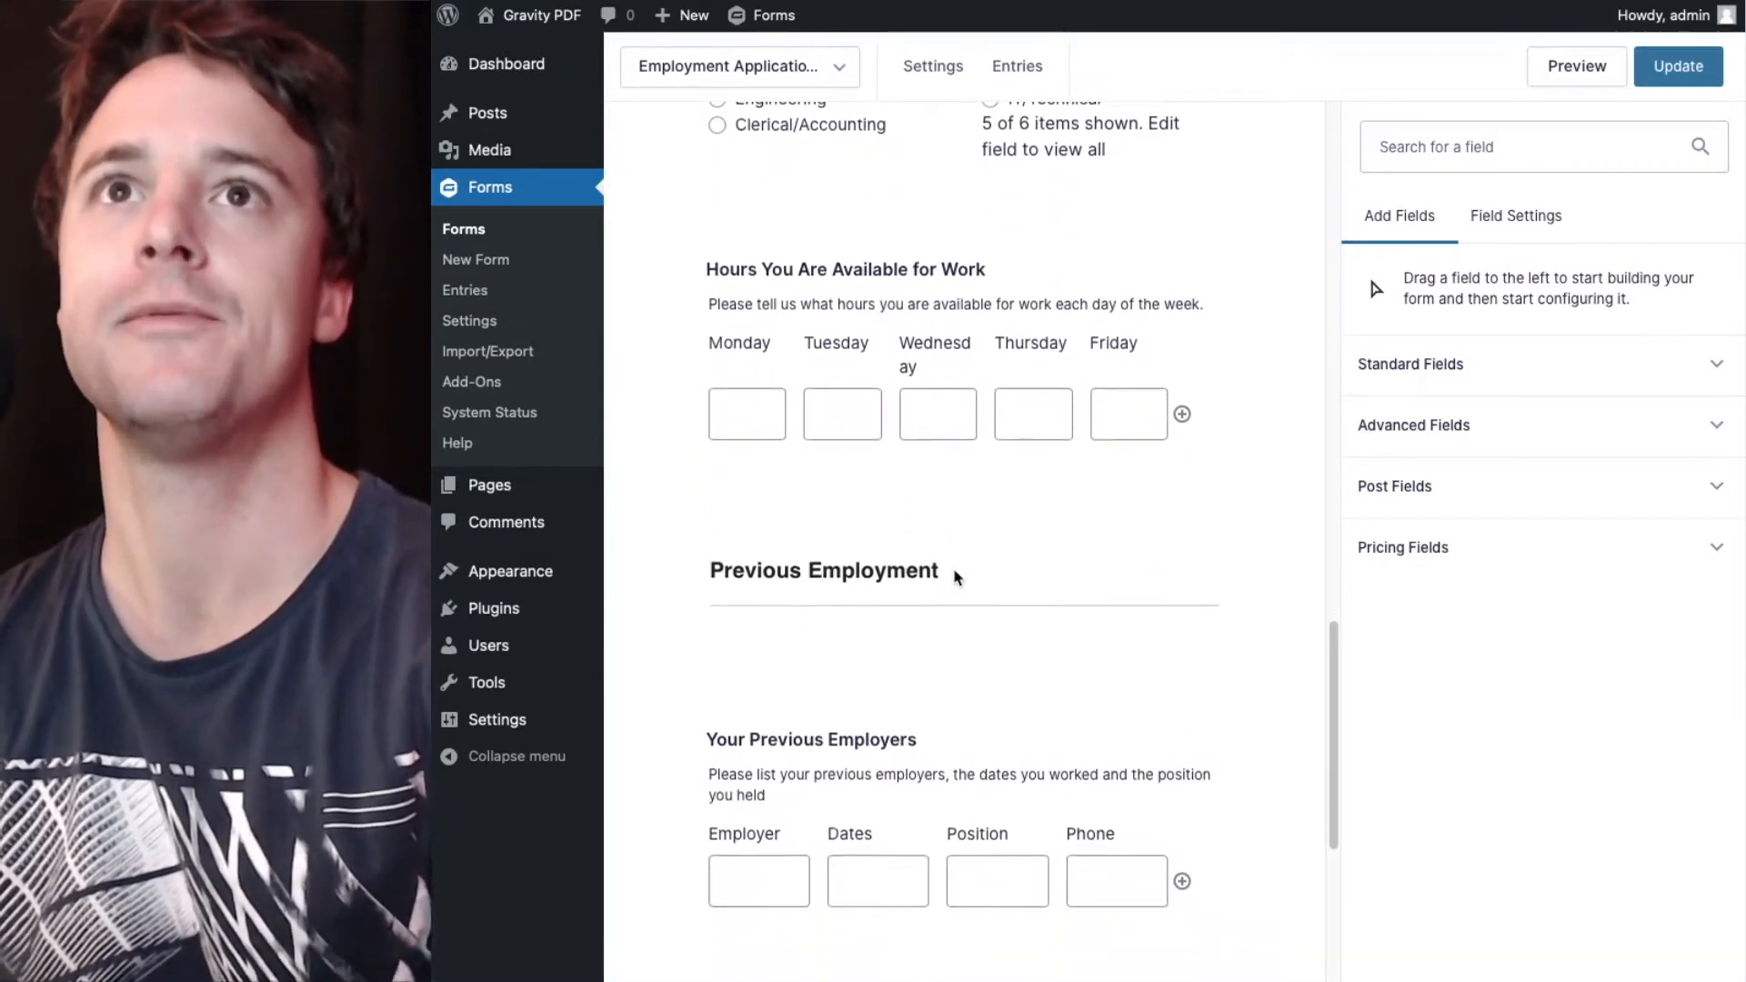
pyautogui.scroll(-3)
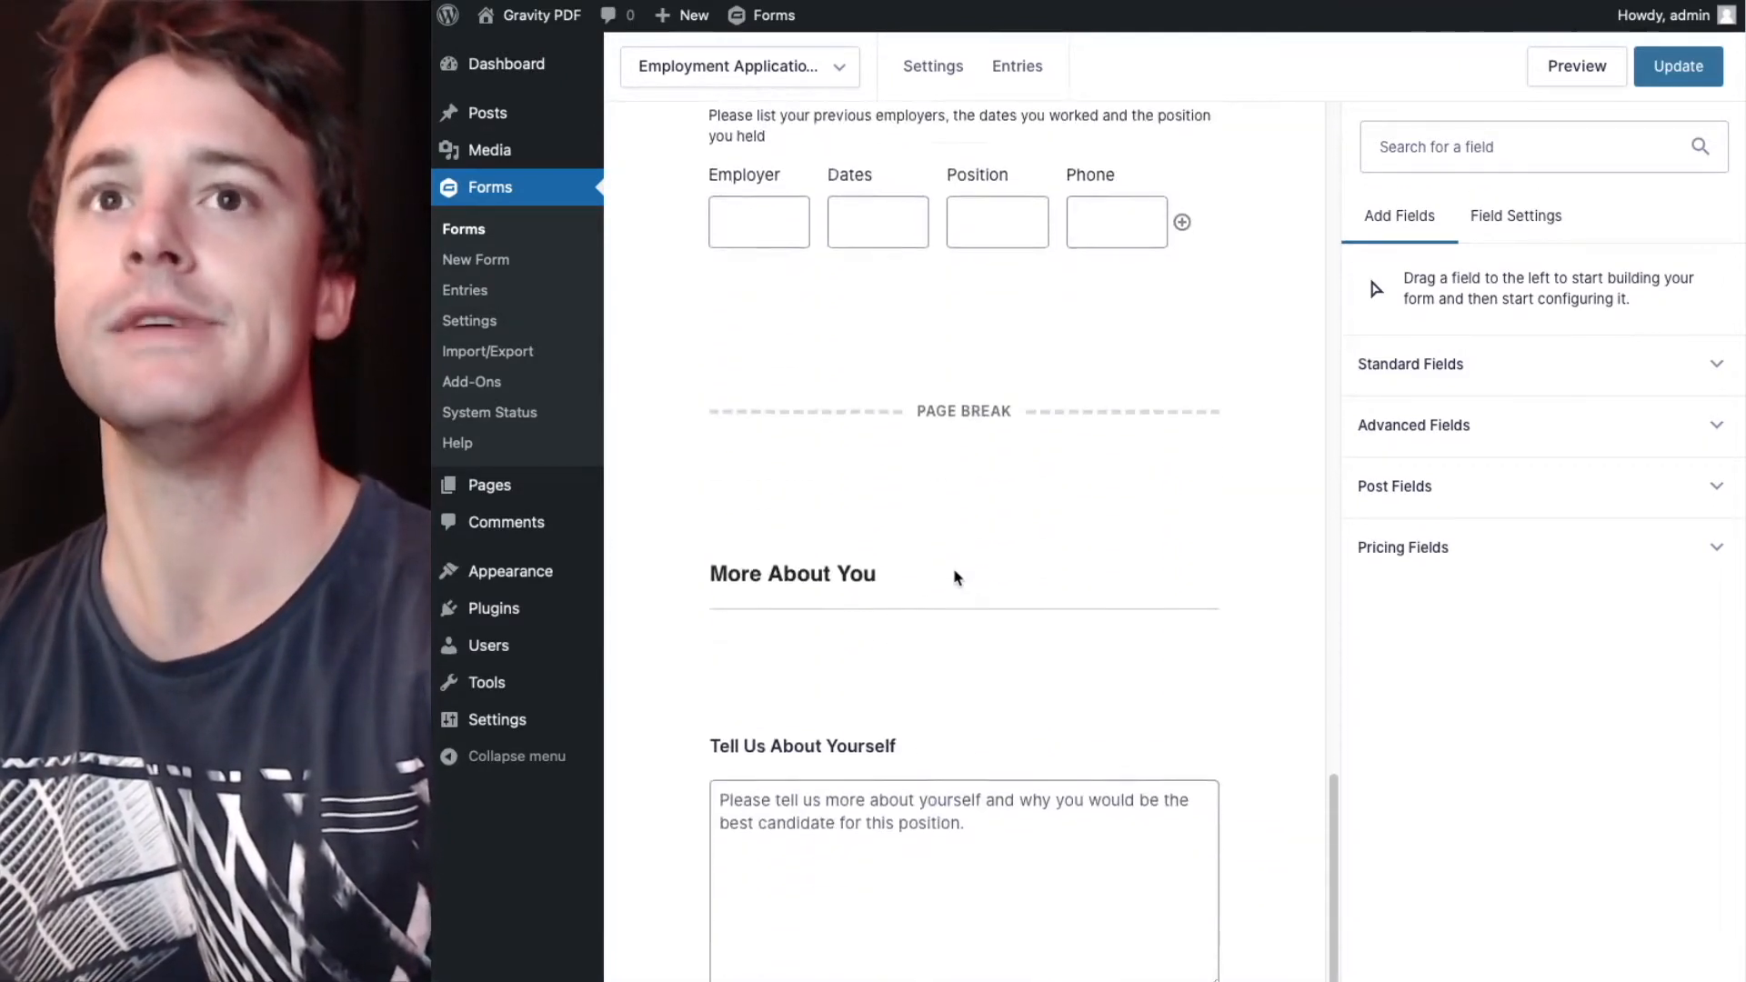
pyautogui.scroll(-3)
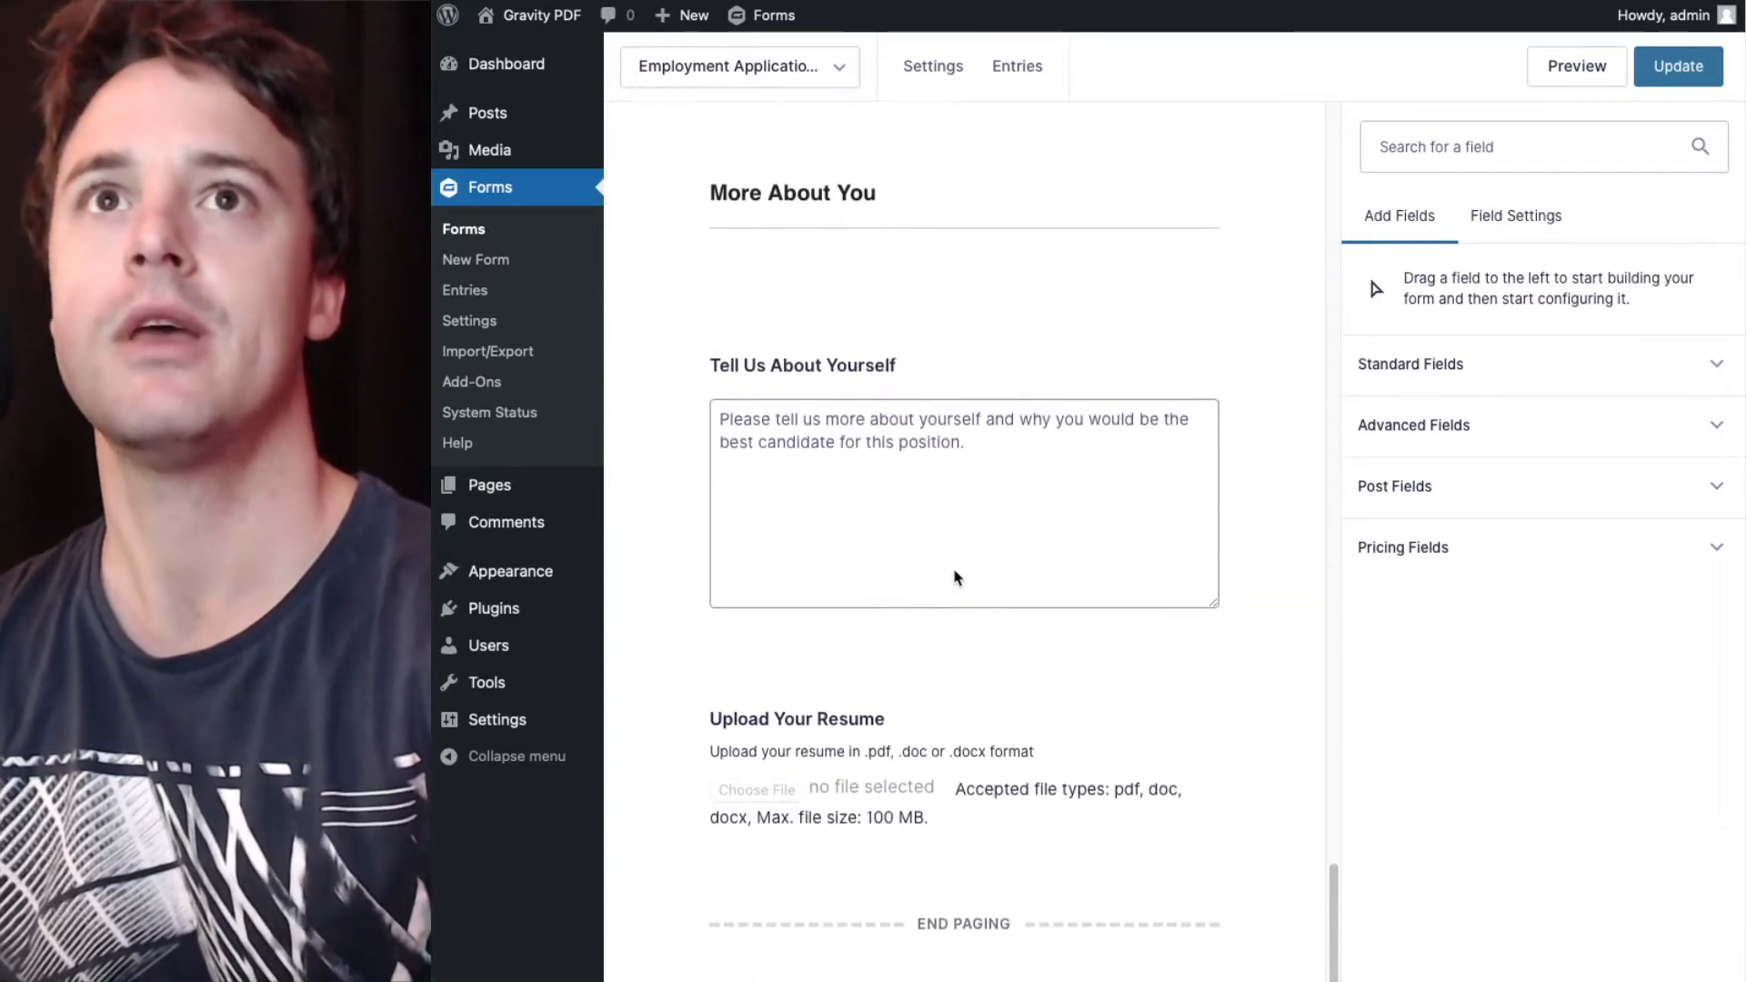
pyautogui.scroll(3)
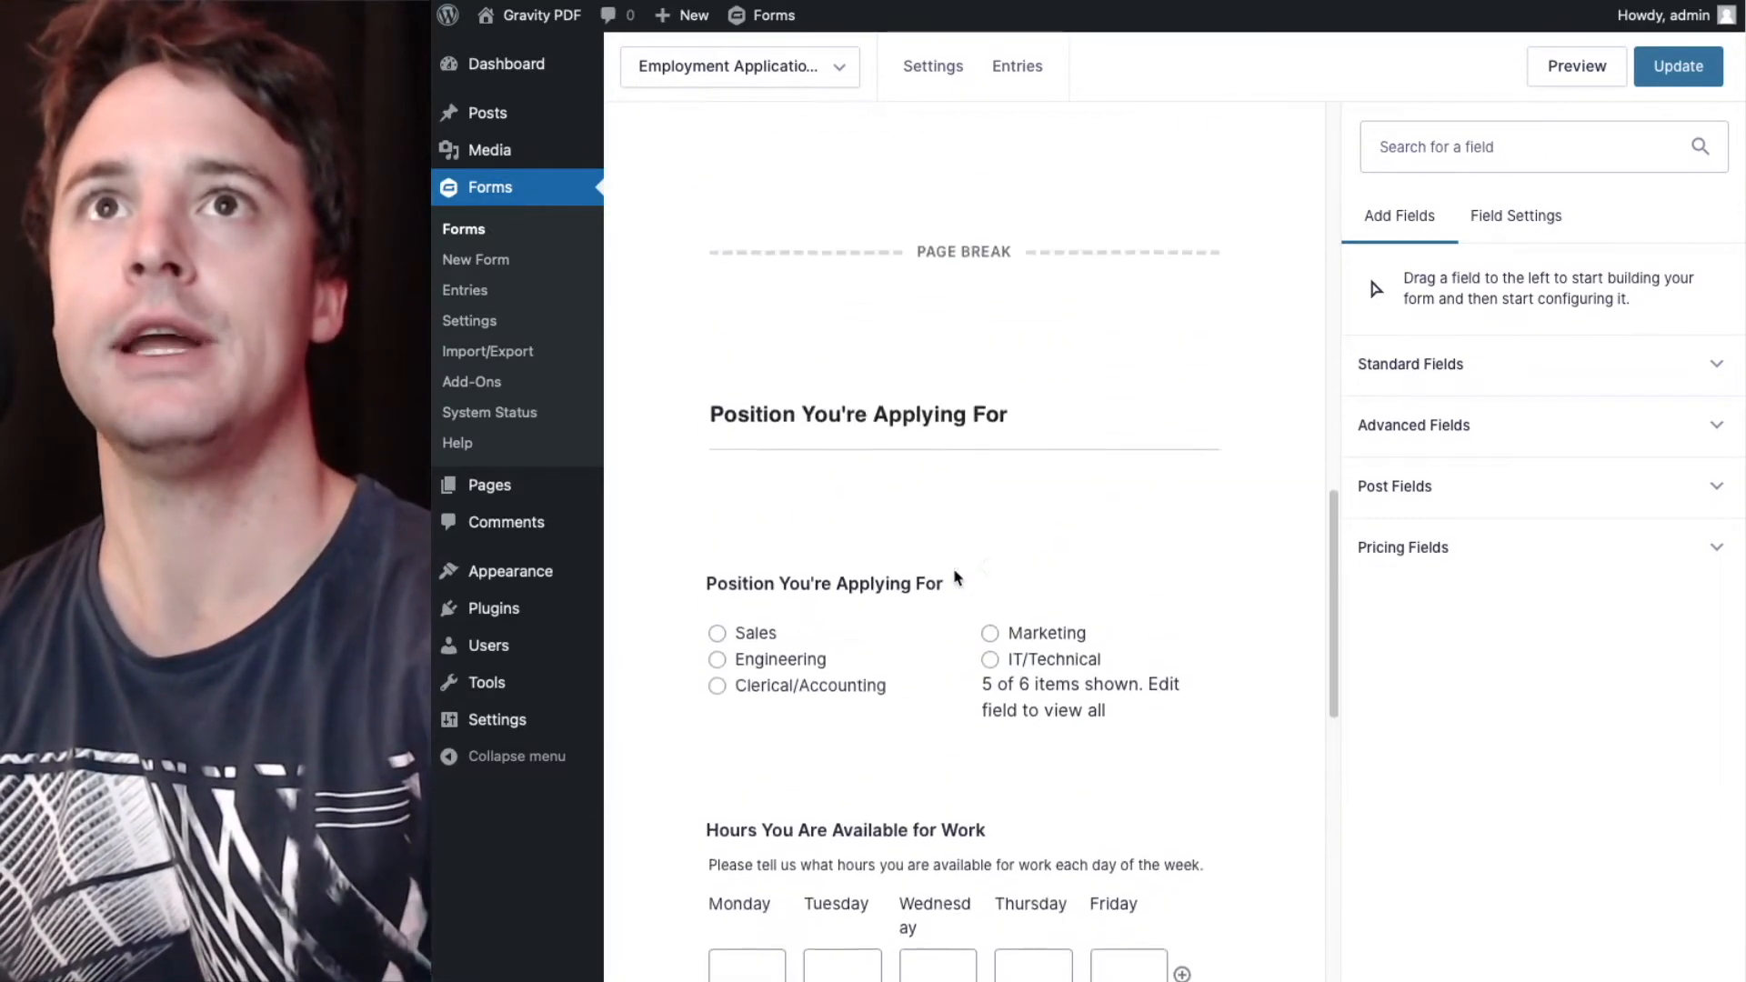
pyautogui.scroll(3)
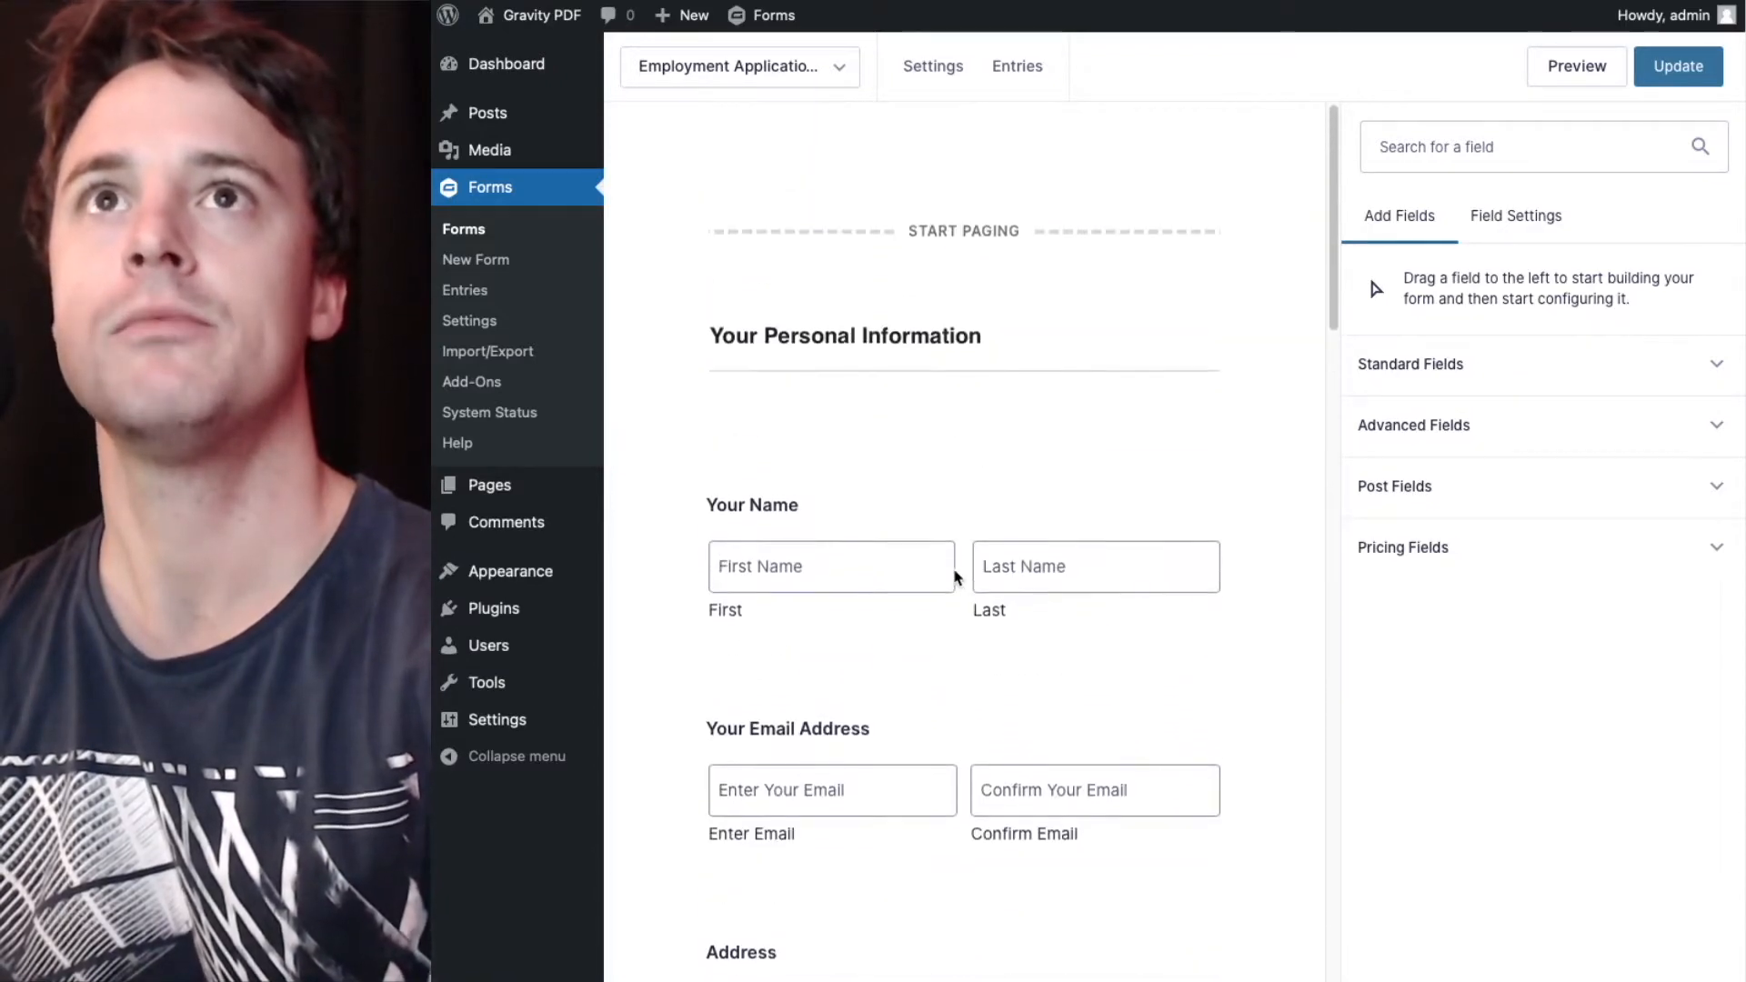
pyautogui.scroll(3)
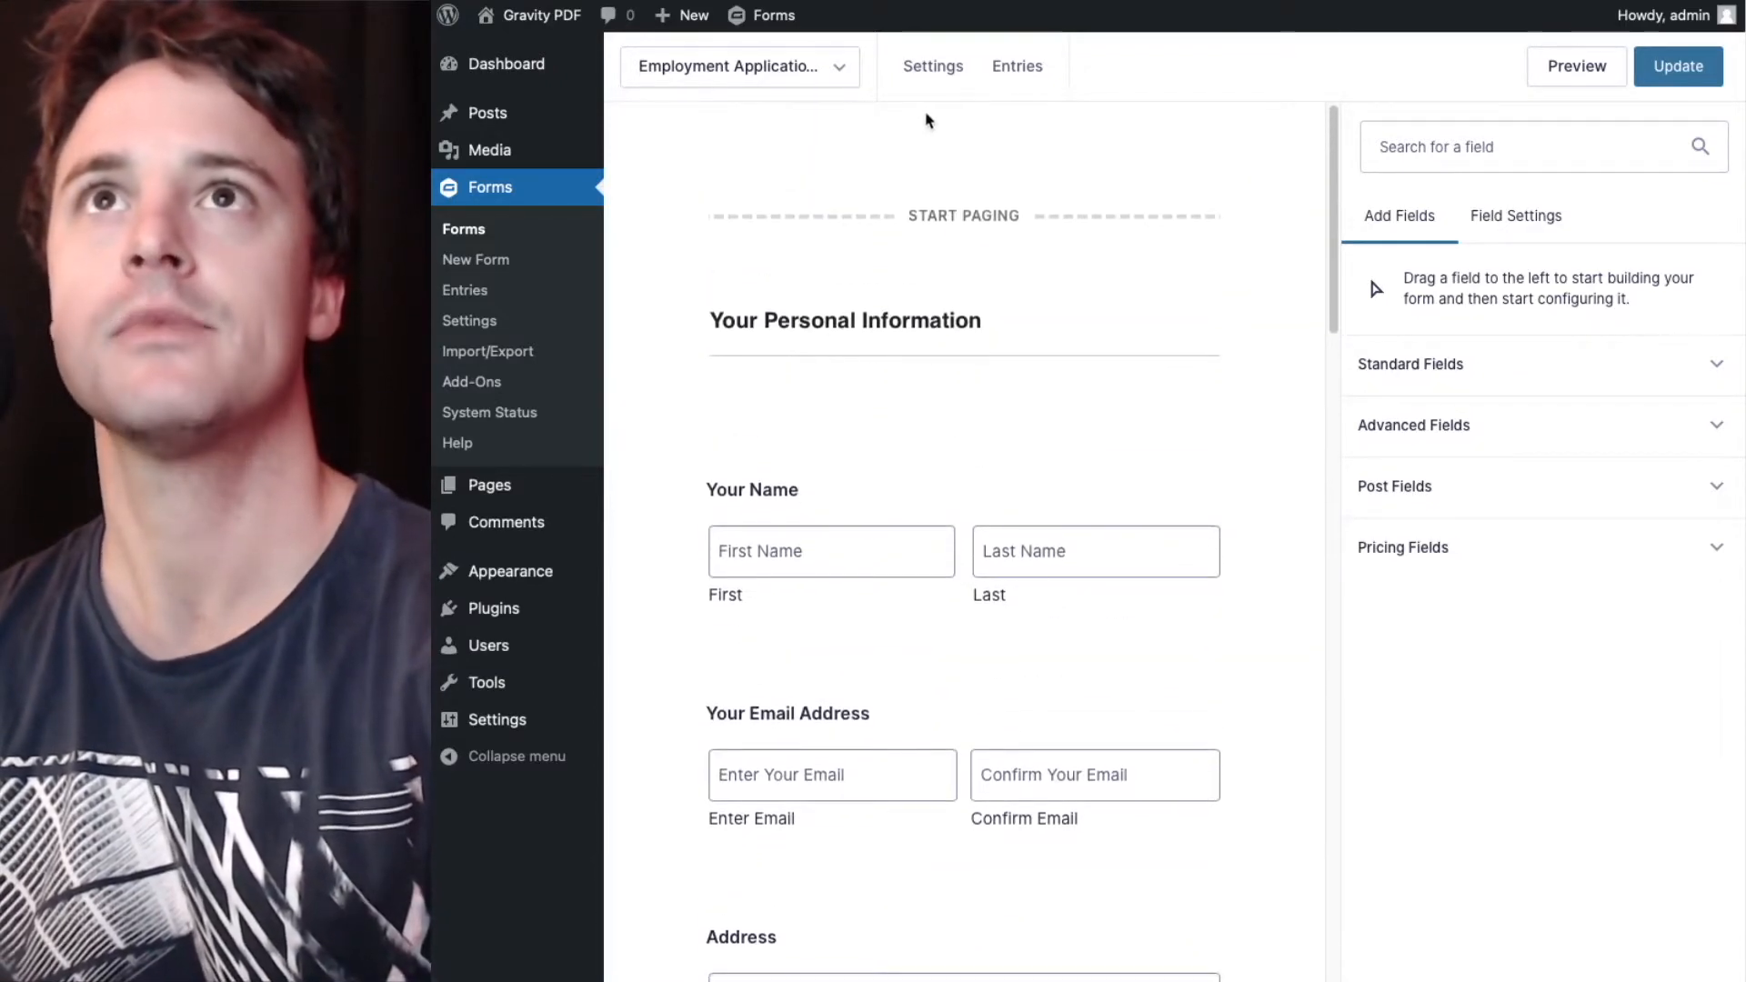
# Check the Resume PDF feed under Settings > PDF, then view the submitted entry's PDF.
pyautogui.click(933, 65)
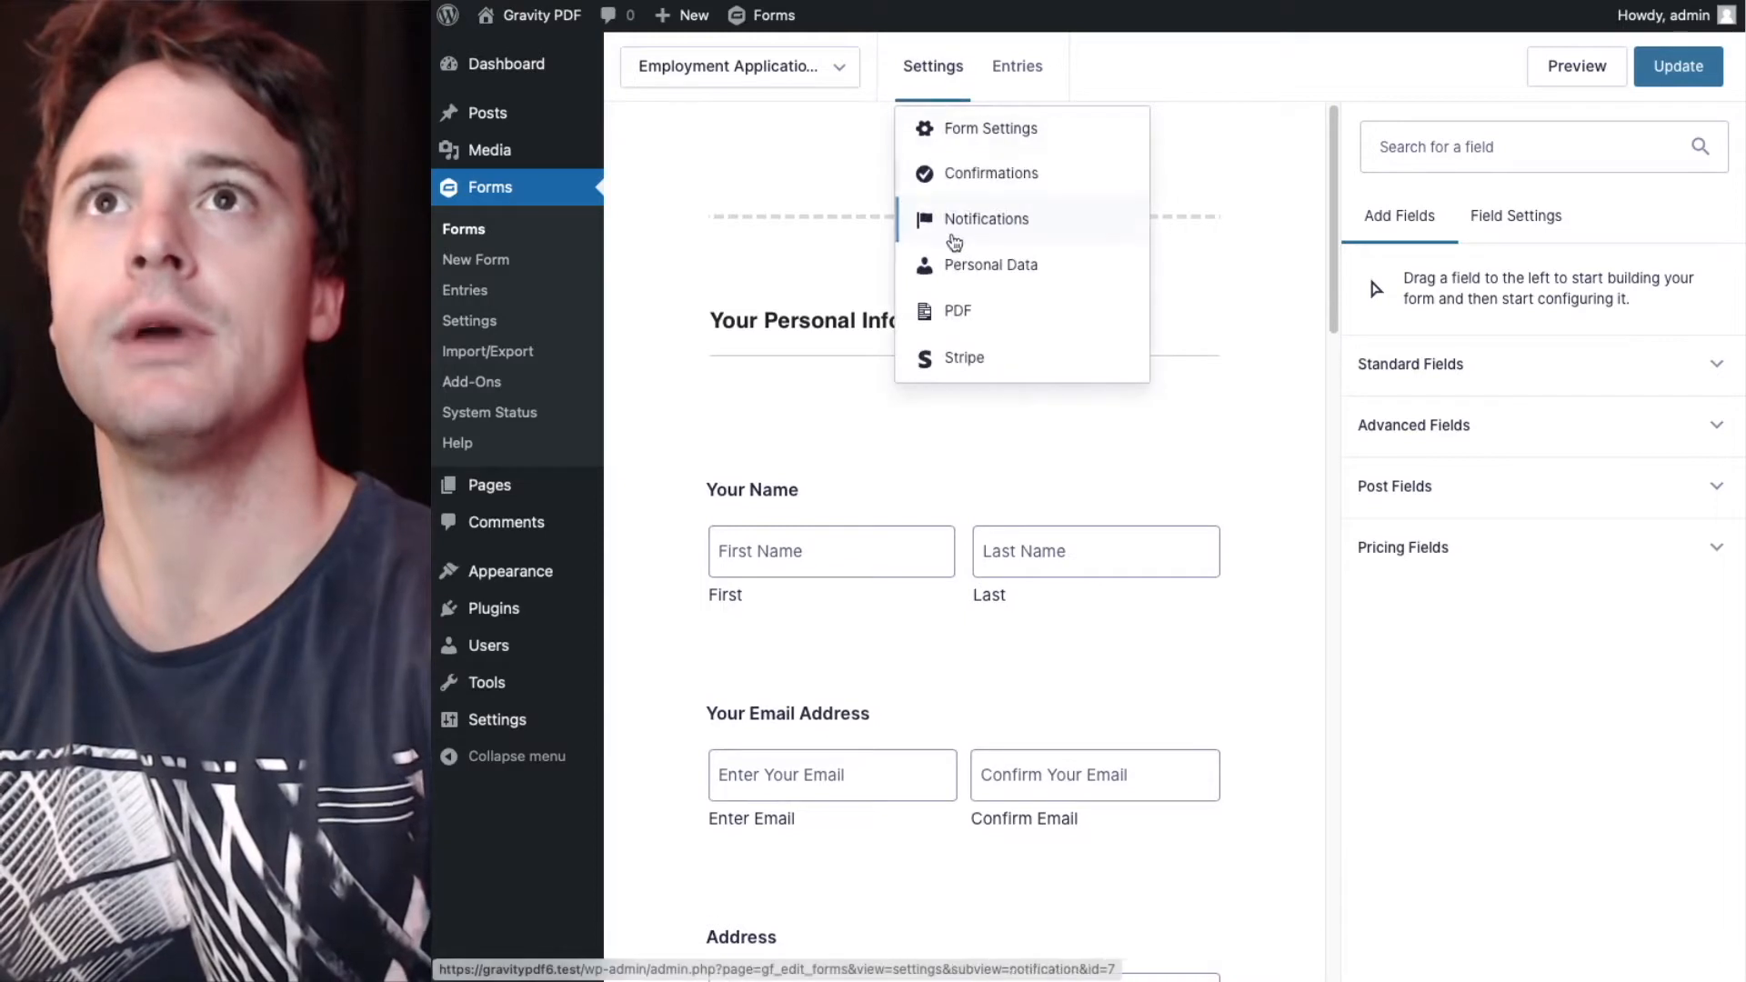
pyautogui.click(955, 311)
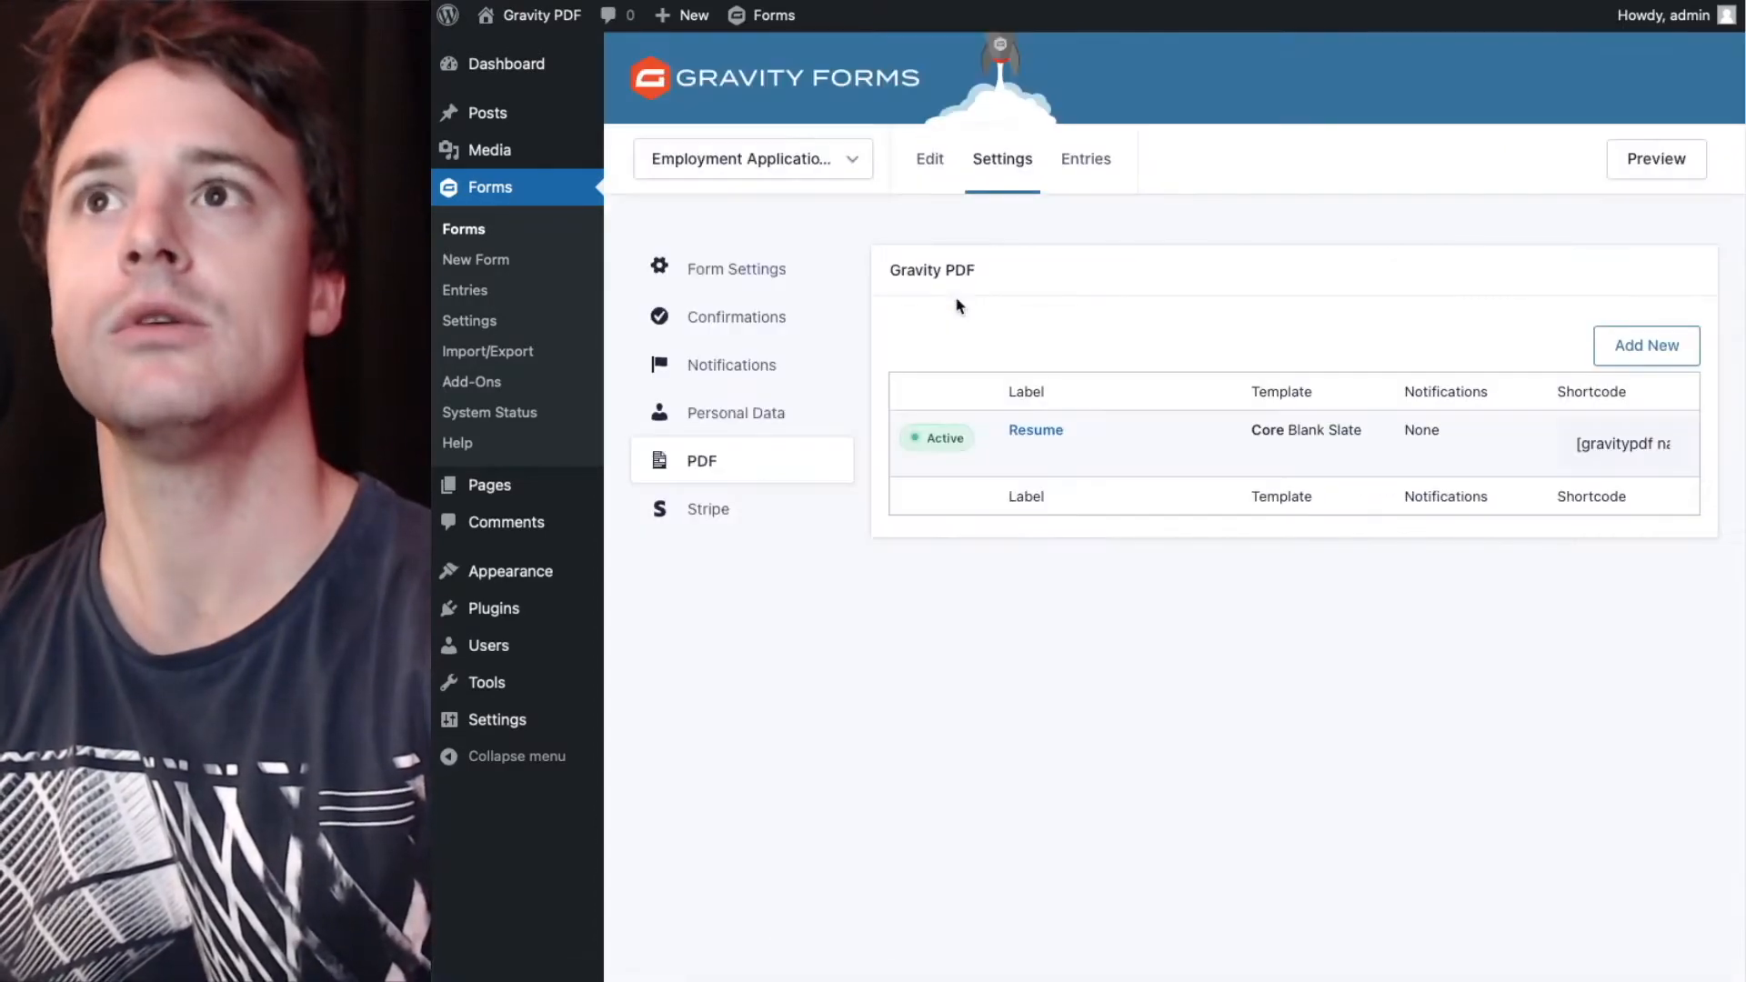
pyautogui.moveTo(1035, 242)
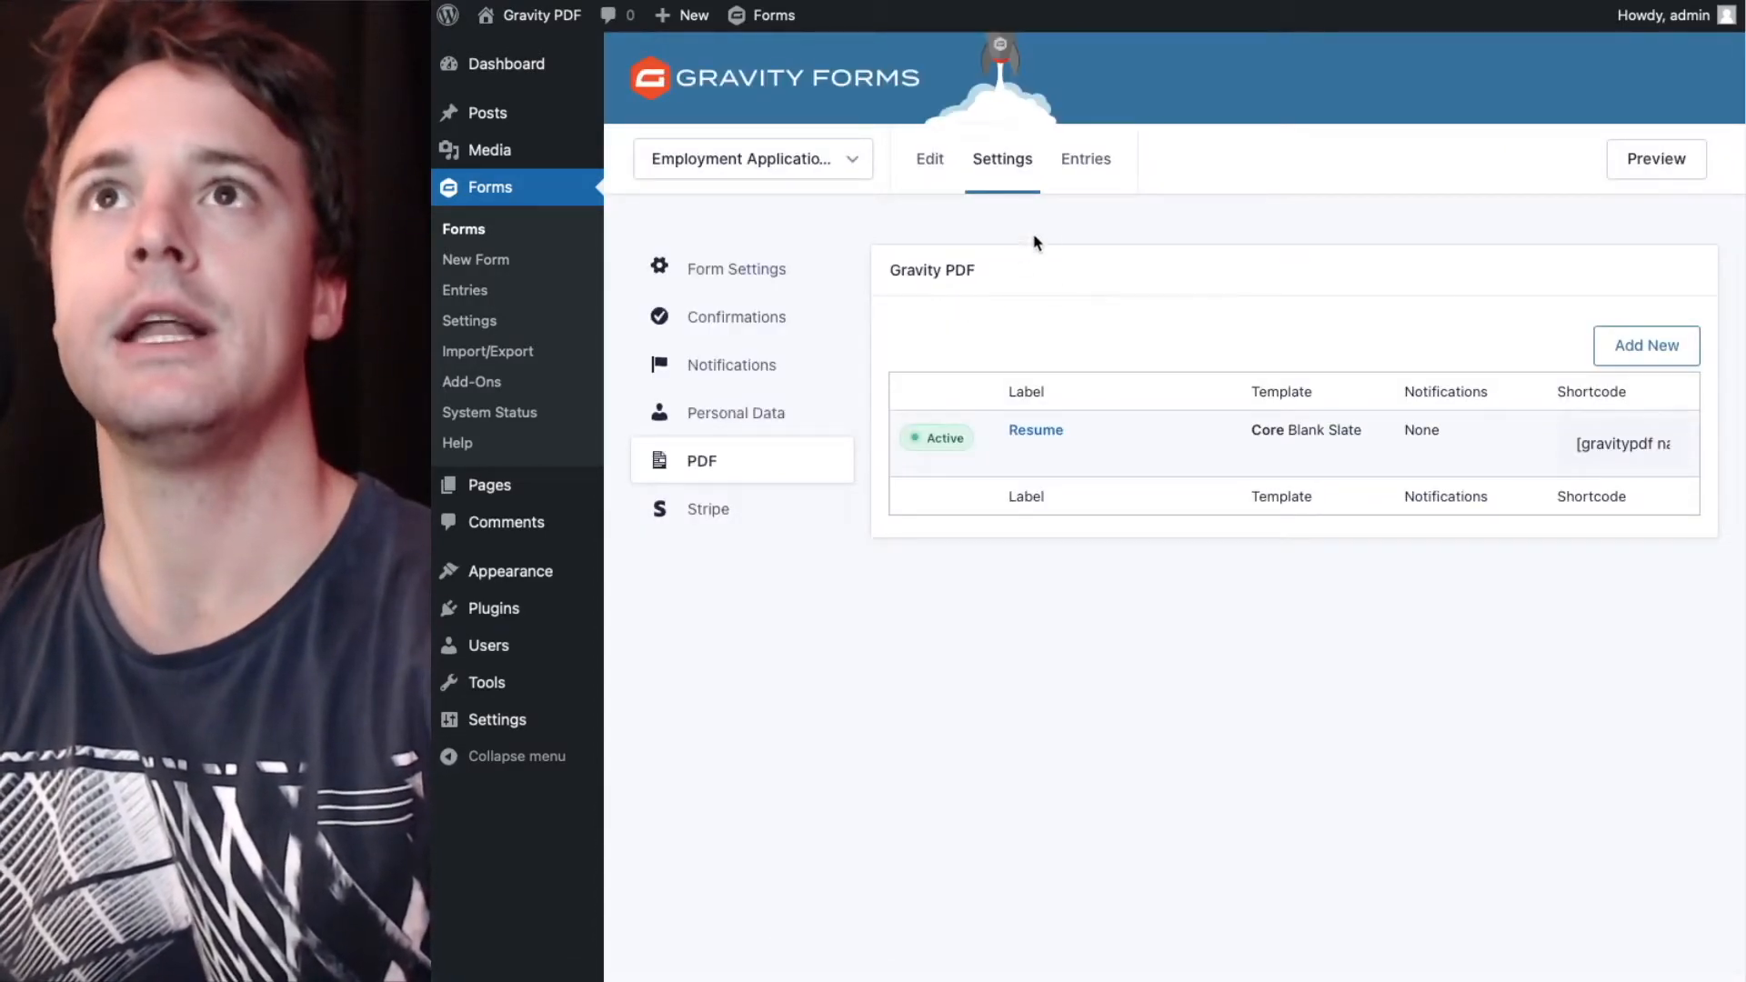
pyautogui.click(1083, 158)
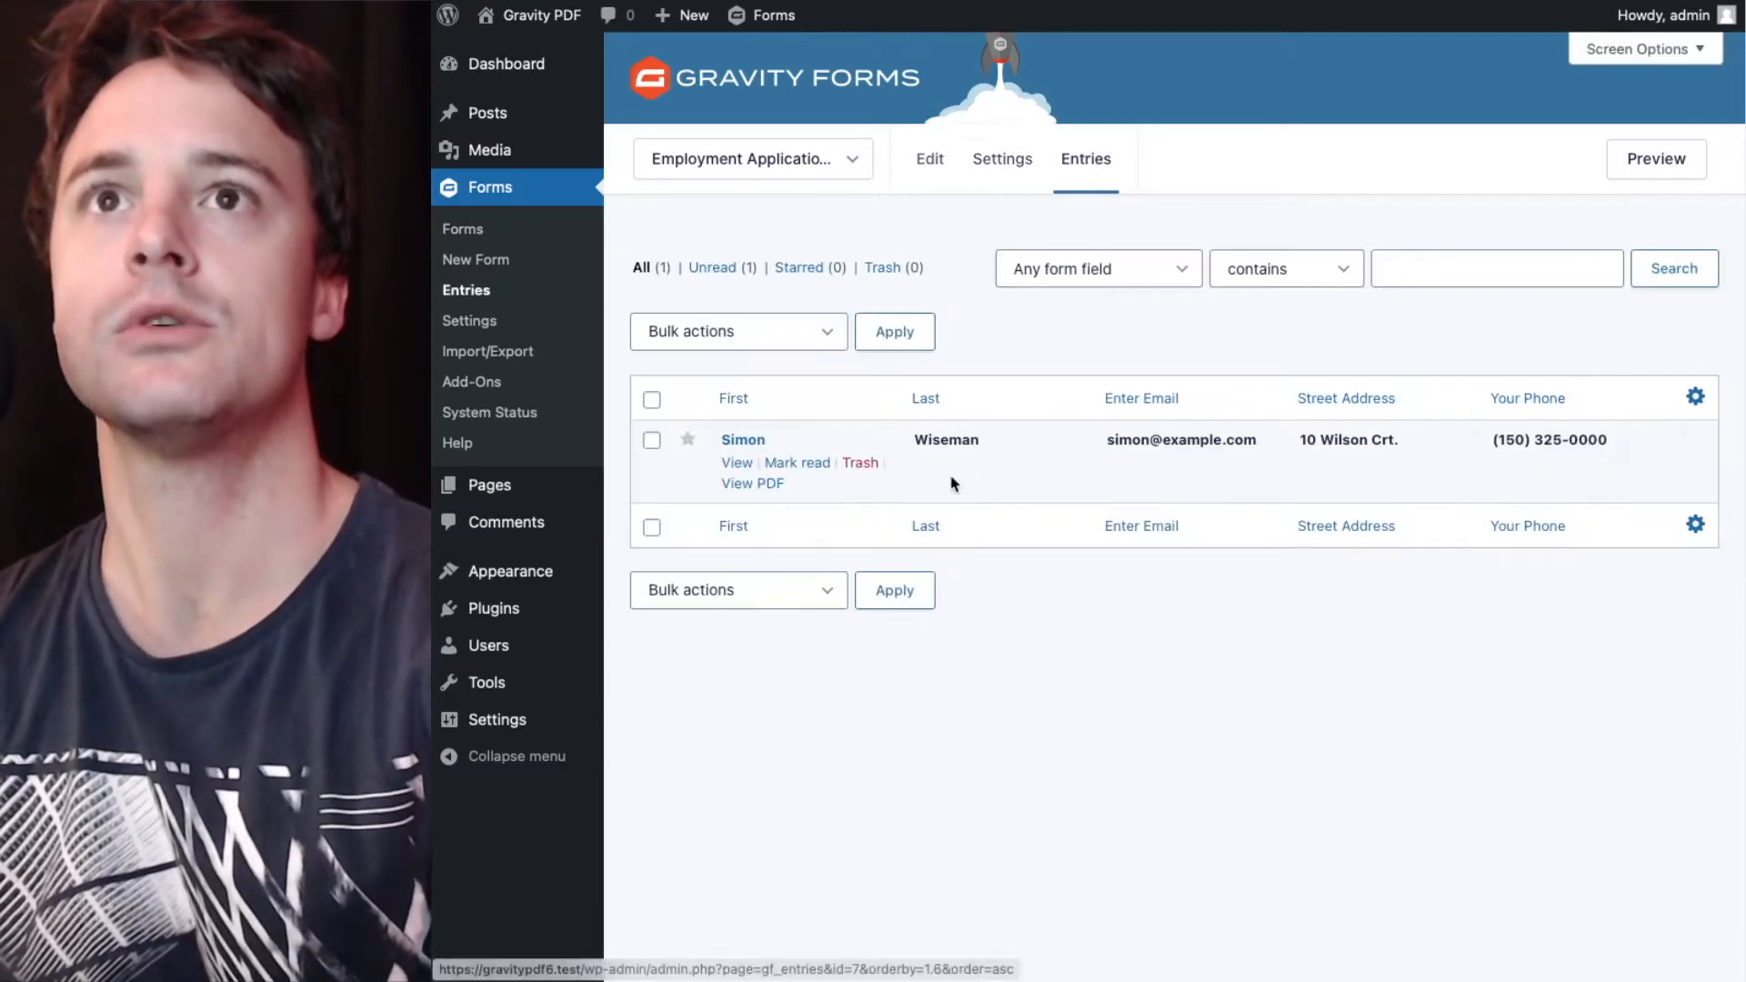
pyautogui.click(751, 483)
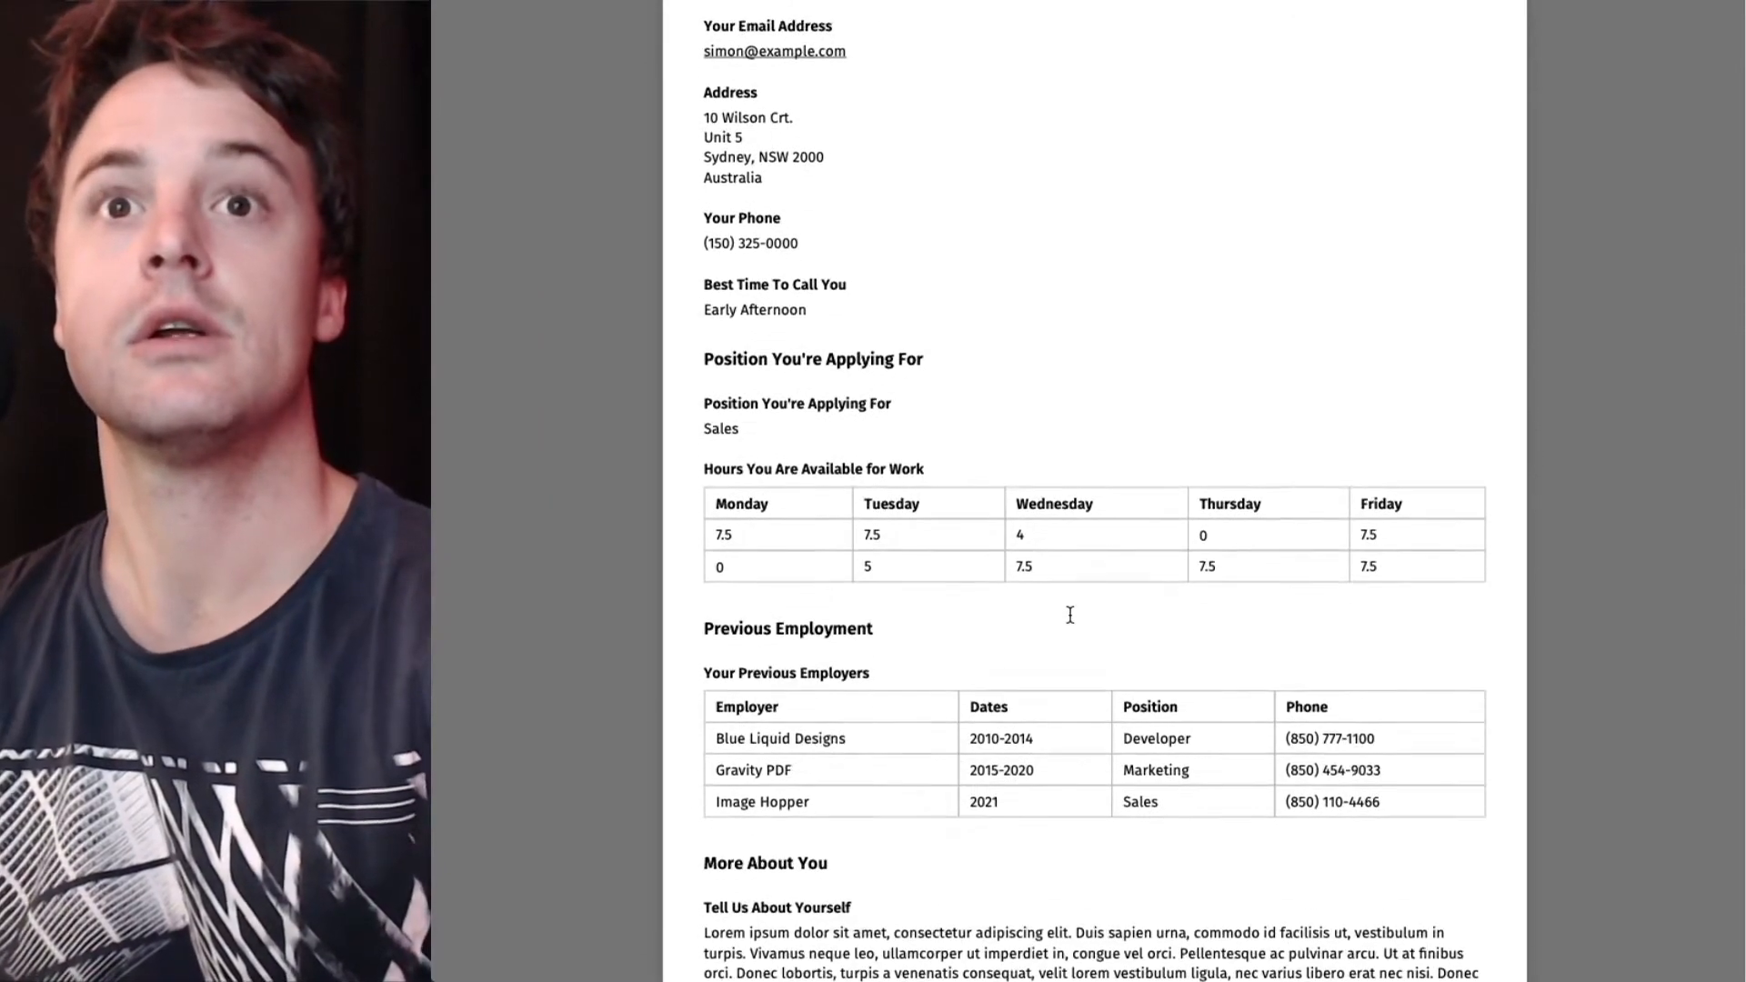
pyautogui.scroll(-3)
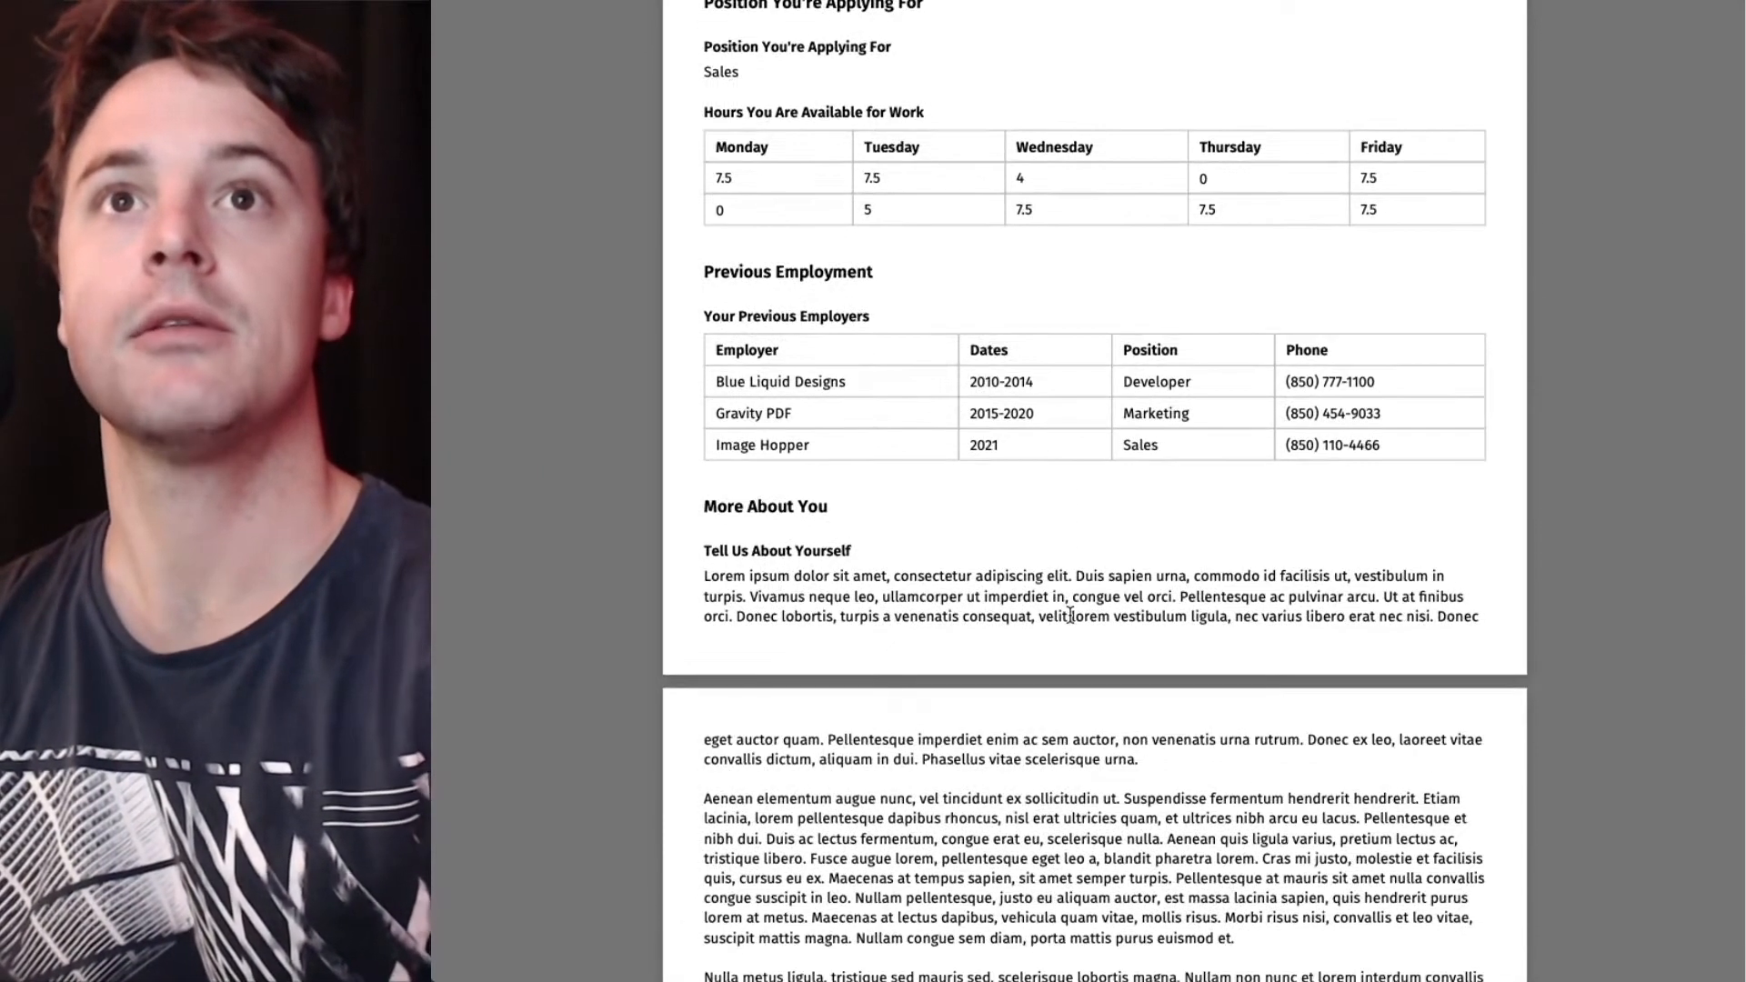
pyautogui.scroll(-3)
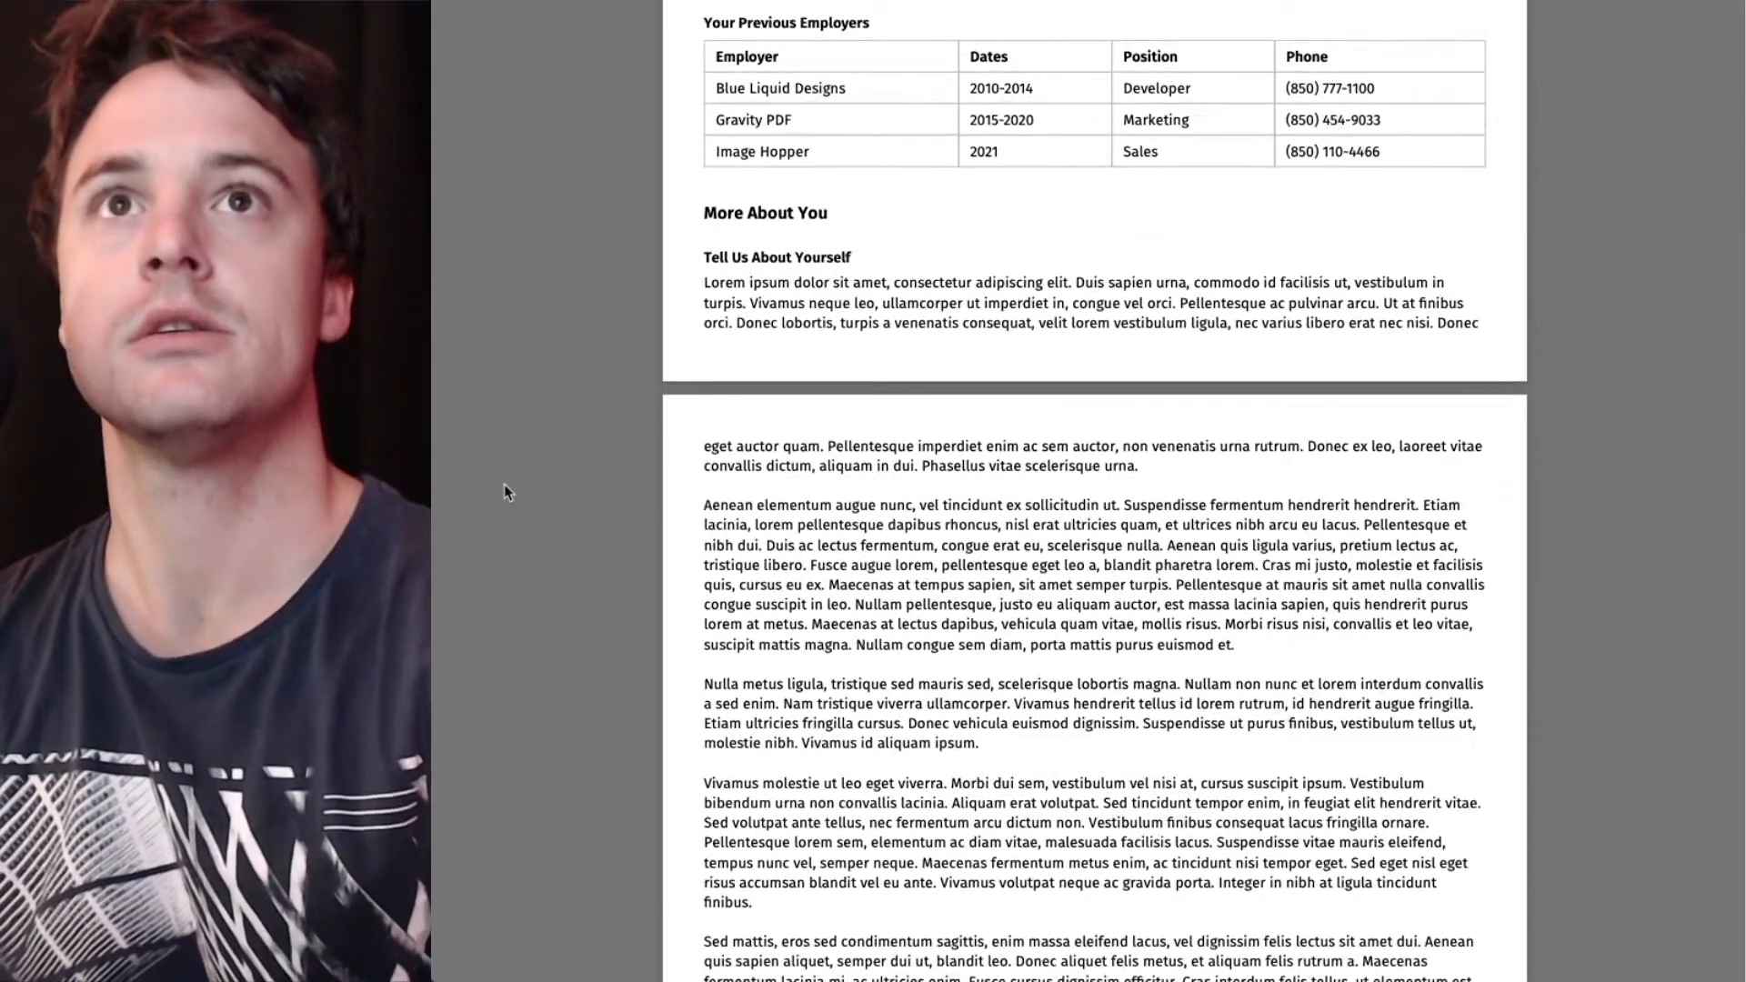
pyautogui.scroll(-3)
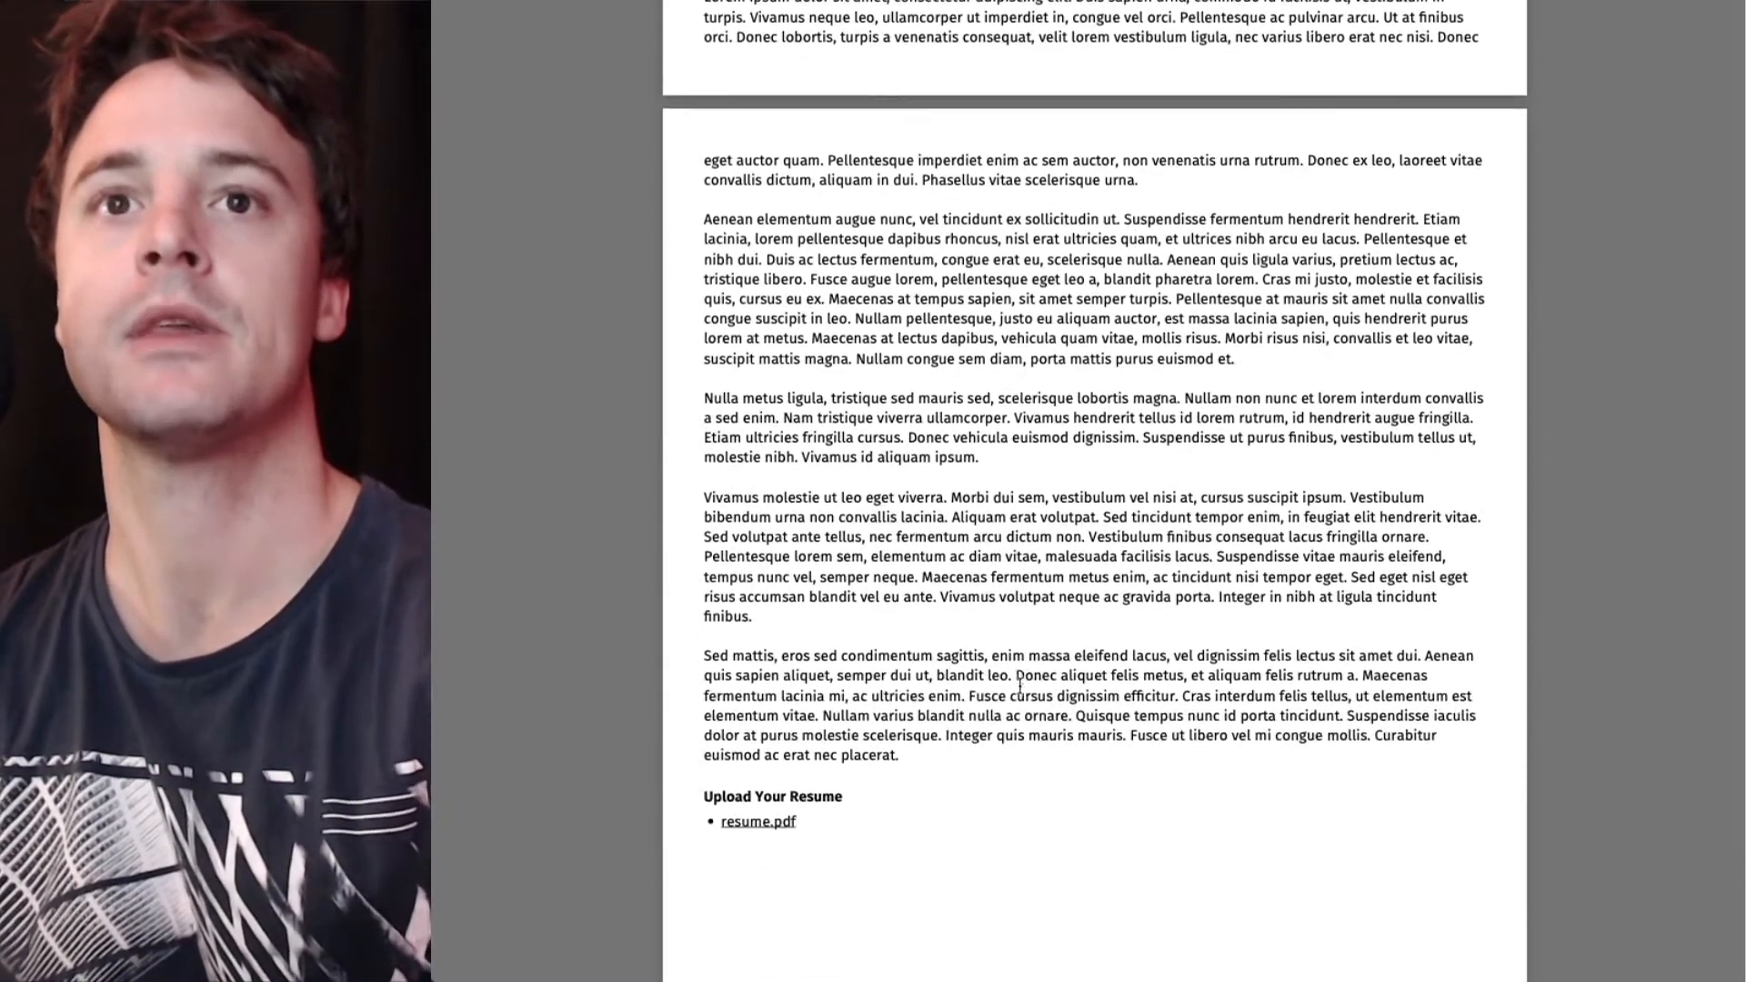
pyautogui.scroll(3)
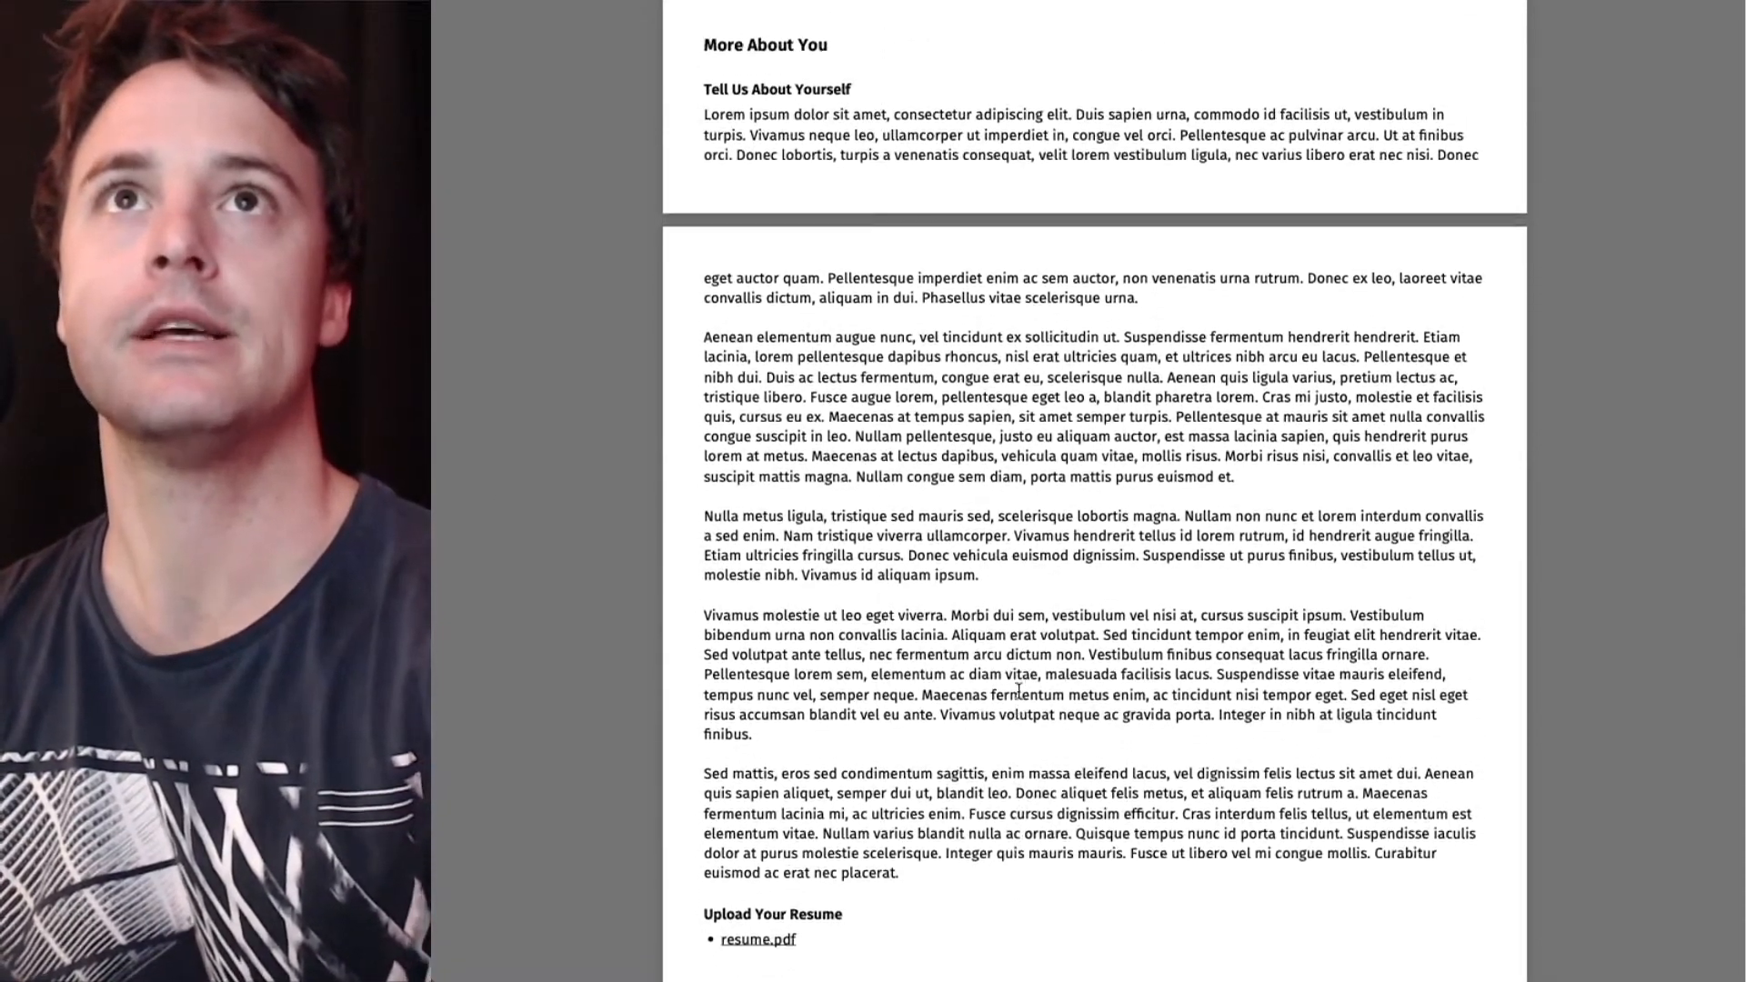
pyautogui.scroll(3)
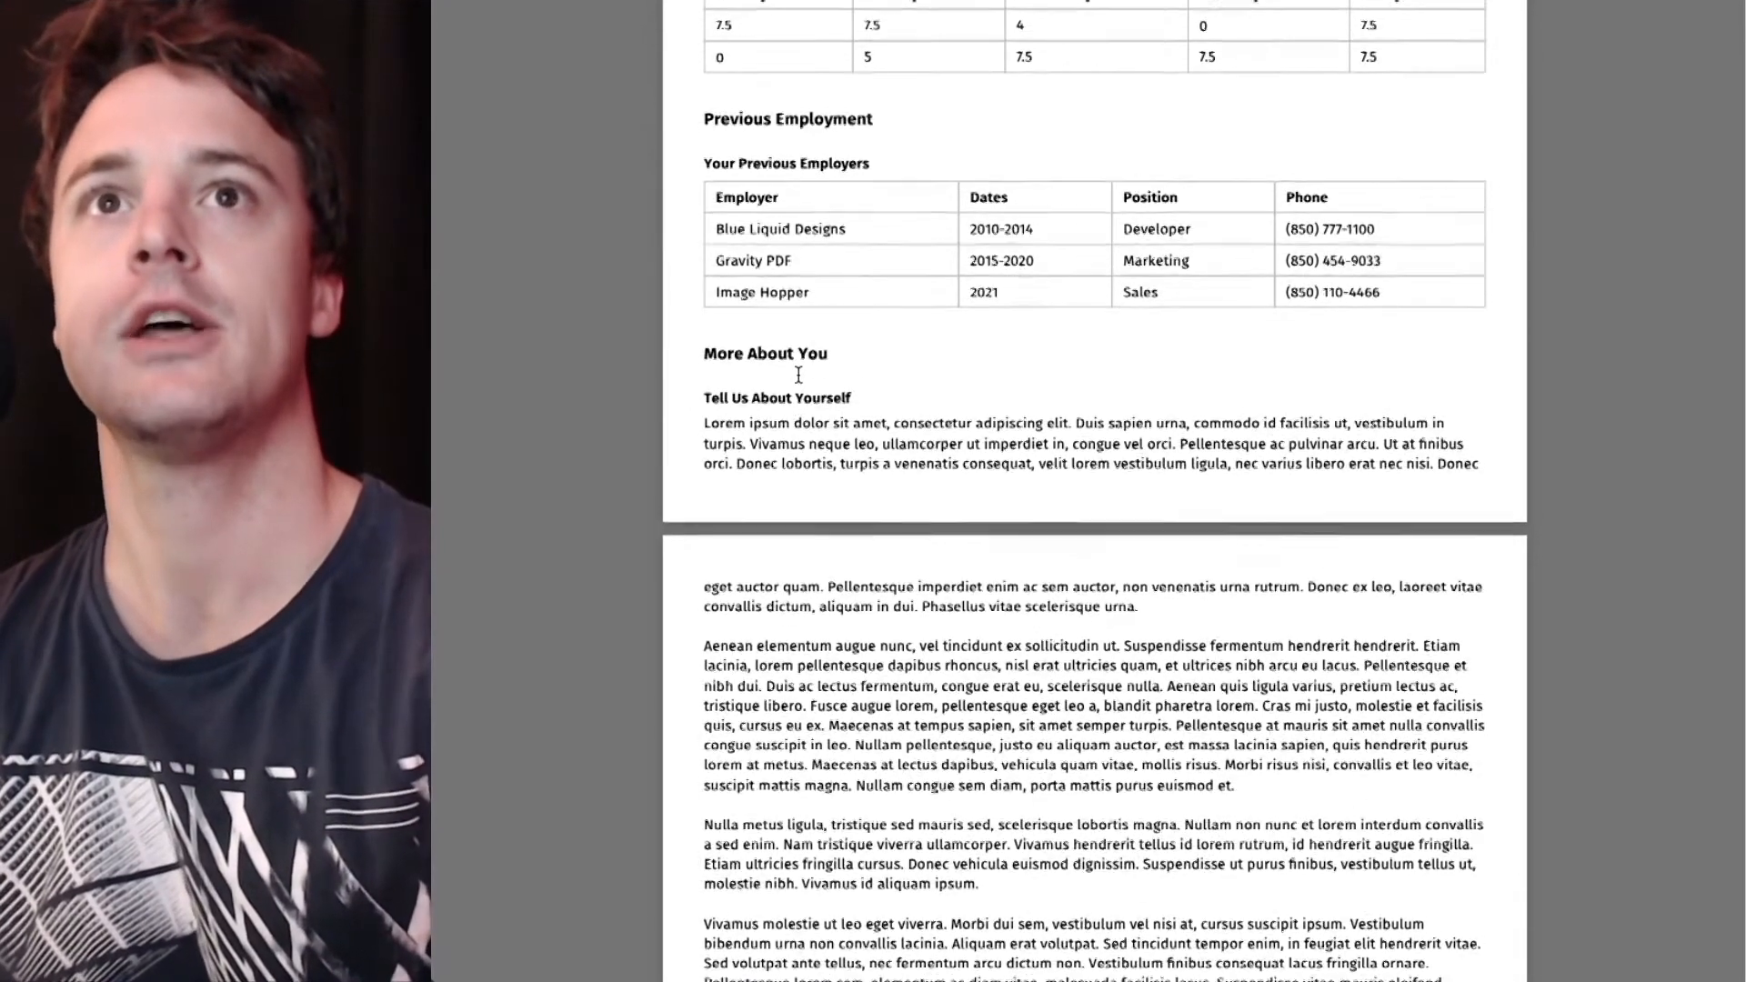
pyautogui.scroll(-3)
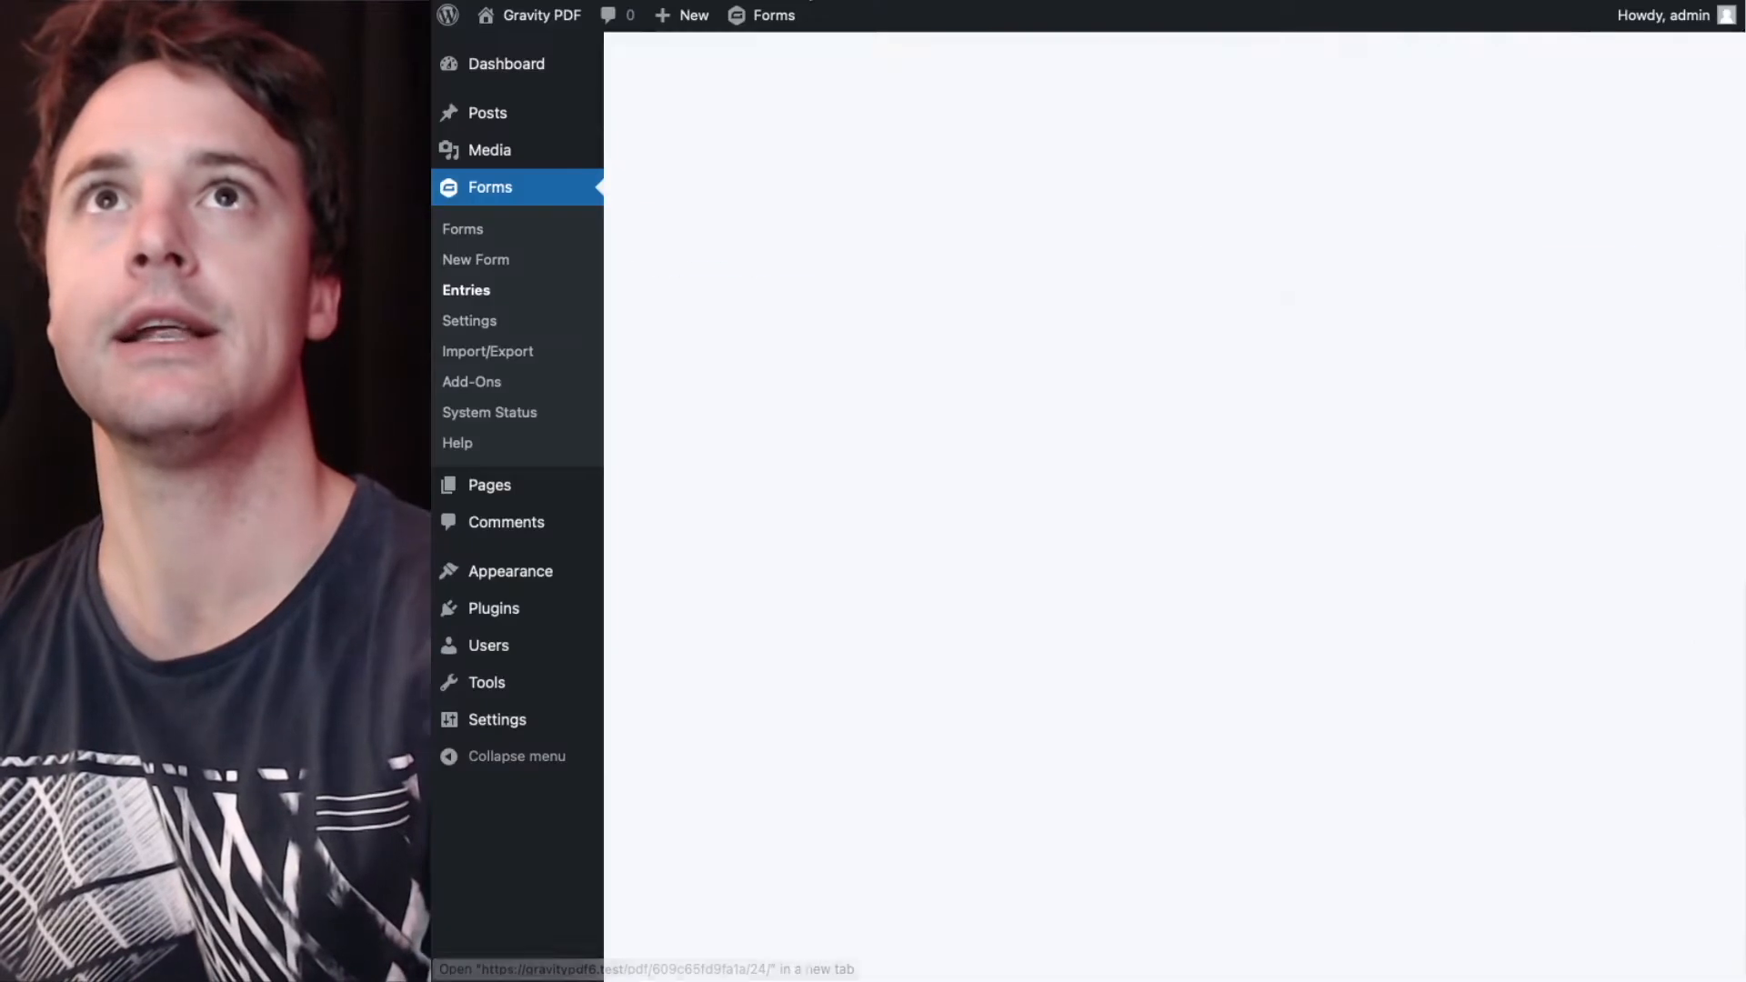
# Reopen the form in the editor and select the More About You section to show its settings.
pyautogui.click(465, 289)
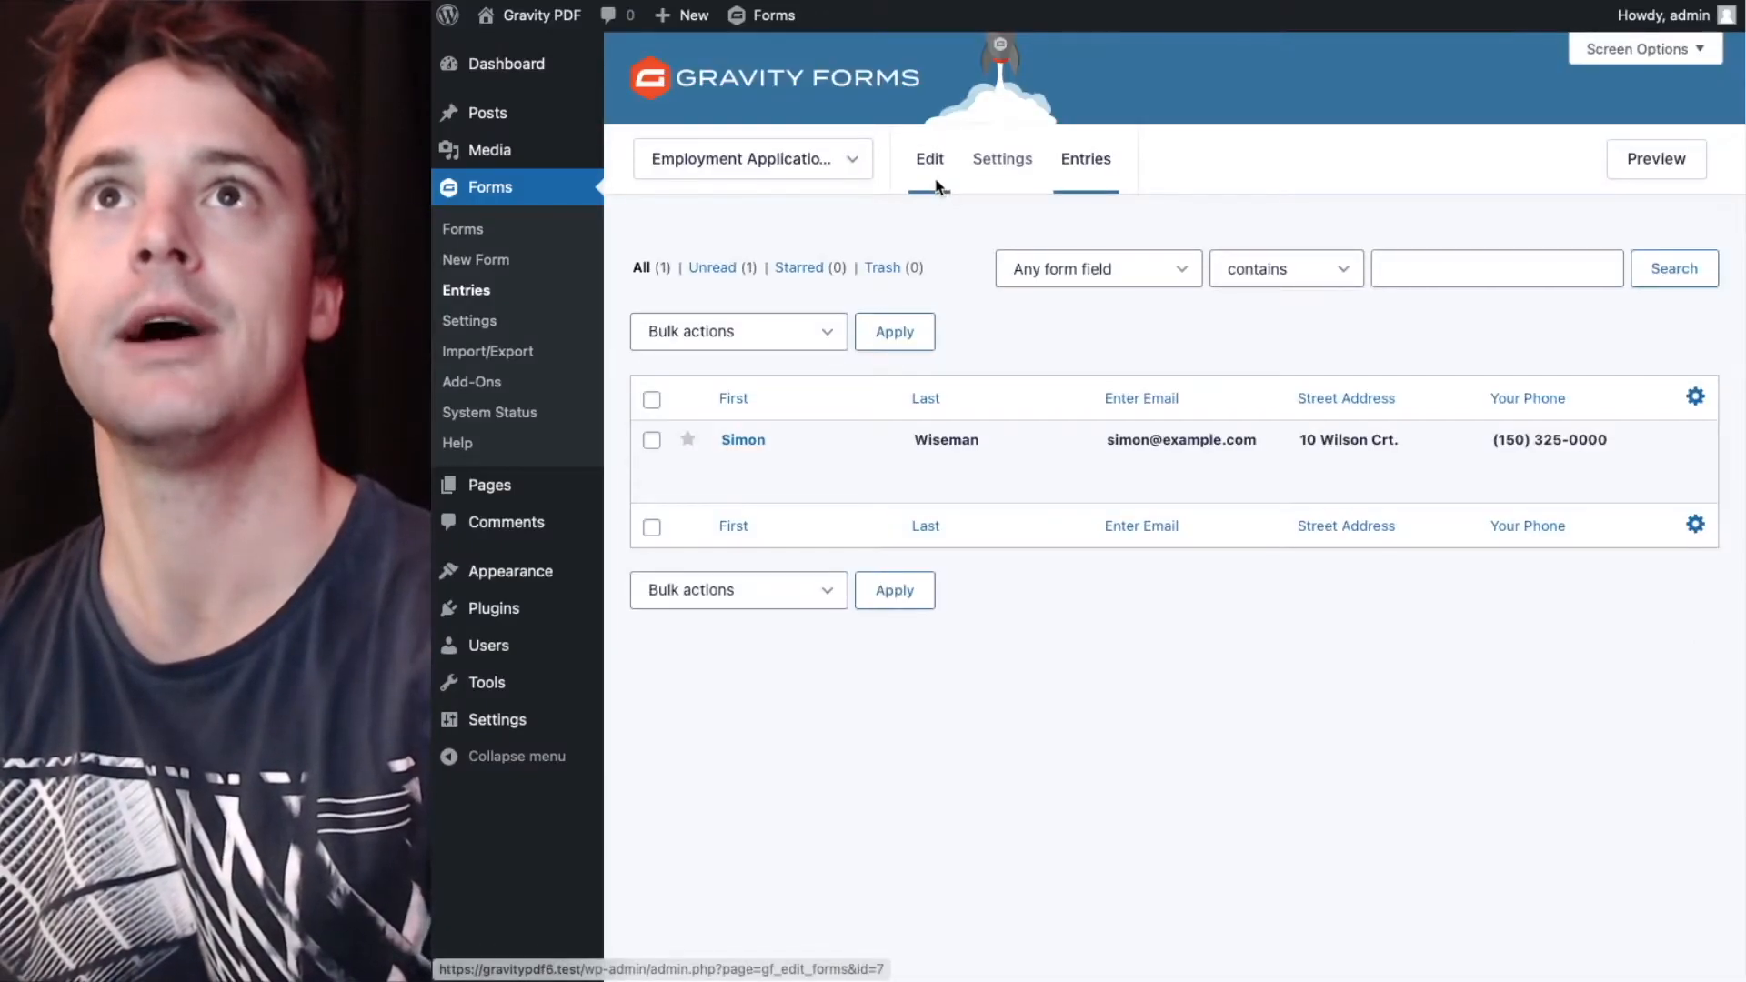
pyautogui.click(929, 160)
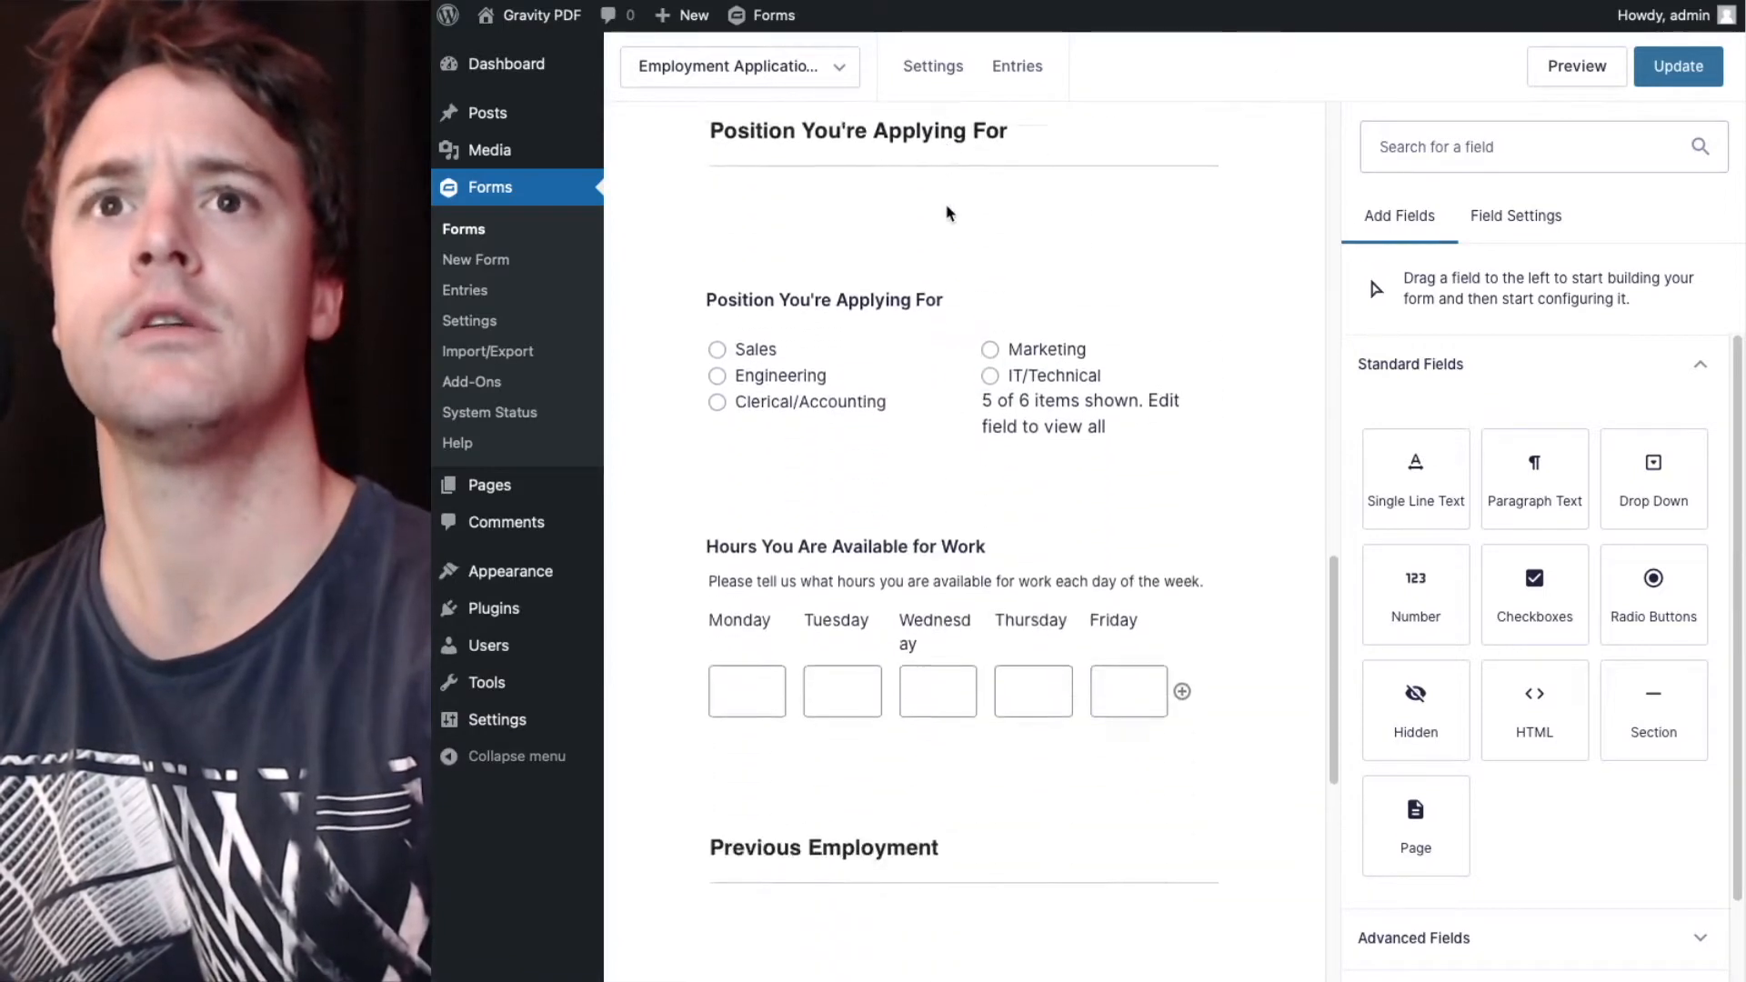
pyautogui.scroll(-3)
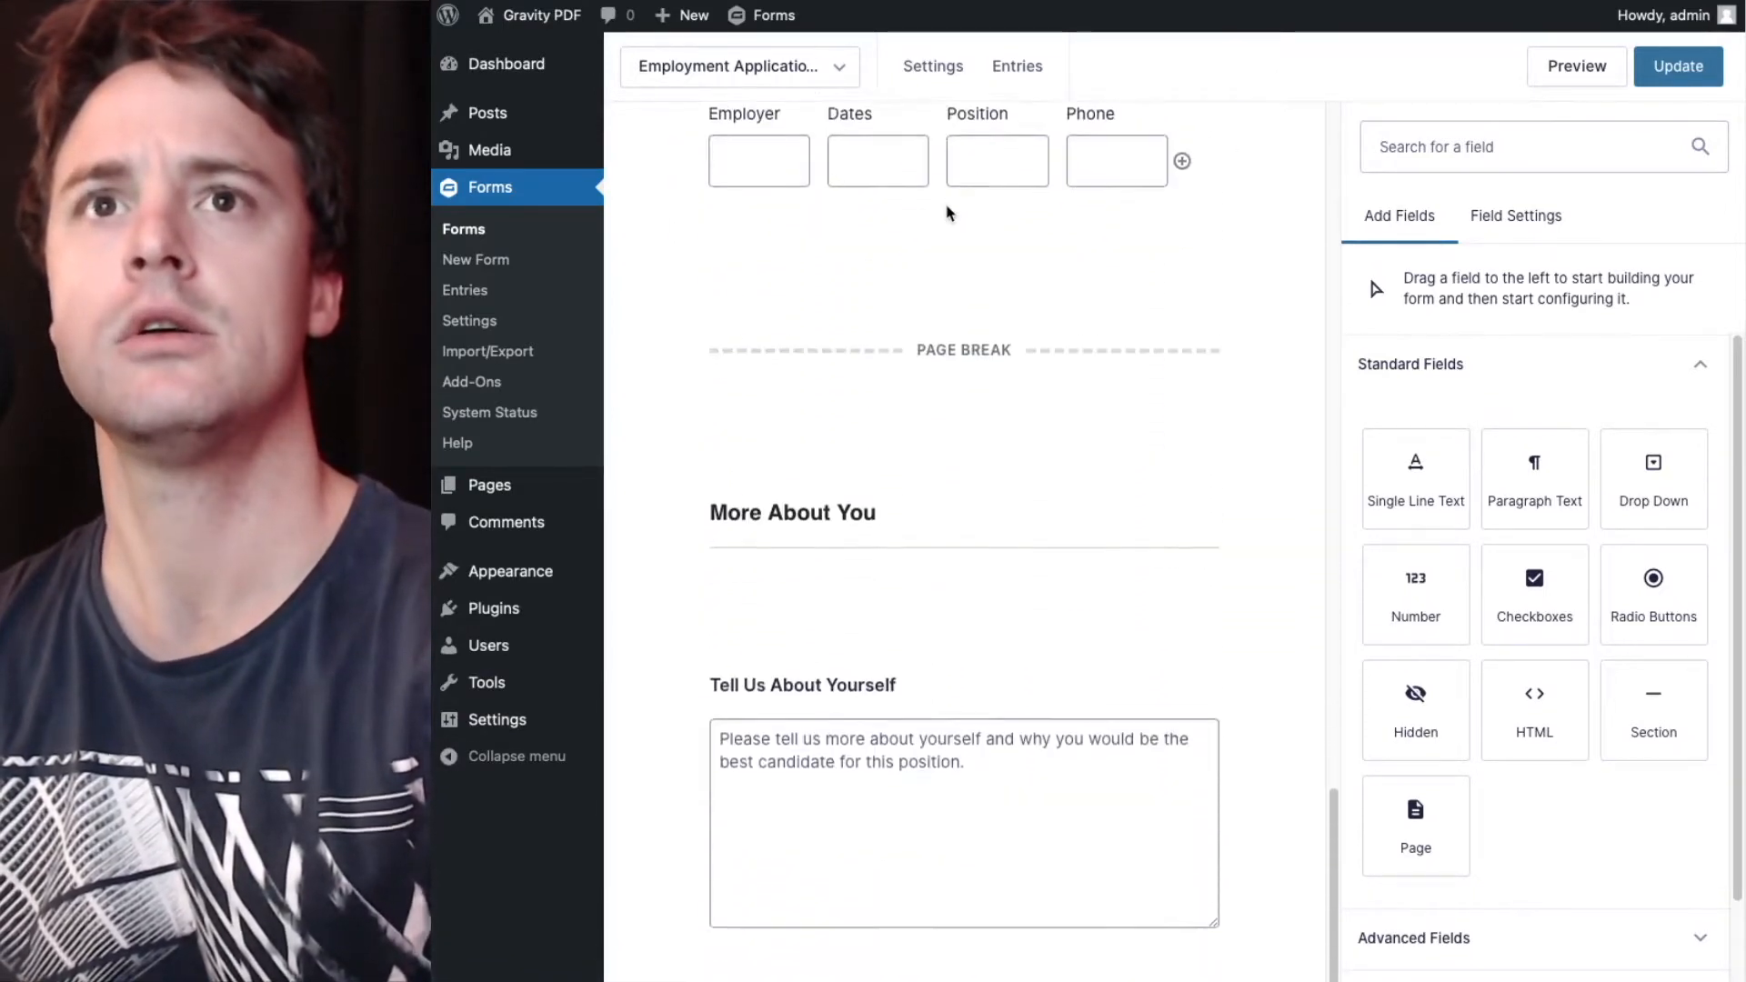
pyautogui.click(791, 513)
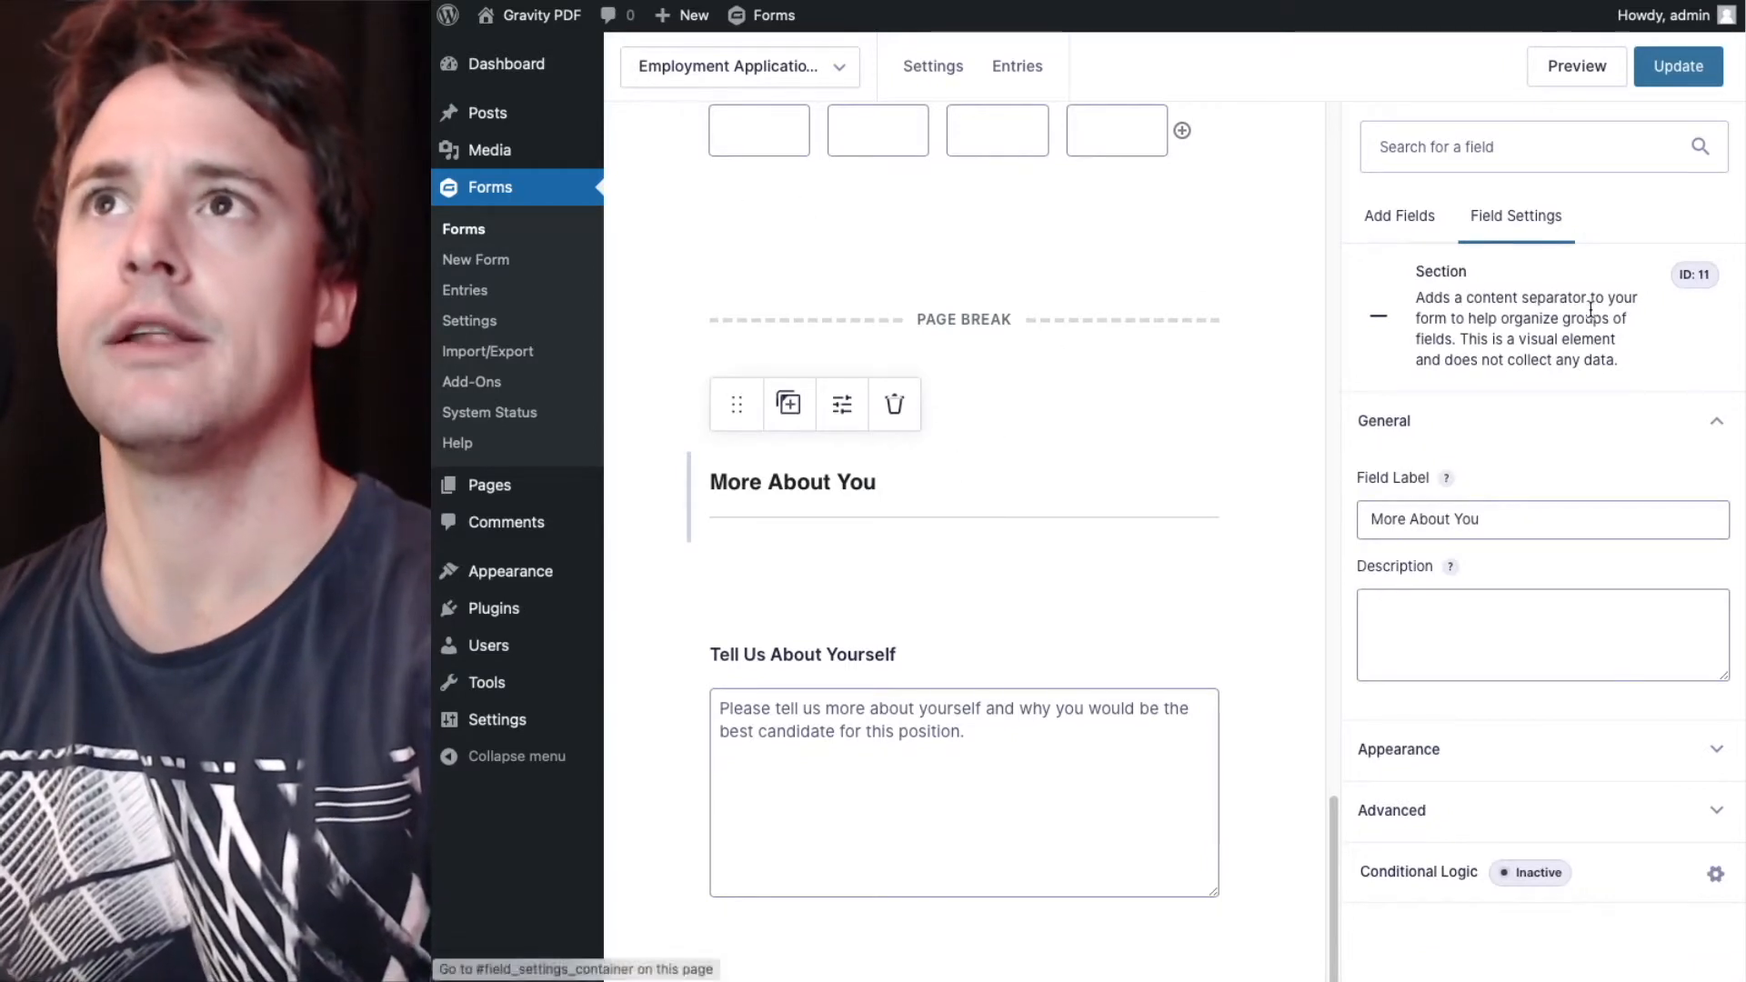
pyautogui.moveTo(1511, 740)
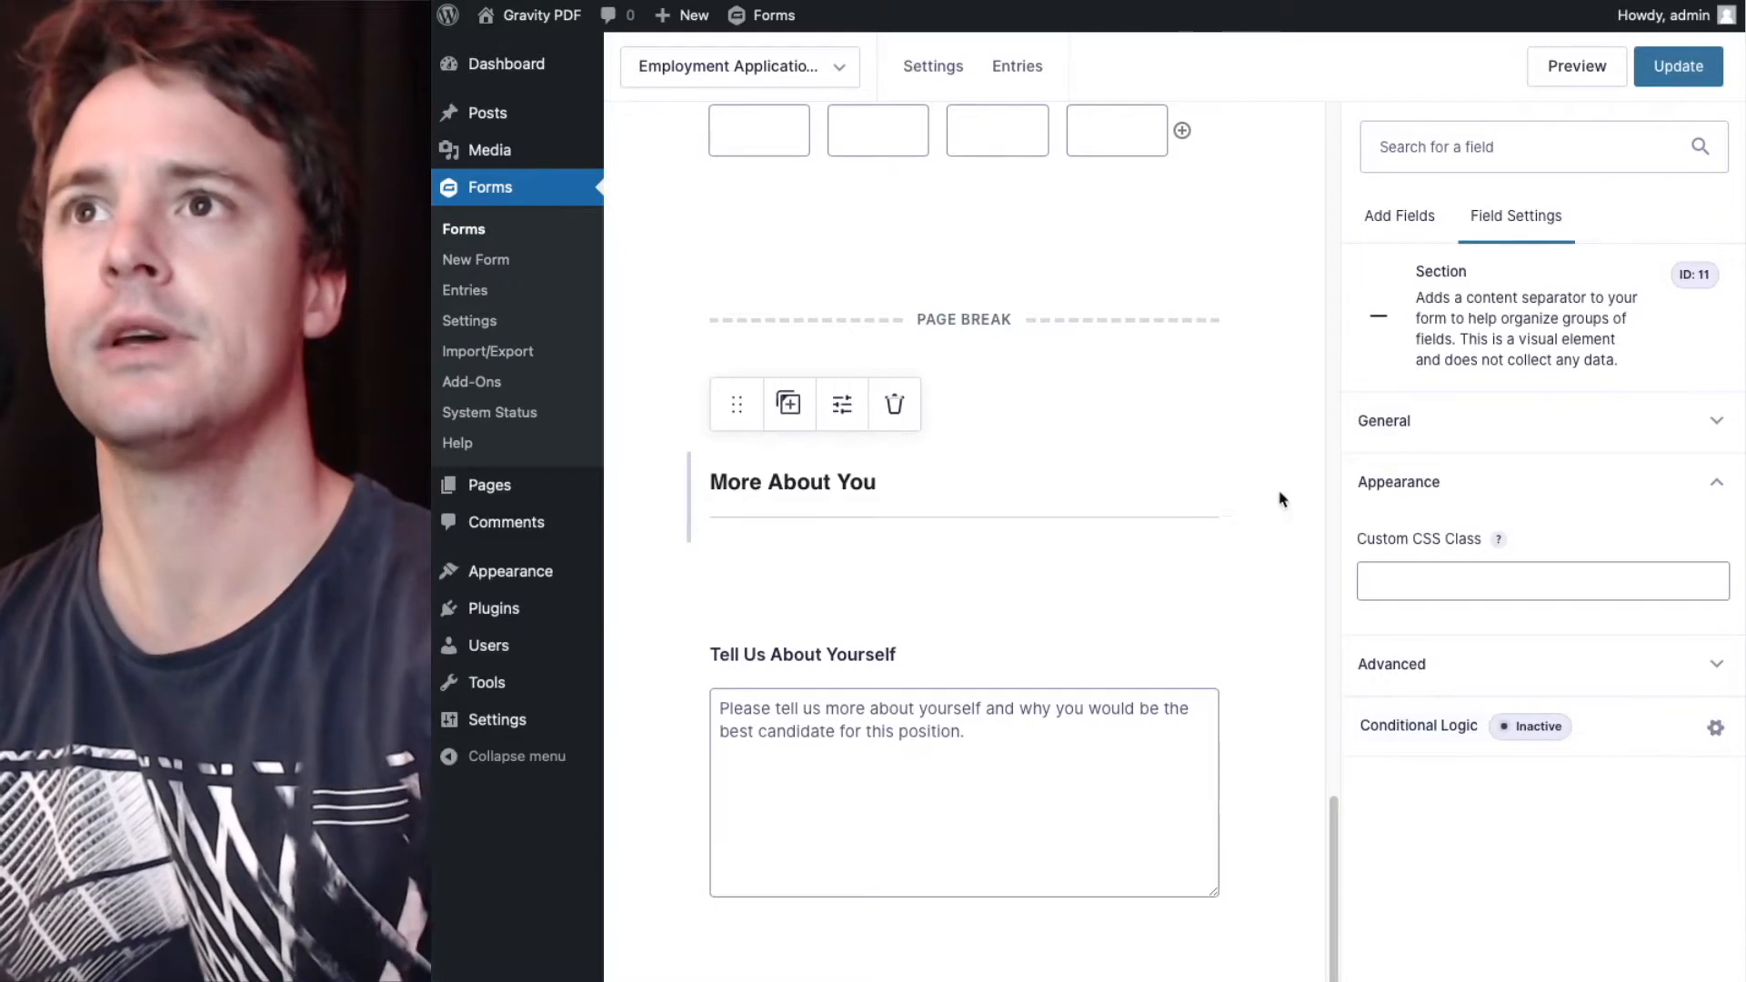
# Set the More About You section's Custom CSS Class to pagebreak and update the form.
pyautogui.click(1540, 580)
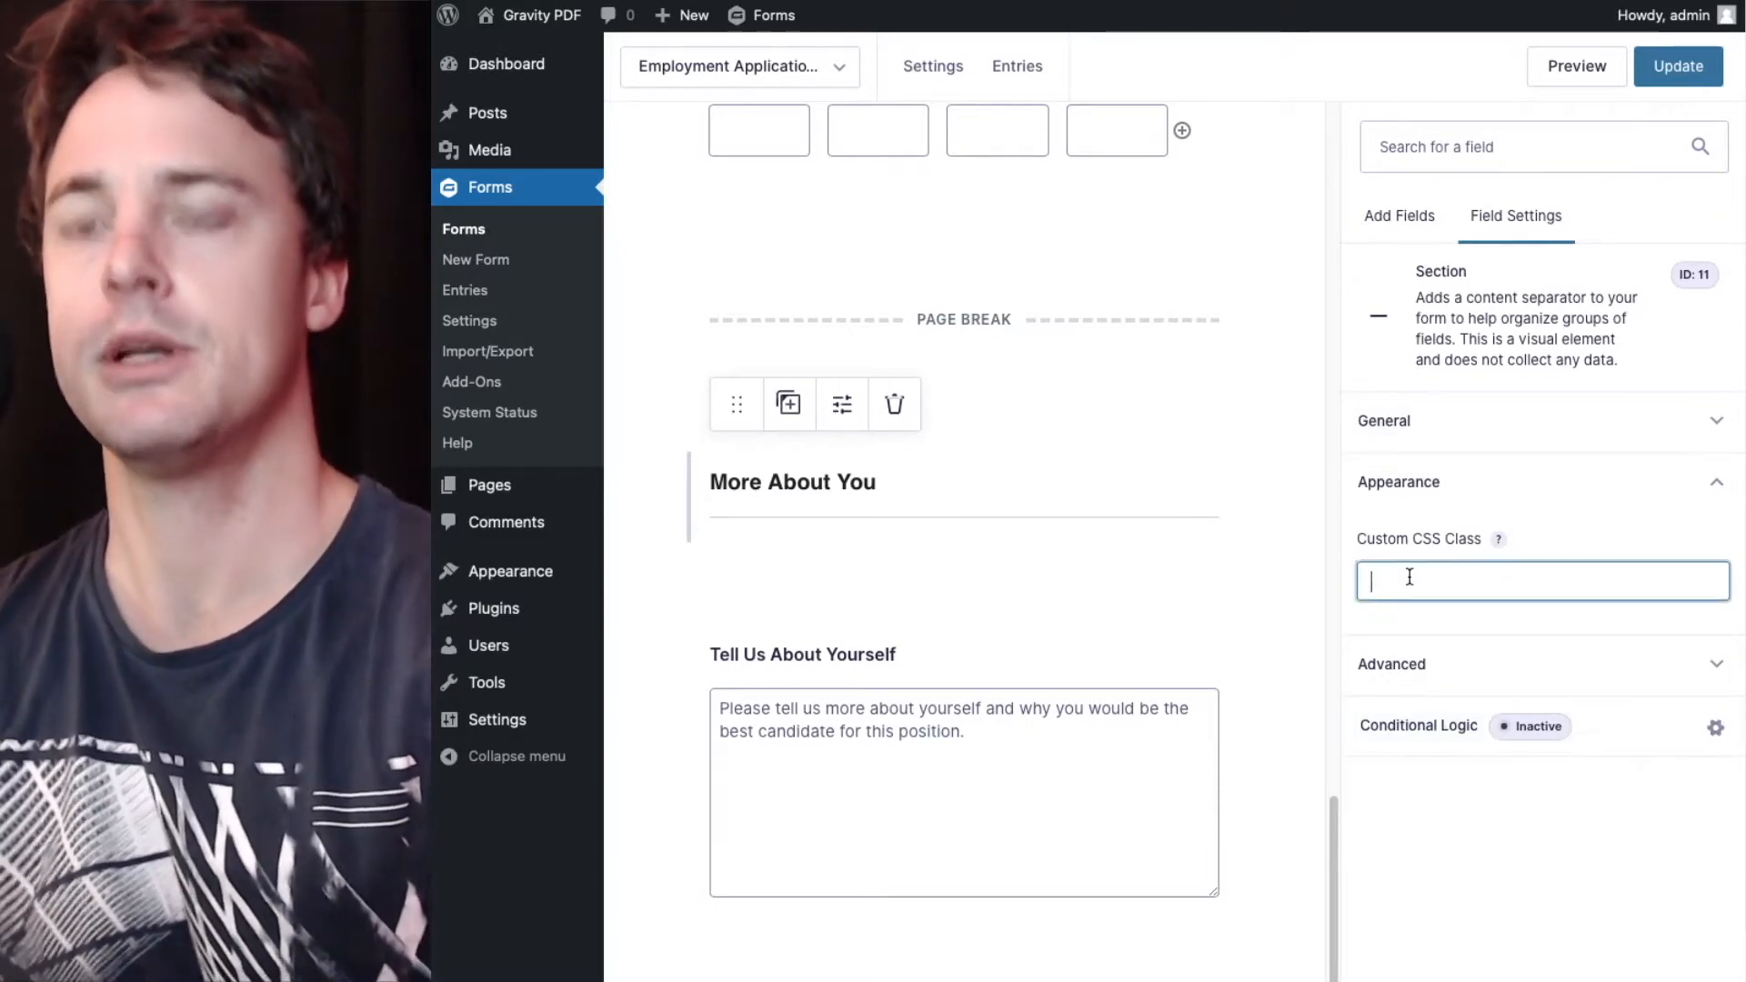
pyautogui.write('pagebr')
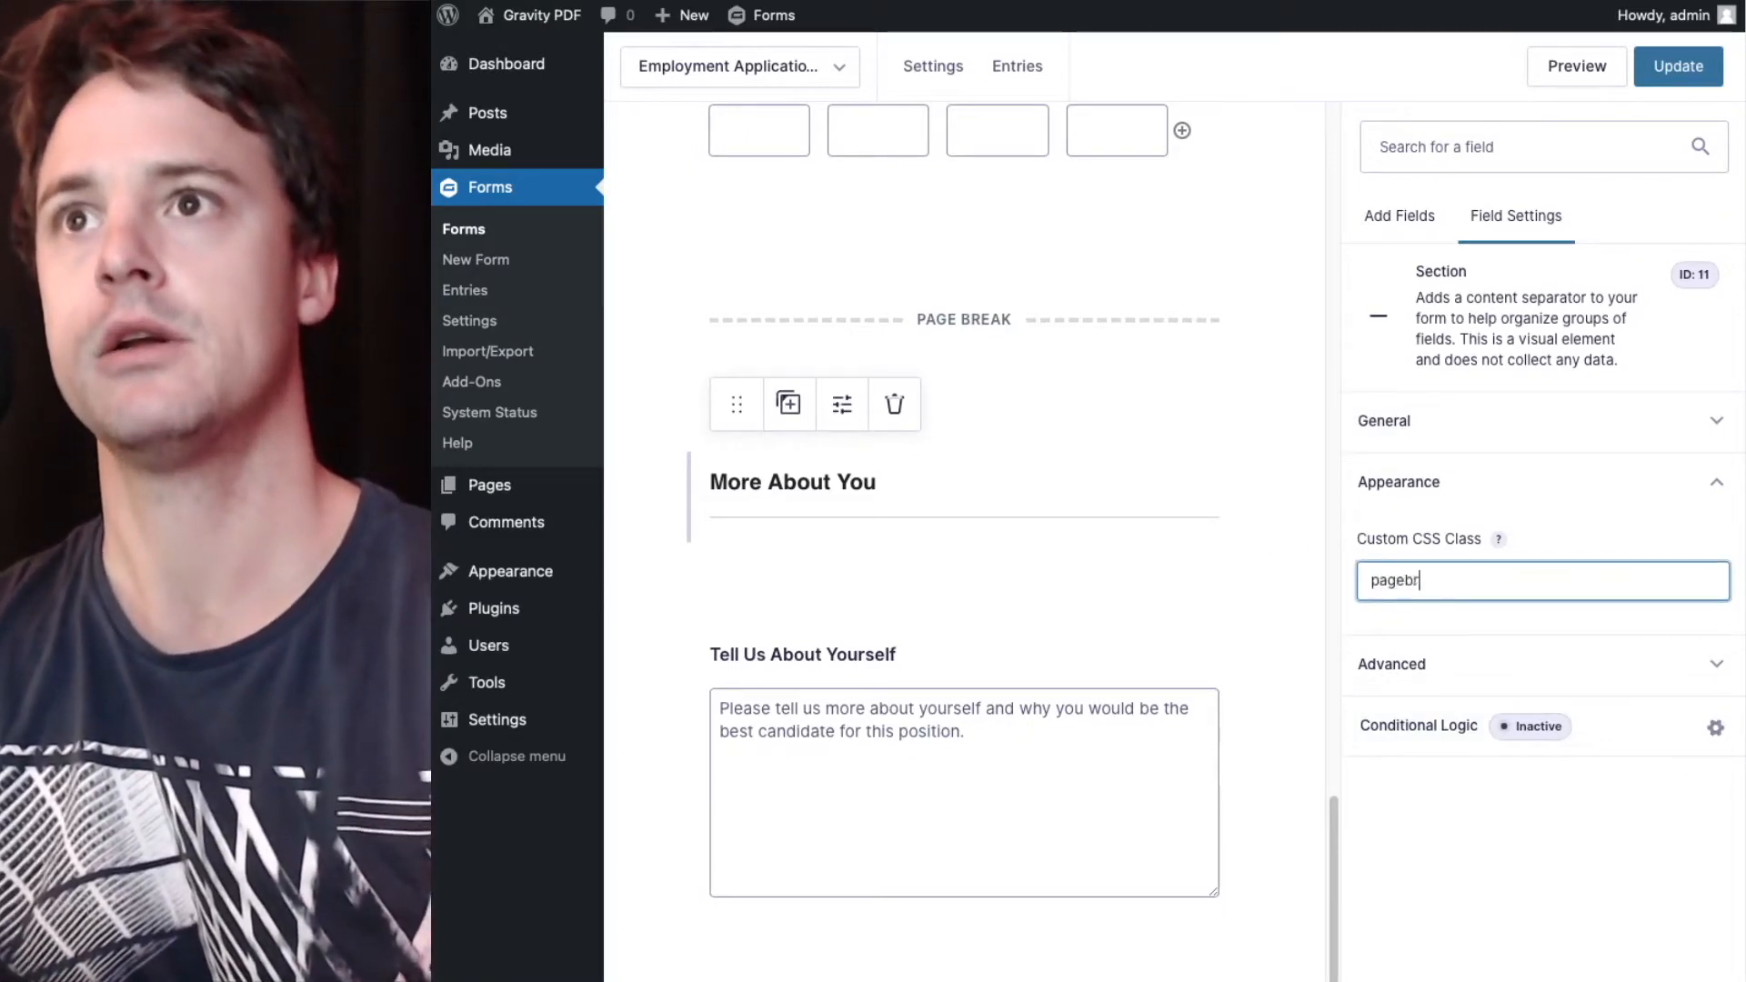
pyautogui.write('eak')
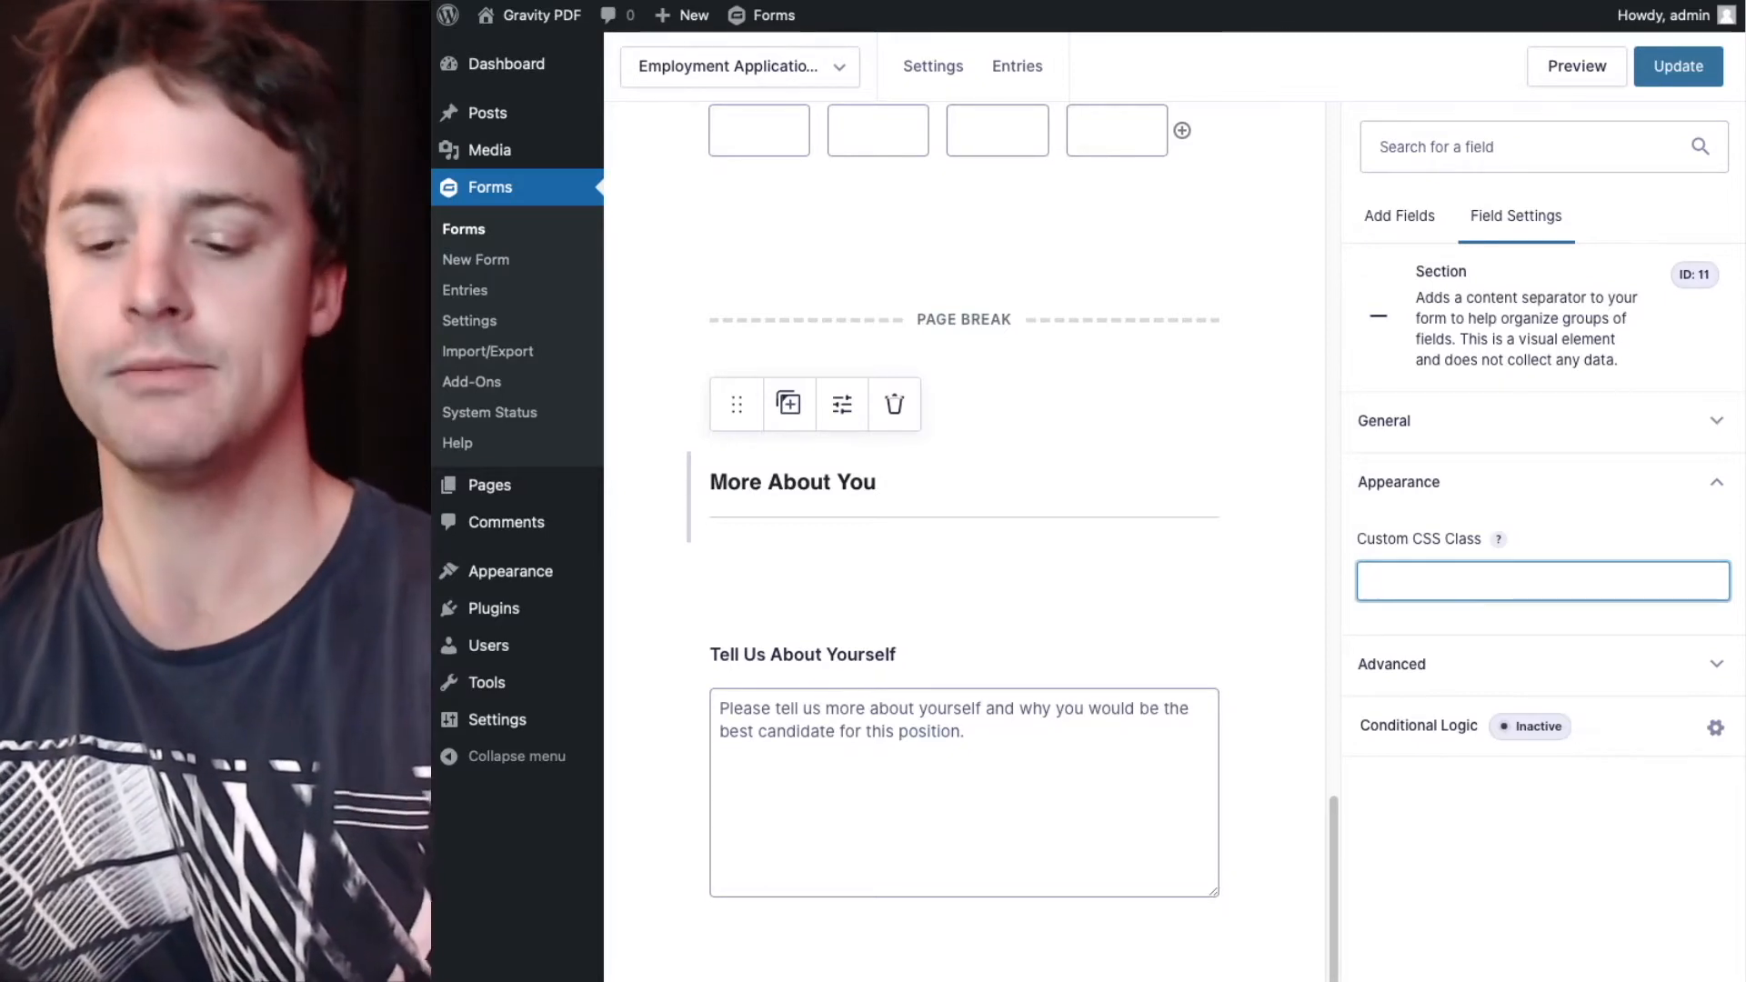
pyautogui.write('gf_')
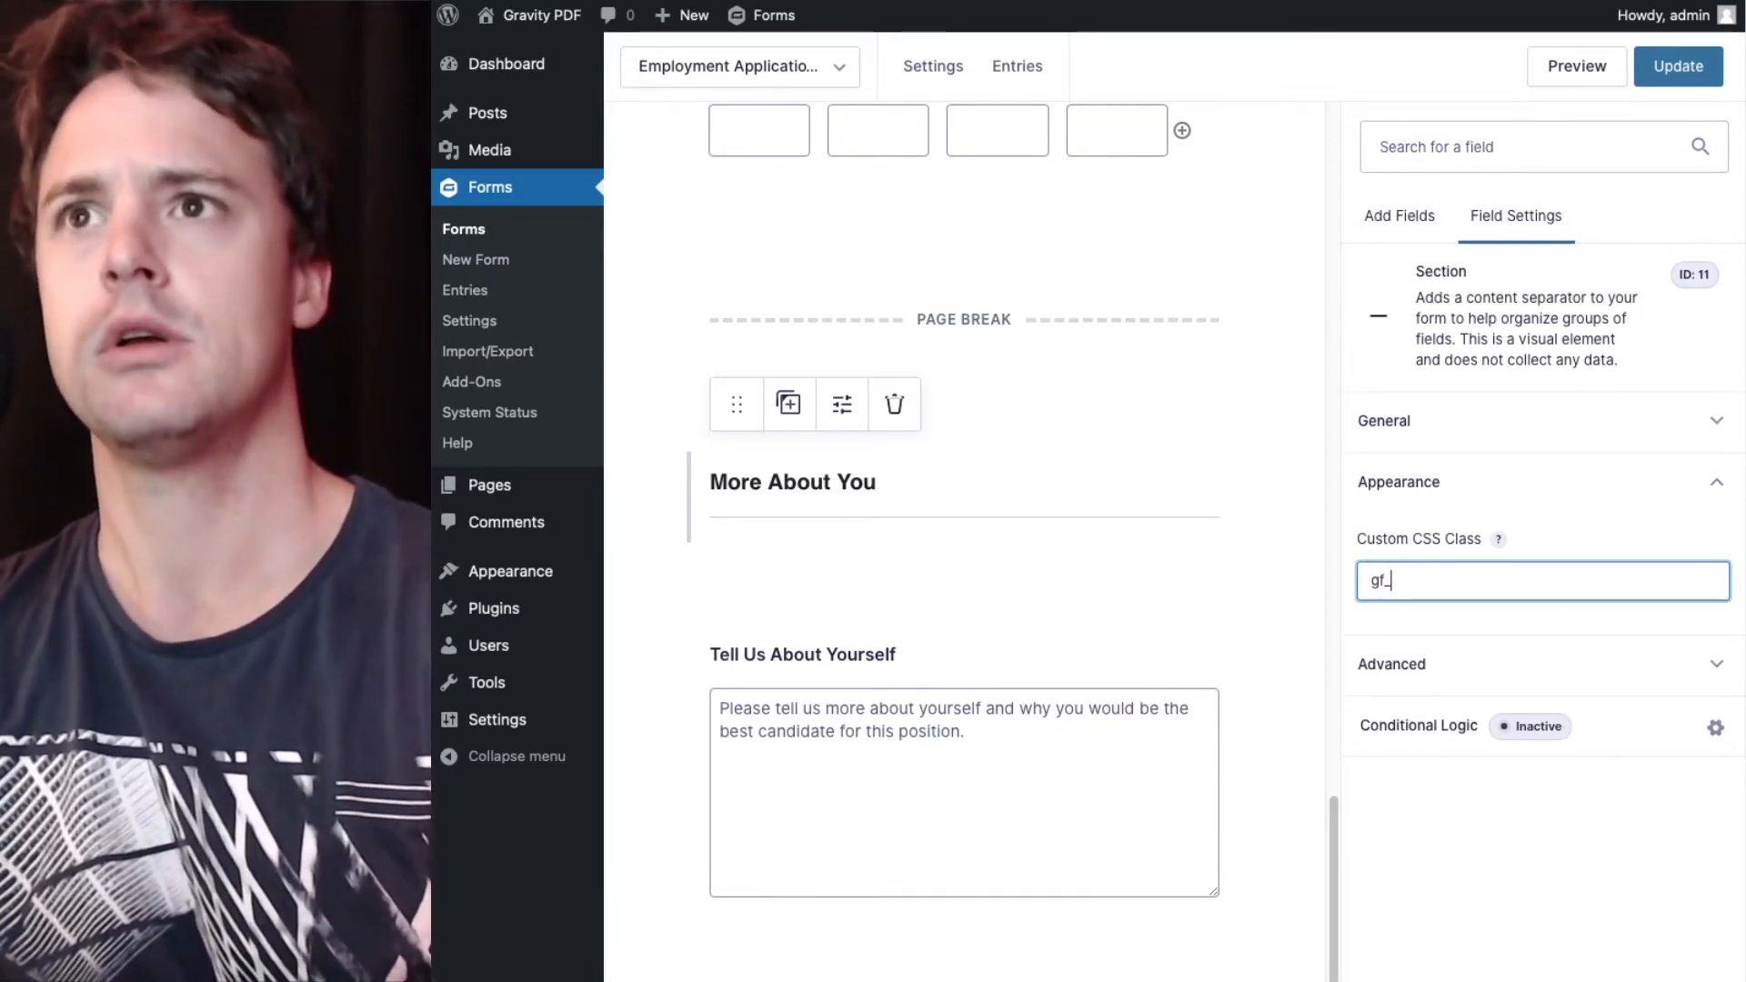
pyautogui.write('left_half')
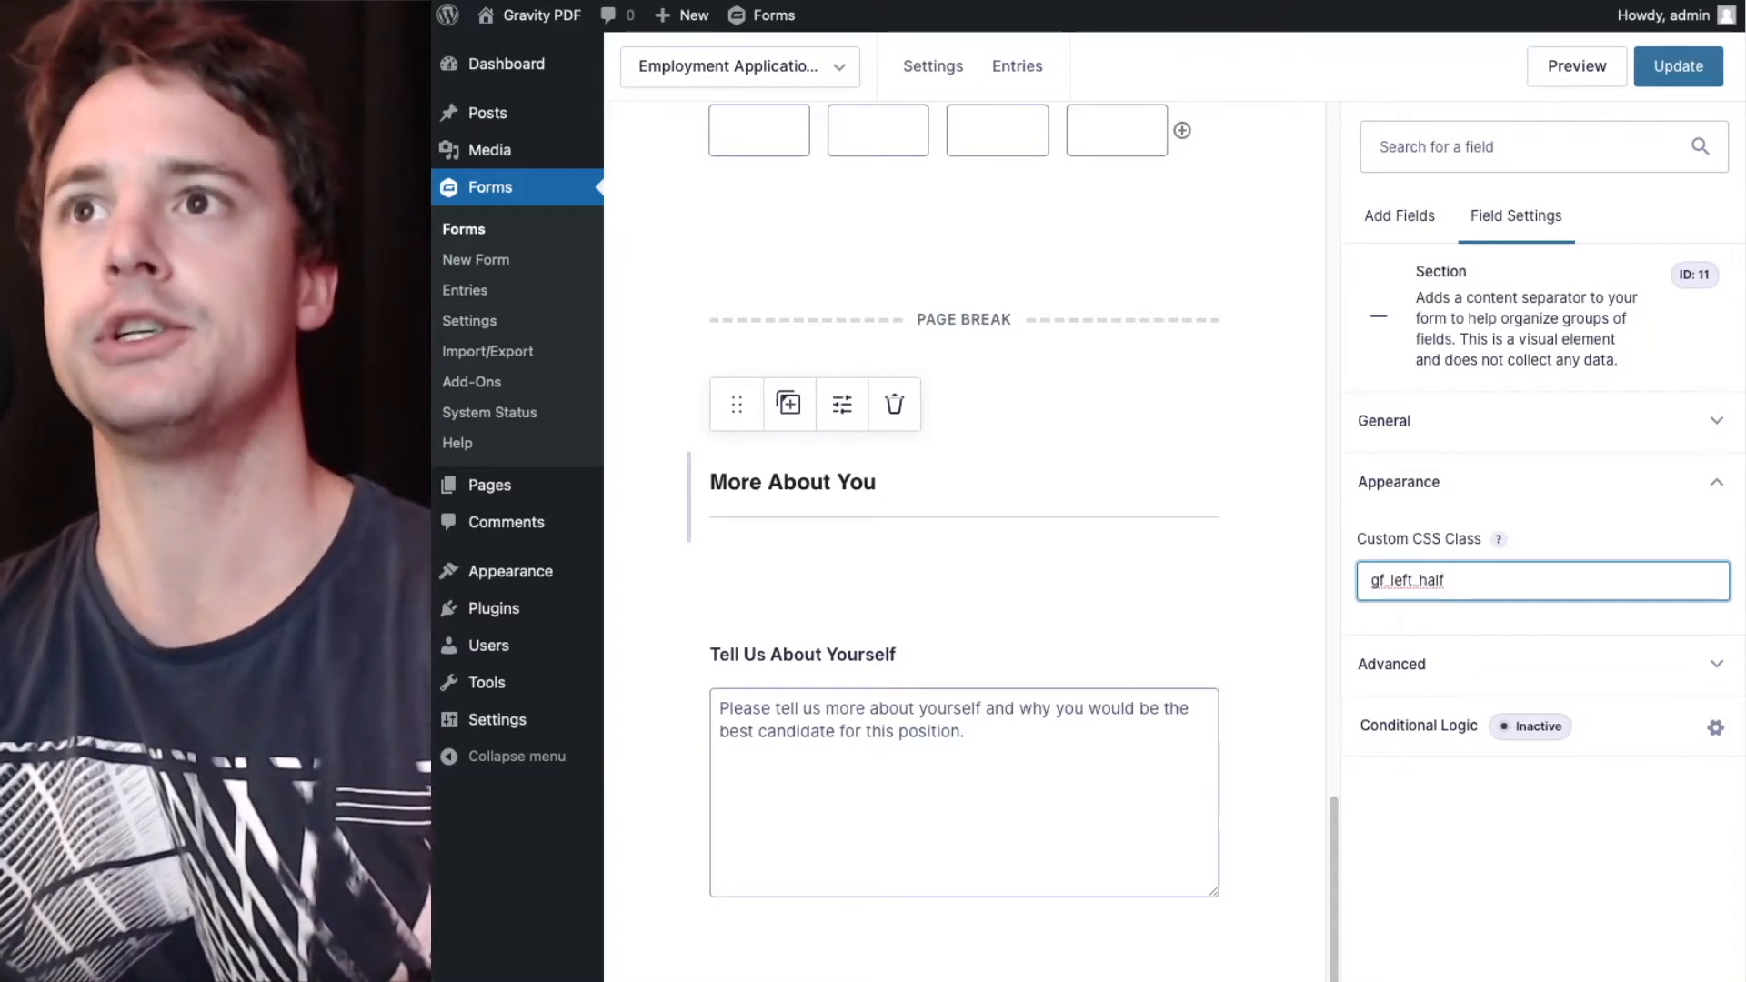
pyautogui.write('pagebreak')
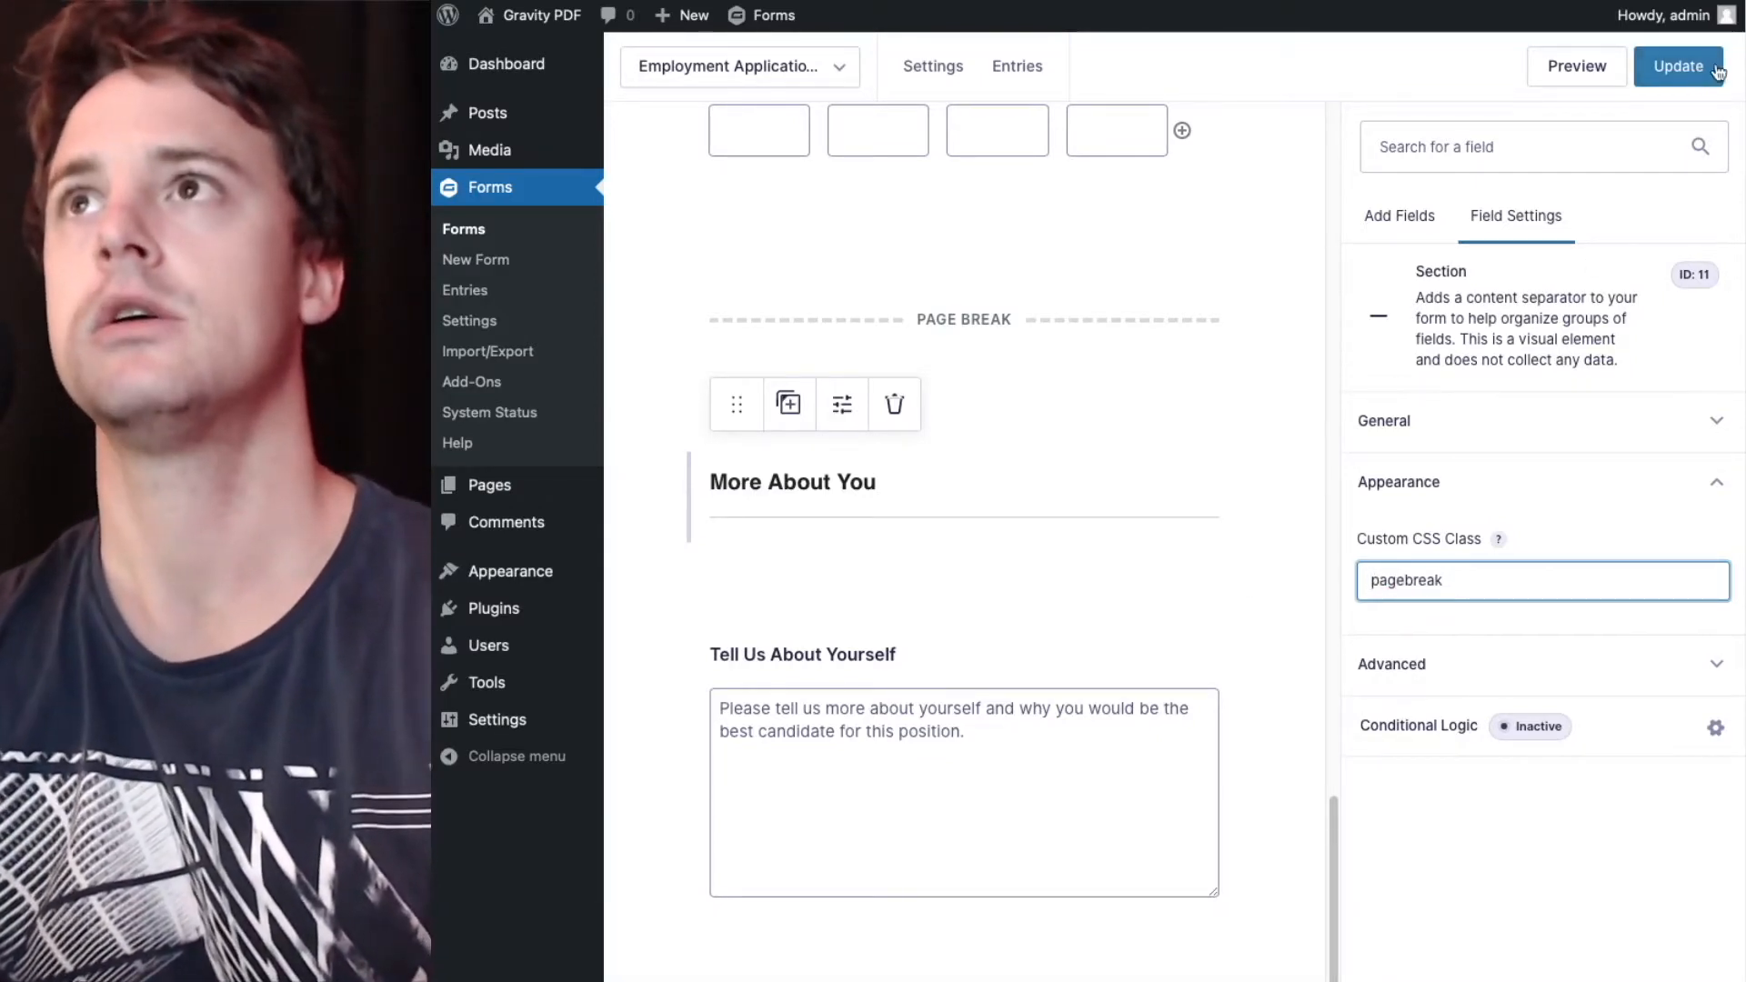
pyautogui.click(1677, 65)
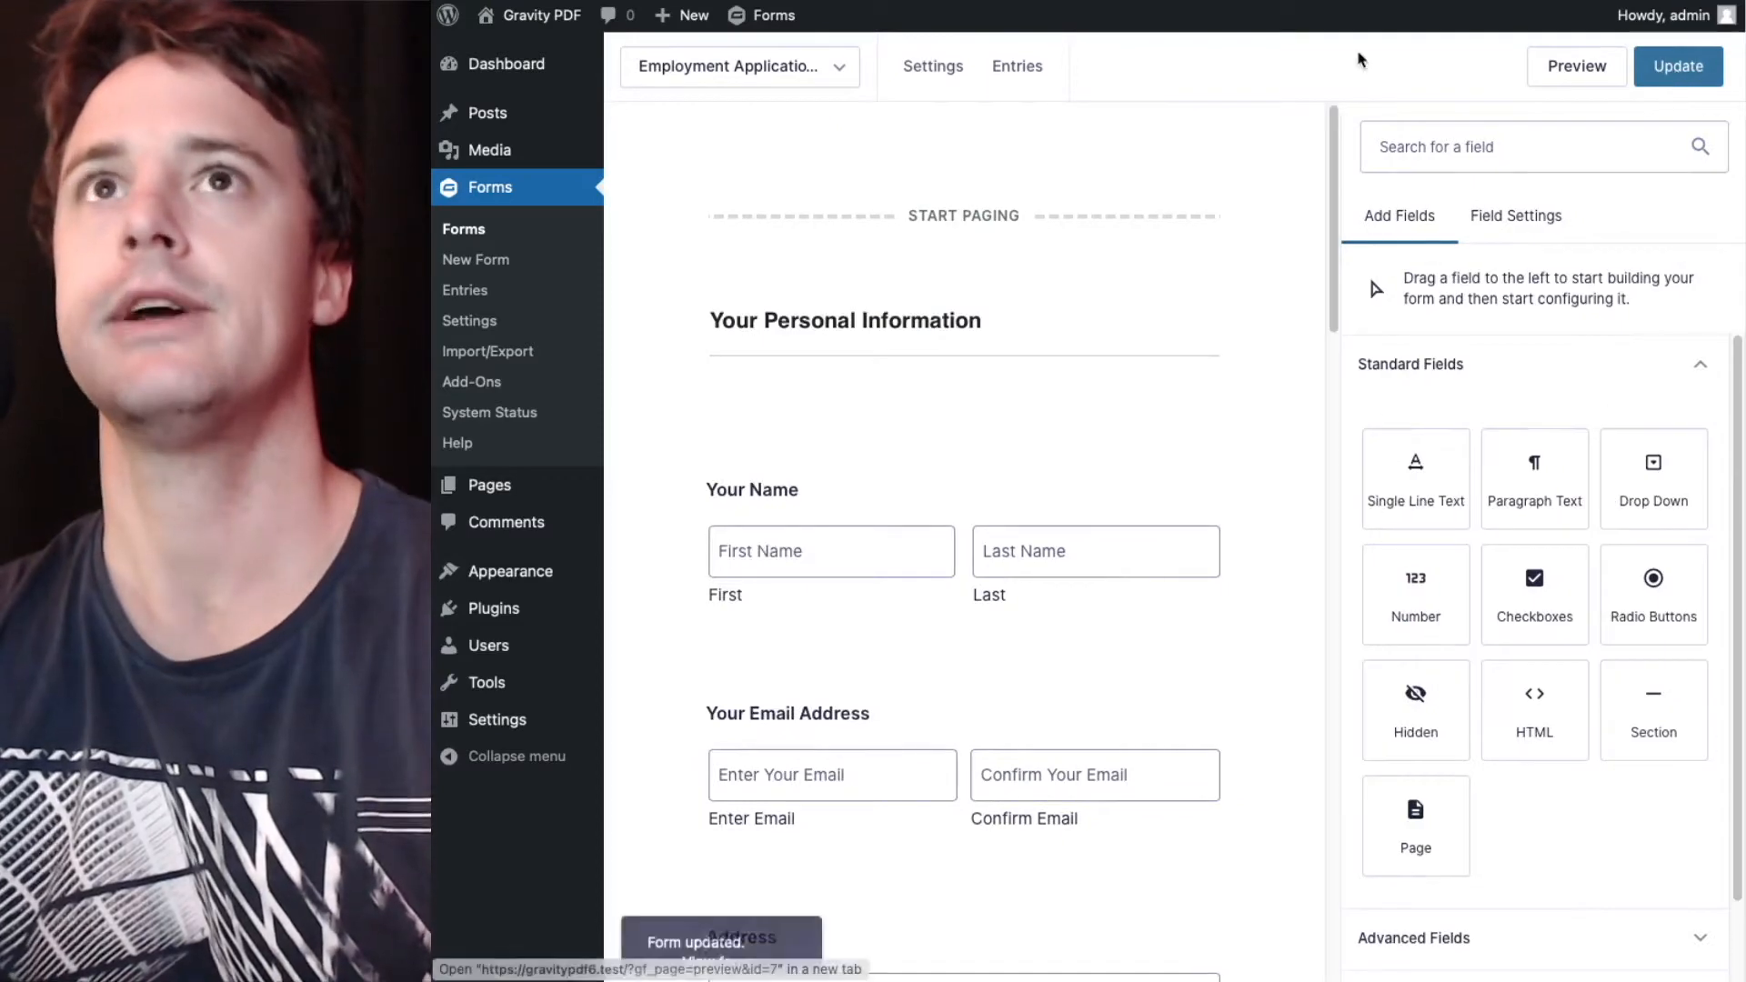
# View the entry's regenerated PDF at whole-page zoom and scroll its pages, all portrait.
pyautogui.click(1575, 65)
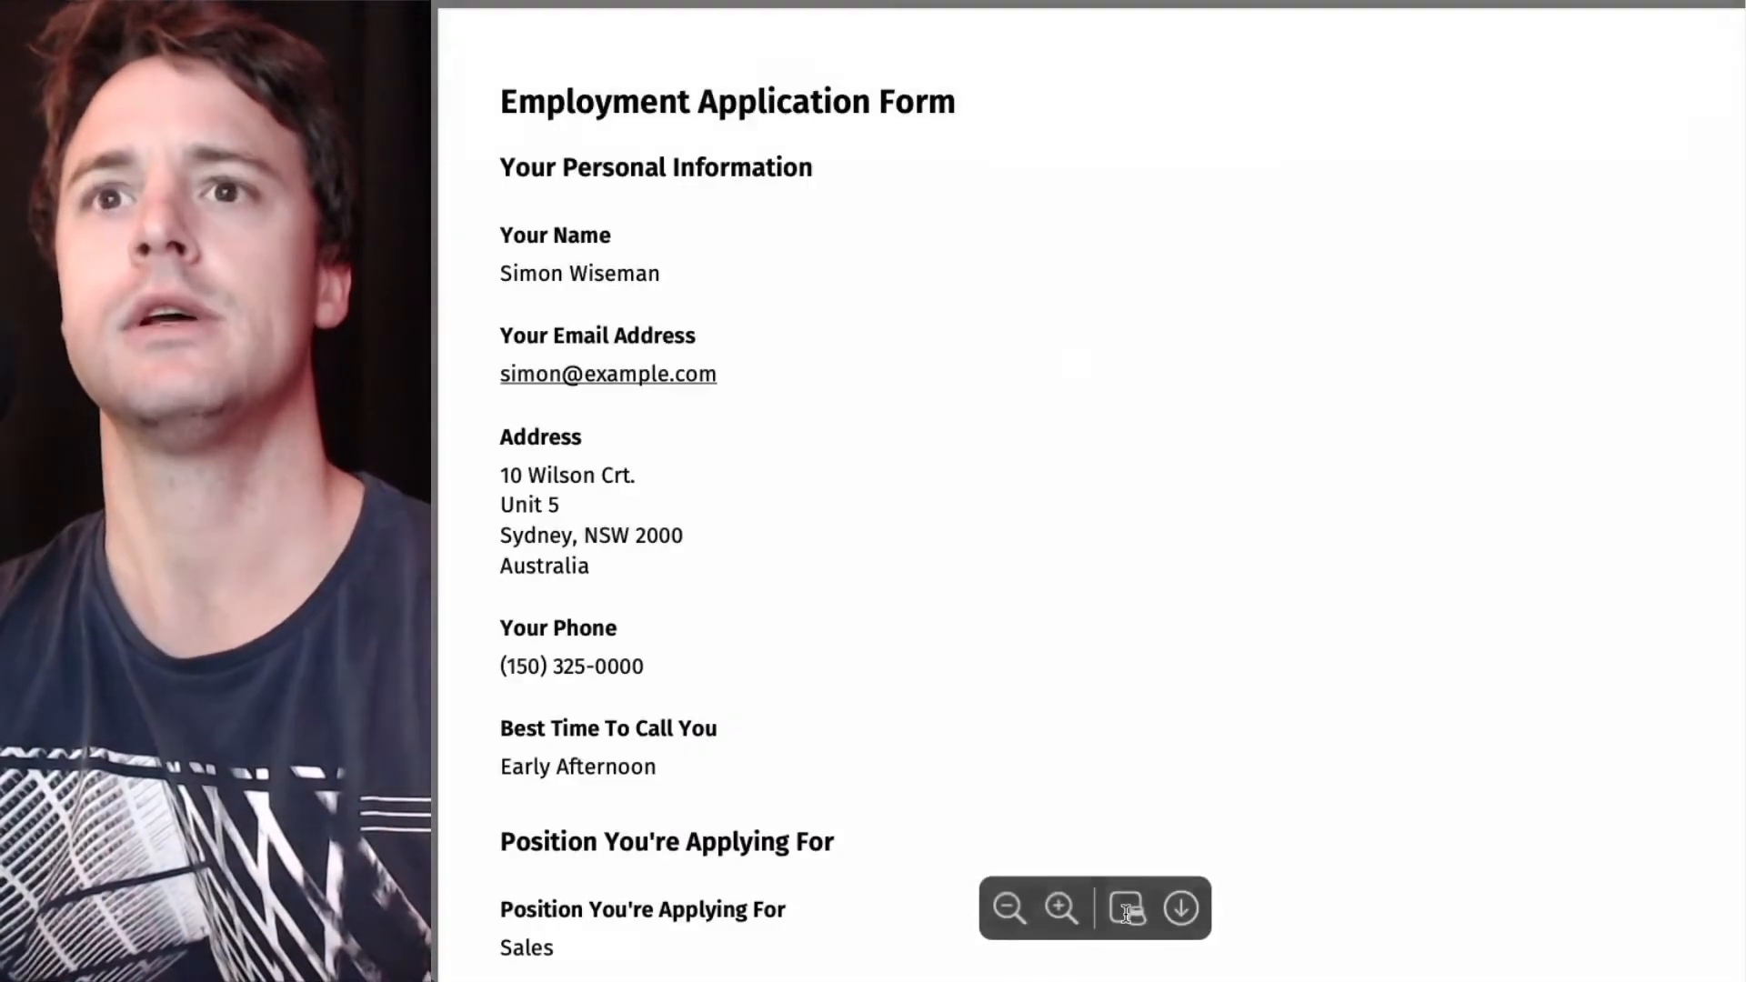
pyautogui.click(1008, 907)
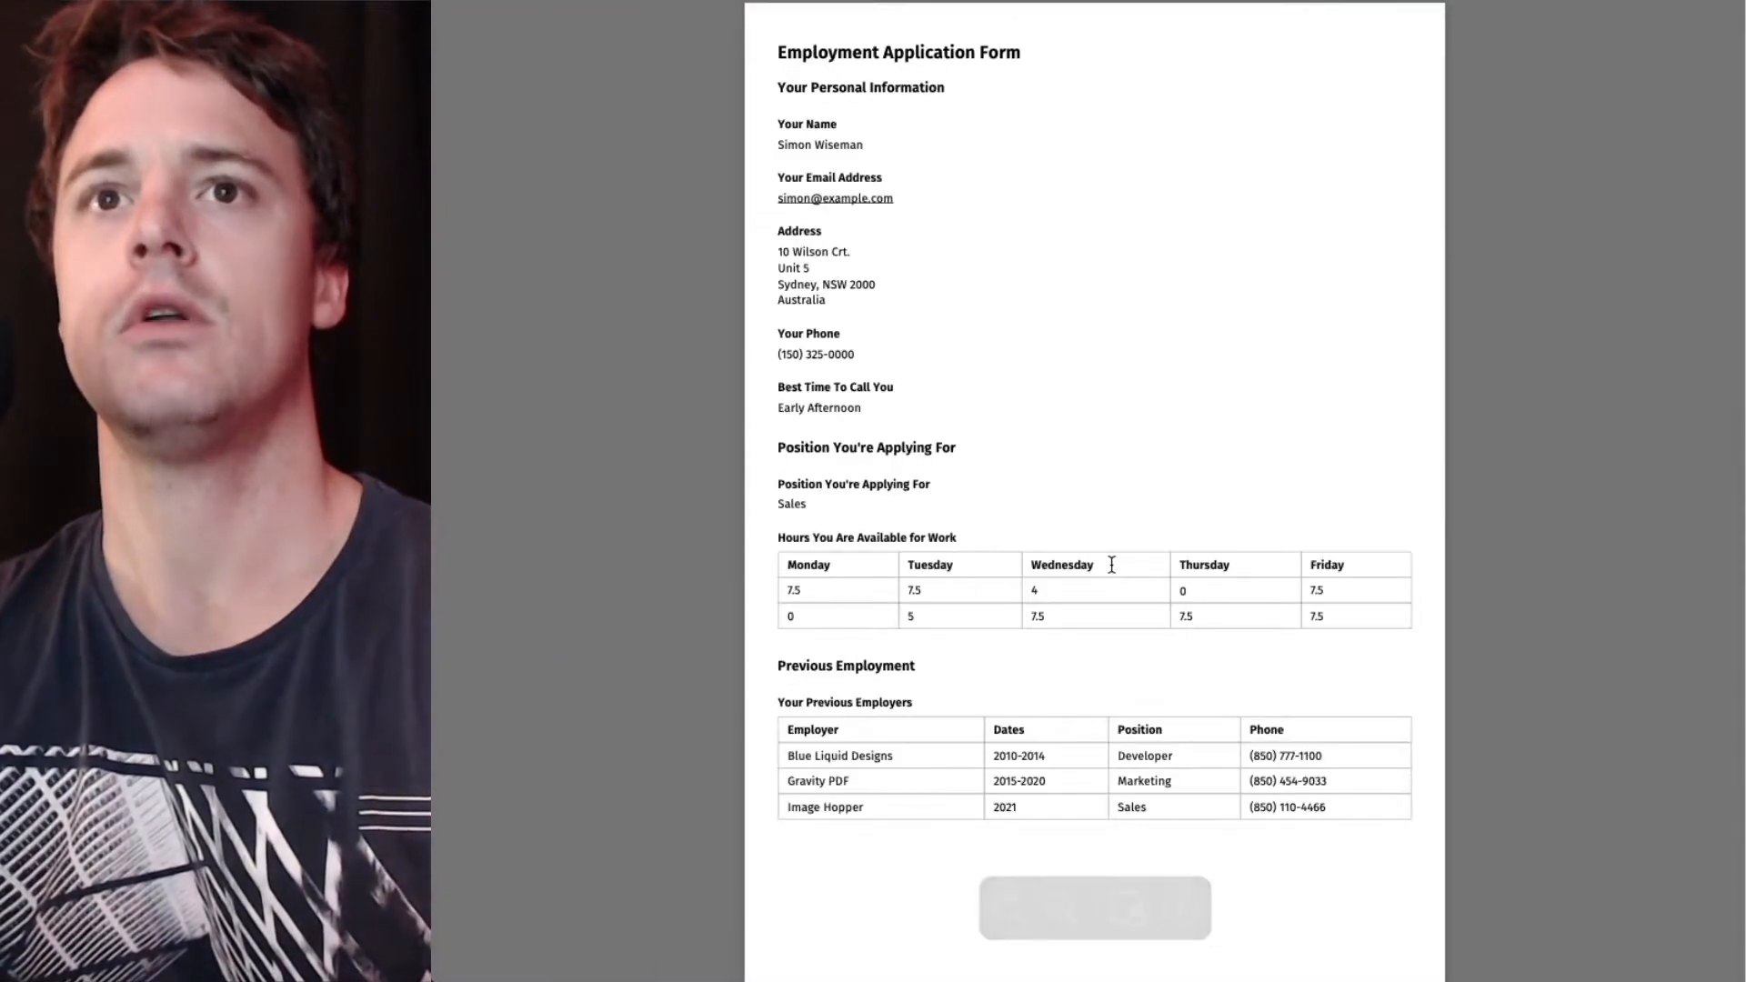
pyautogui.scroll(-3)
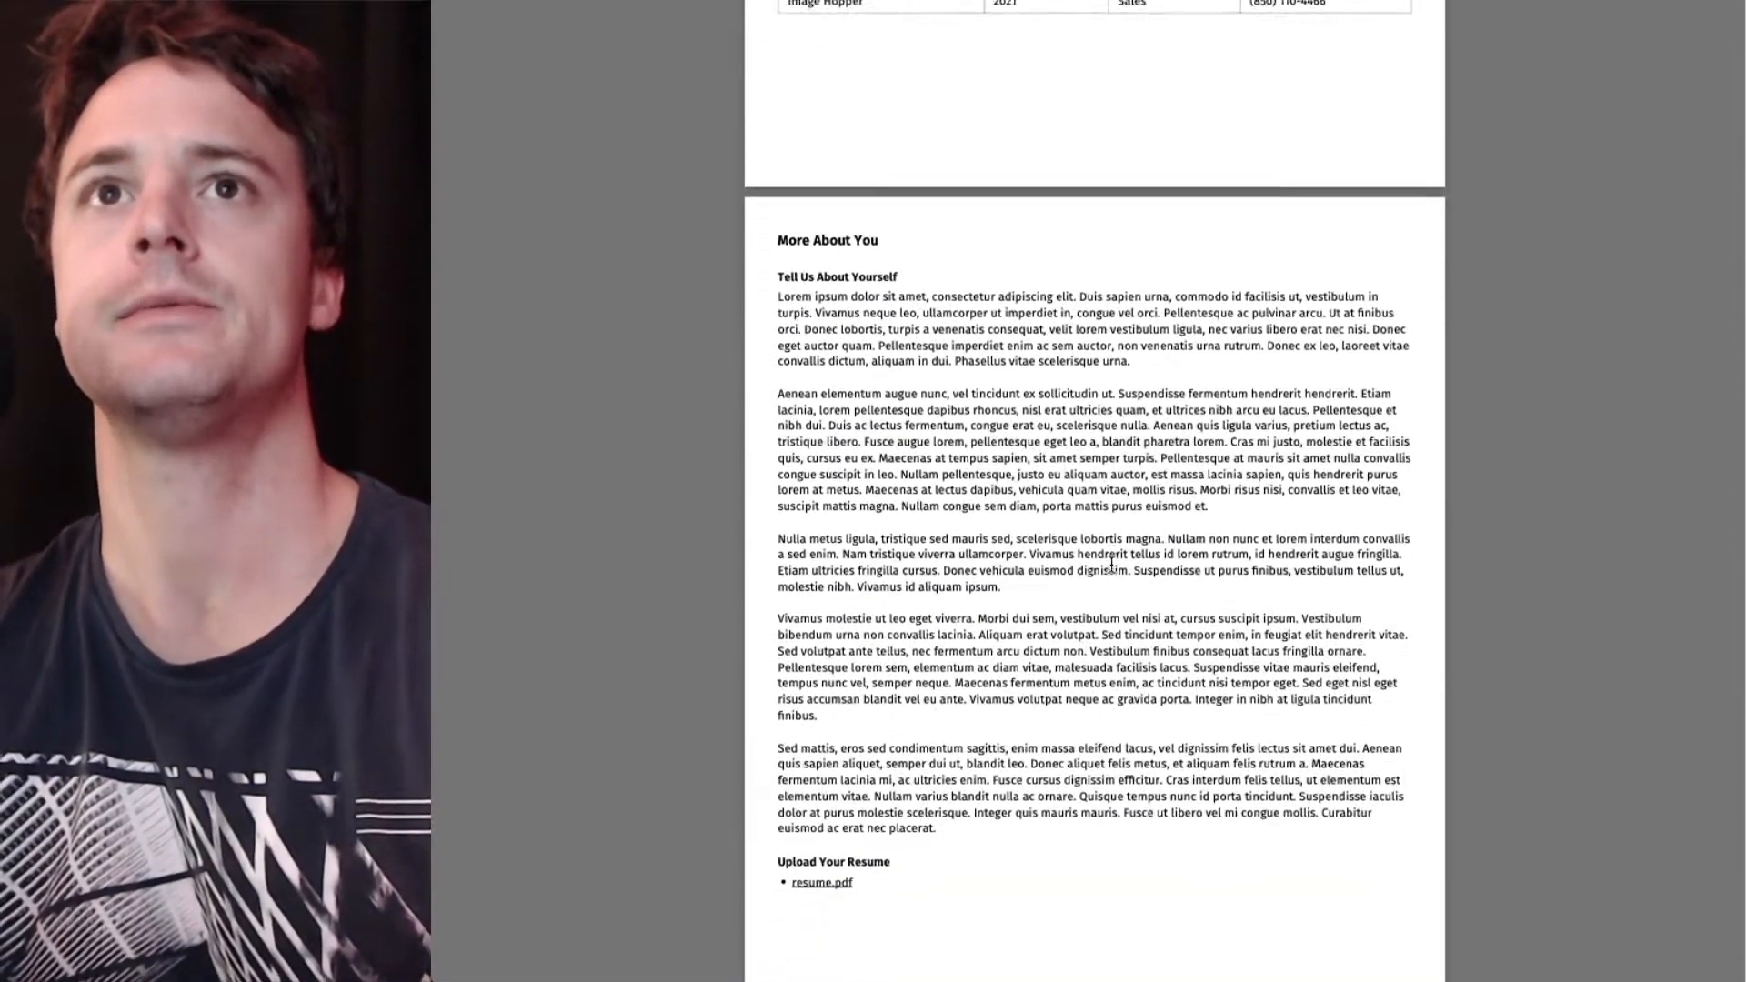
pyautogui.scroll(-3)
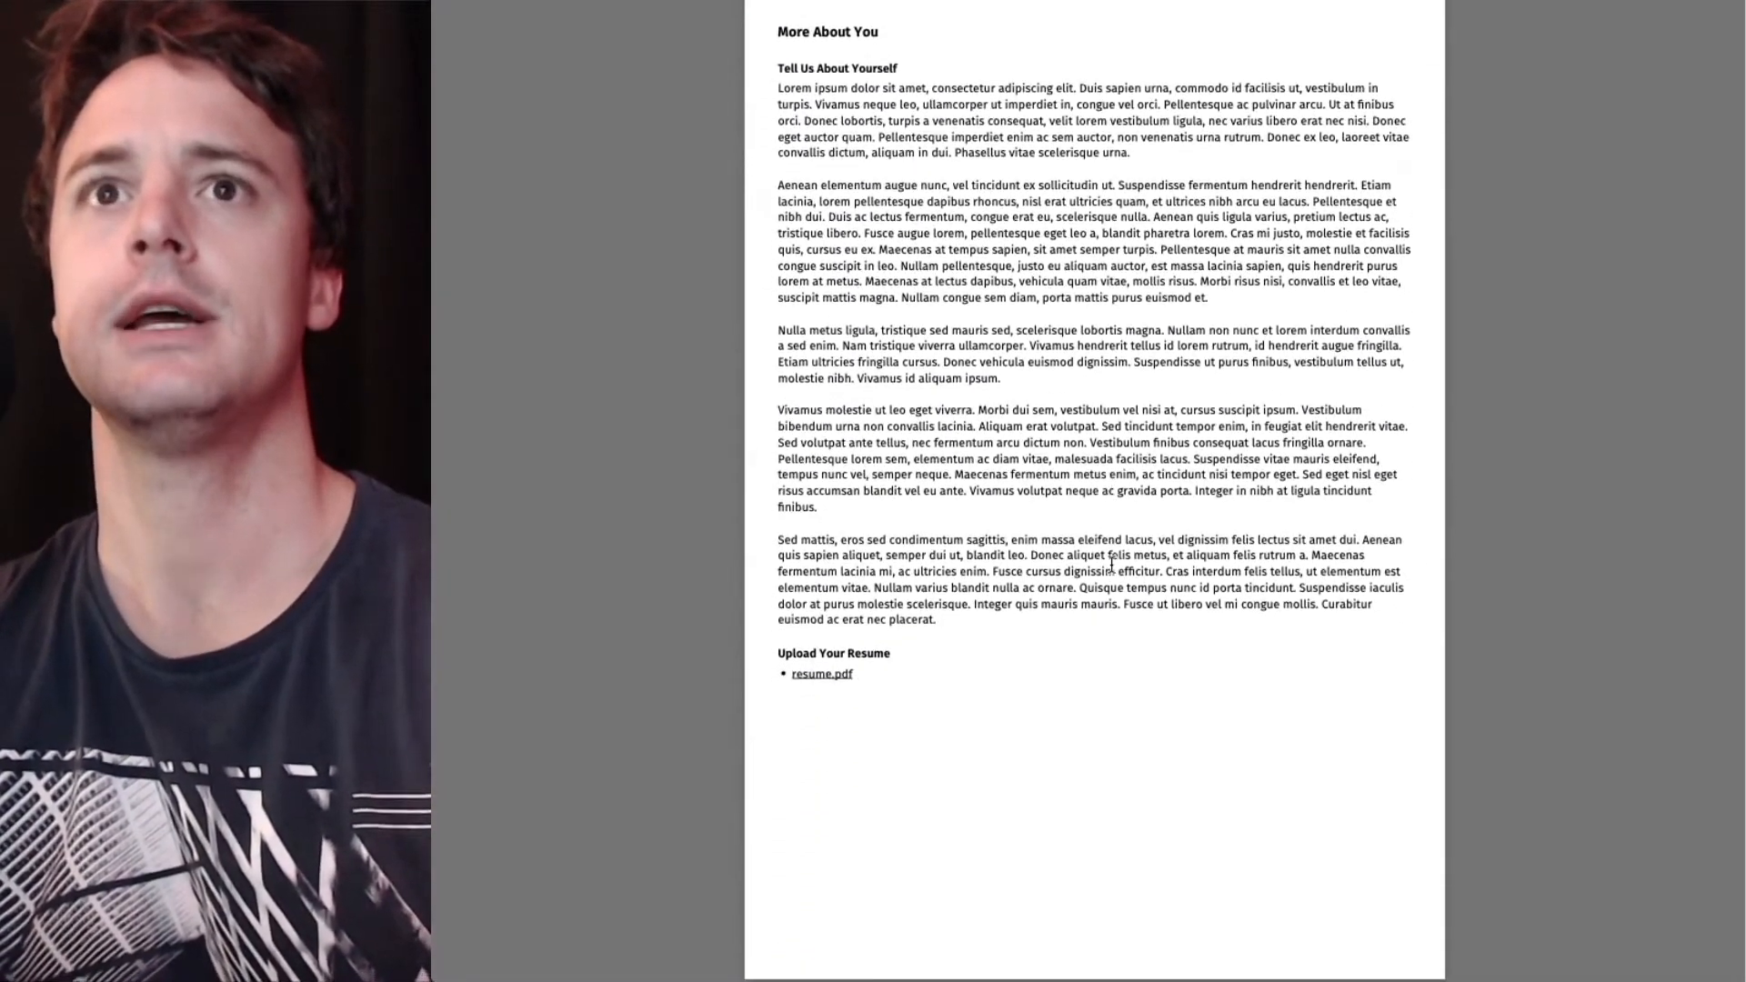
pyautogui.scroll(3)
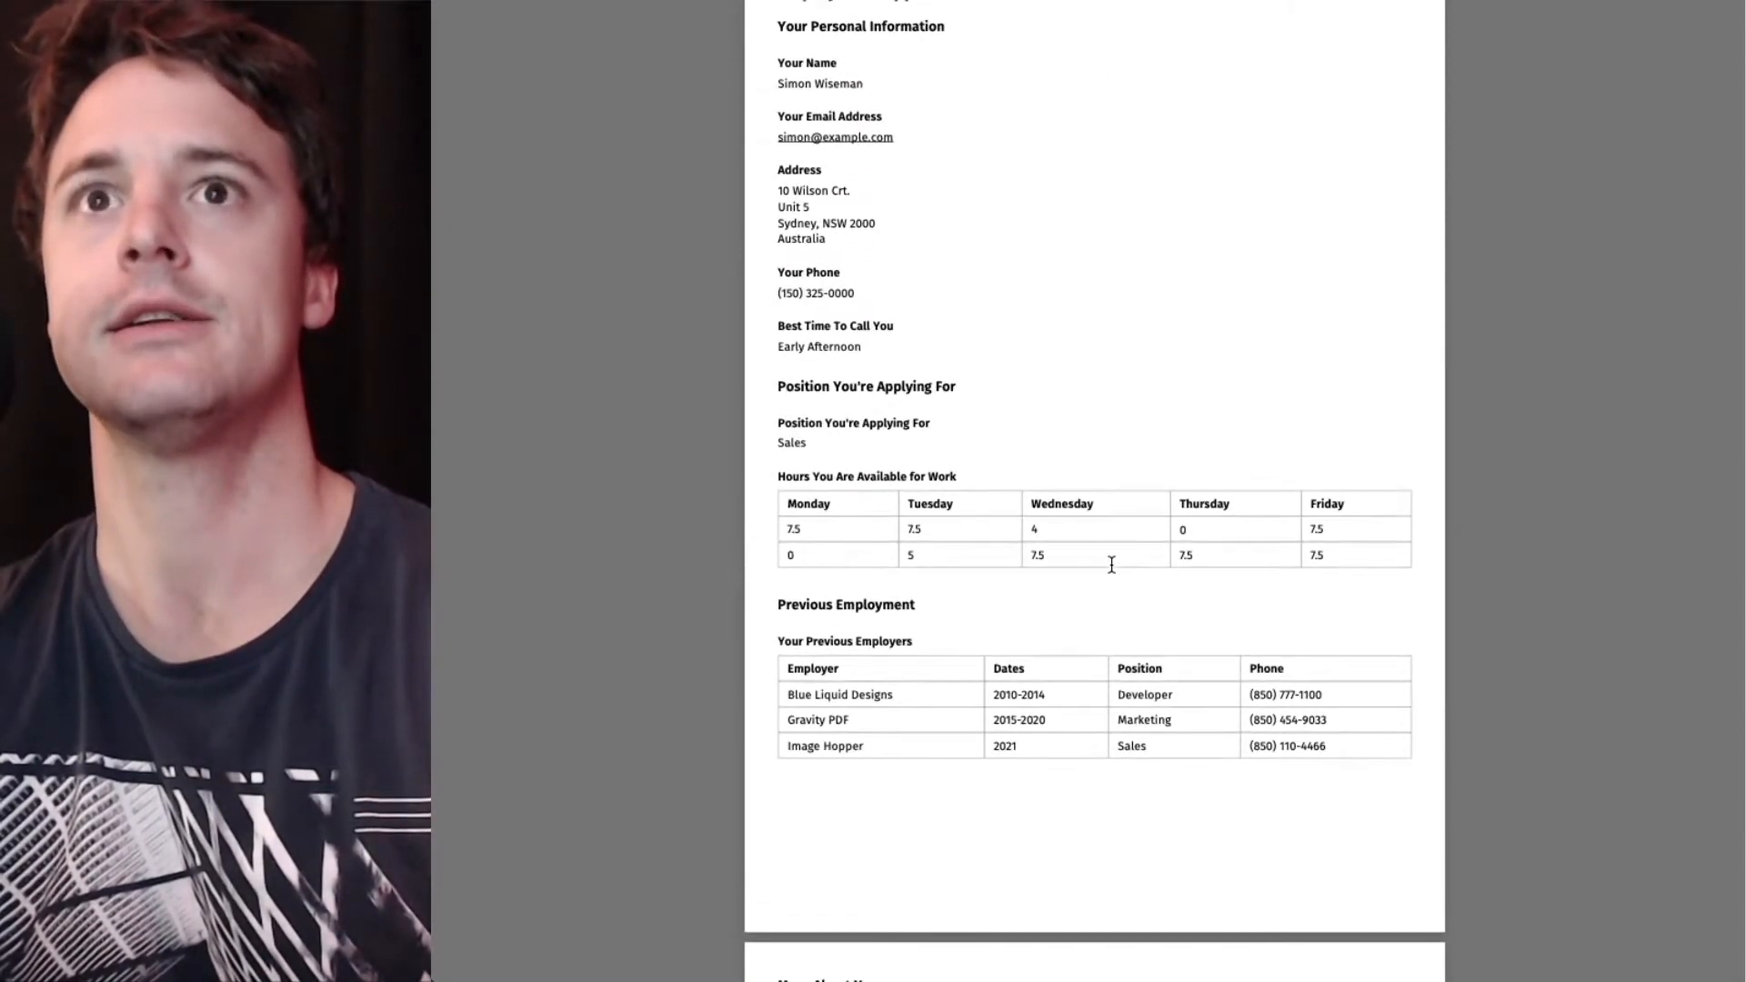
pyautogui.scroll(3)
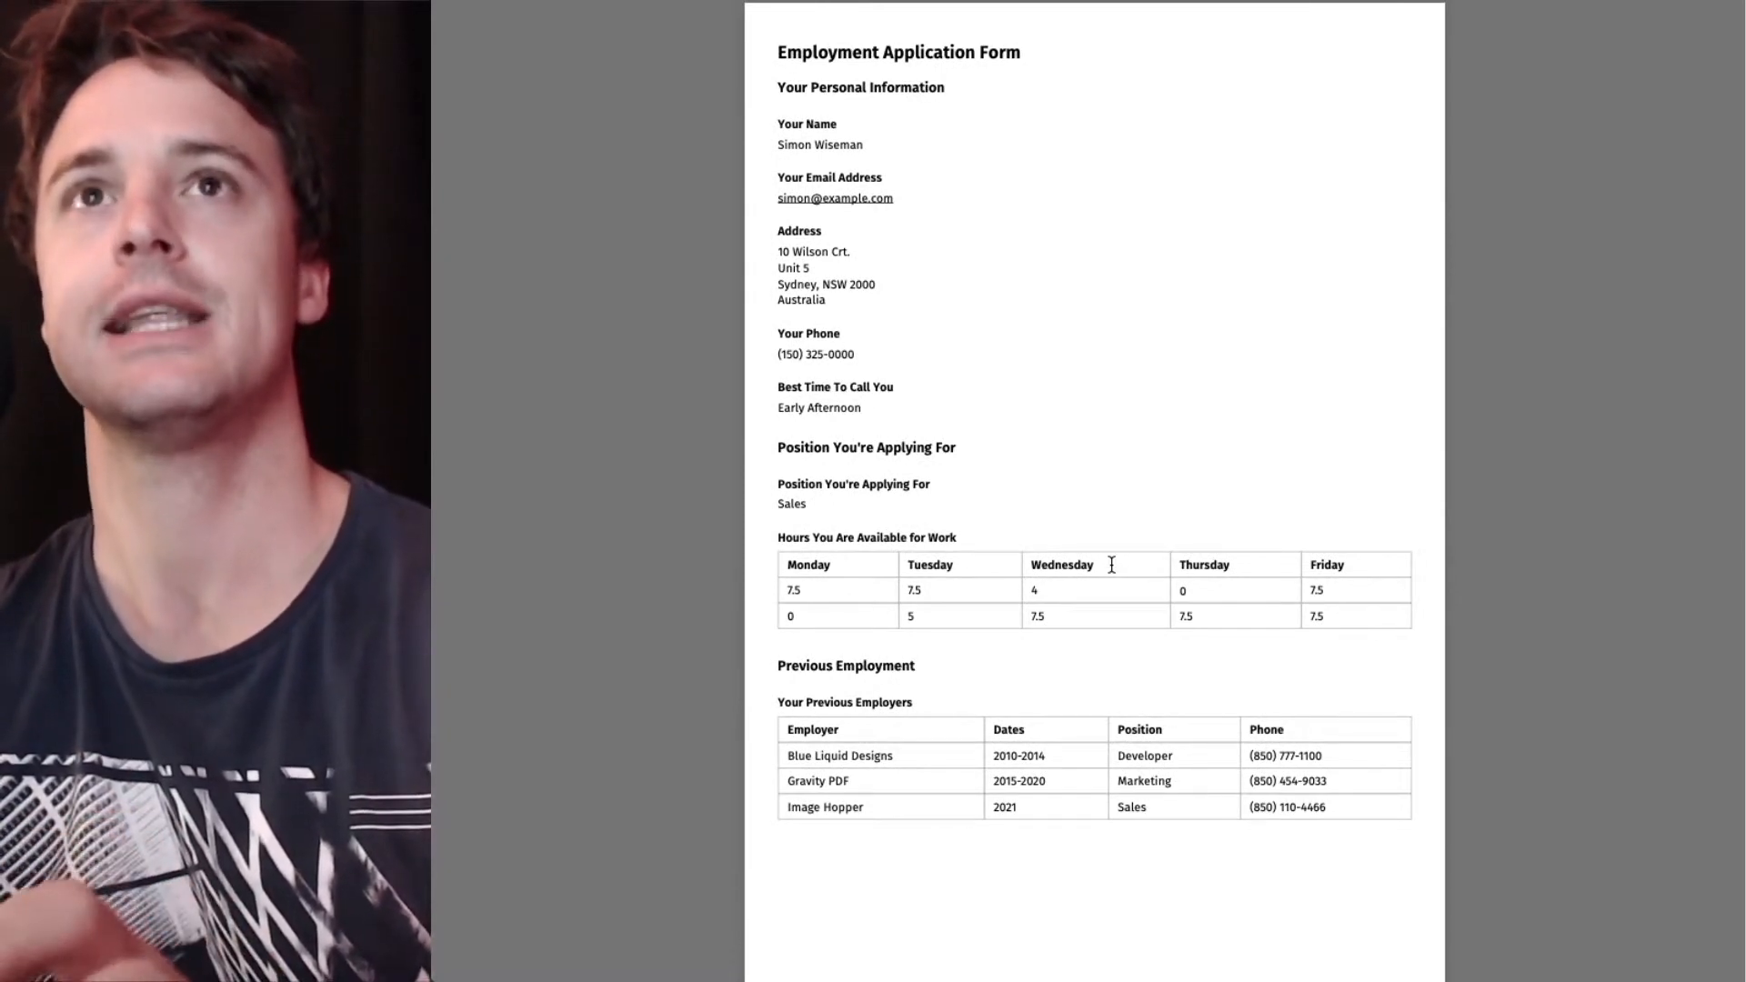
pyautogui.scroll(-3)
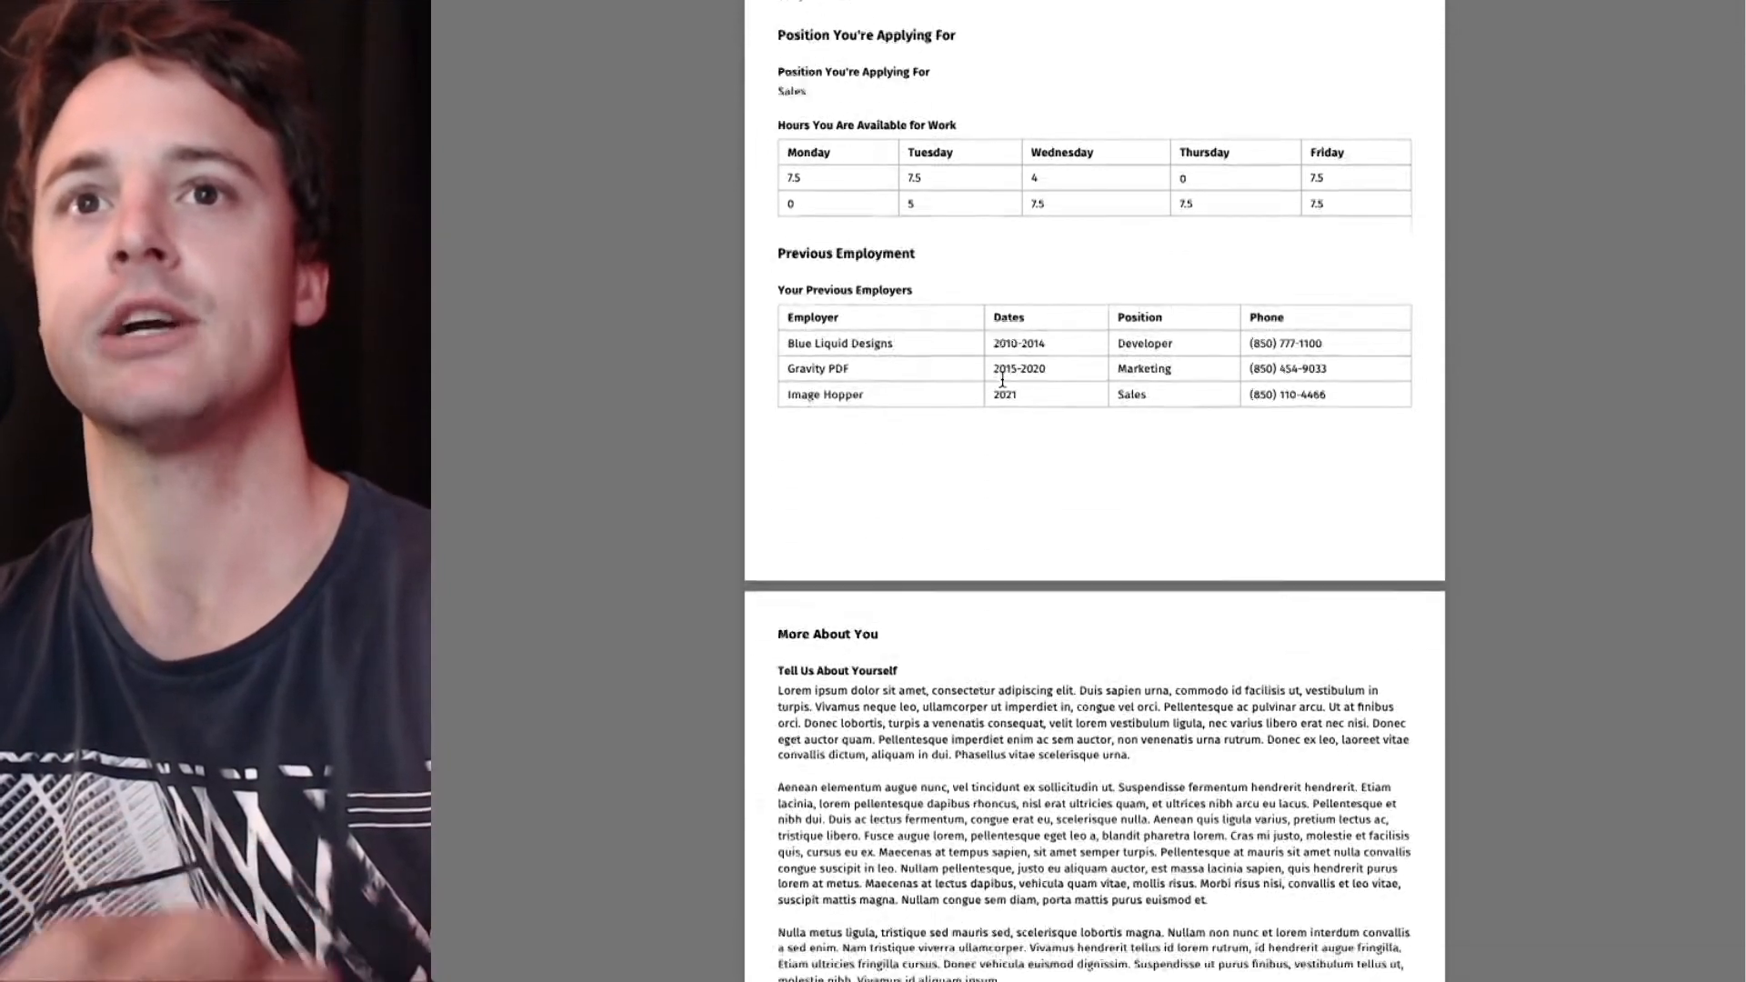
pyautogui.scroll(-3)
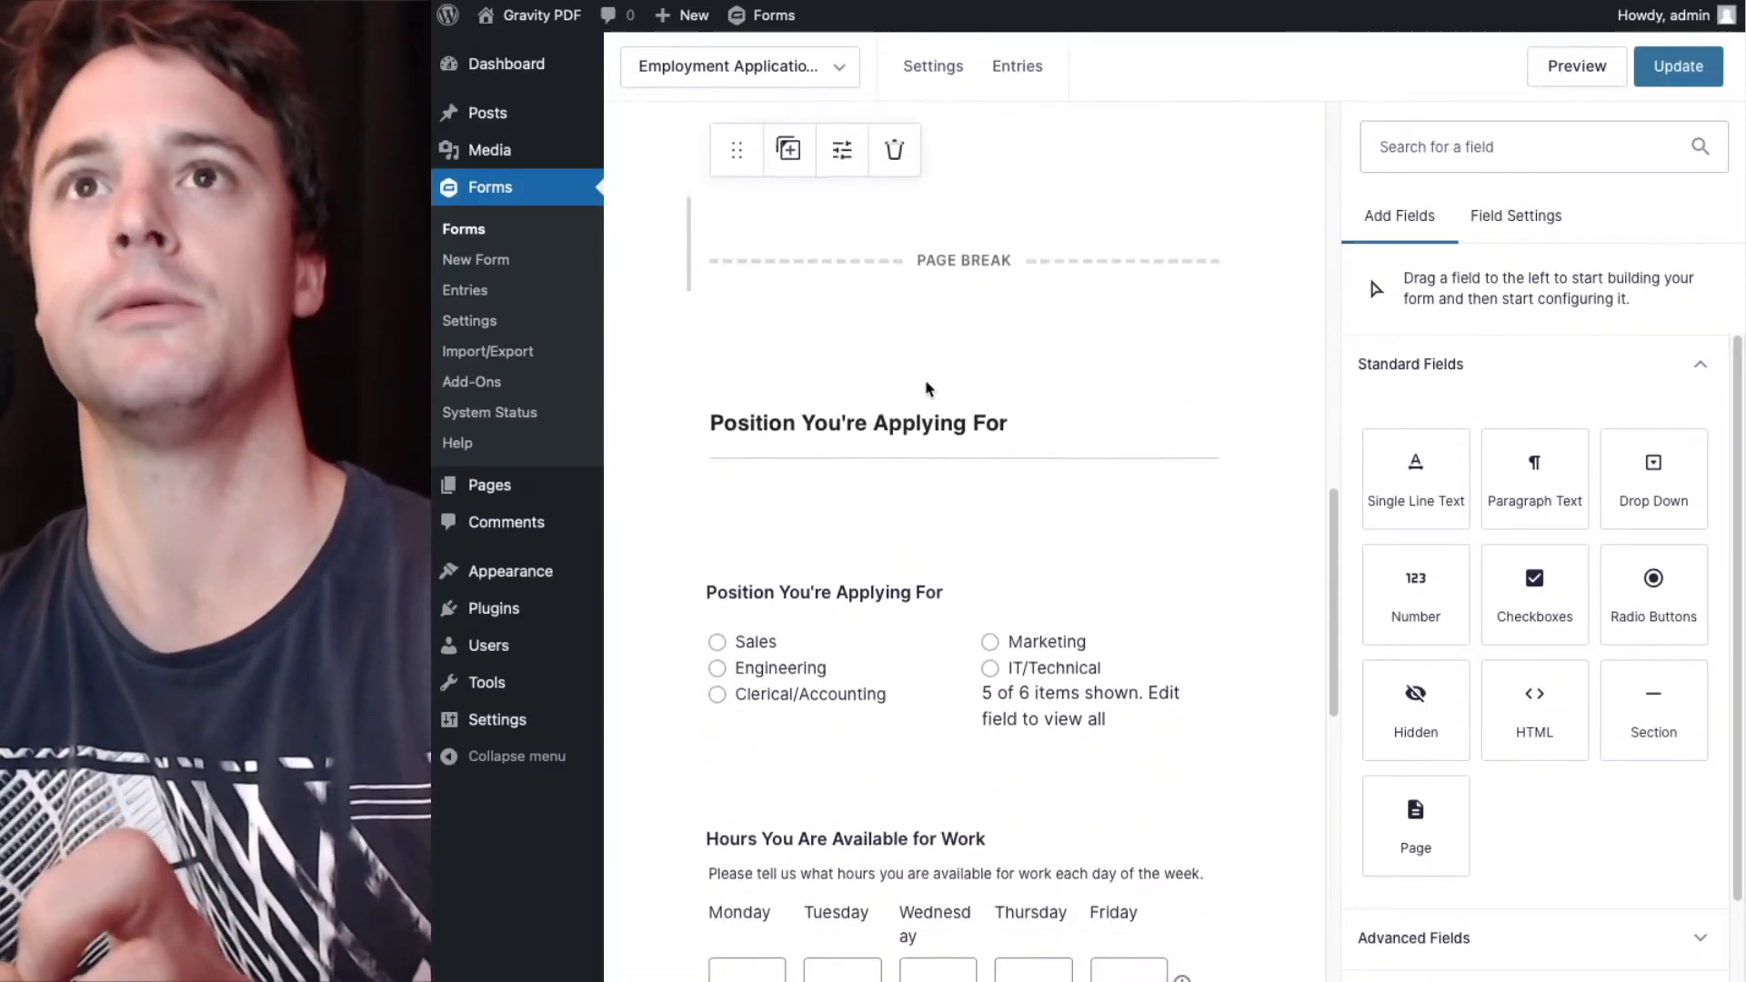
# Give the page break field above More About You the Custom CSS Class pagebreak.
pyautogui.scroll(-3)
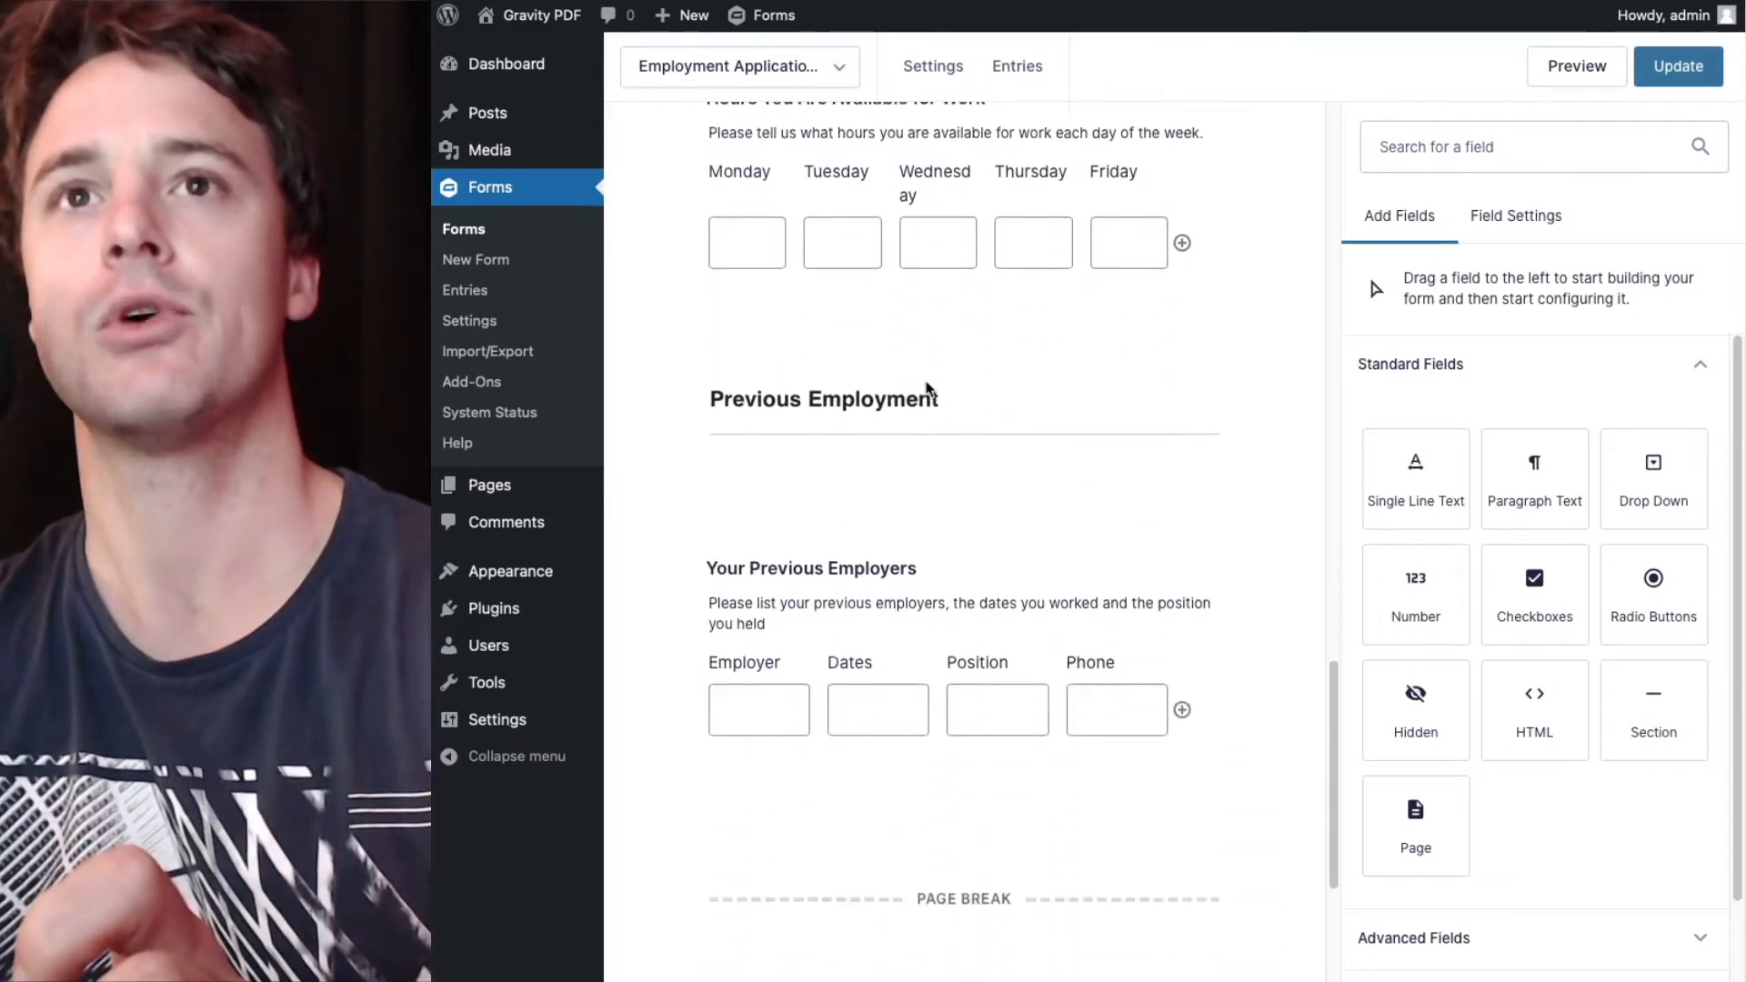
pyautogui.scroll(-3)
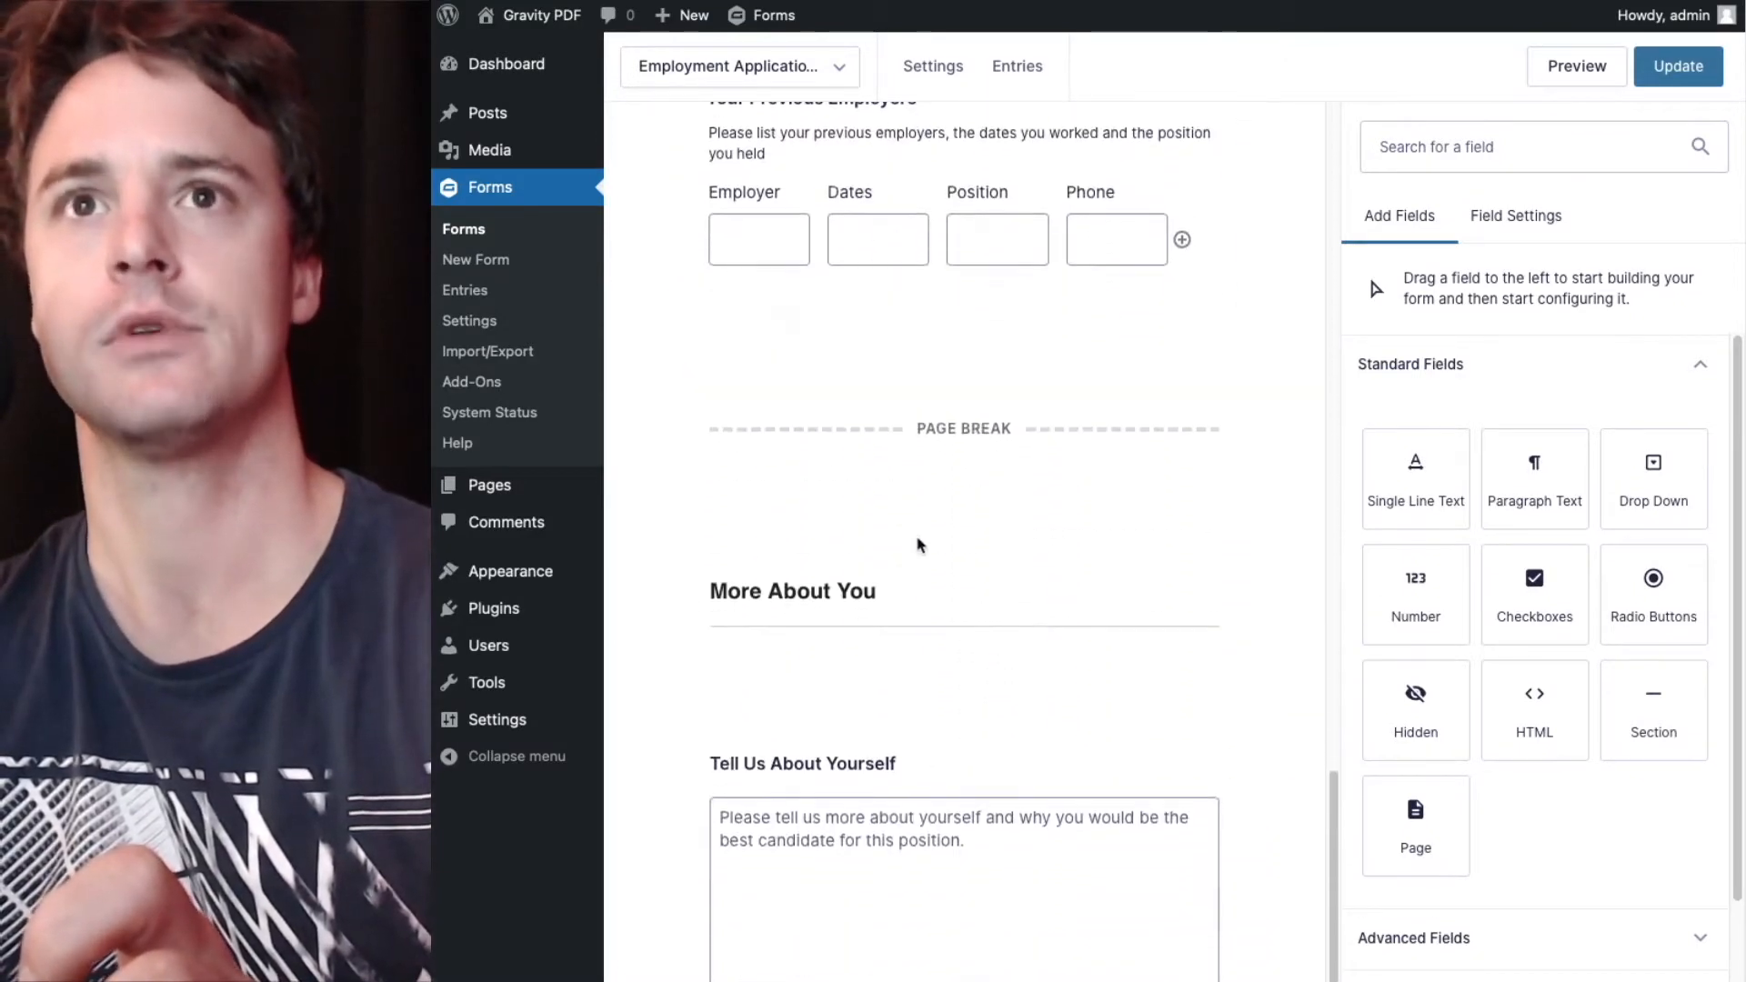
pyautogui.click(791, 589)
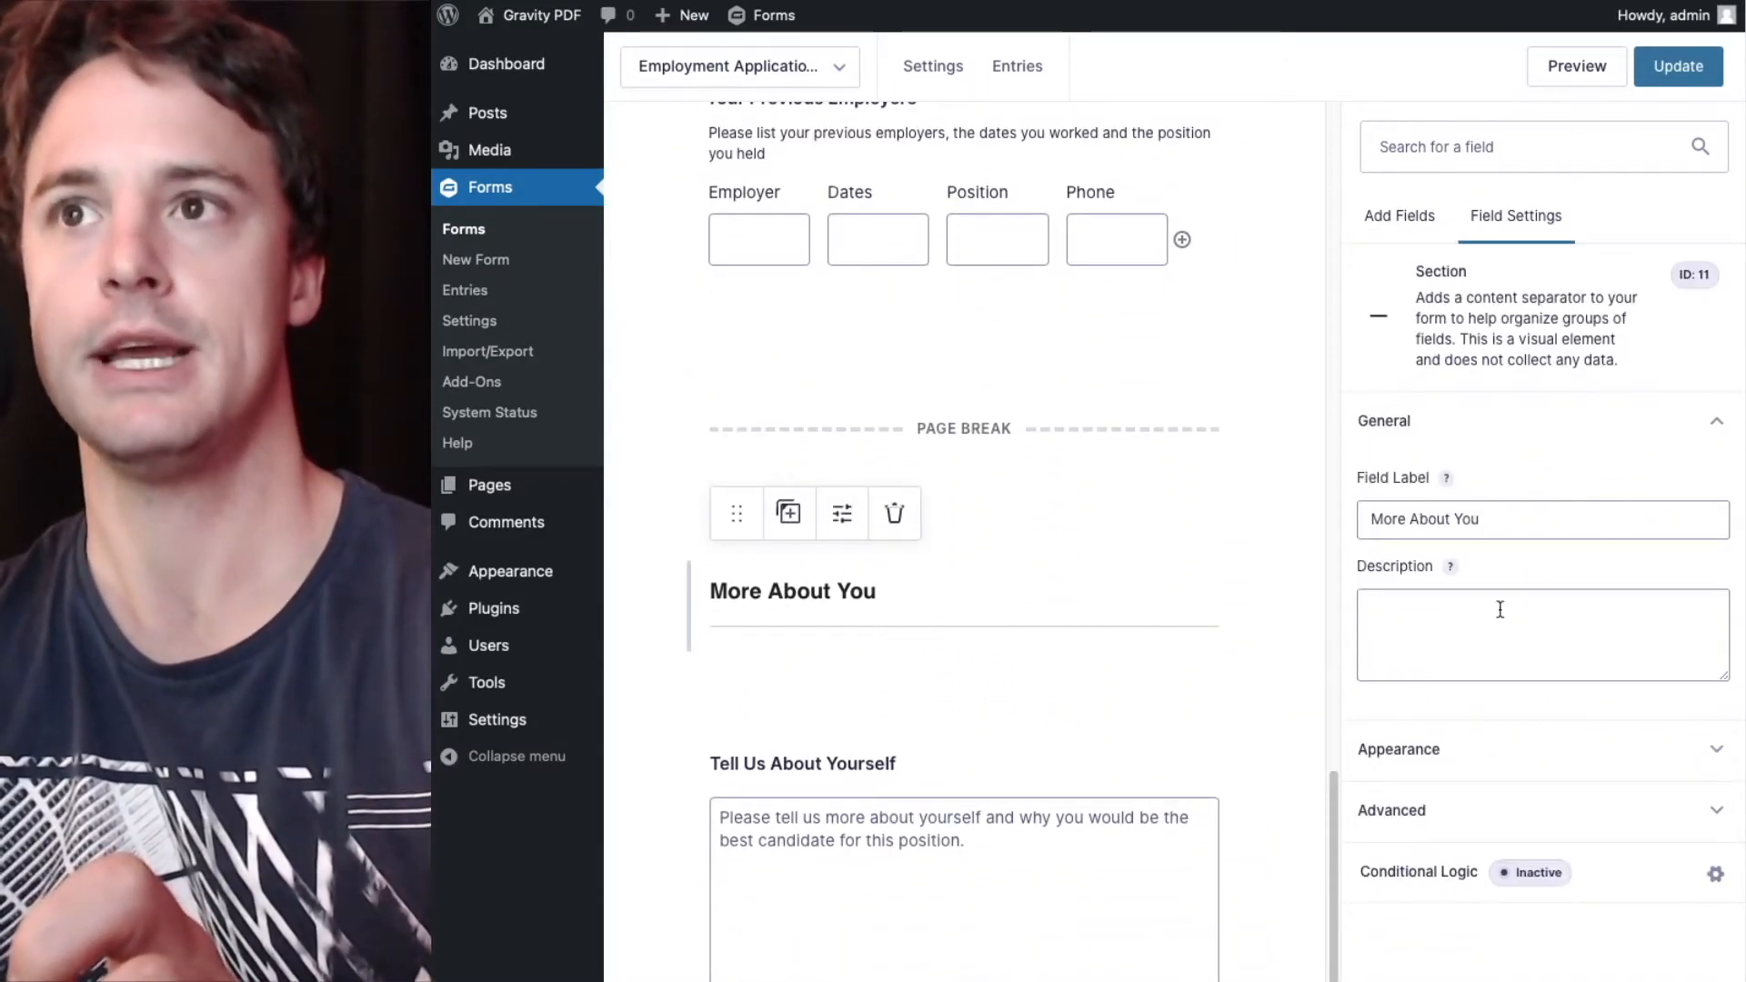
pyautogui.click(1398, 747)
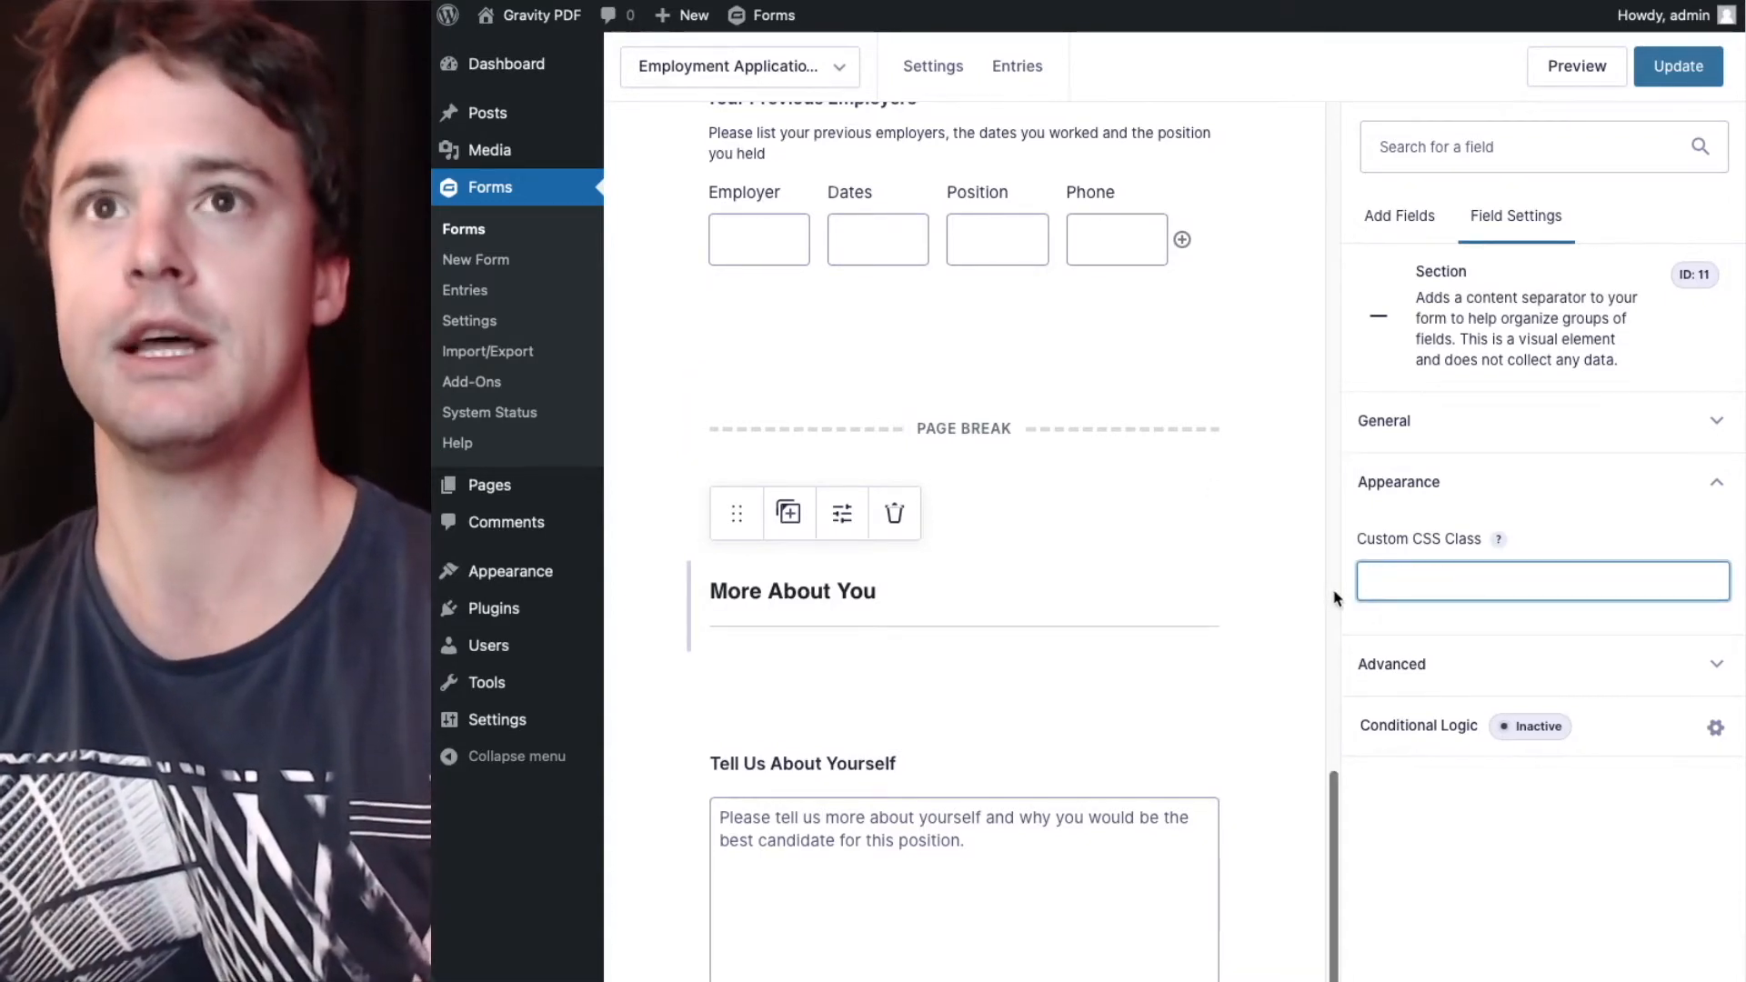
pyautogui.moveTo(1035, 538)
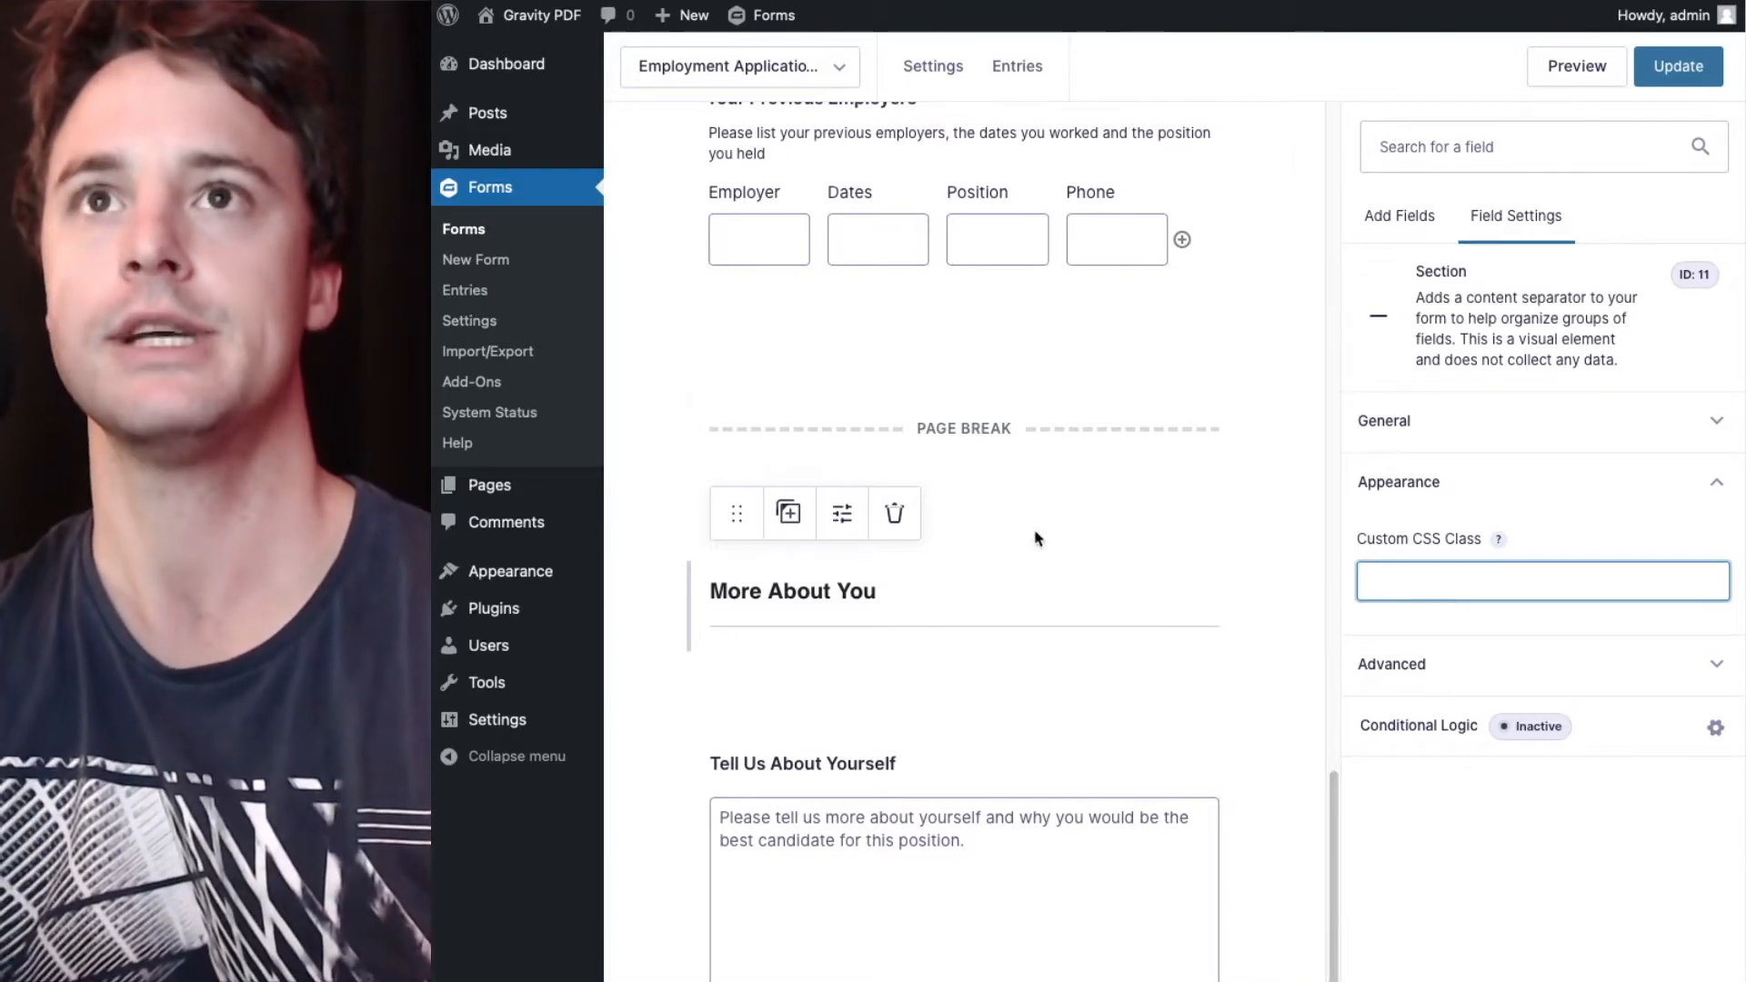
pyautogui.click(962, 429)
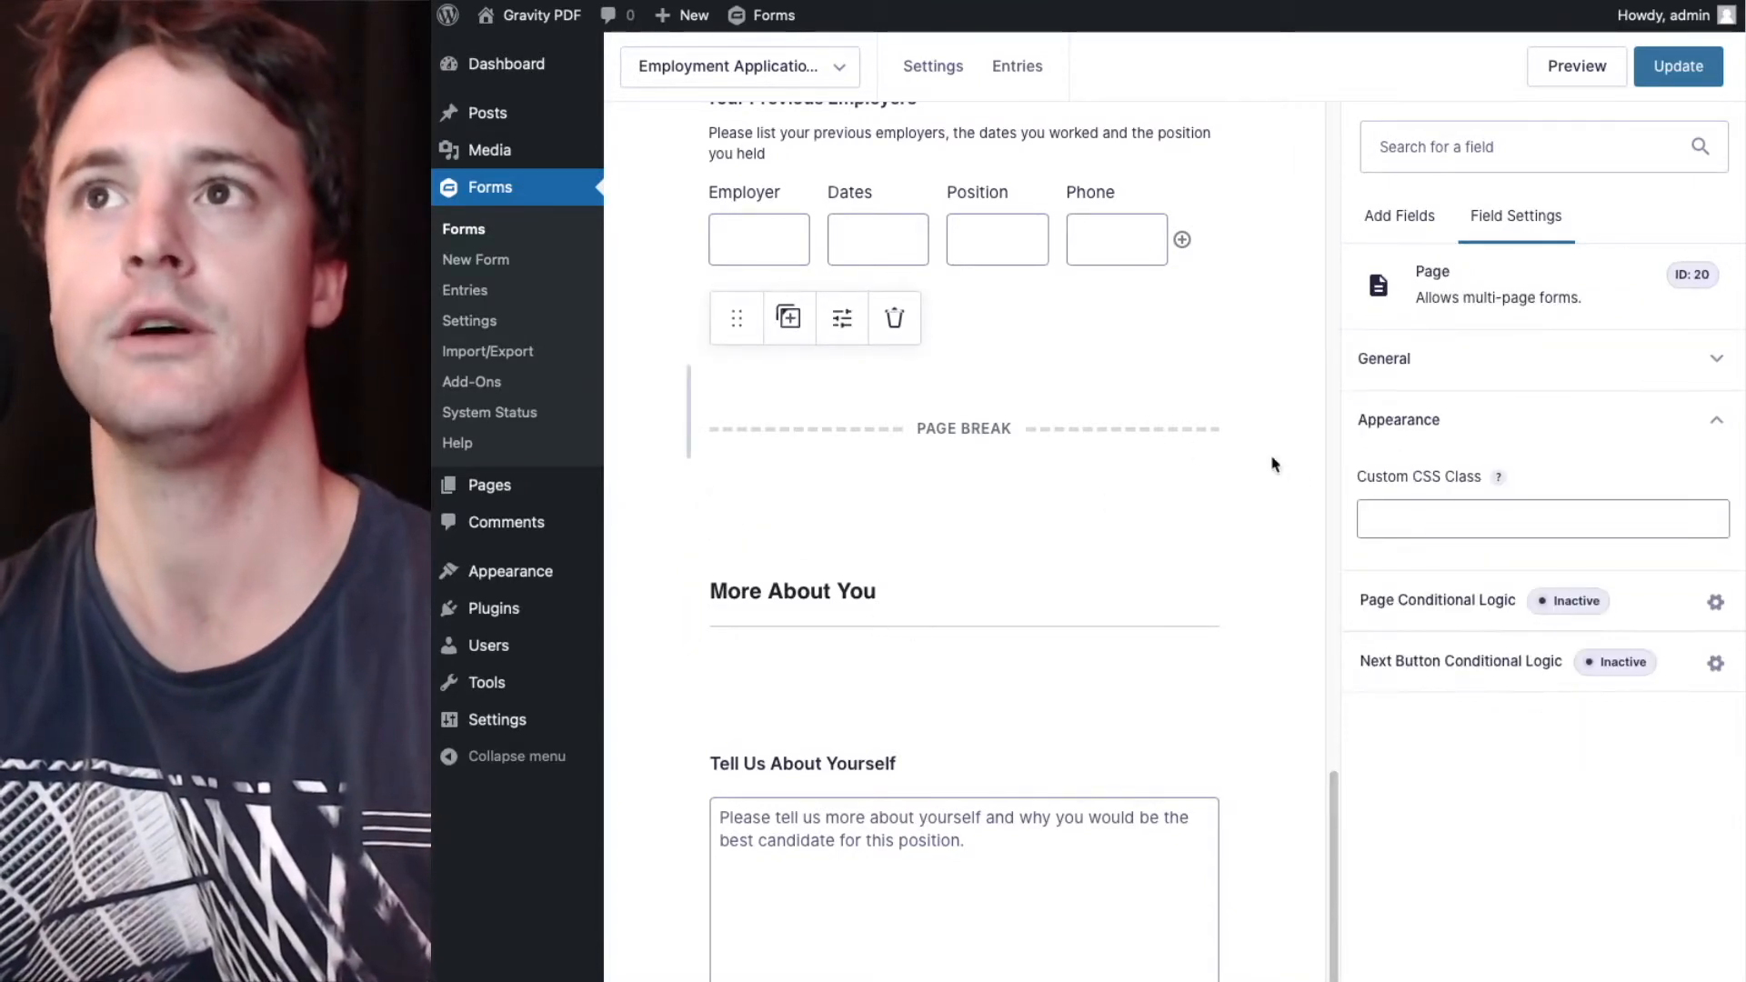
pyautogui.write('pagebreak')
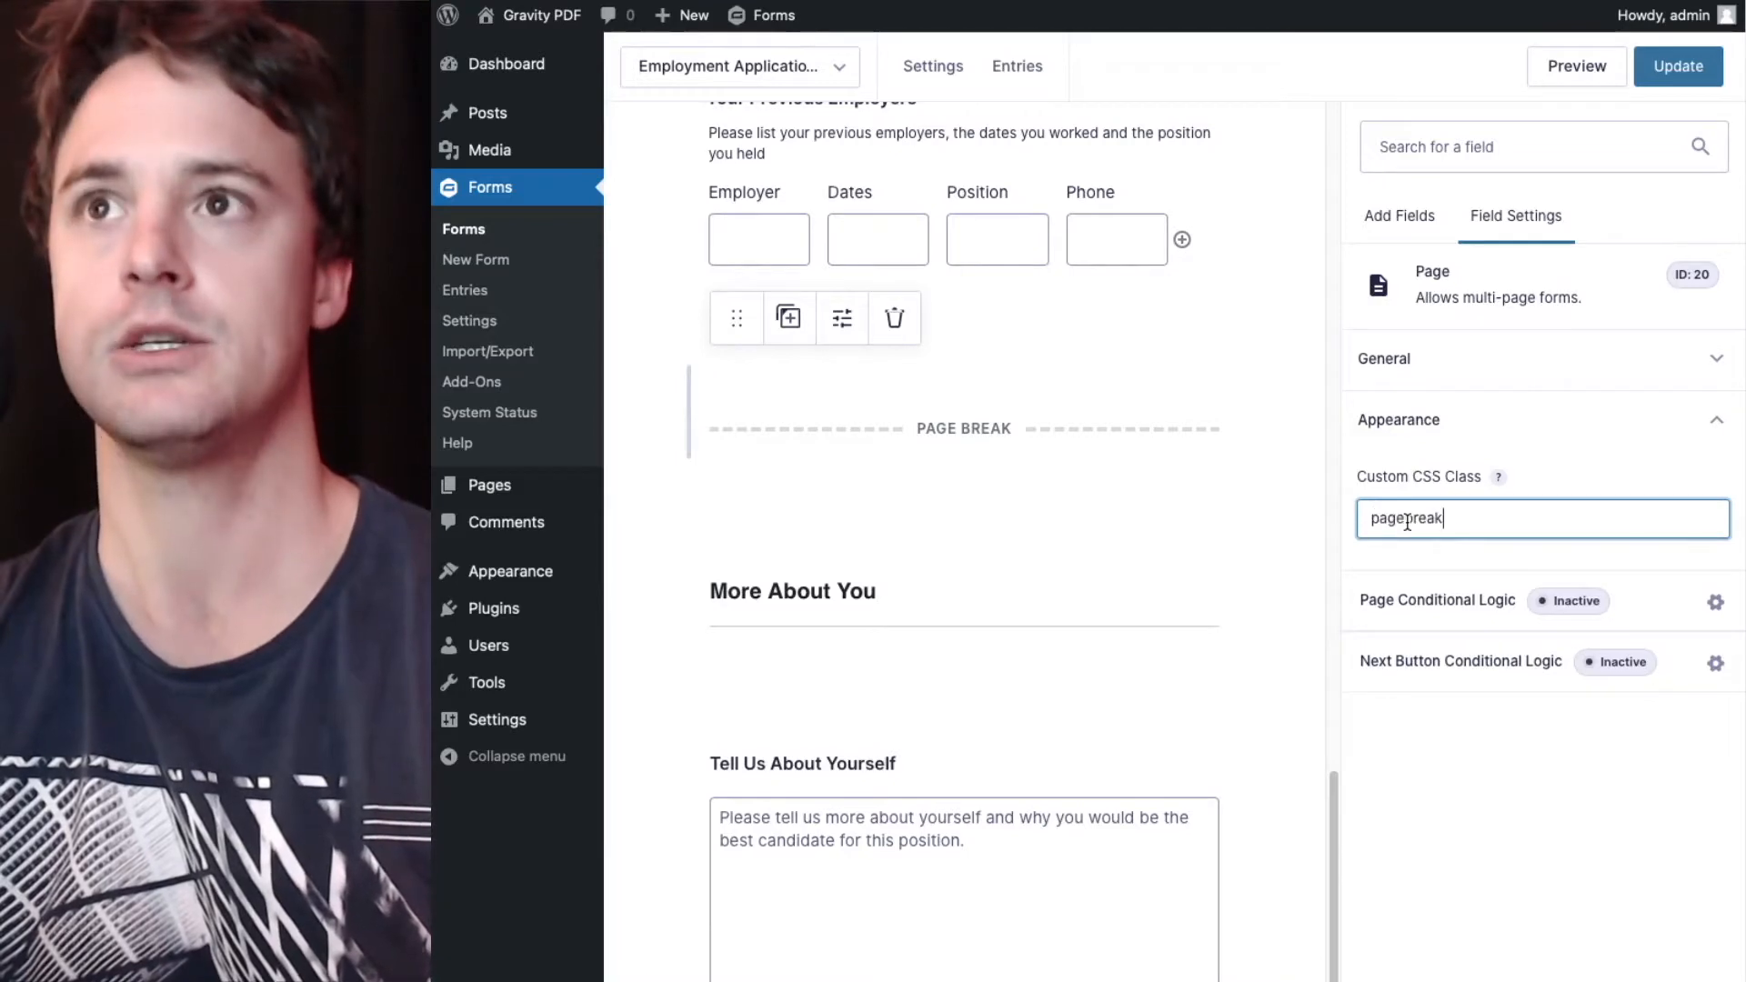
pyautogui.moveTo(1094, 375)
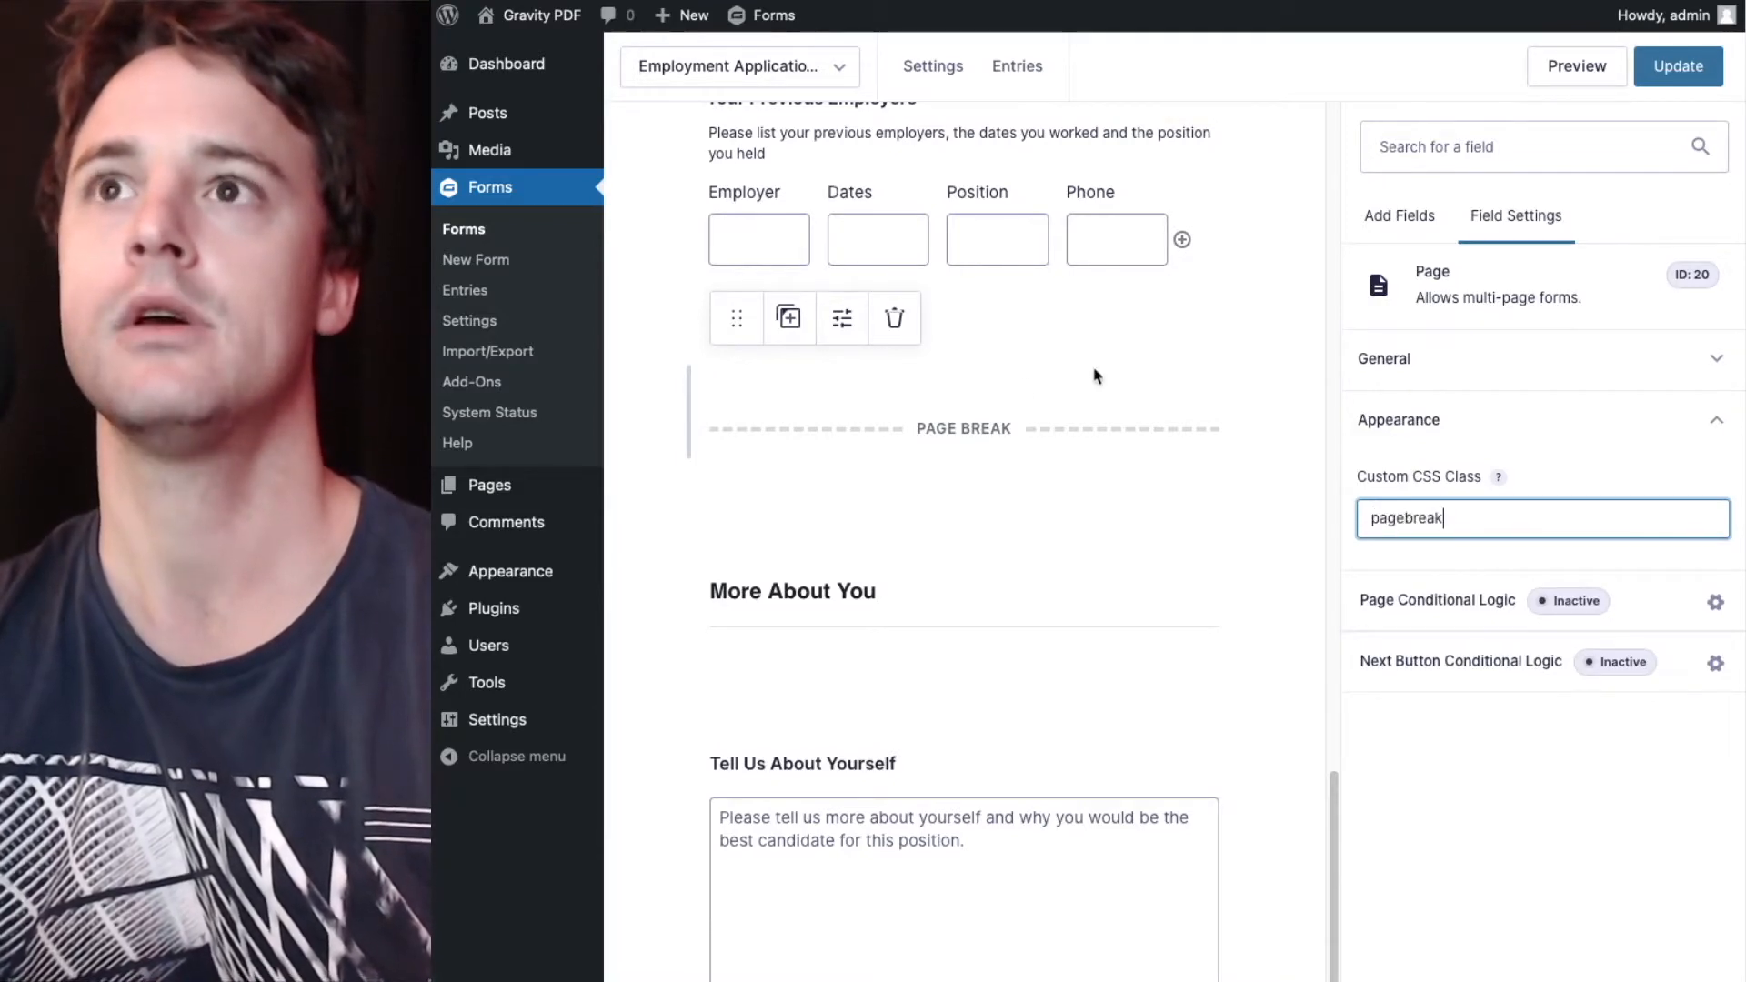
pyautogui.scroll(3)
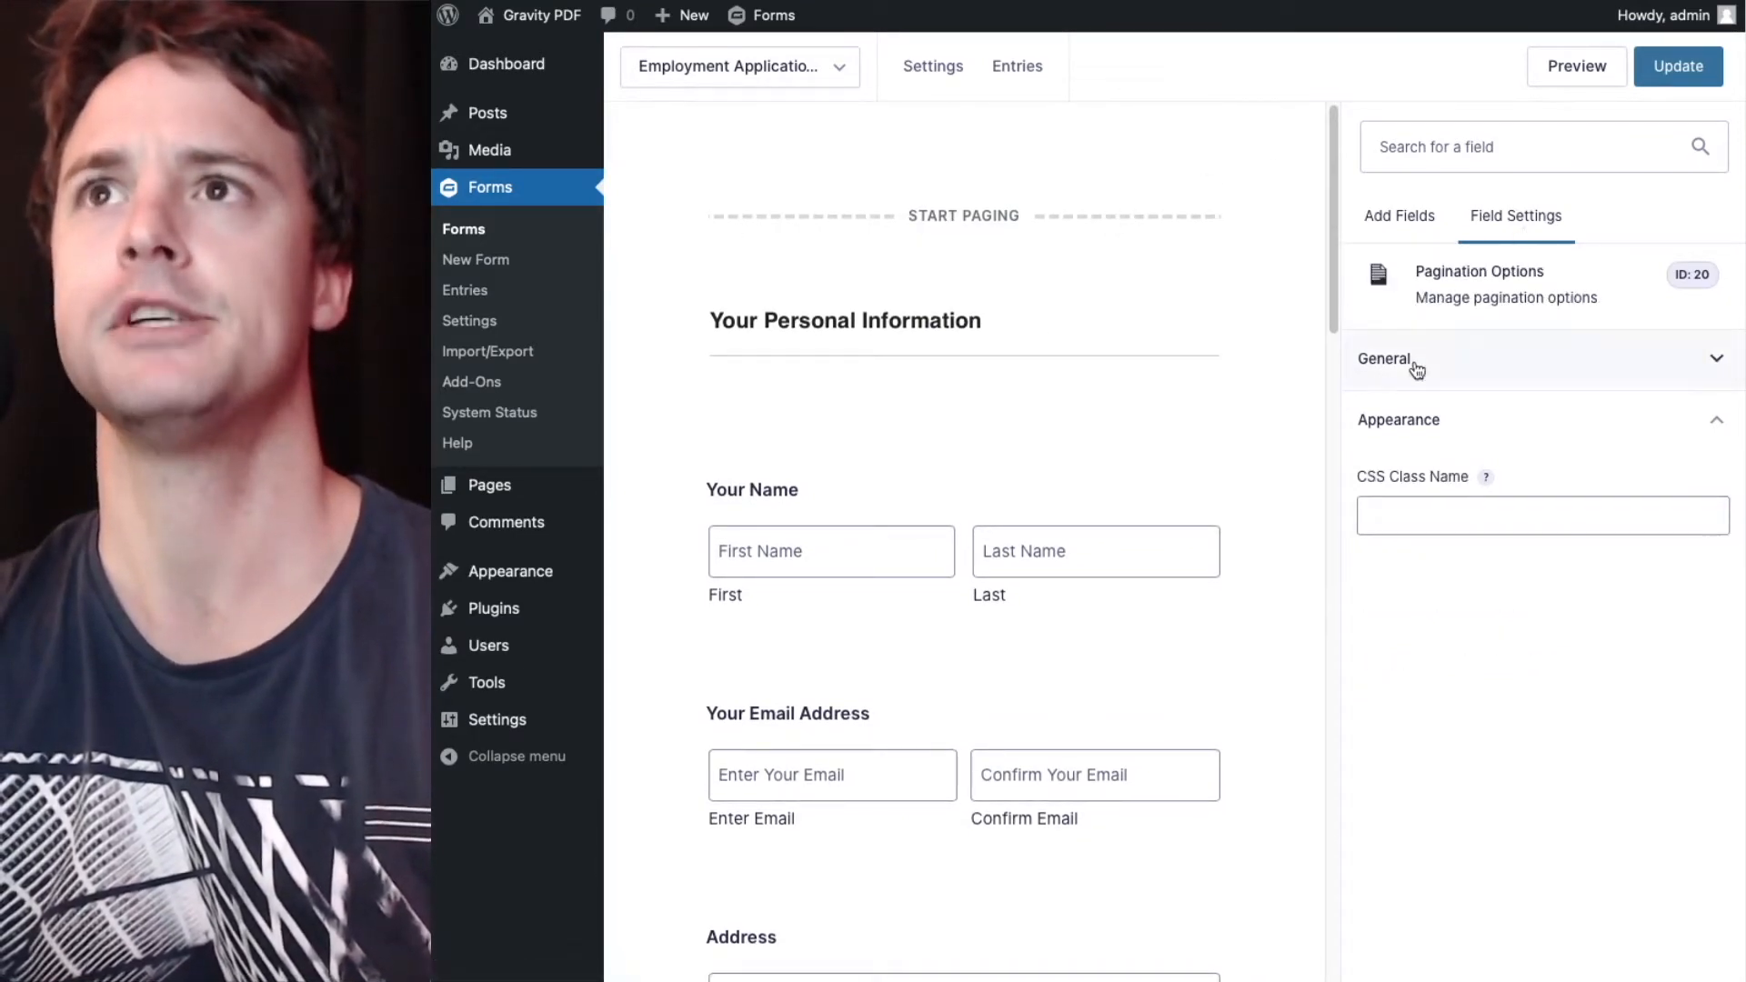
# Name the pages Personal Information, Job Details and About You in pagination, then update the form.
pyautogui.click(1383, 358)
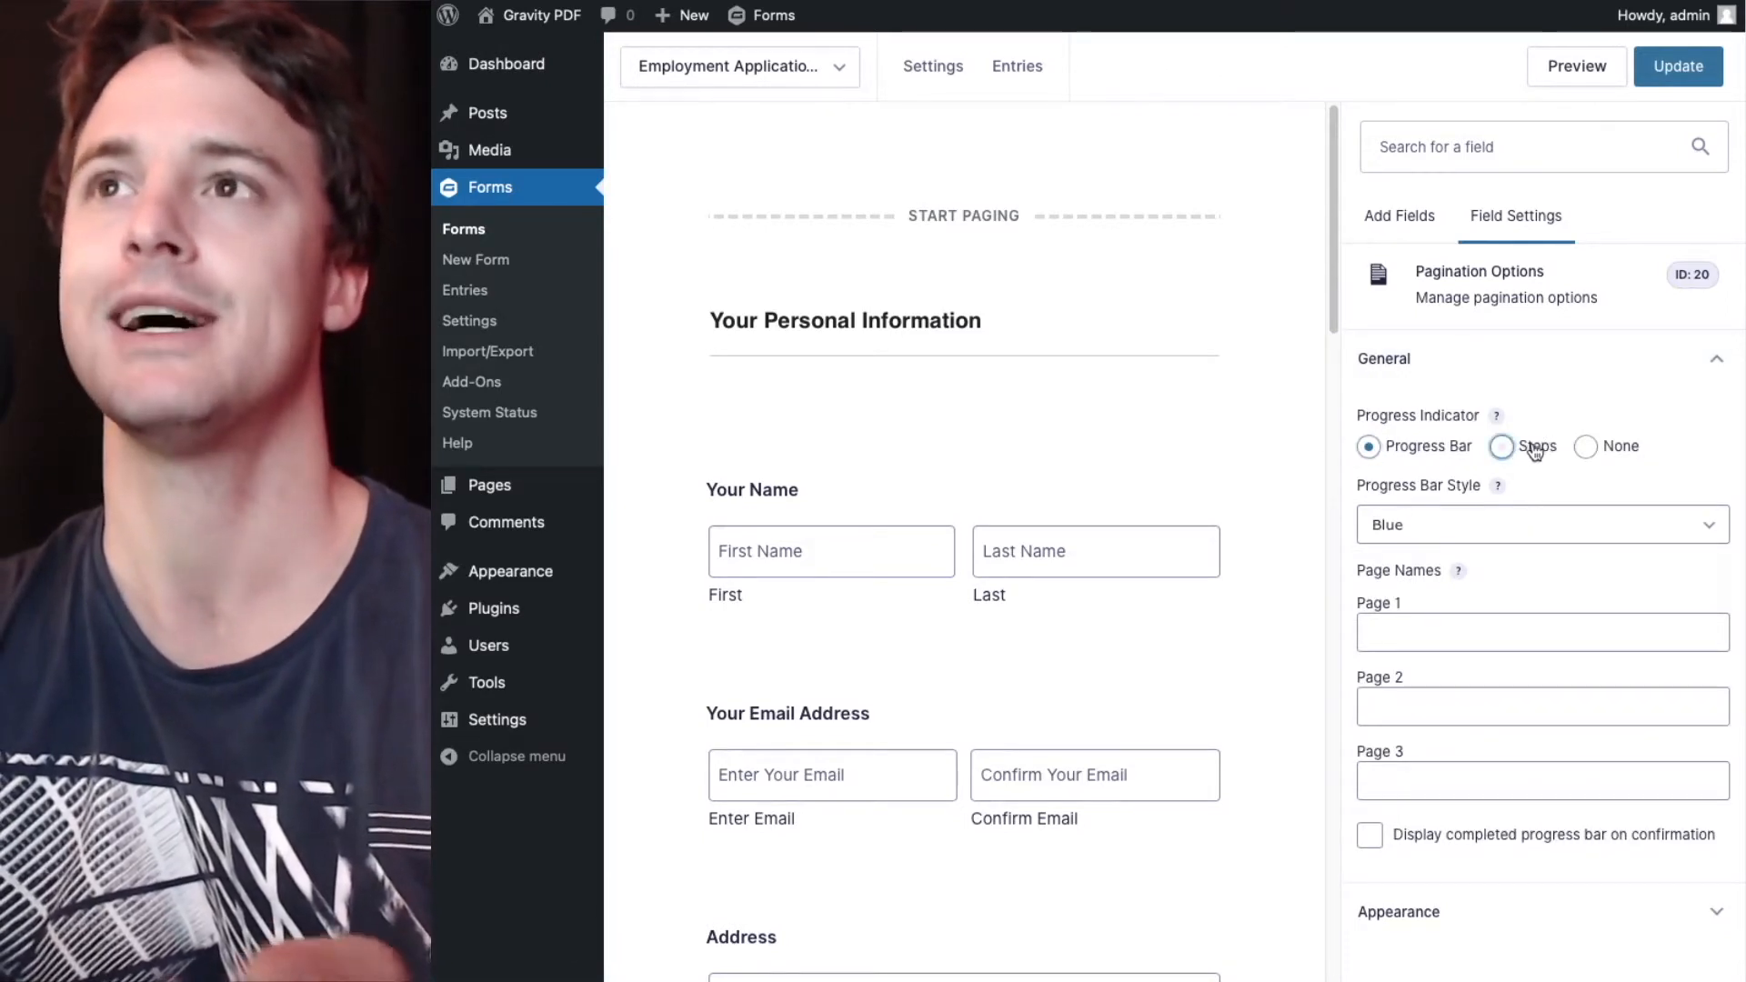
pyautogui.moveTo(1502, 514)
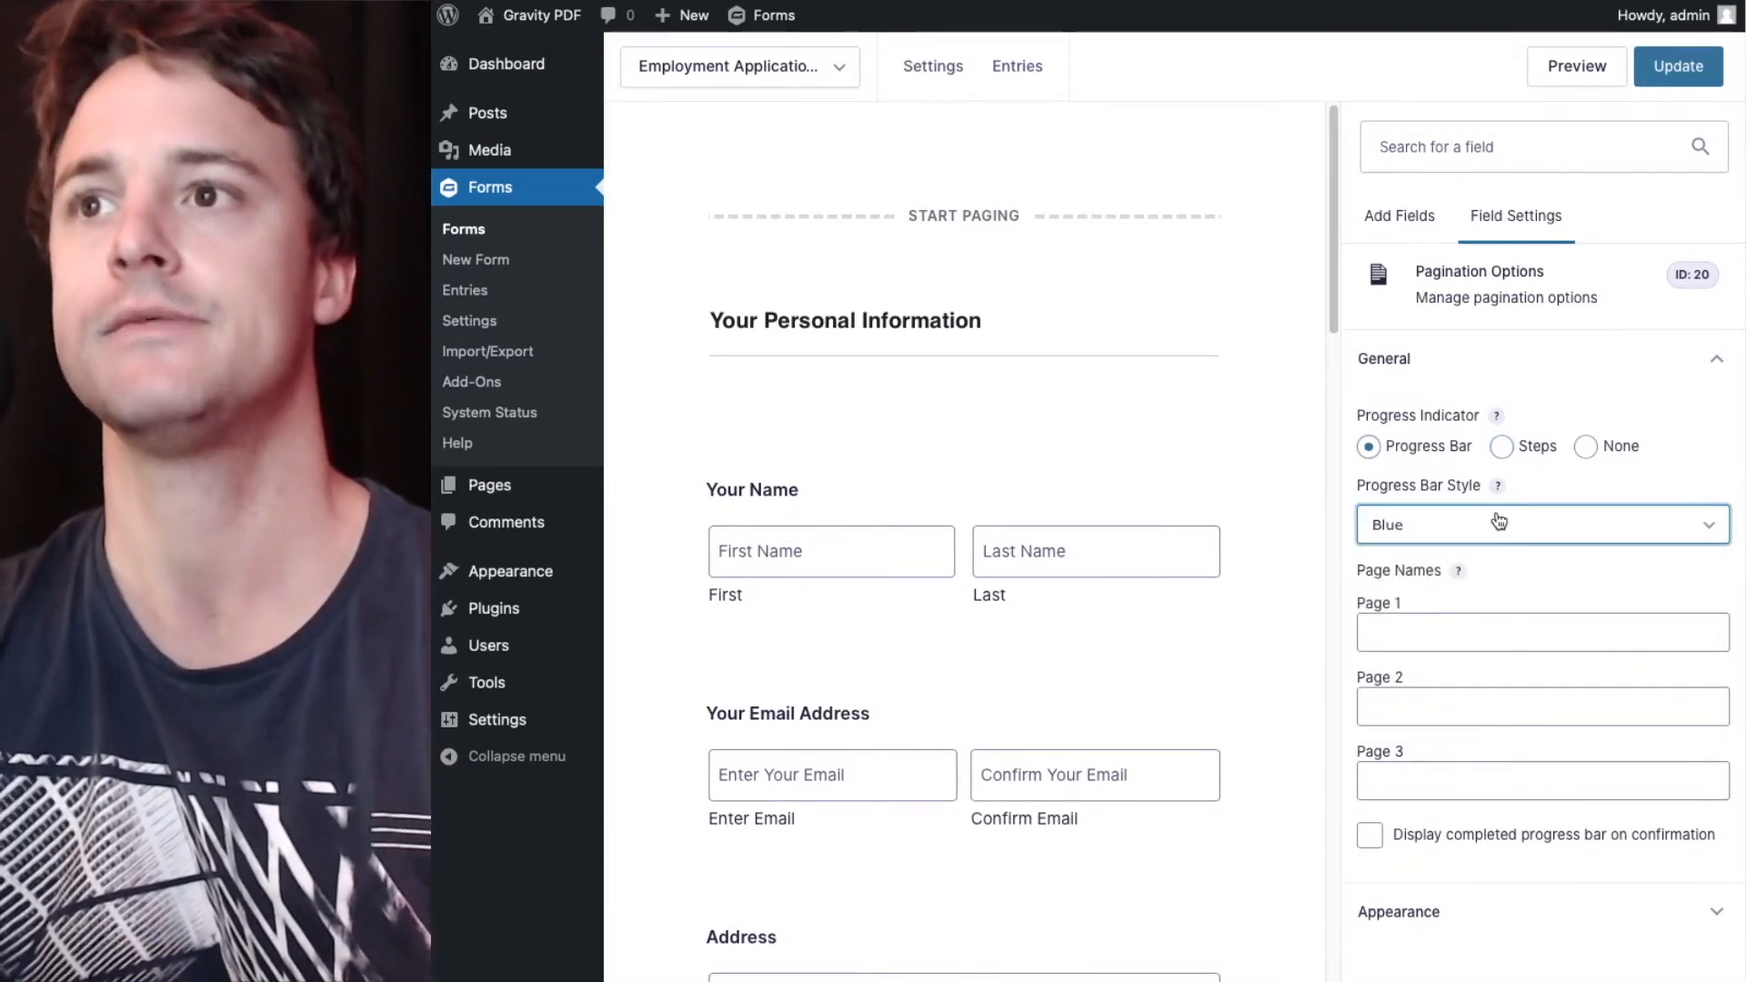
pyautogui.click(1540, 631)
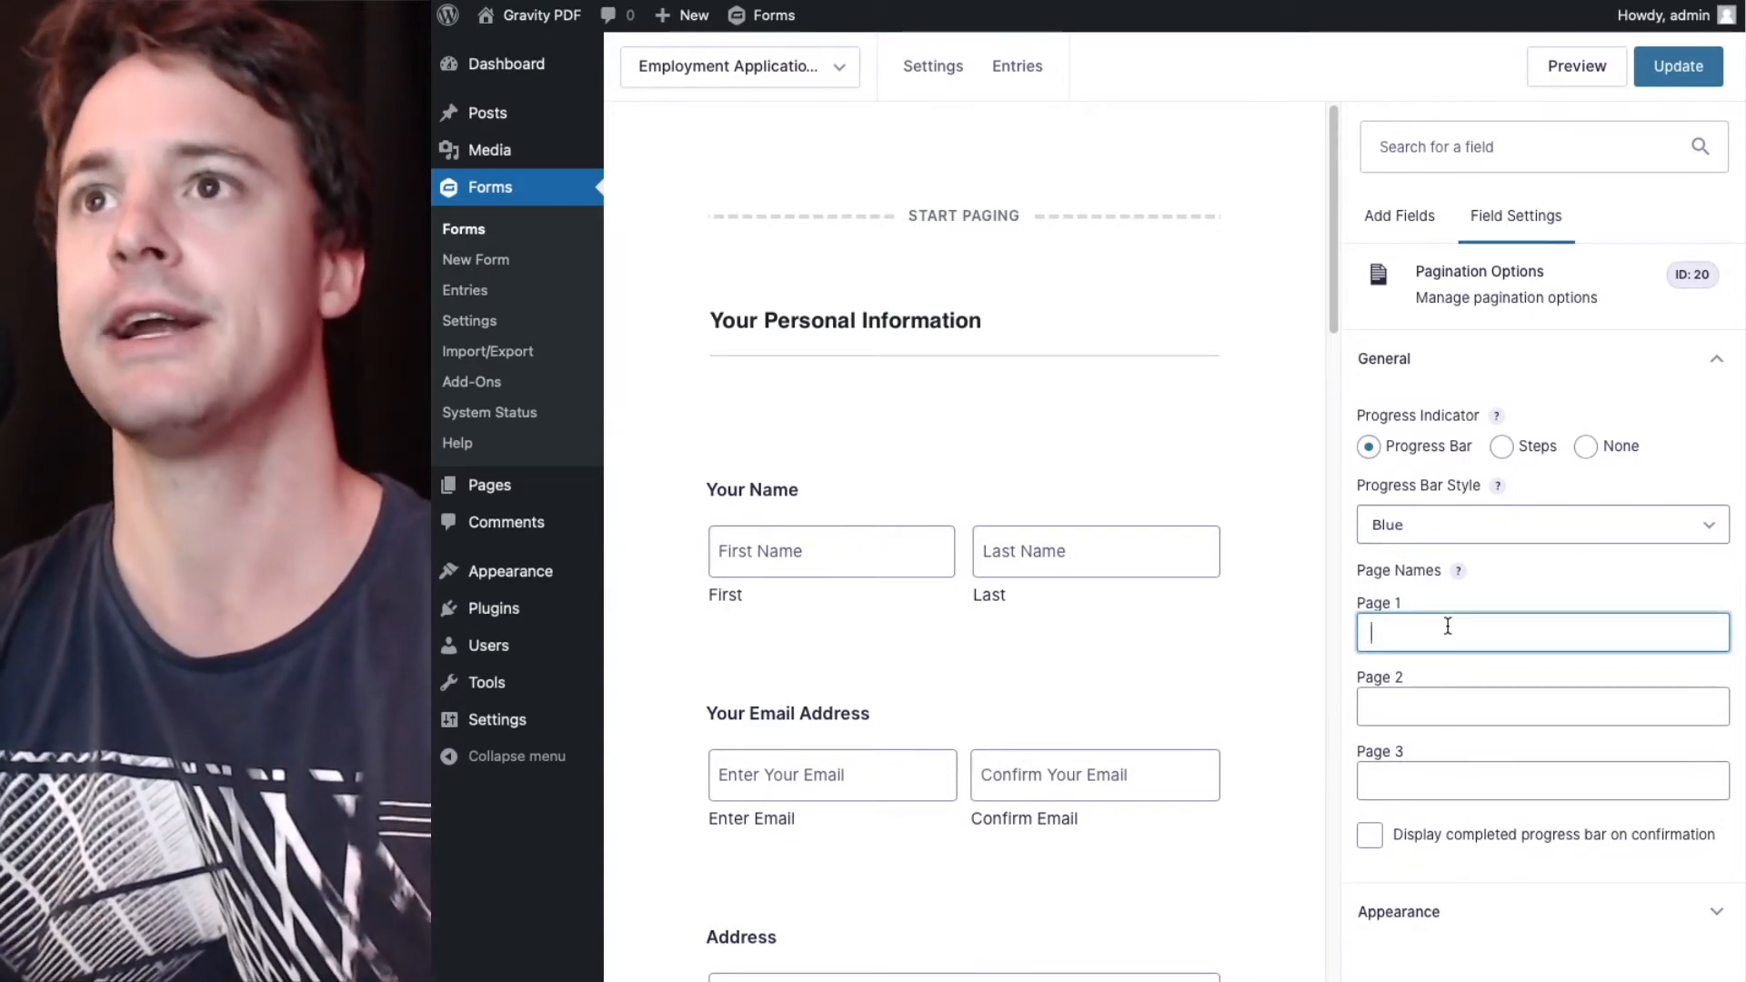
pyautogui.write('Personal')
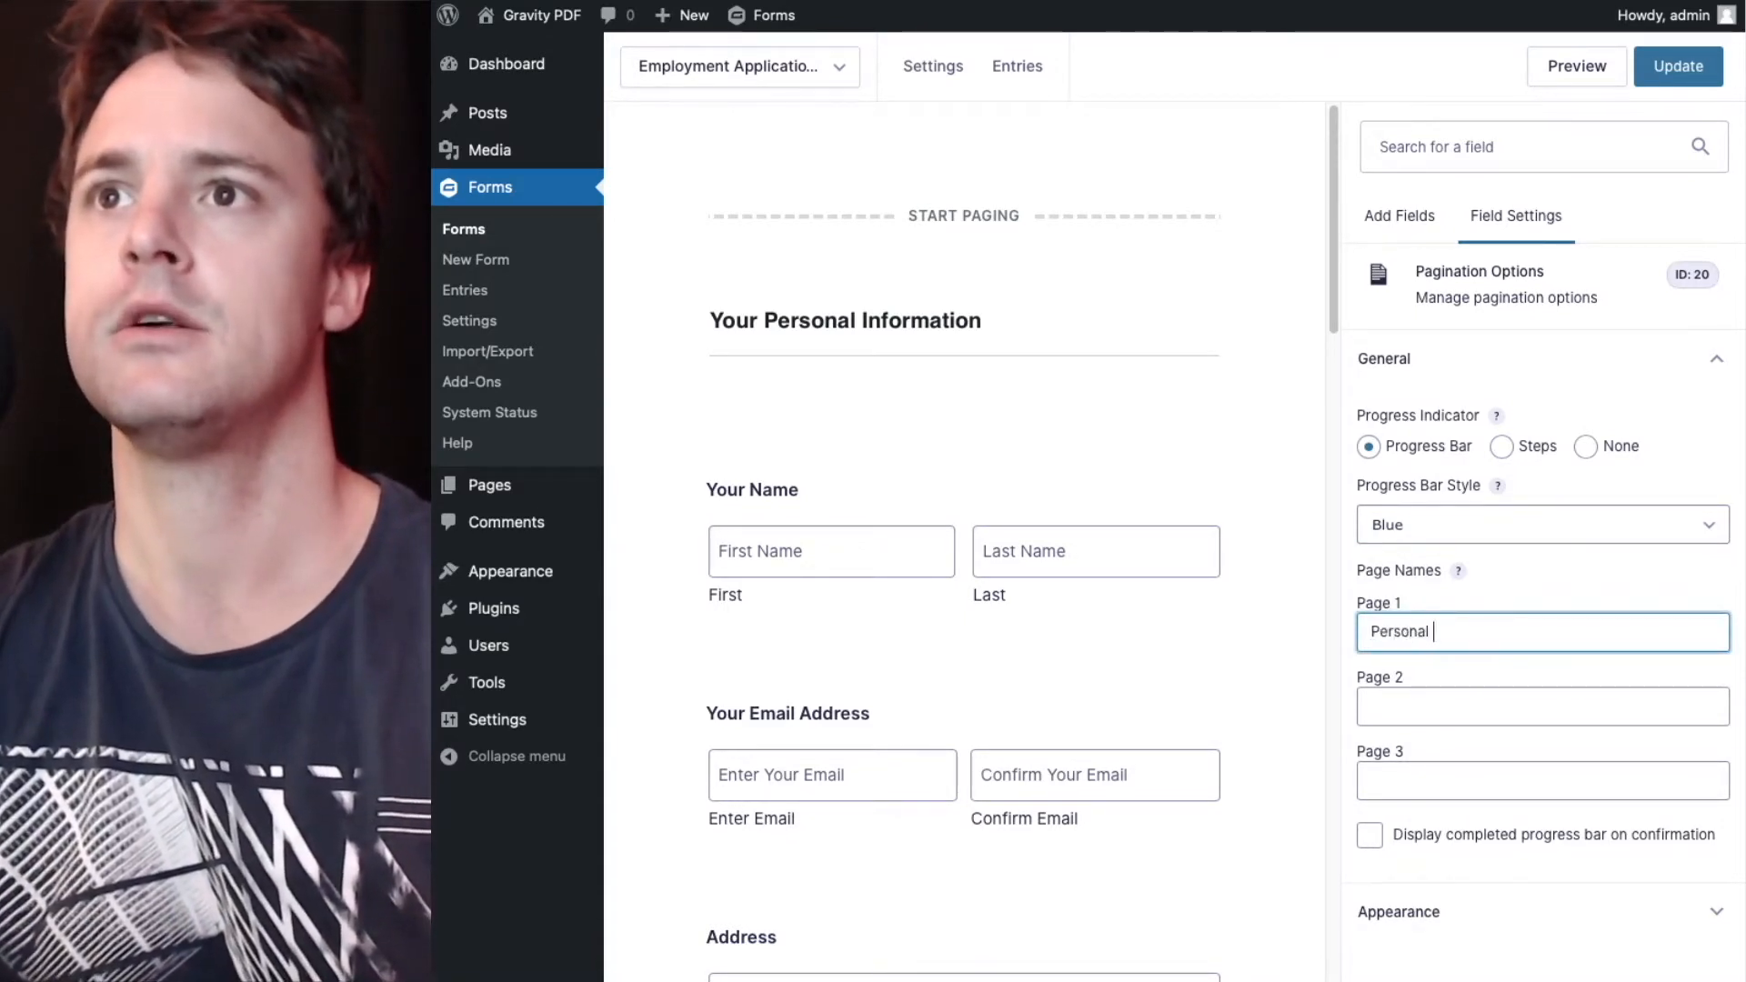
pyautogui.write('Information')
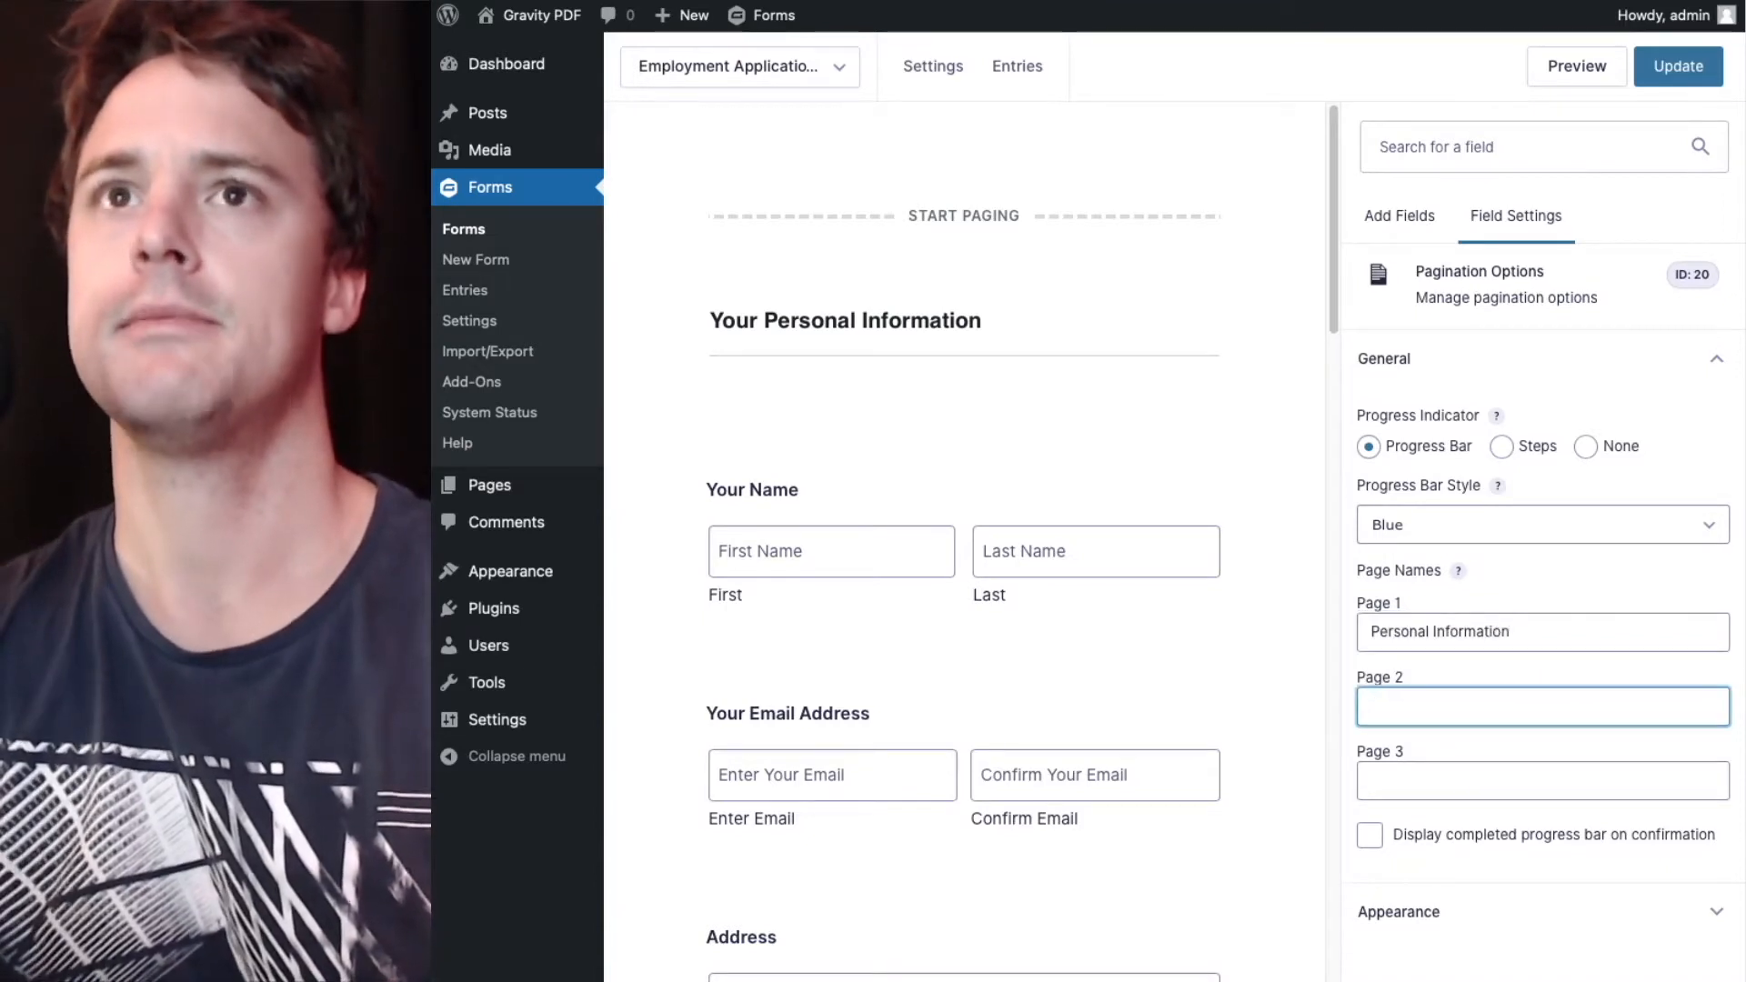
pyautogui.scroll(-3)
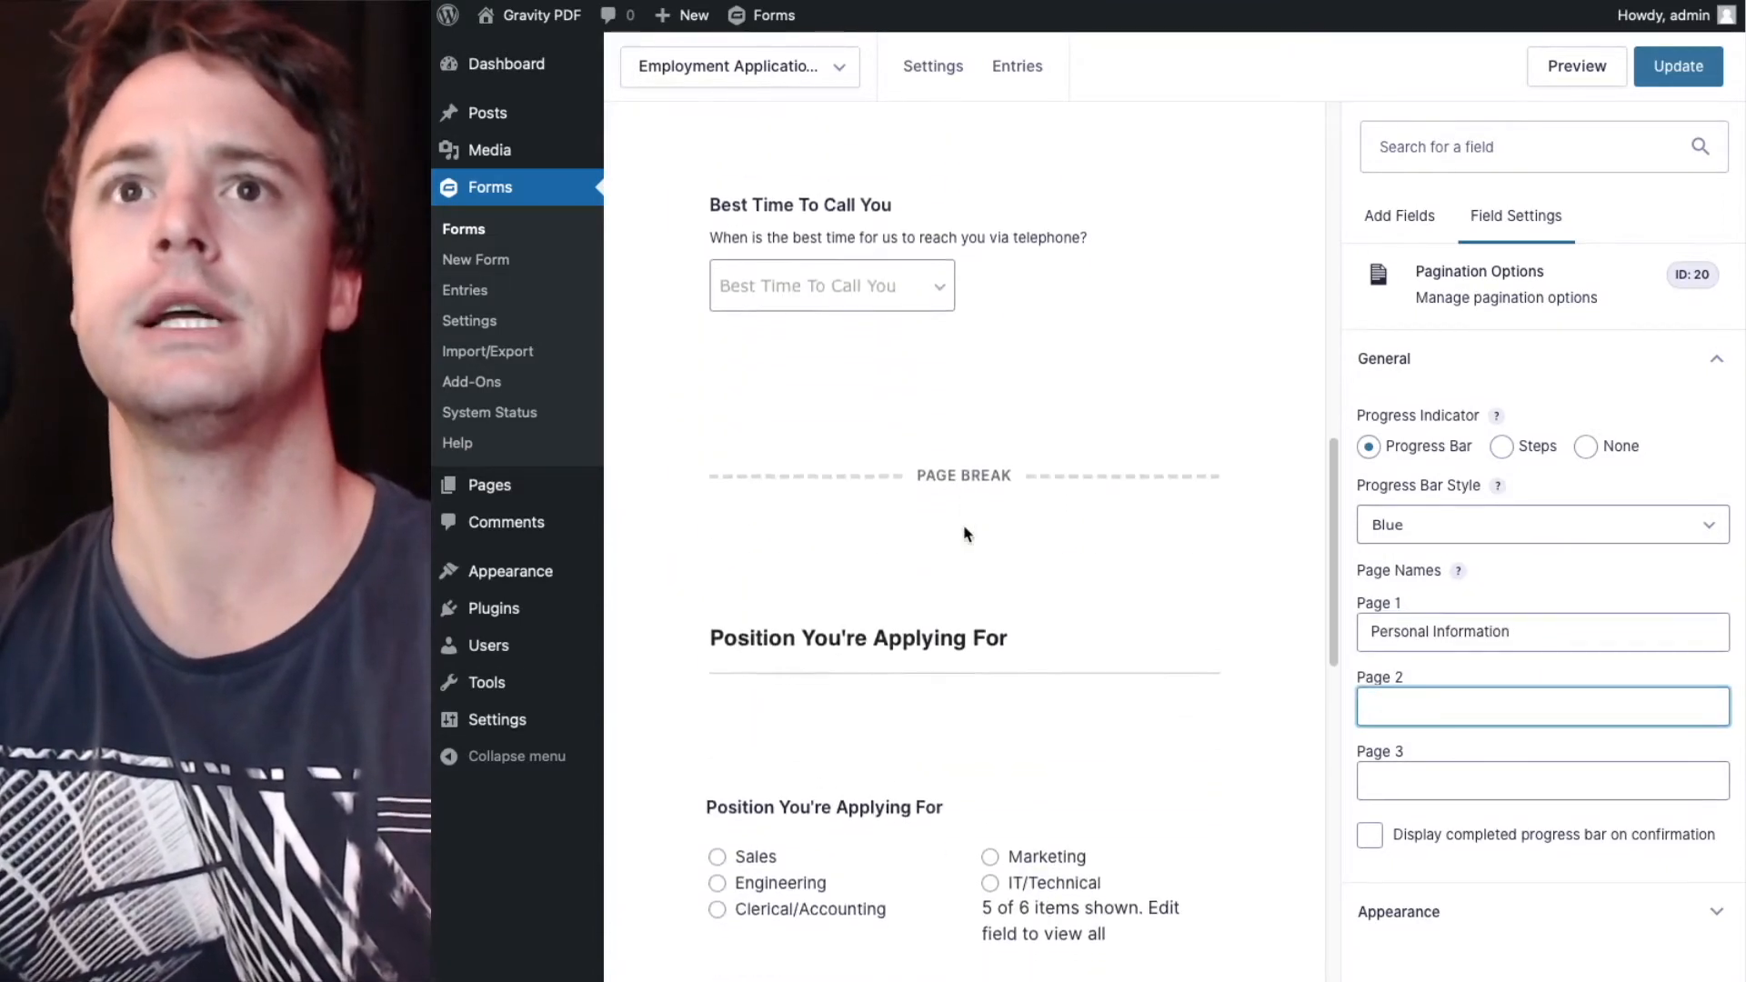
pyautogui.scroll(-3)
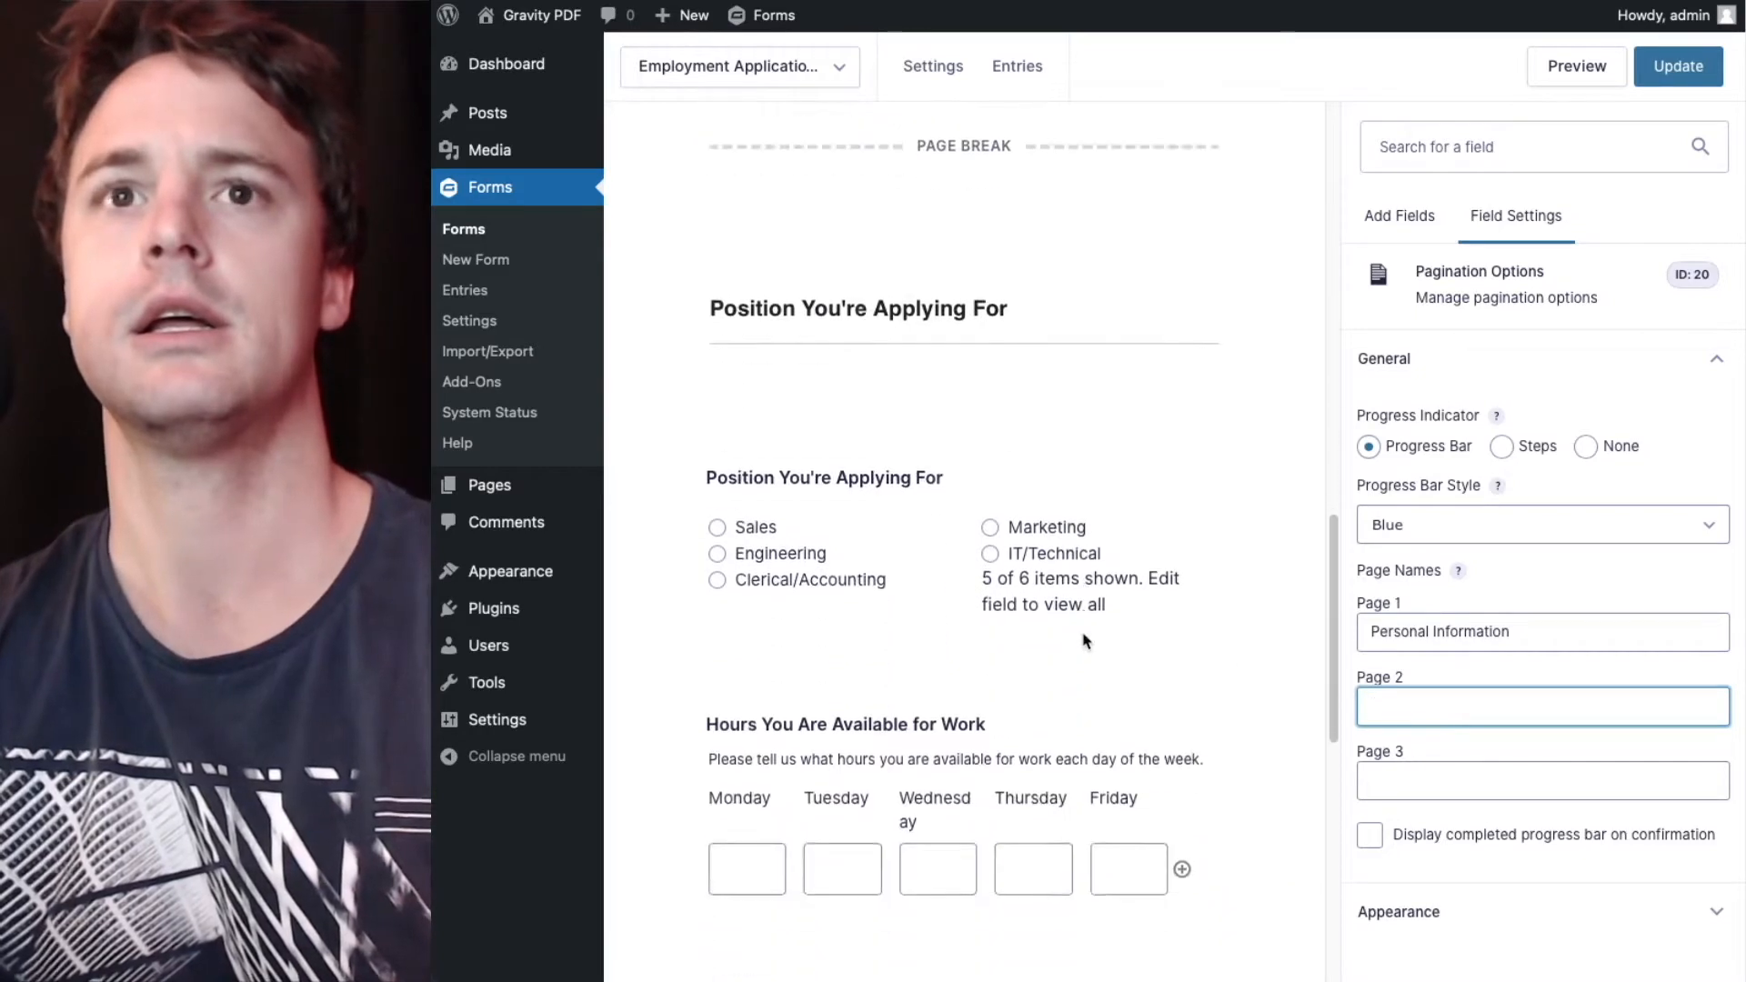
pyautogui.scroll(-3)
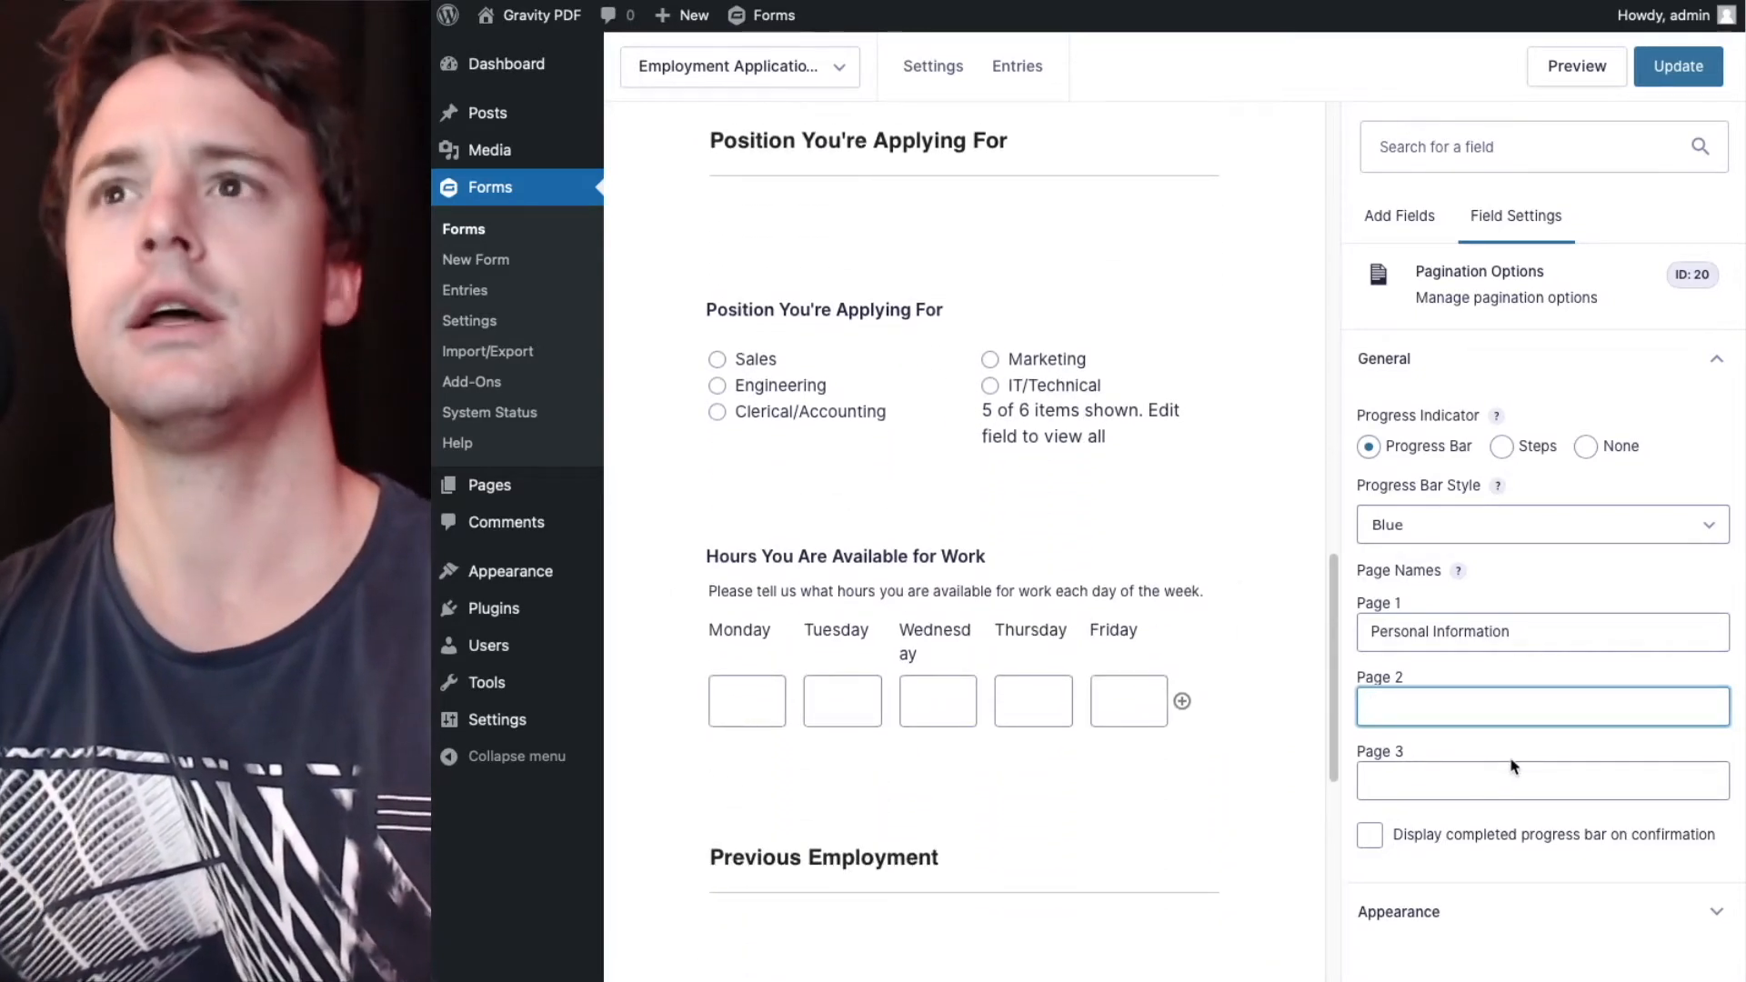
pyautogui.write('Job Details')
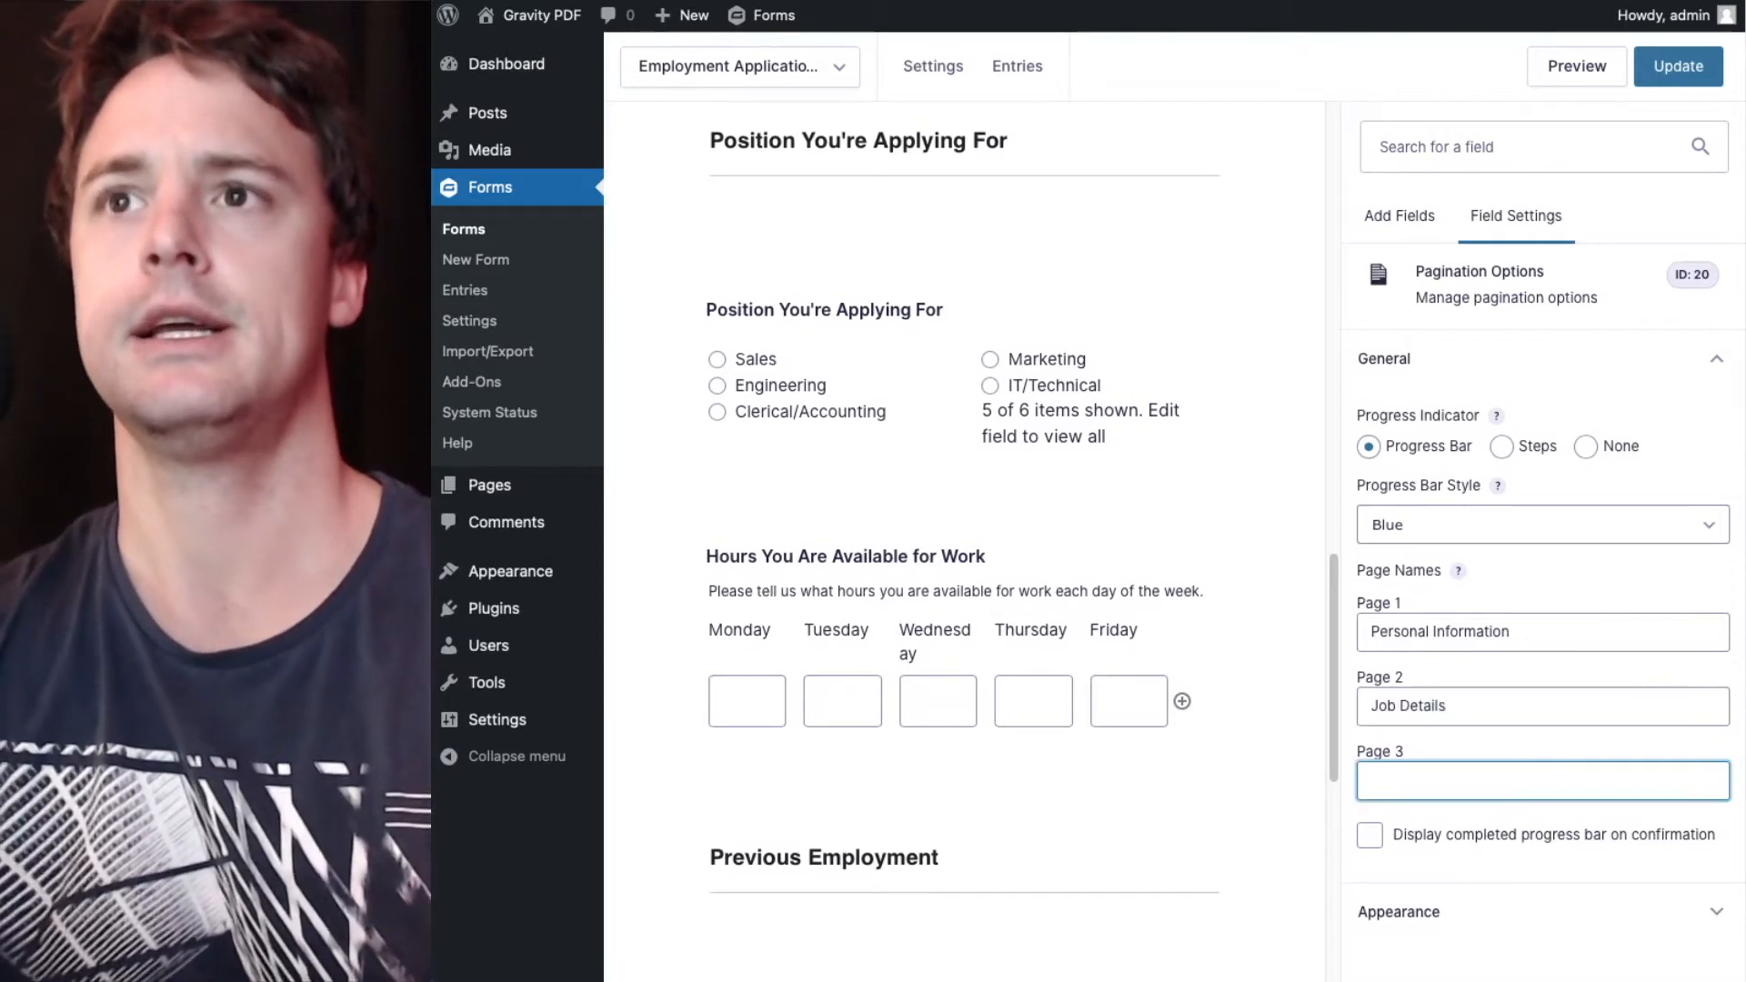
pyautogui.write('About Y')
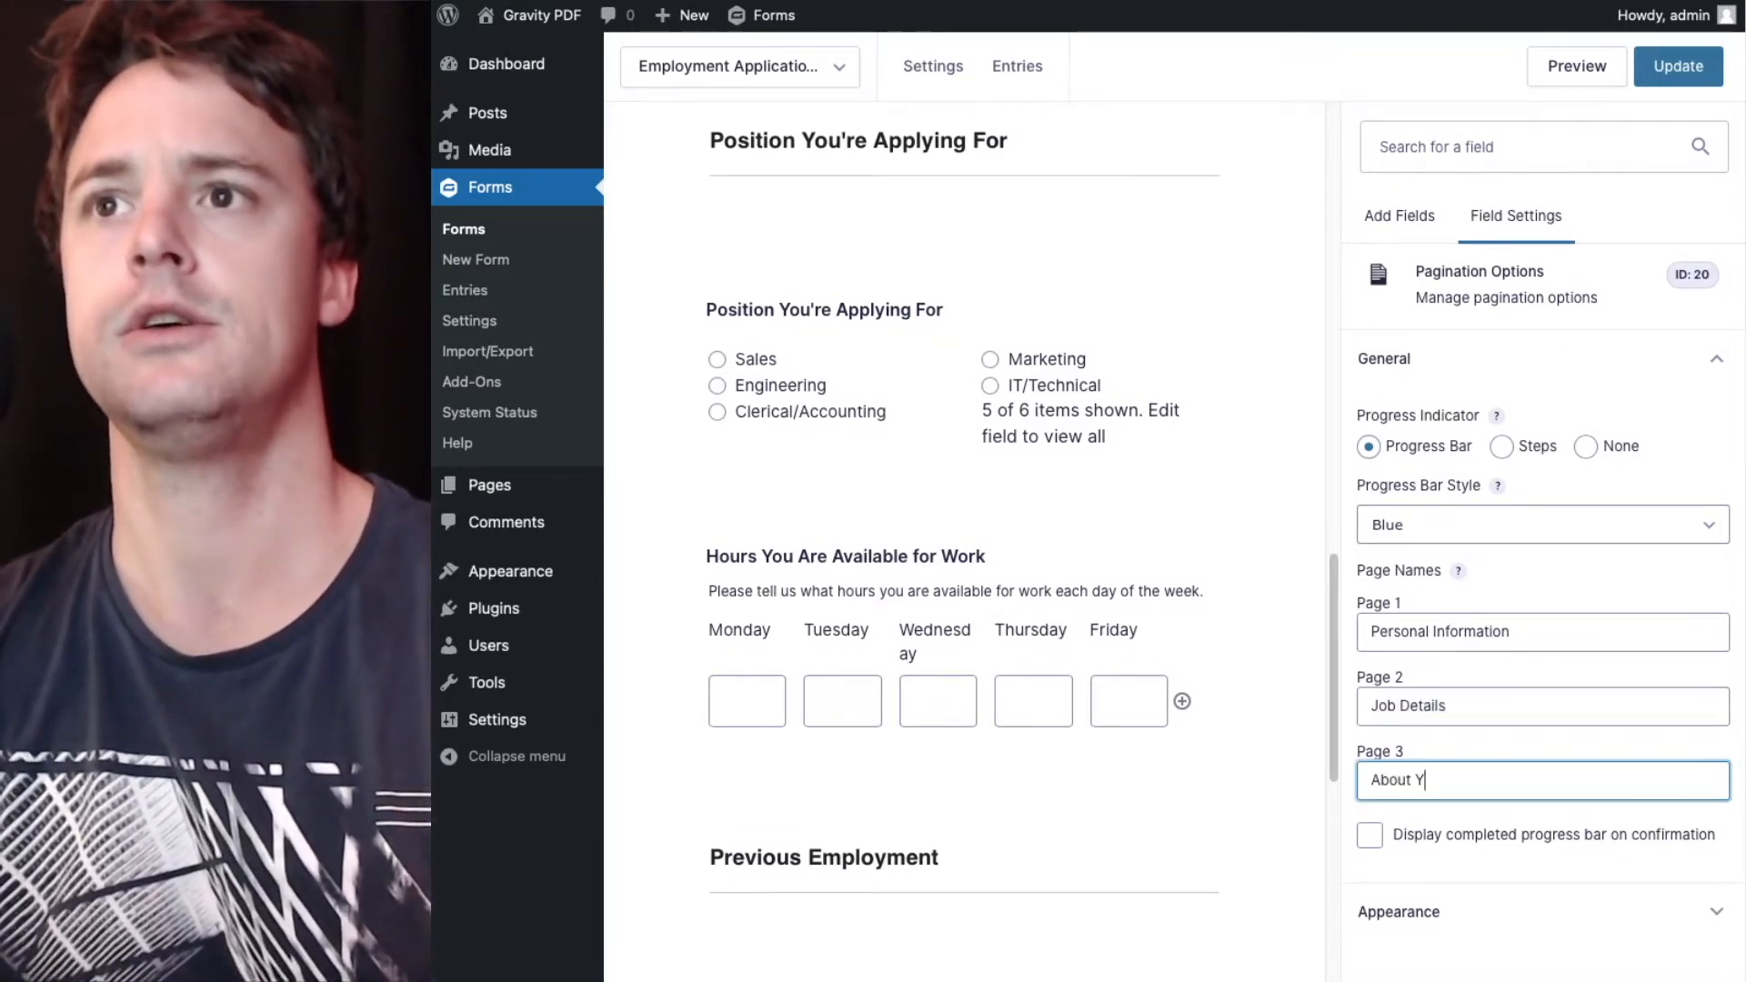
pyautogui.write('ou')
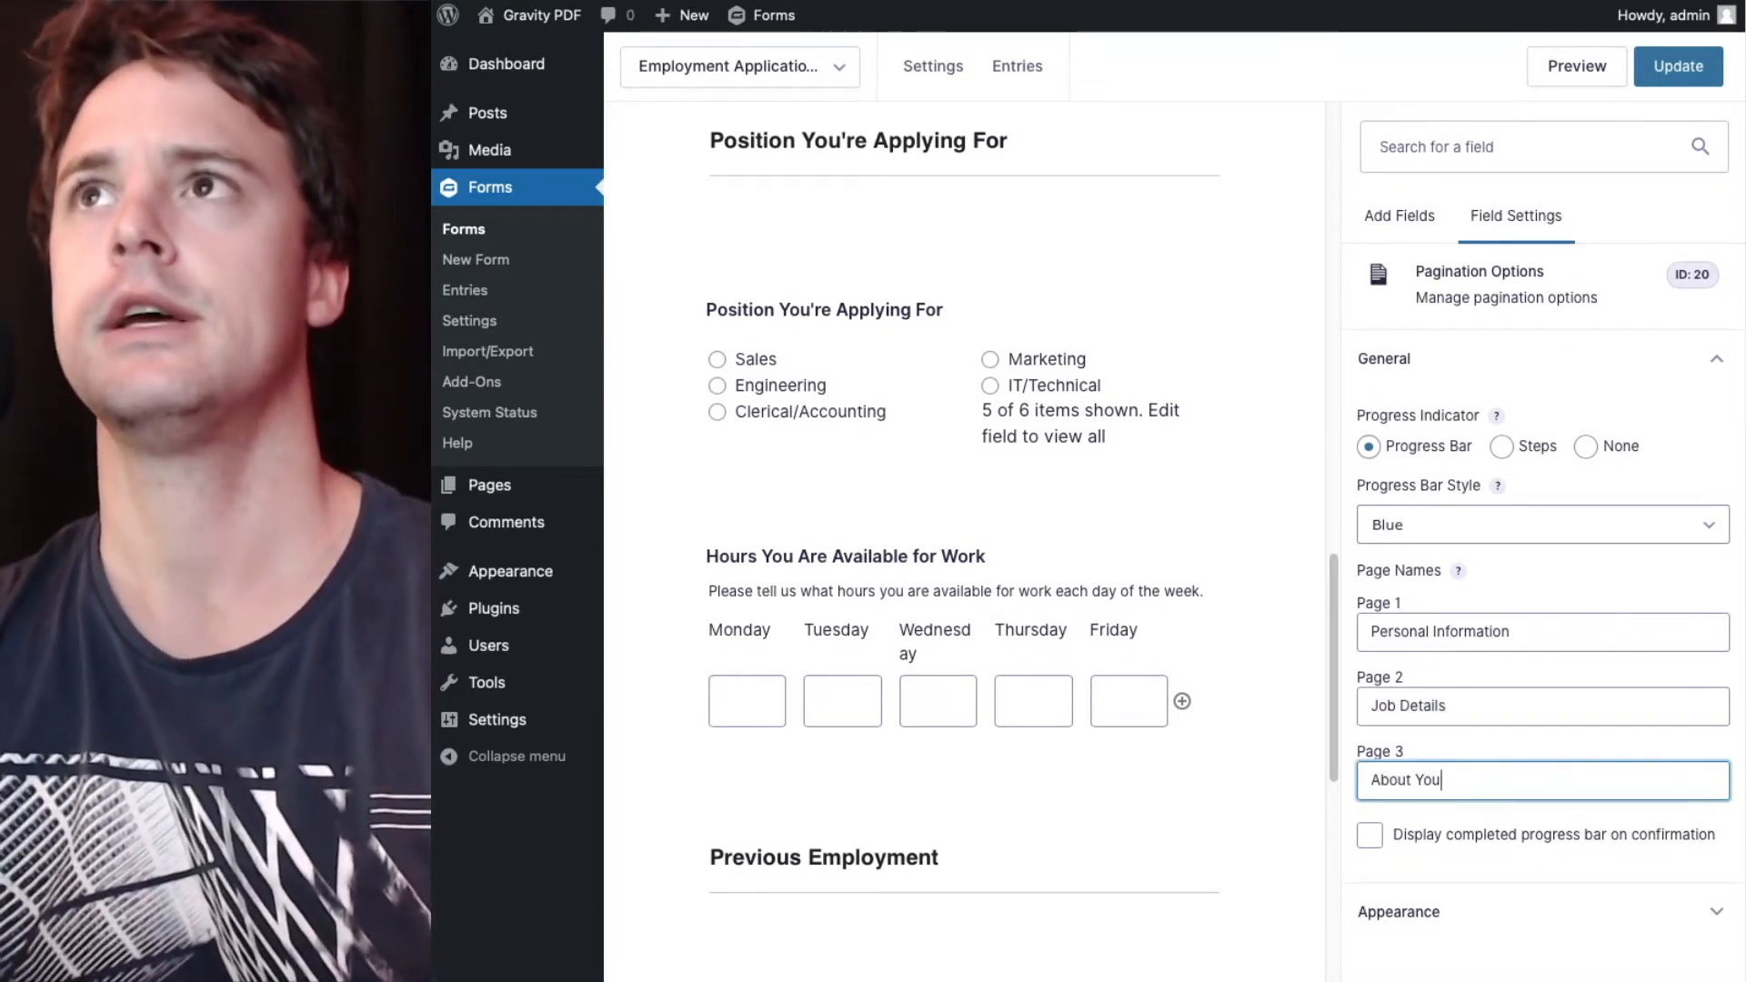
pyautogui.click(1677, 65)
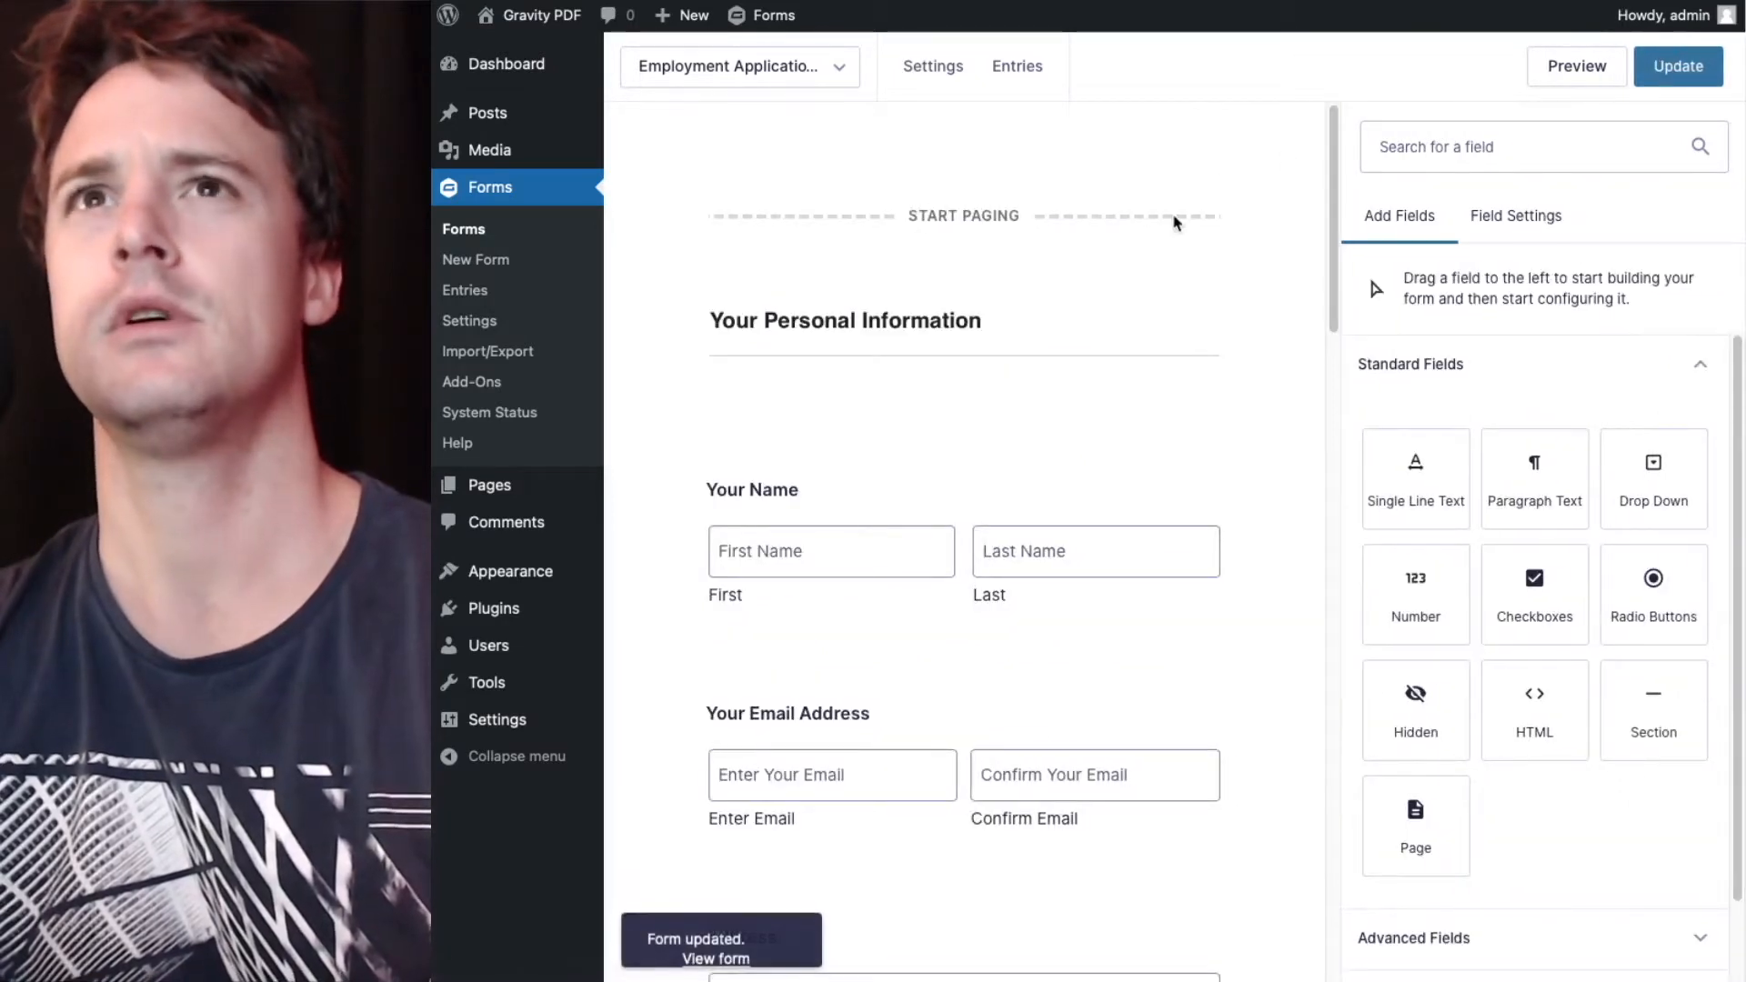
pyautogui.moveTo(1080, 217)
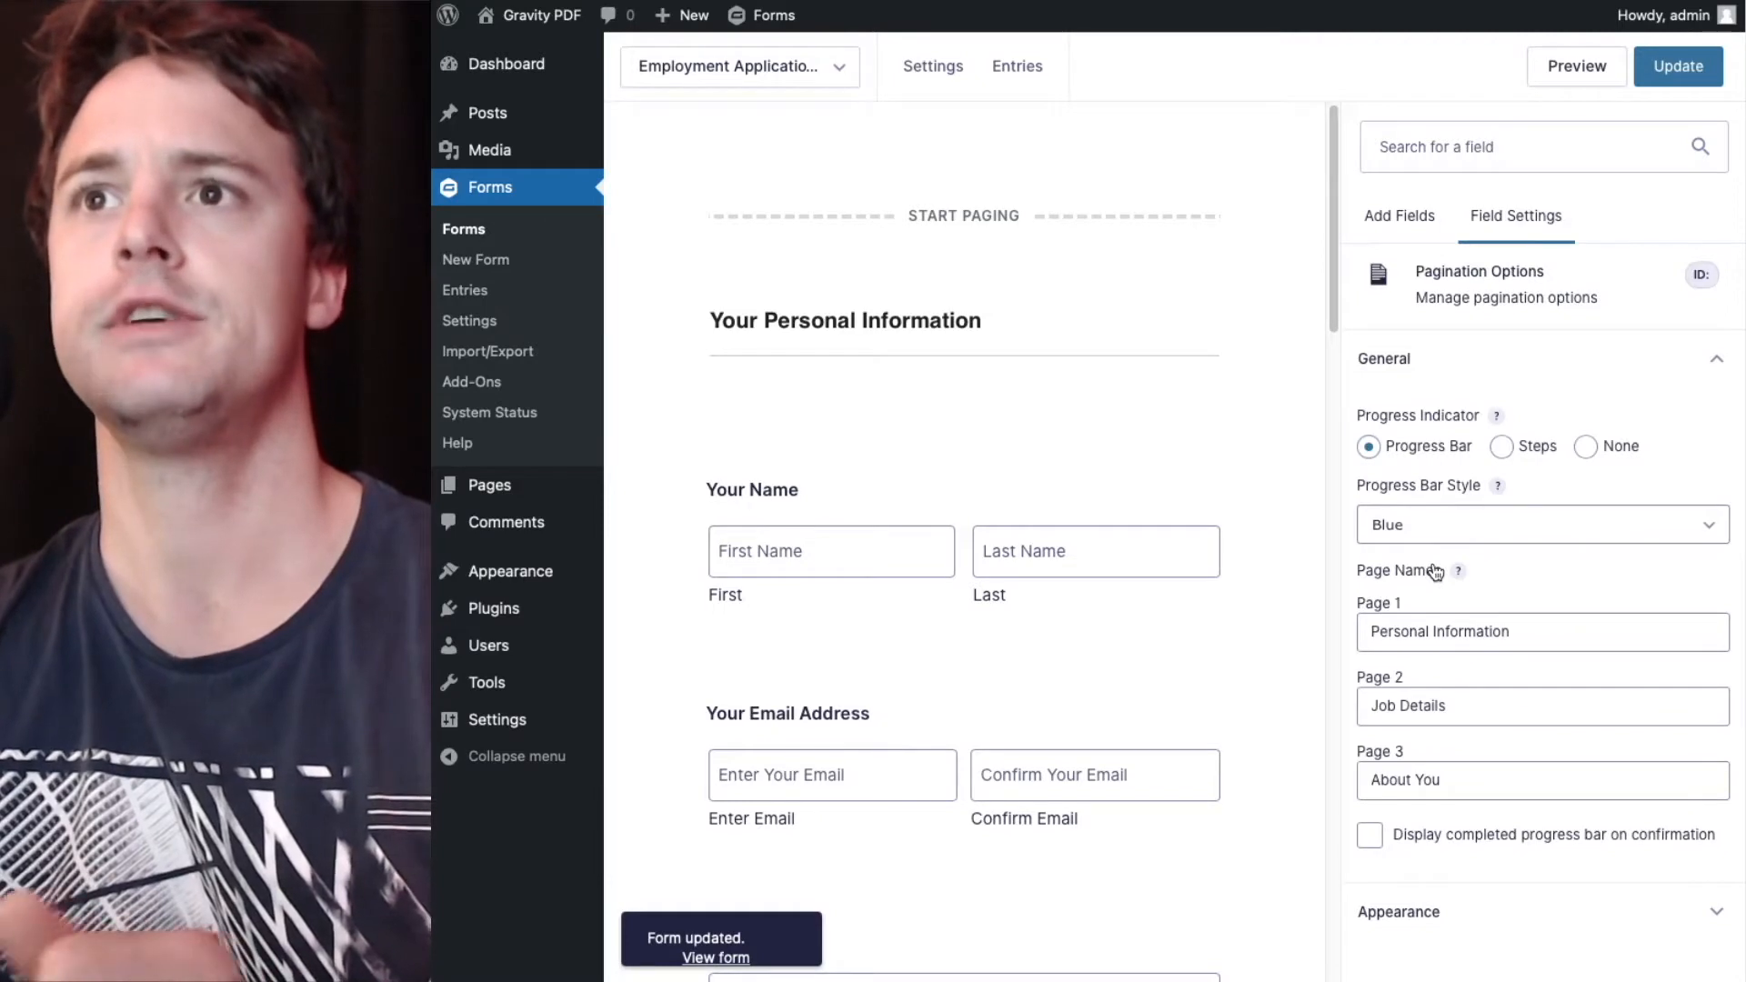
pyautogui.moveTo(1395, 549)
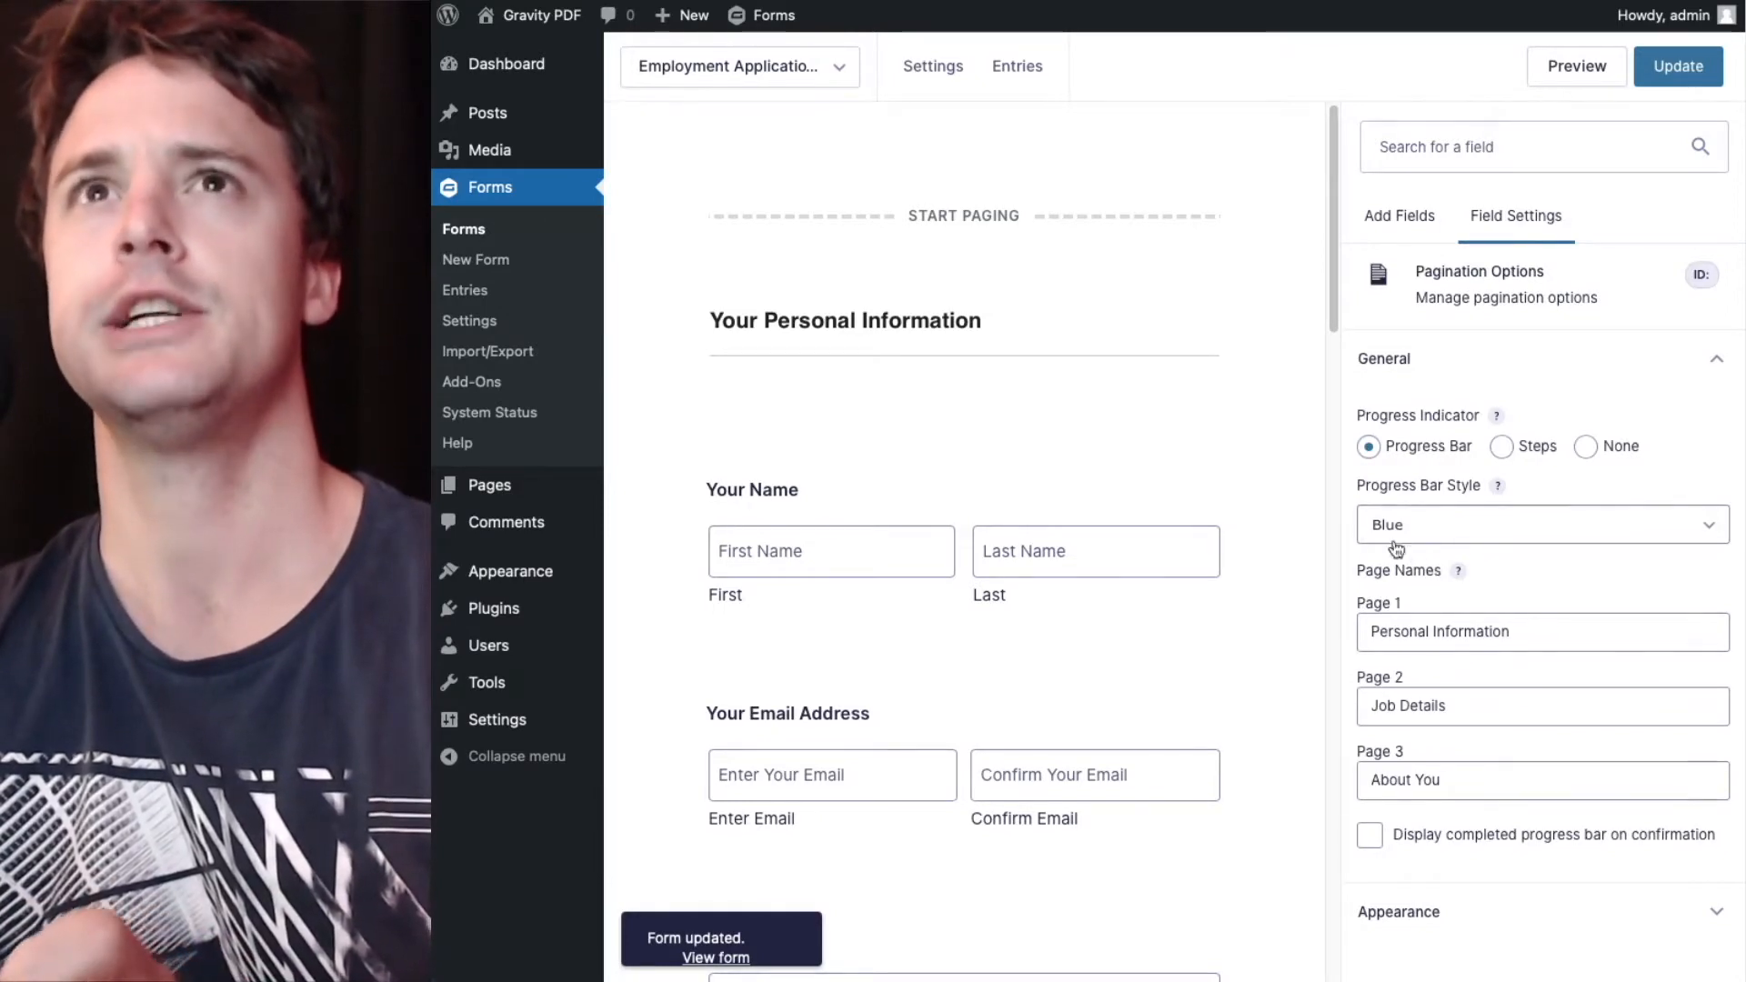
# Edit the Resume PDF feed and switch on Show Page Names in its Template section.
pyautogui.click(931, 66)
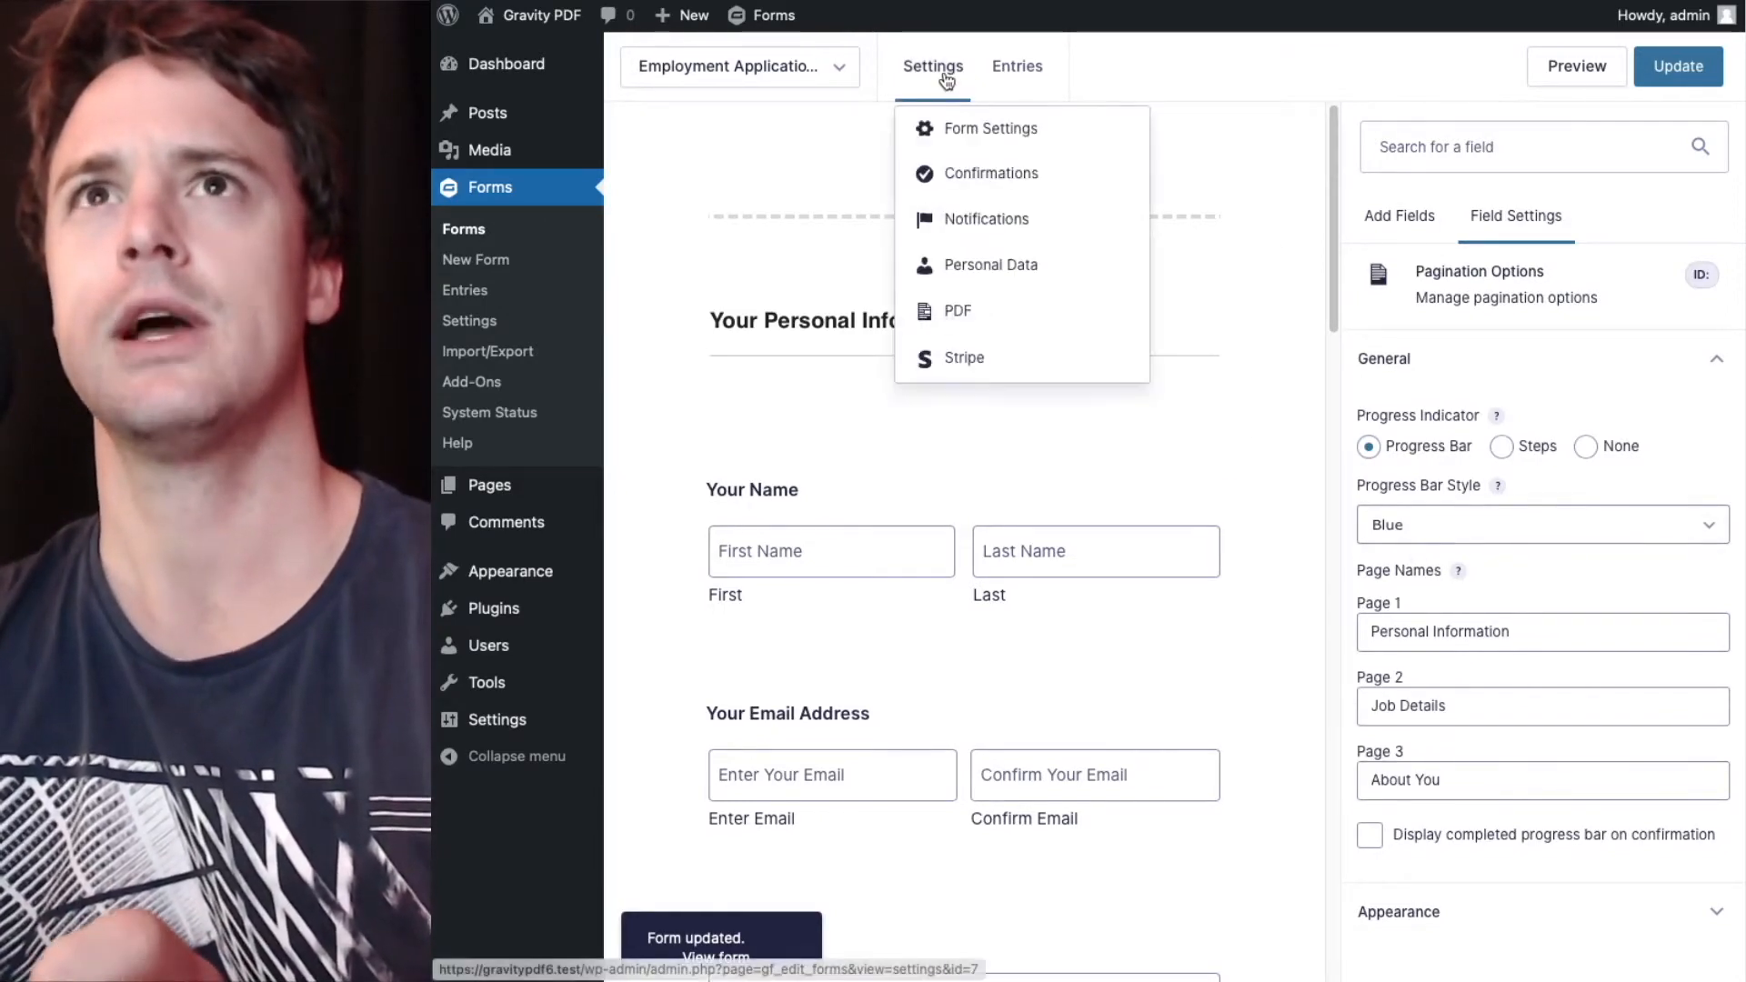
pyautogui.click(958, 311)
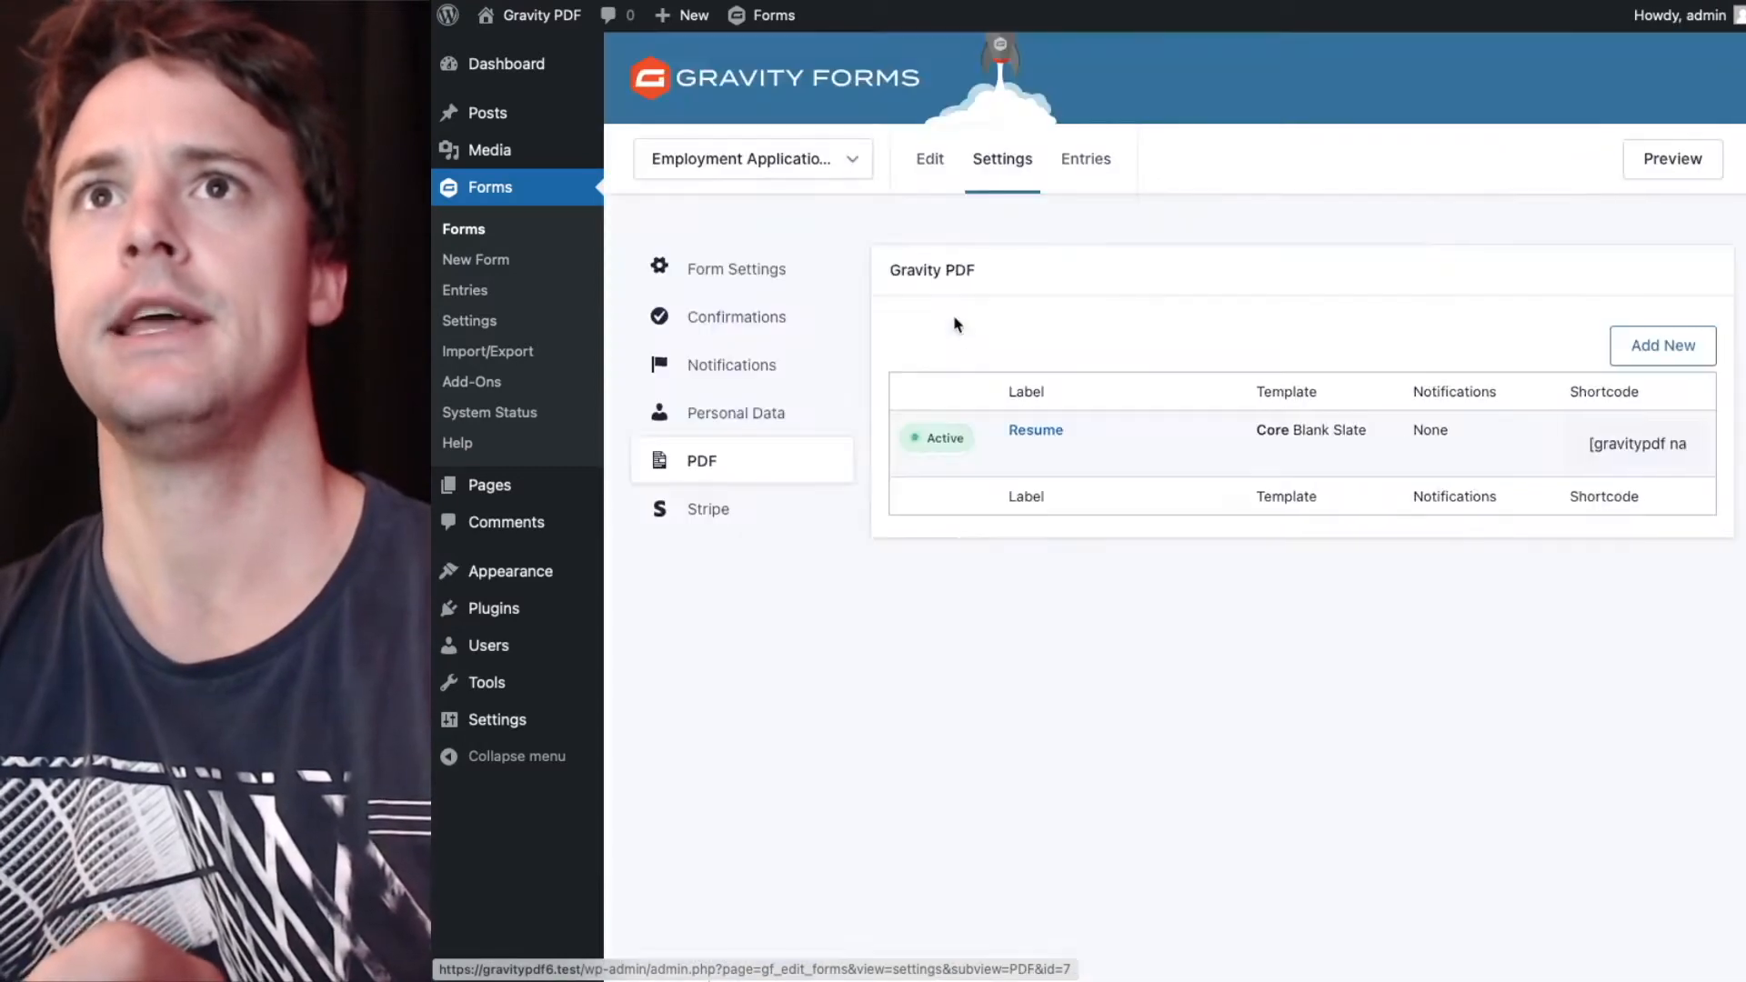
pyautogui.moveTo(1035, 429)
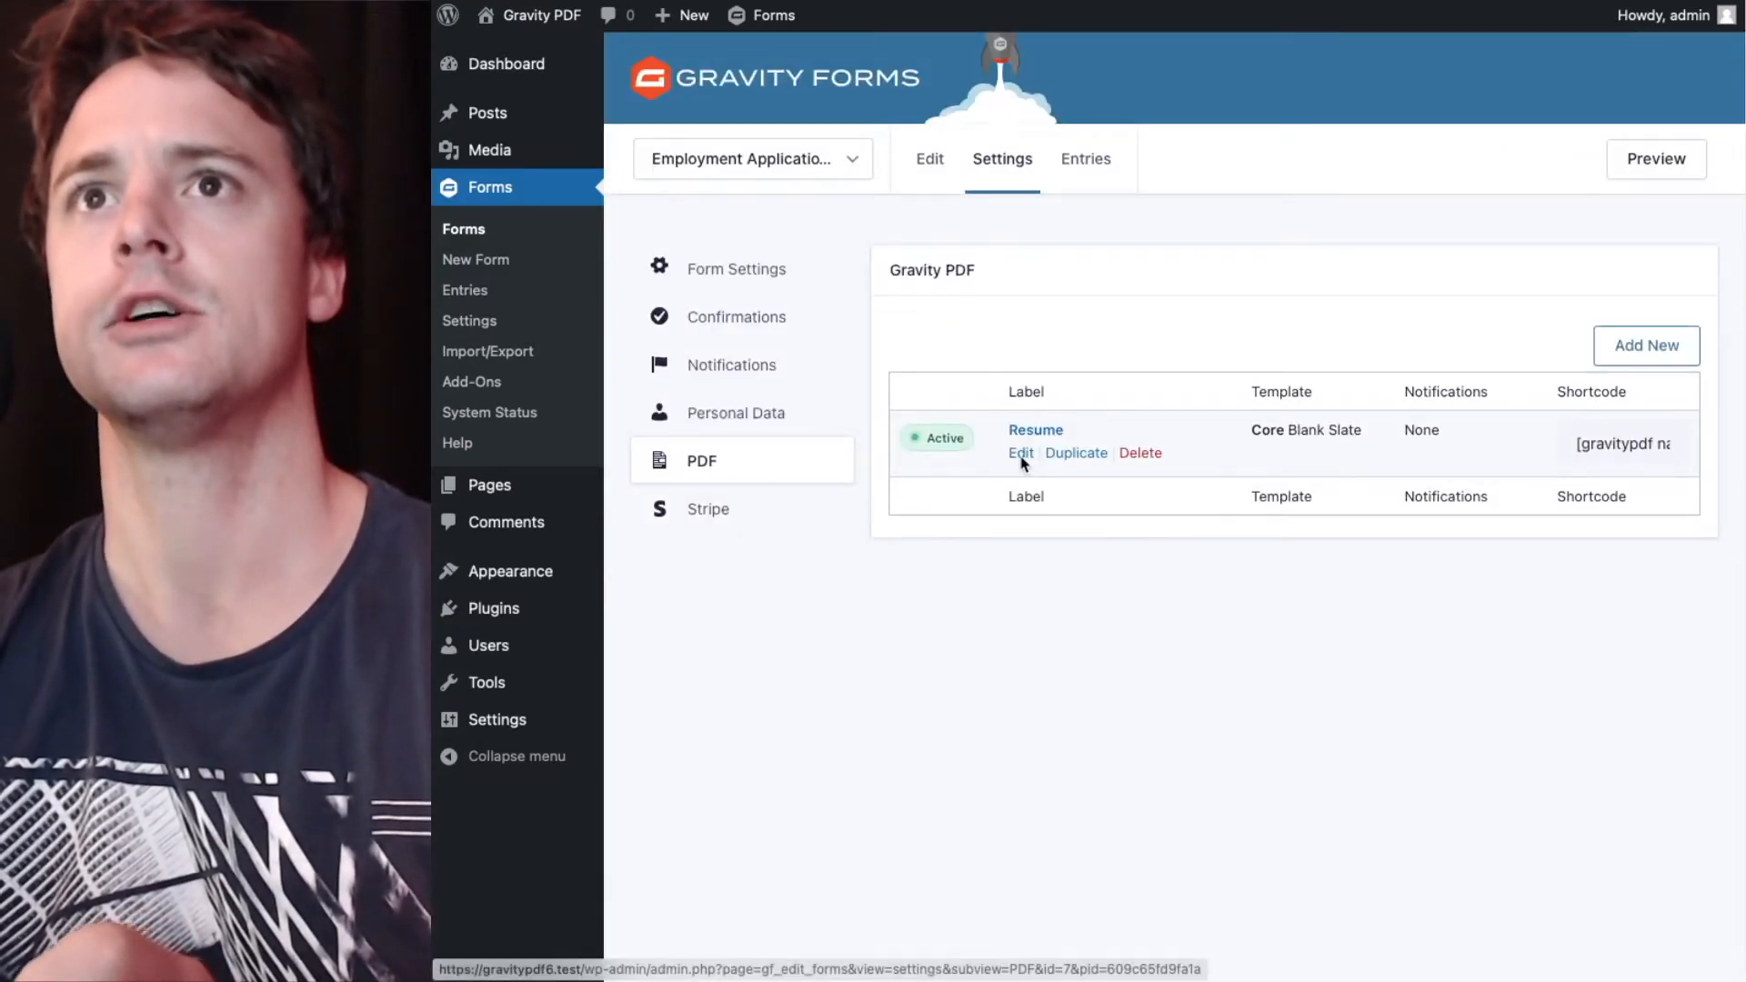
pyautogui.click(1018, 453)
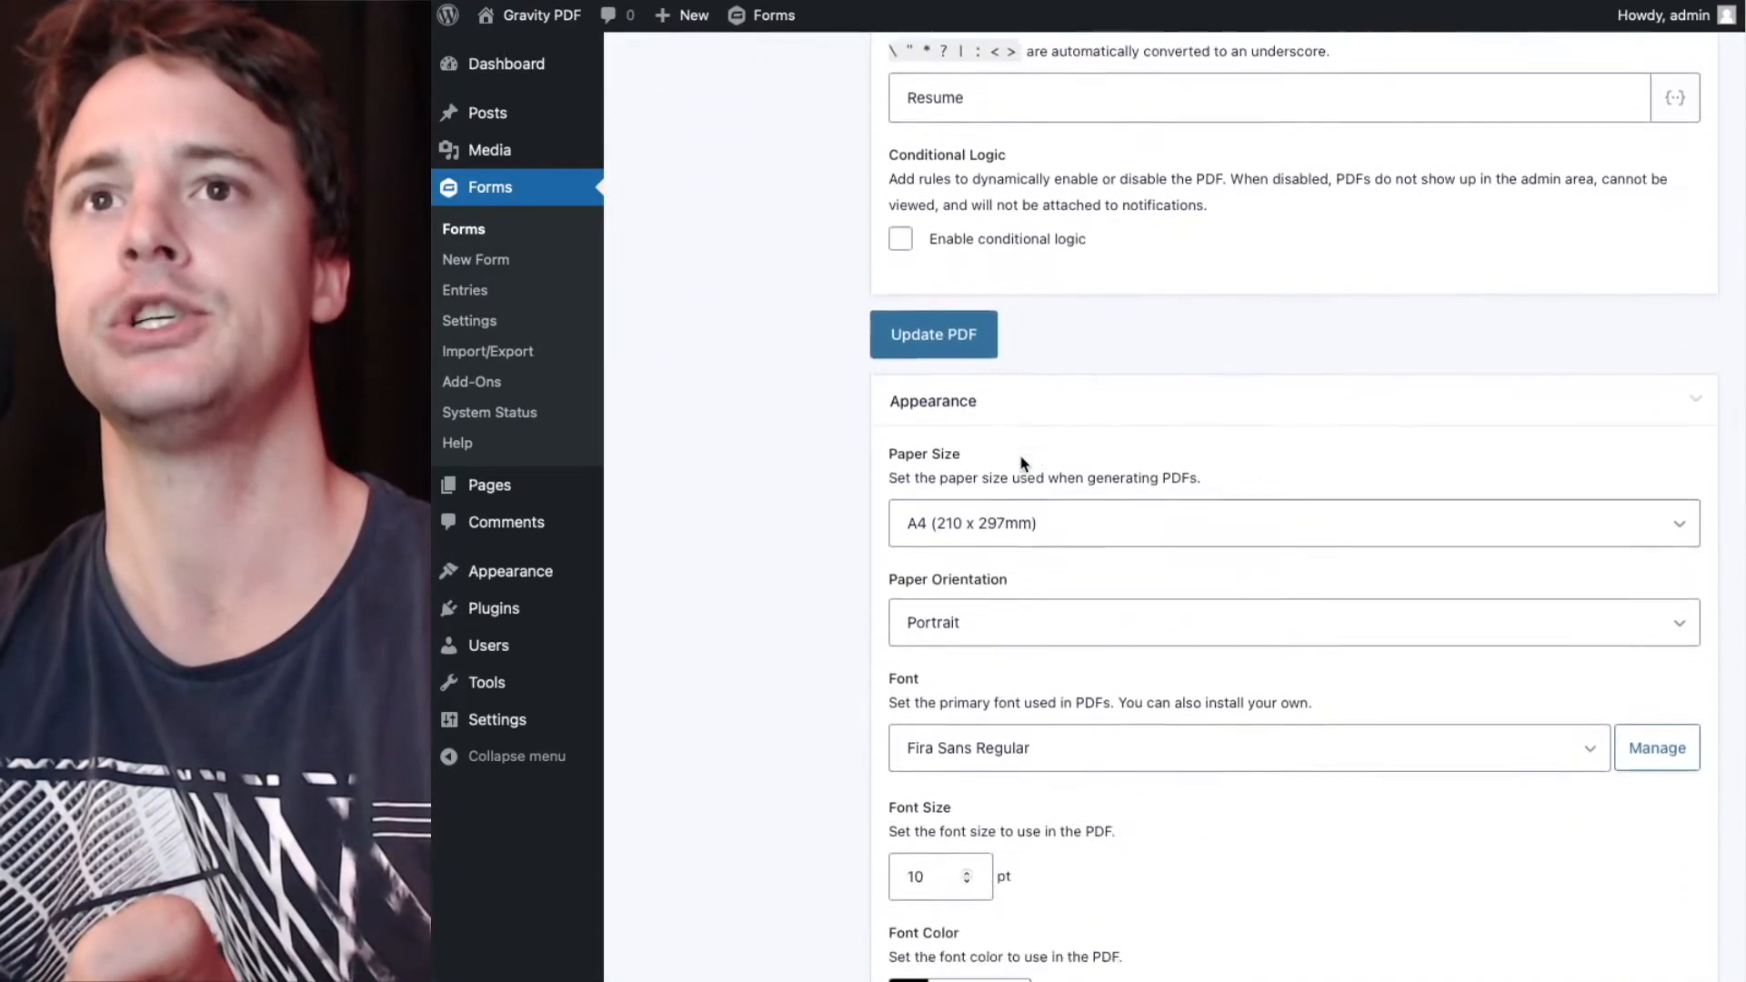
pyautogui.scroll(-3)
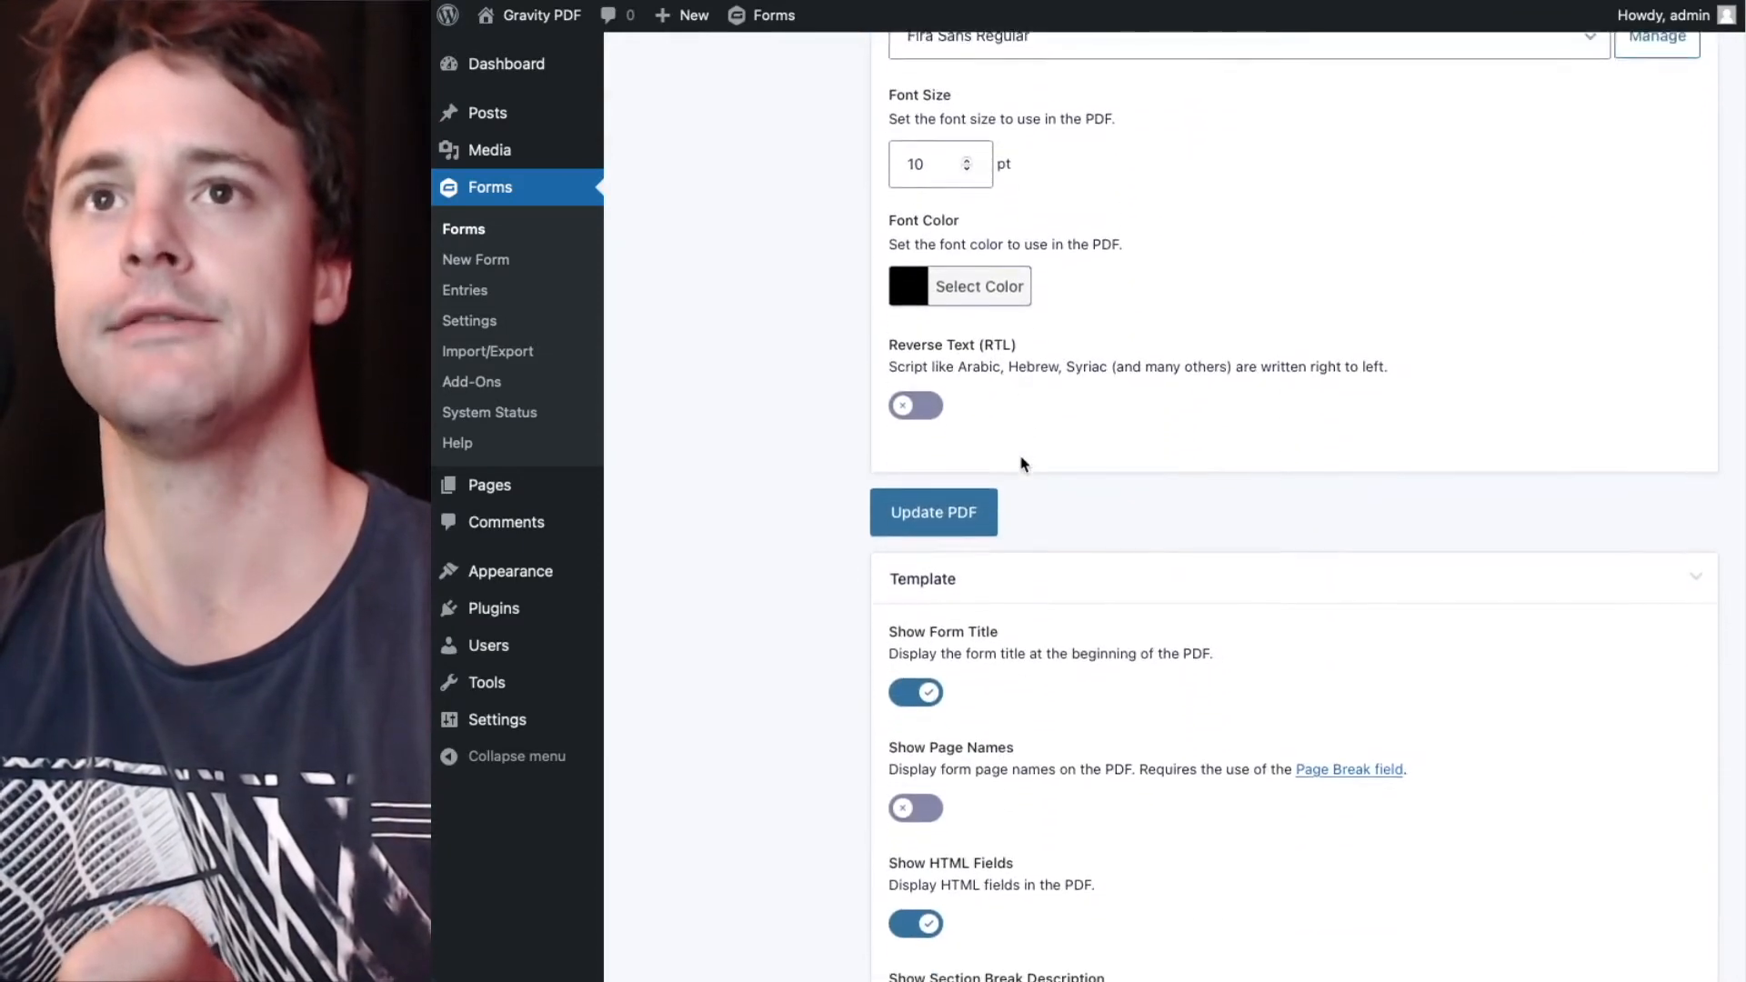
pyautogui.scroll(-3)
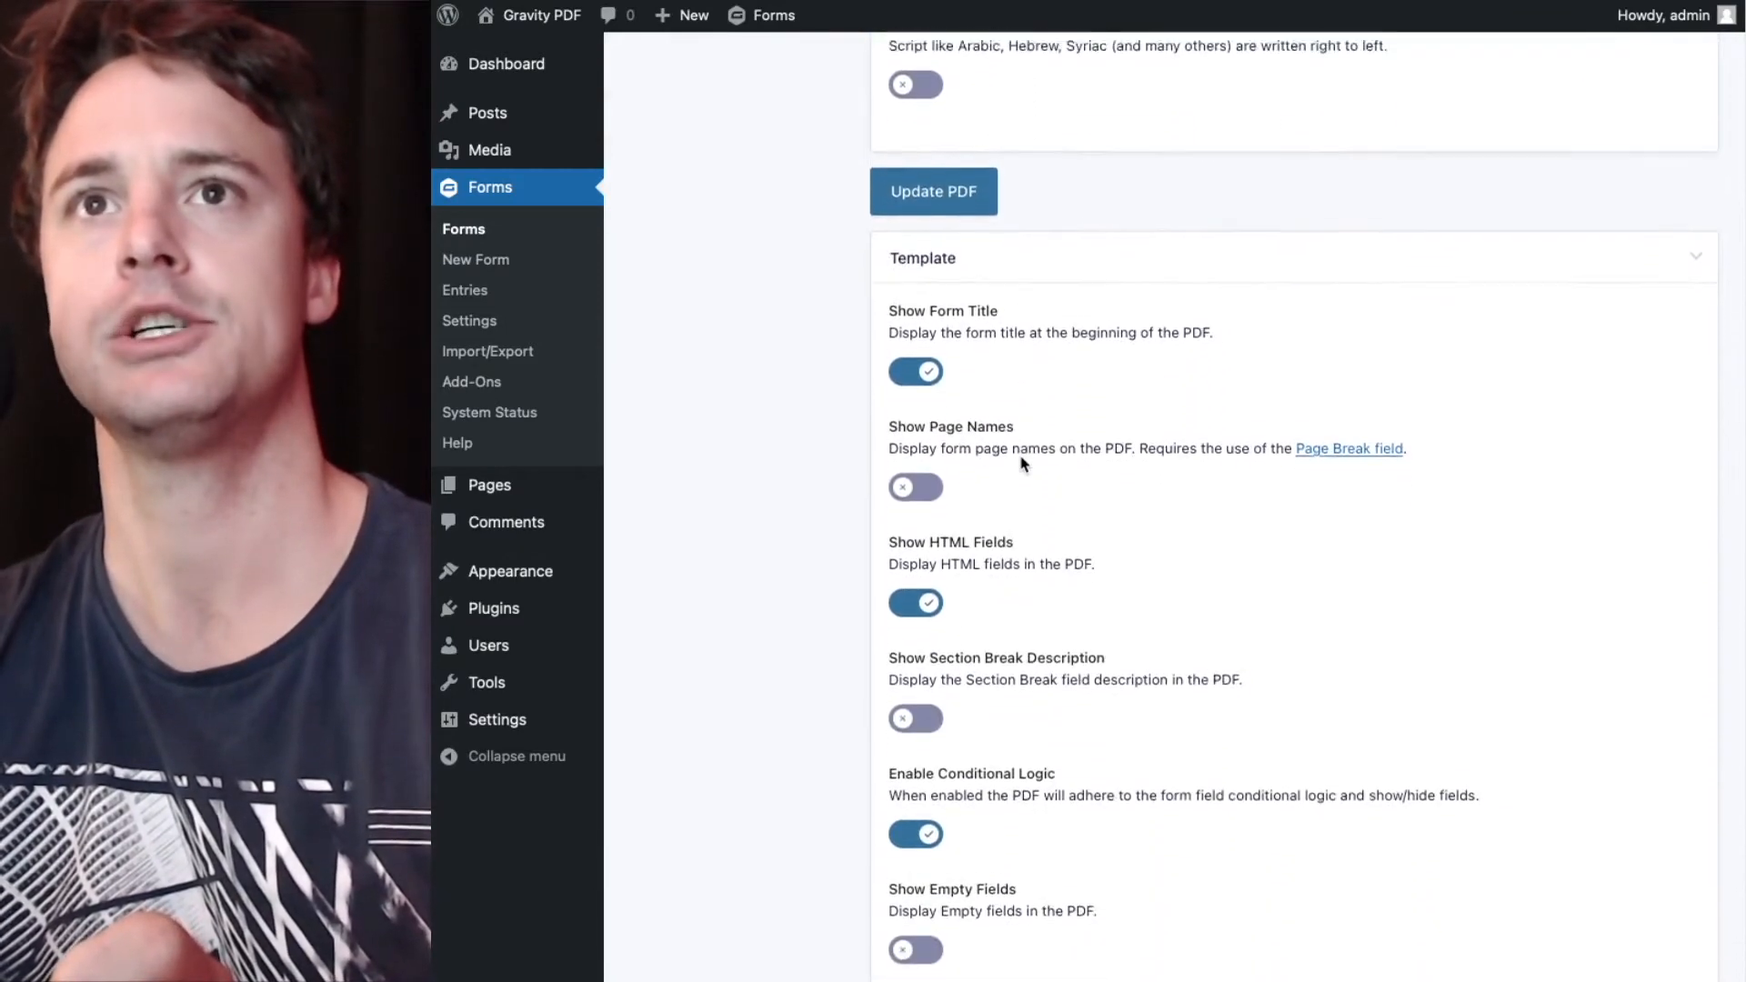
pyautogui.scroll(-3)
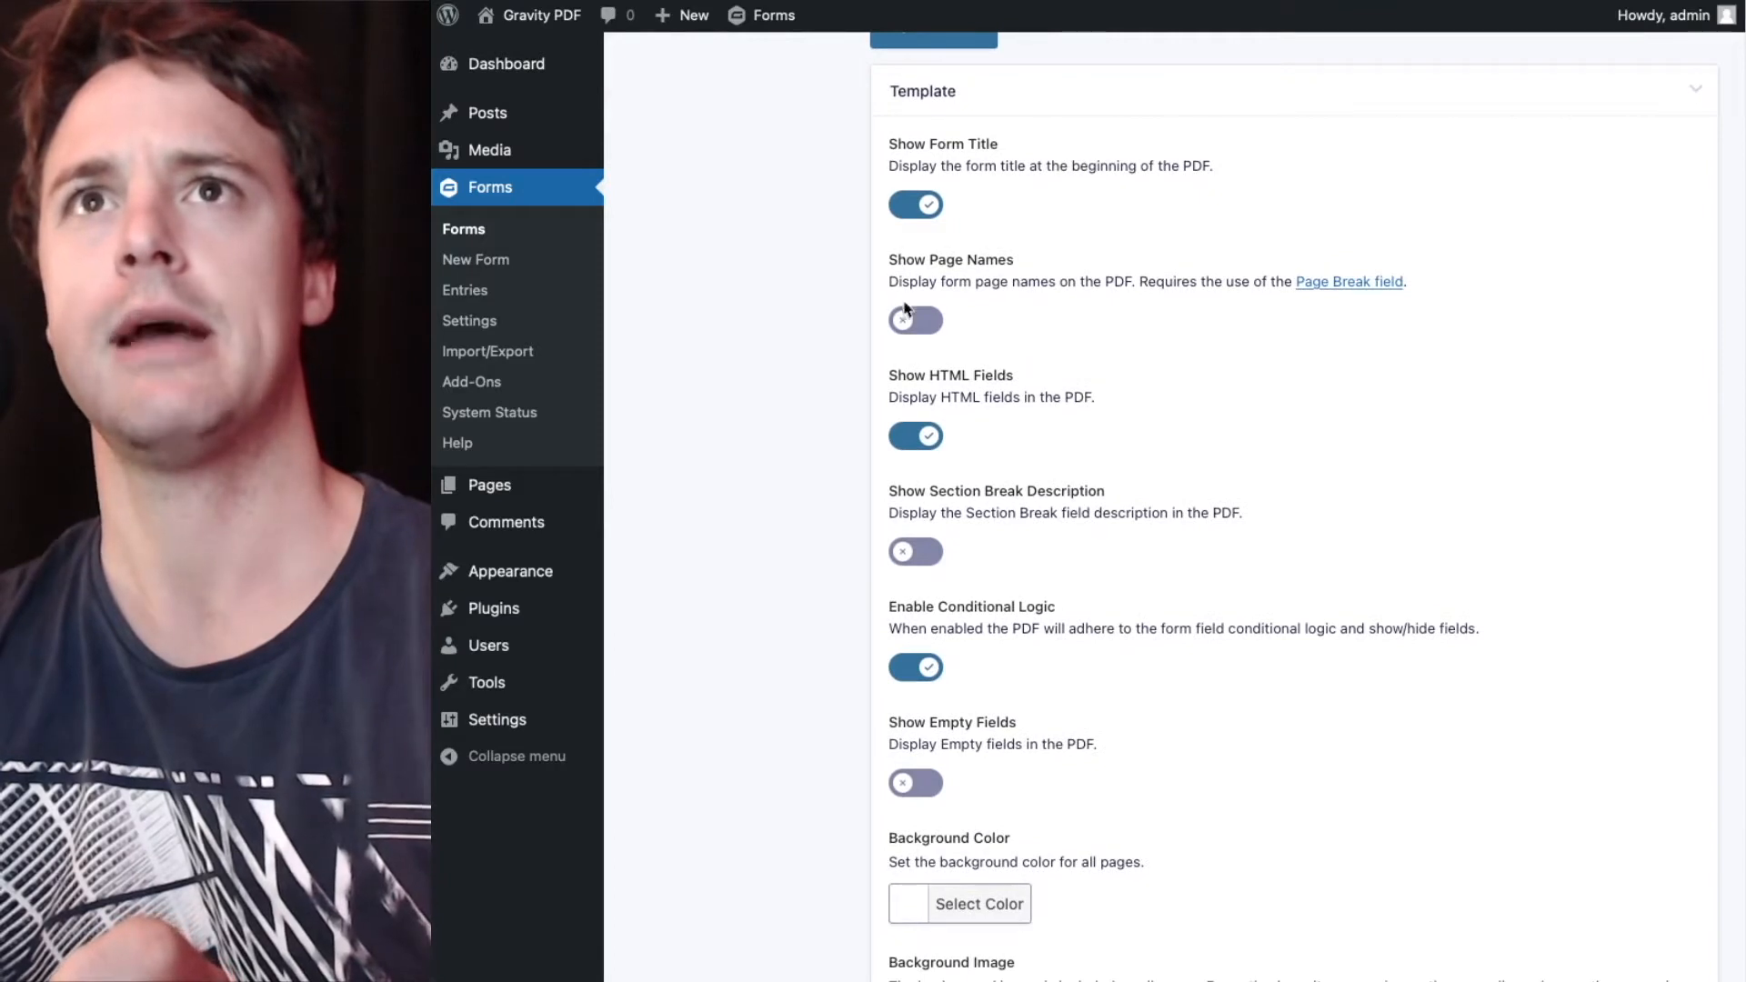
pyautogui.click(915, 320)
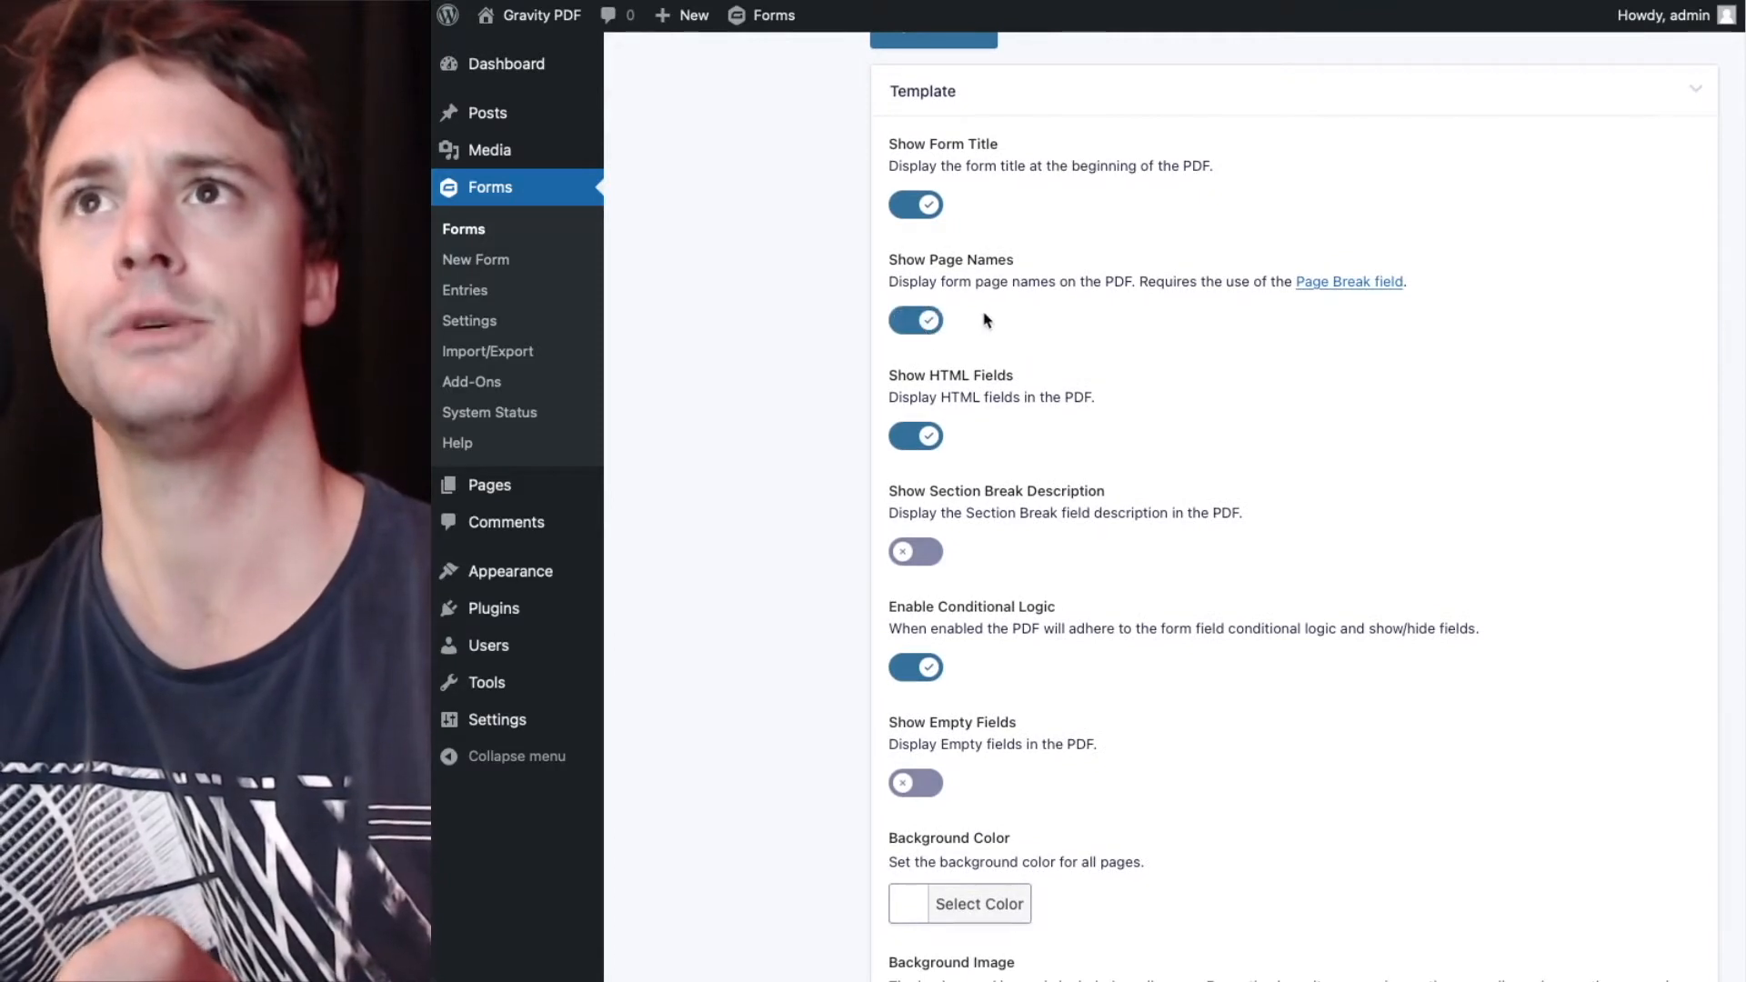
pyautogui.scroll(3)
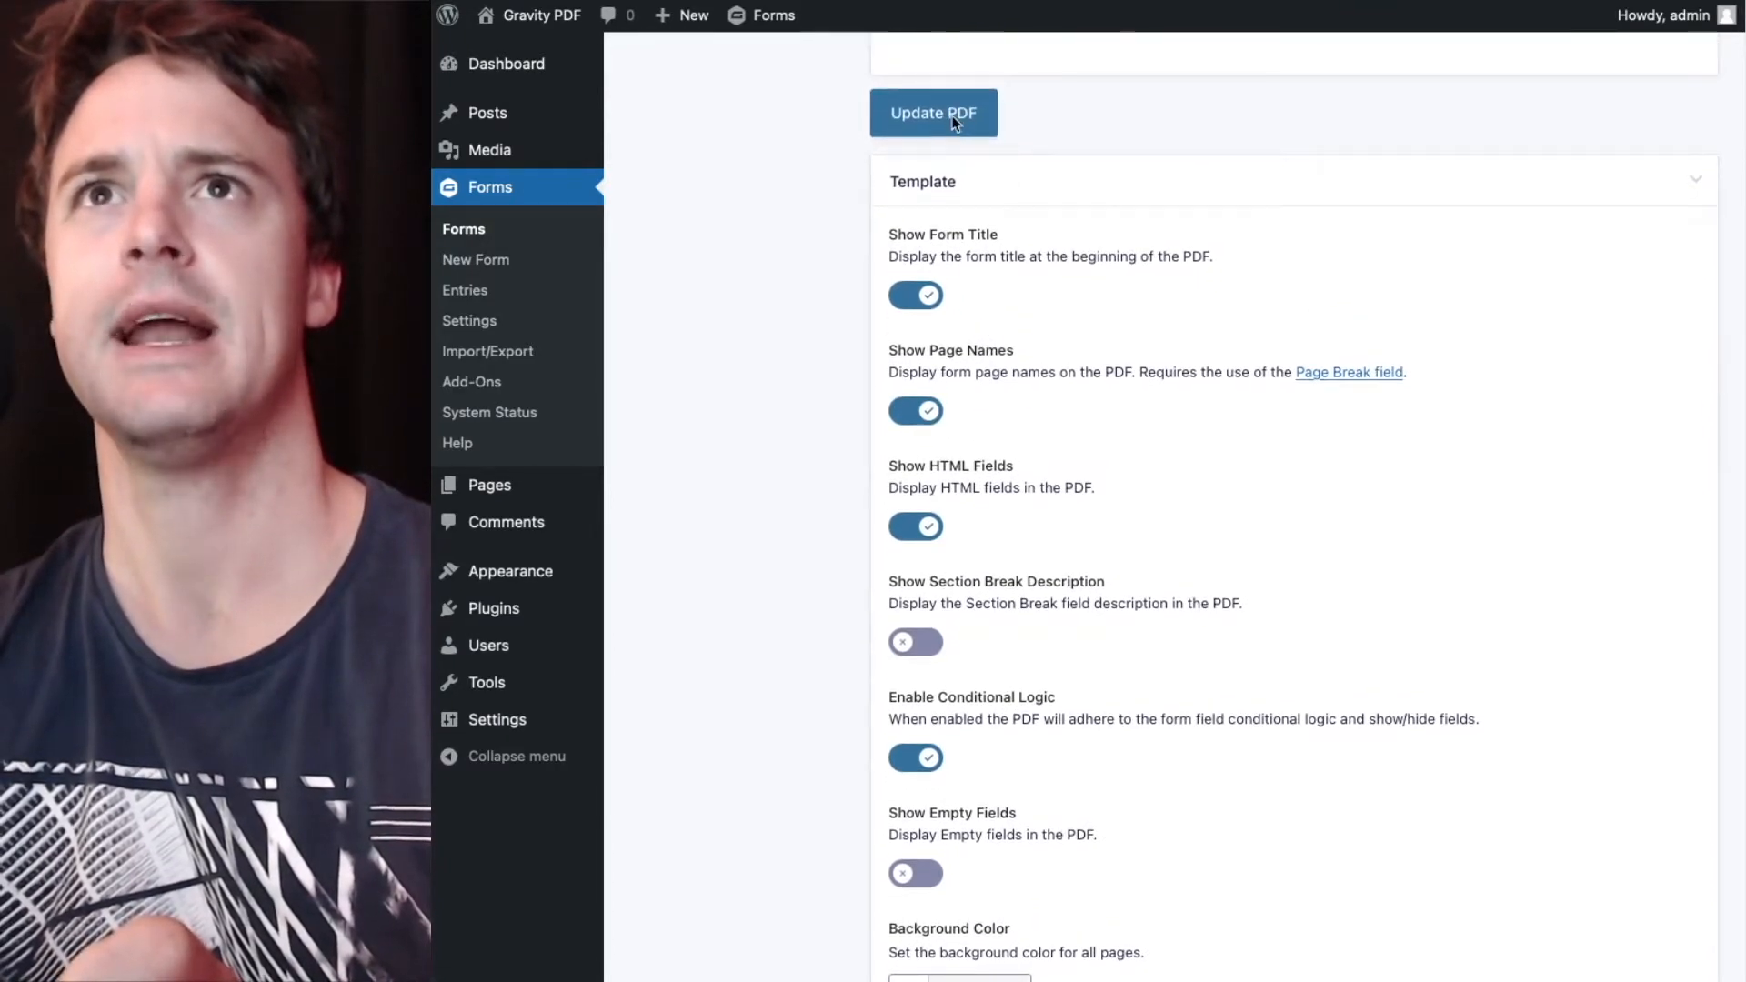
# Update the PDF settings and check the generated PDF's Your Personal Information heading.
pyautogui.click(931, 113)
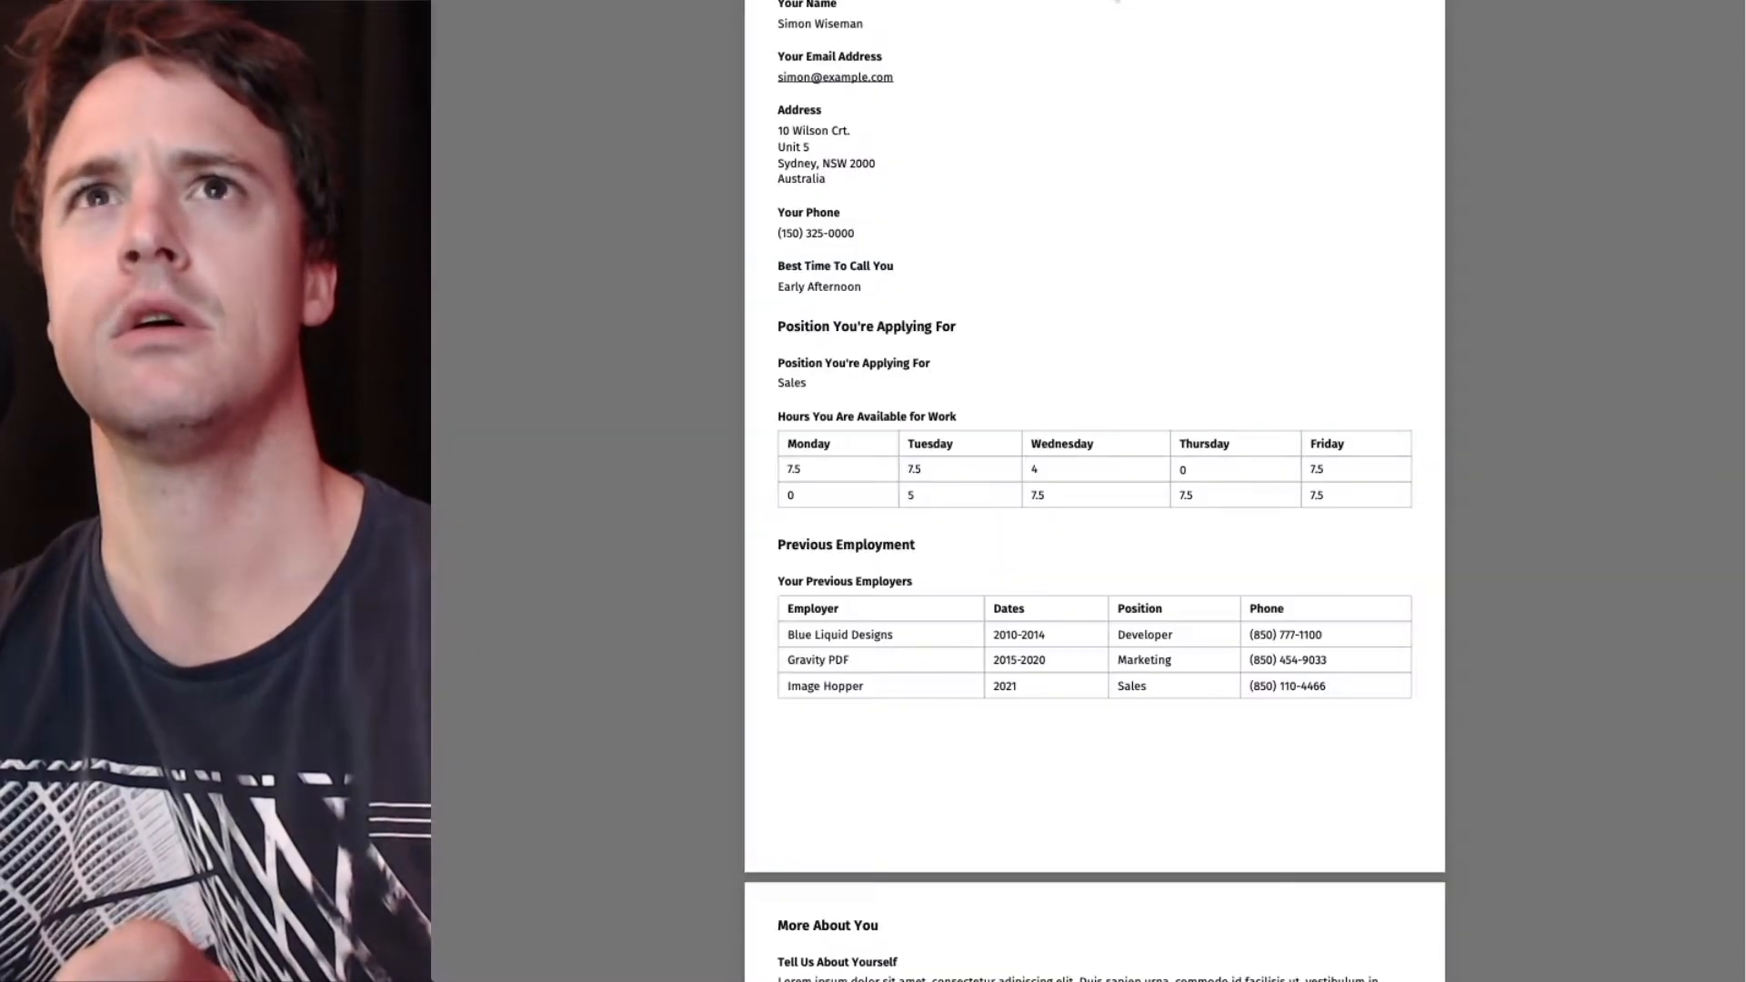
pyautogui.scroll(3)
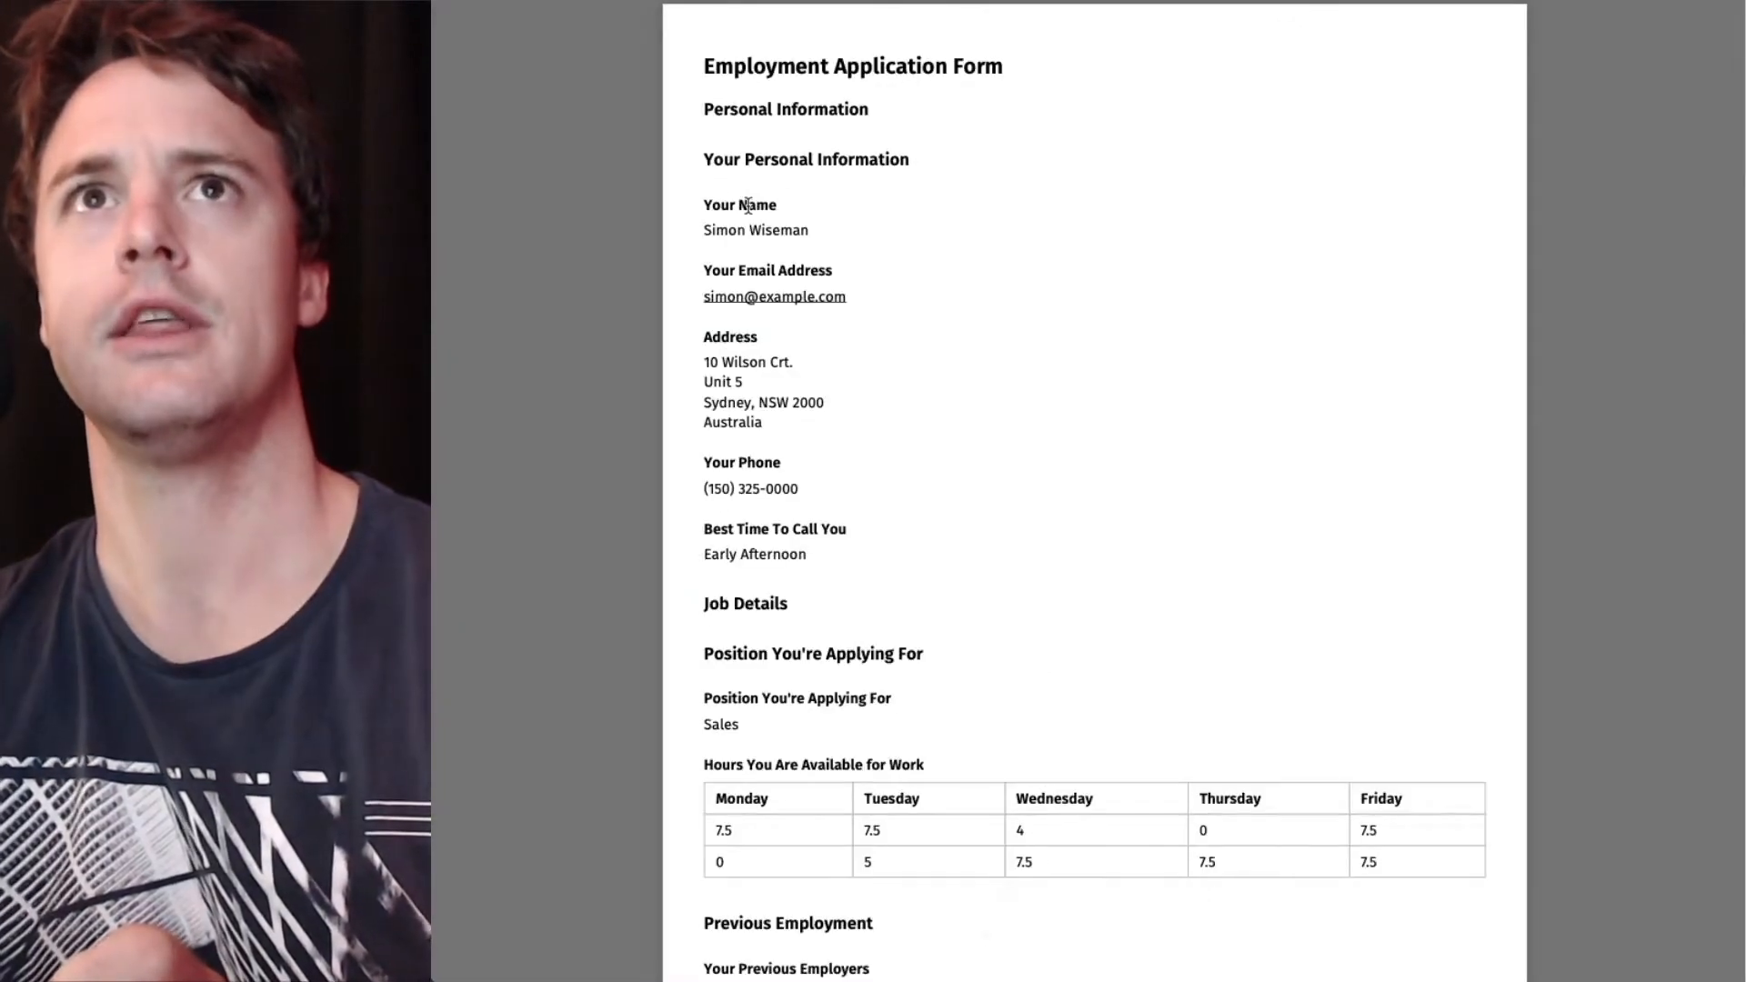
pyautogui.doubleClick(785, 109)
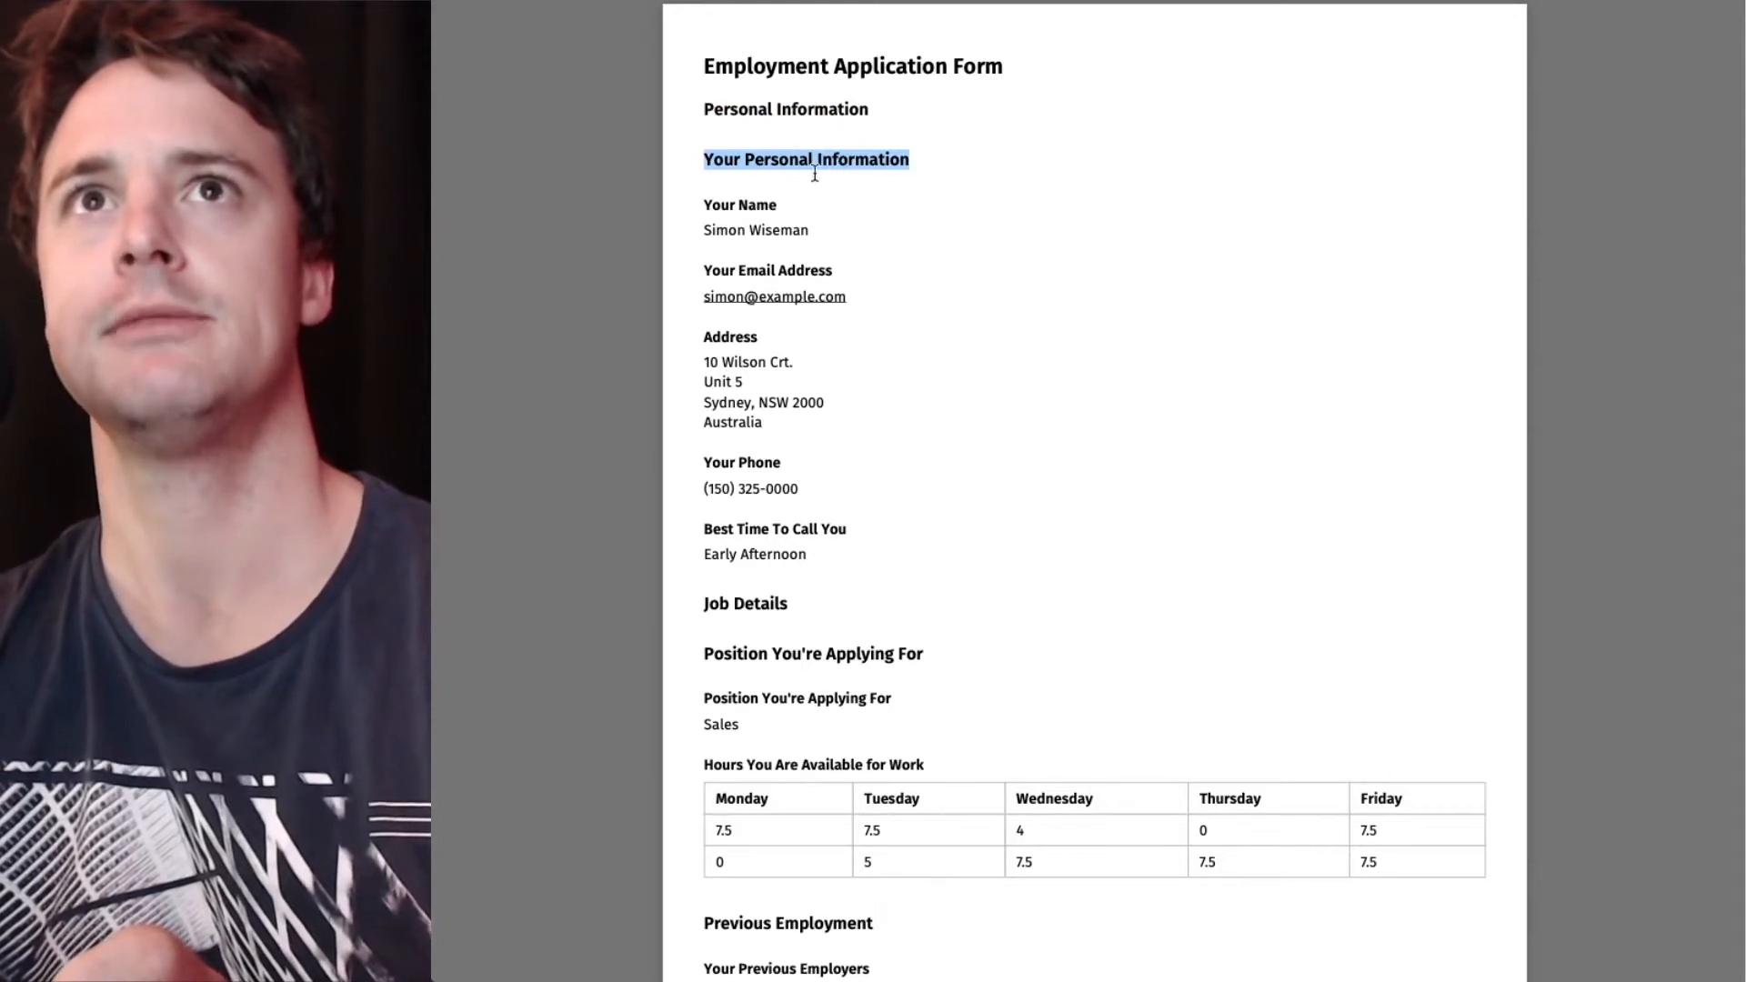
pyautogui.scroll(-3)
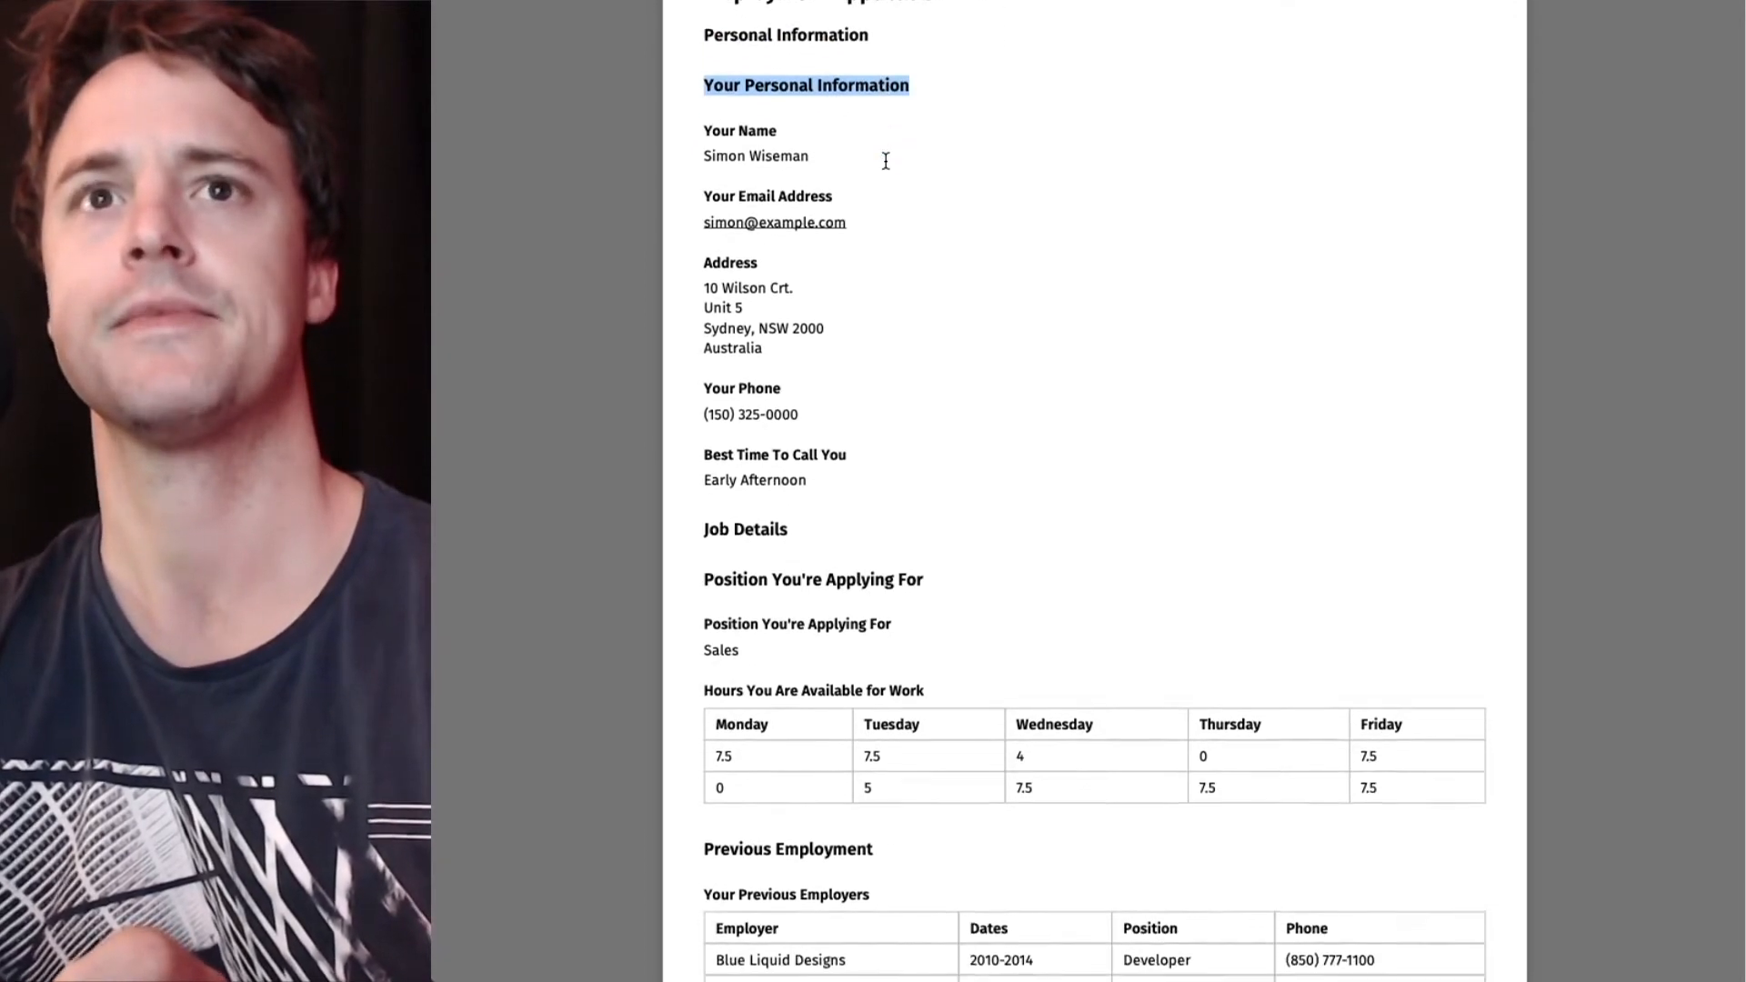
pyautogui.scroll(-3)
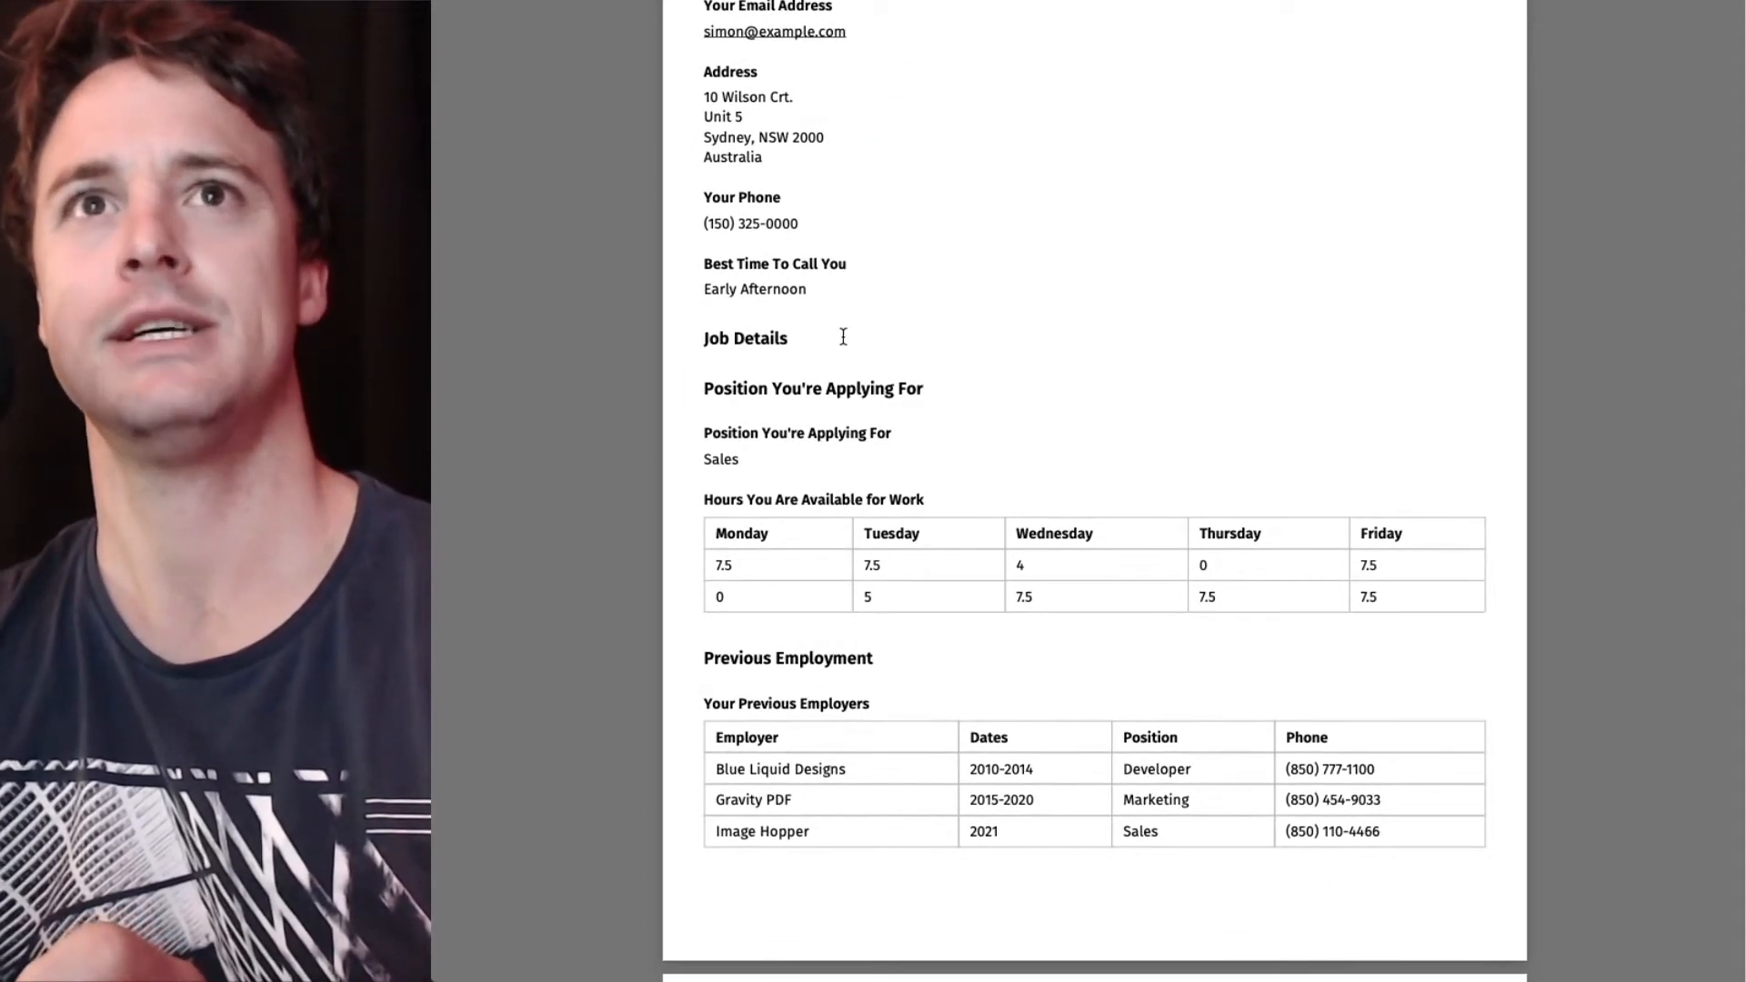
pyautogui.scroll(-3)
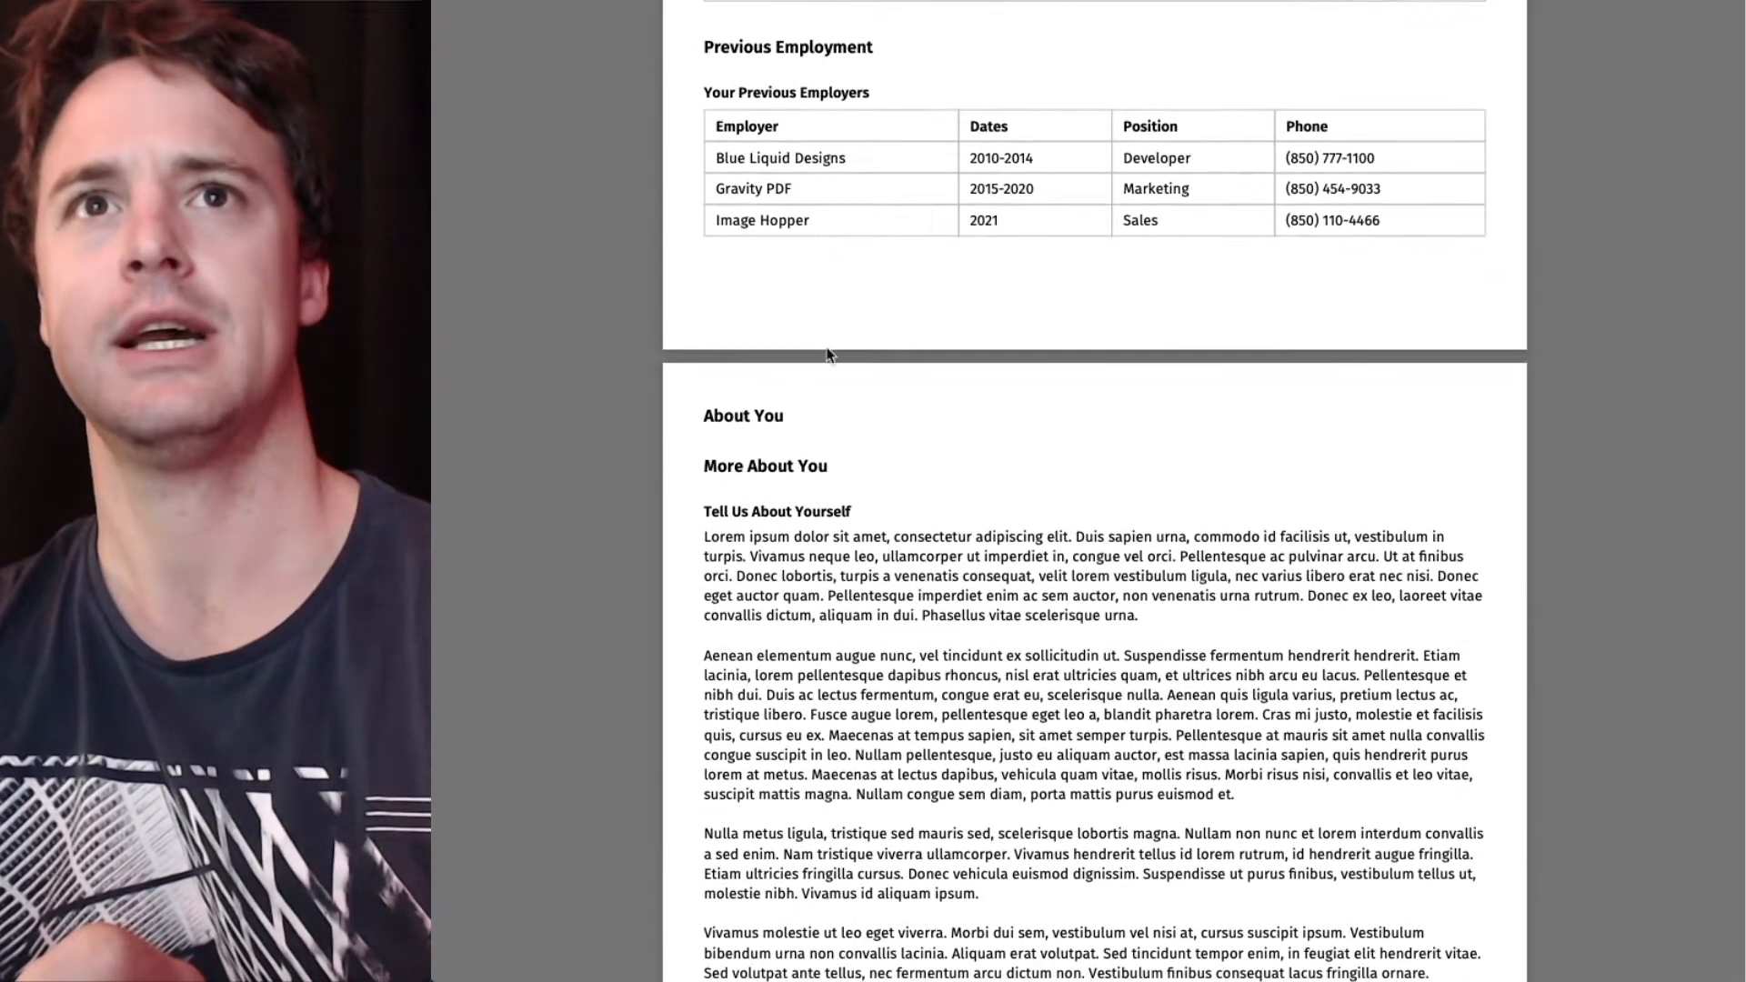
pyautogui.doubleClick(742, 415)
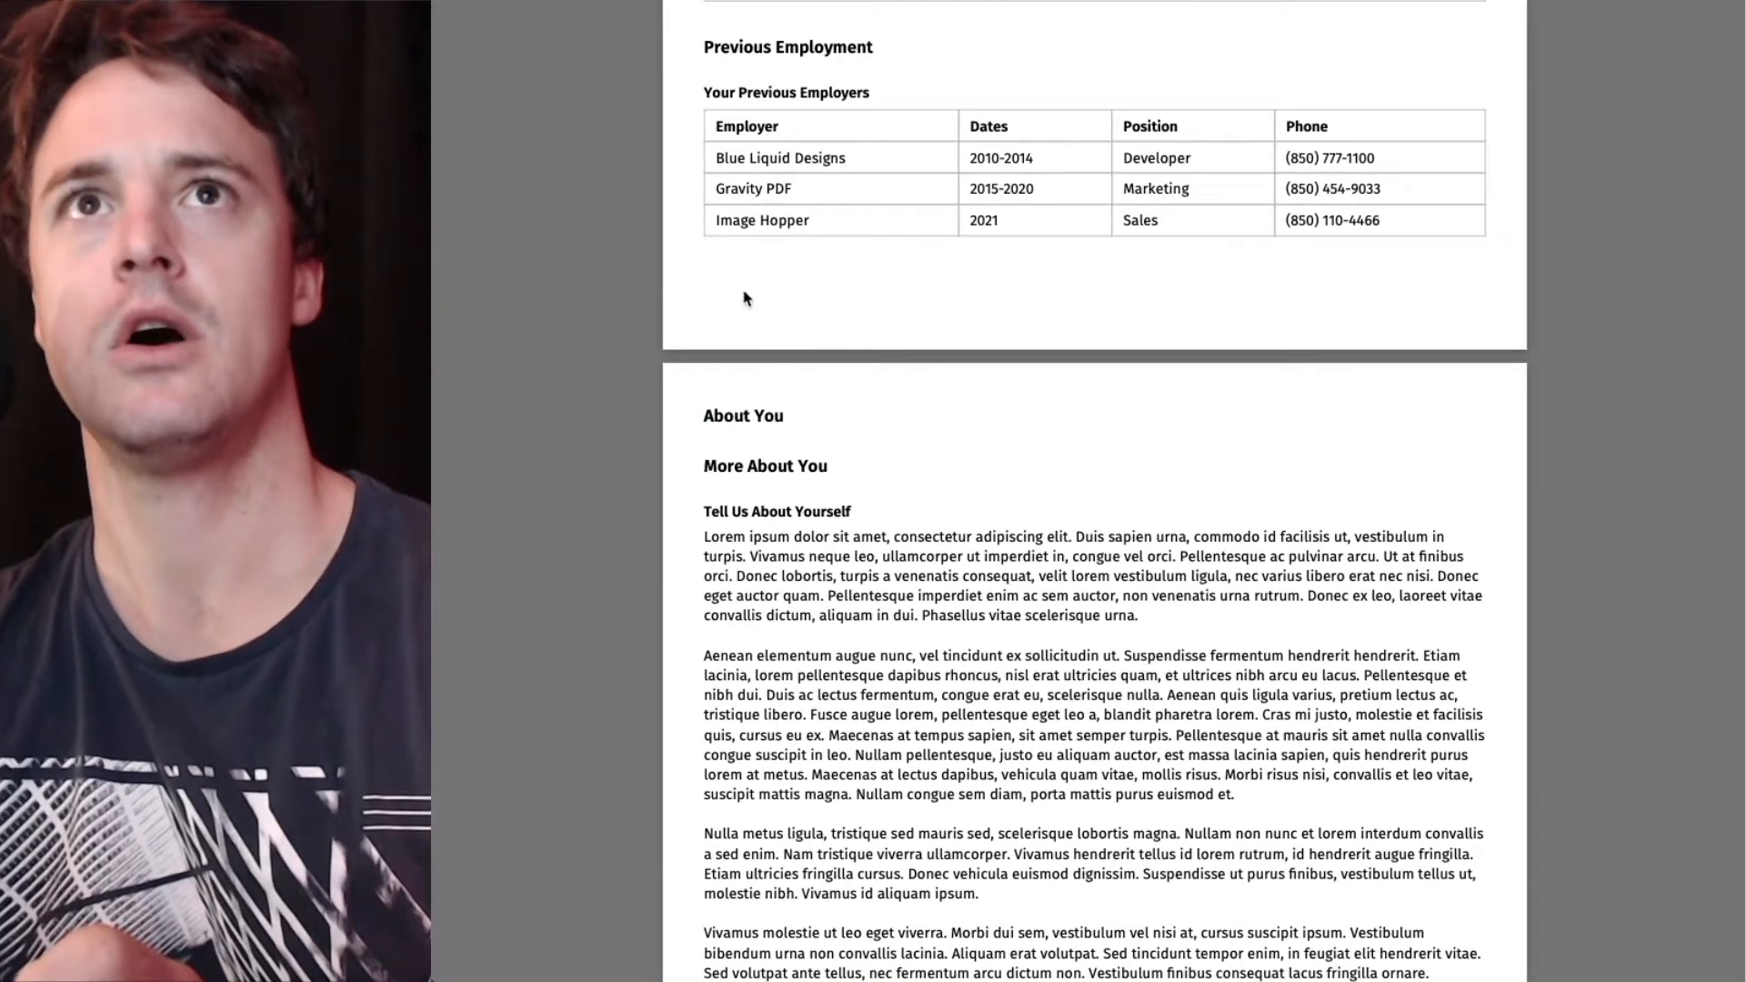
pyautogui.scroll(-3)
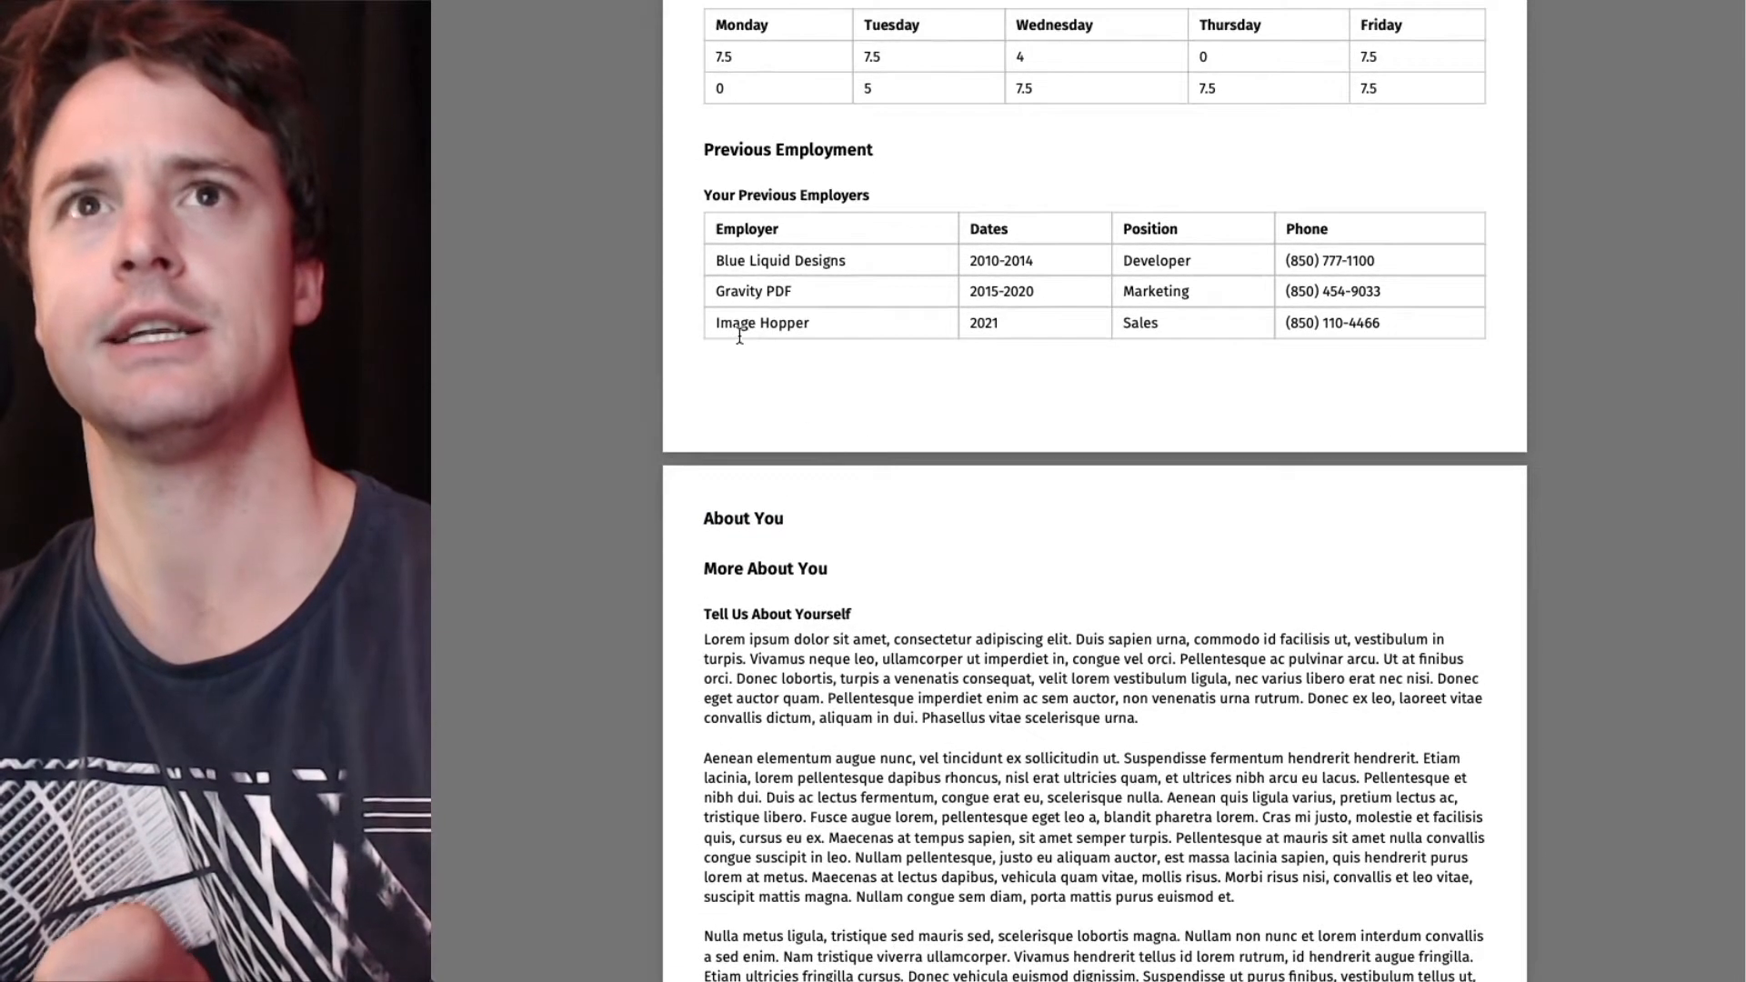
pyautogui.scroll(3)
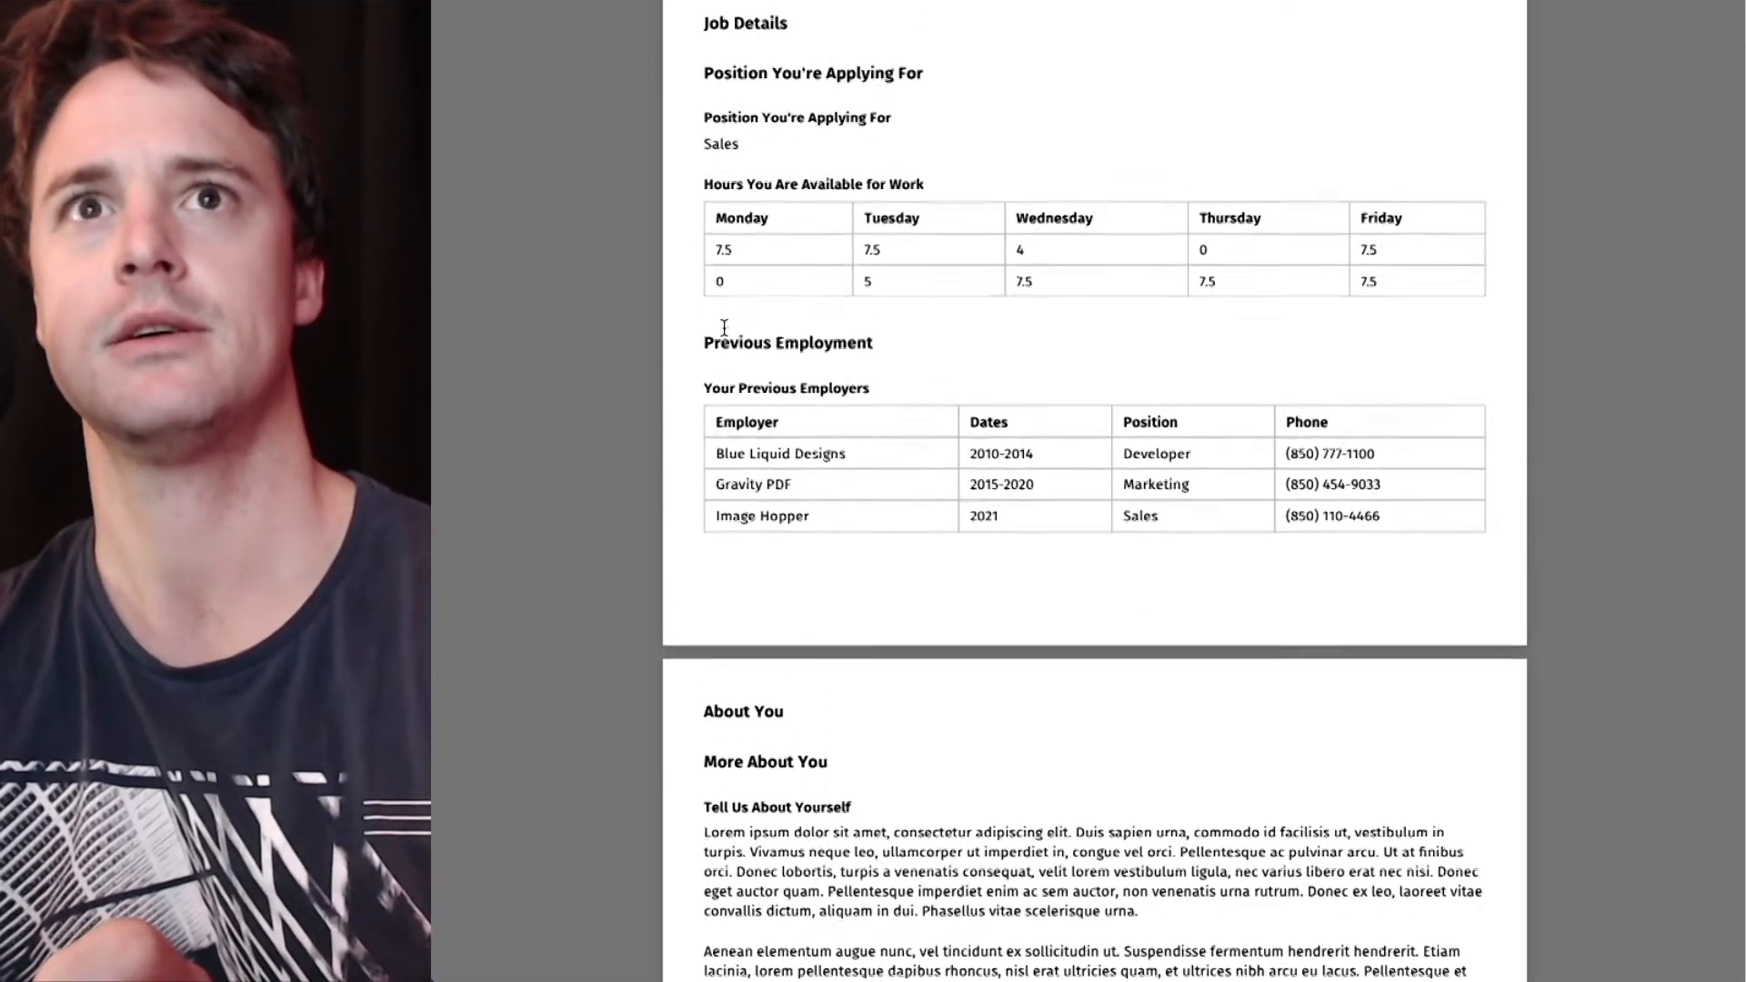
pyautogui.scroll(3)
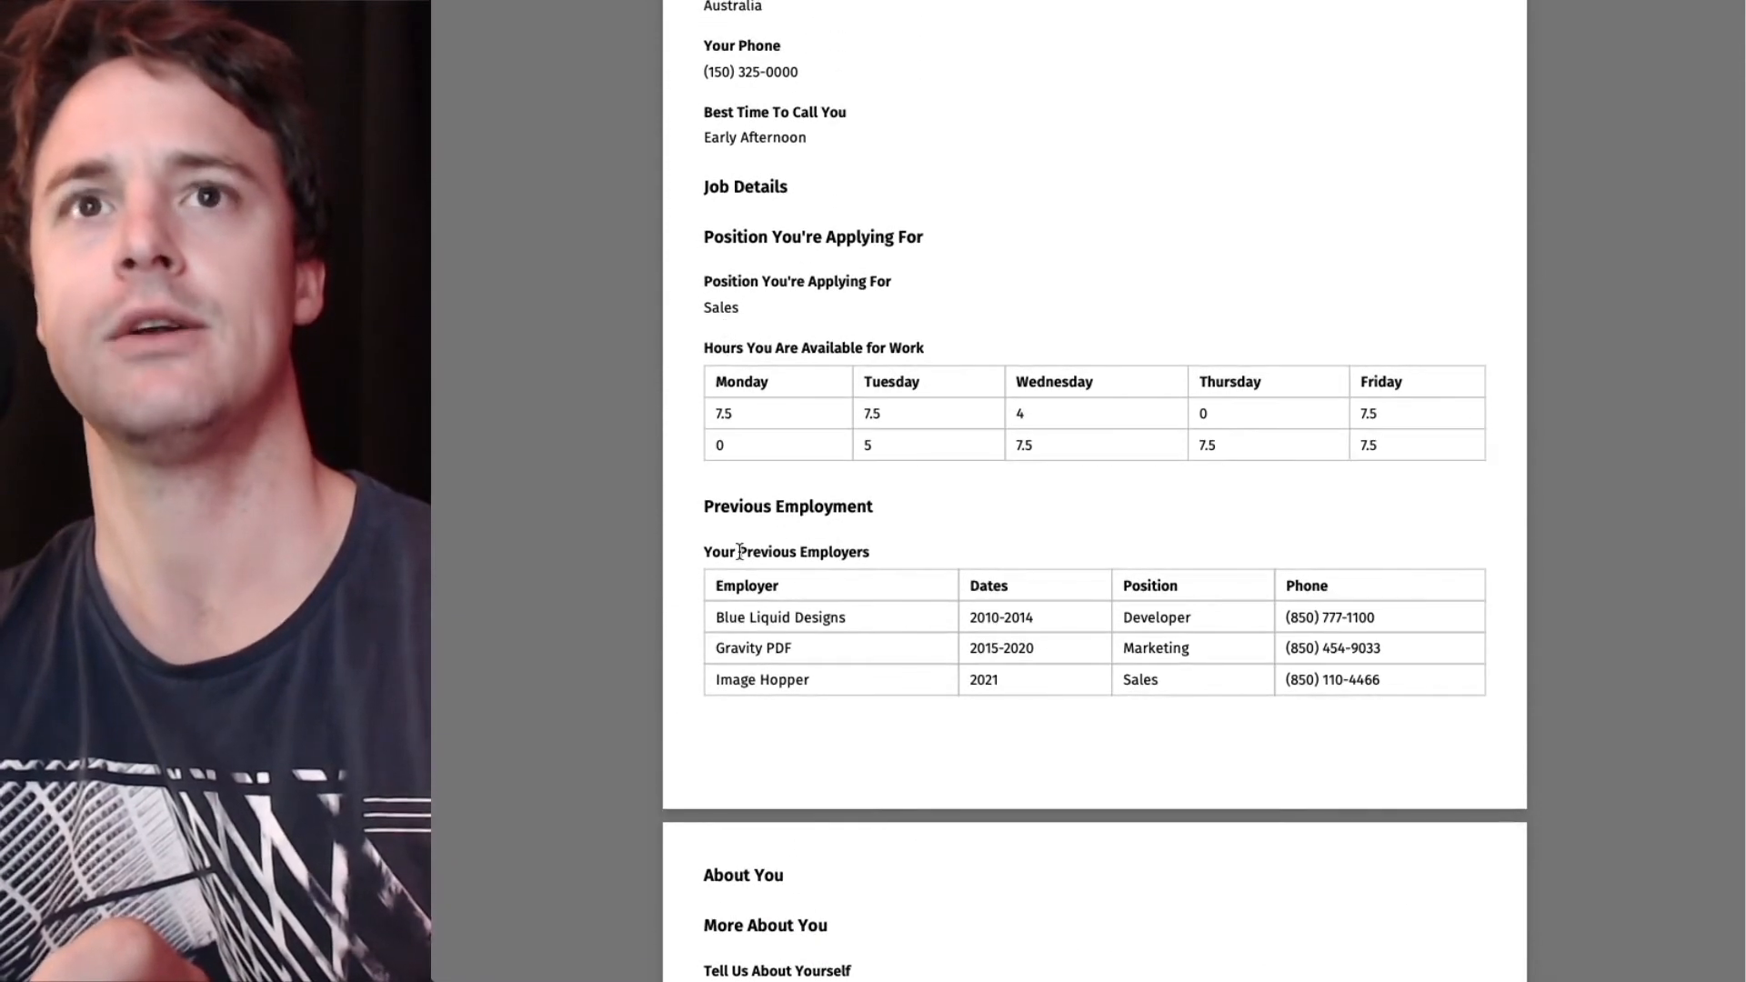
# Review the Job Details and About You headings in the PDF, then return to the form editor.
pyautogui.scroll(-3)
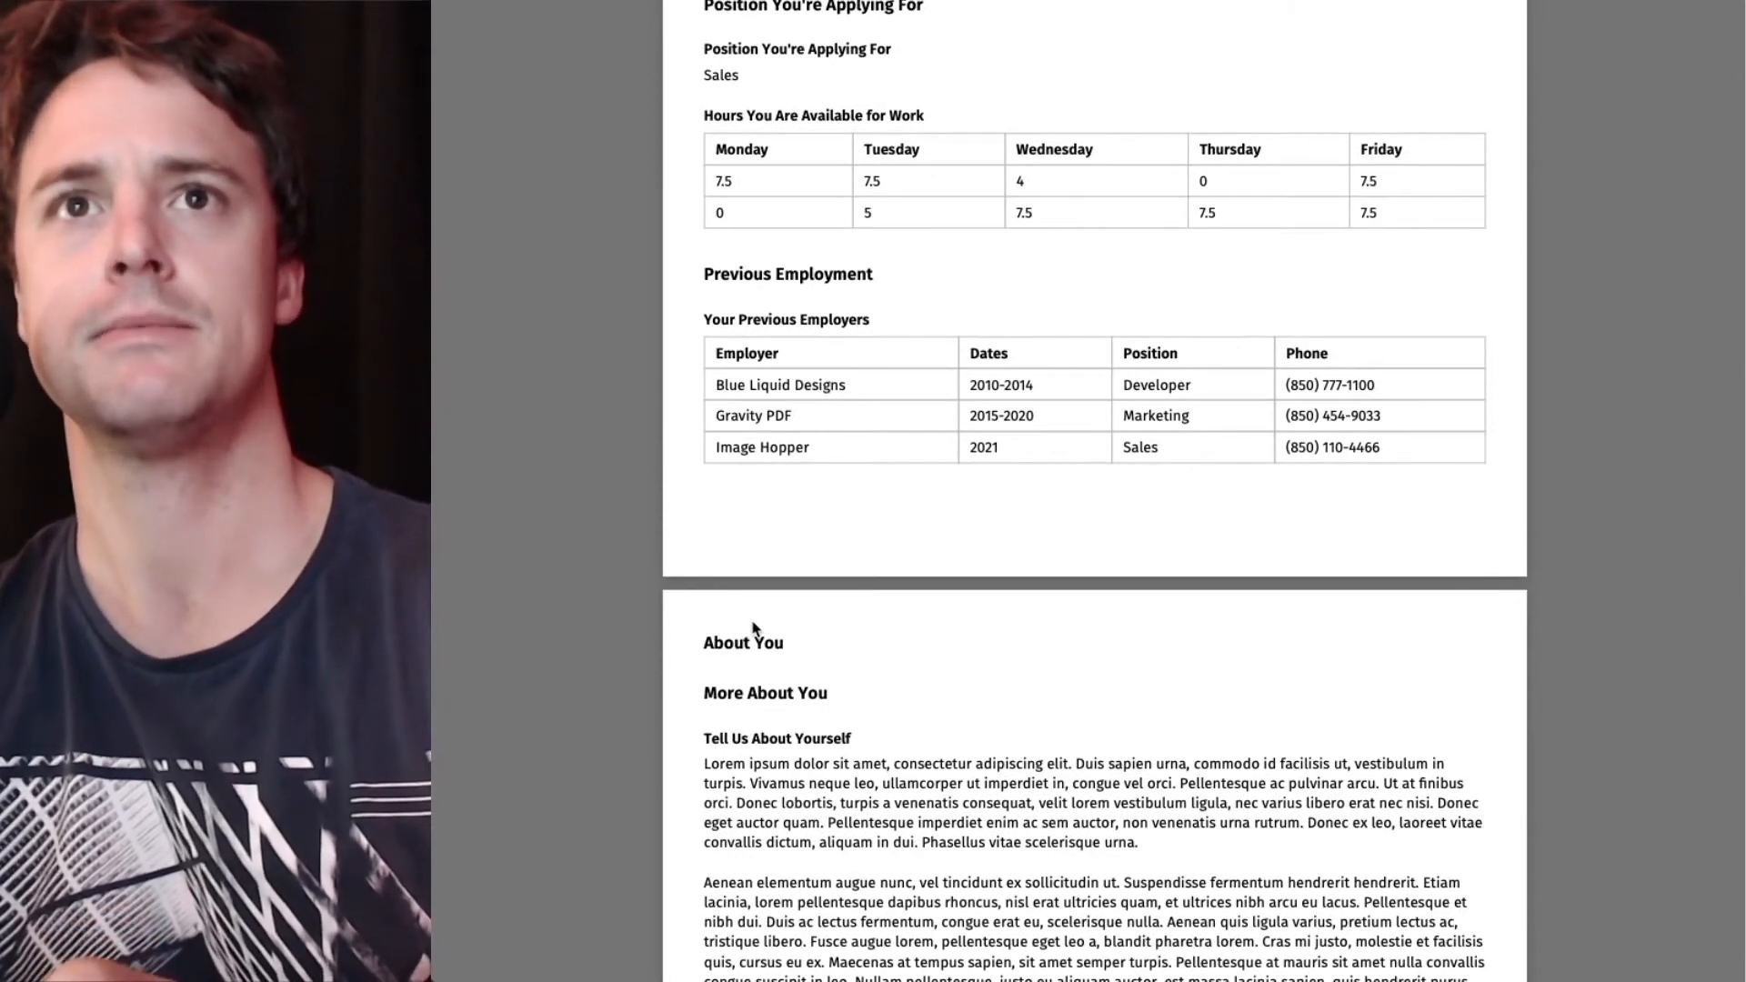
pyautogui.scroll(-3)
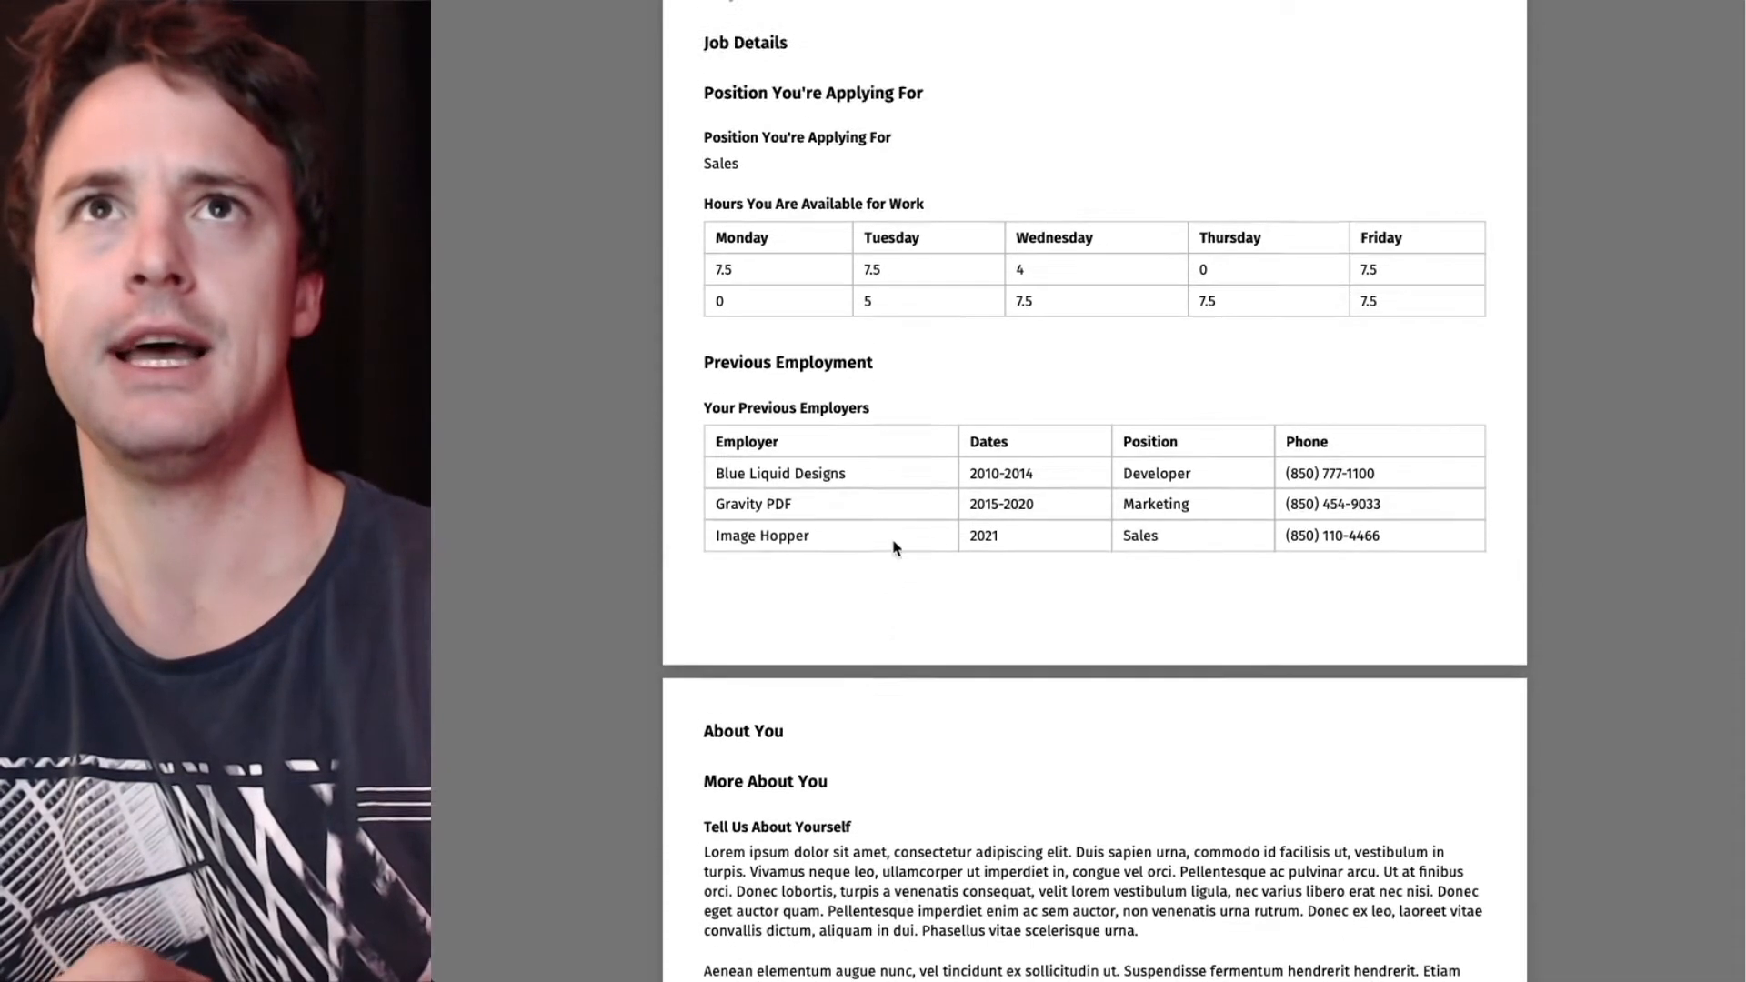
pyautogui.scroll(3)
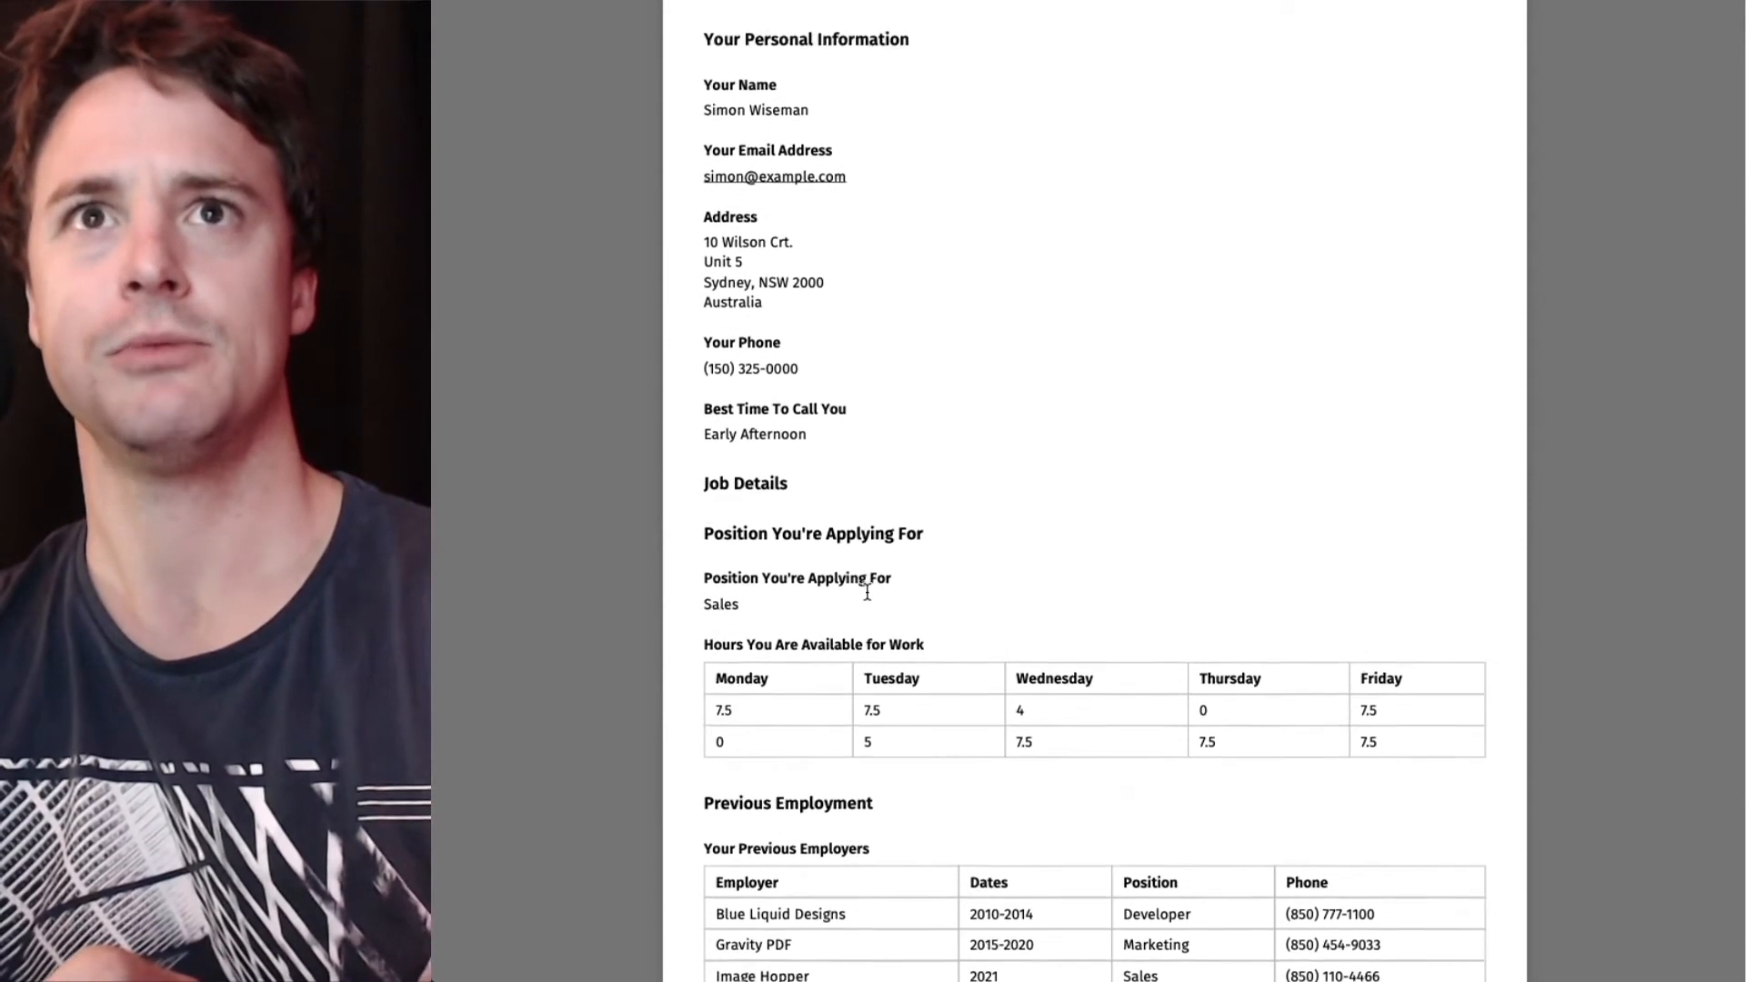
pyautogui.doubleClick(746, 487)
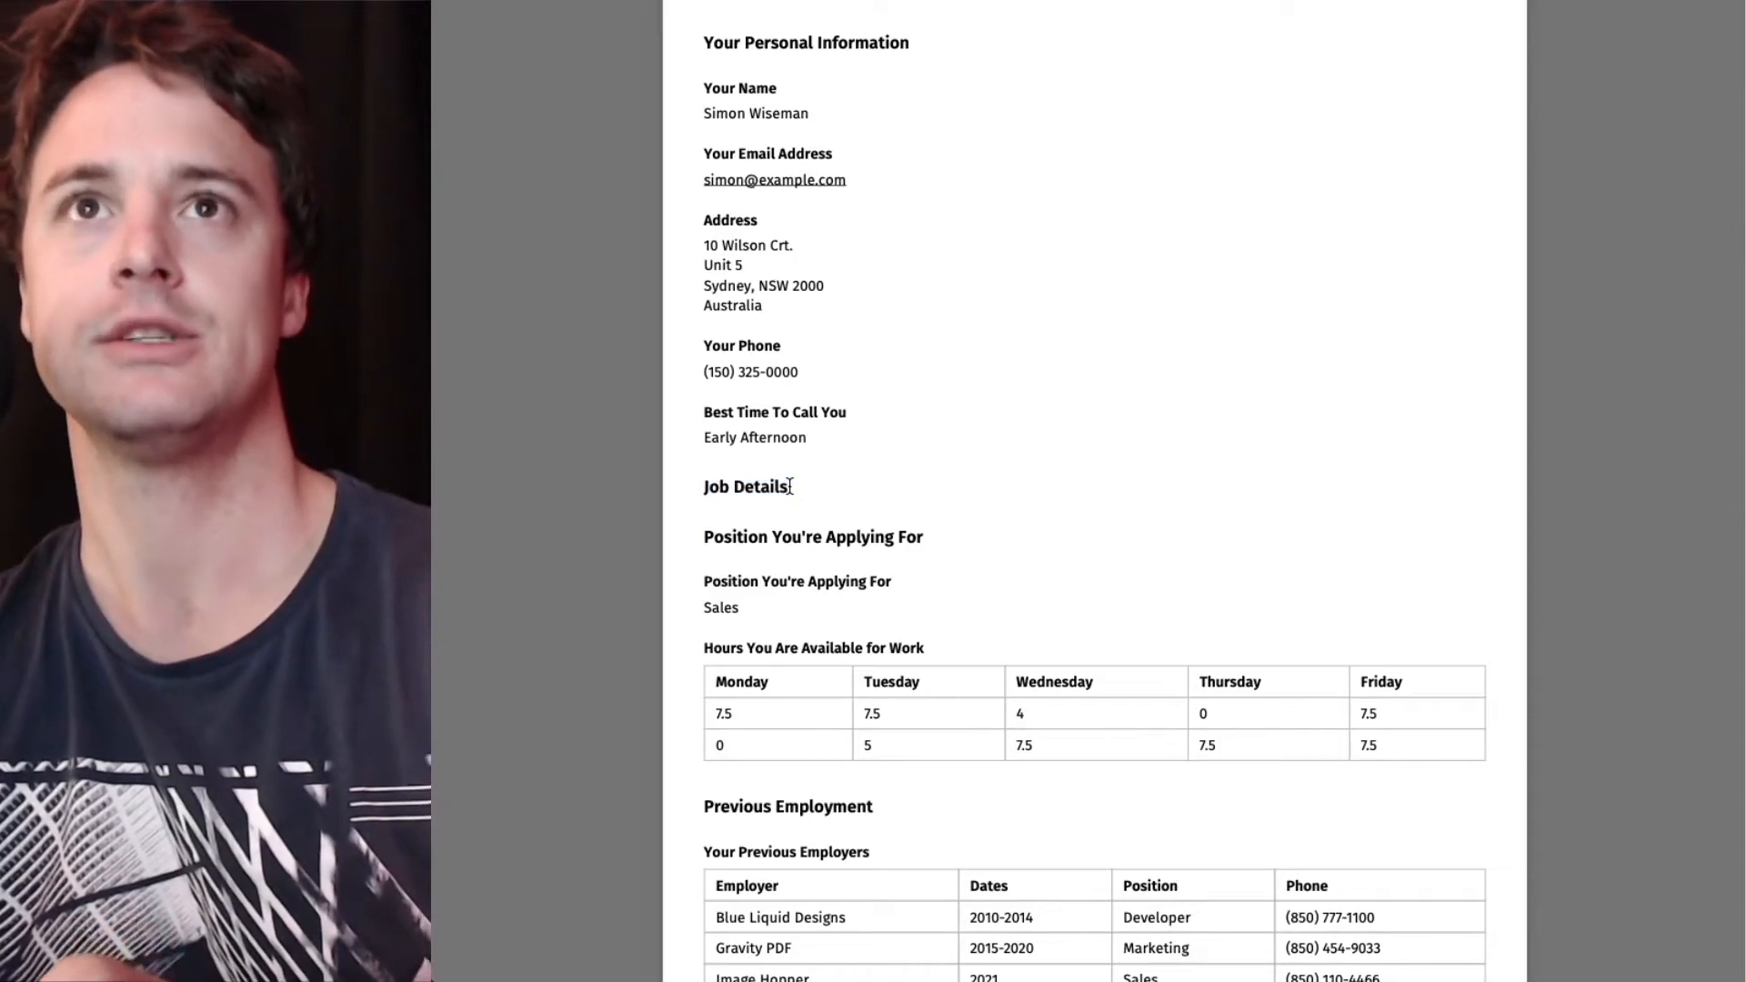
pyautogui.scroll(-3)
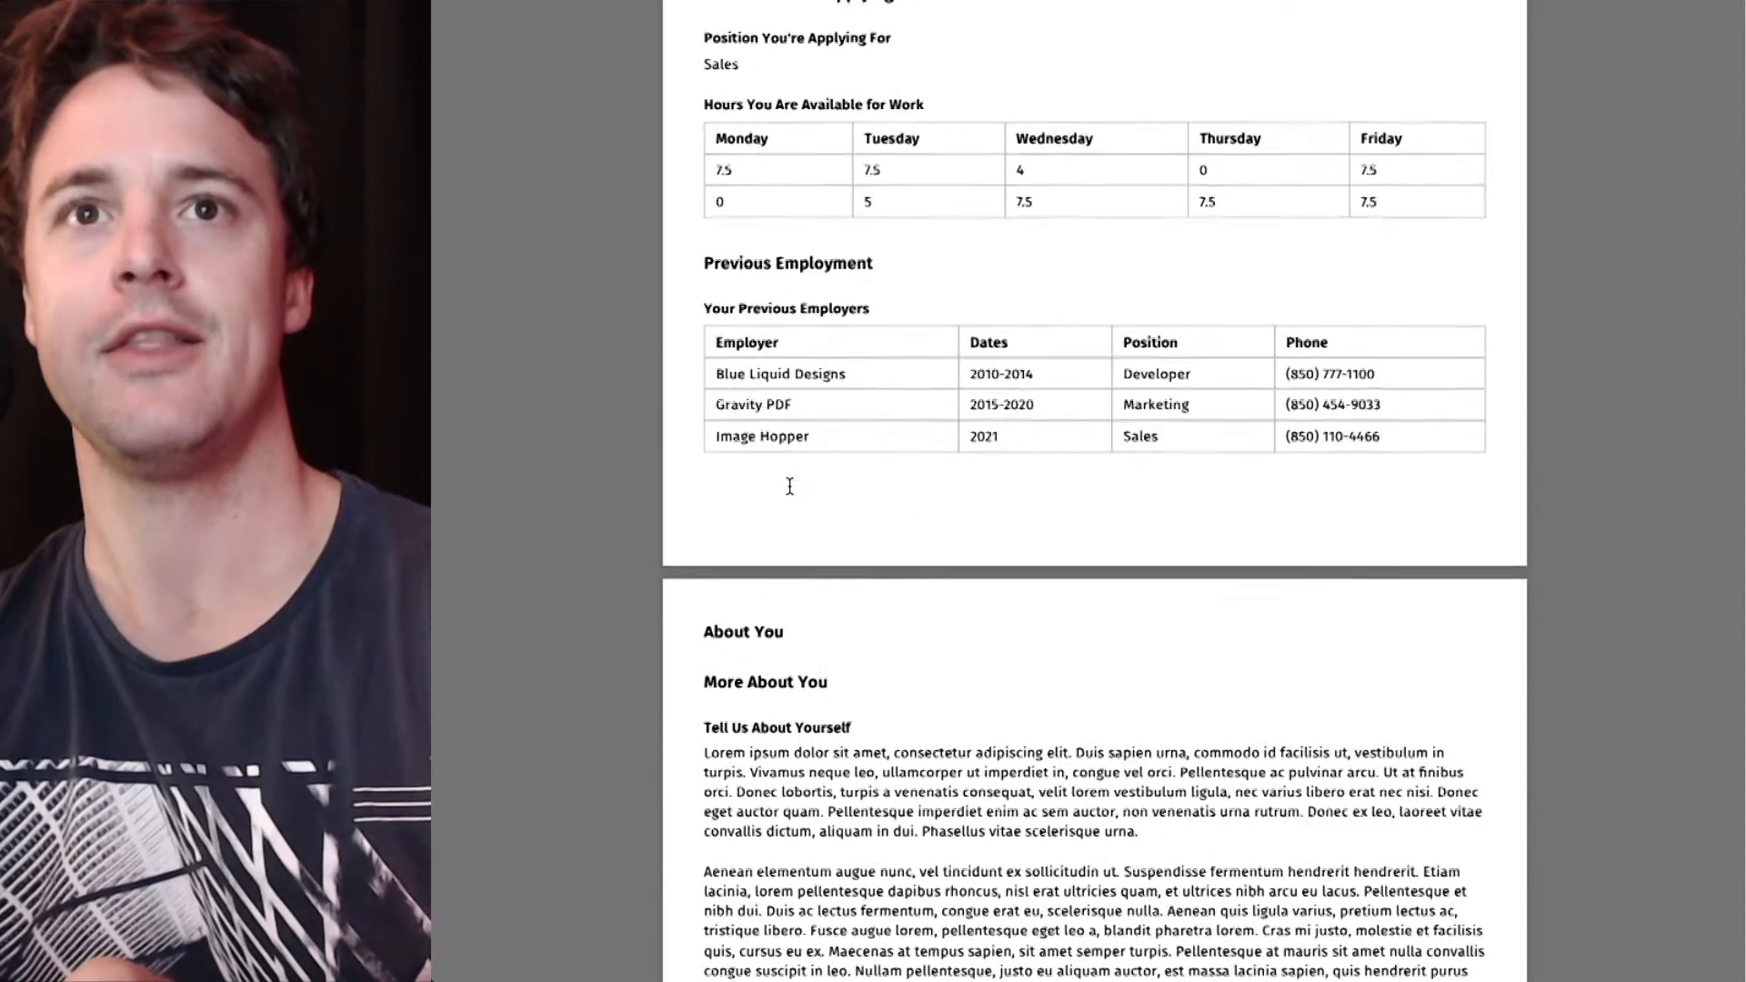
pyautogui.scroll(3)
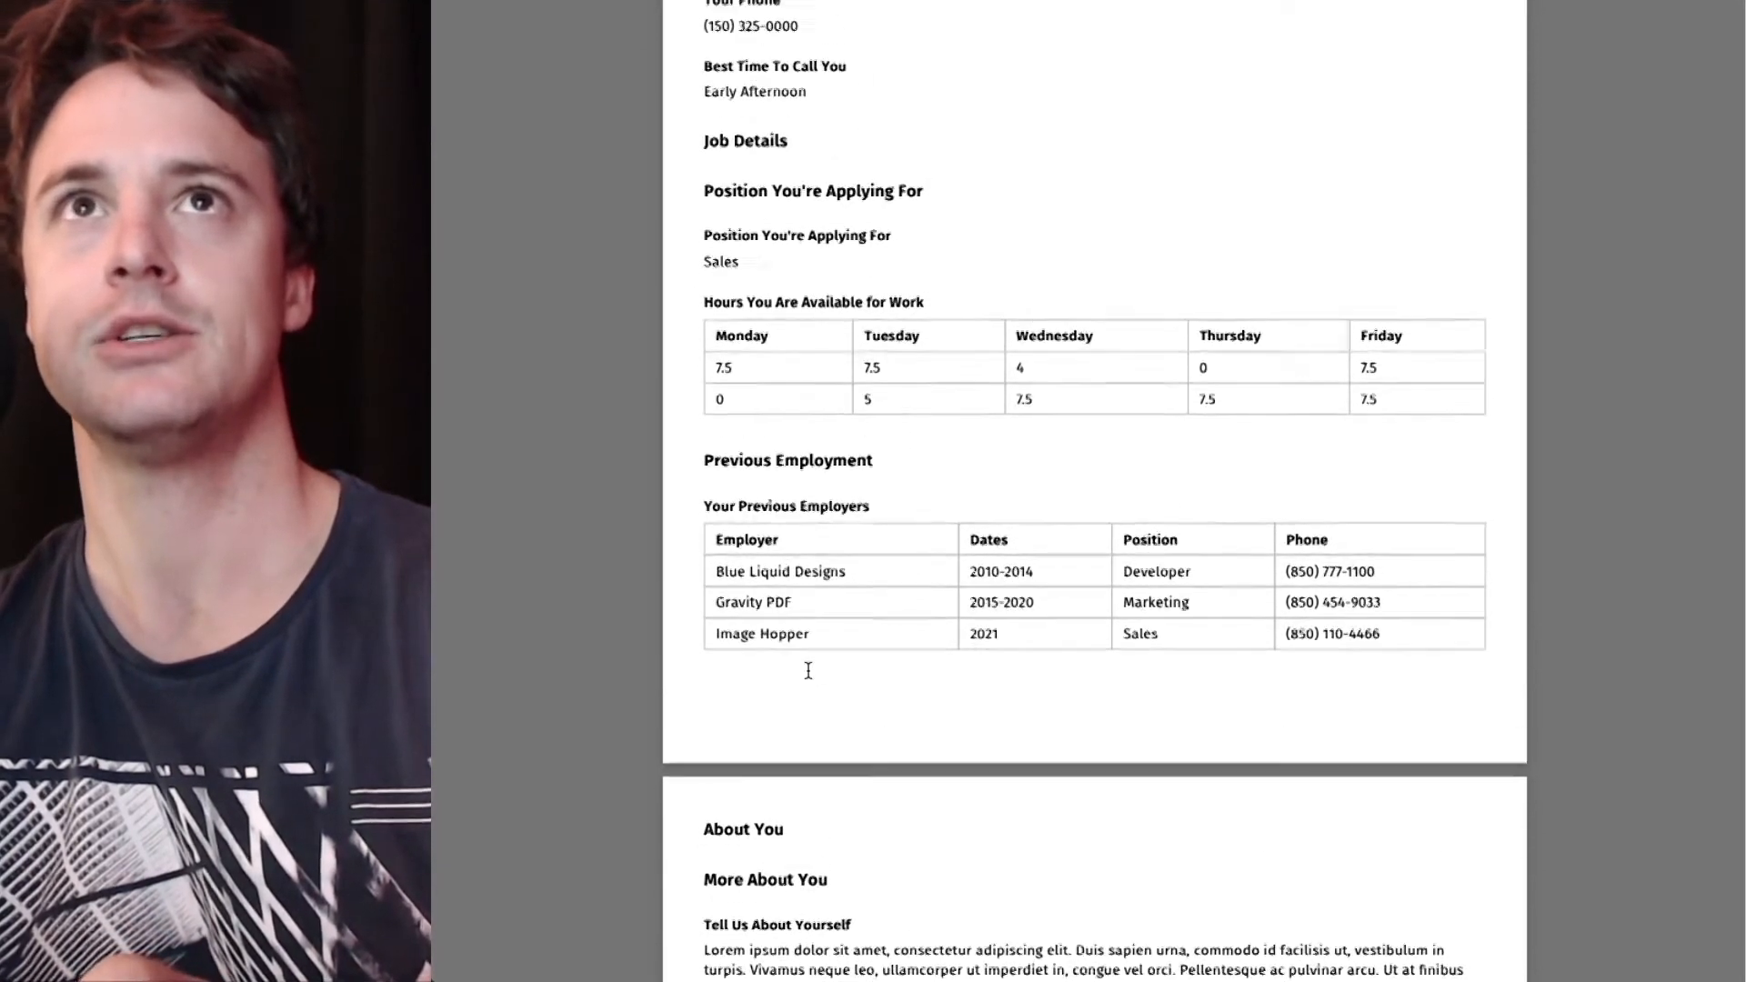
pyautogui.scroll(3)
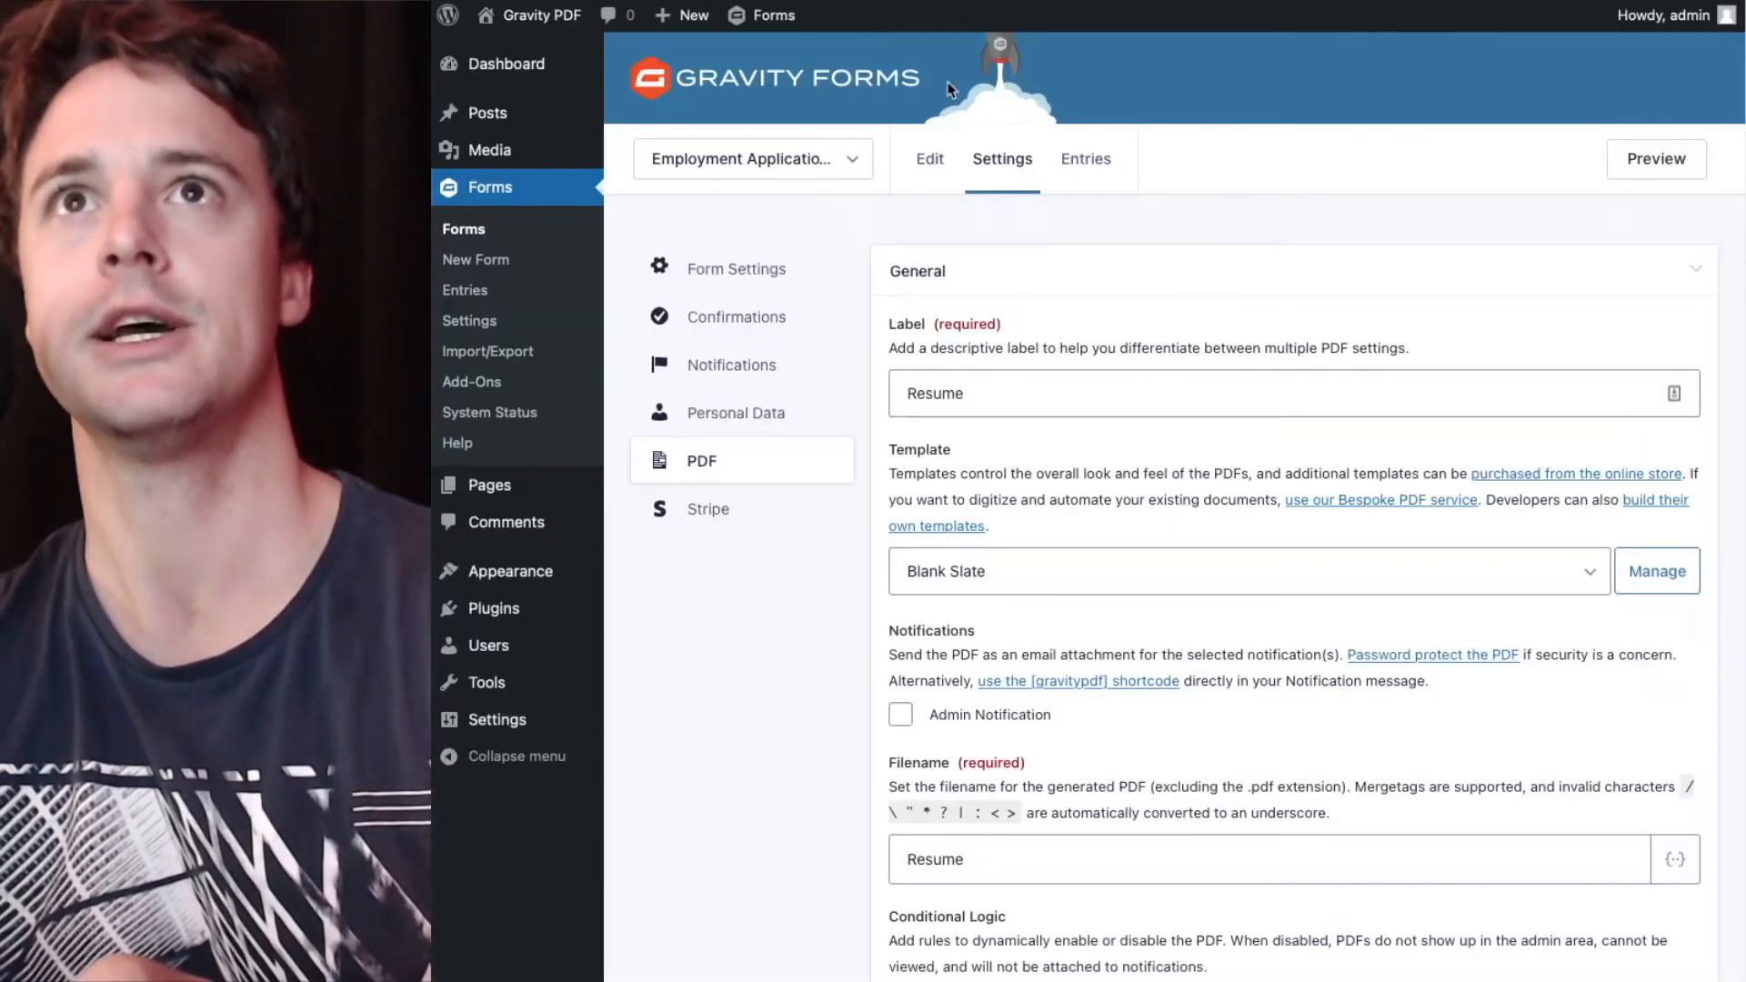
pyautogui.click(929, 160)
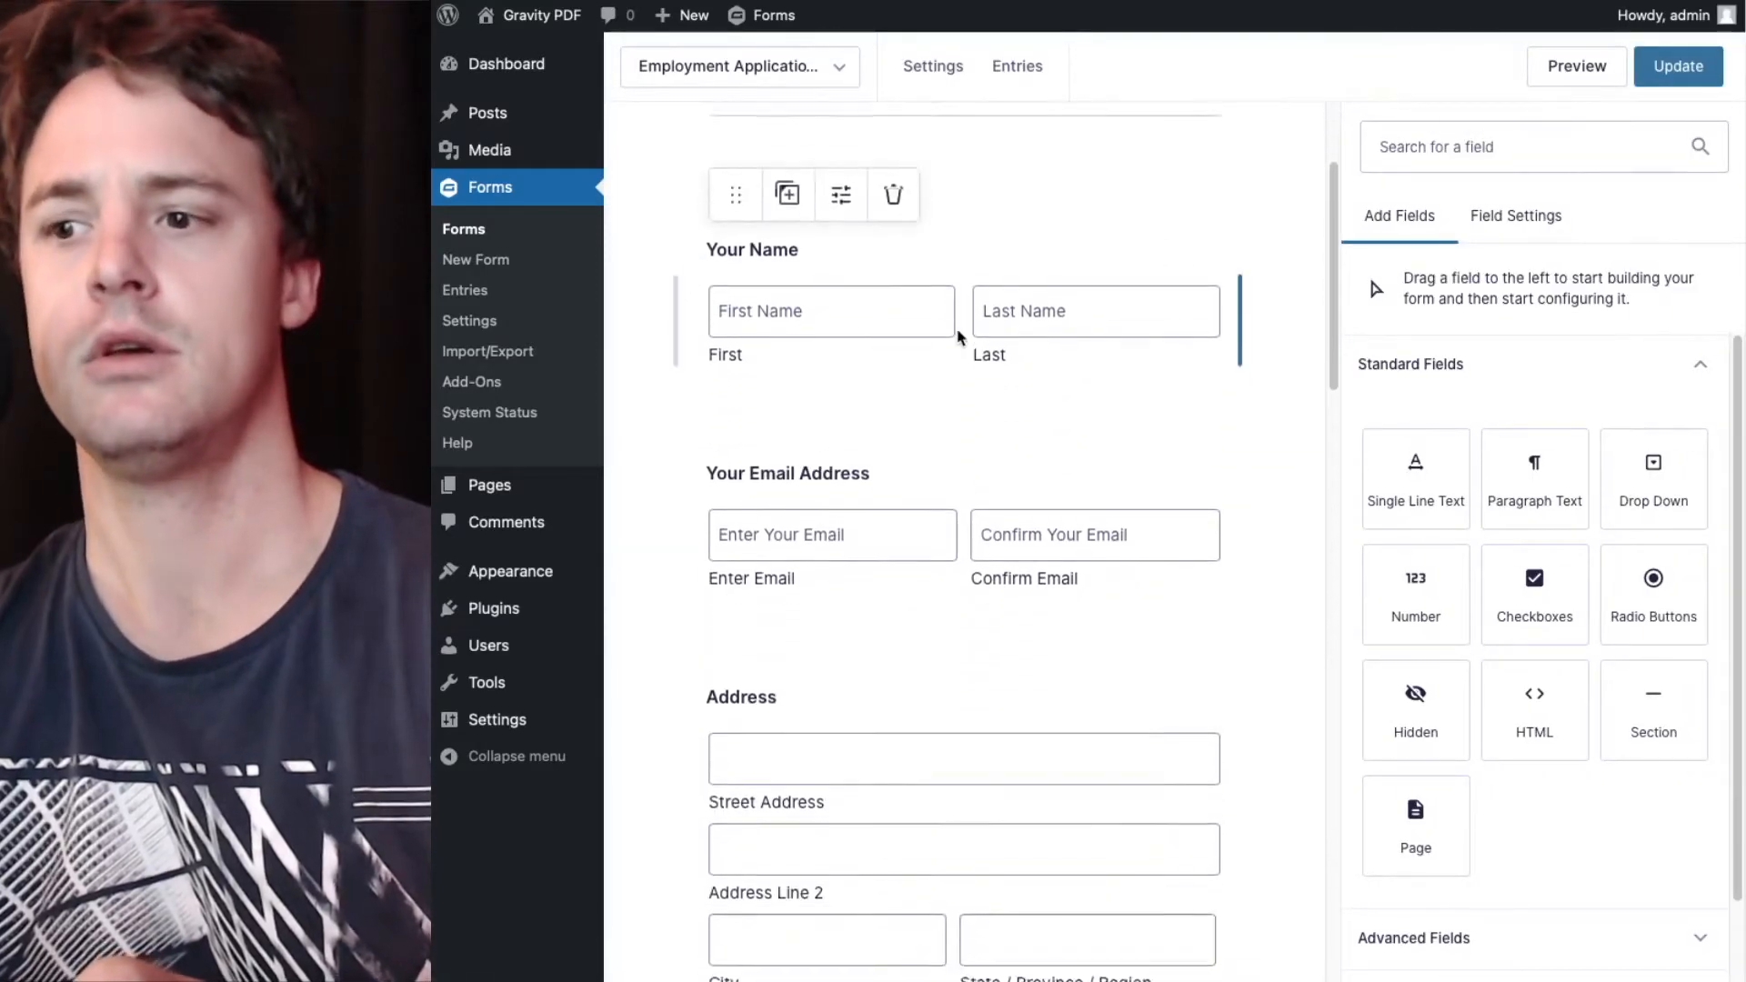
# Give the first Page Break field the Custom CSS Class pagebreak and update the form.
pyautogui.scroll(-3)
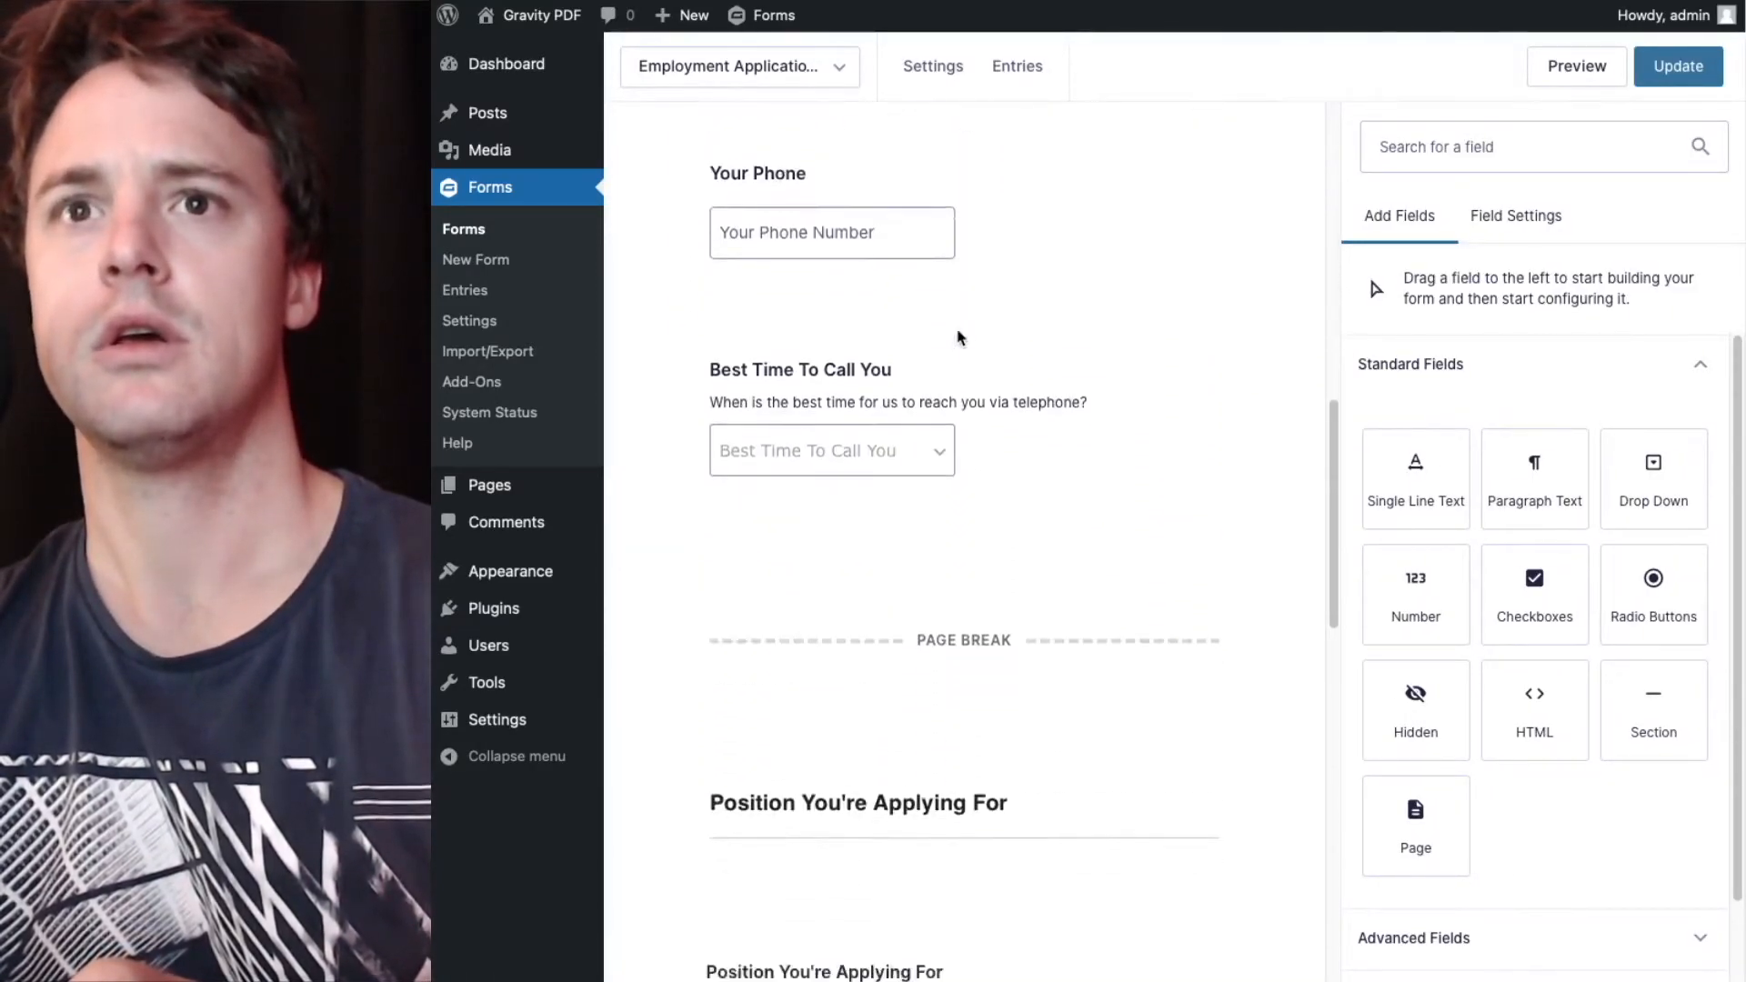
pyautogui.click(963, 651)
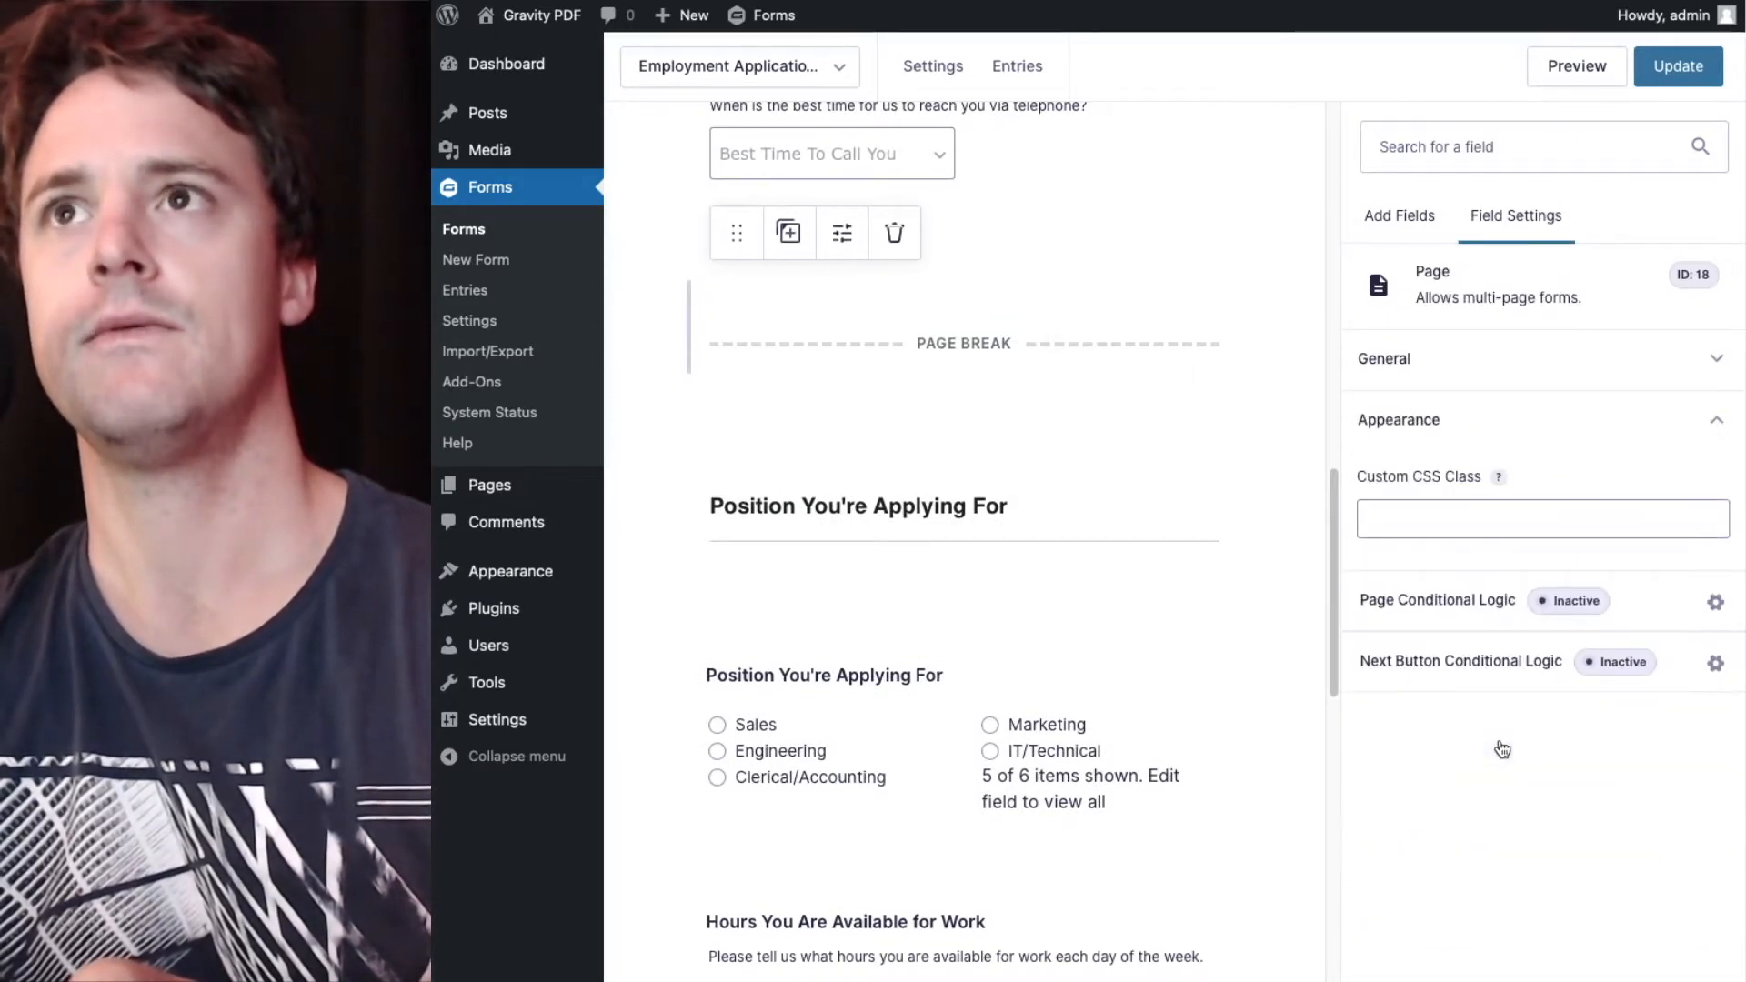
pyautogui.click(1541, 518)
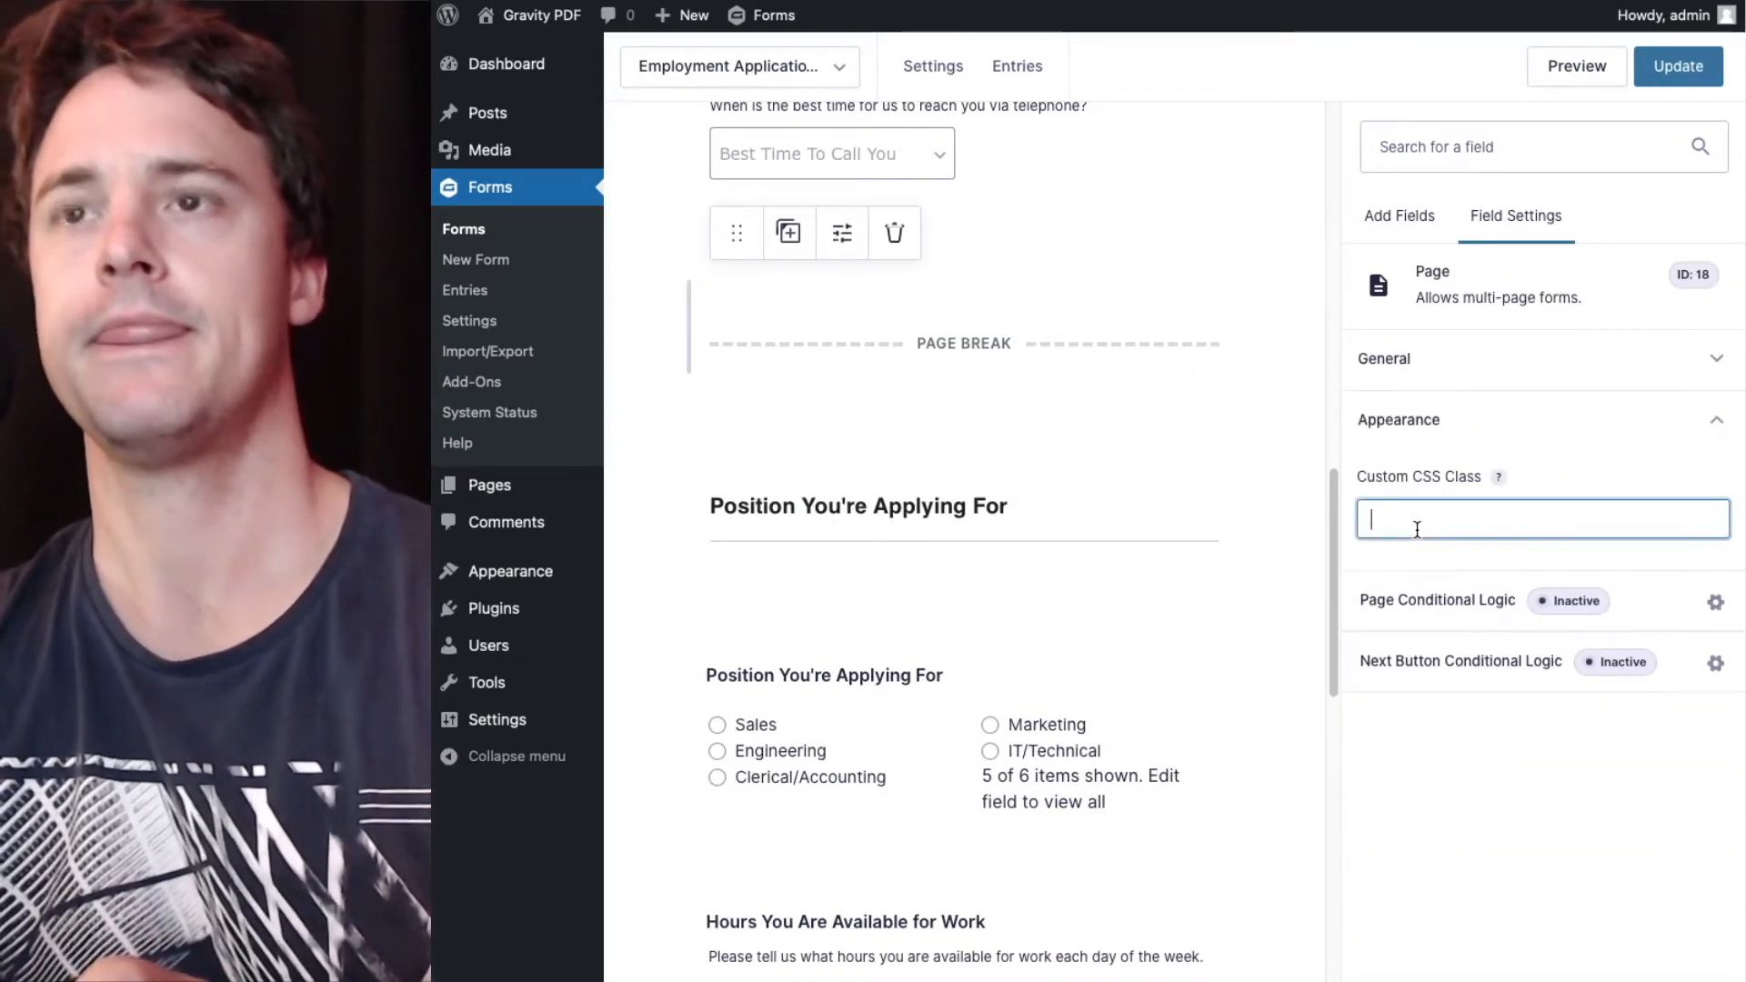
pyautogui.write('pagebreak')
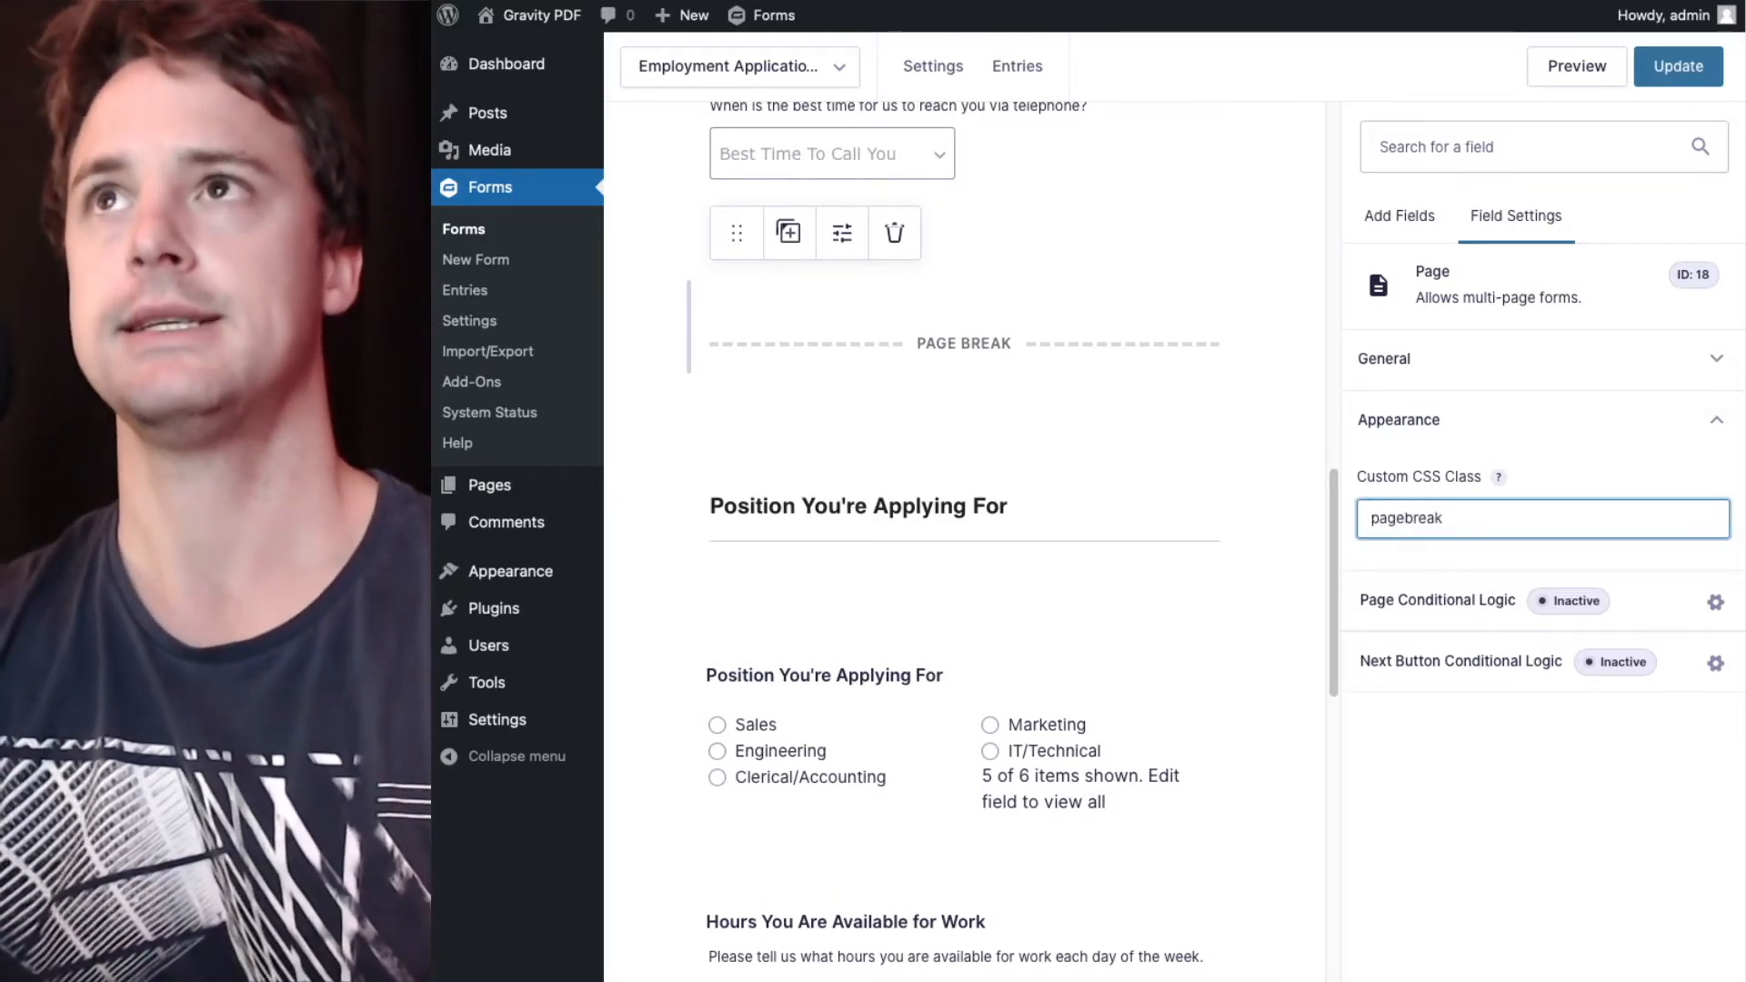
pyautogui.click(1676, 65)
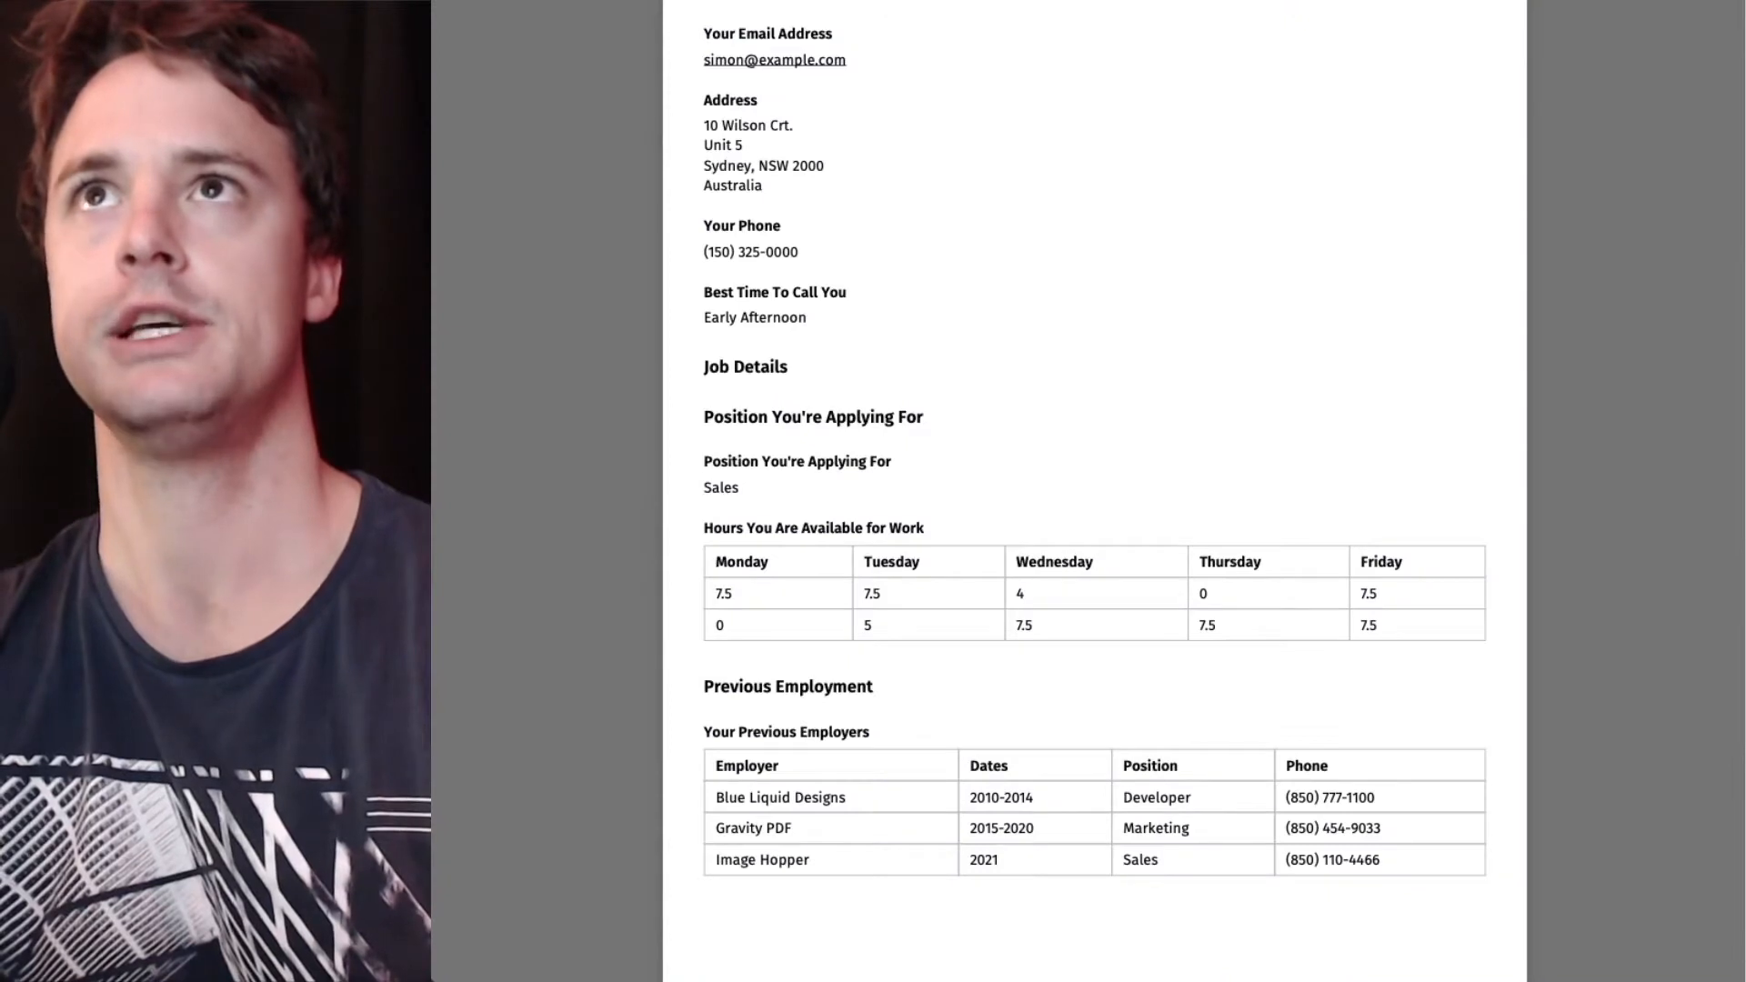
# Scroll the regenerated PDF showing Job Details on its own page, then return to the editor.
pyautogui.scroll(3)
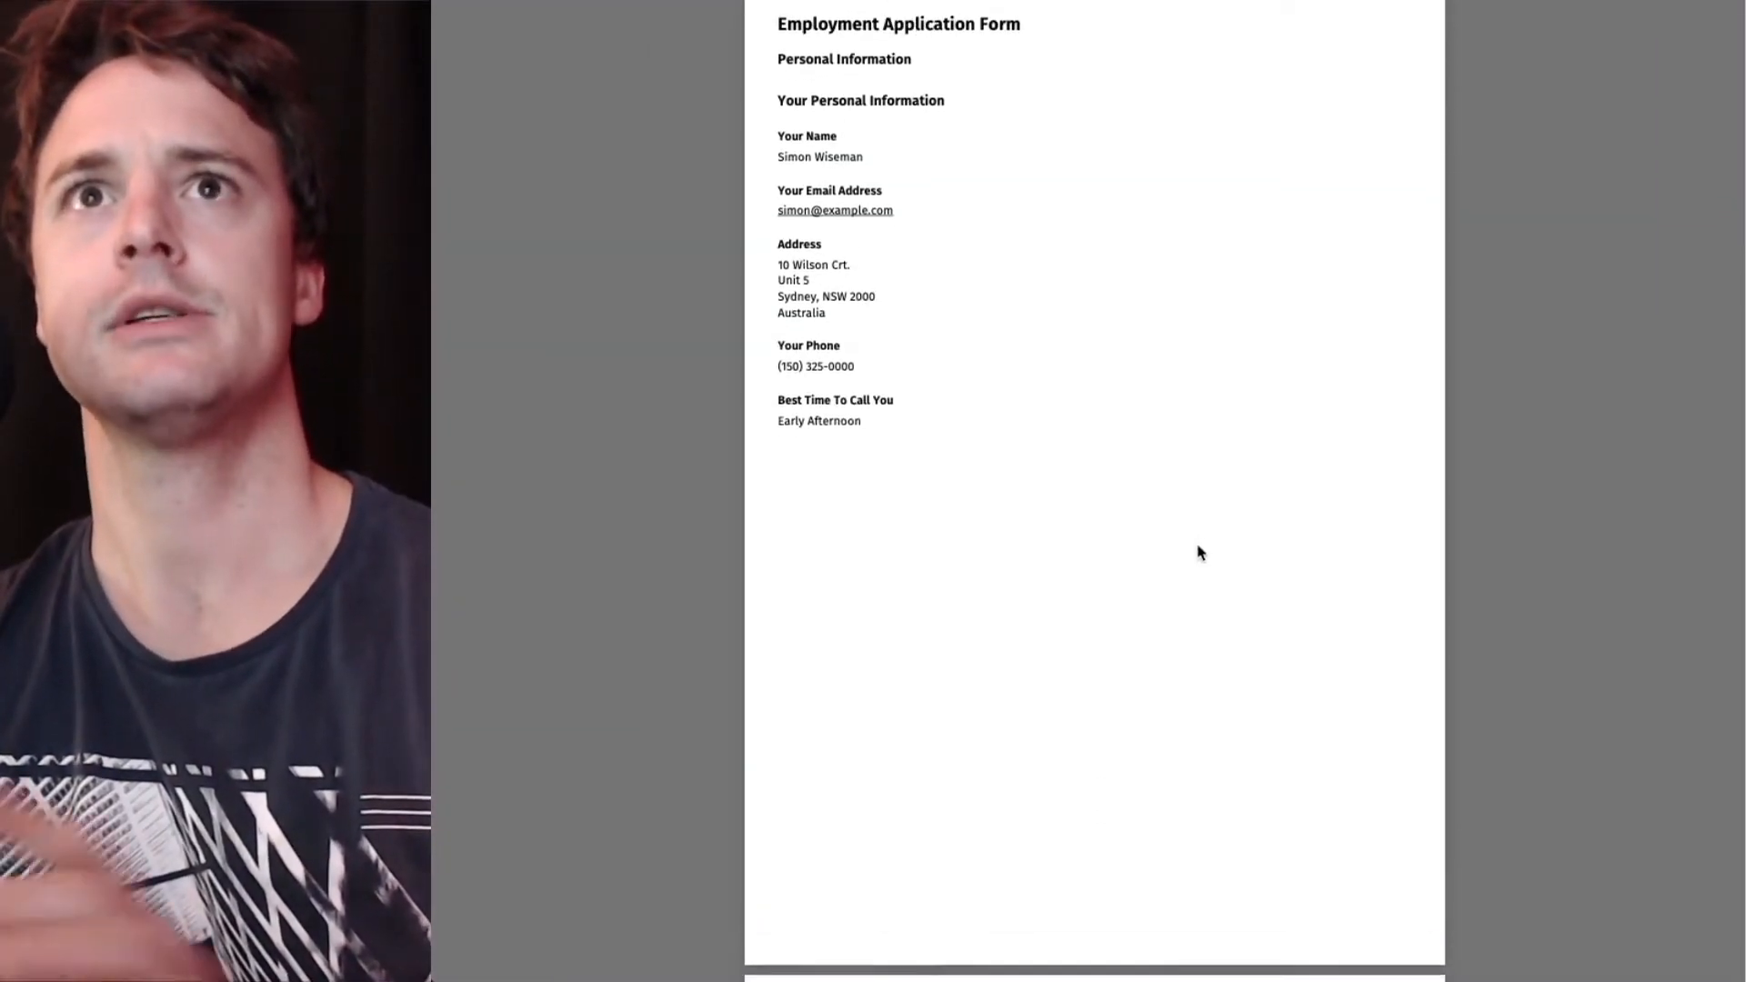
pyautogui.scroll(-3)
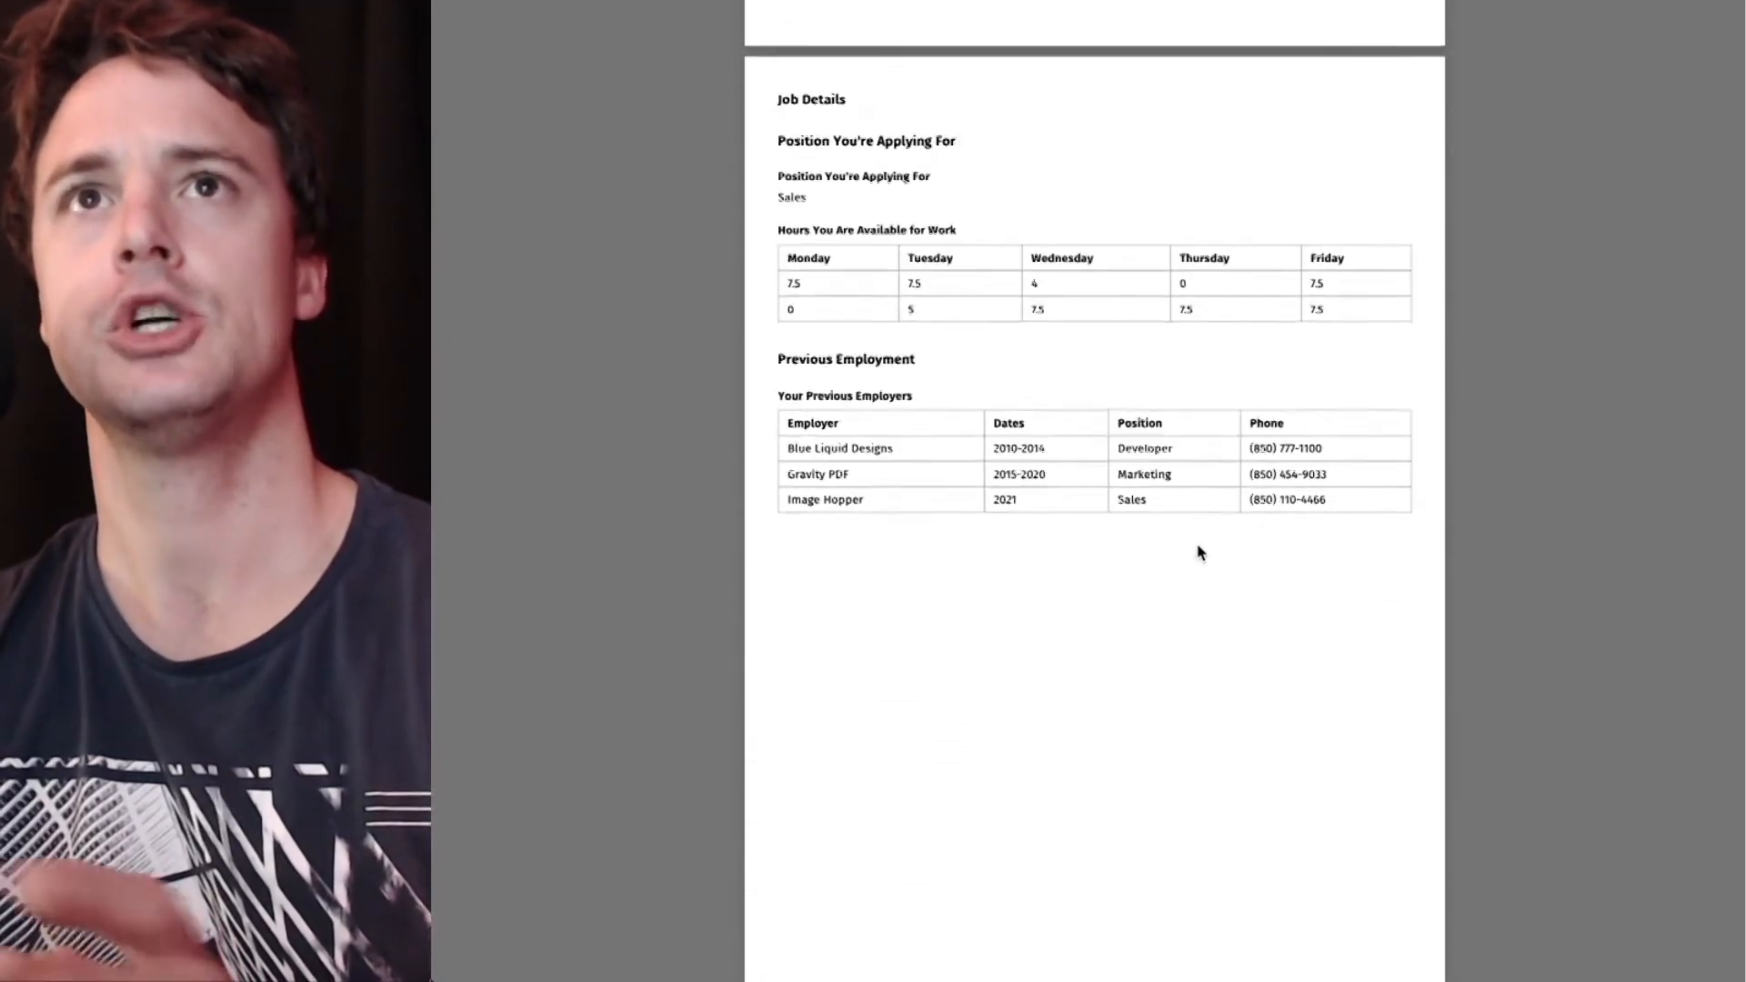
pyautogui.scroll(-3)
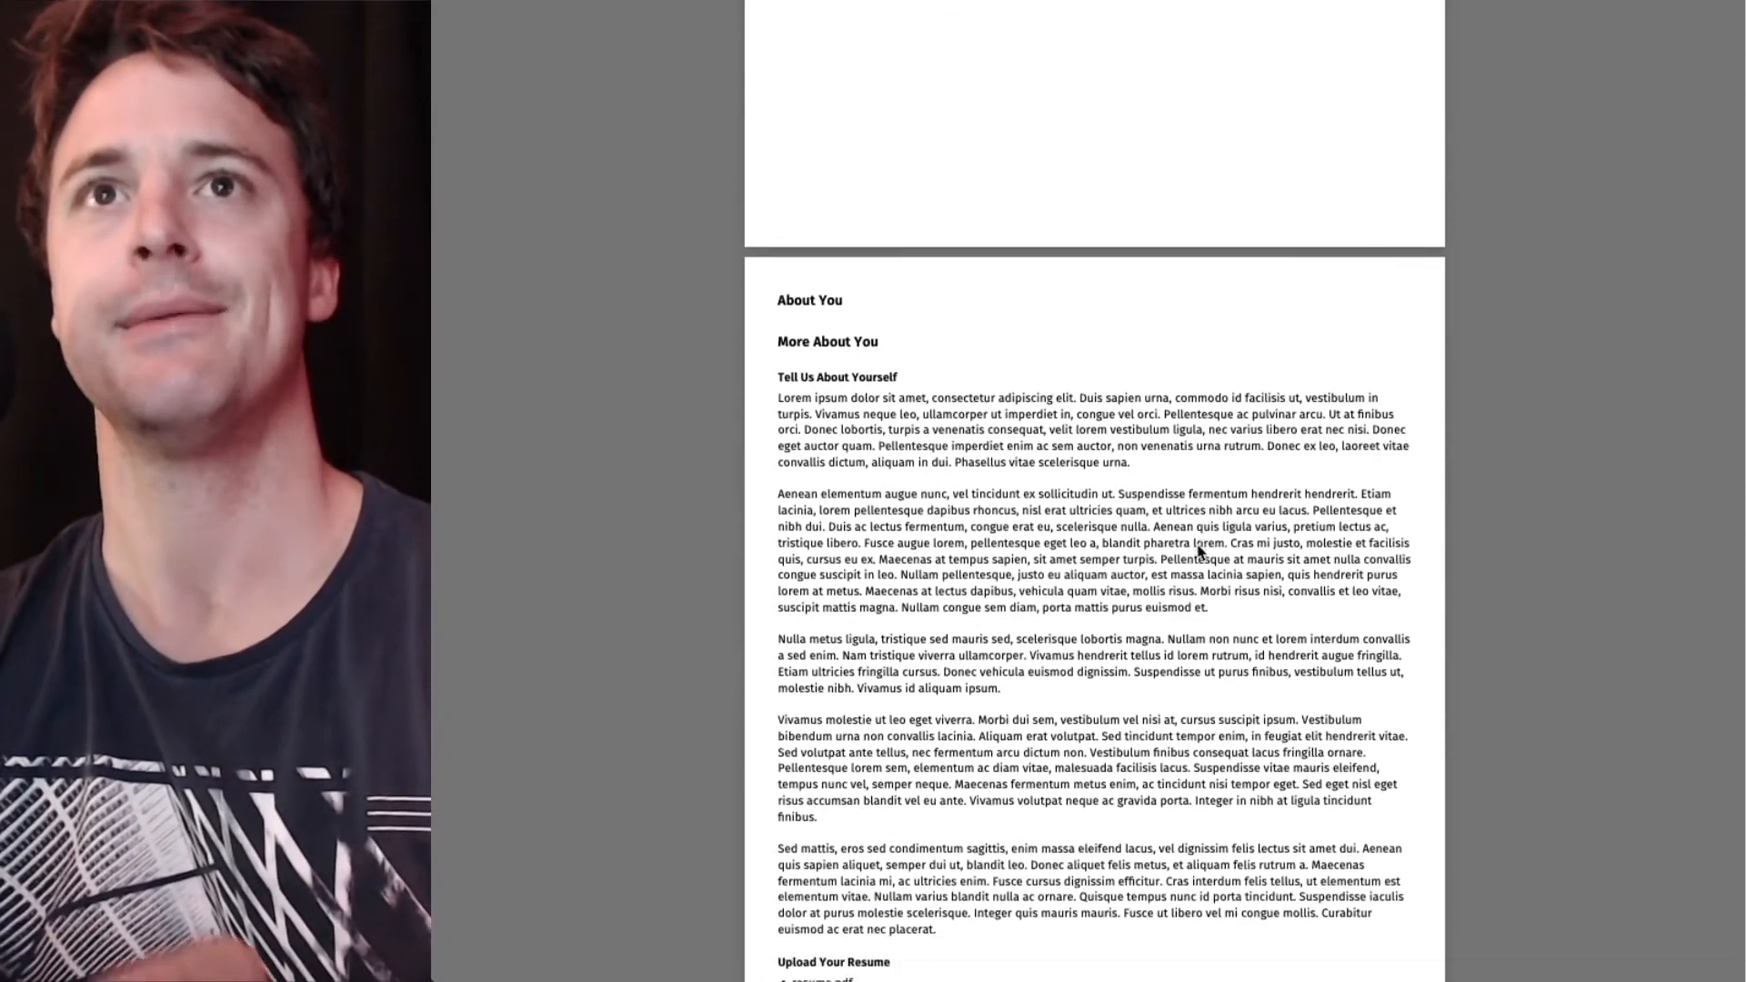
pyautogui.scroll(-3)
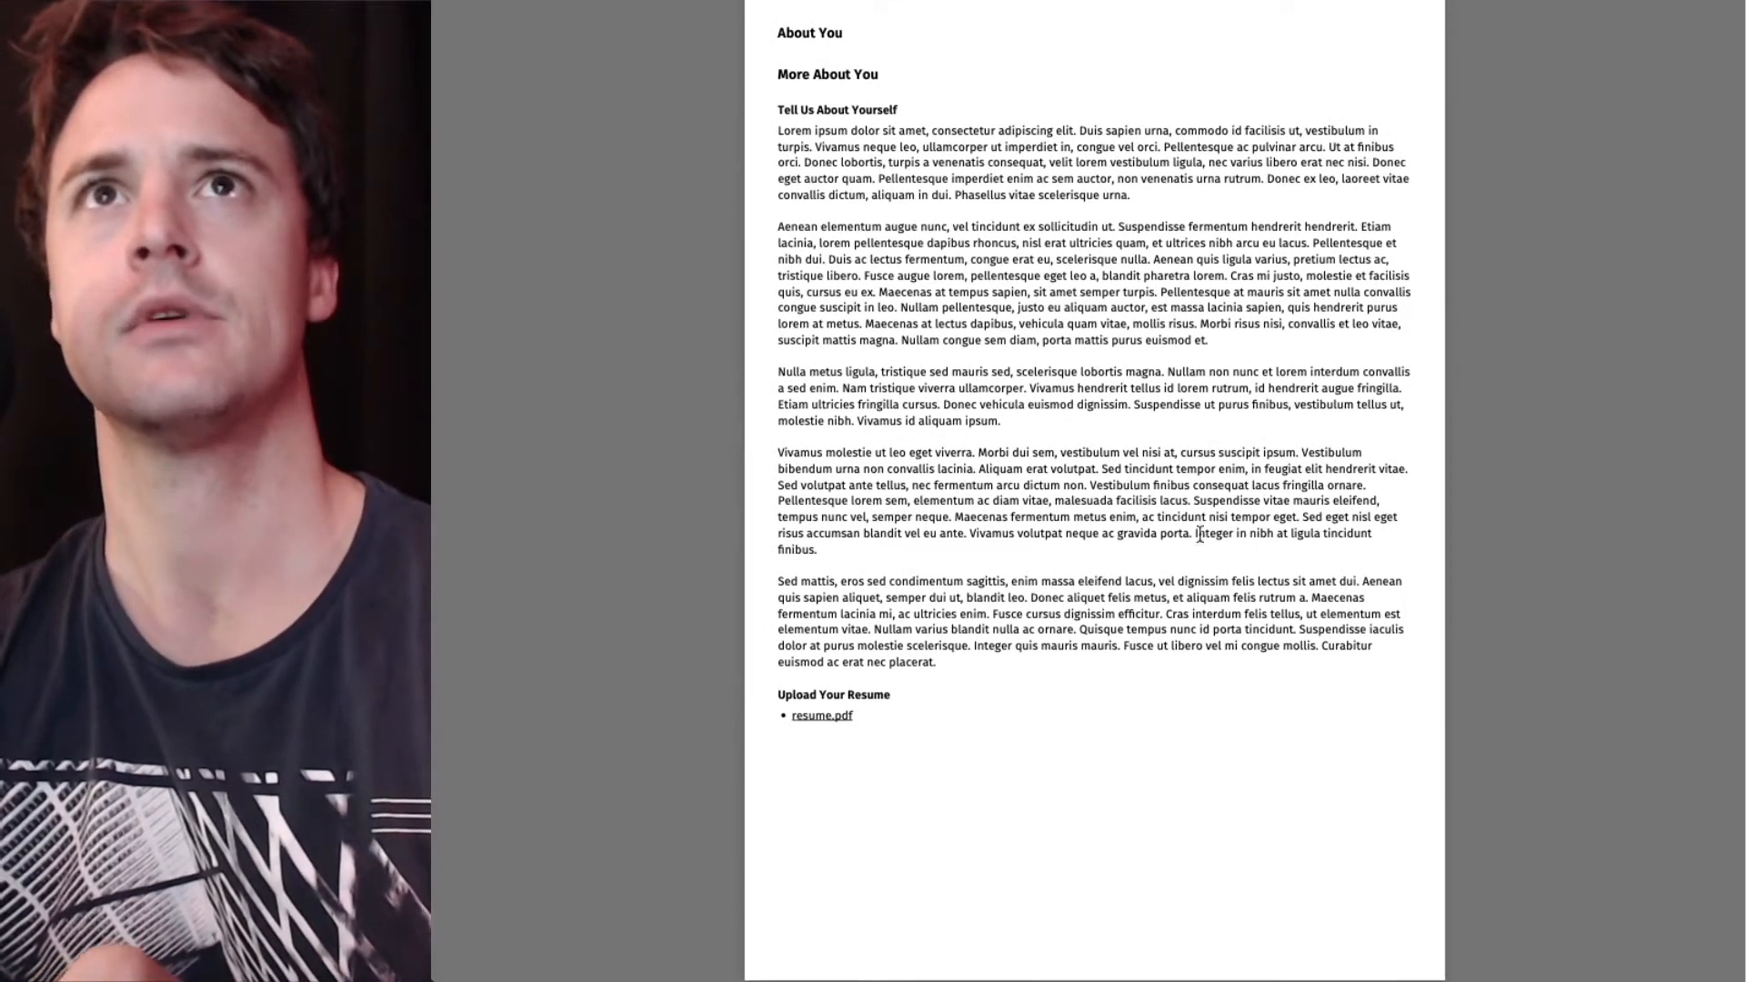
pyautogui.click(1677, 67)
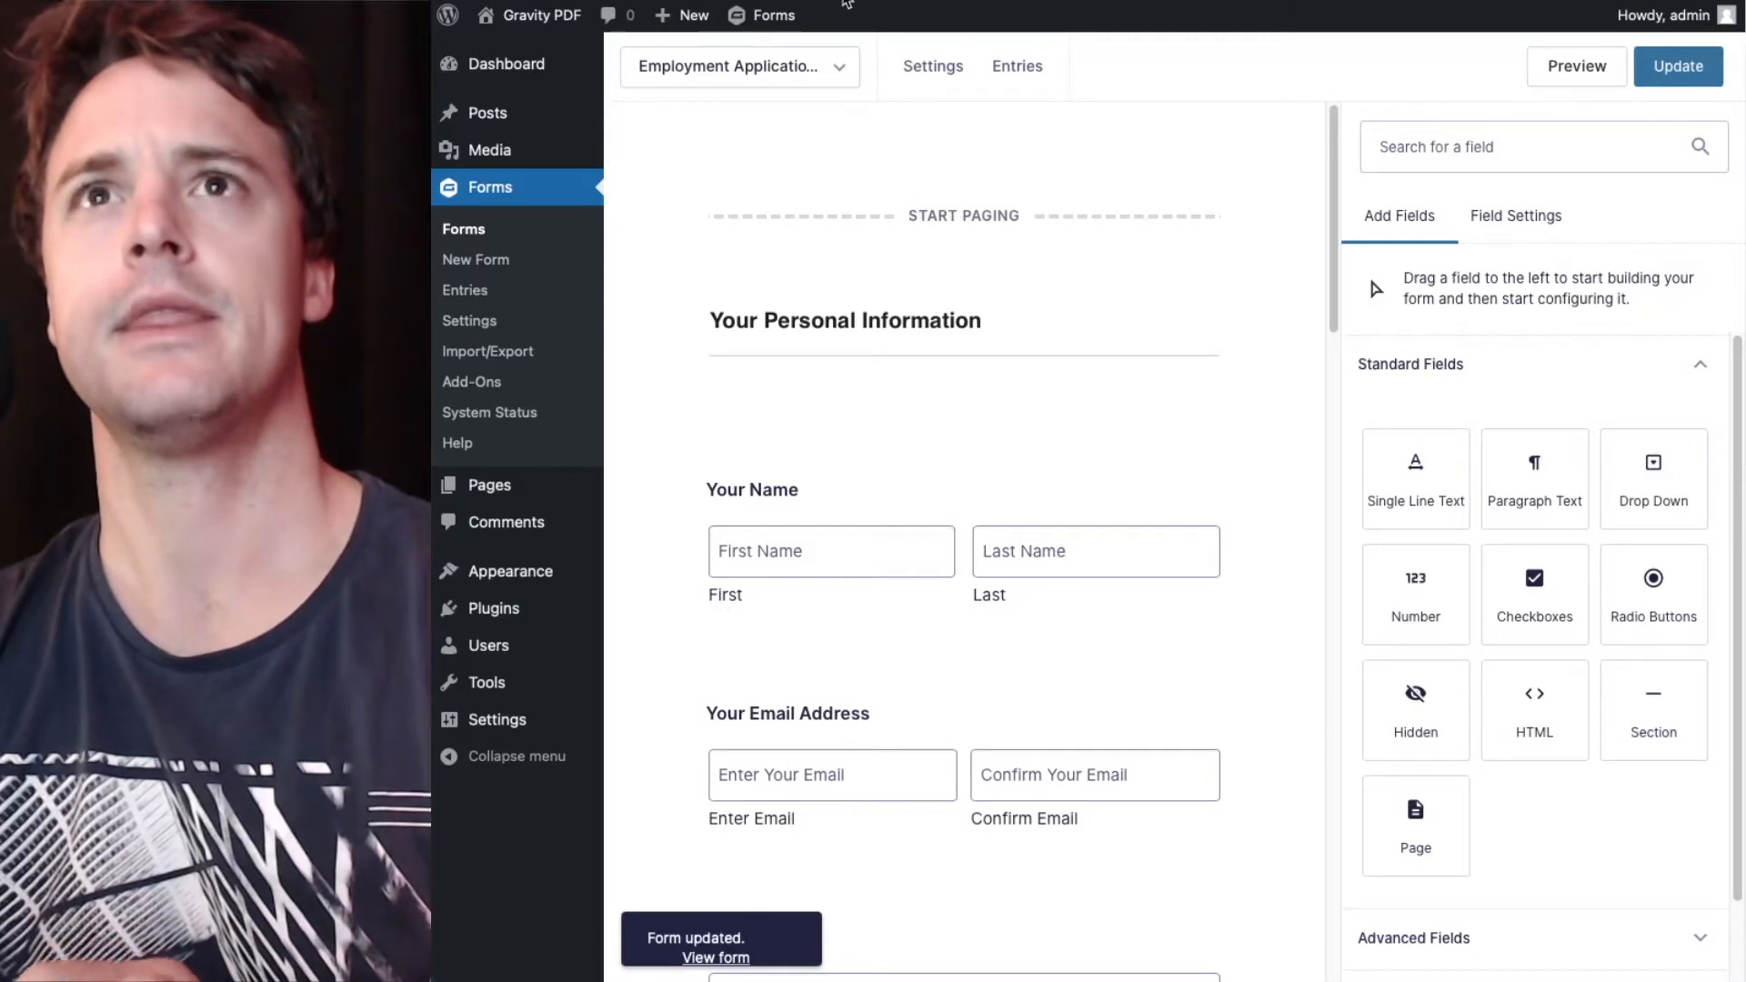
pyautogui.click(844, 320)
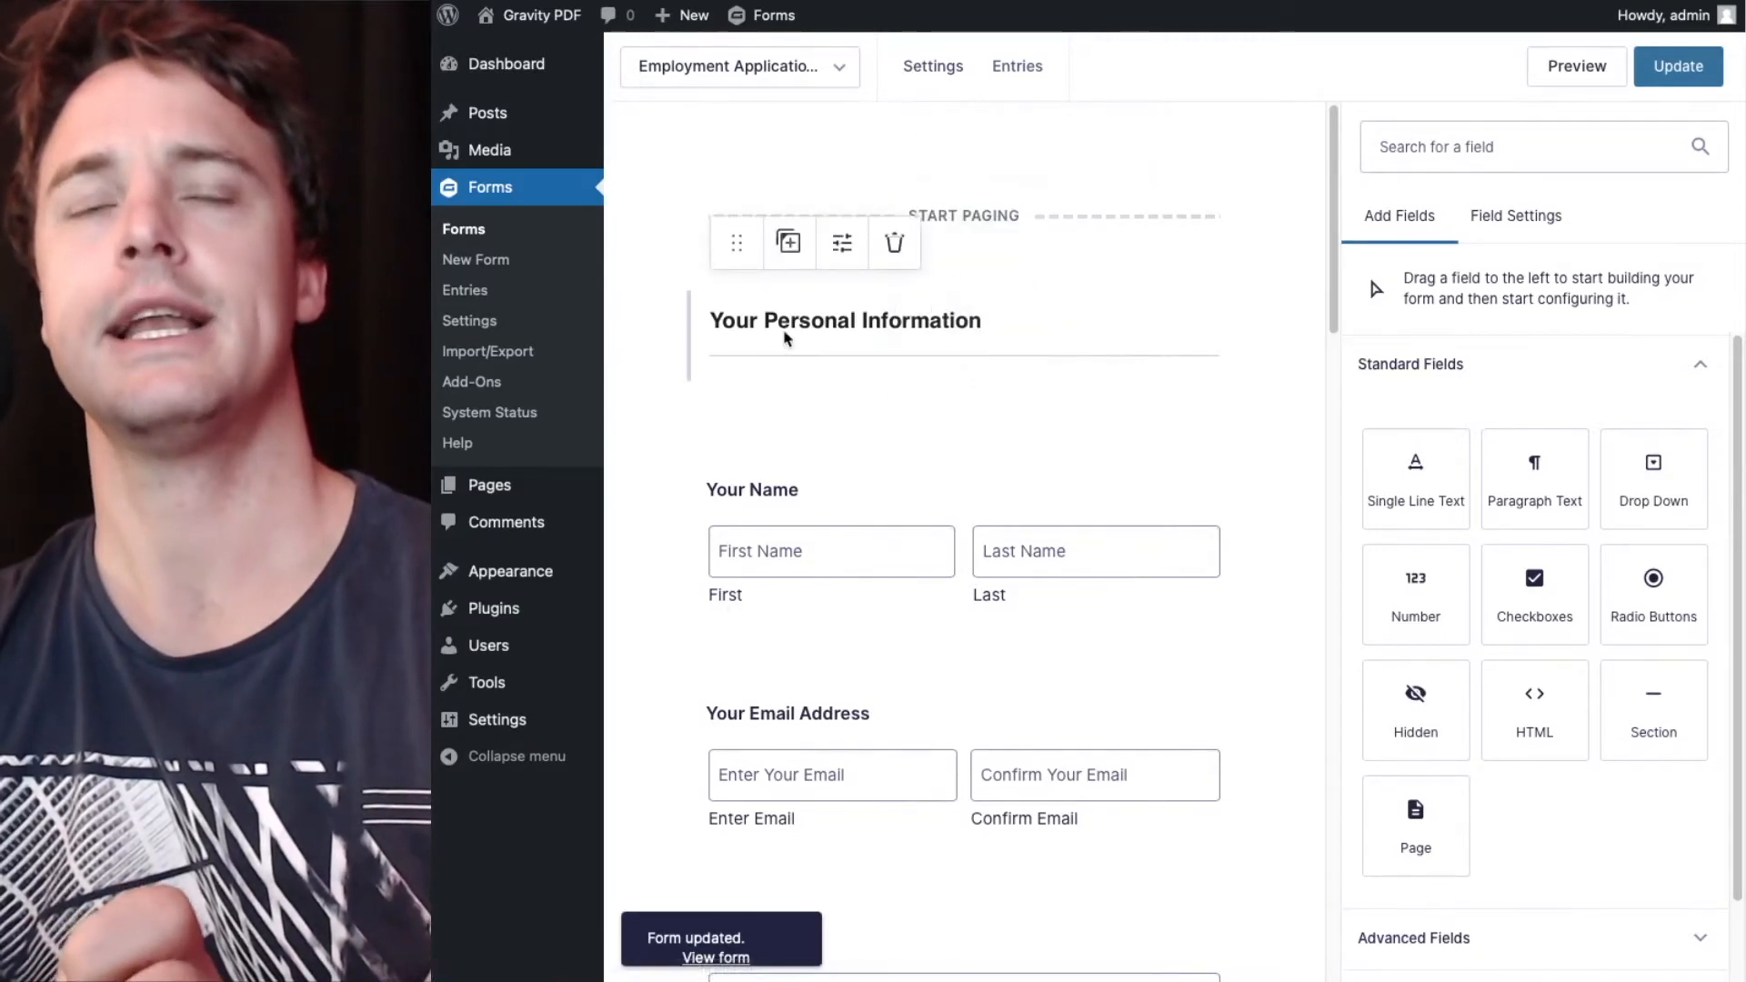
pyautogui.scroll(-3)
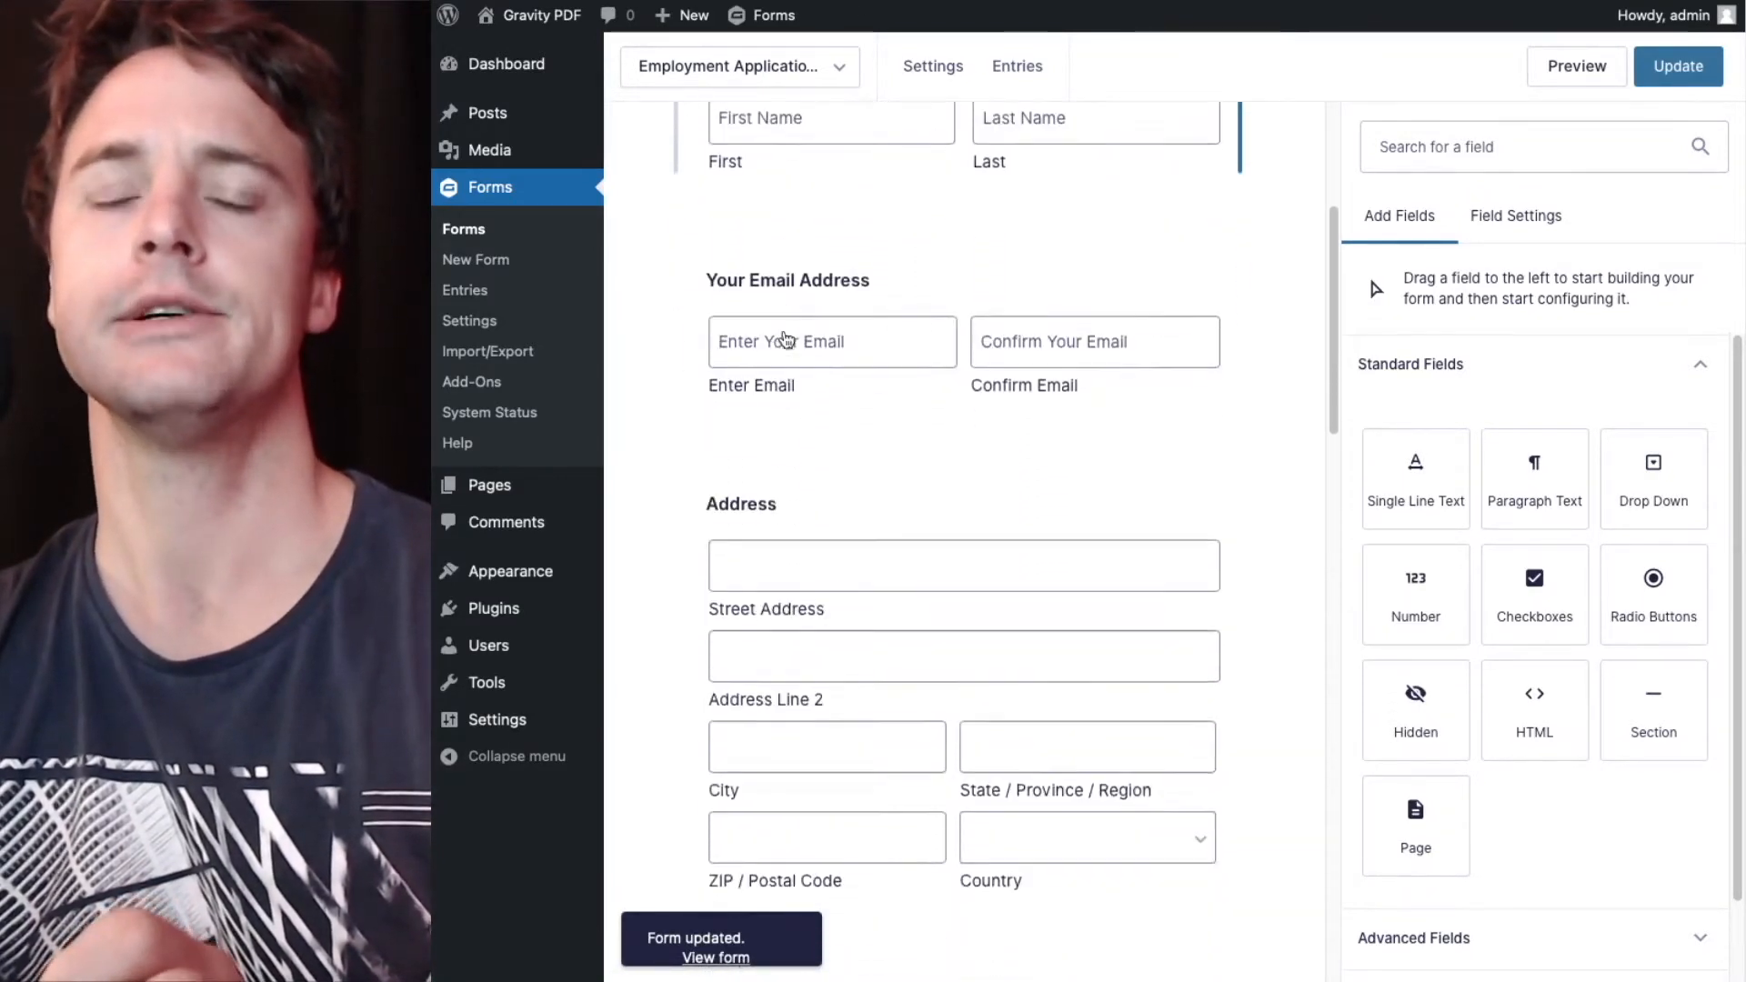
pyautogui.scroll(-3)
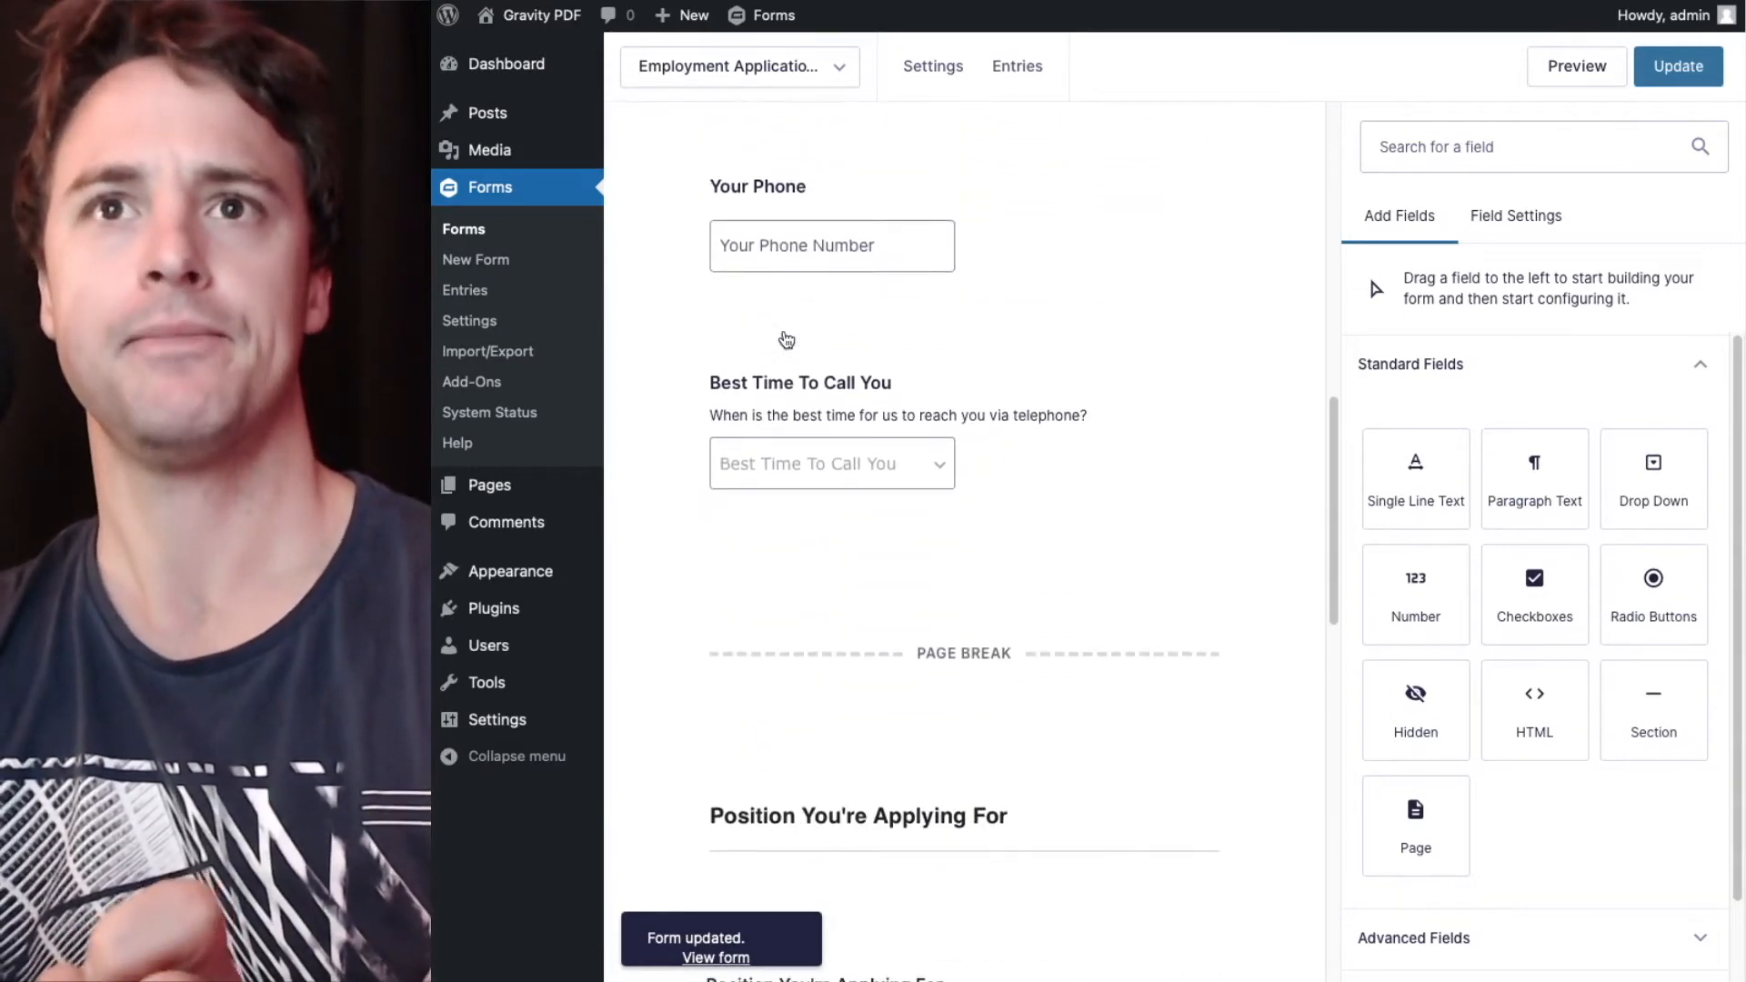
pyautogui.scroll(-3)
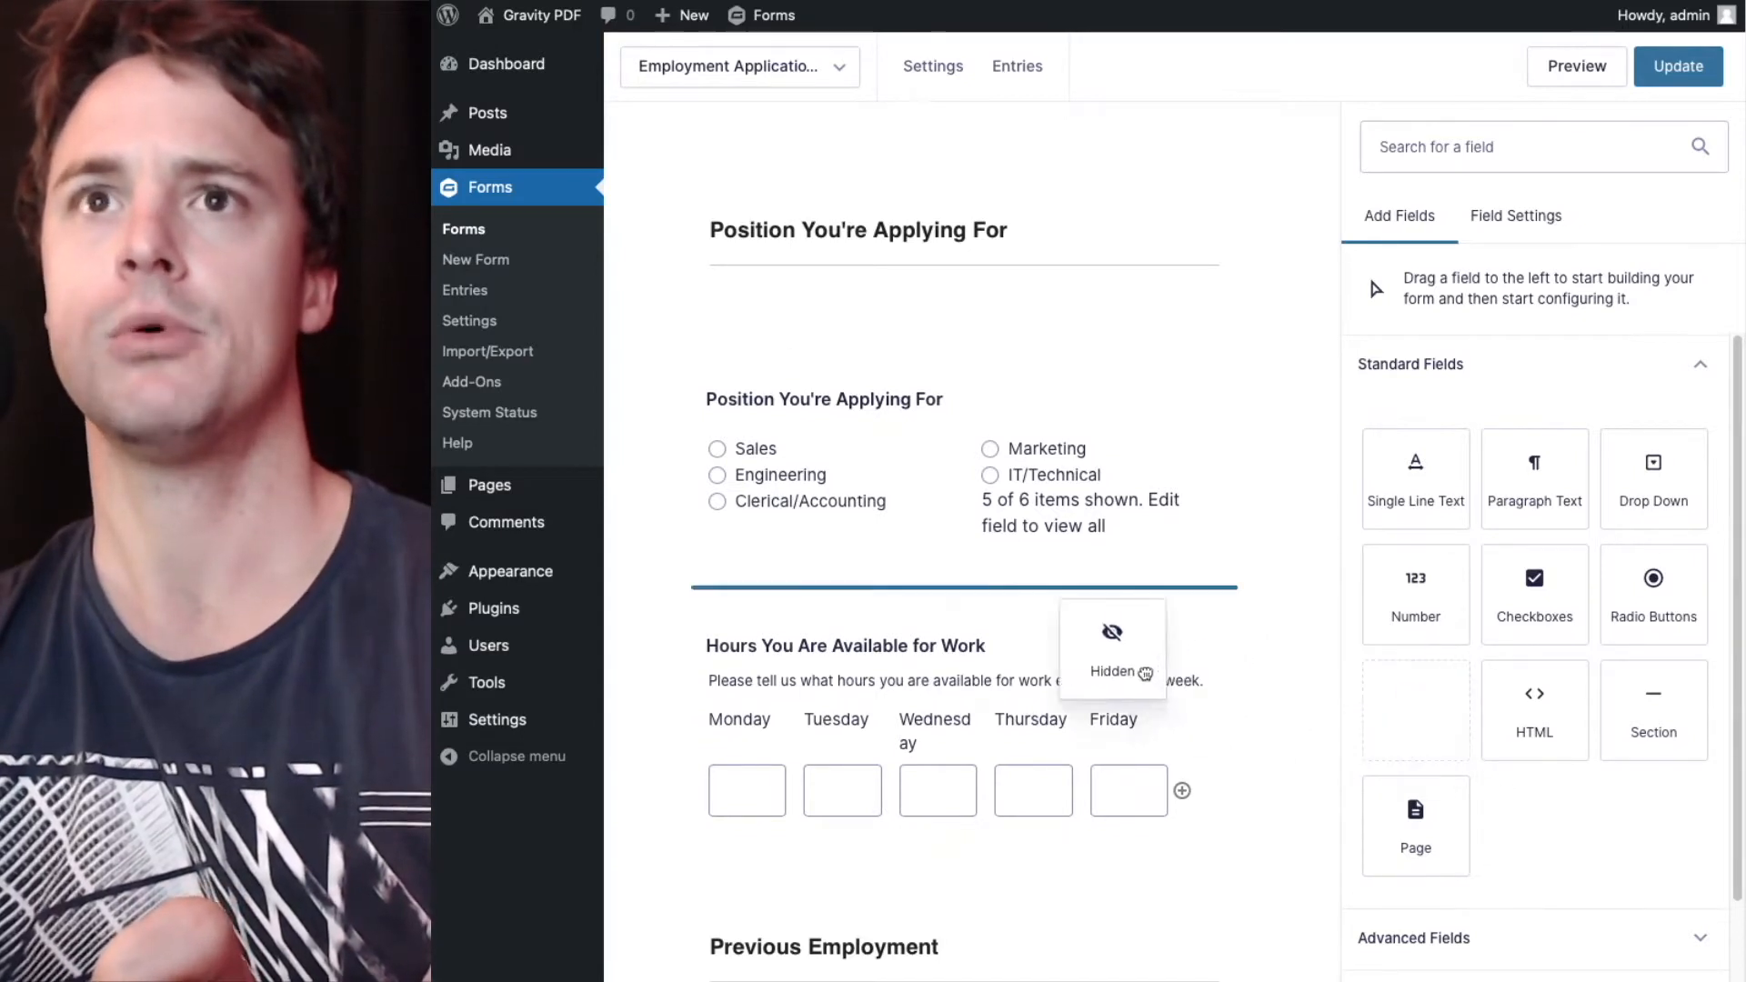
pyautogui.click(1111, 647)
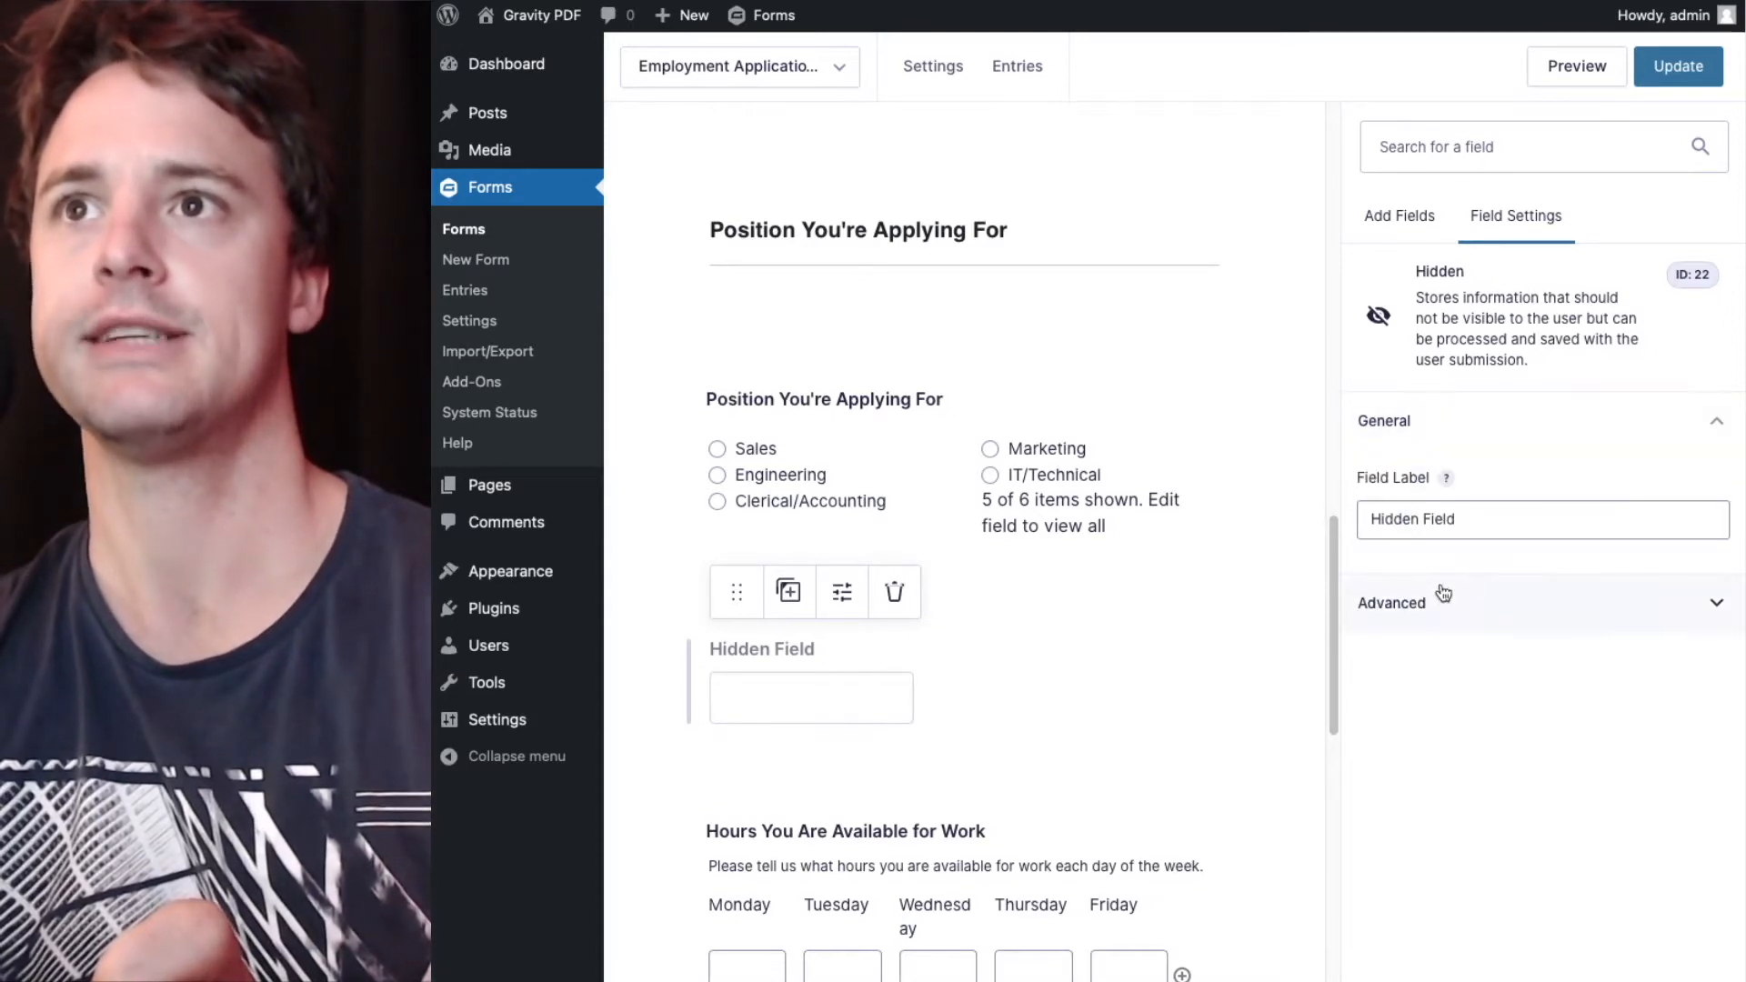
pyautogui.moveTo(1404, 602)
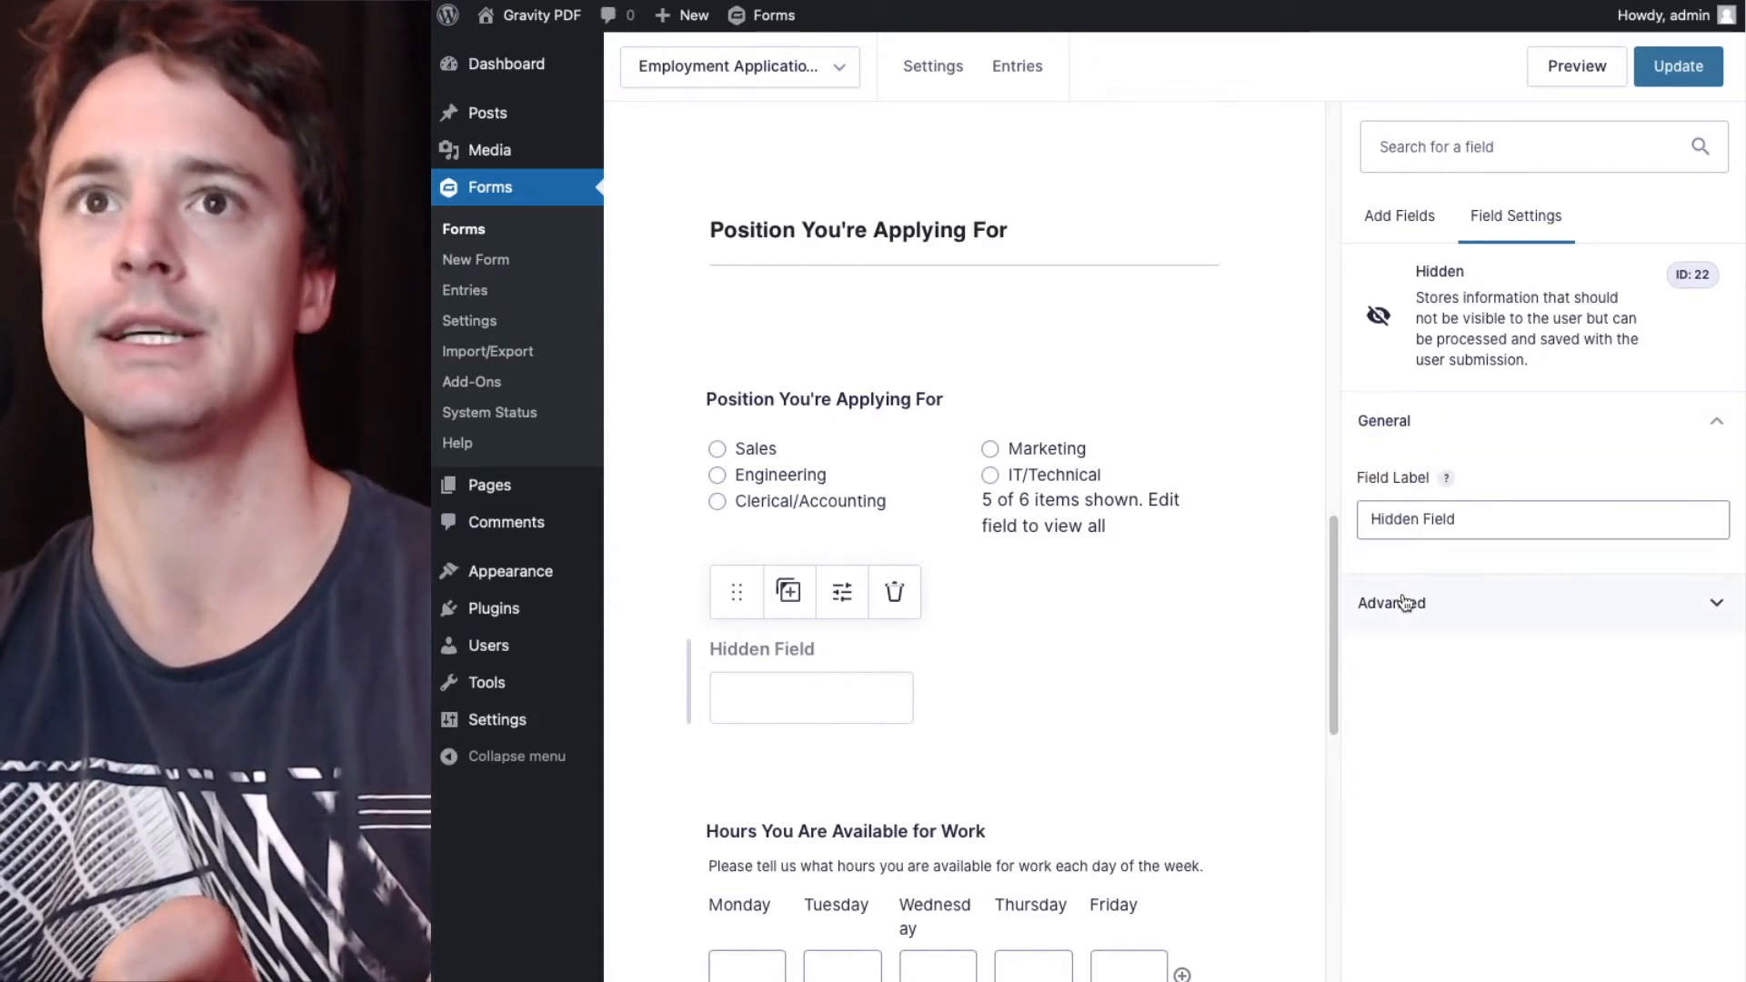
pyautogui.click(895, 591)
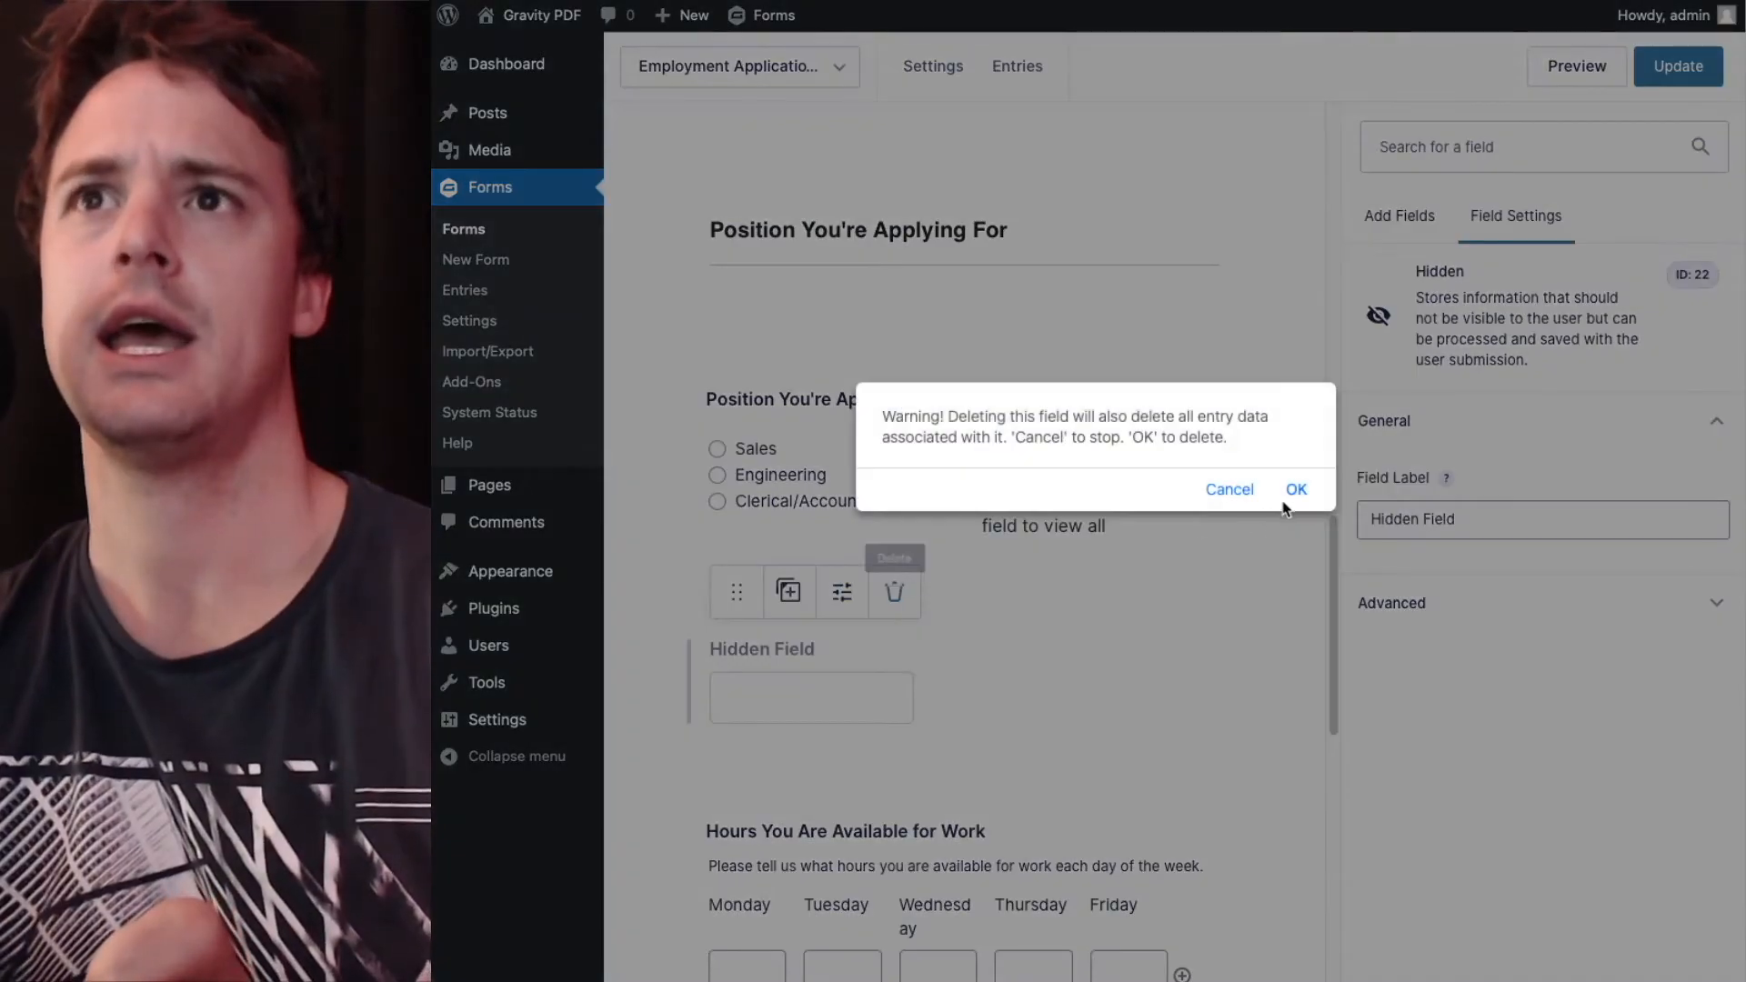
pyautogui.click(1295, 495)
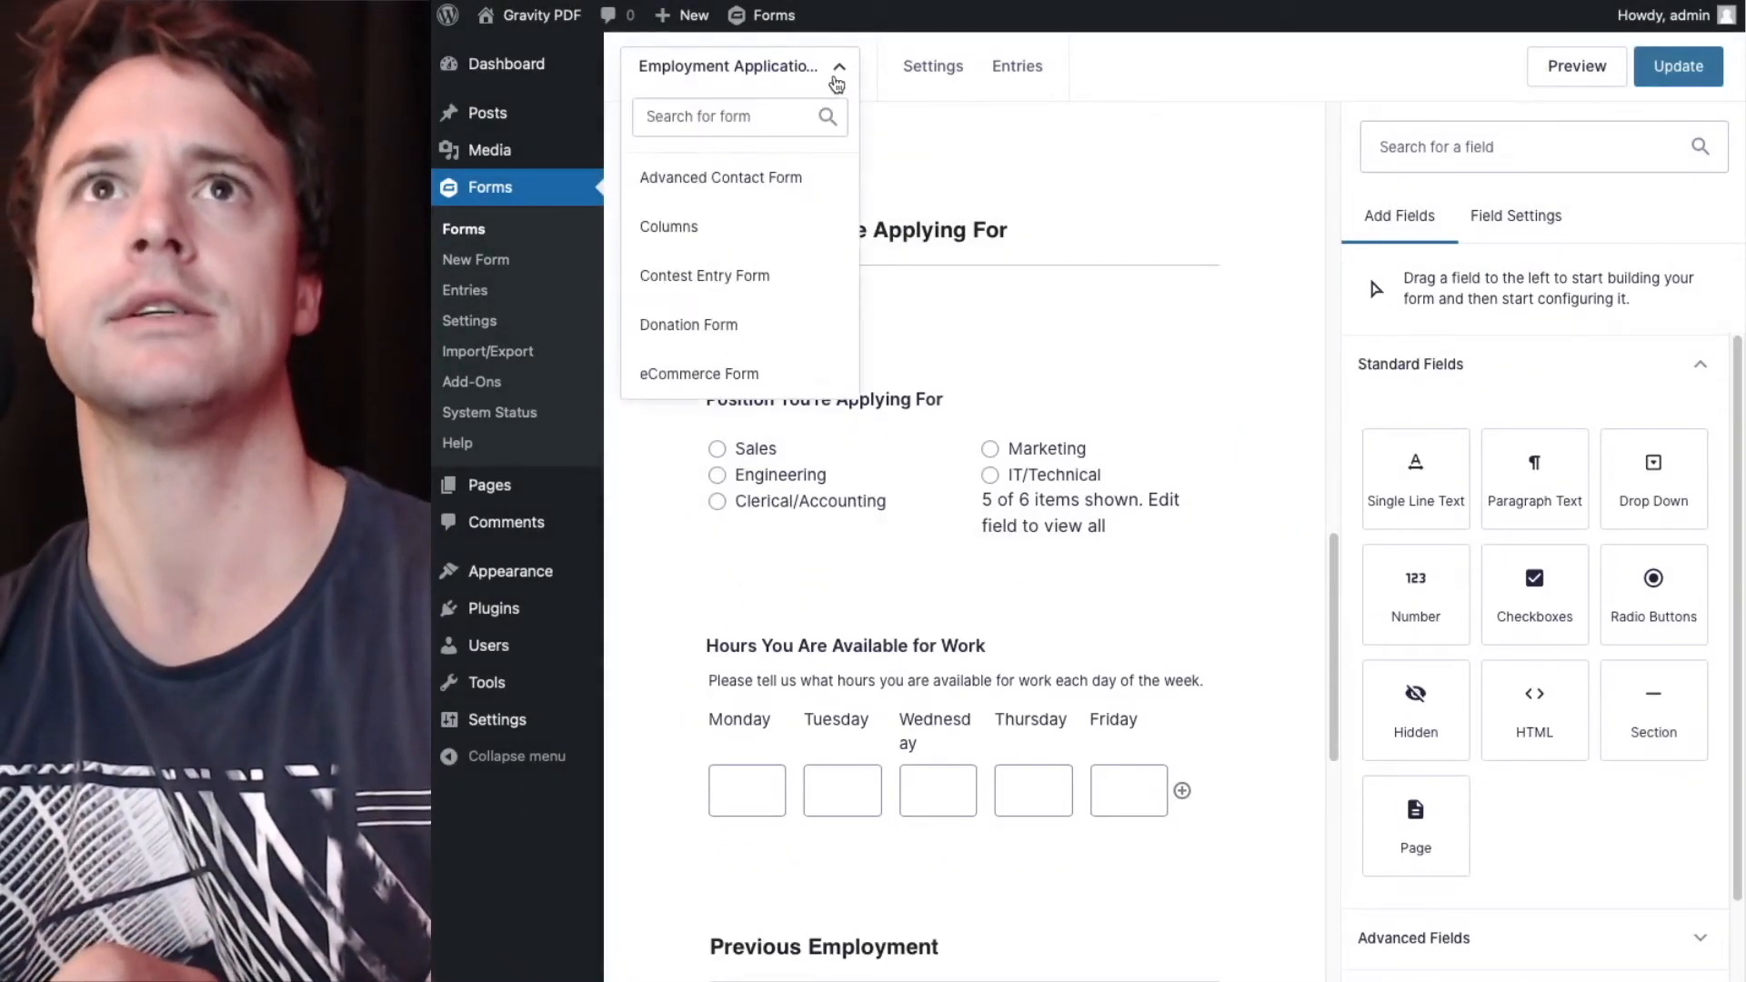
# Switch the editor from the employment application to the eCommerce Form, confirming Leave Page.
pyautogui.scroll(-3)
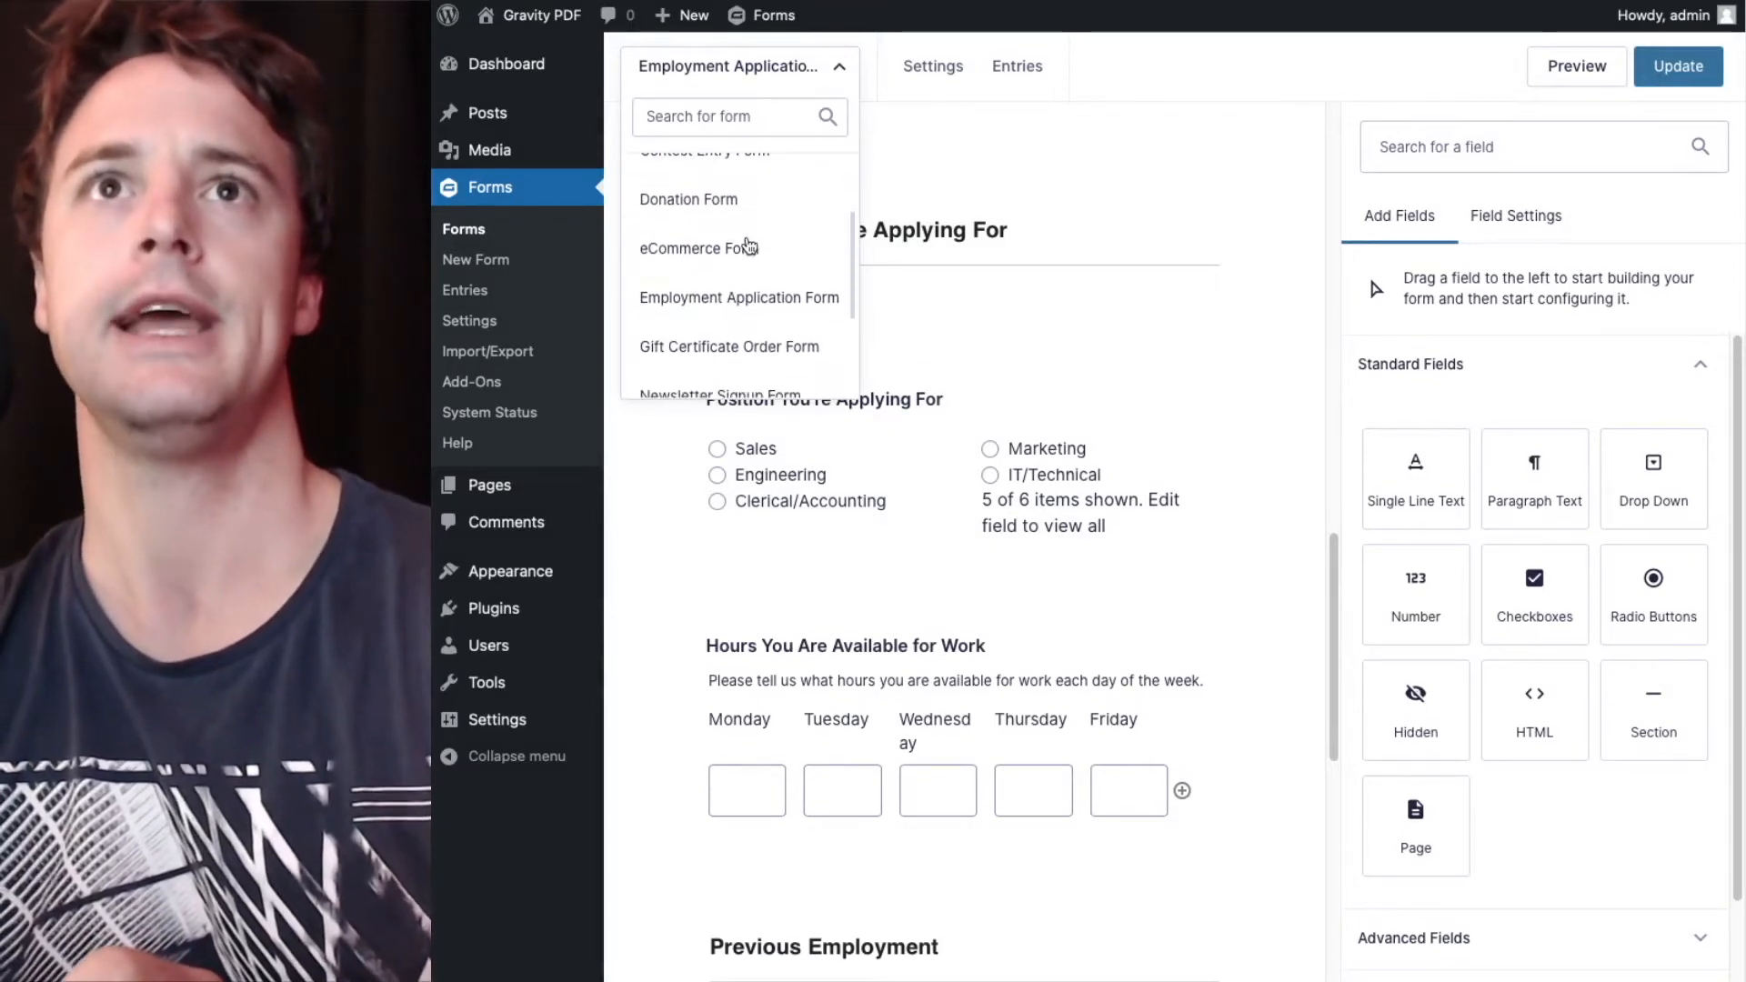
pyautogui.moveTo(698, 249)
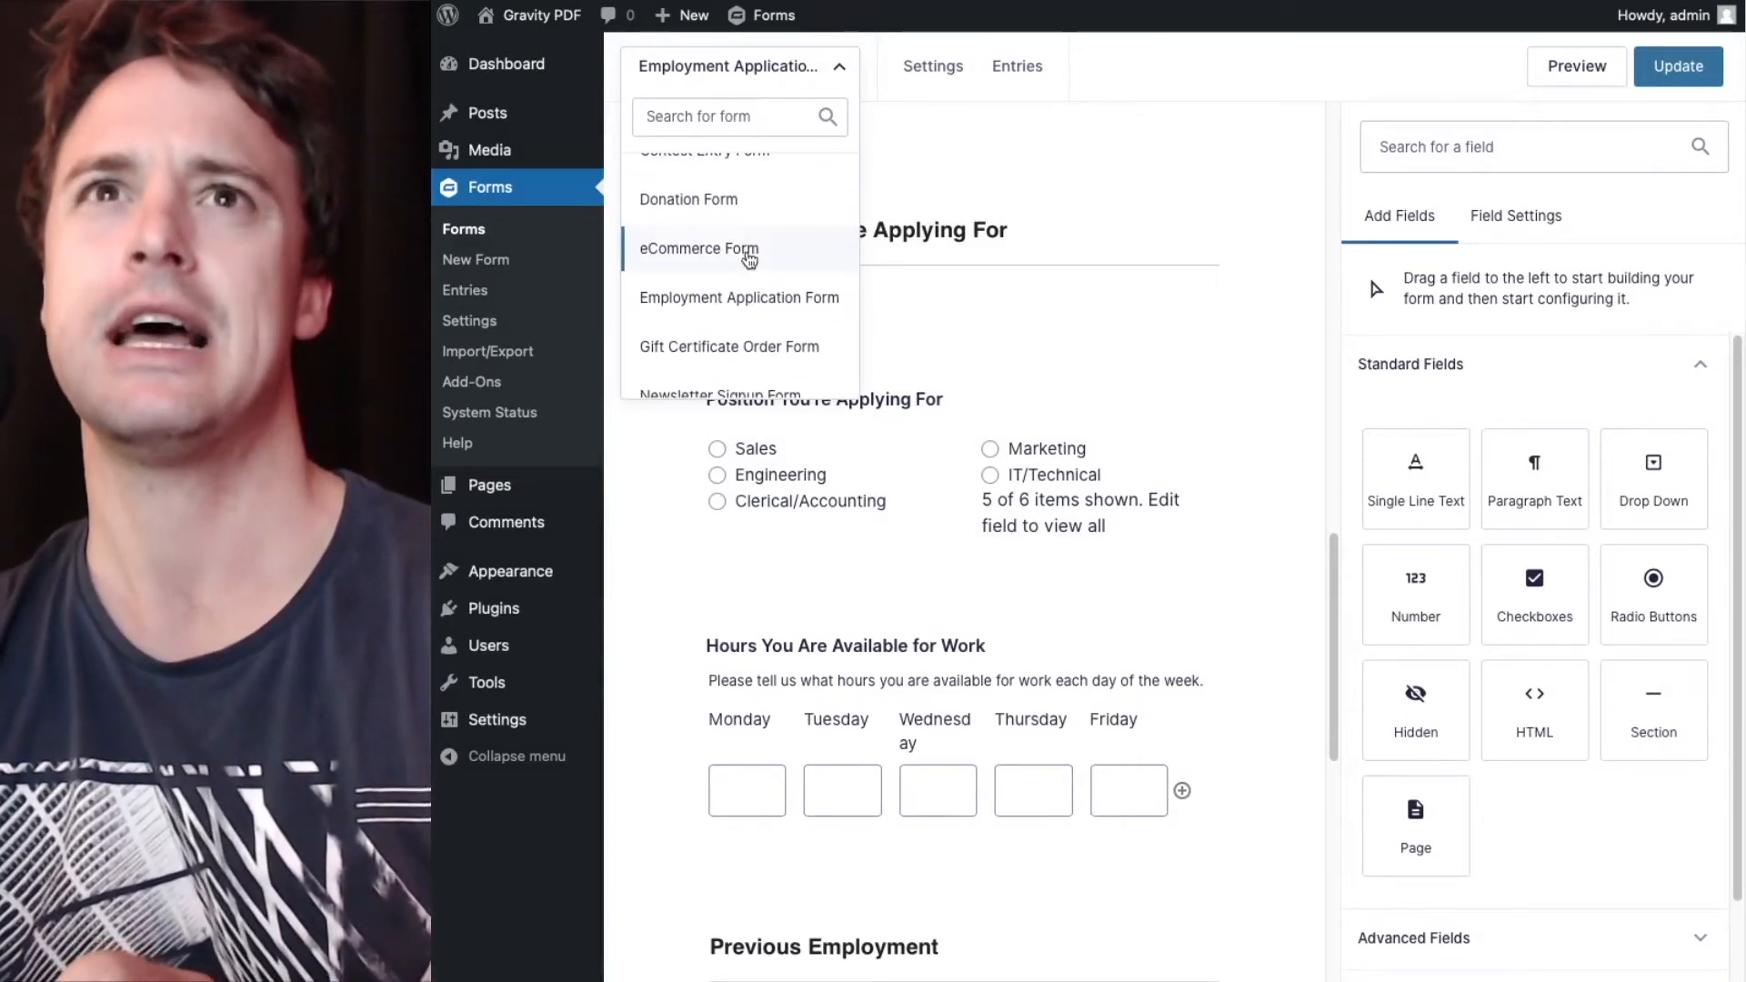
pyautogui.click(699, 249)
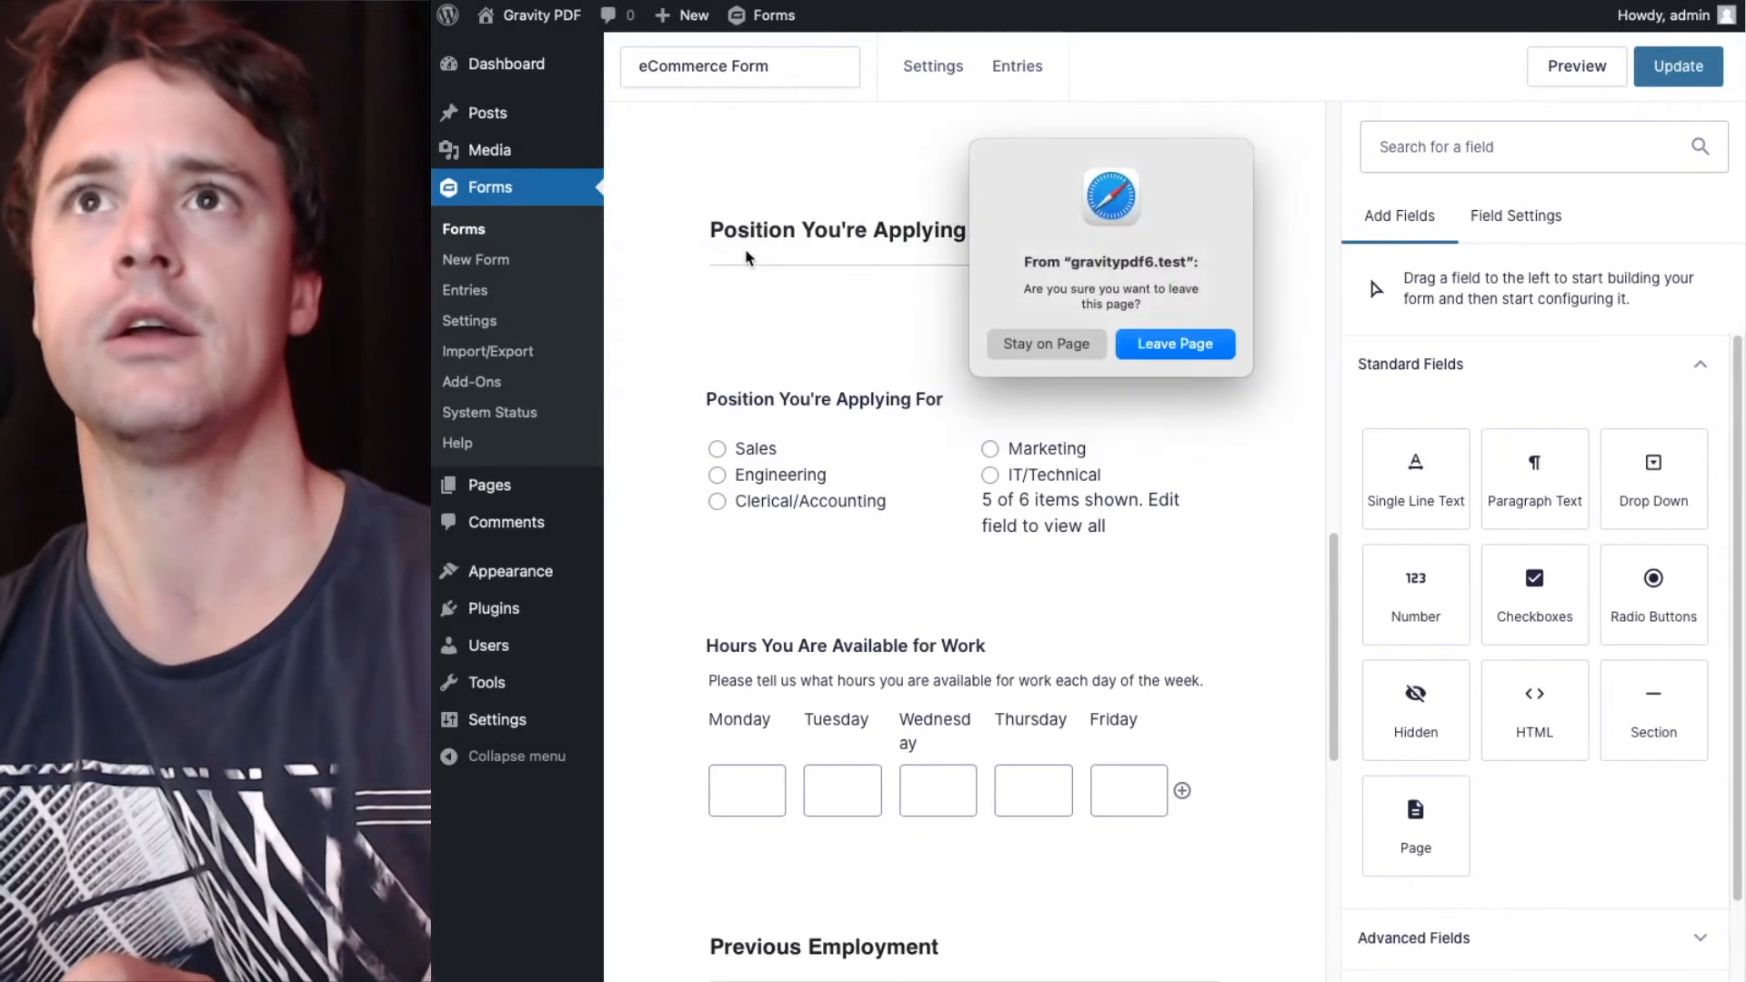
pyautogui.click(1173, 343)
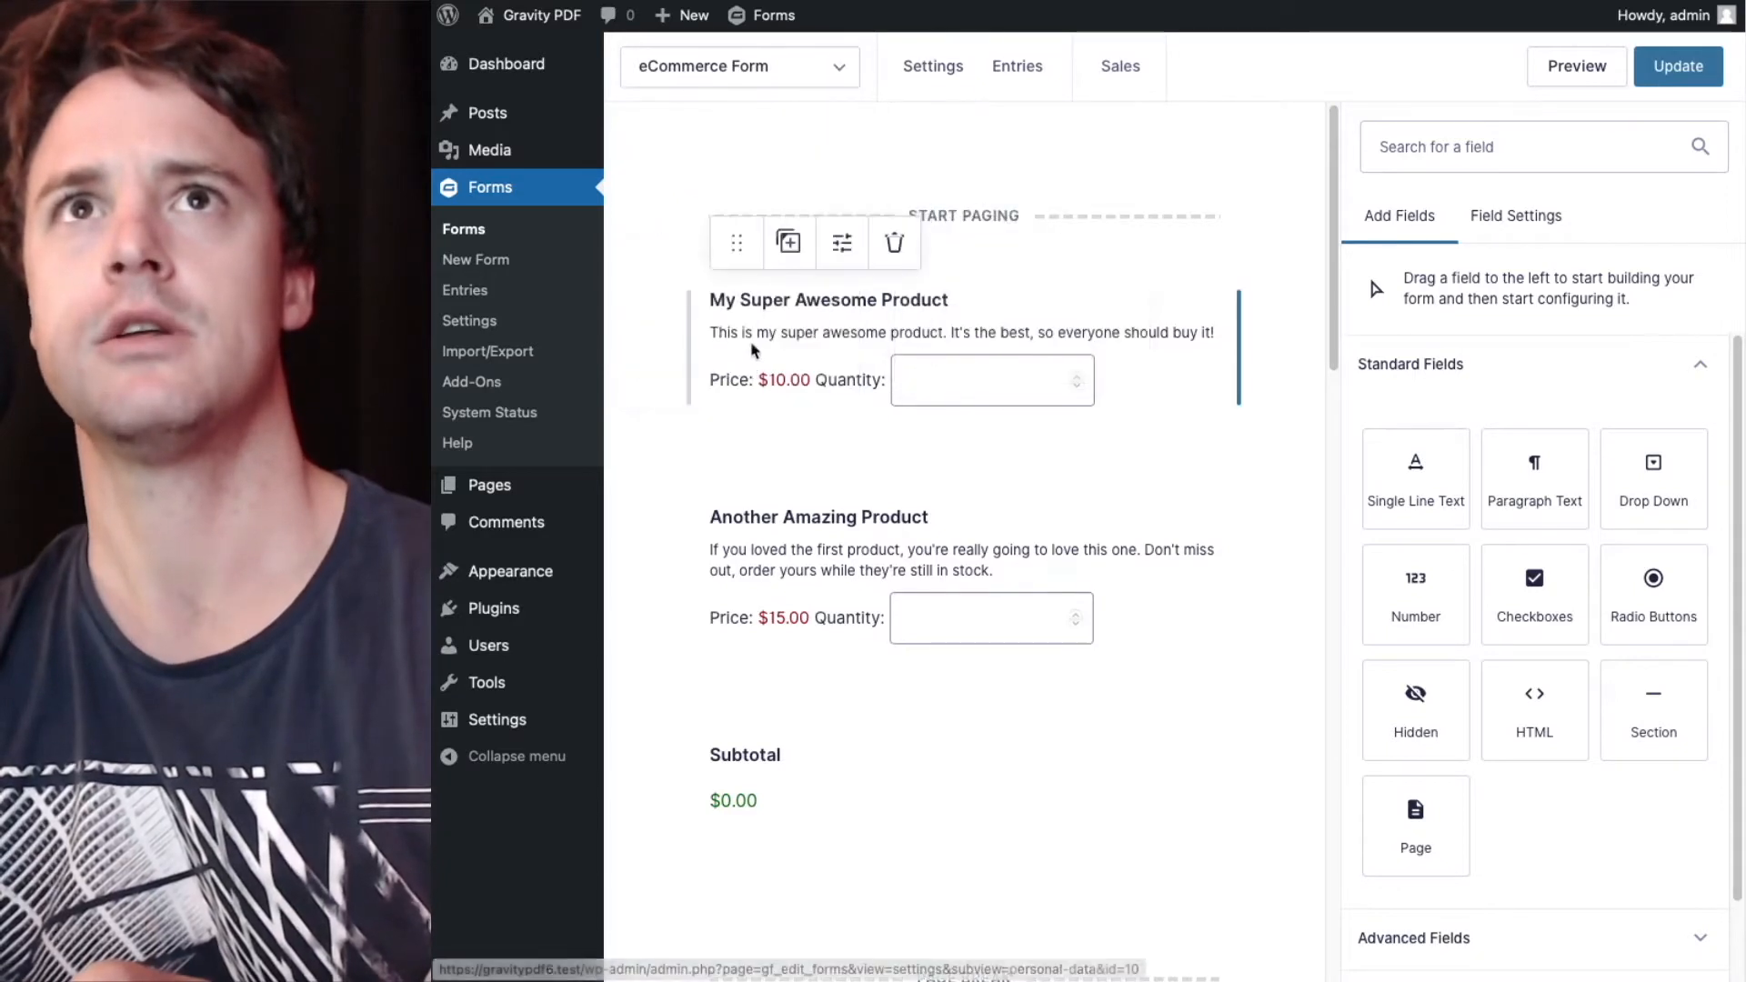
# Review the eCommerce Form's product, address, shipping and payment fields.
pyautogui.scroll(-3)
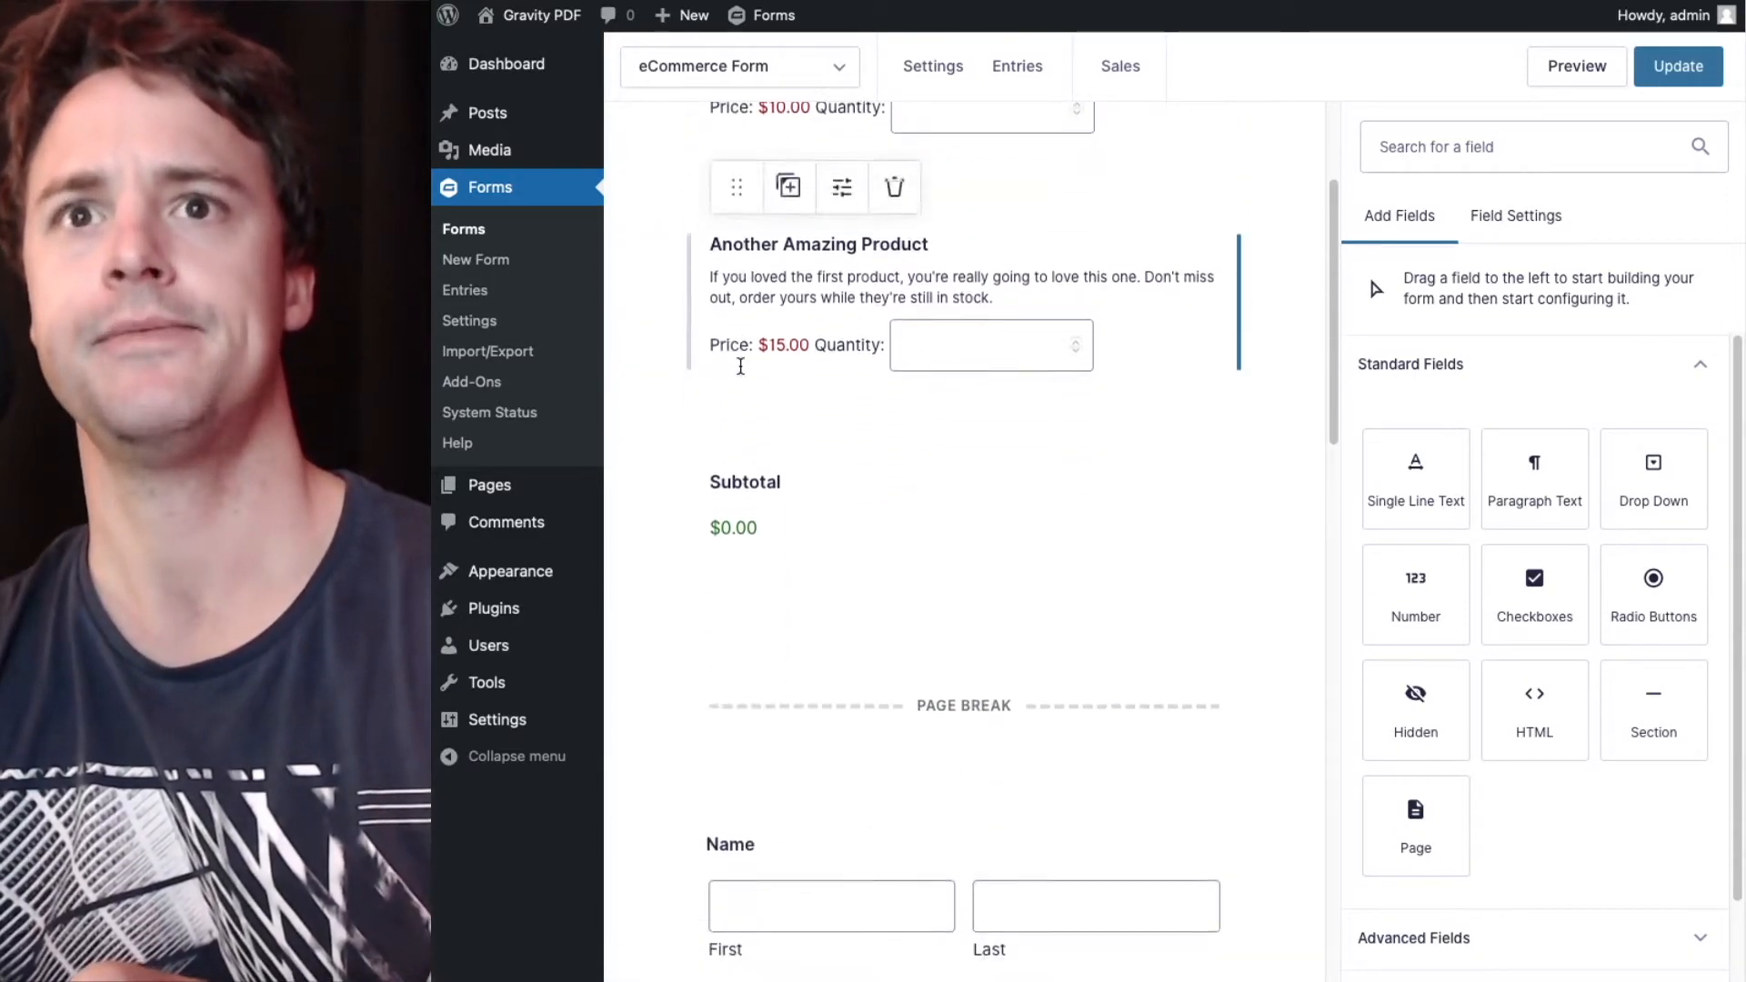
pyautogui.scroll(-3)
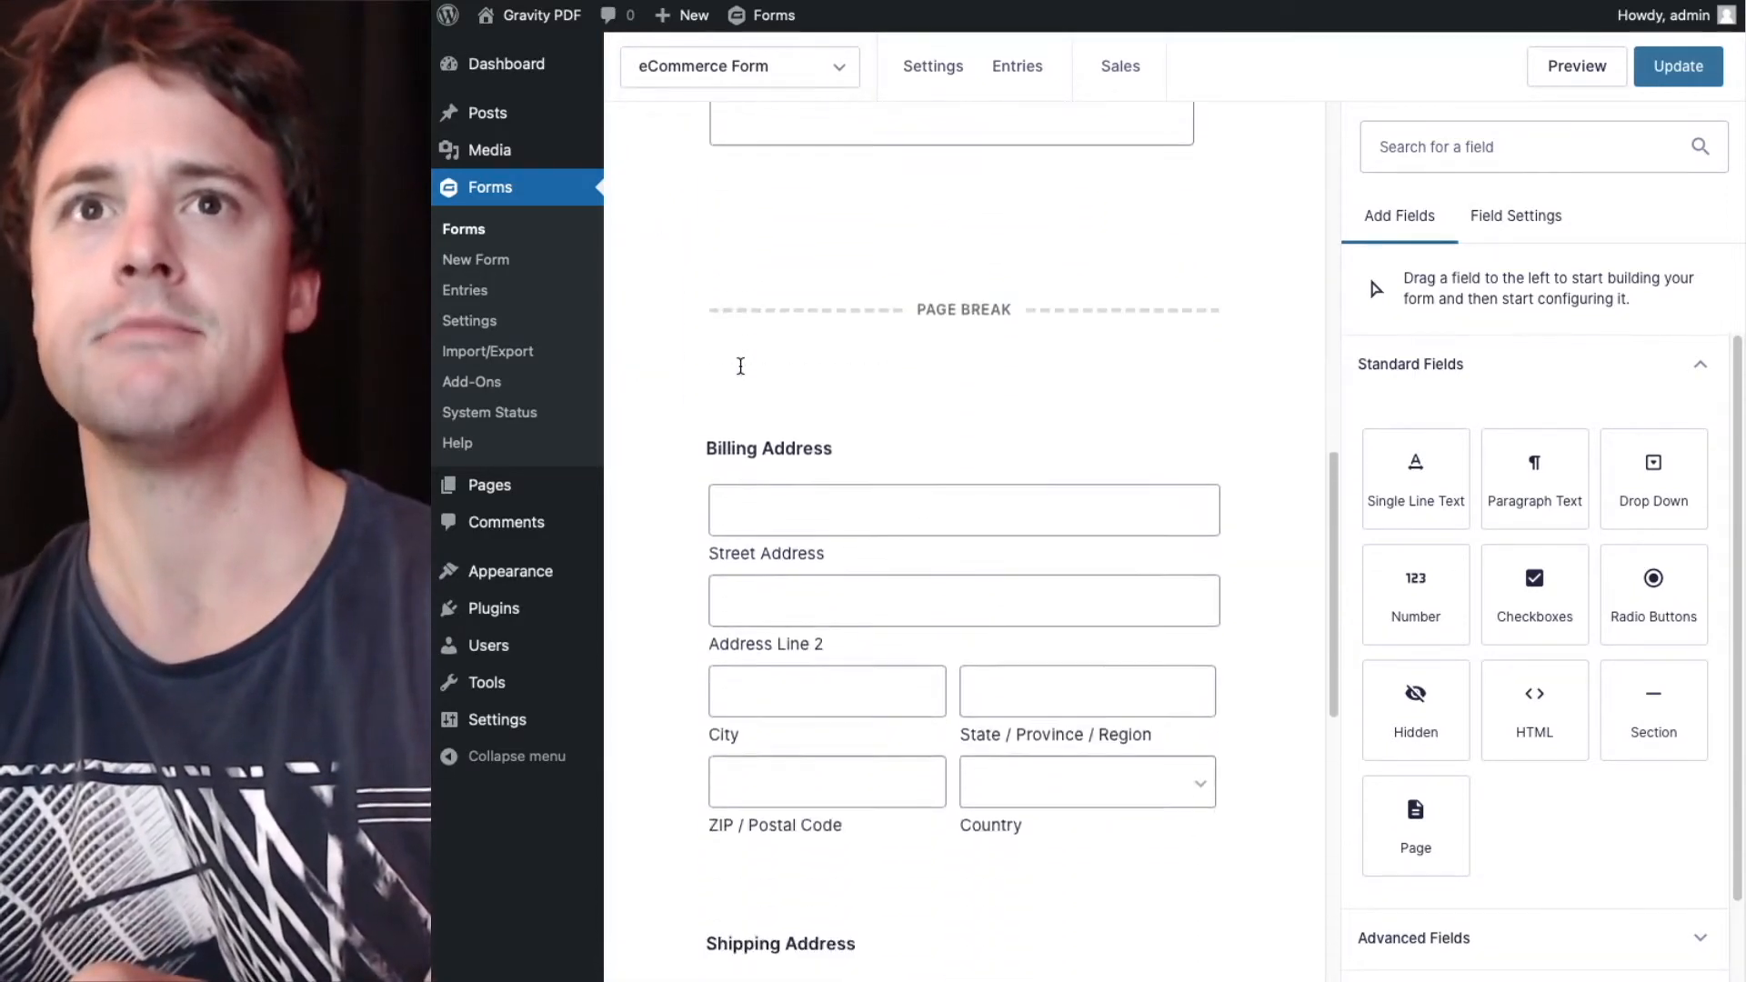
pyautogui.scroll(-3)
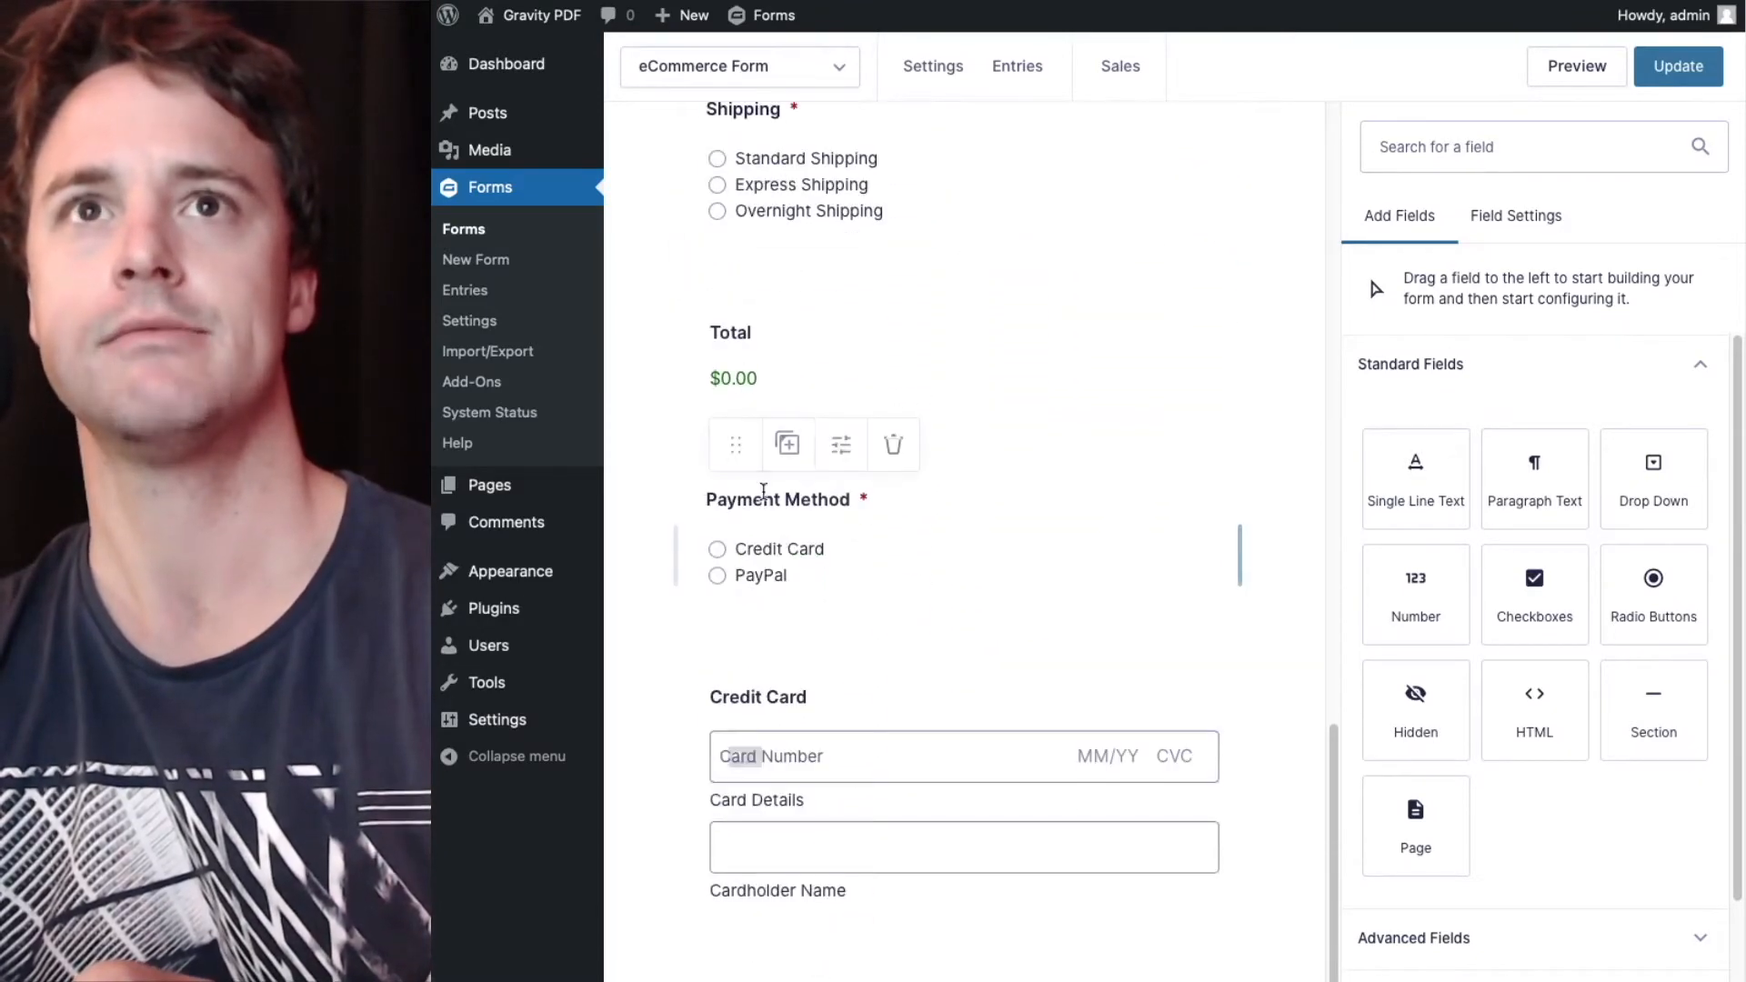
pyautogui.scroll(3)
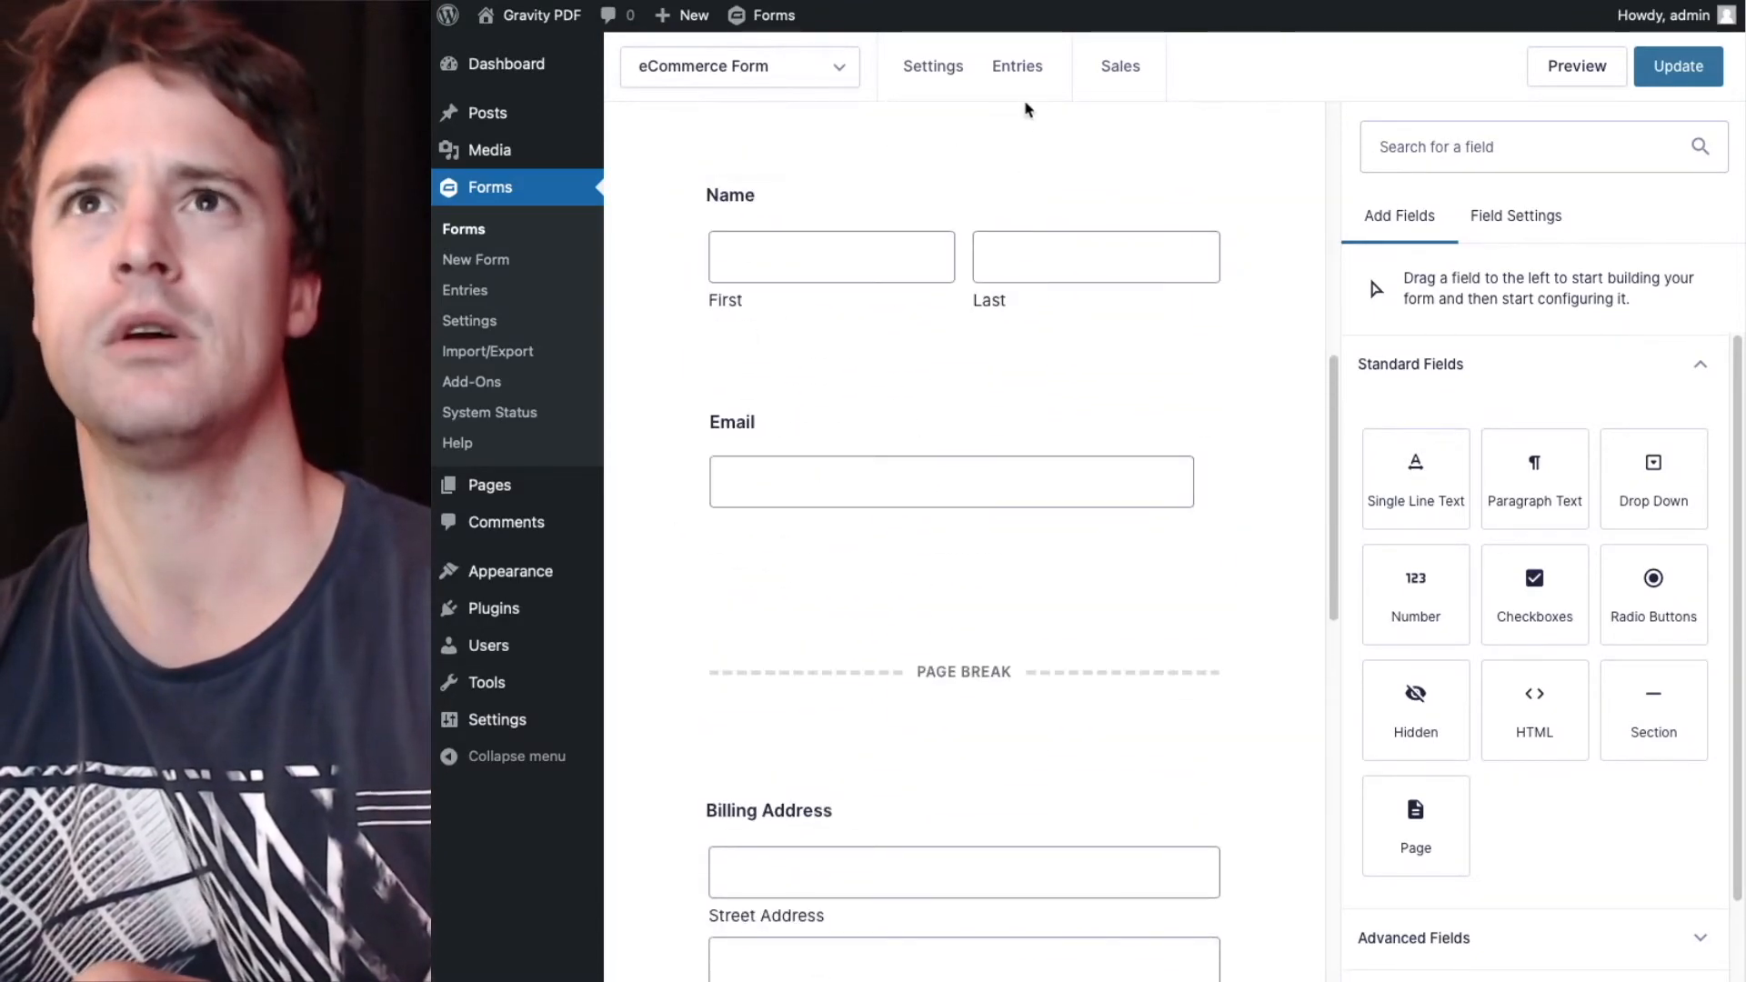
# View eCommerce Form entry #20 with its $45.00 paid order details and Invoice PDF link.
pyautogui.click(1015, 67)
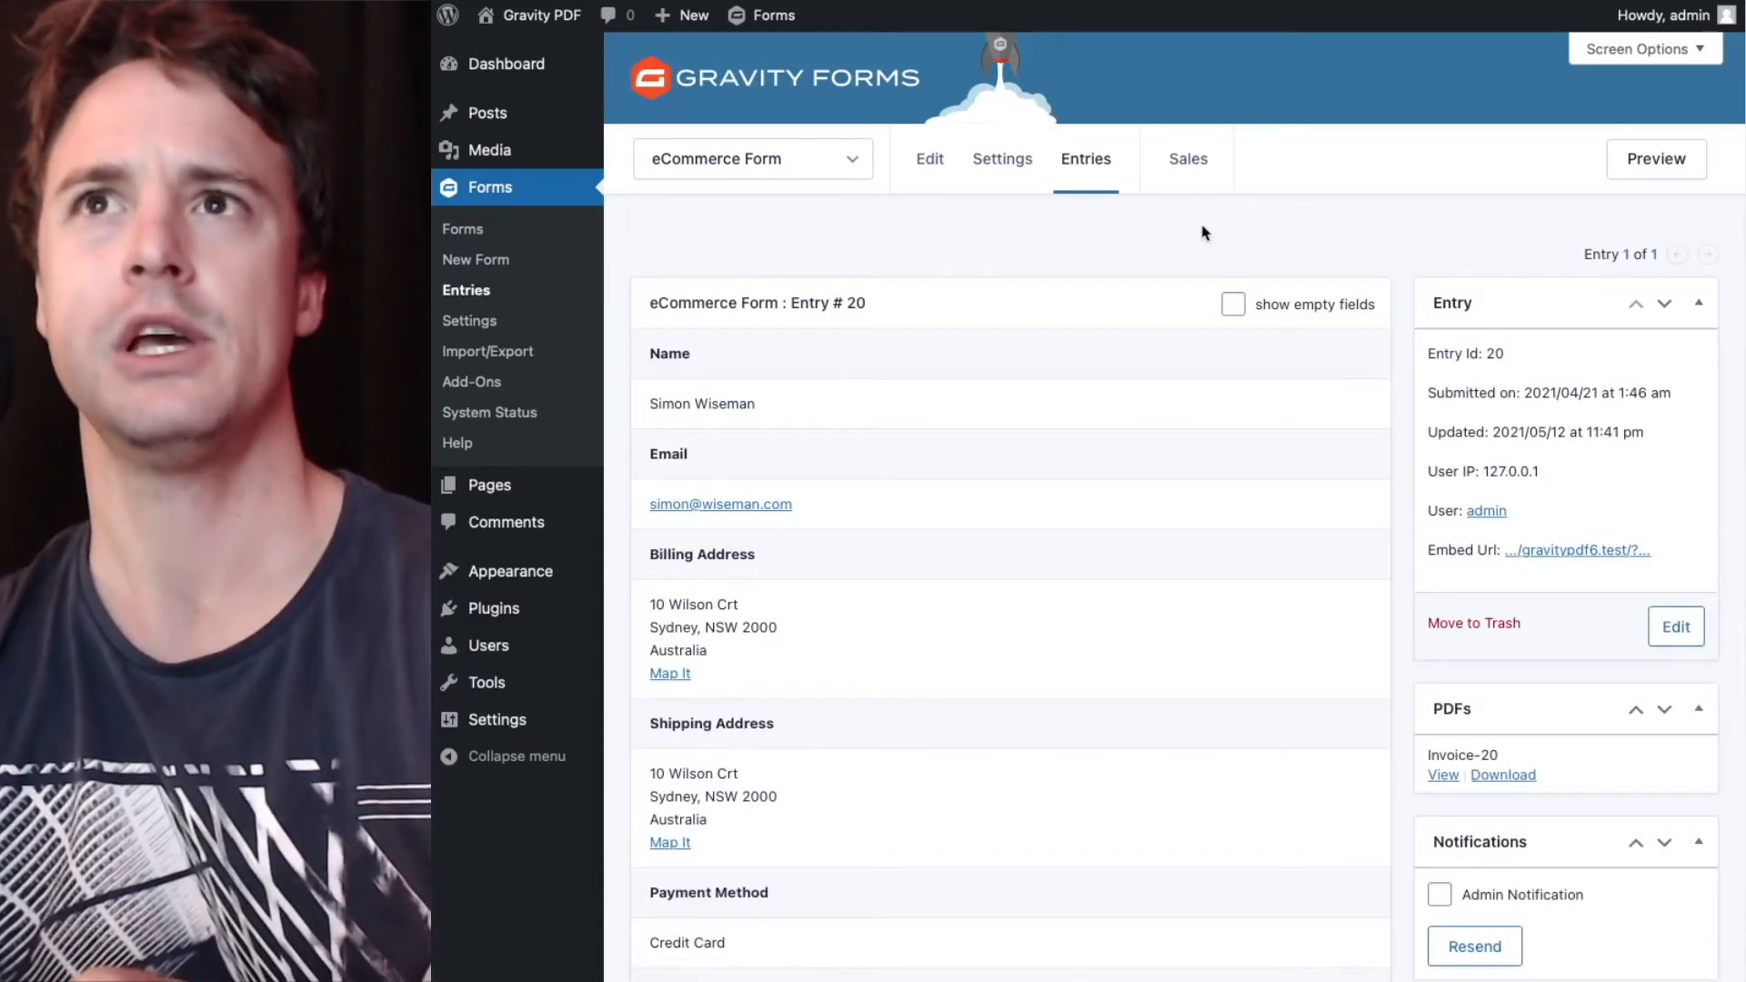
pyautogui.scroll(-3)
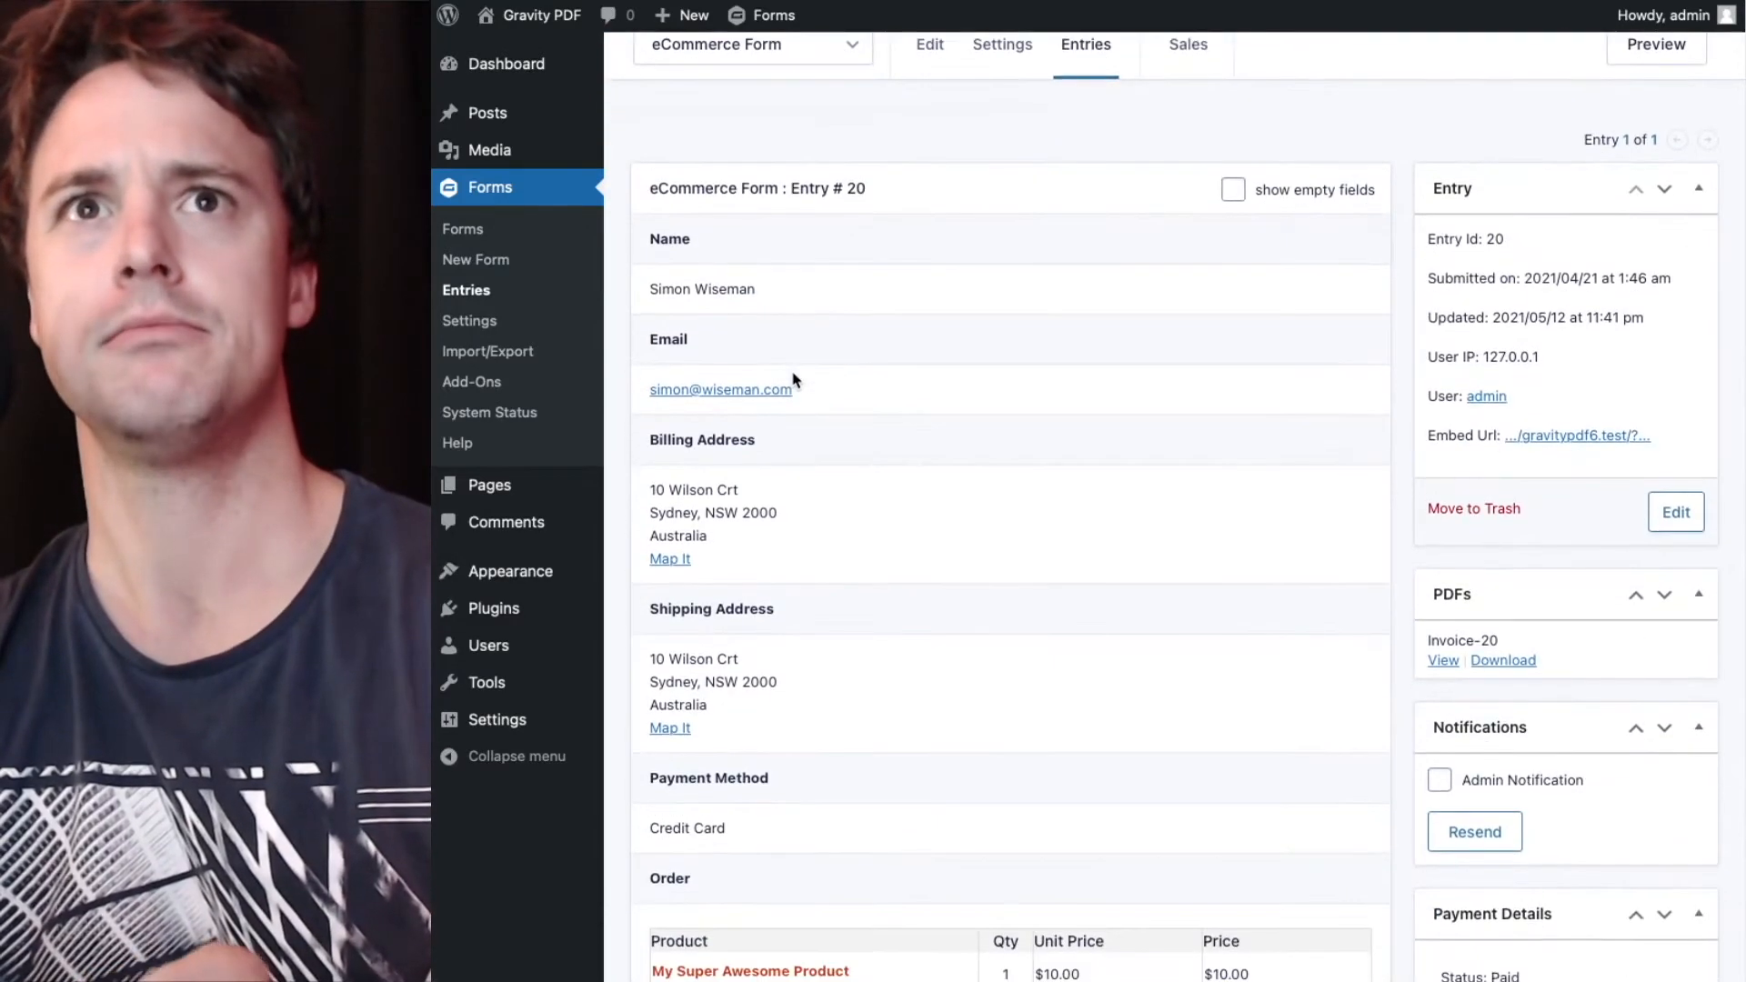
pyautogui.scroll(-3)
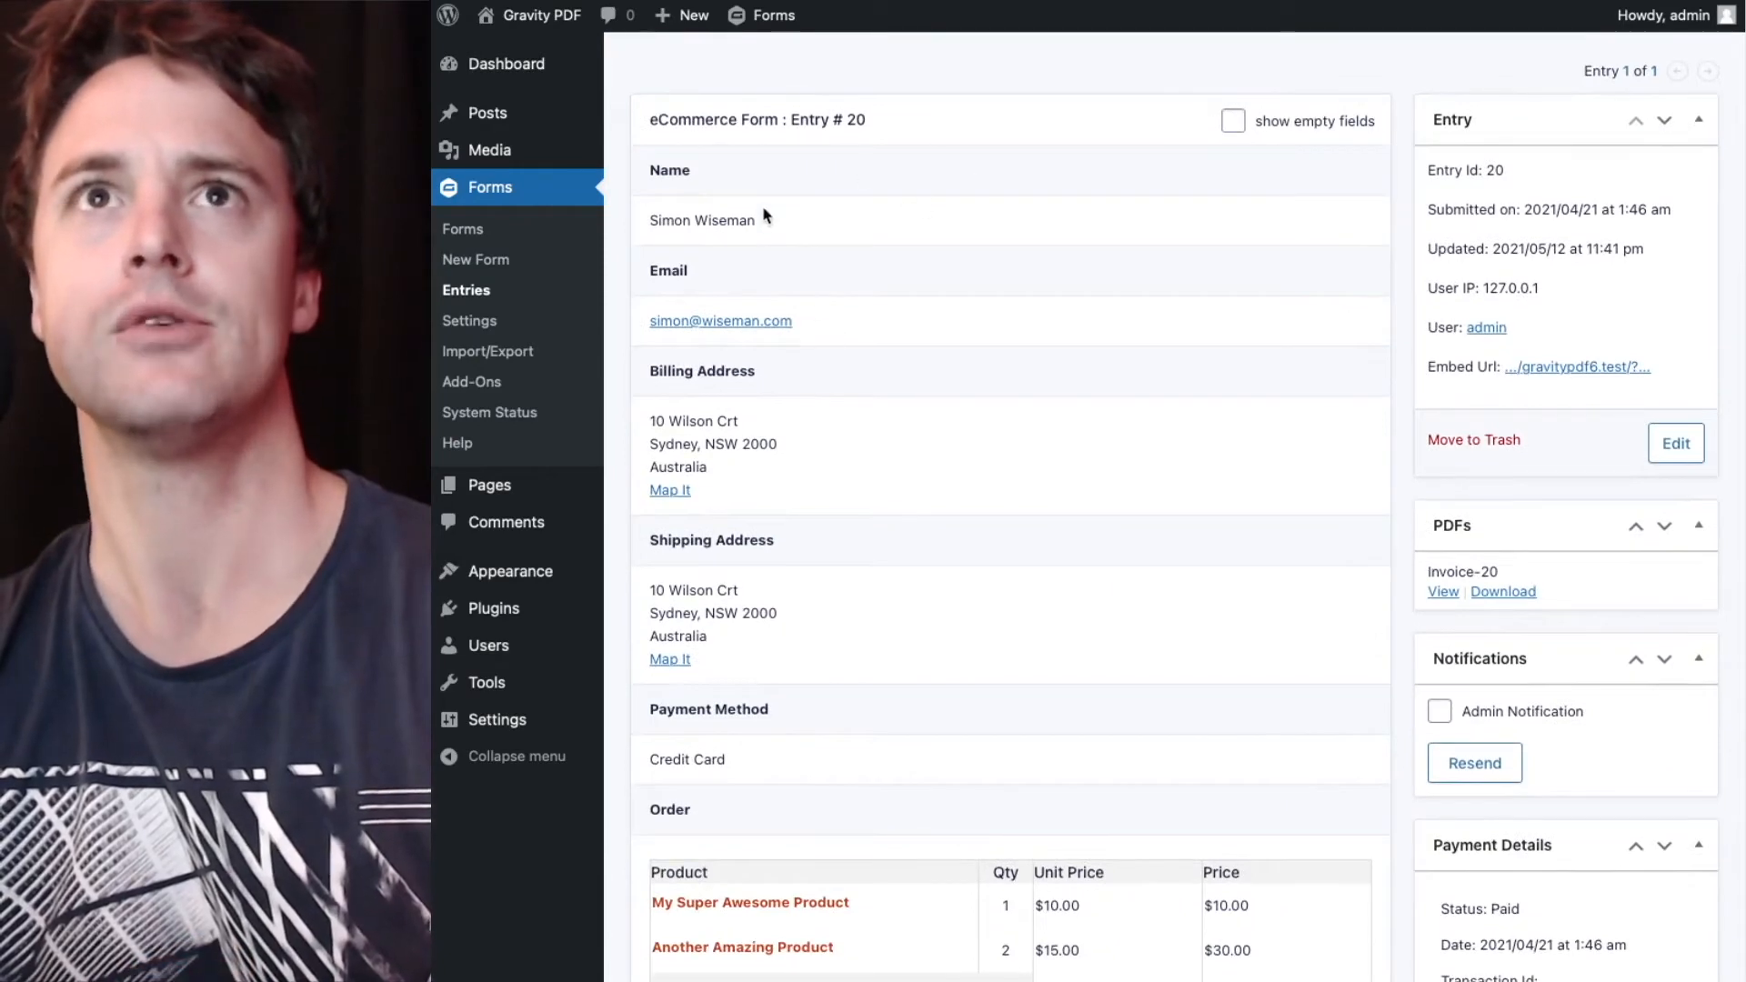
pyautogui.moveTo(760, 154)
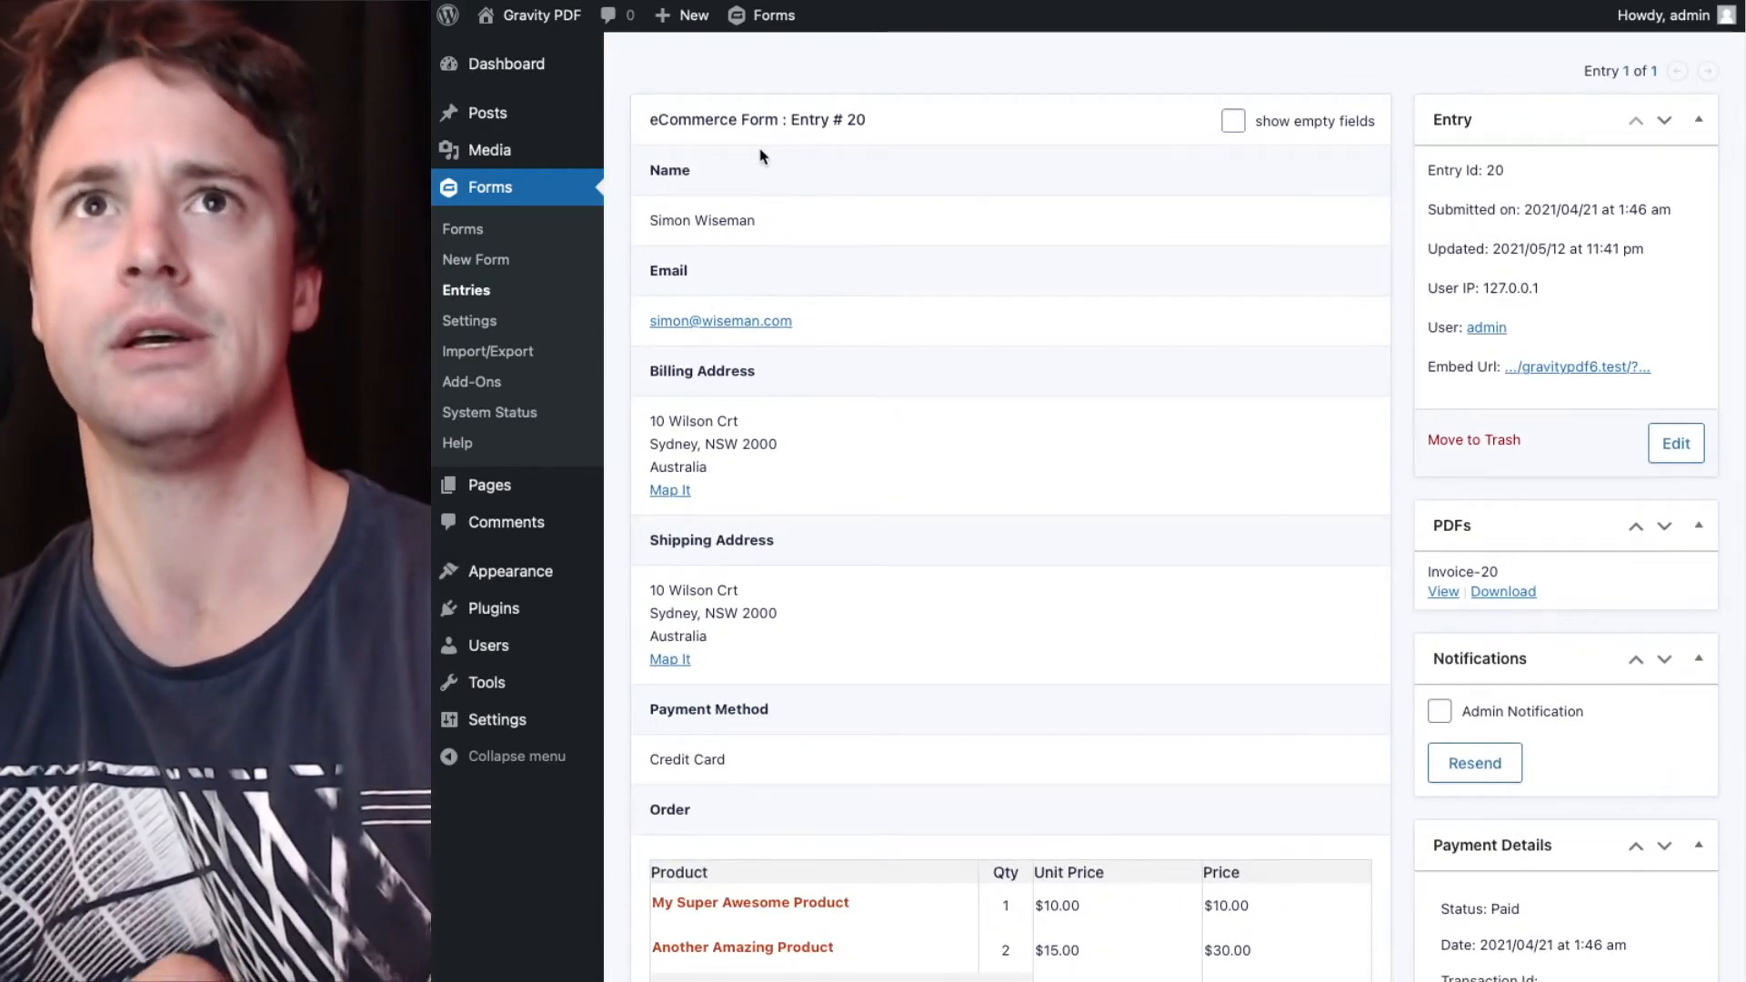
pyautogui.scroll(-3)
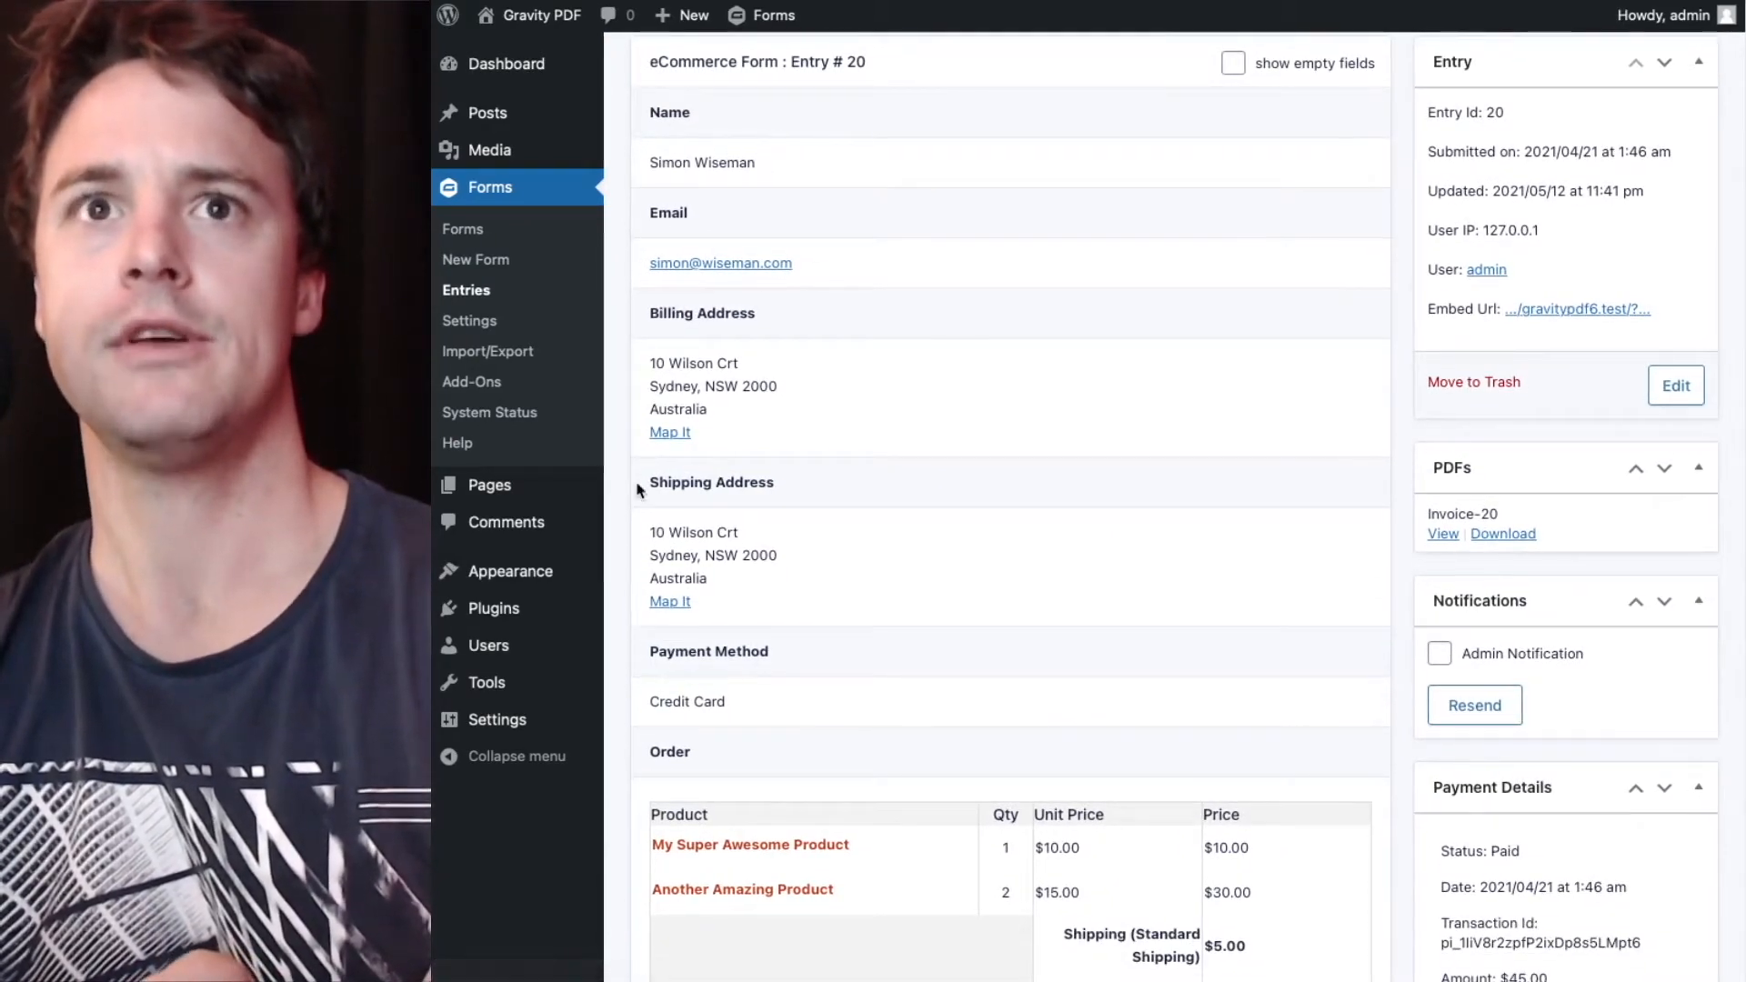
pyautogui.scroll(-3)
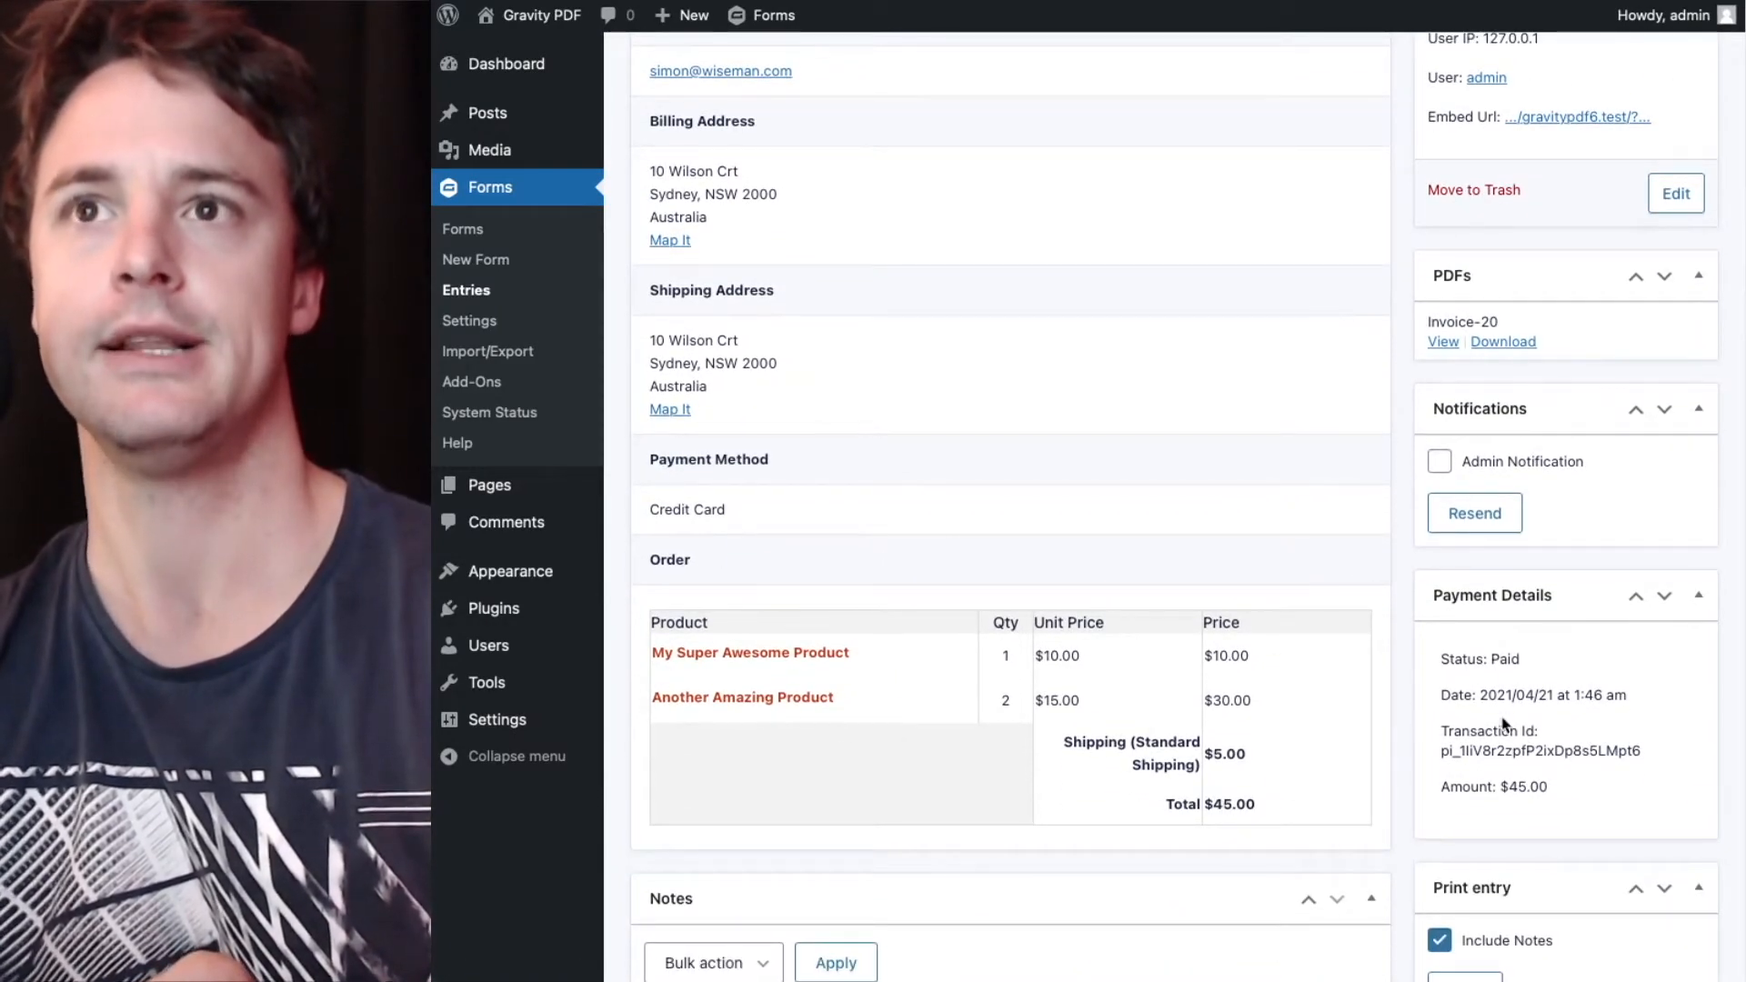
pyautogui.scroll(3)
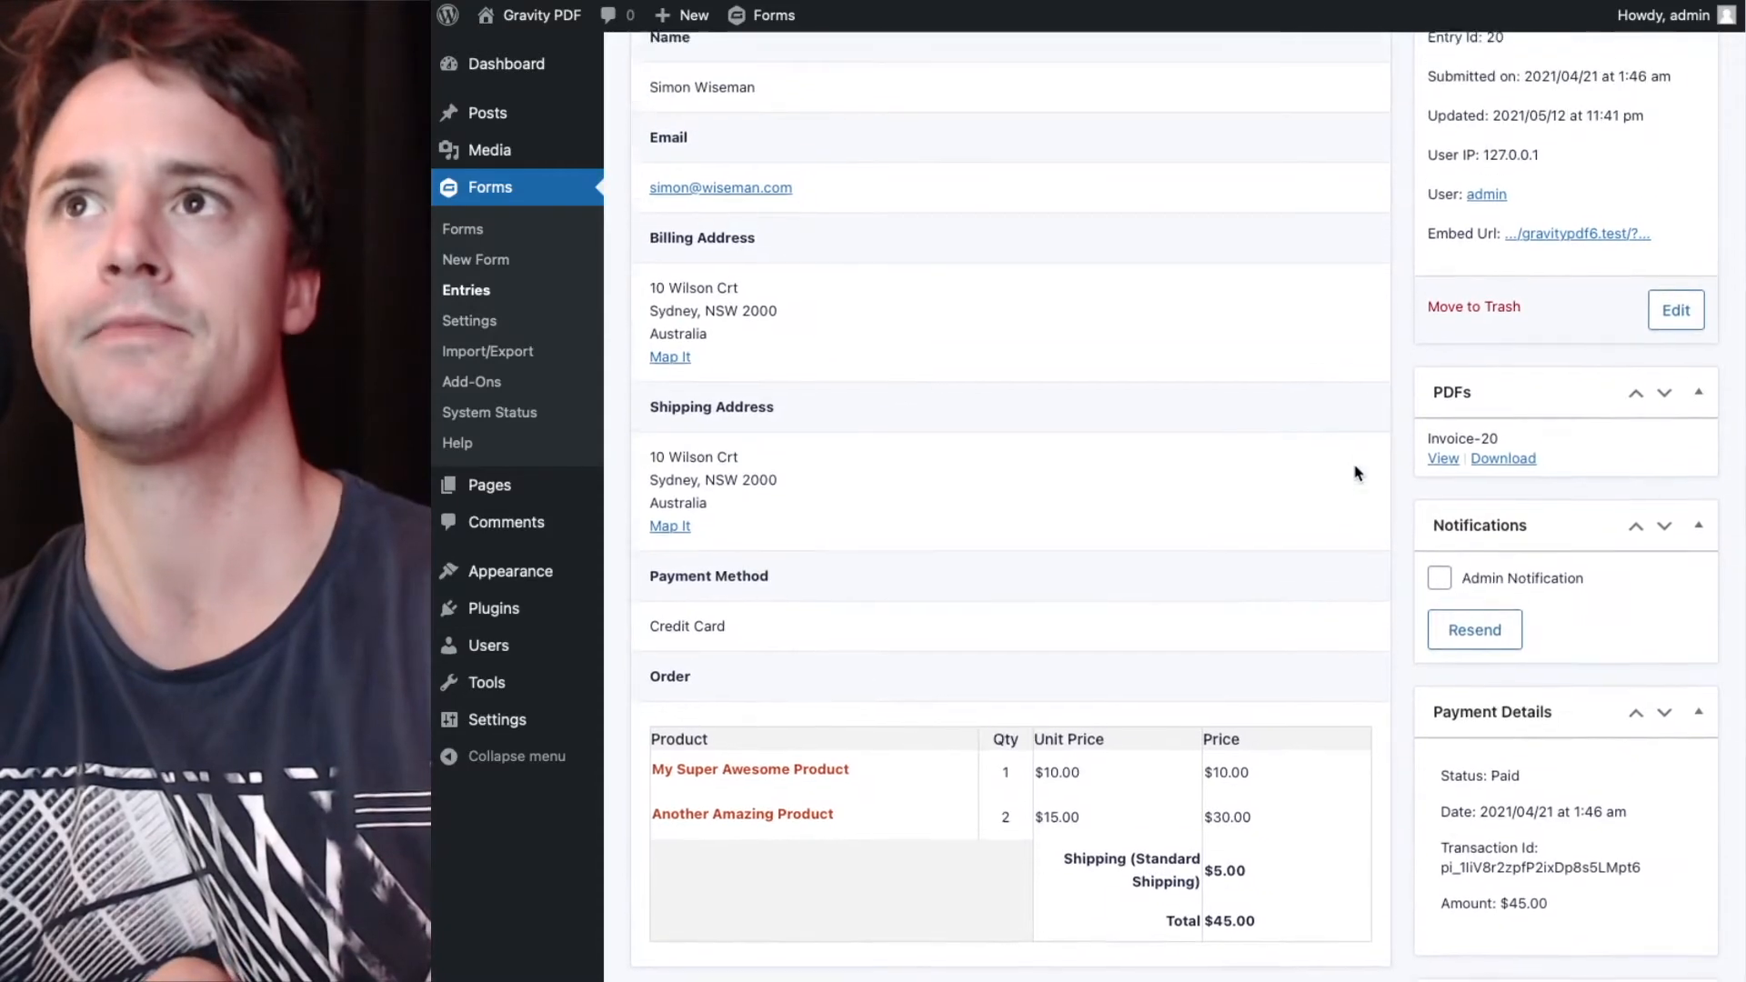
# View the Invoice-20 PDF zoomed out, showing products, $5.00 shipping and $45.00 total.
pyautogui.click(1441, 458)
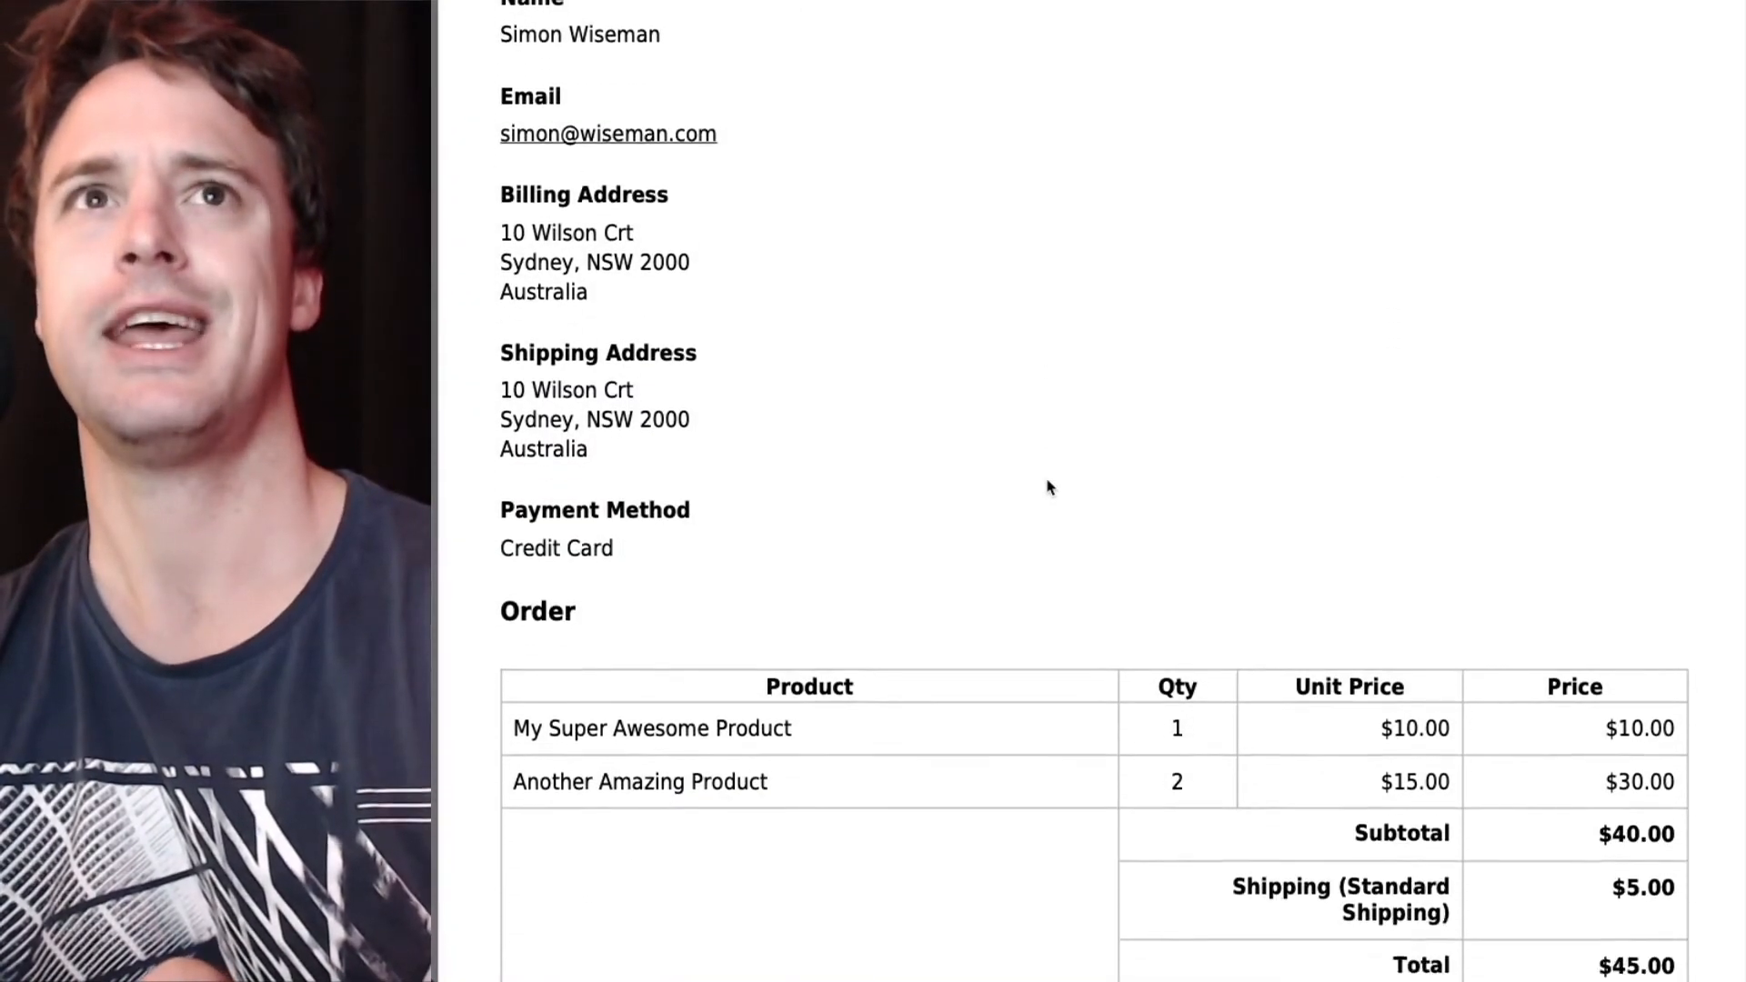
pyautogui.scroll(-3)
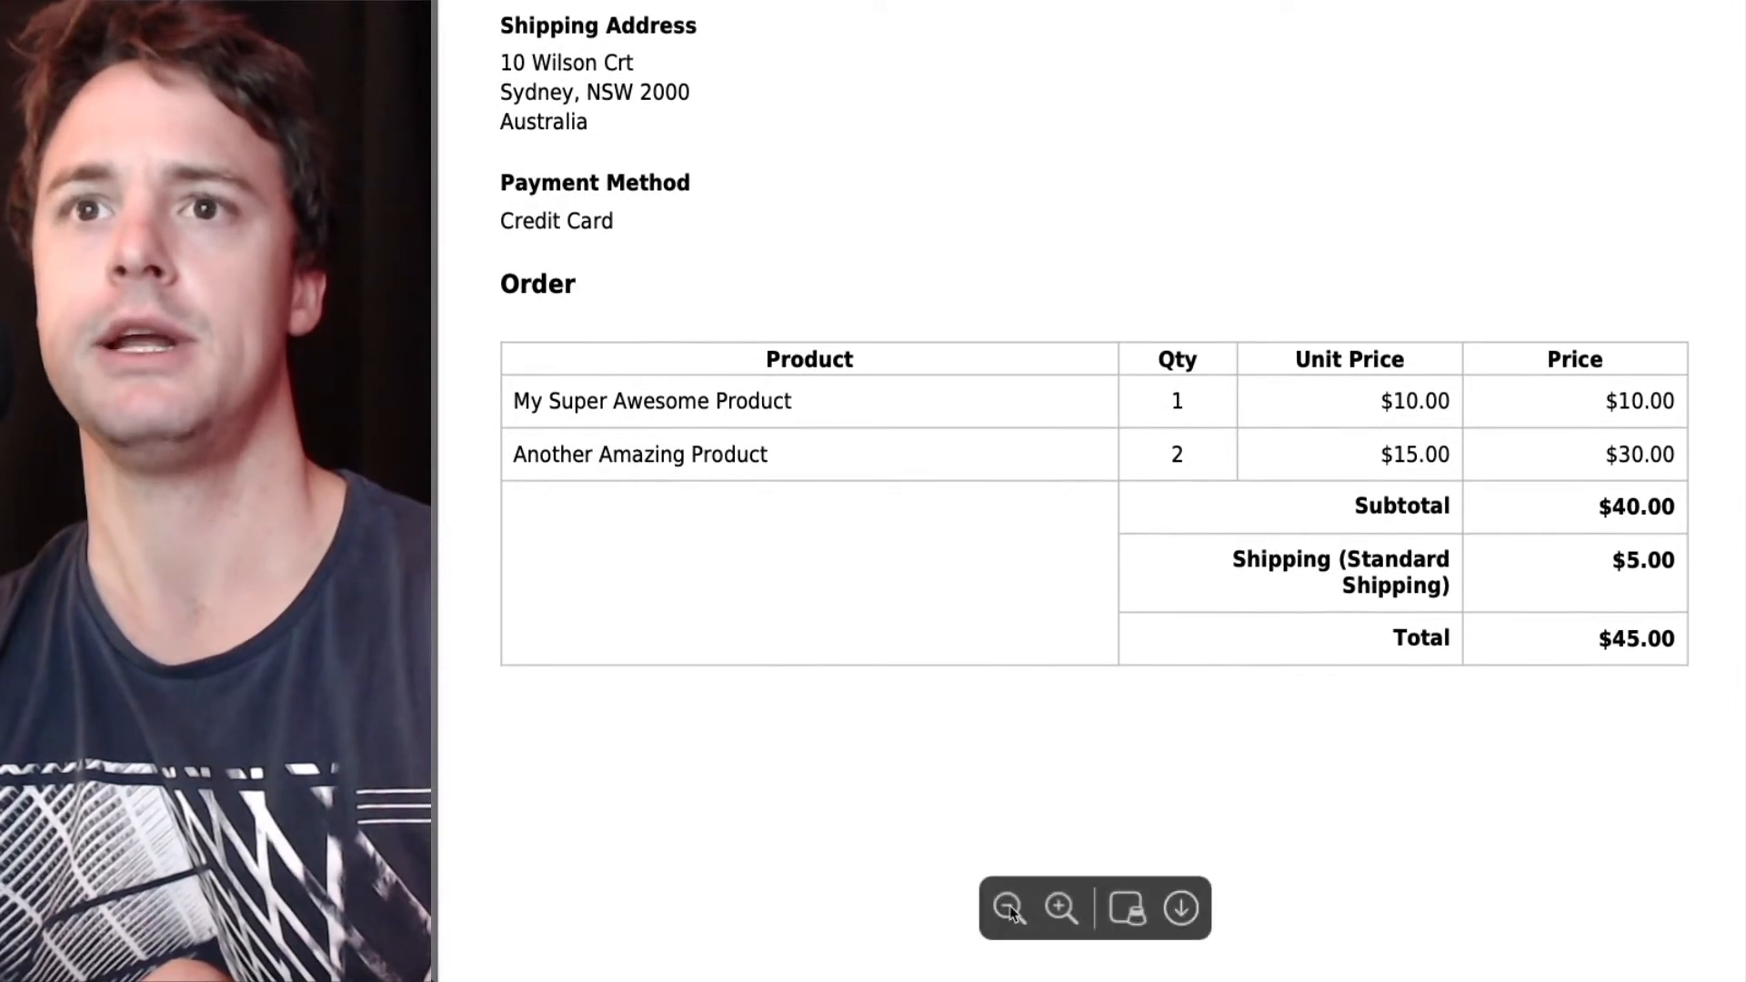
pyautogui.click(1005, 908)
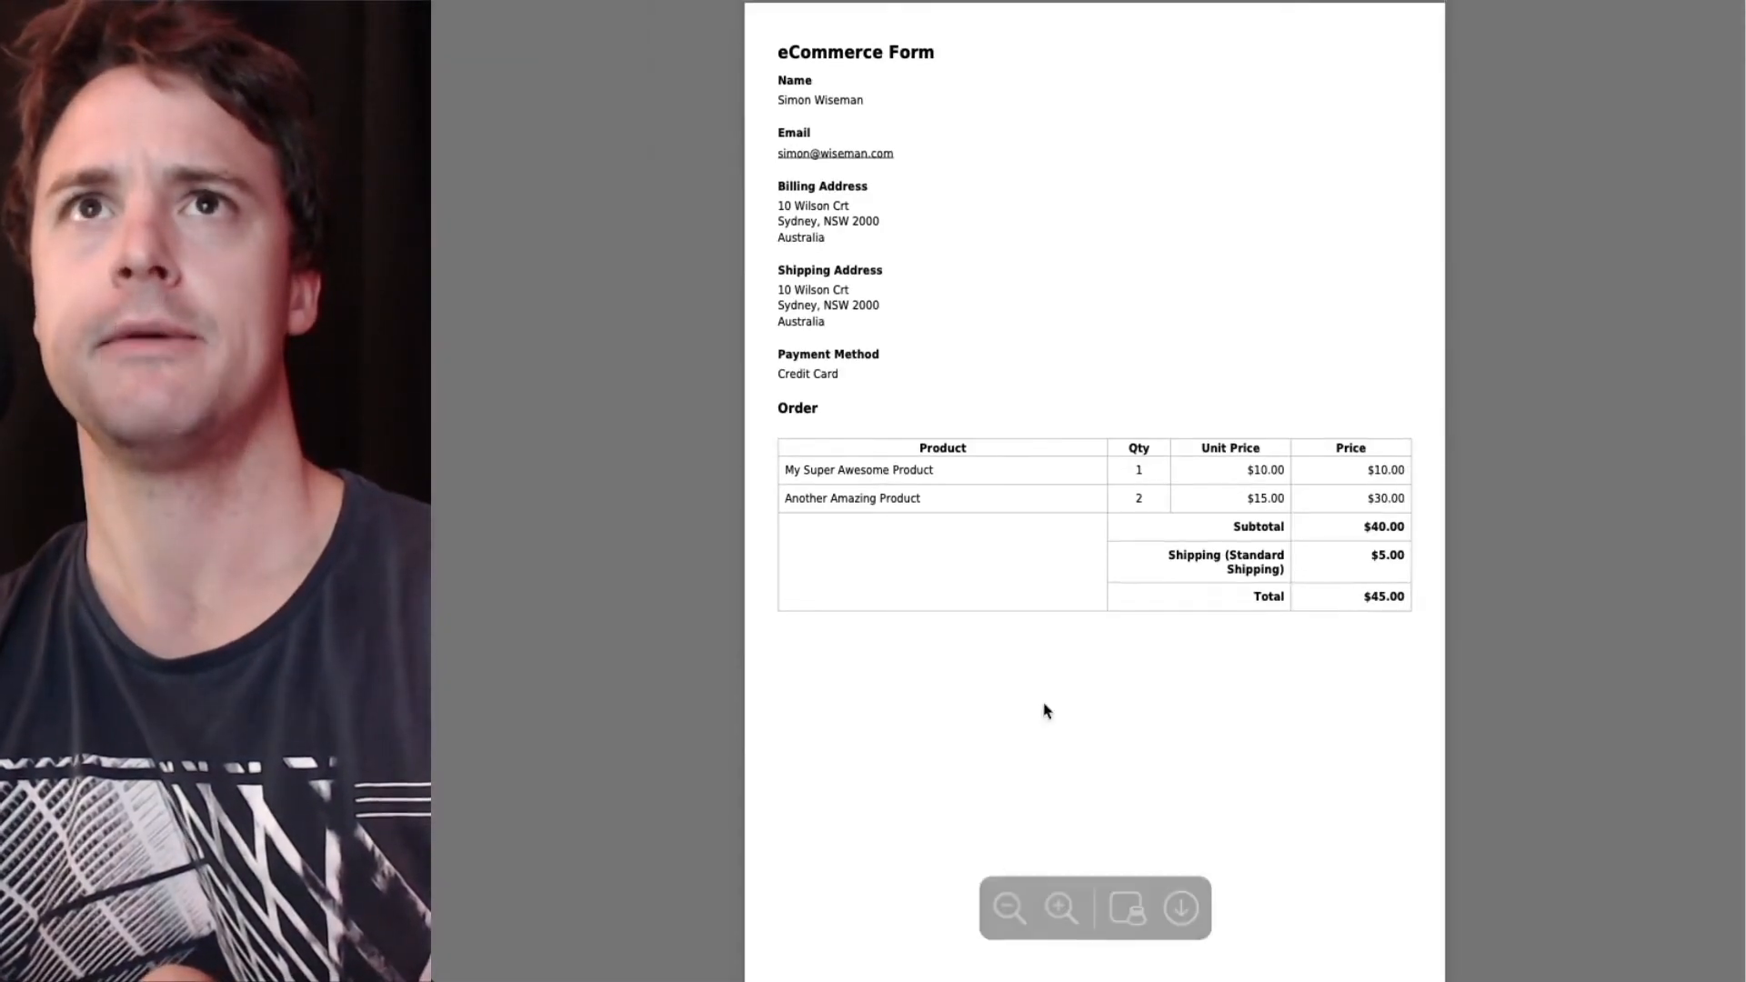
pyautogui.moveTo(1080, 326)
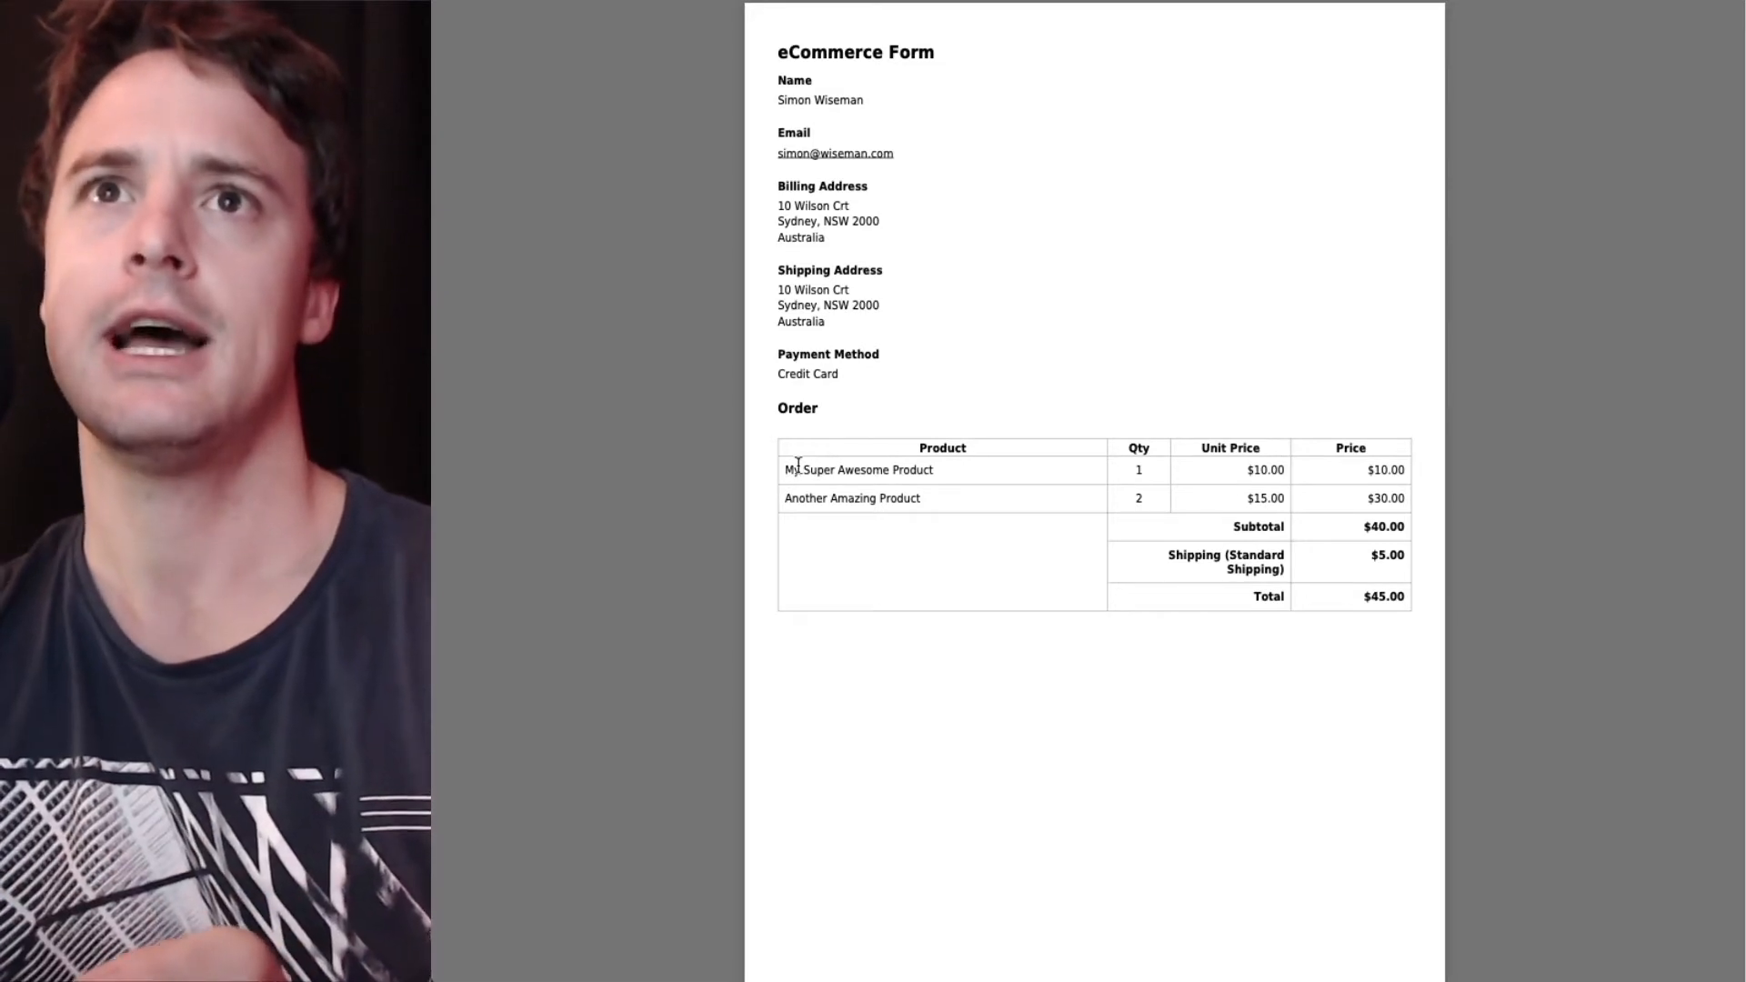
pyautogui.moveTo(969, 286)
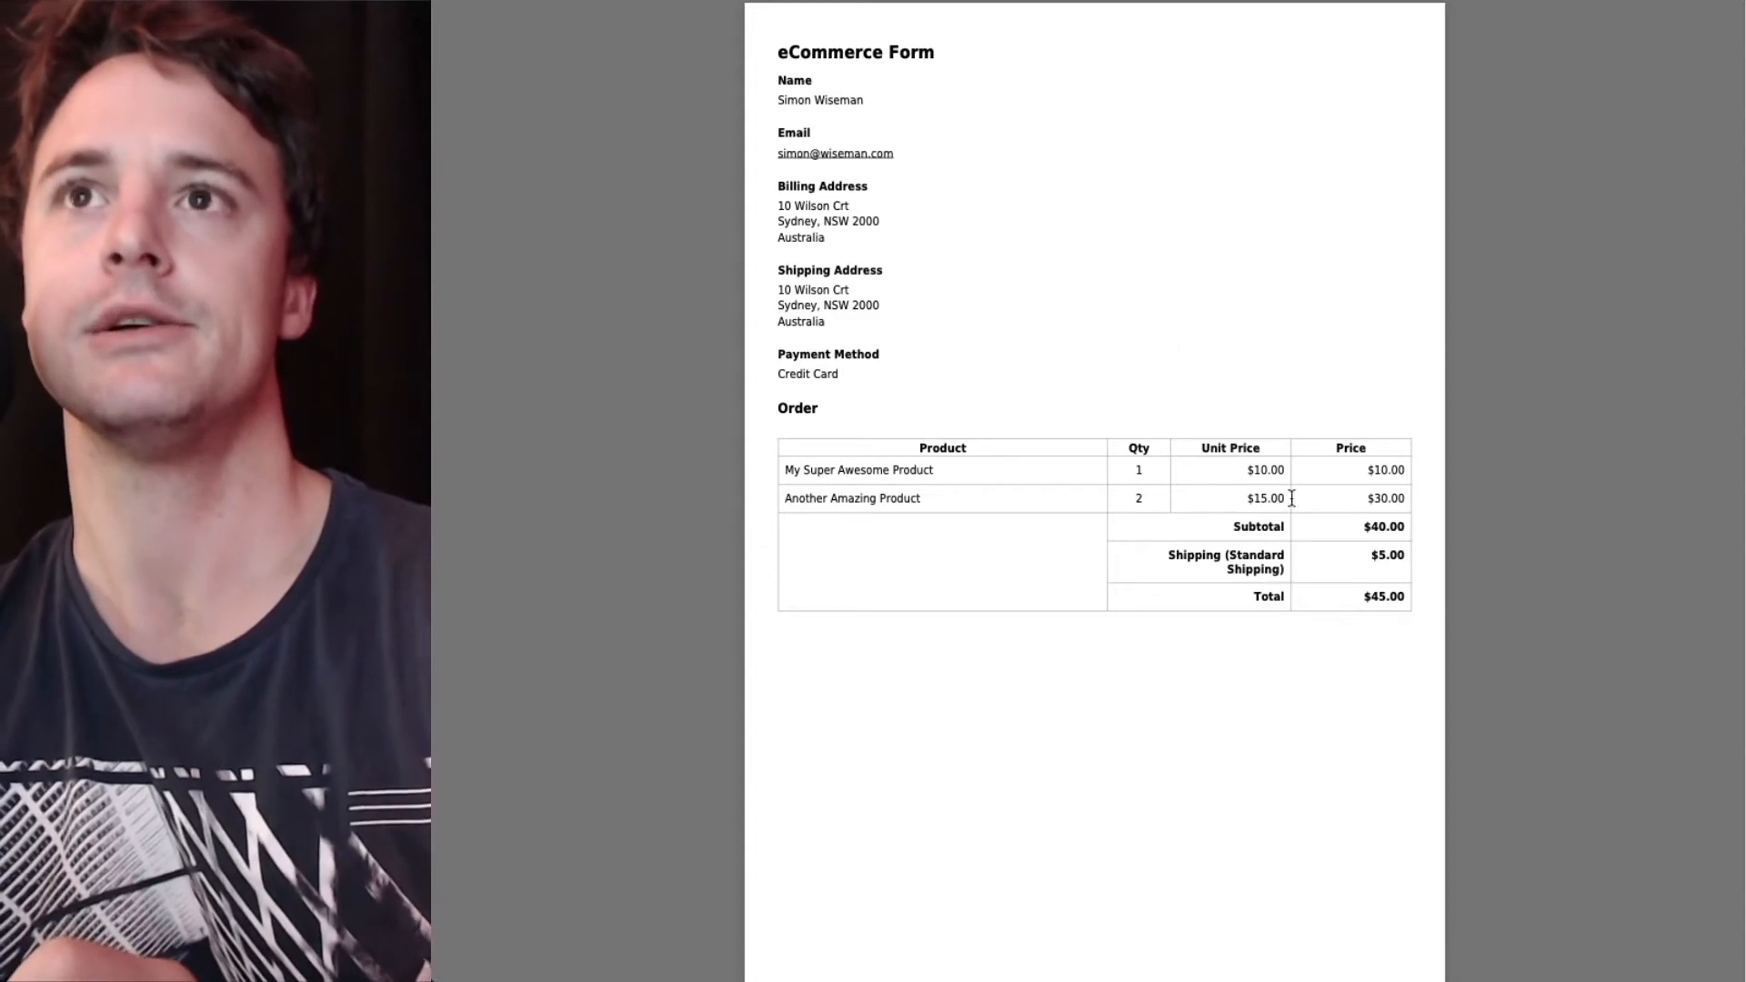
pyautogui.moveTo(814, 36)
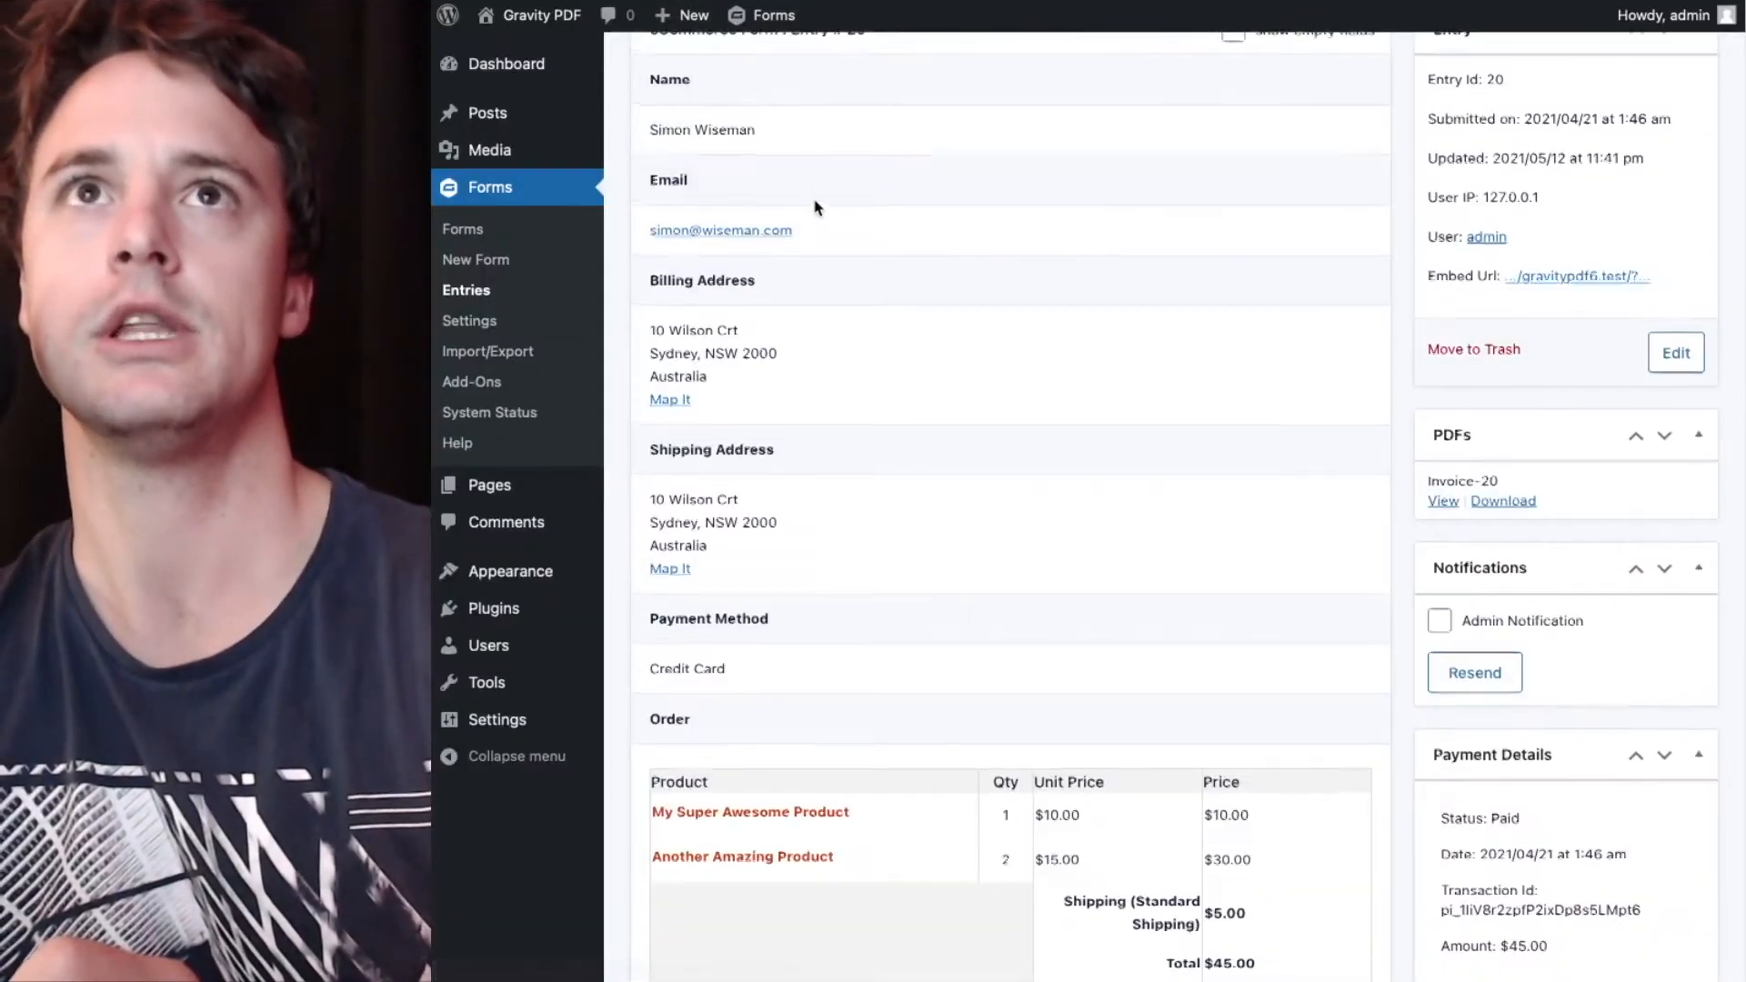
# Go to the eCommerce Form's PDF settings and edit the Invoice PDF configuration.
pyautogui.click(1000, 160)
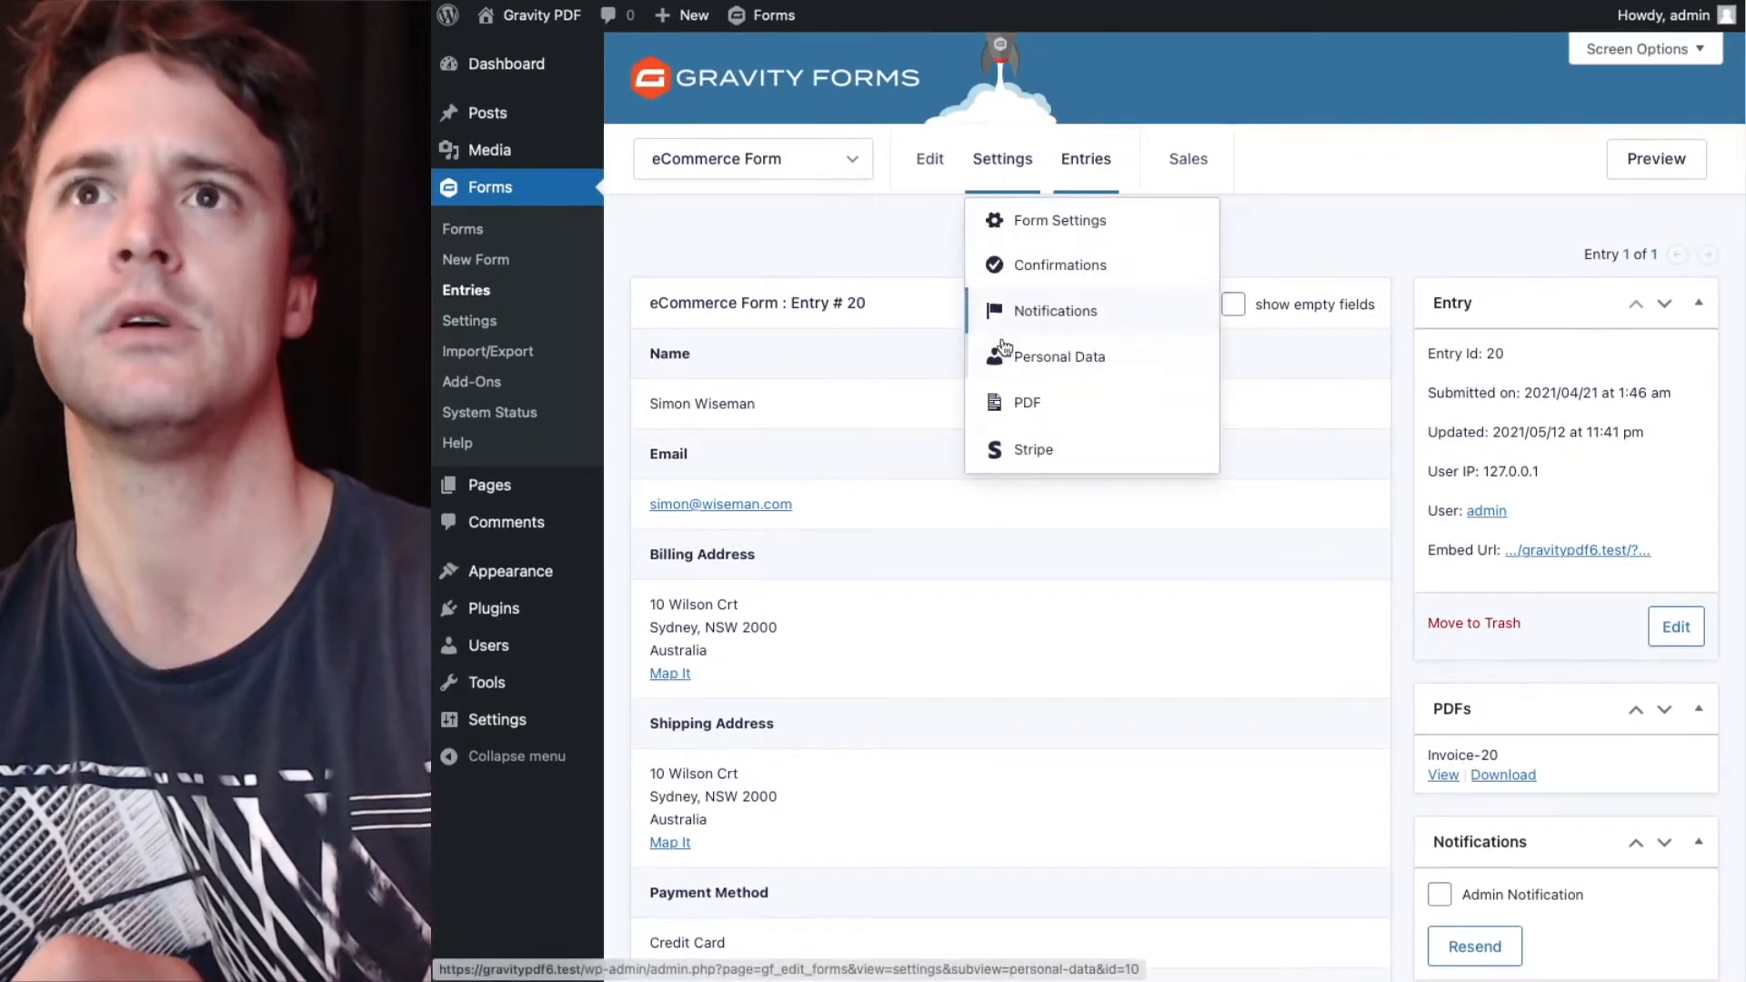
pyautogui.click(1026, 402)
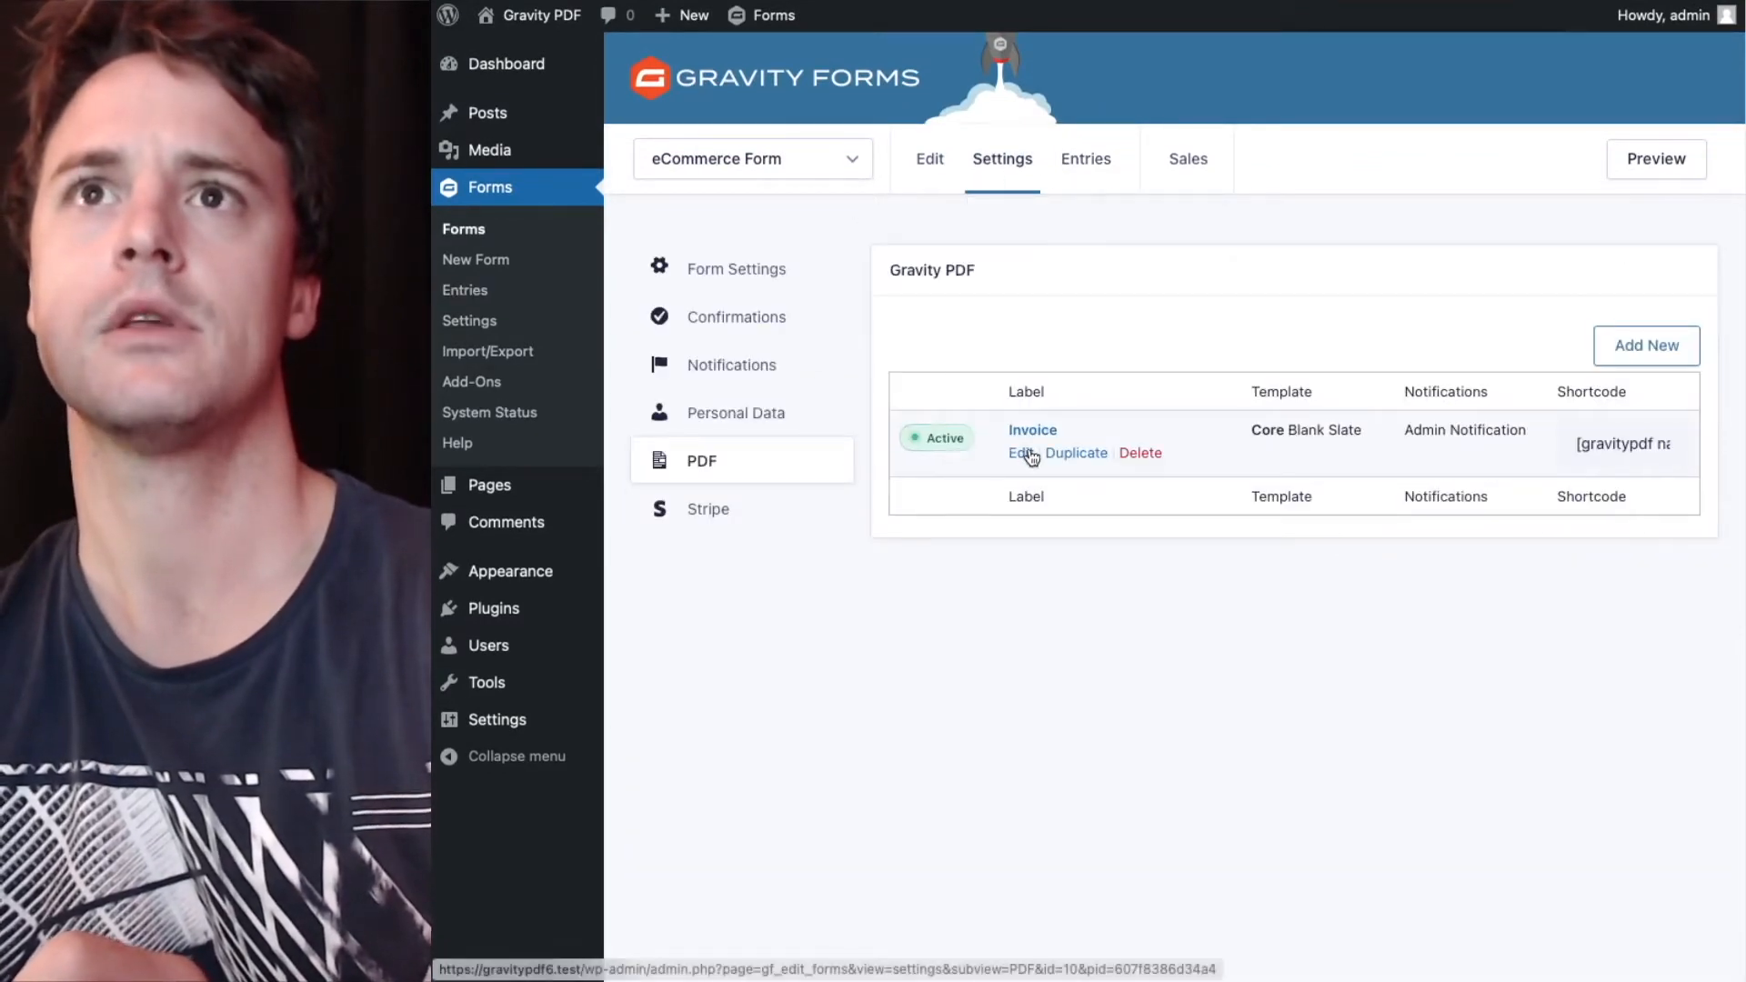
pyautogui.click(1016, 453)
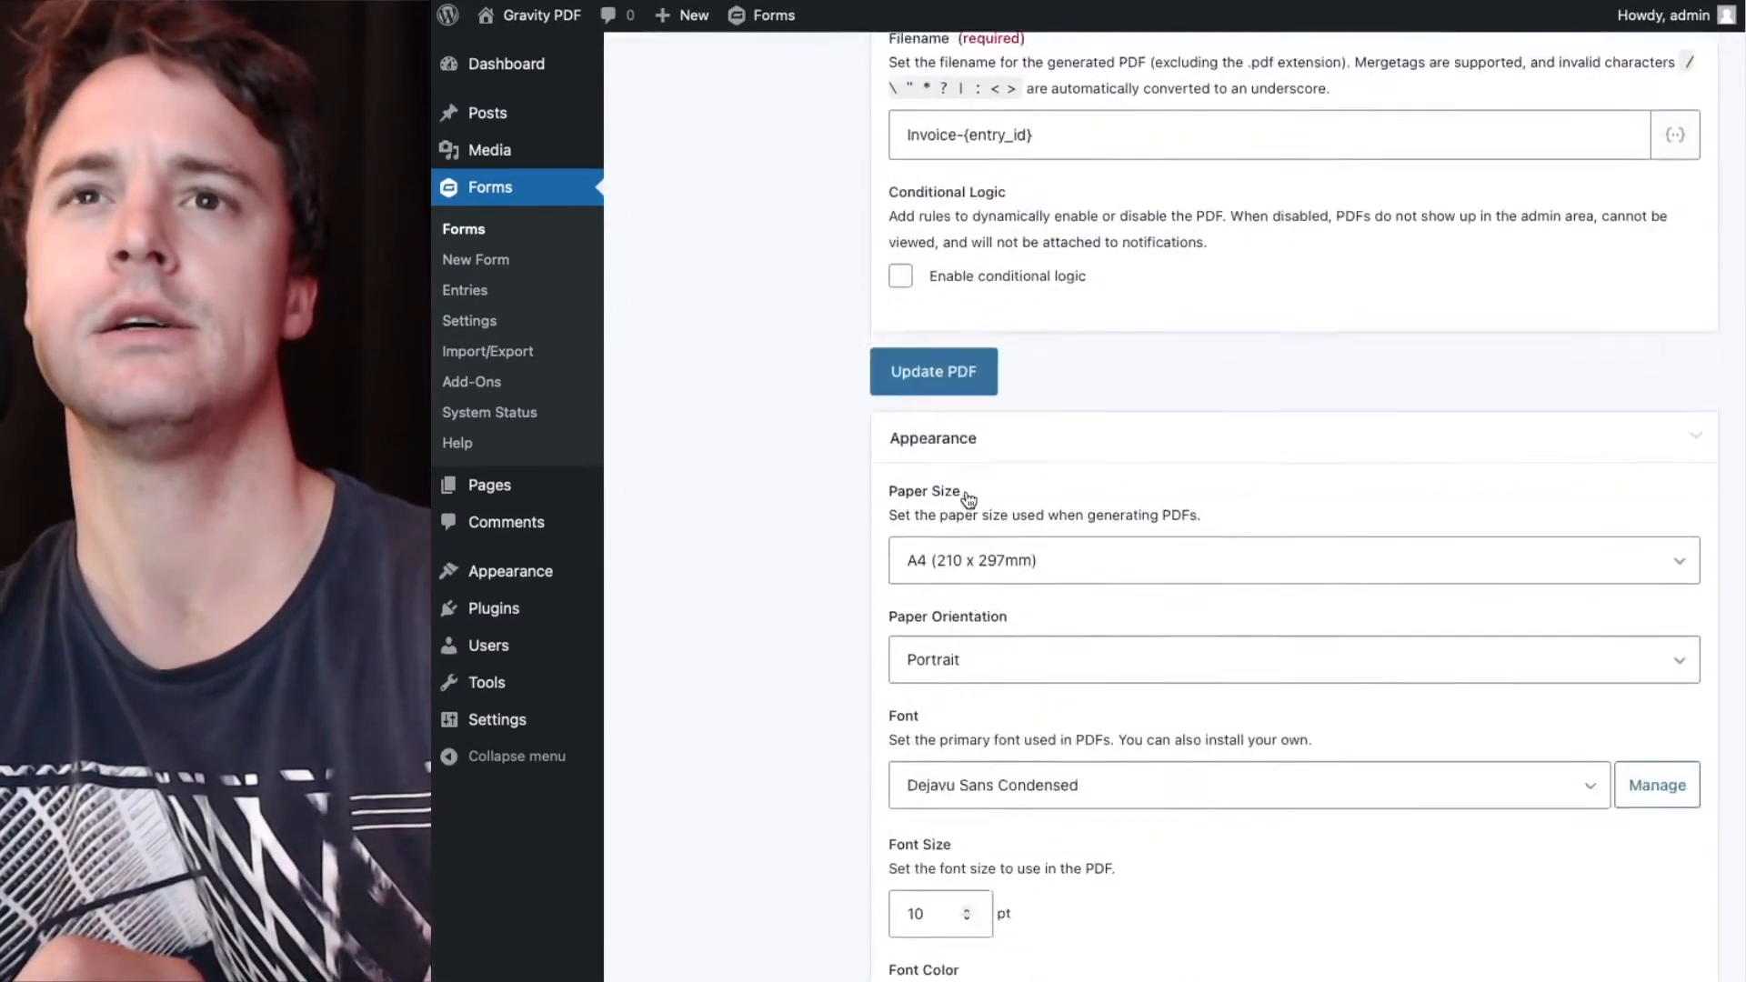
pyautogui.scroll(-3)
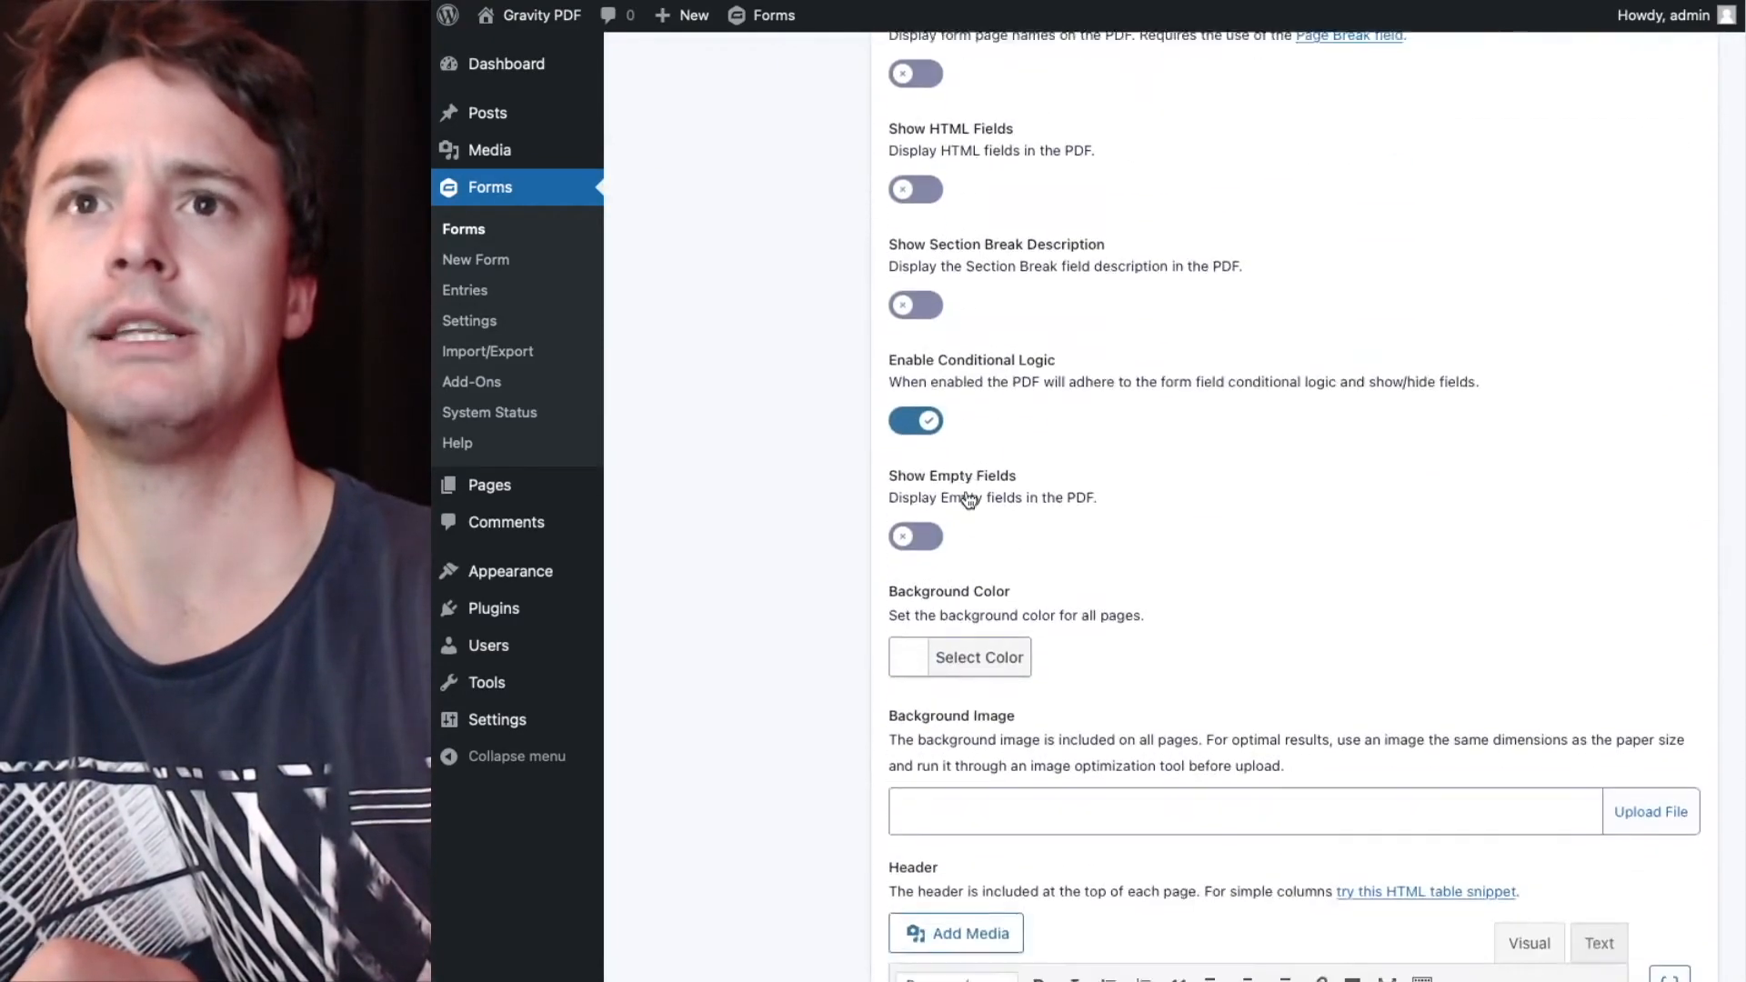
pyautogui.scroll(-3)
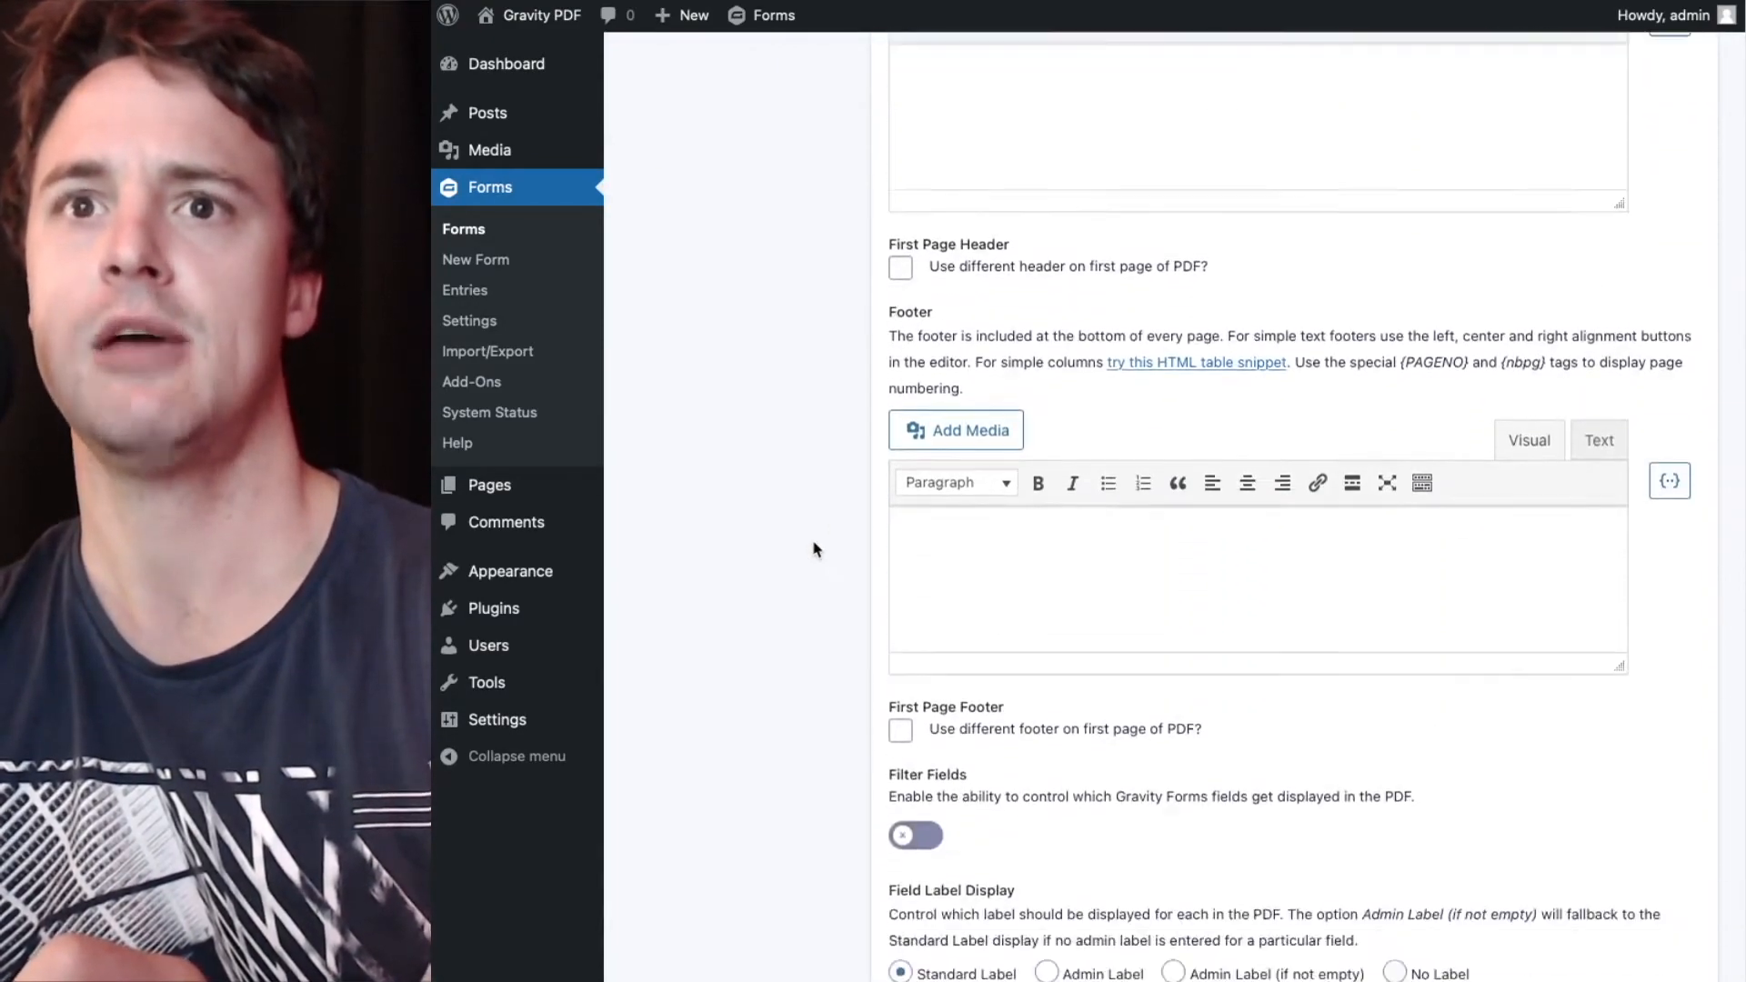
pyautogui.scroll(-3)
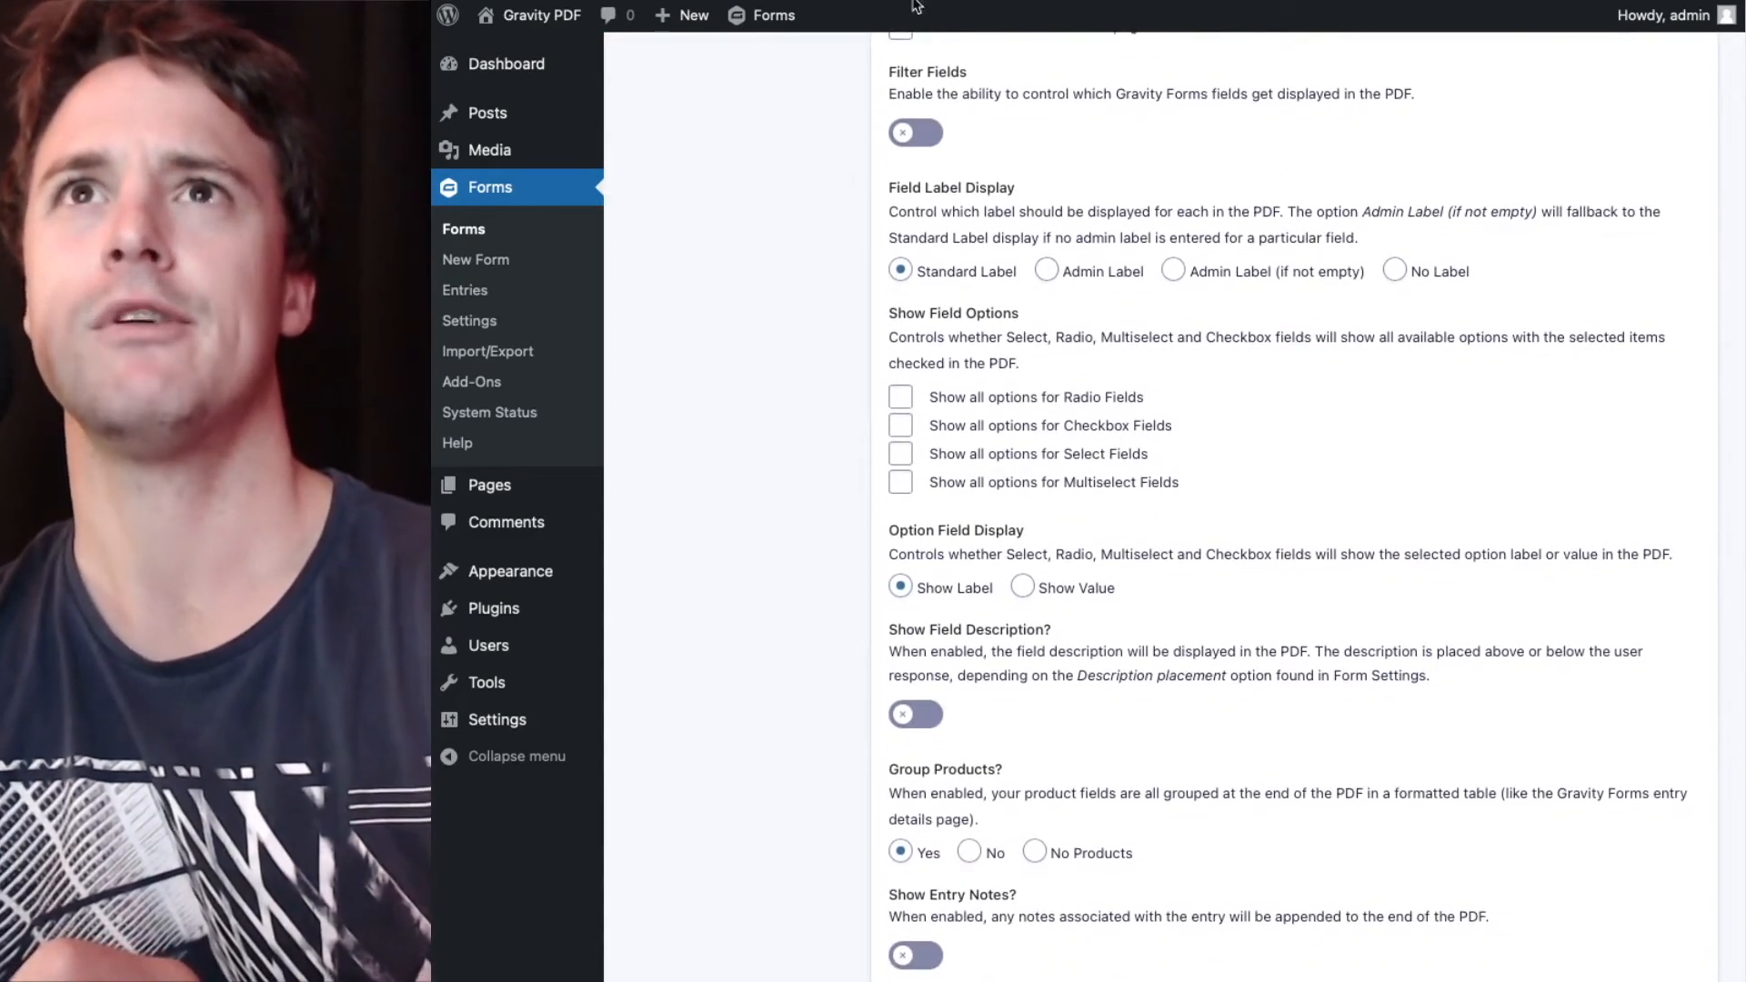
# Leave field filtering off and set Group Products to No in the Invoice PDF settings.
pyautogui.click(914, 132)
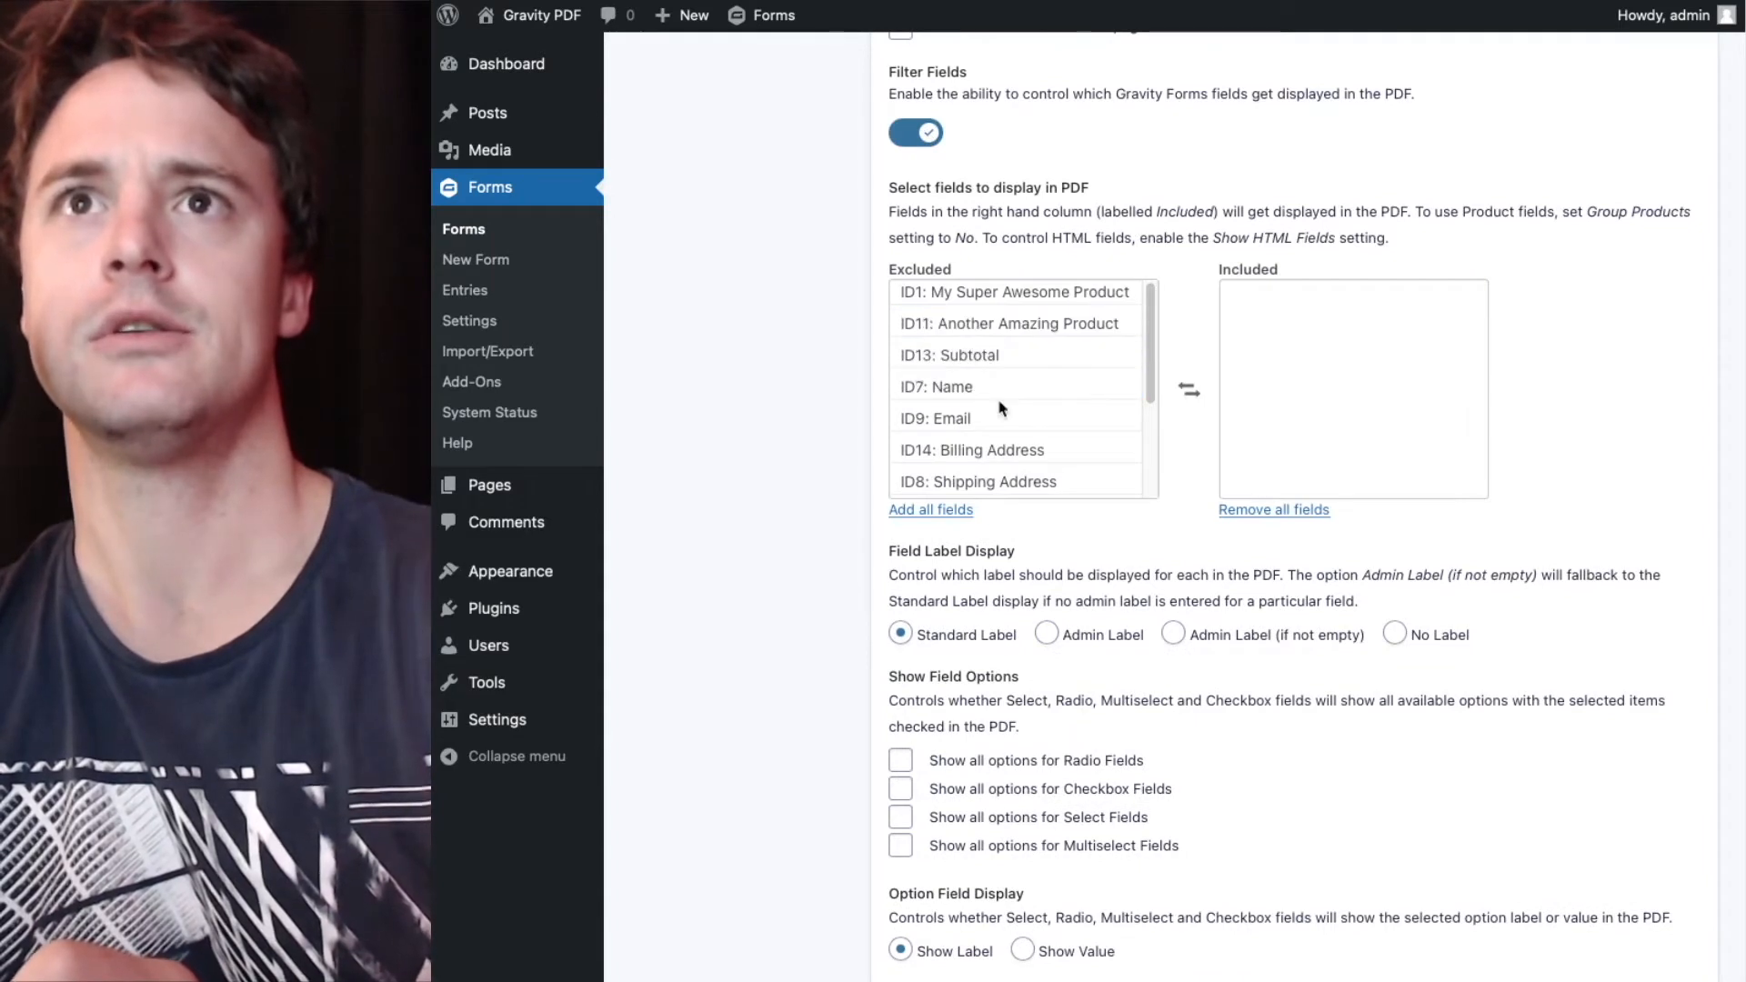
pyautogui.scroll(-3)
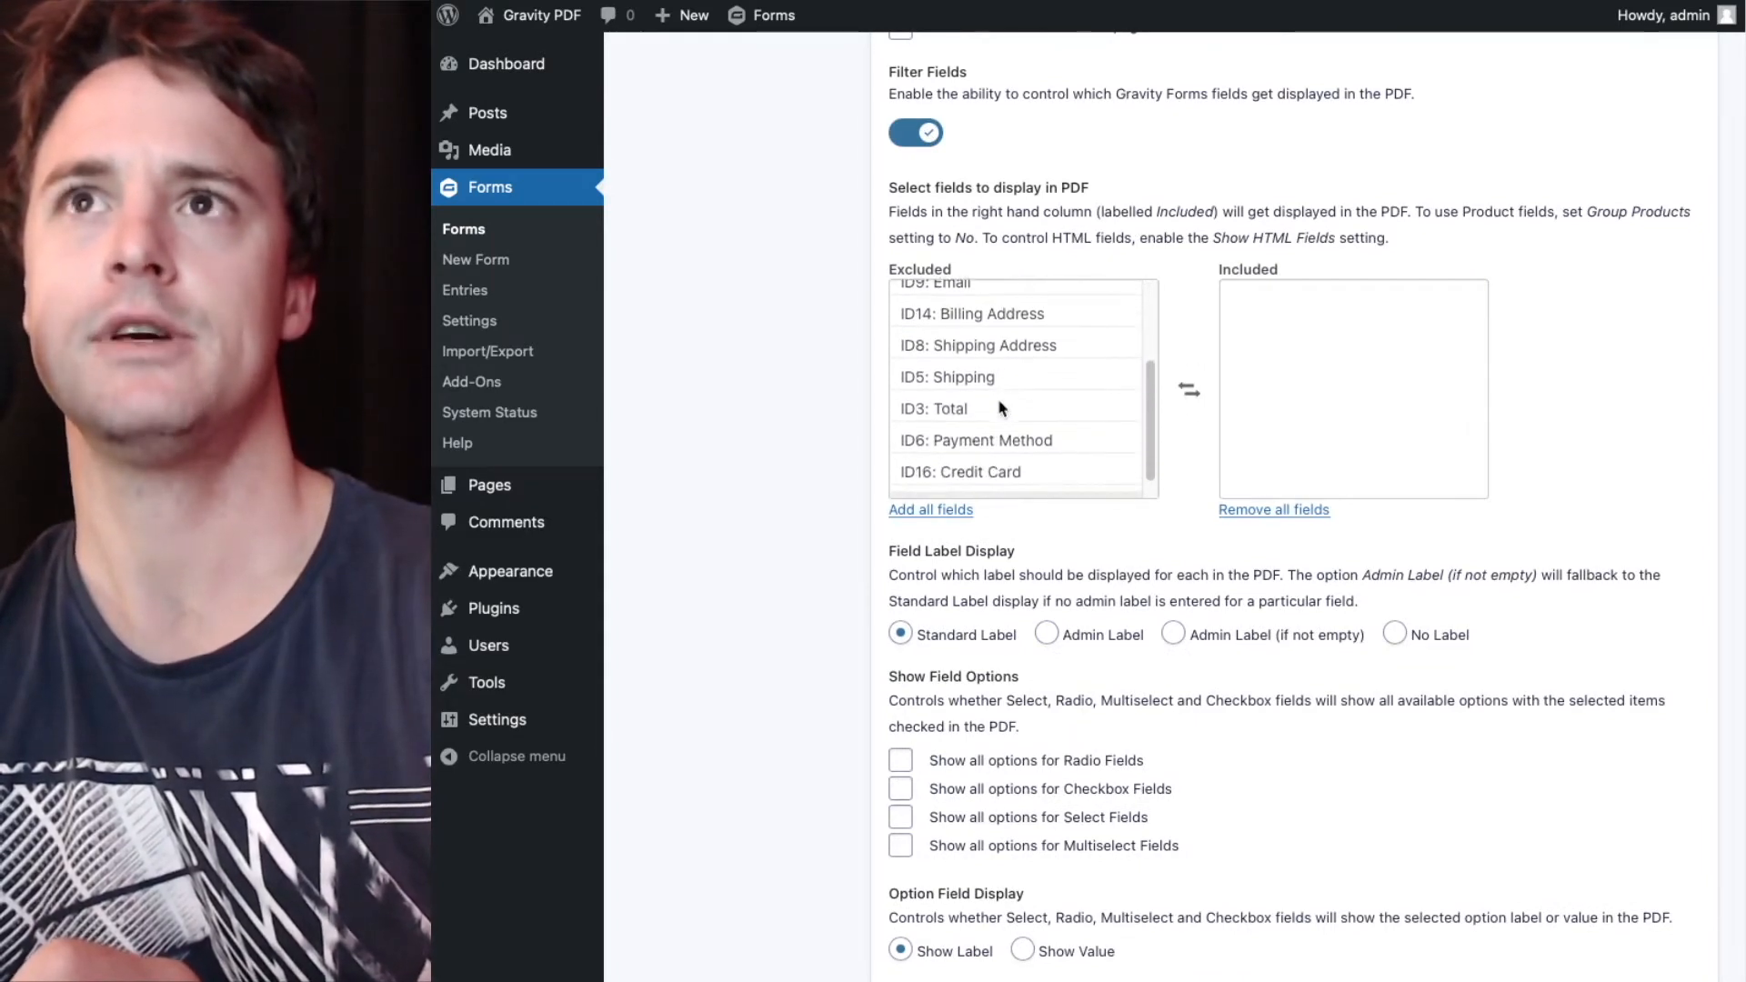
pyautogui.moveTo(955, 211)
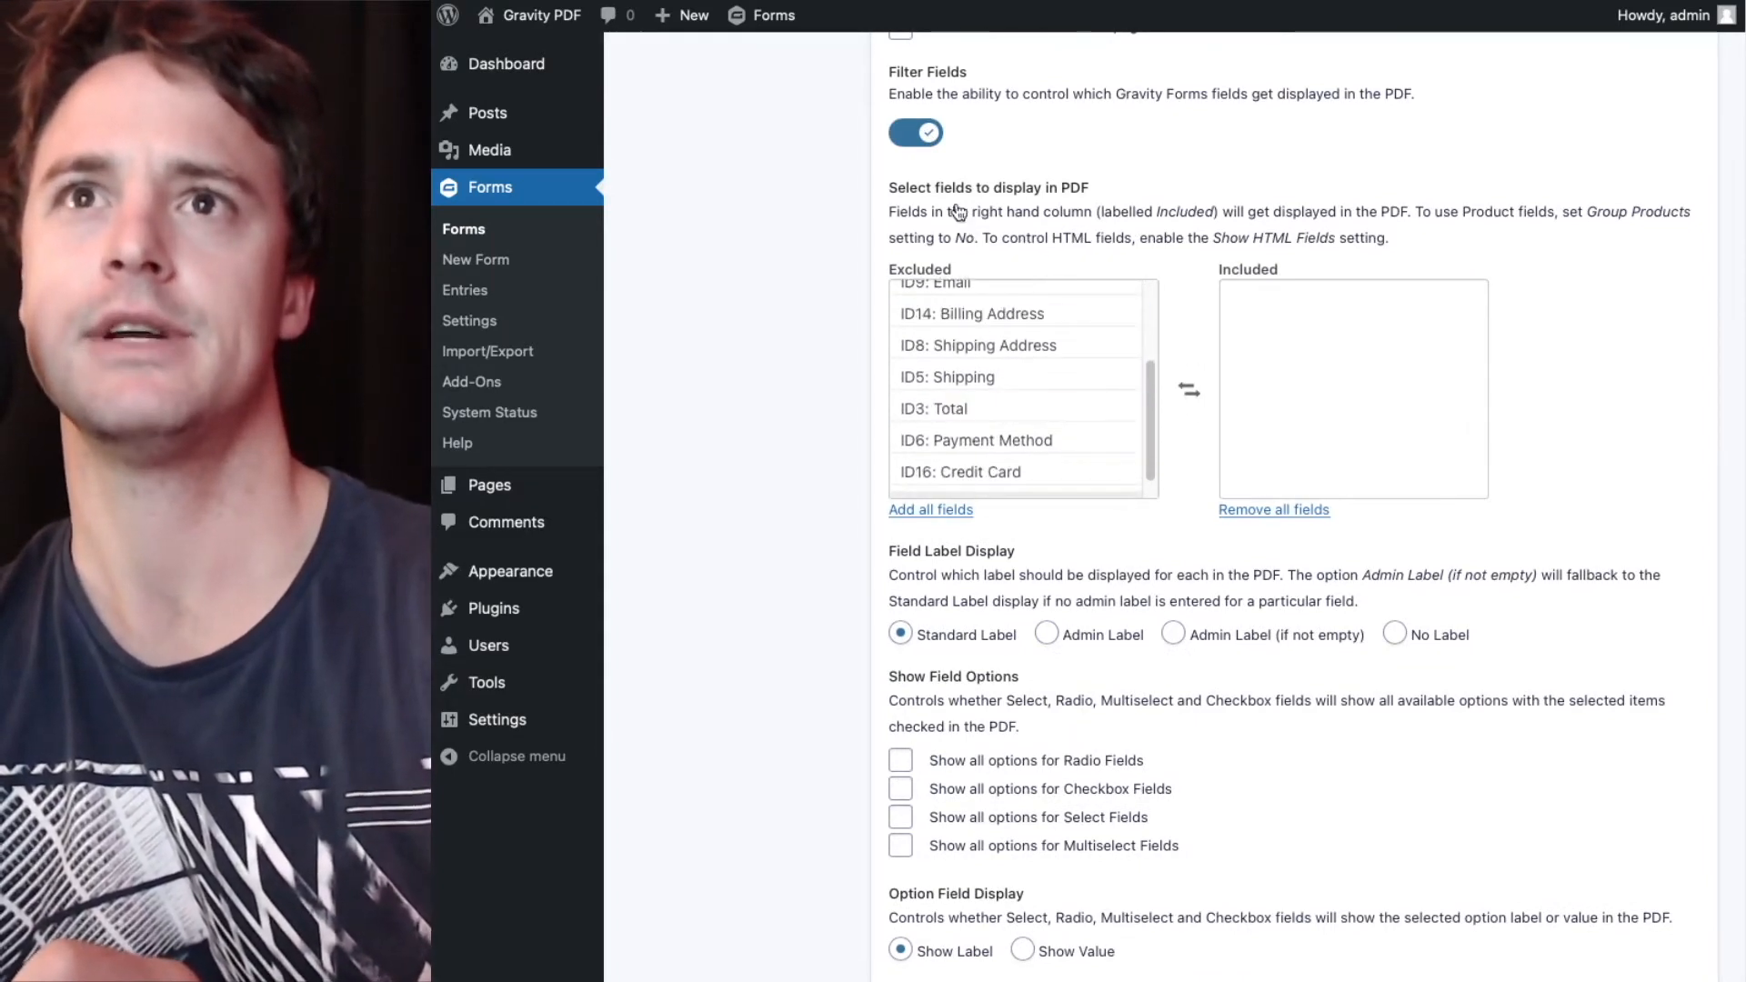
pyautogui.click(915, 133)
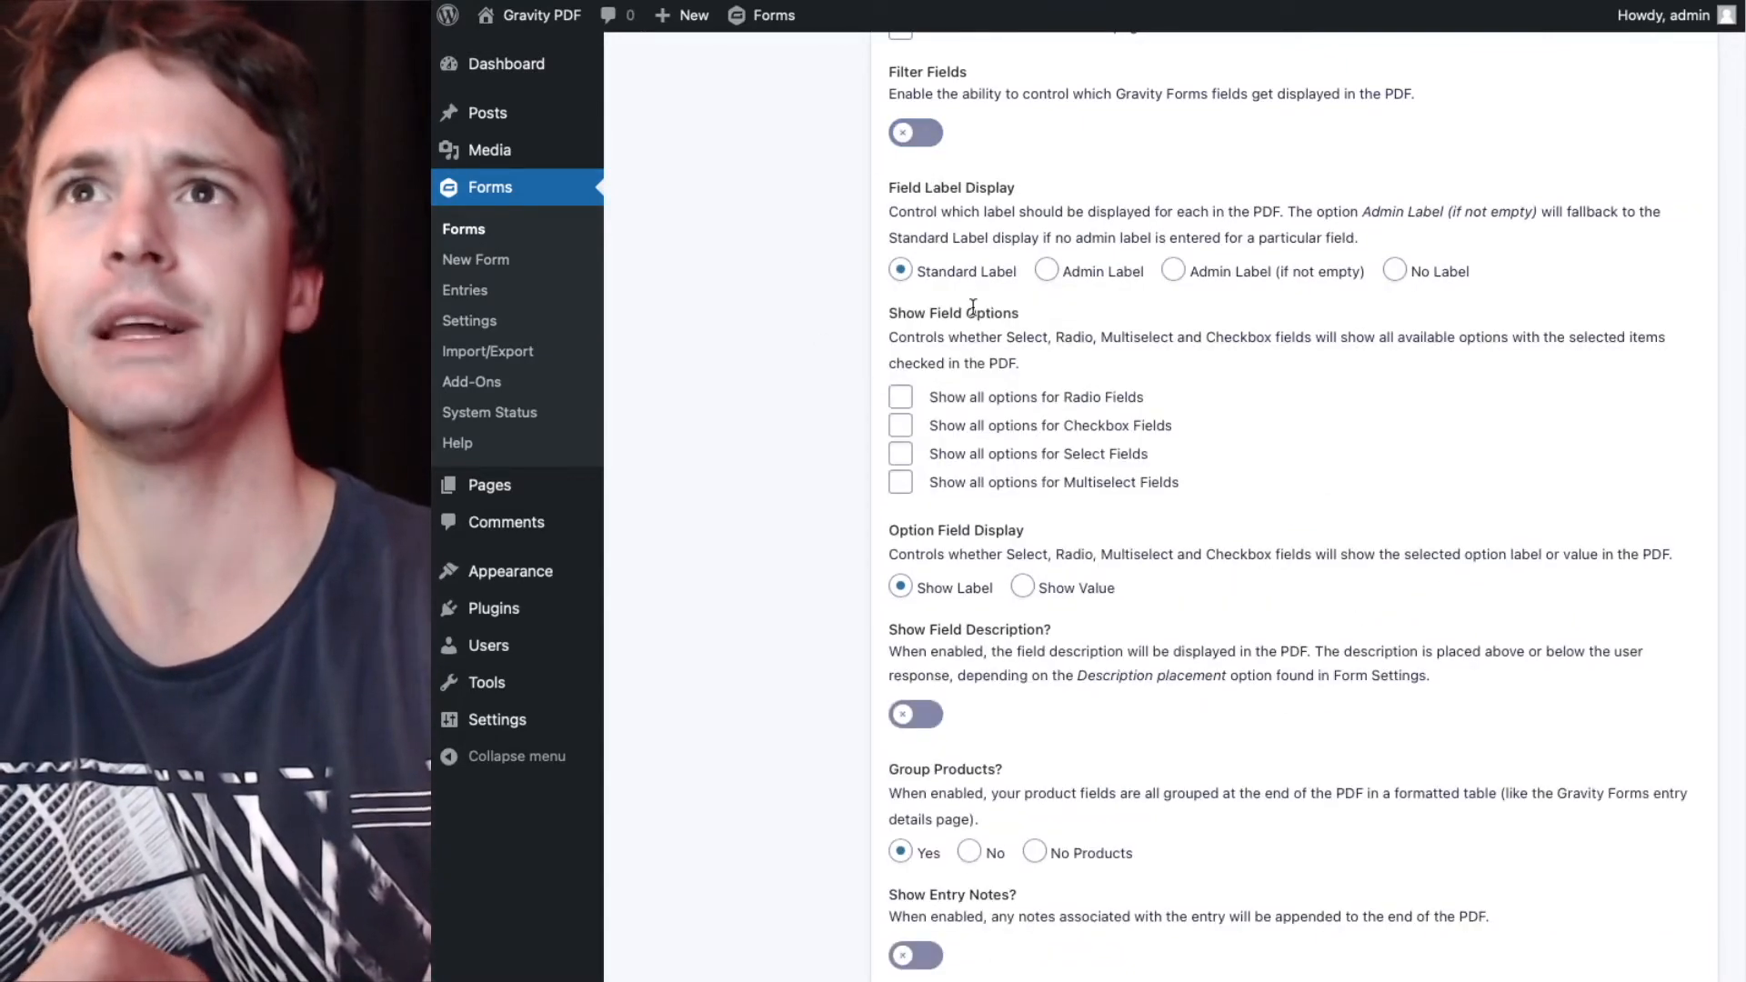
pyautogui.scroll(-3)
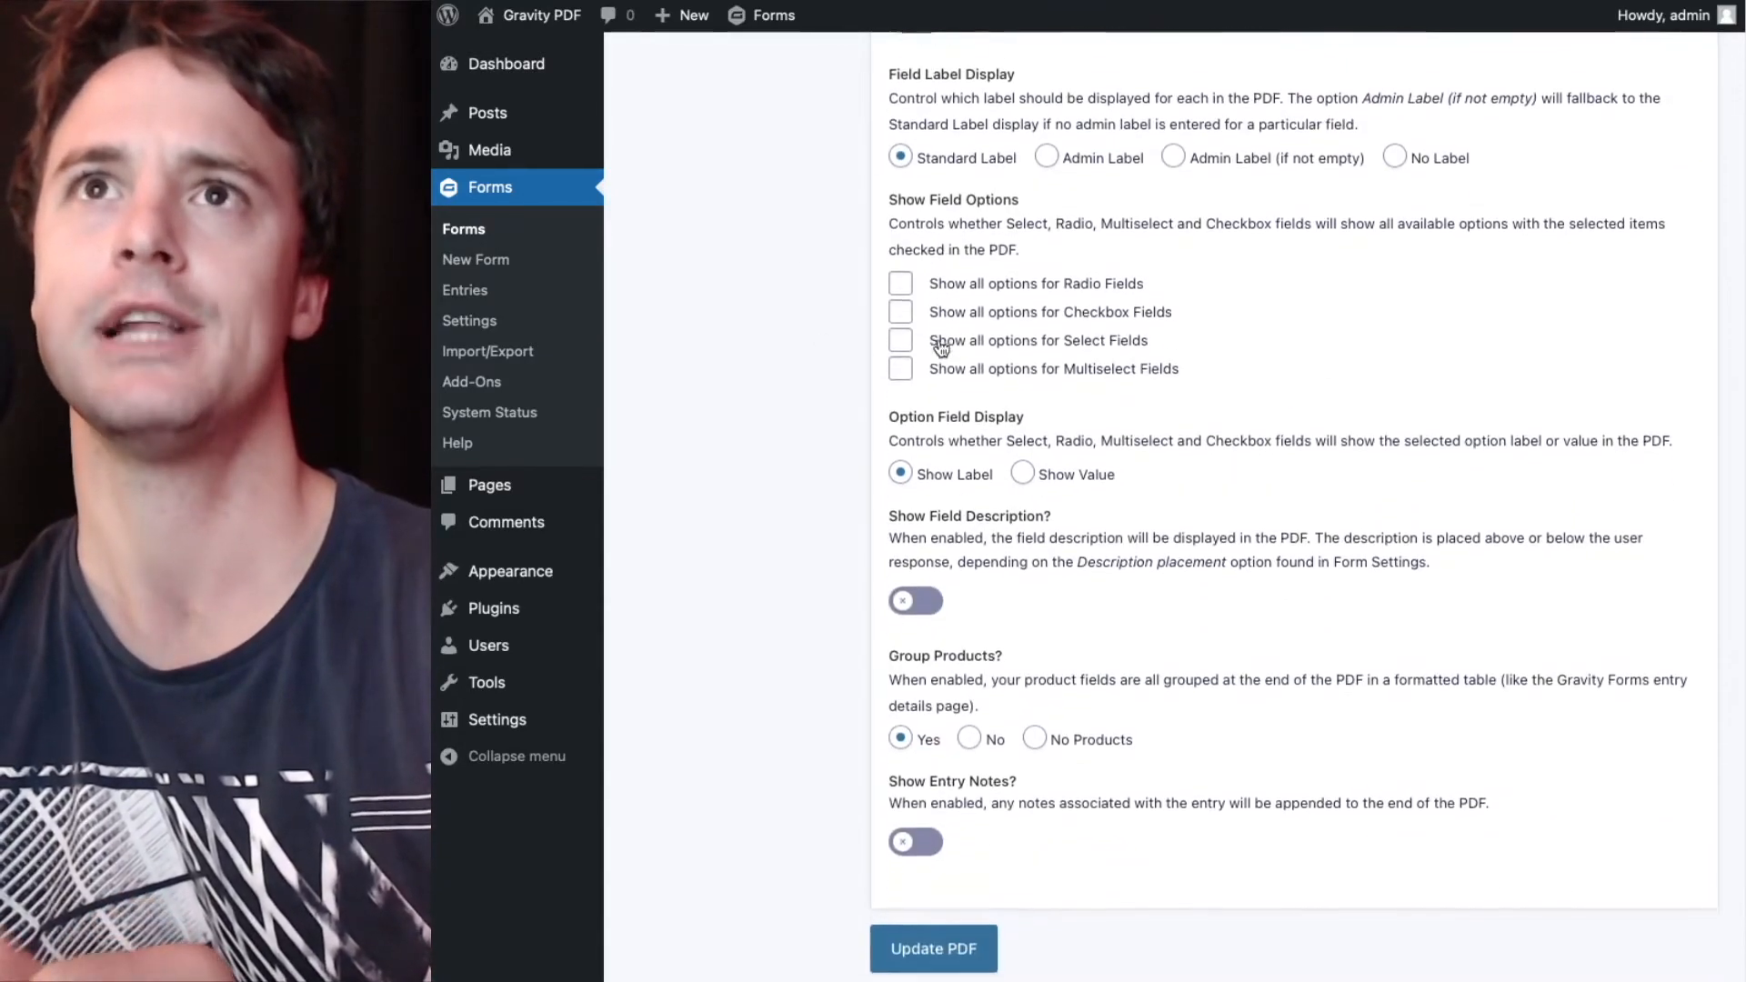
pyautogui.scroll(-3)
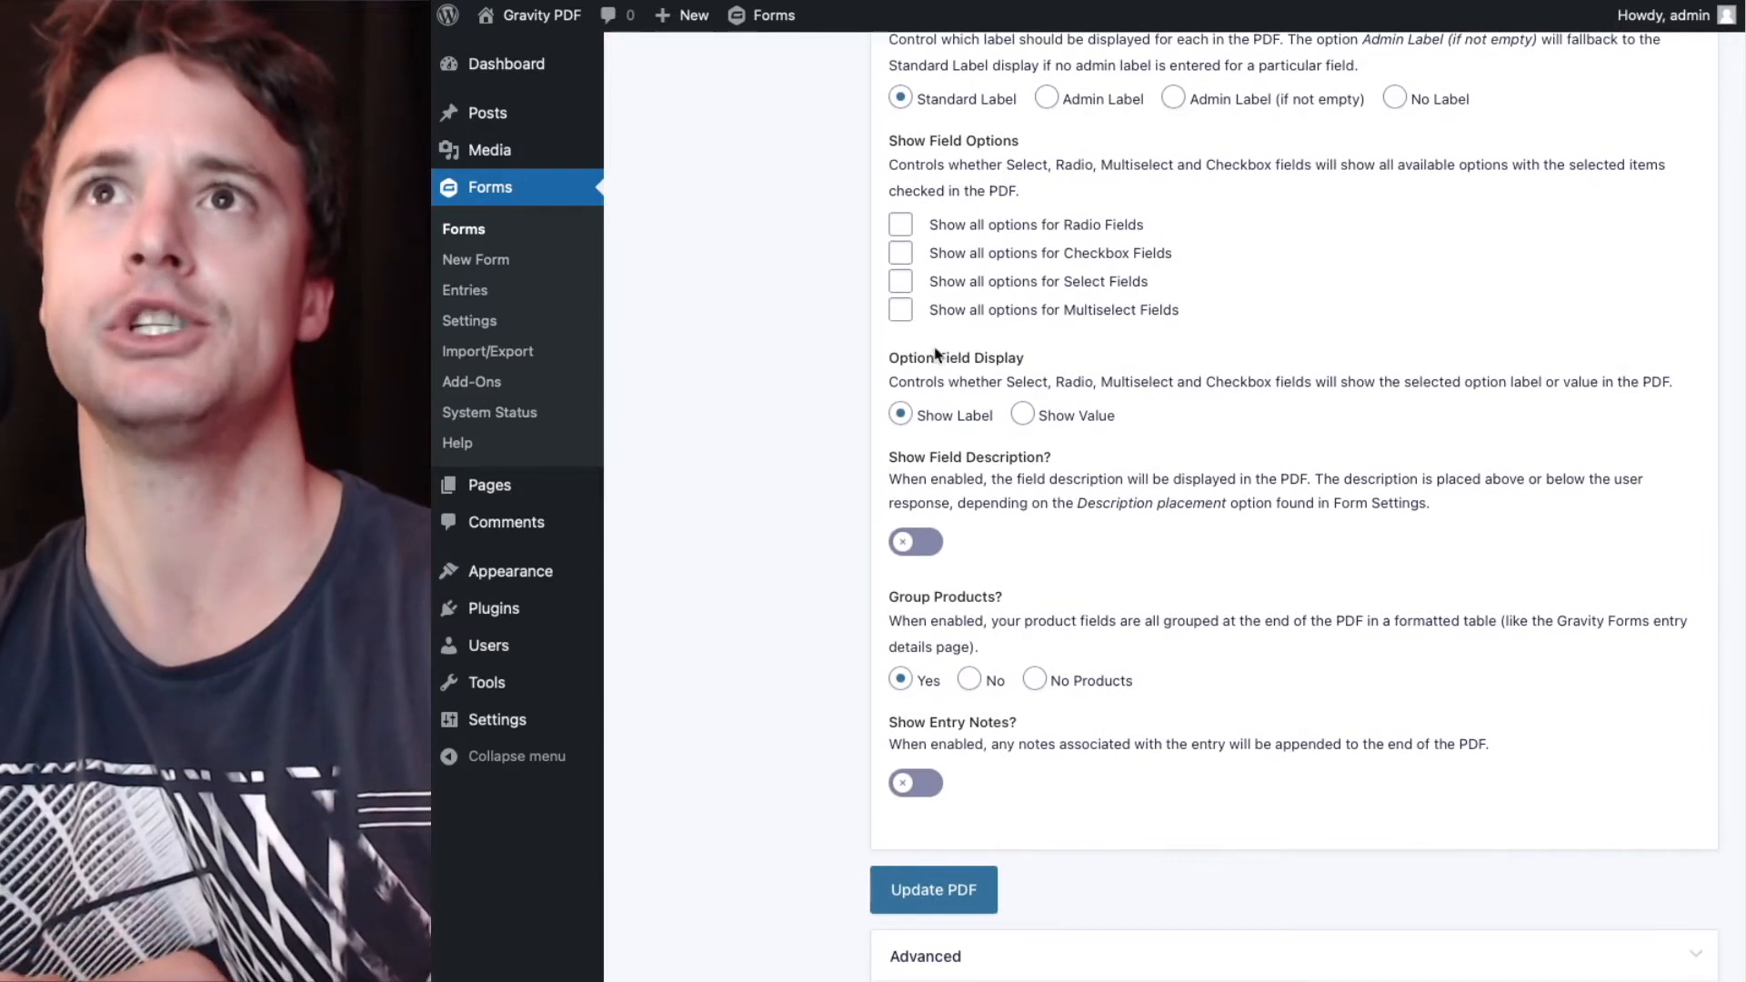
pyautogui.moveTo(849, 625)
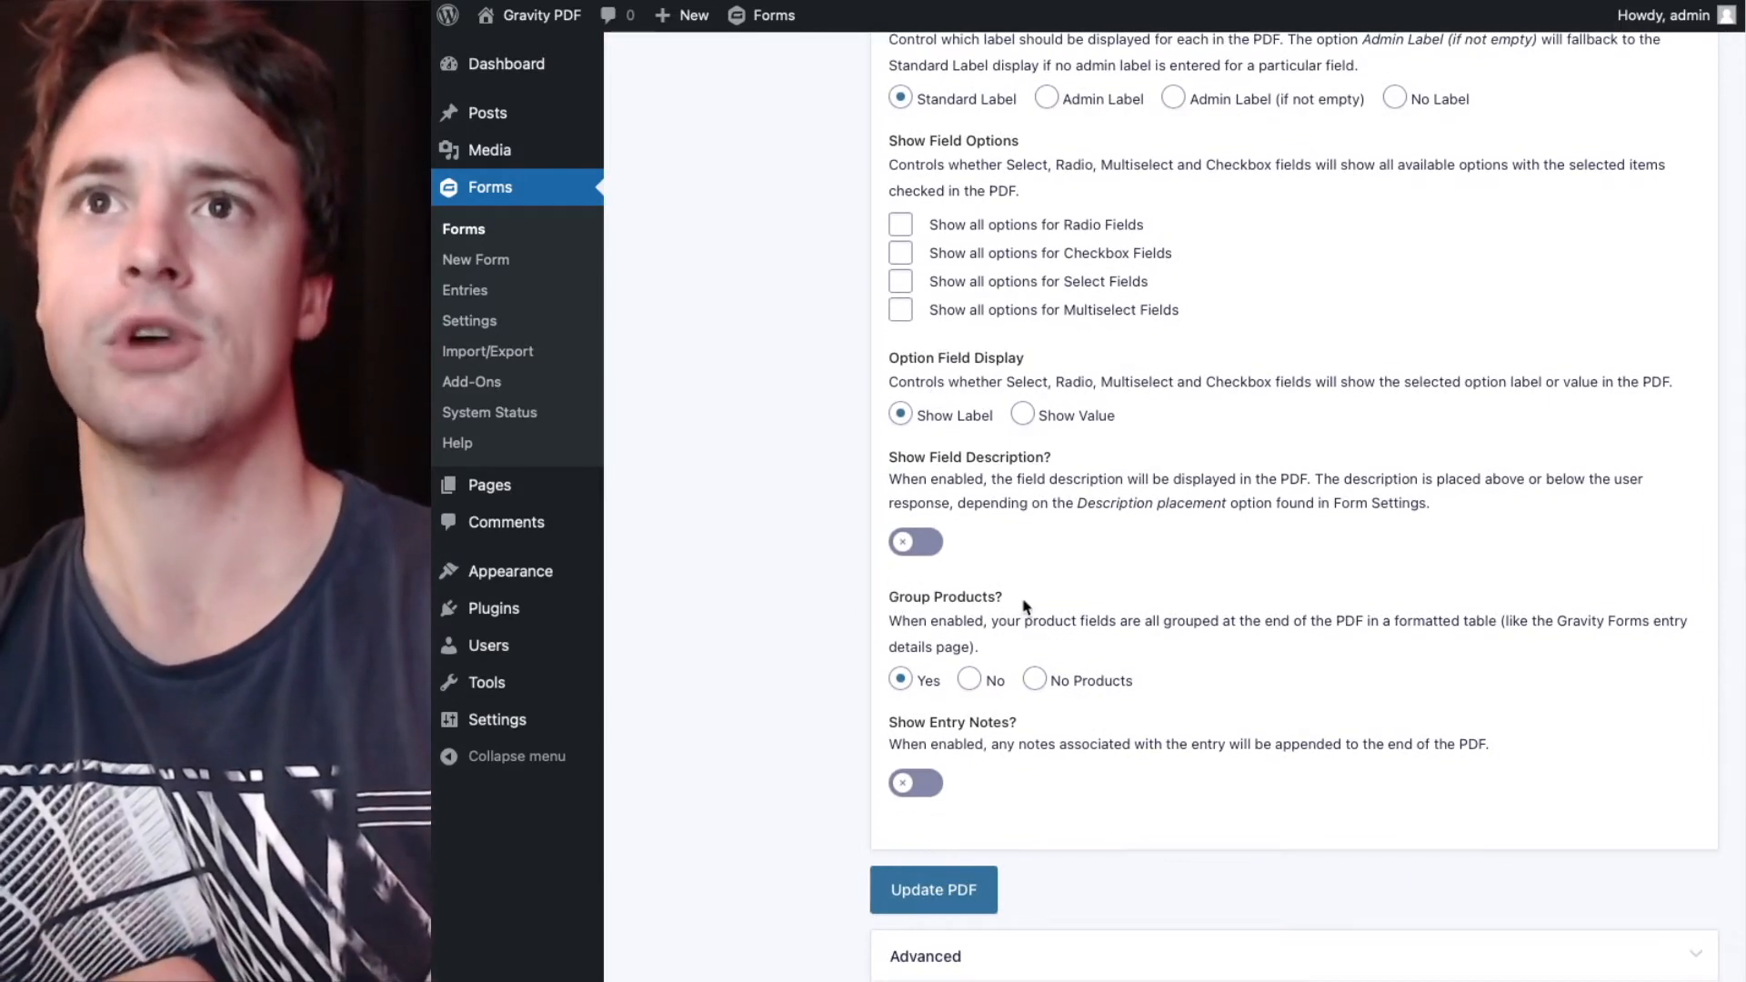
pyautogui.moveTo(900, 678)
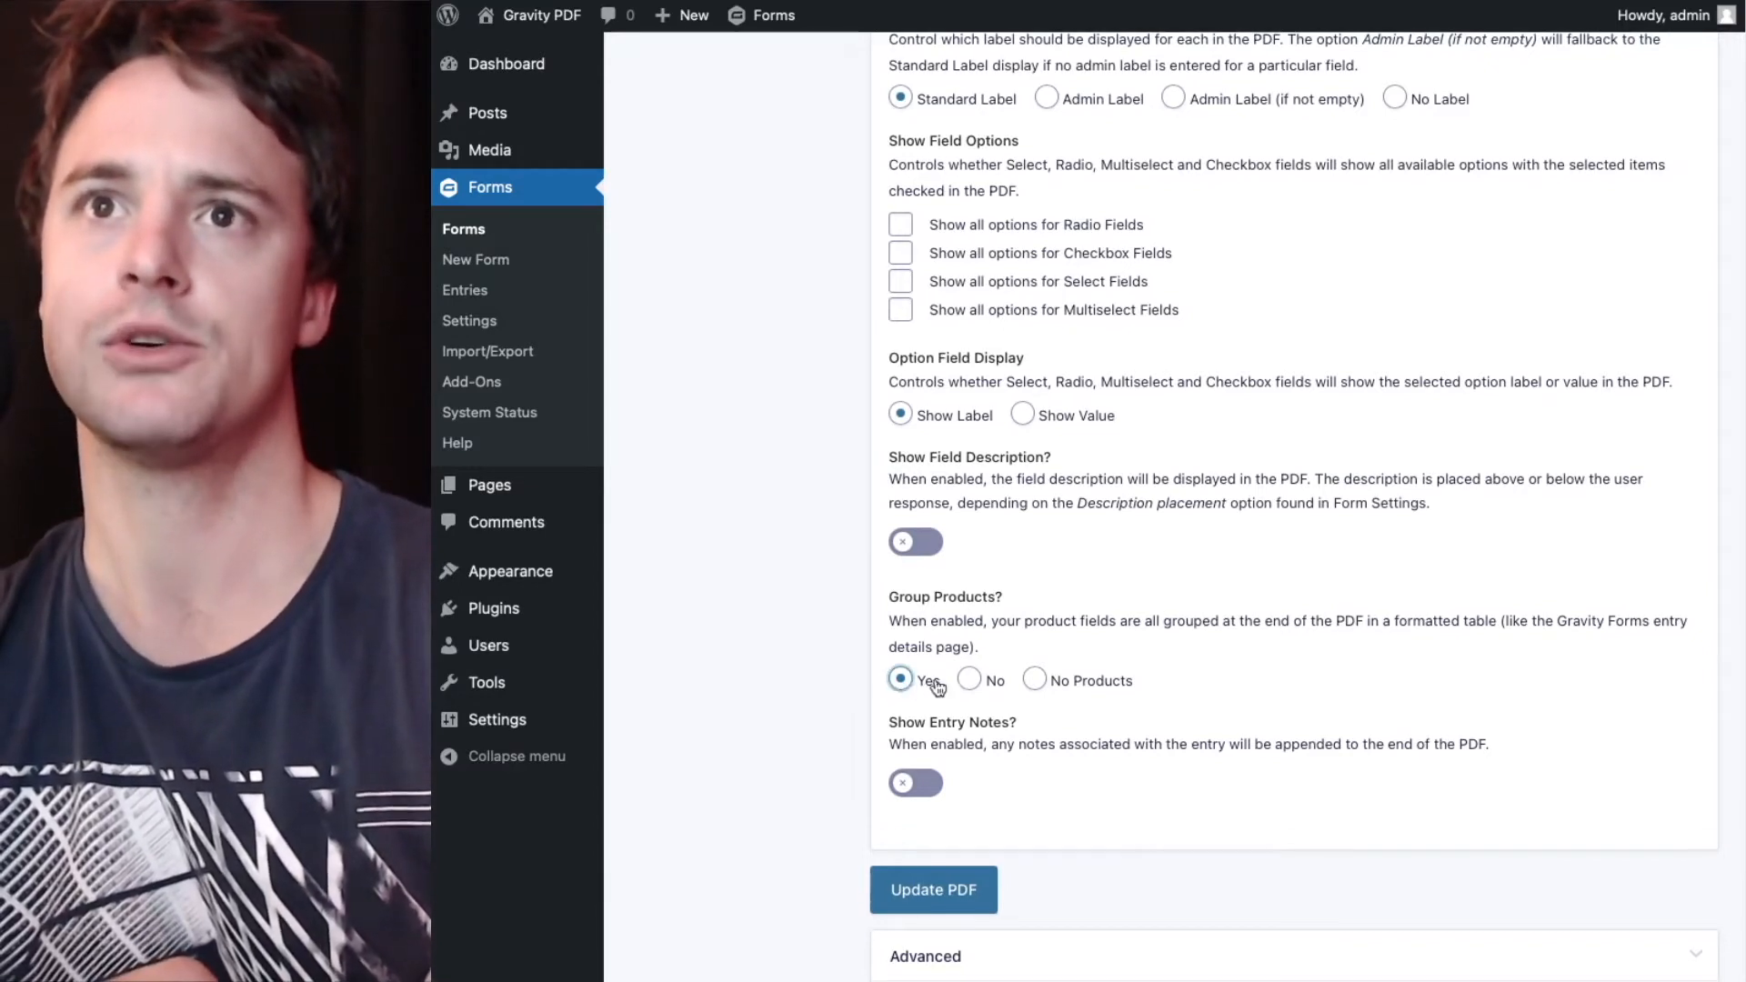
pyautogui.click(970, 680)
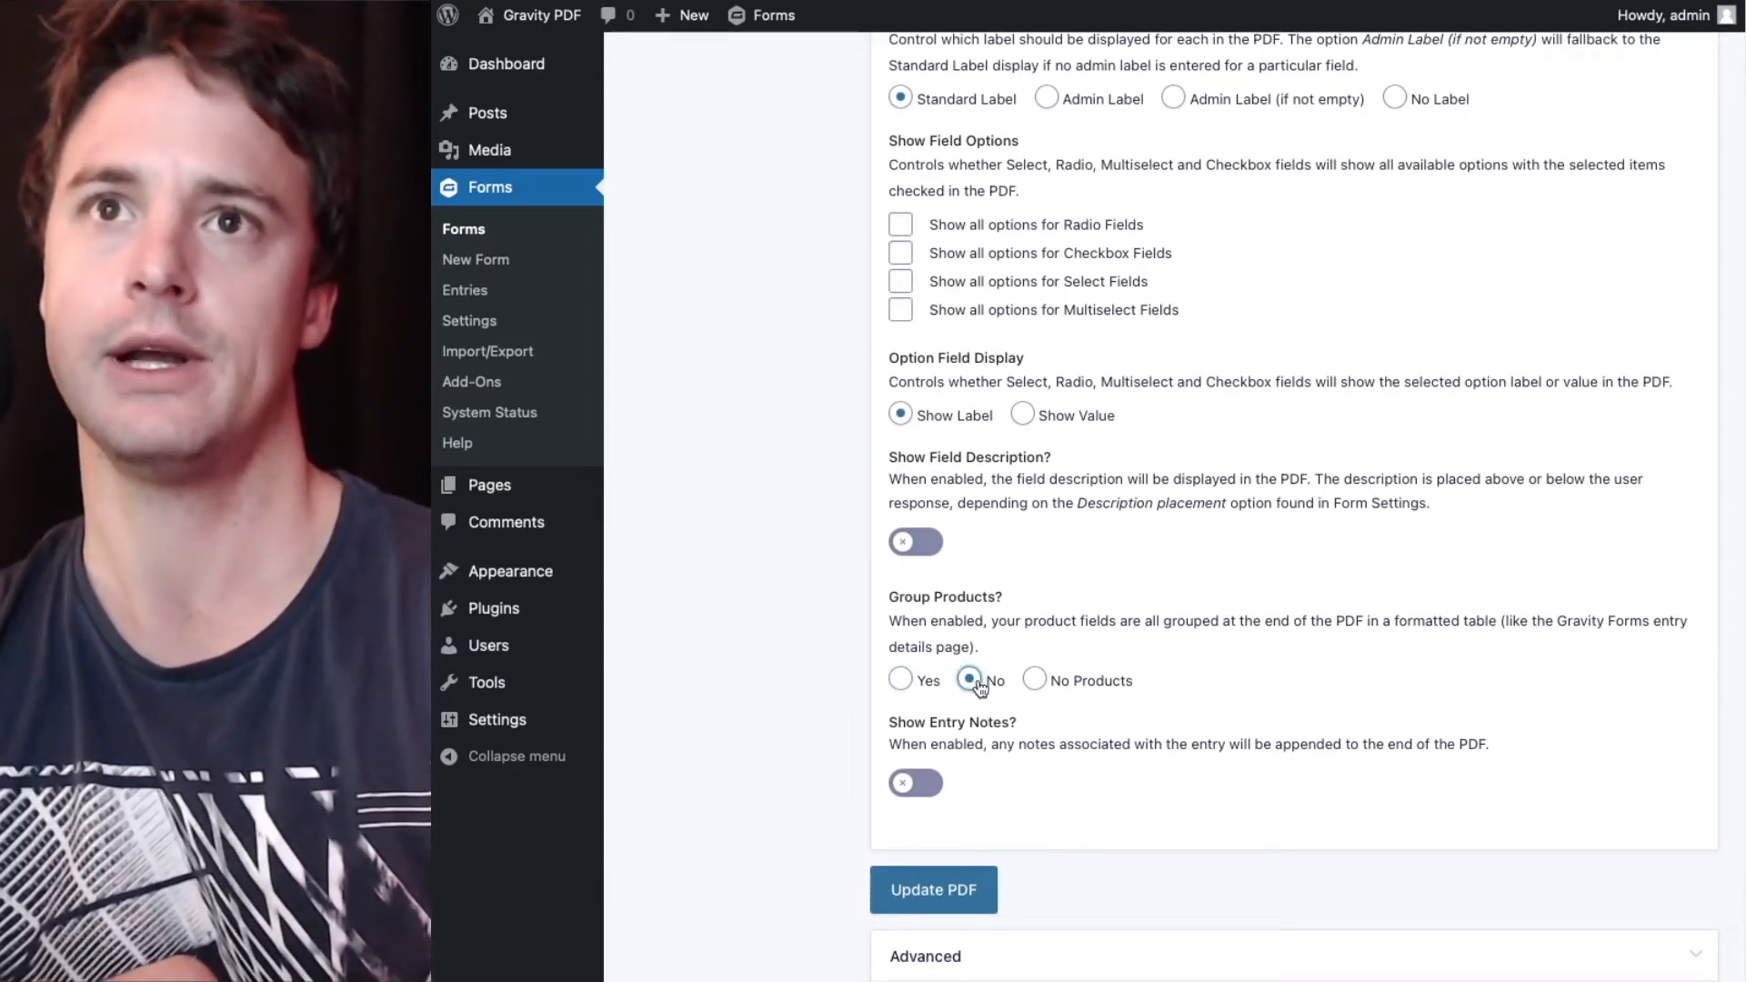
pyautogui.scroll(-3)
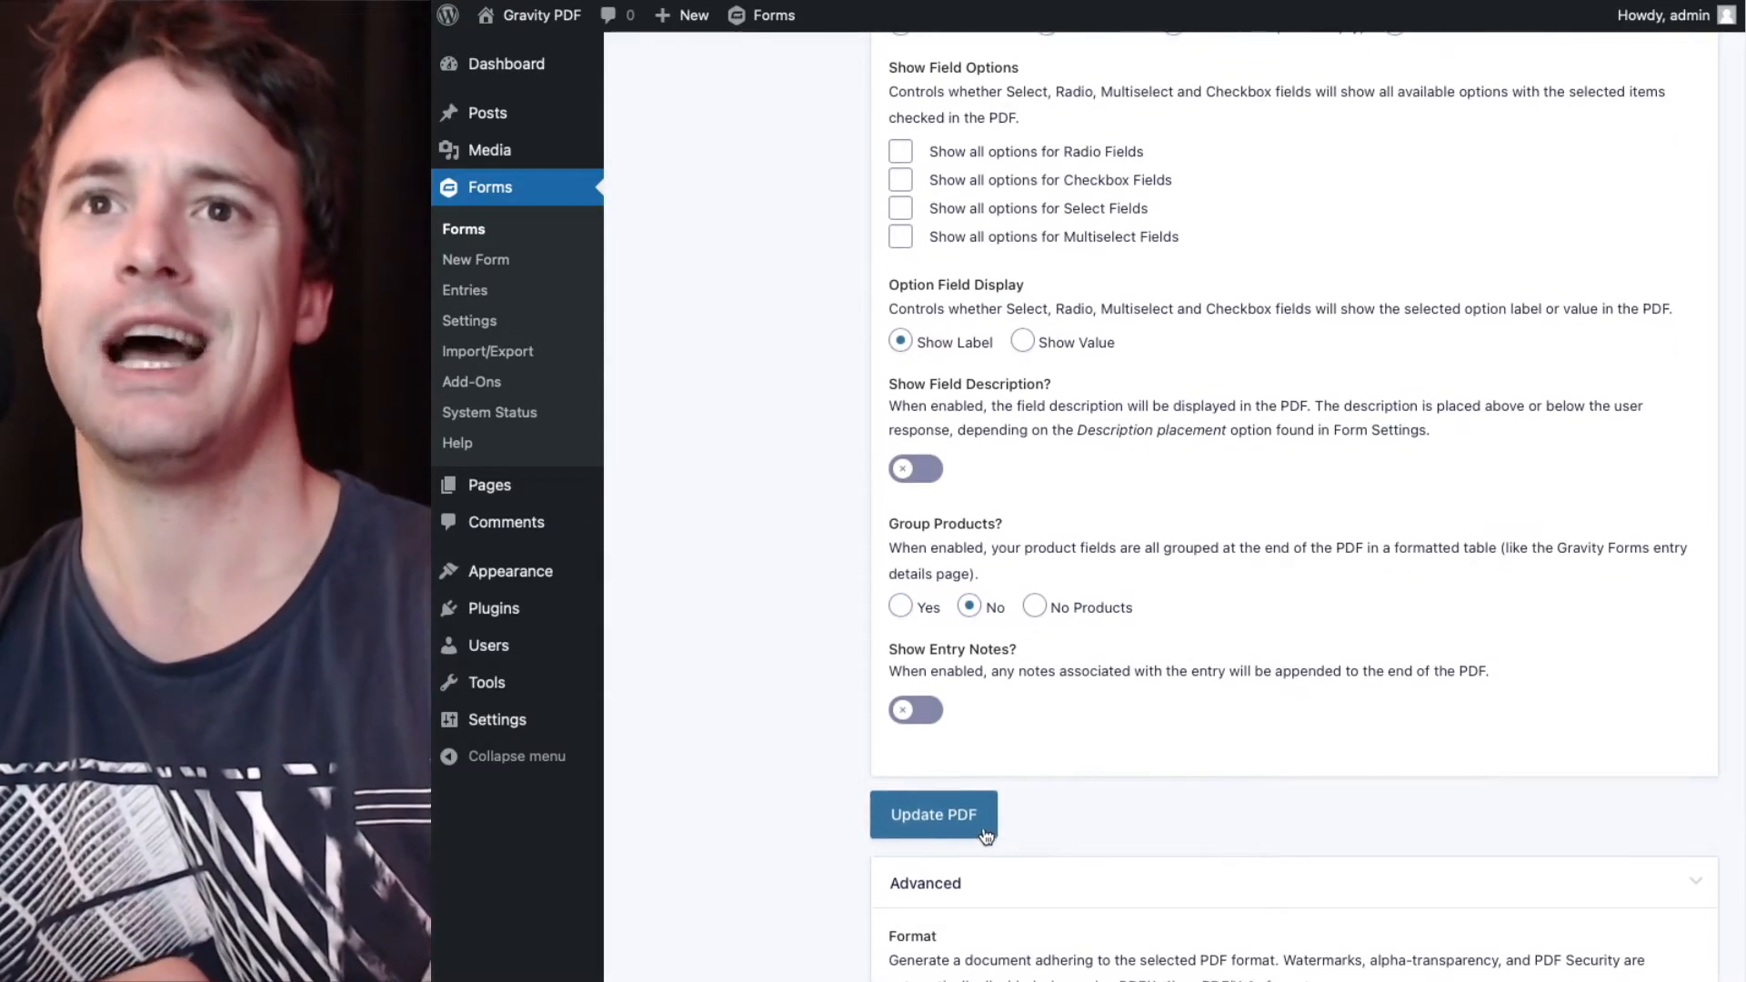
# Save the Invoice PDF settings with Update PDF.
pyautogui.click(933, 815)
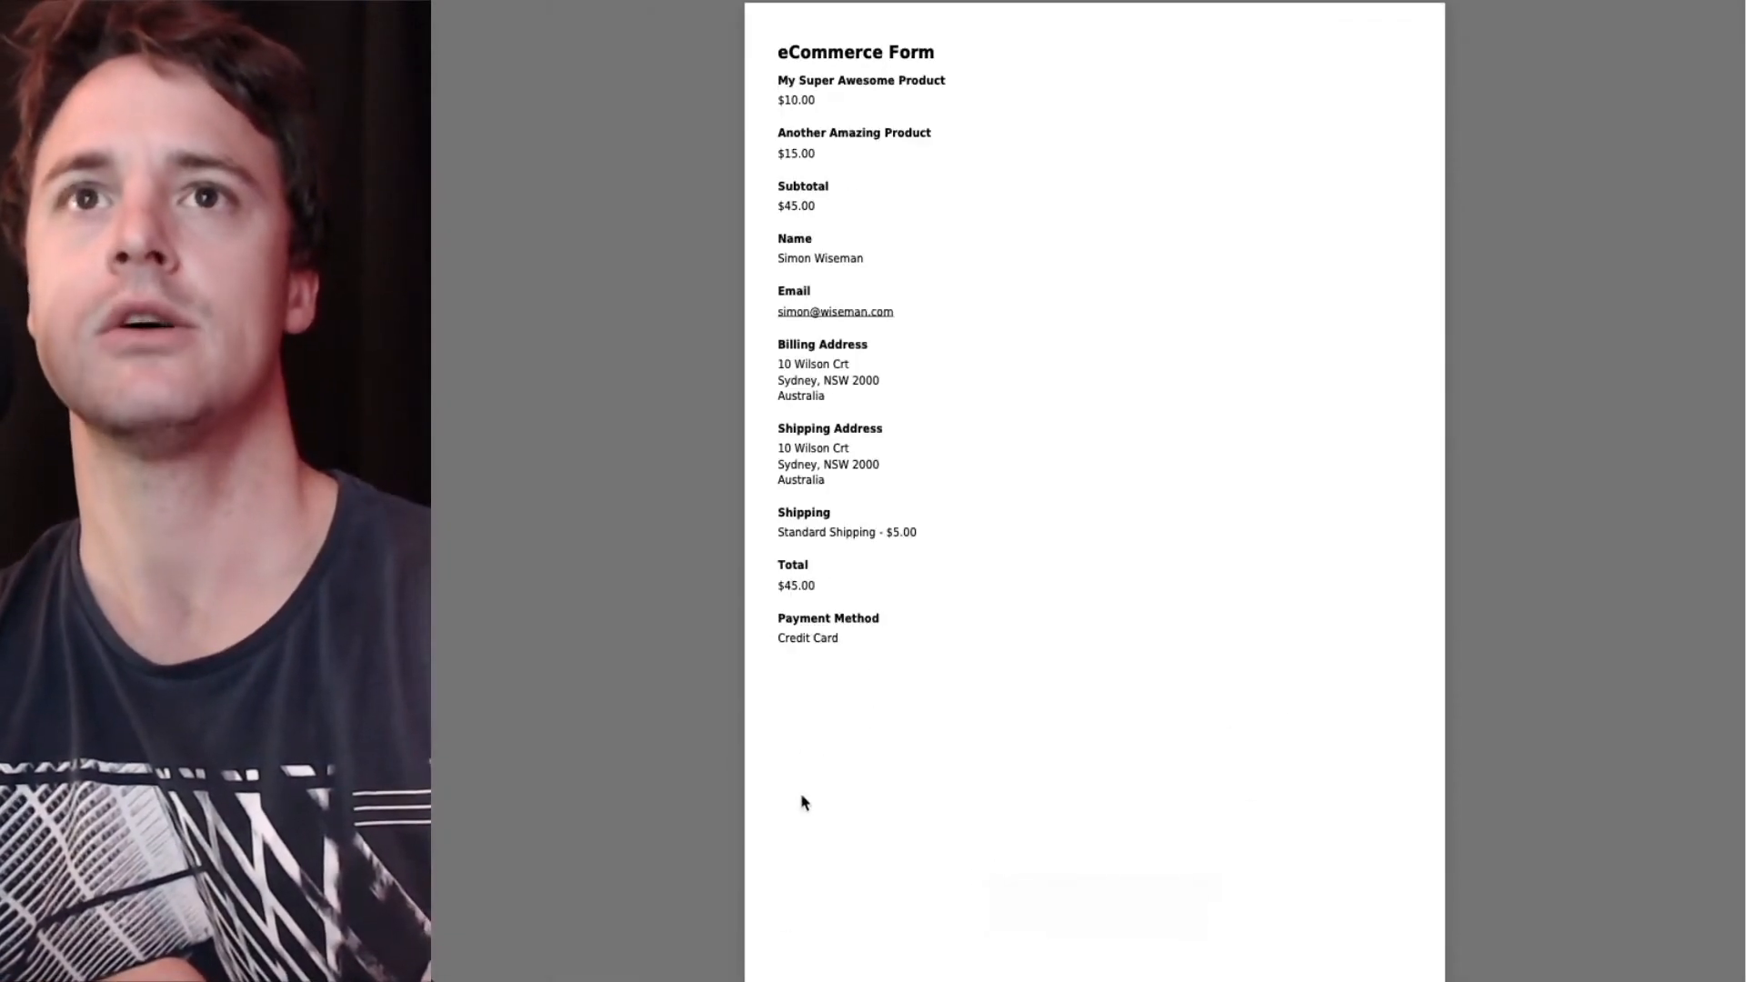
pyautogui.moveTo(764, 116)
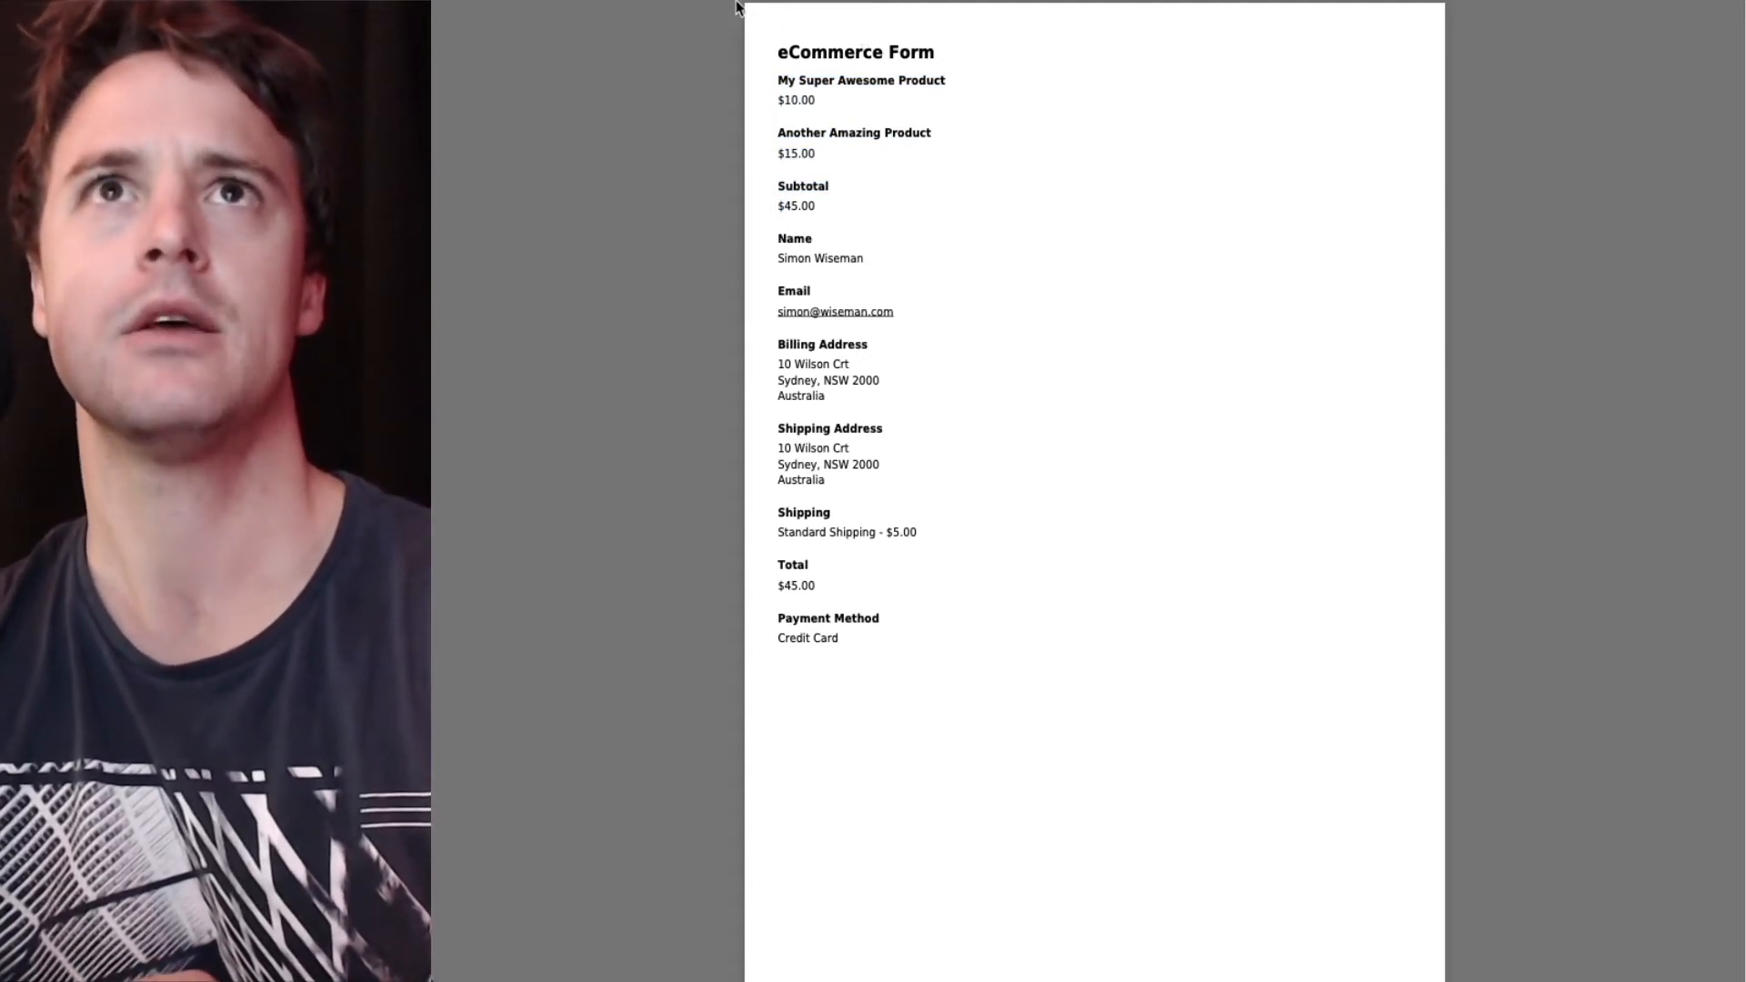
pyautogui.moveTo(918, 202)
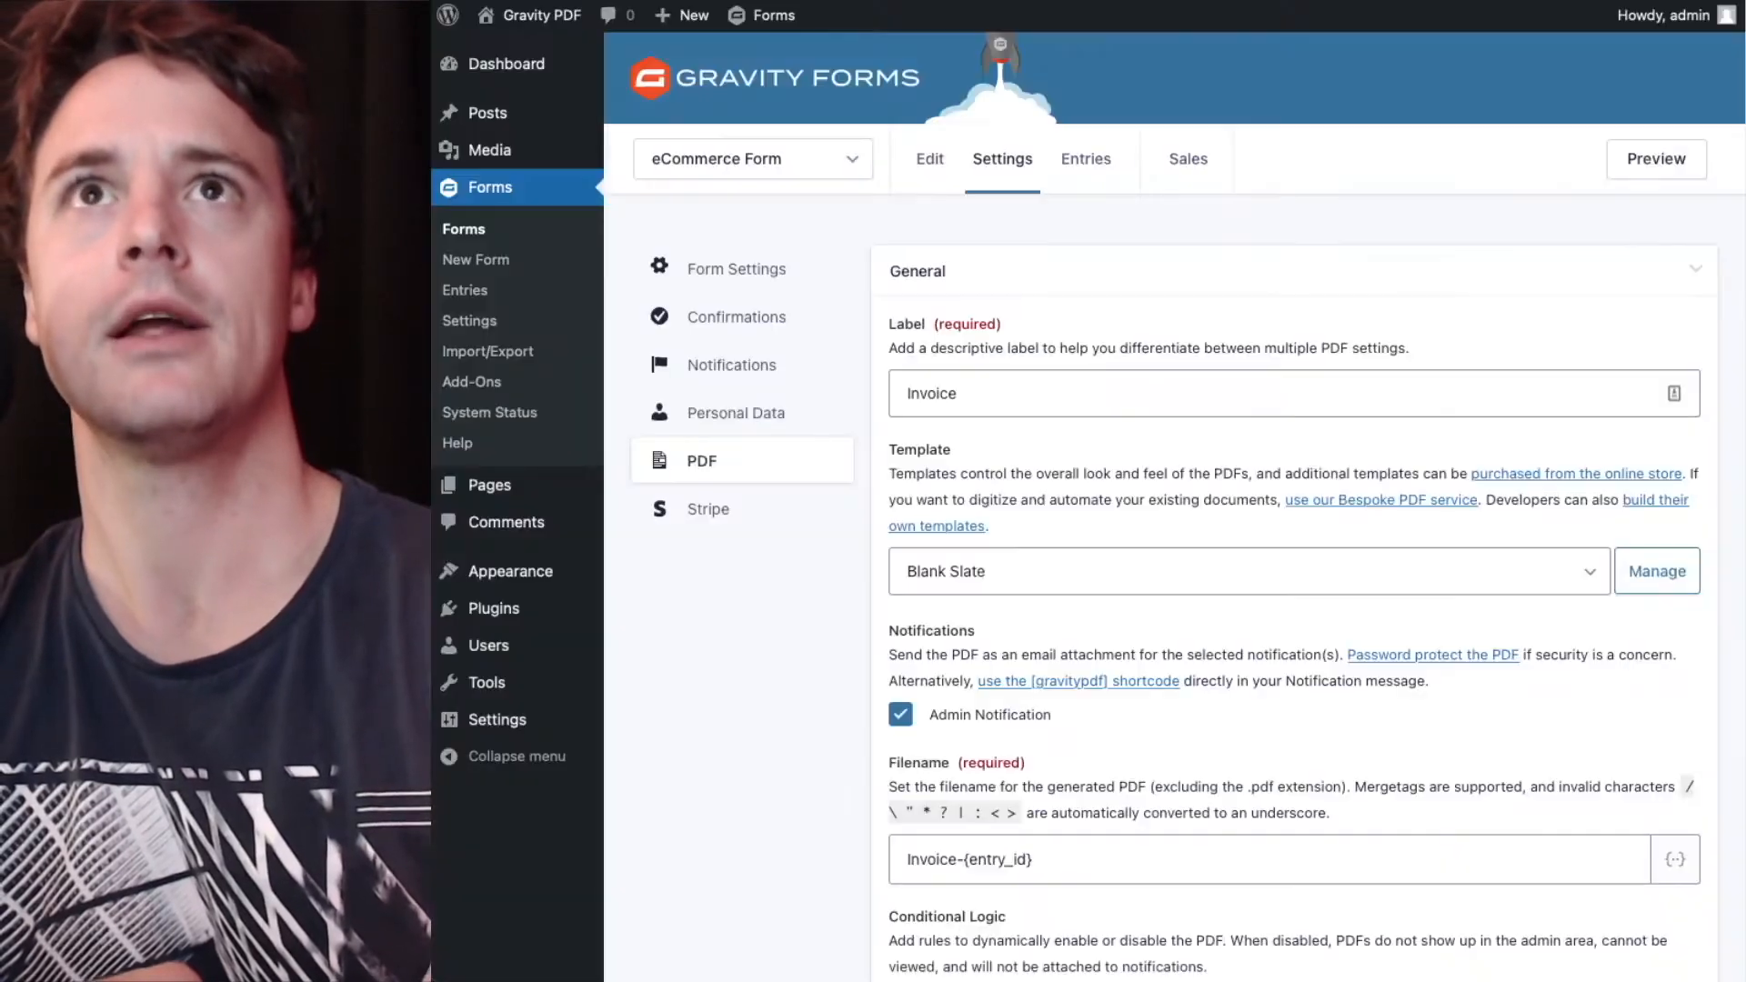
# Return to the eCommerce Form editor and locate the Another Amazing Product field.
pyautogui.click(930, 158)
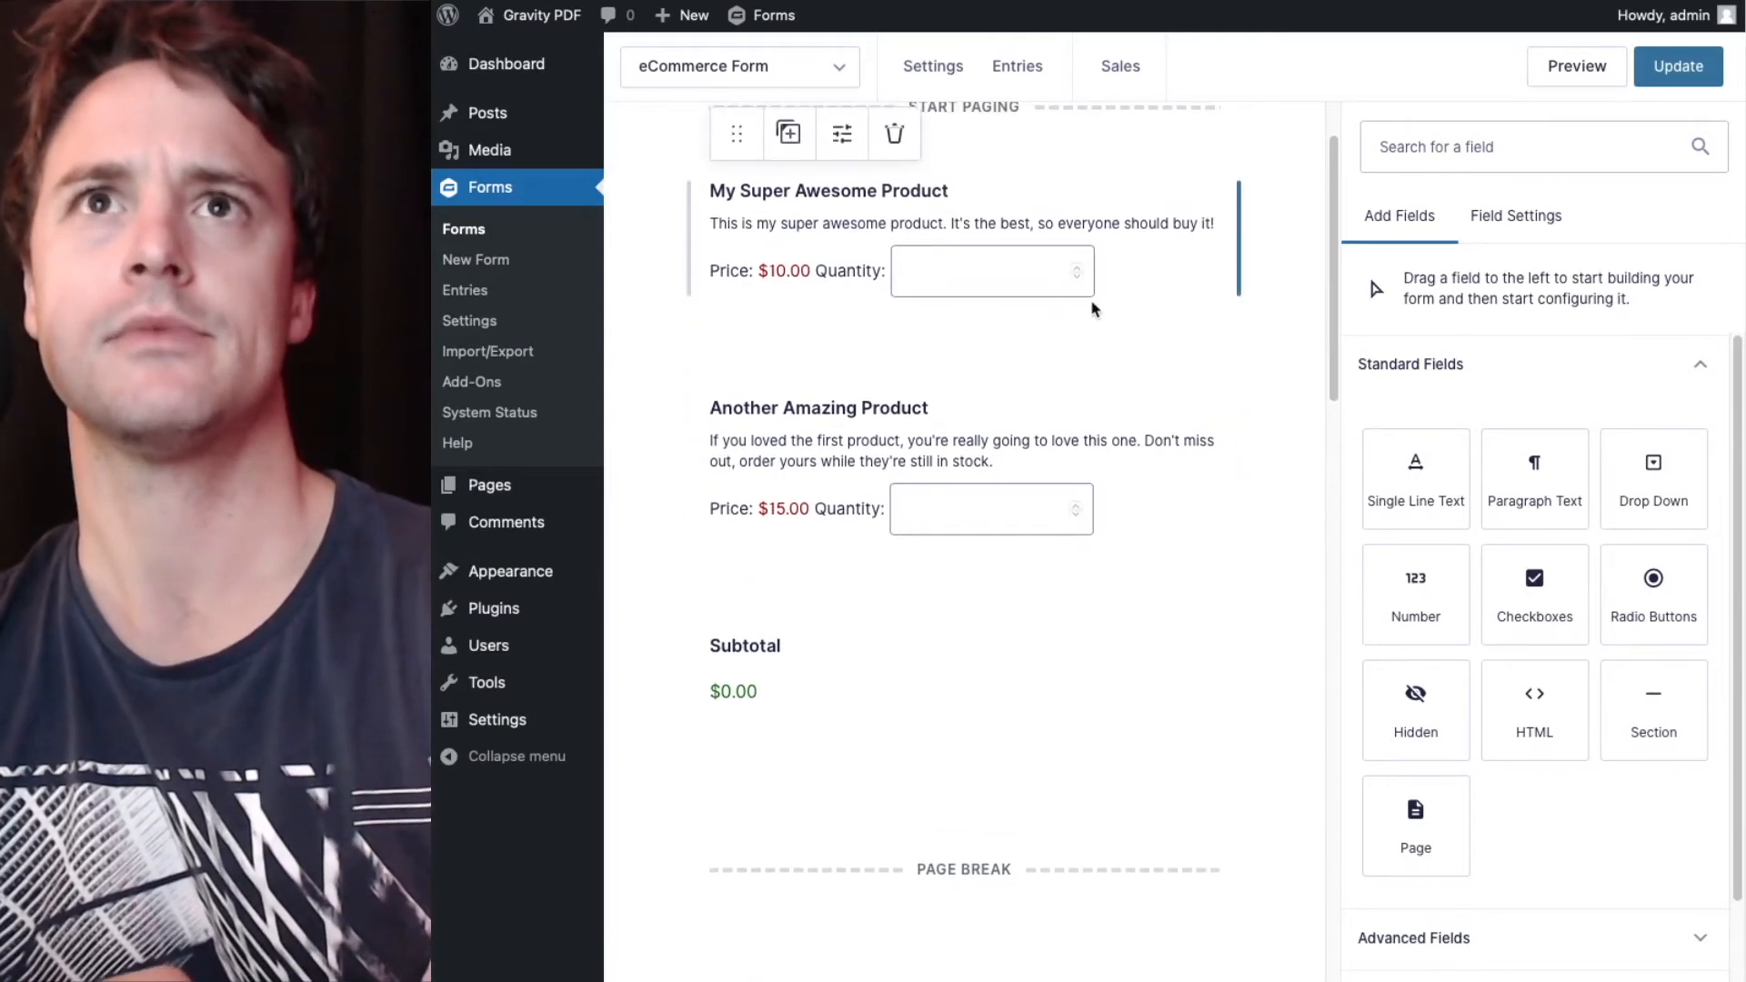
pyautogui.scroll(-3)
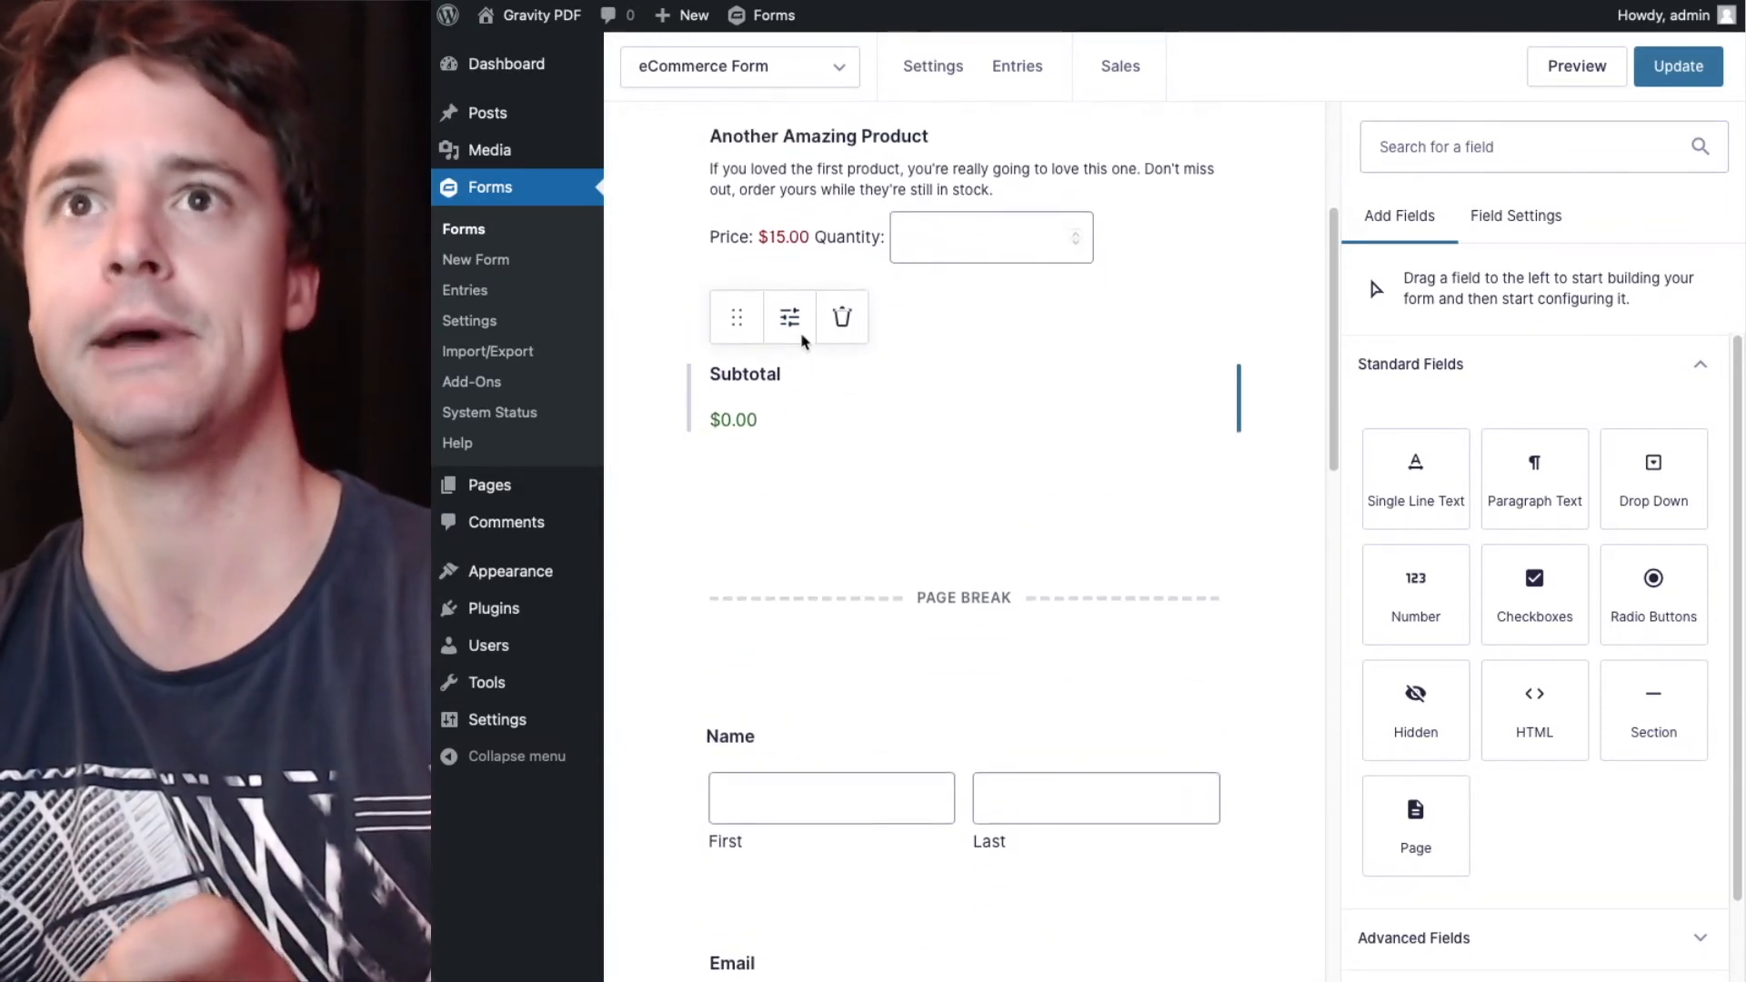
pyautogui.scroll(3)
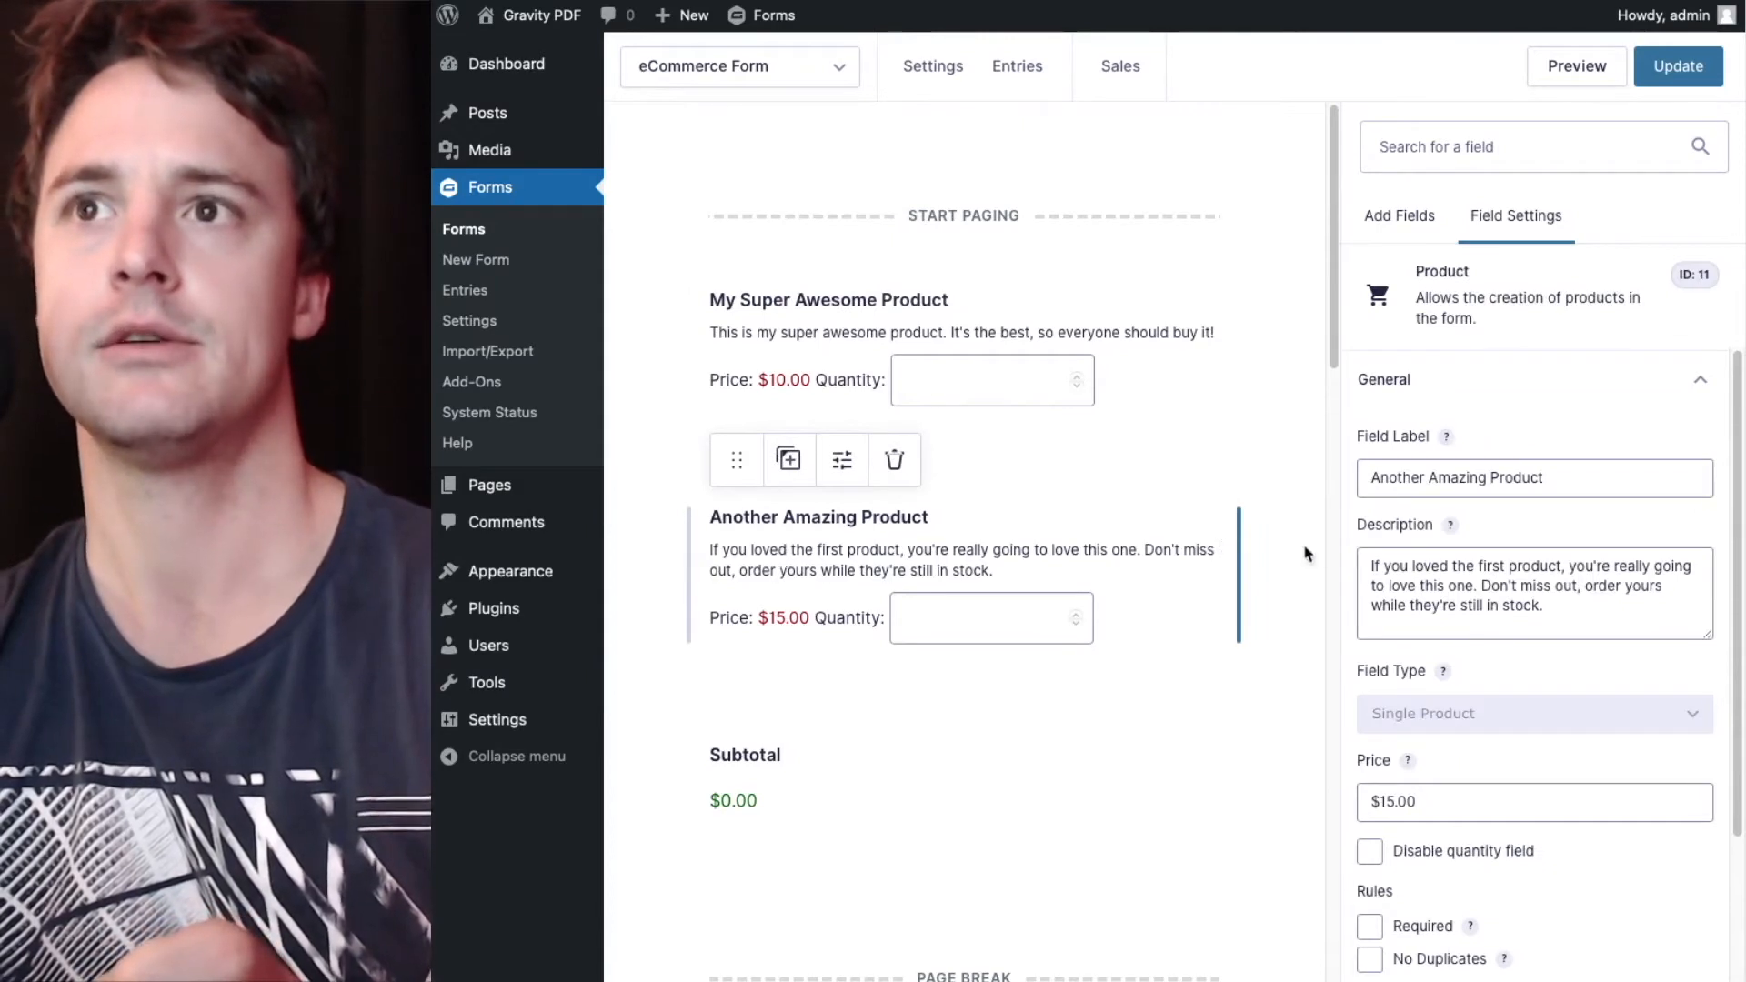
pyautogui.scroll(-3)
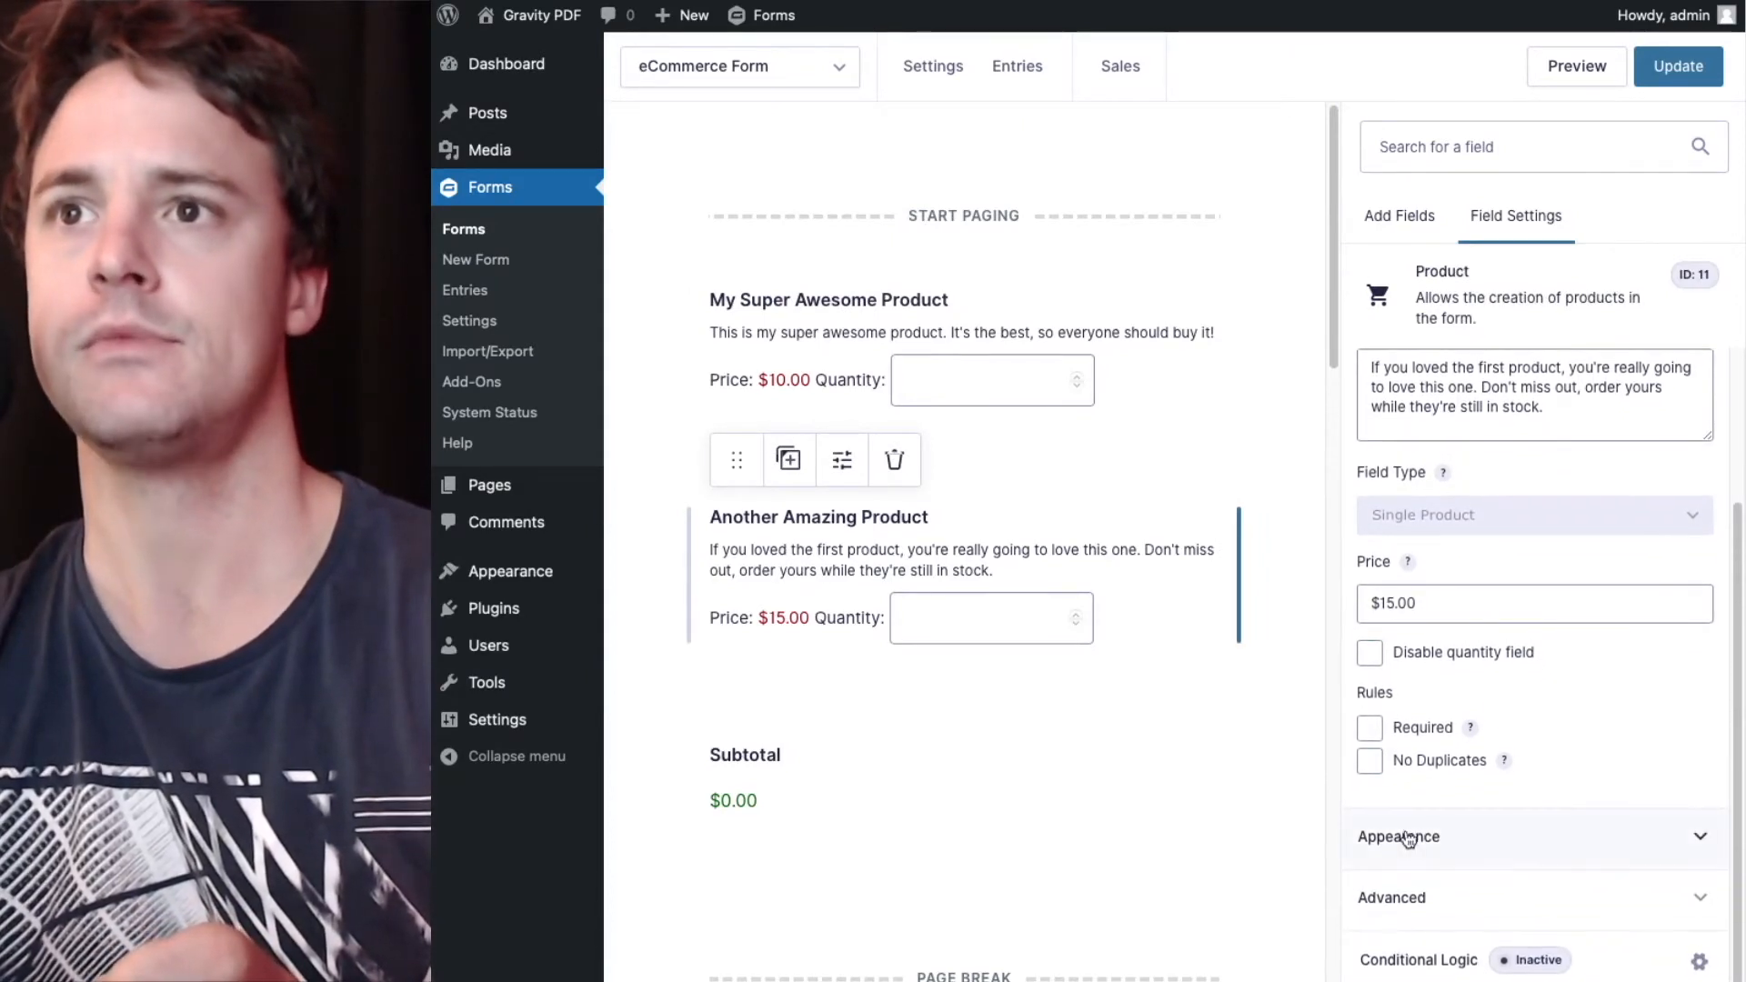
# Give Another Amazing Product the Custom CSS Class 'pagebreak' and update the form.
pyautogui.click(1398, 837)
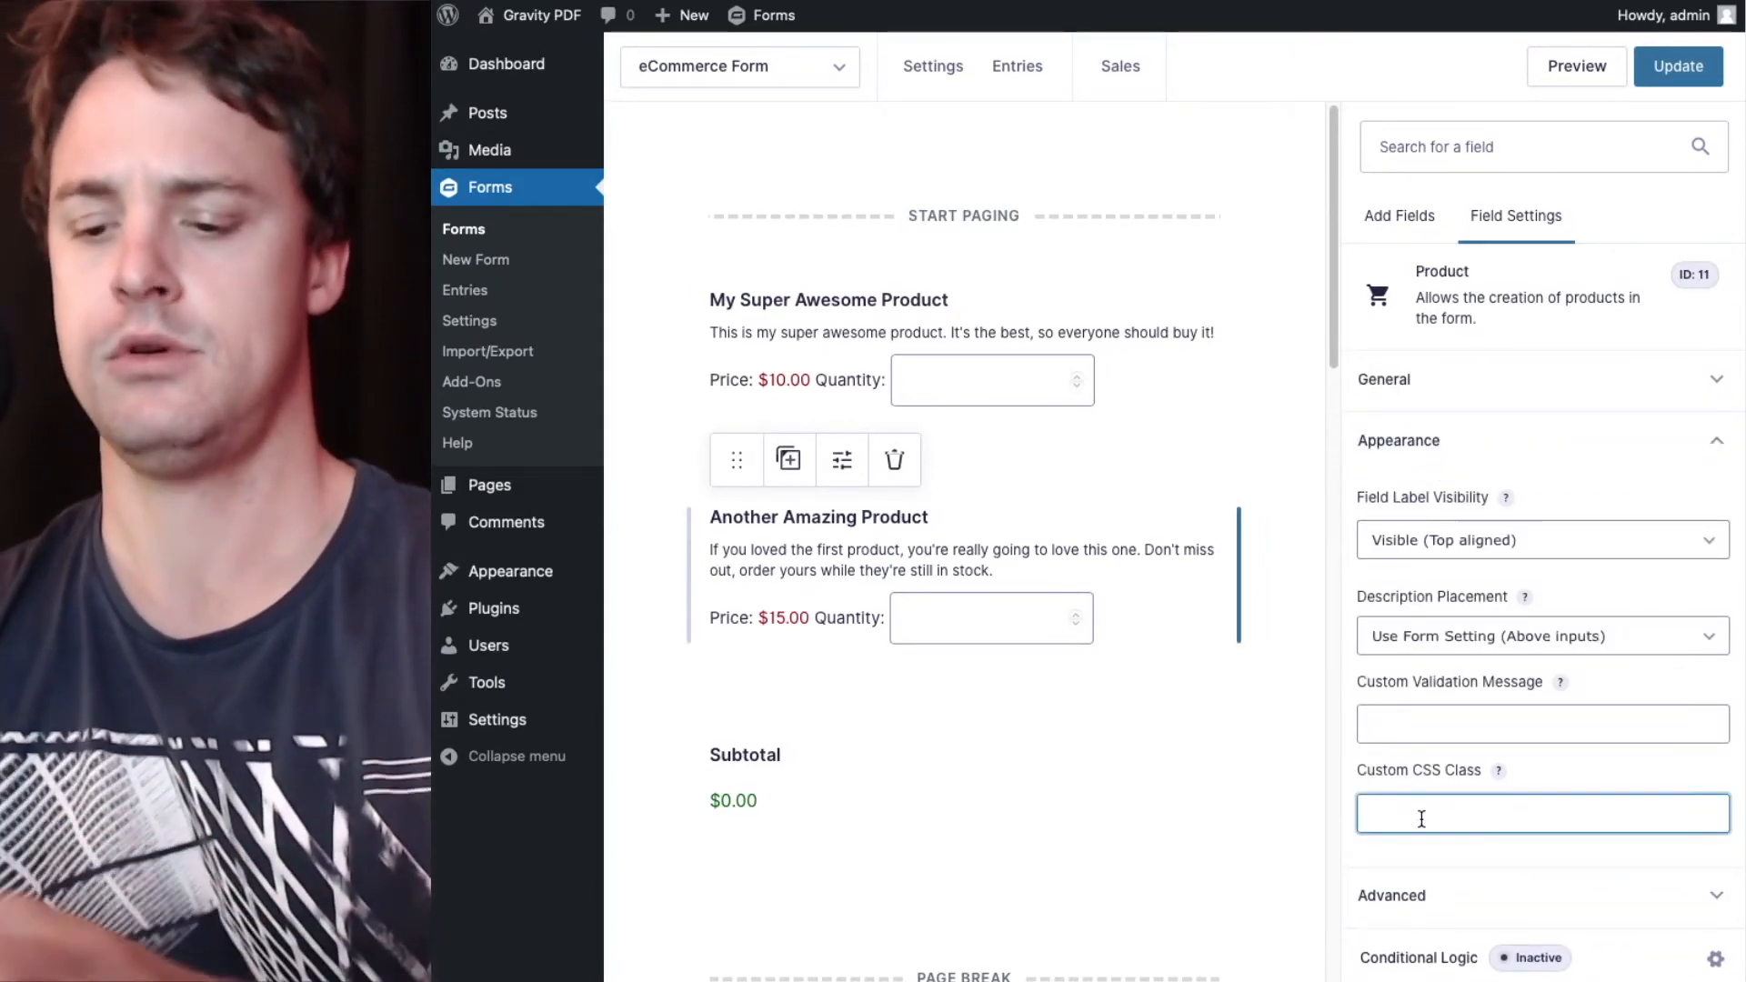
pyautogui.write('pagebreak')
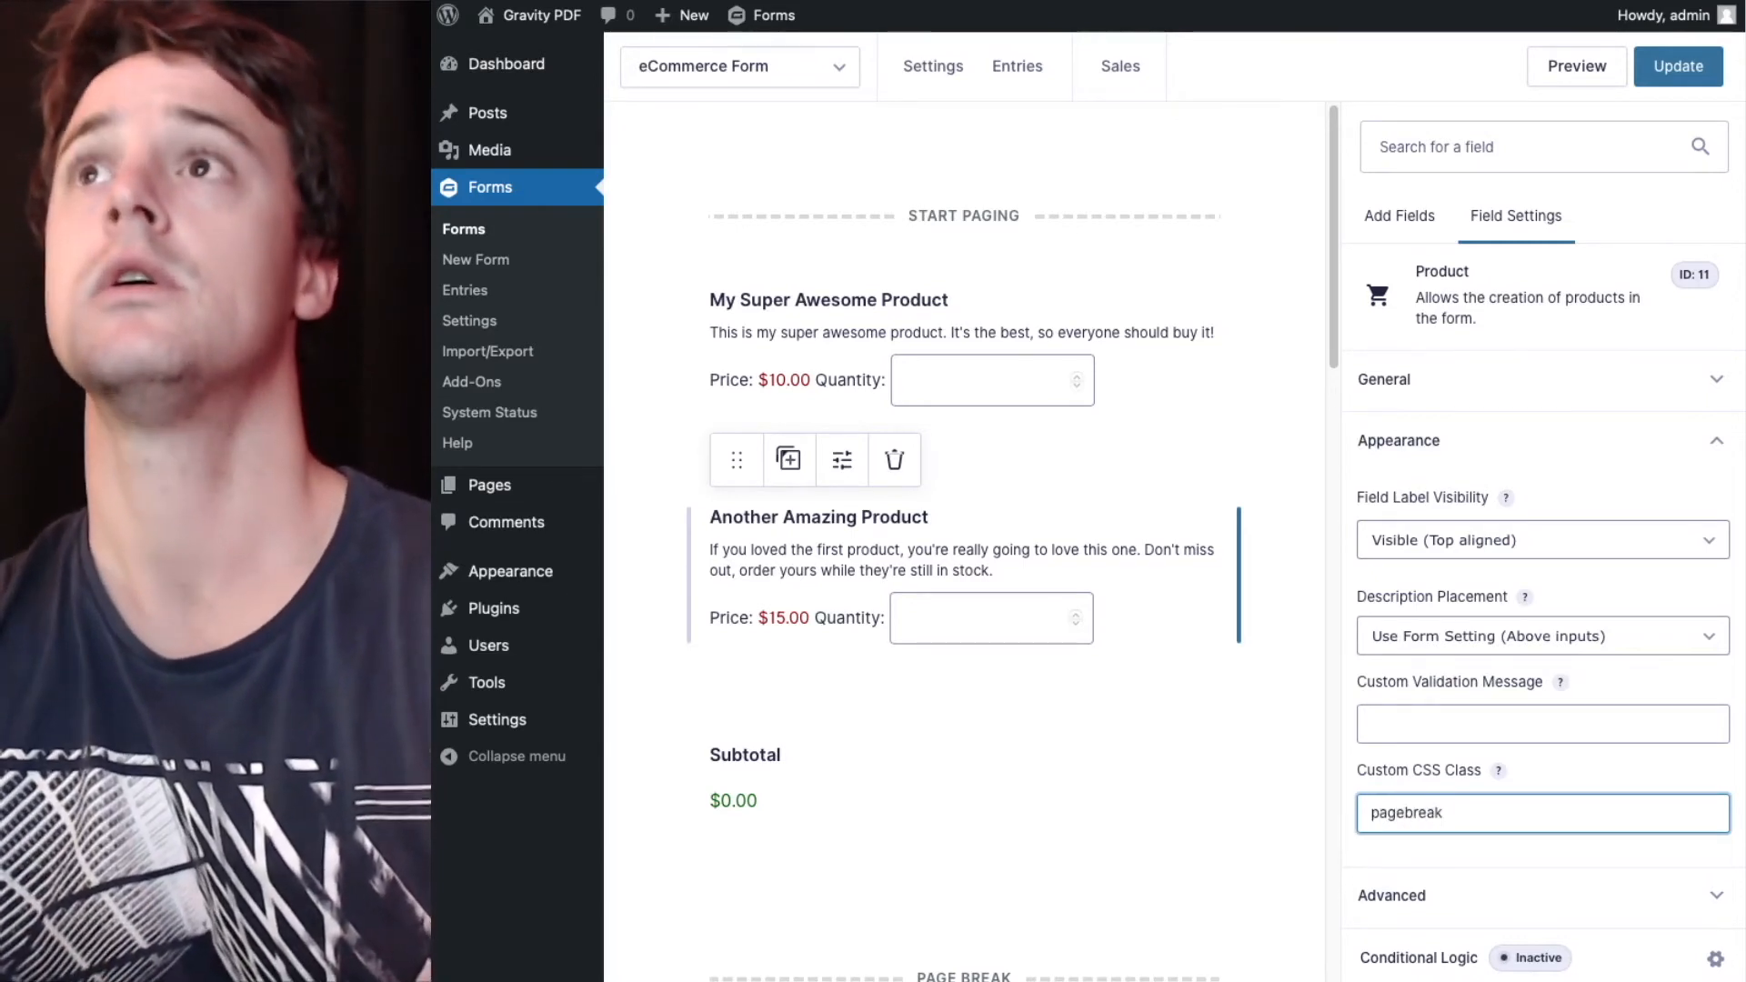
pyautogui.click(1677, 65)
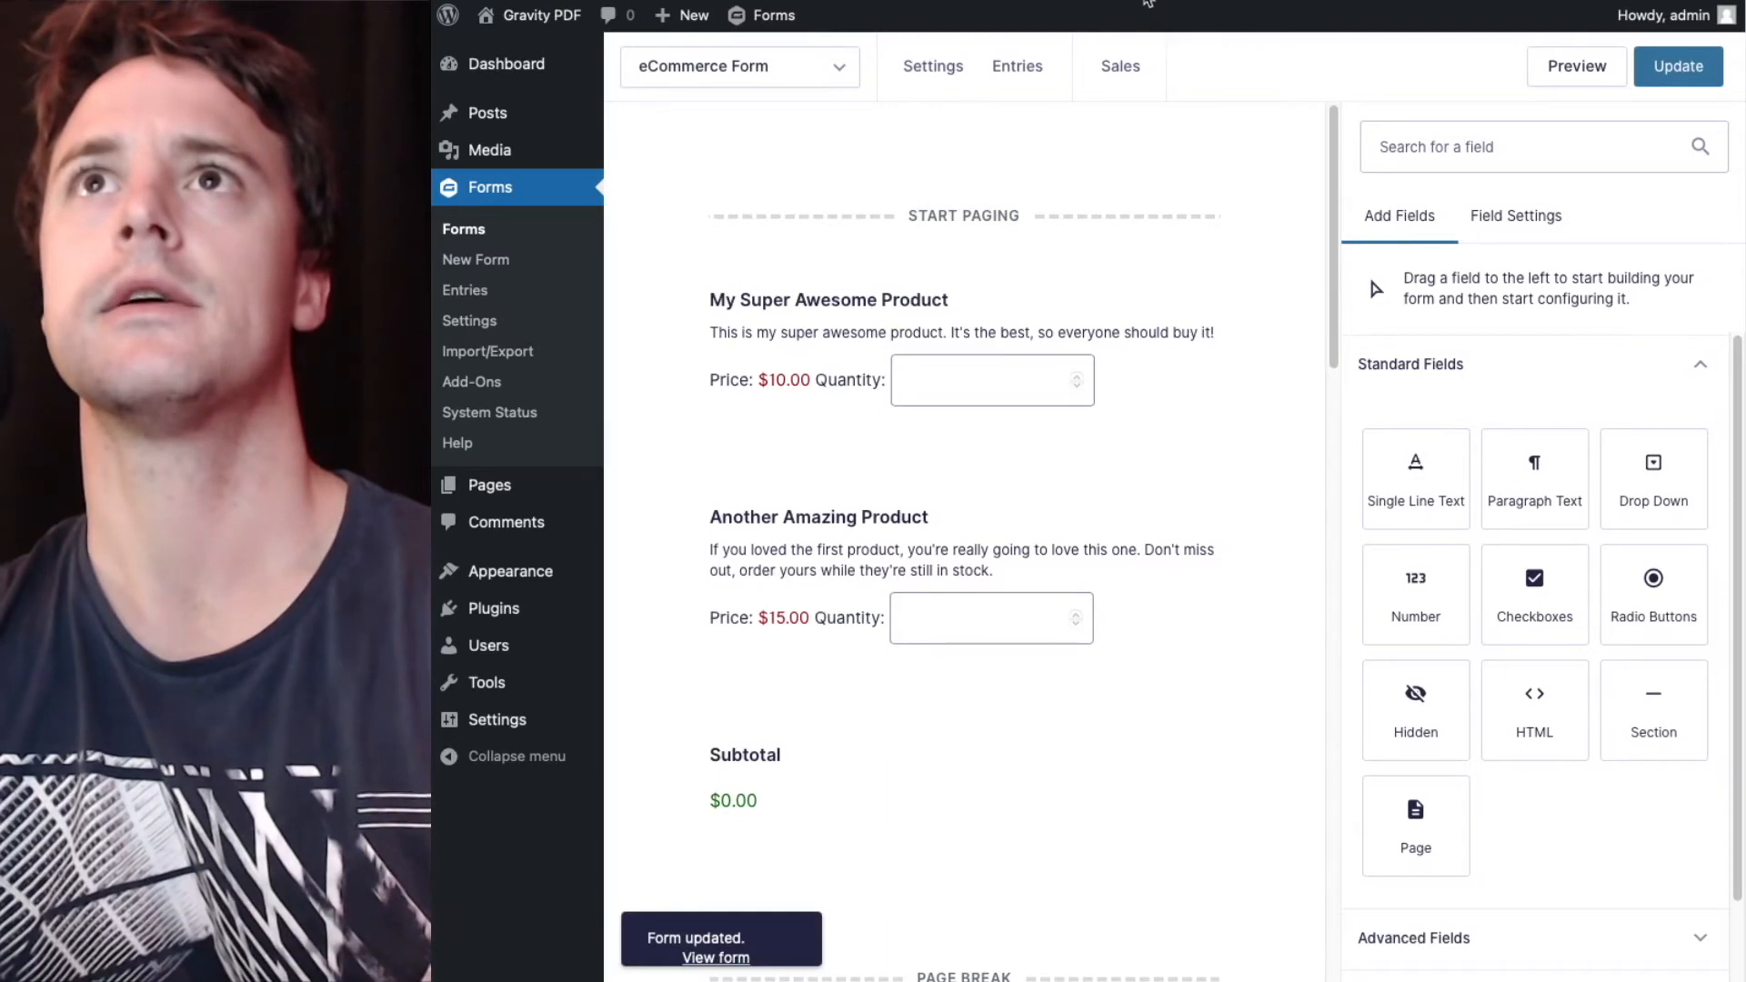
# View the regenerated Invoice PDF, where Another Amazing Product now starts its own page.
pyautogui.click(715, 959)
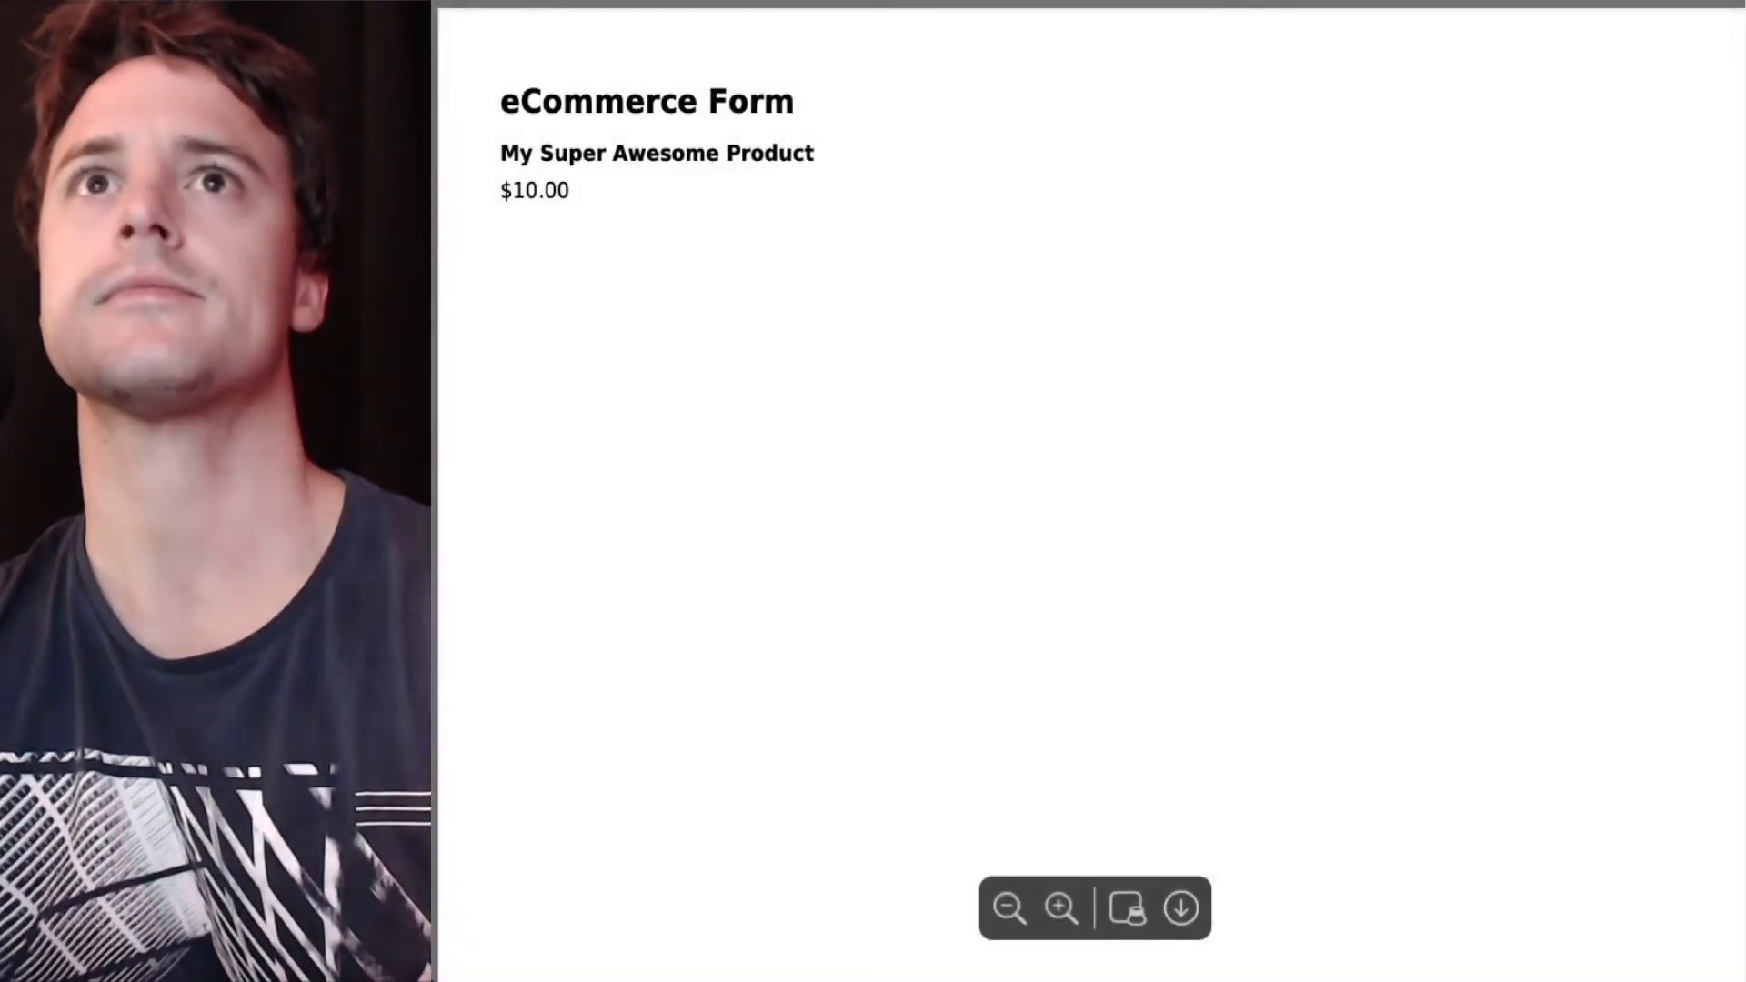
pyautogui.click(1010, 907)
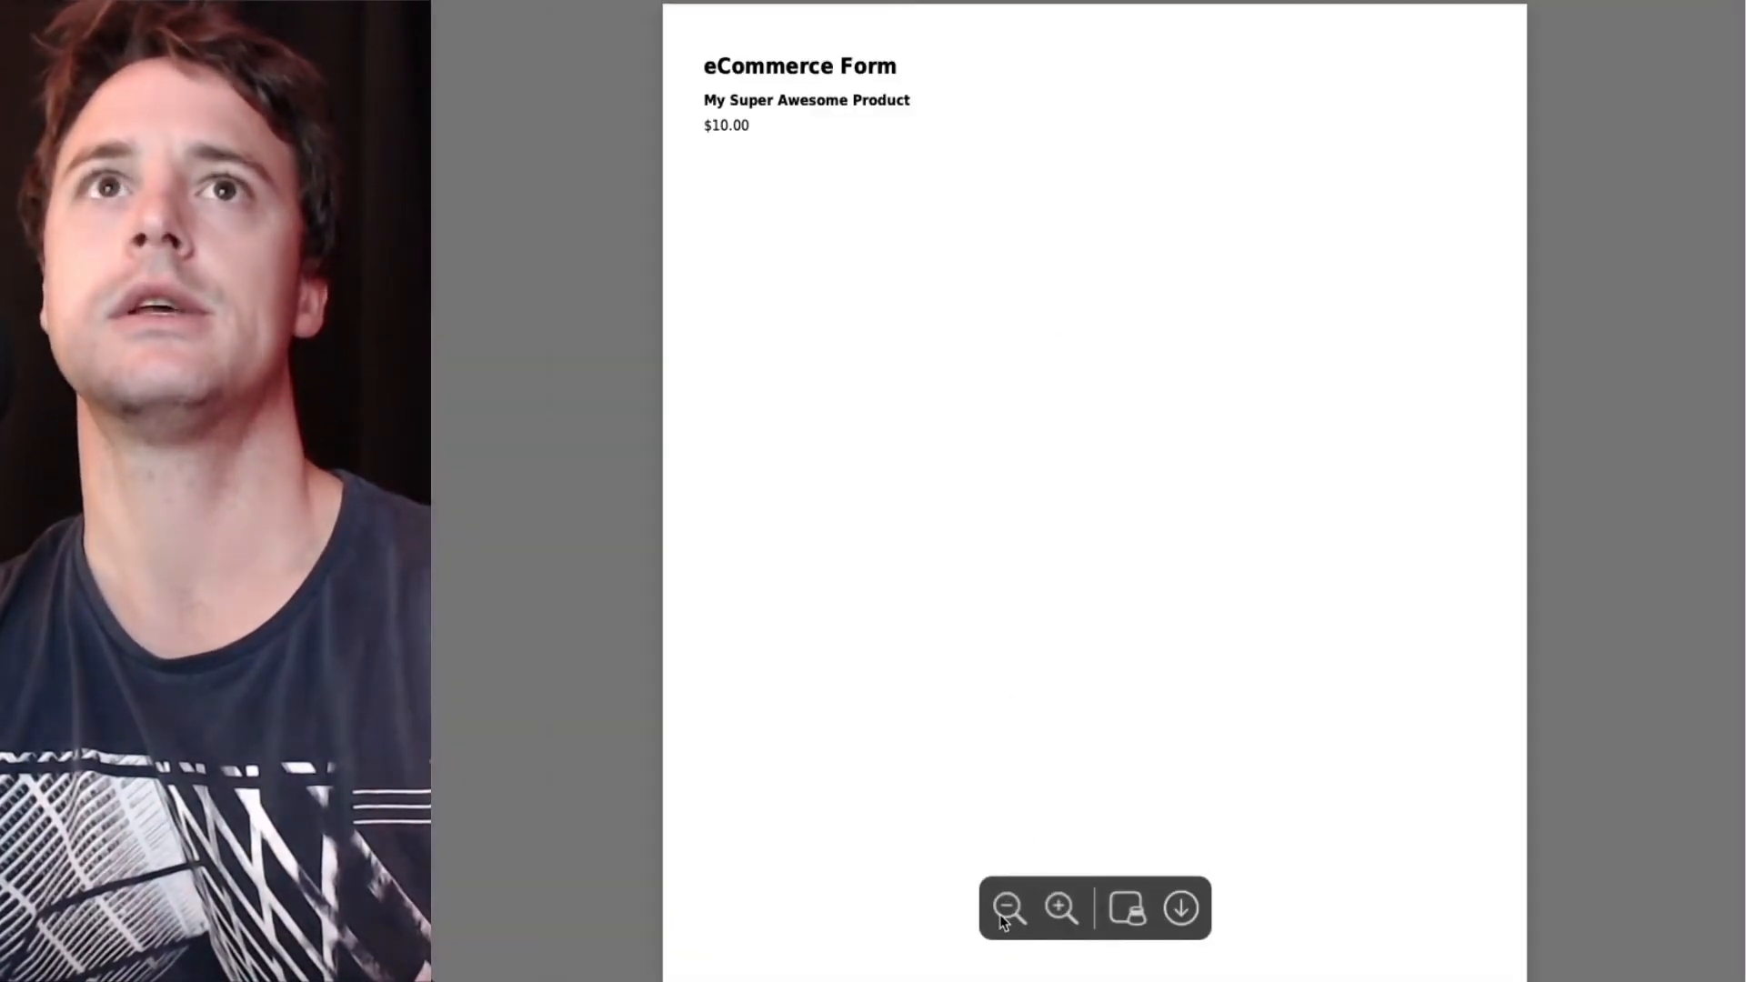
pyautogui.scroll(-3)
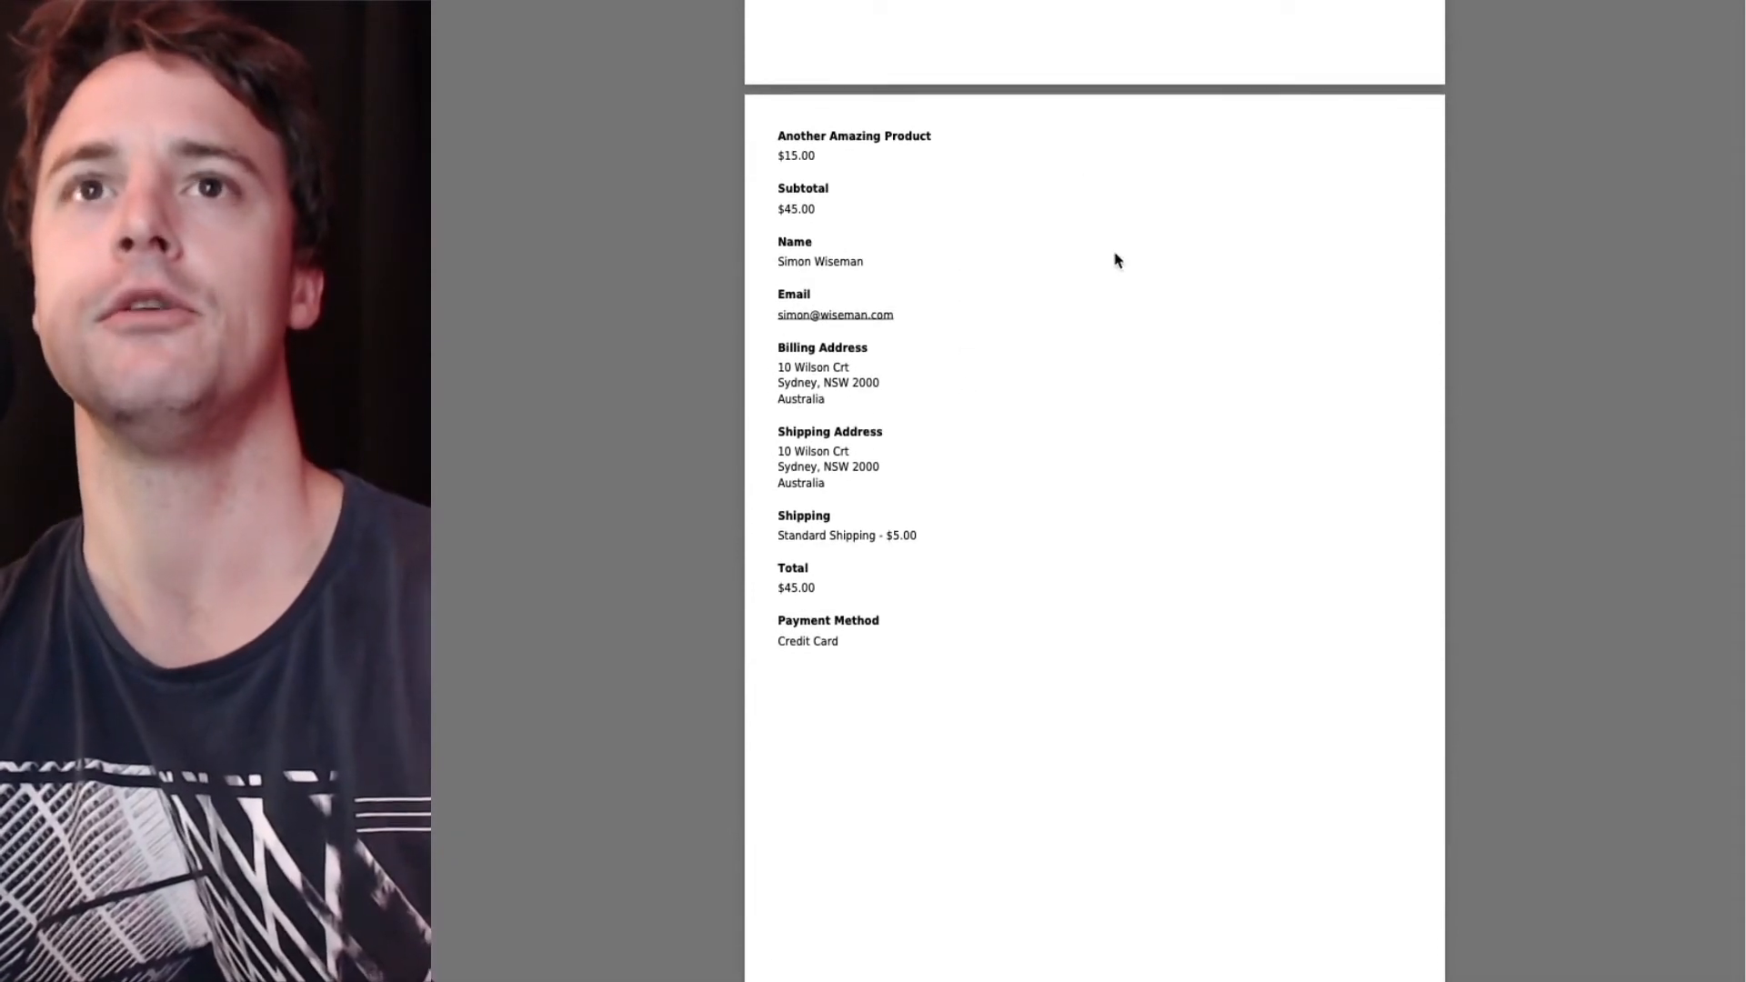
pyautogui.scroll(-3)
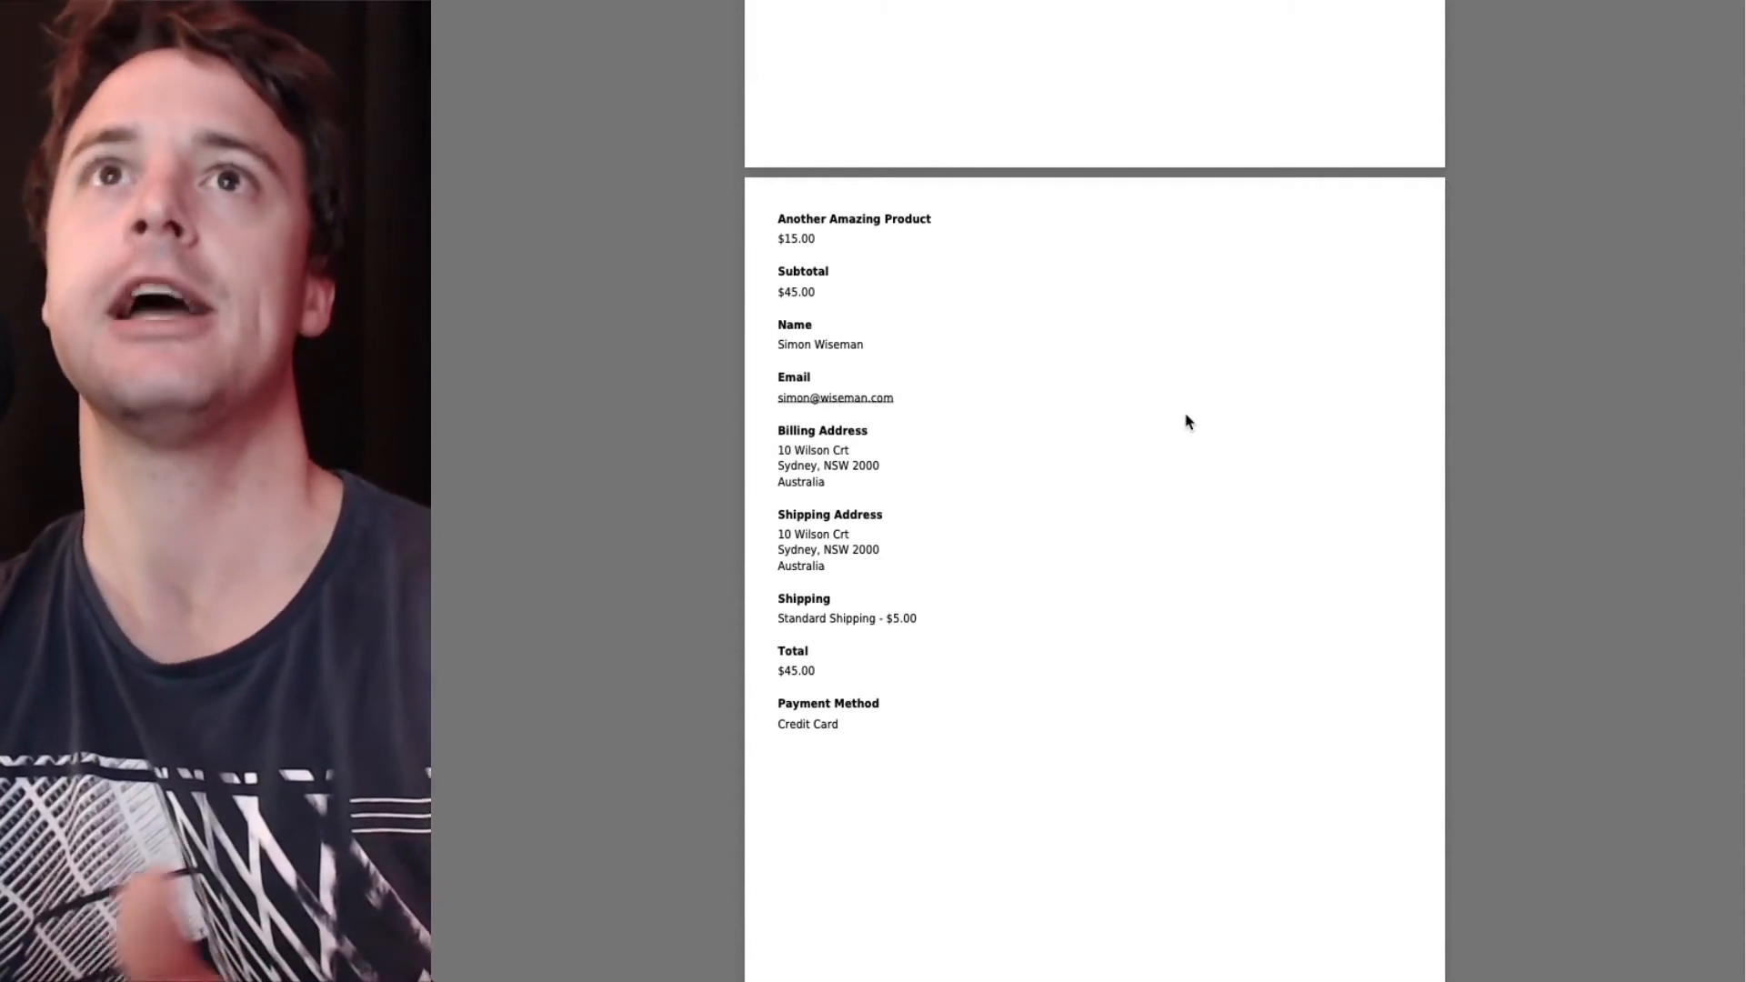
pyautogui.scroll(3)
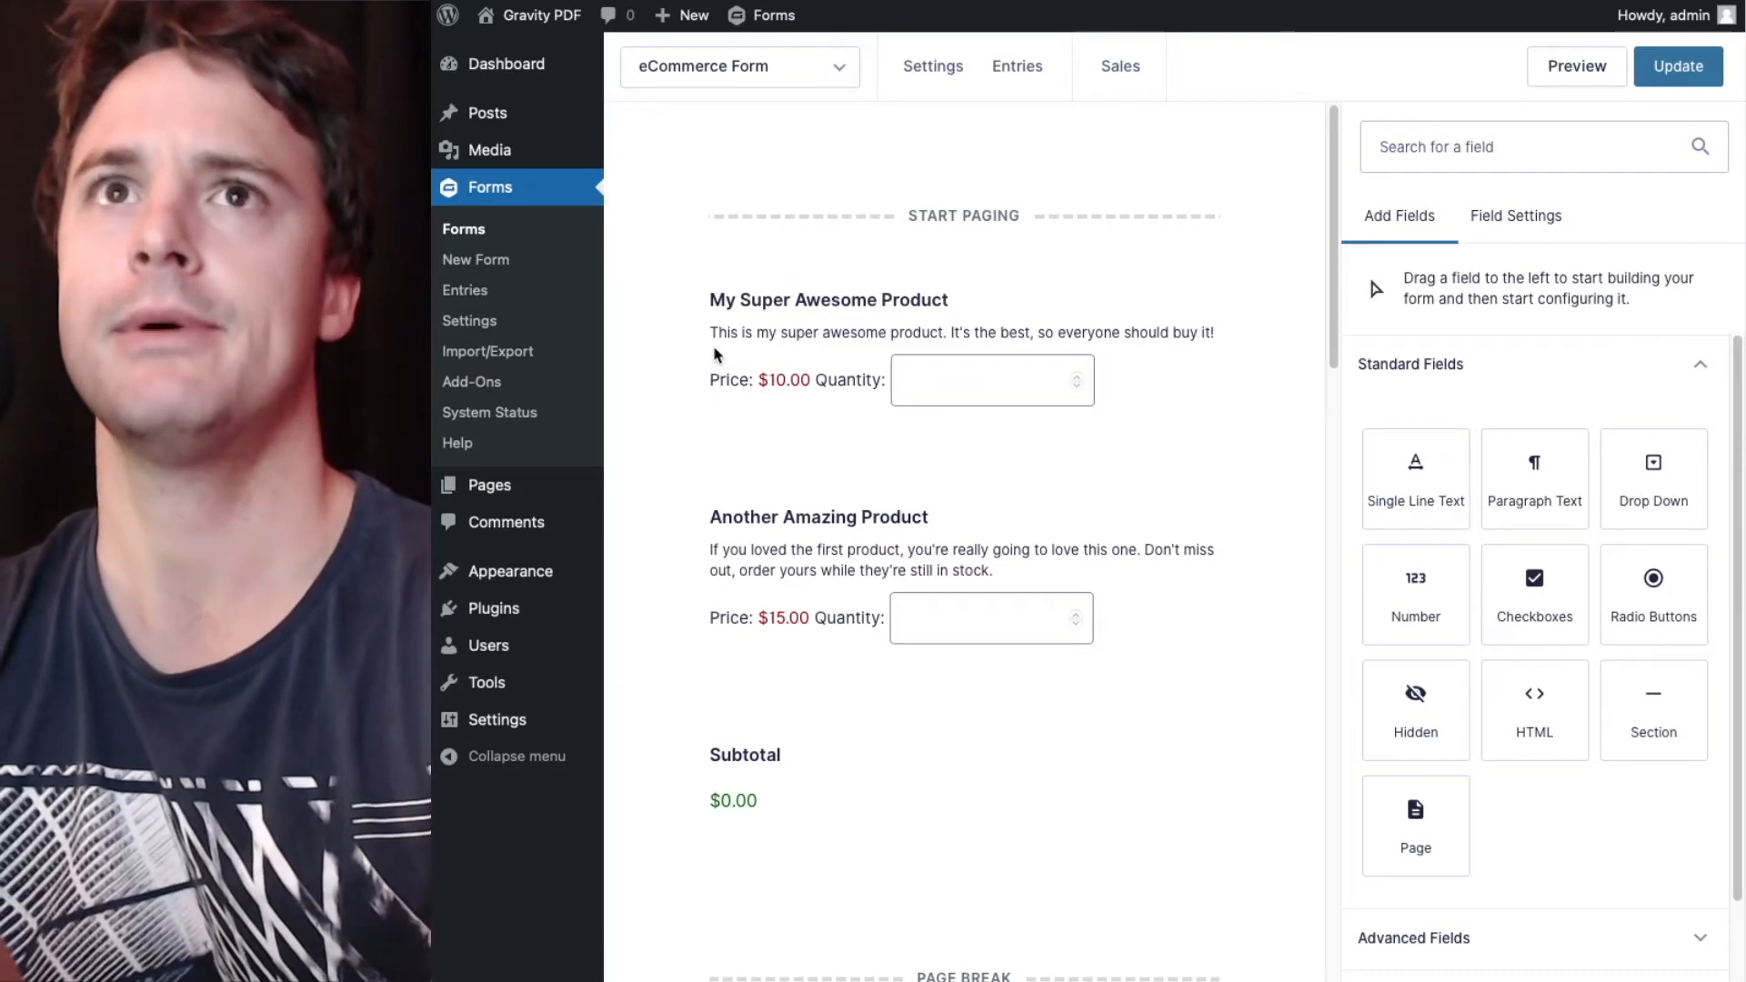
# Switch the editor to the Employment Application Form via the form switcher.
pyautogui.click(740, 65)
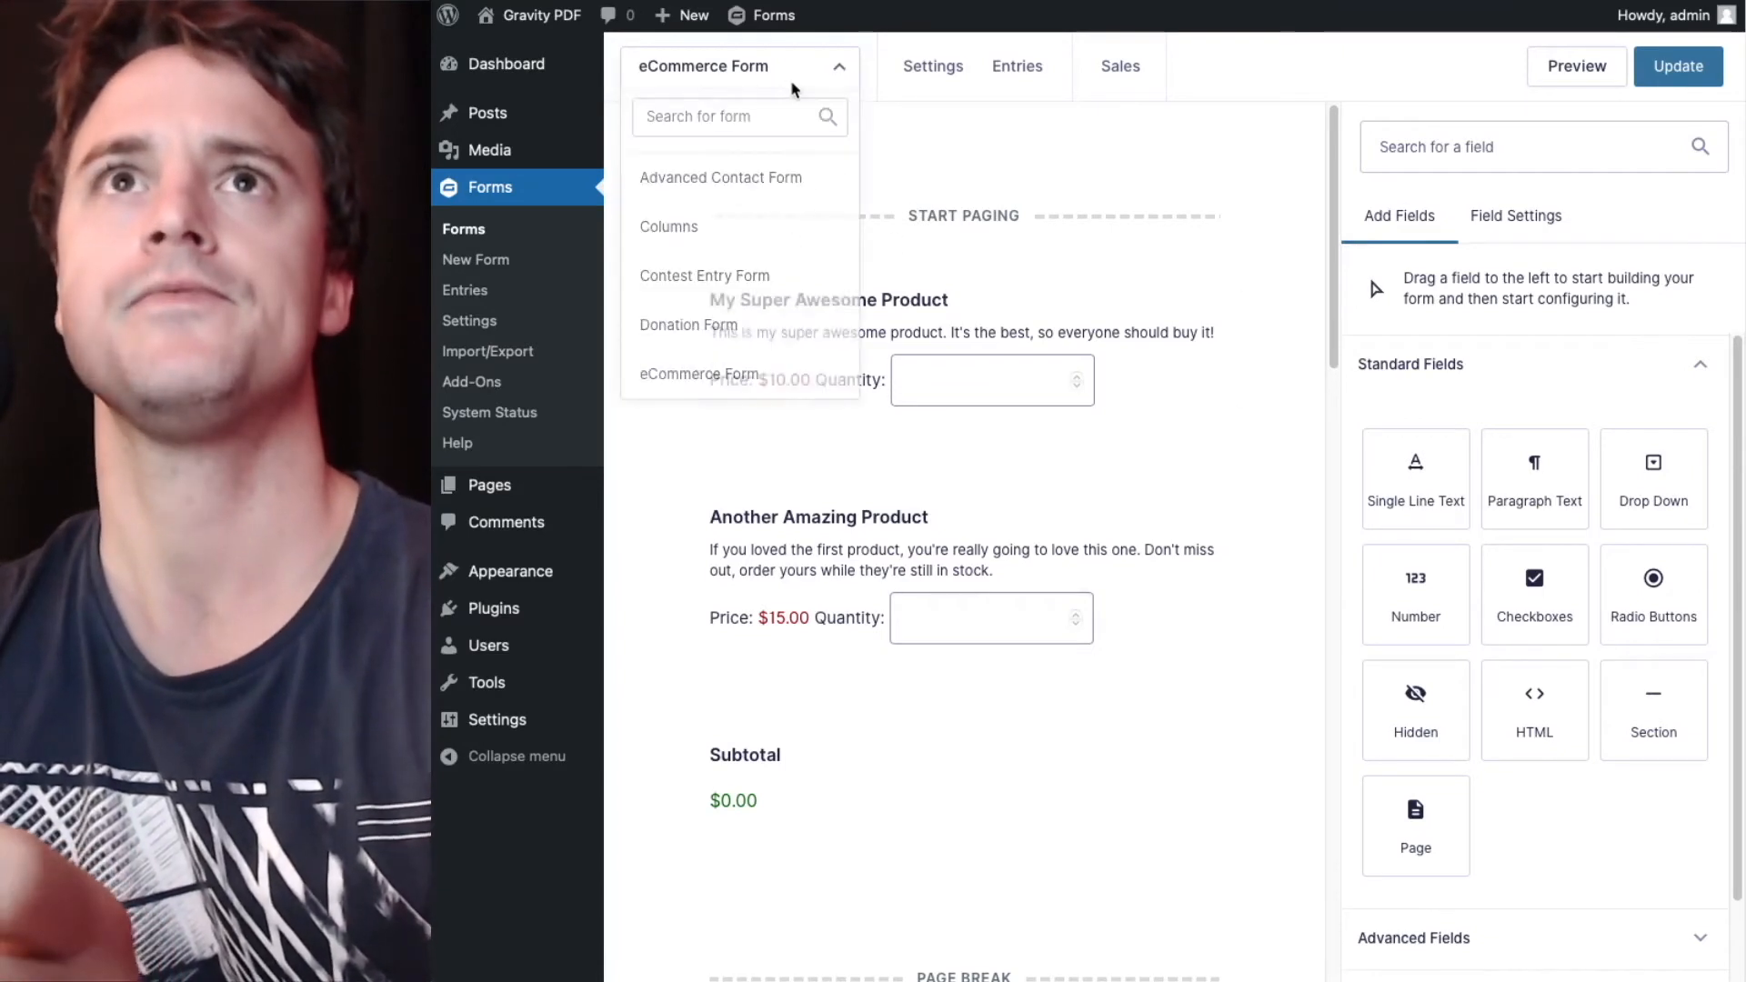
pyautogui.moveTo(747, 178)
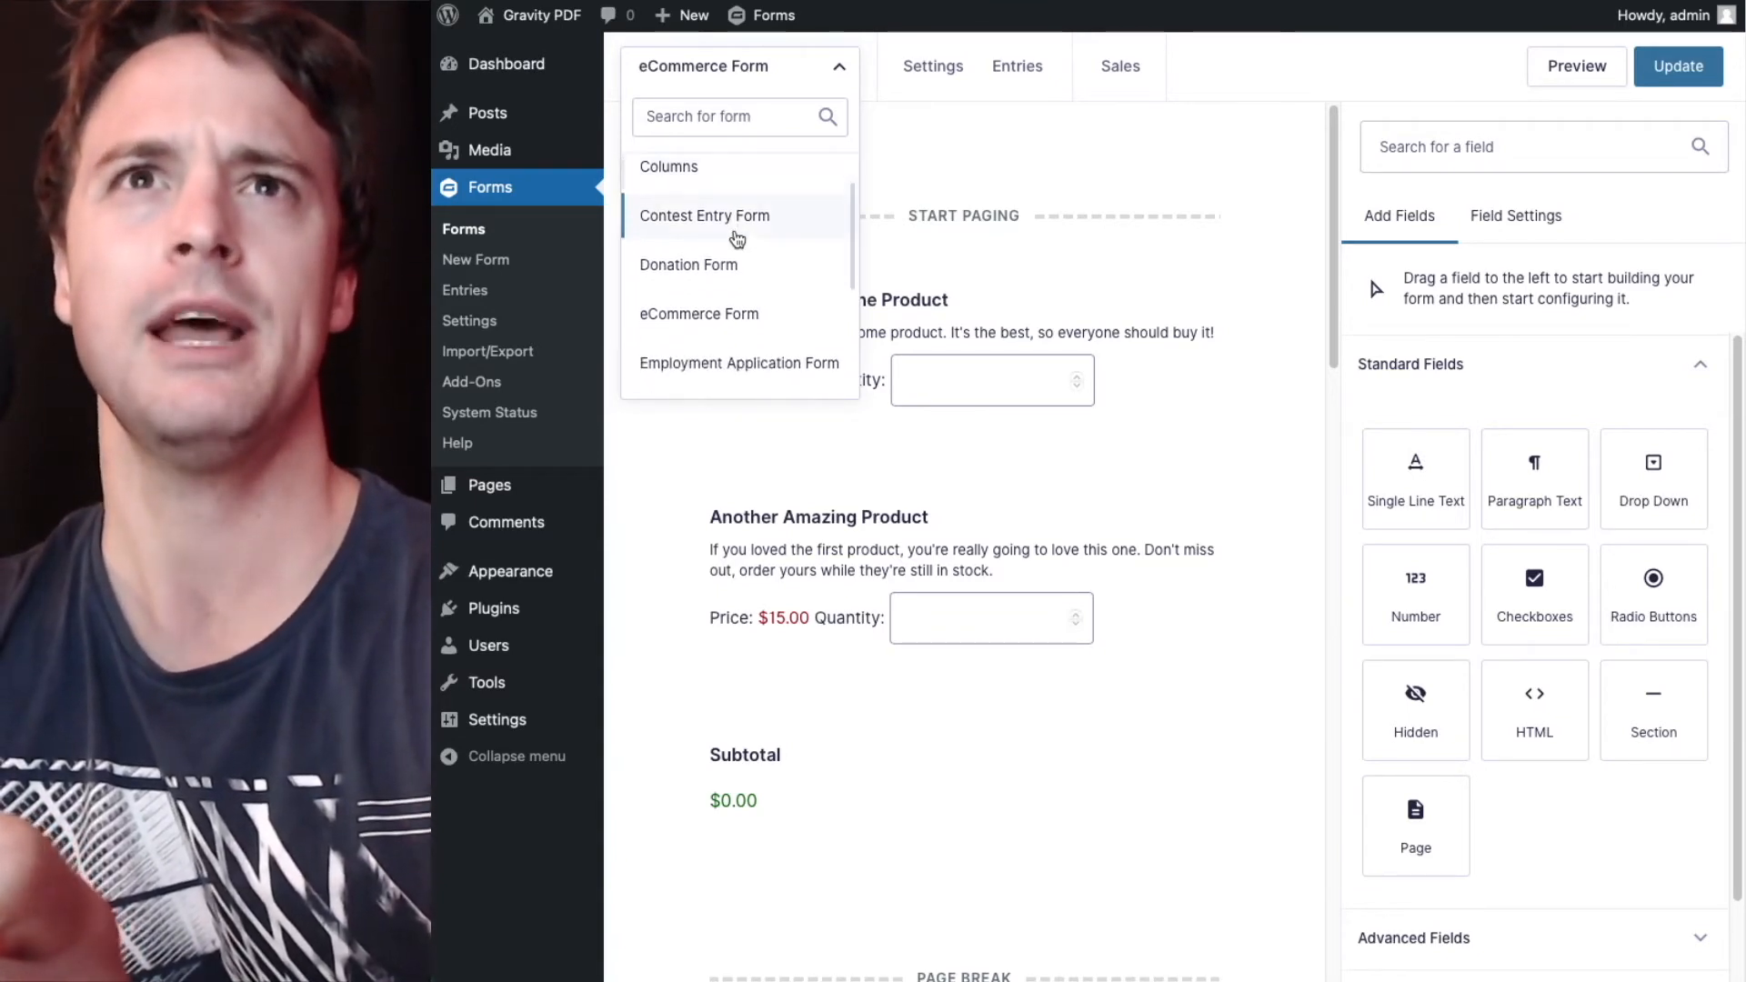
pyautogui.click(738, 364)
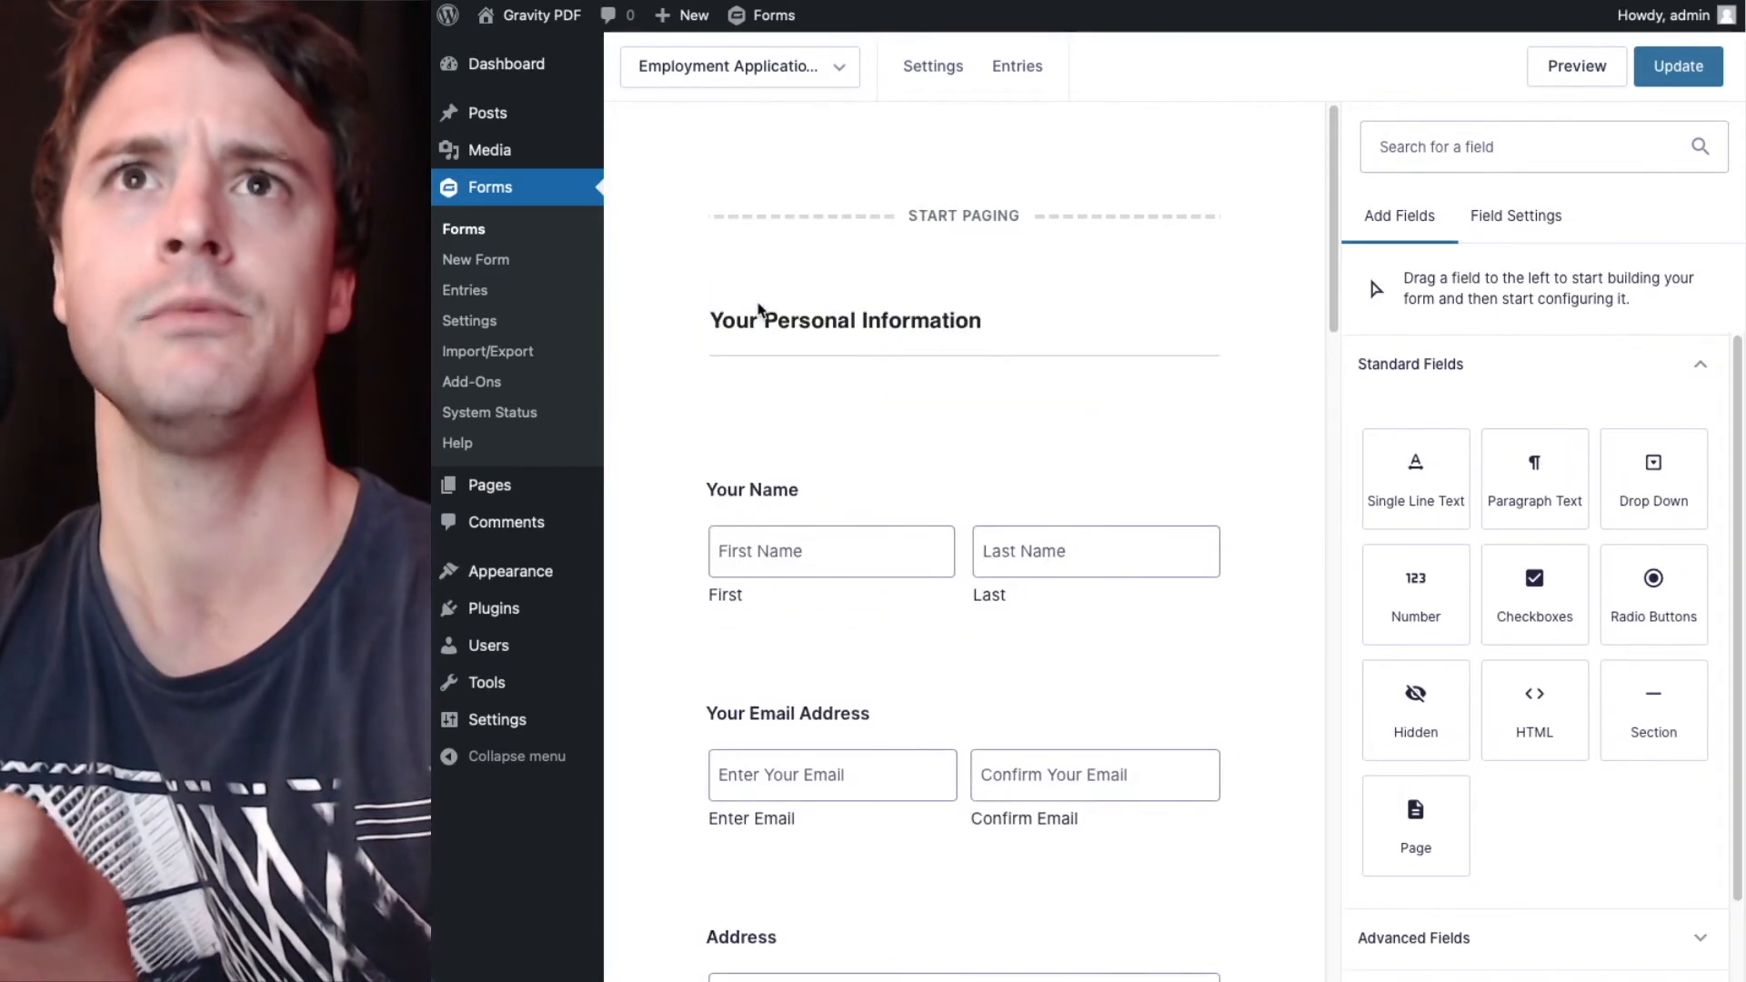
pyautogui.scroll(-3)
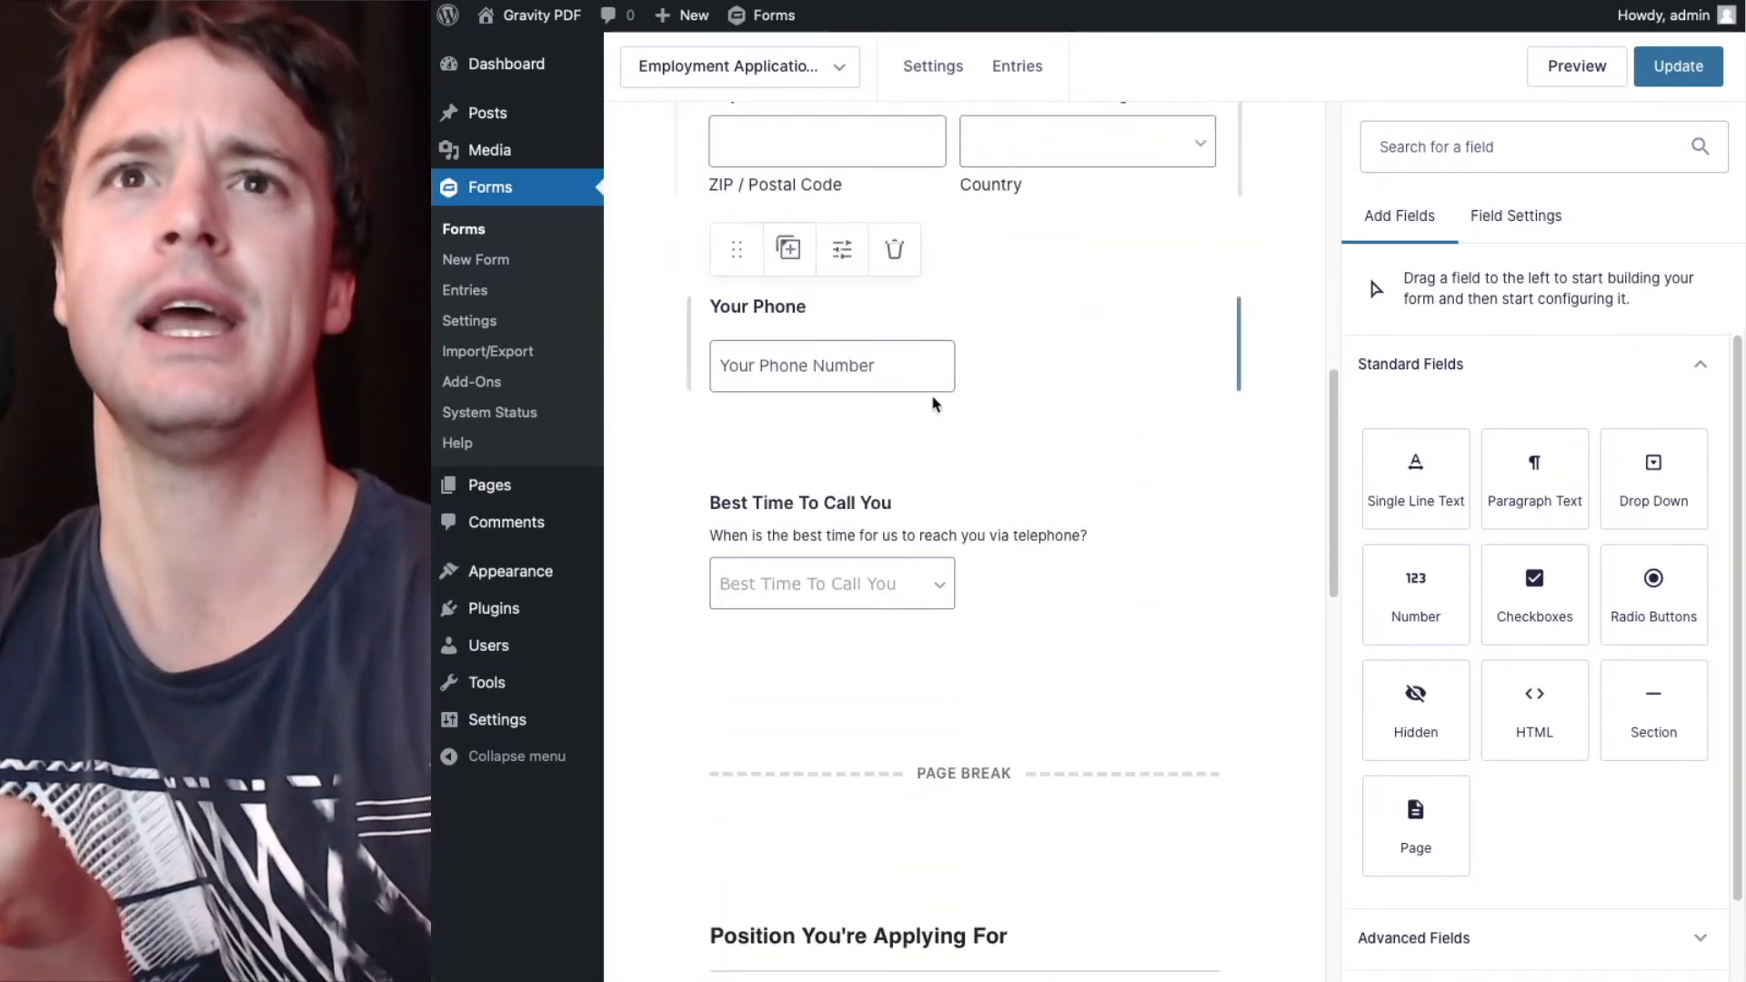
# Inspect the Custom CSS Class of the page break after Best Time To Call You.
pyautogui.click(963, 775)
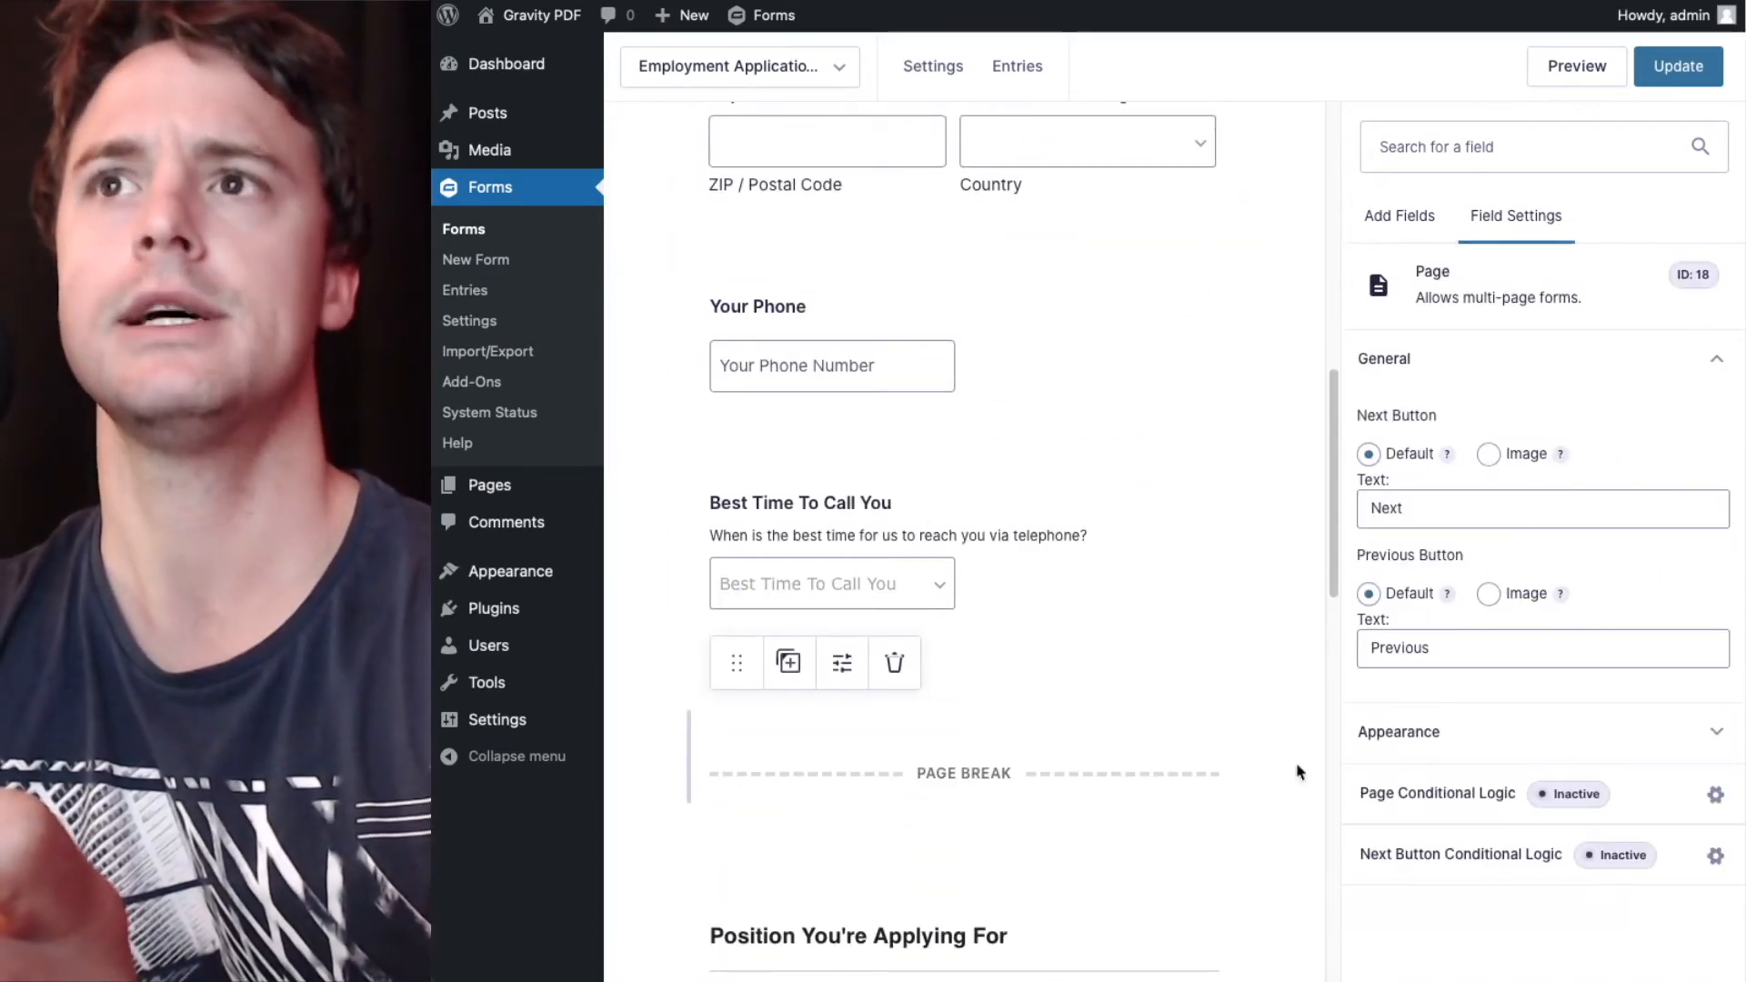
pyautogui.click(1399, 731)
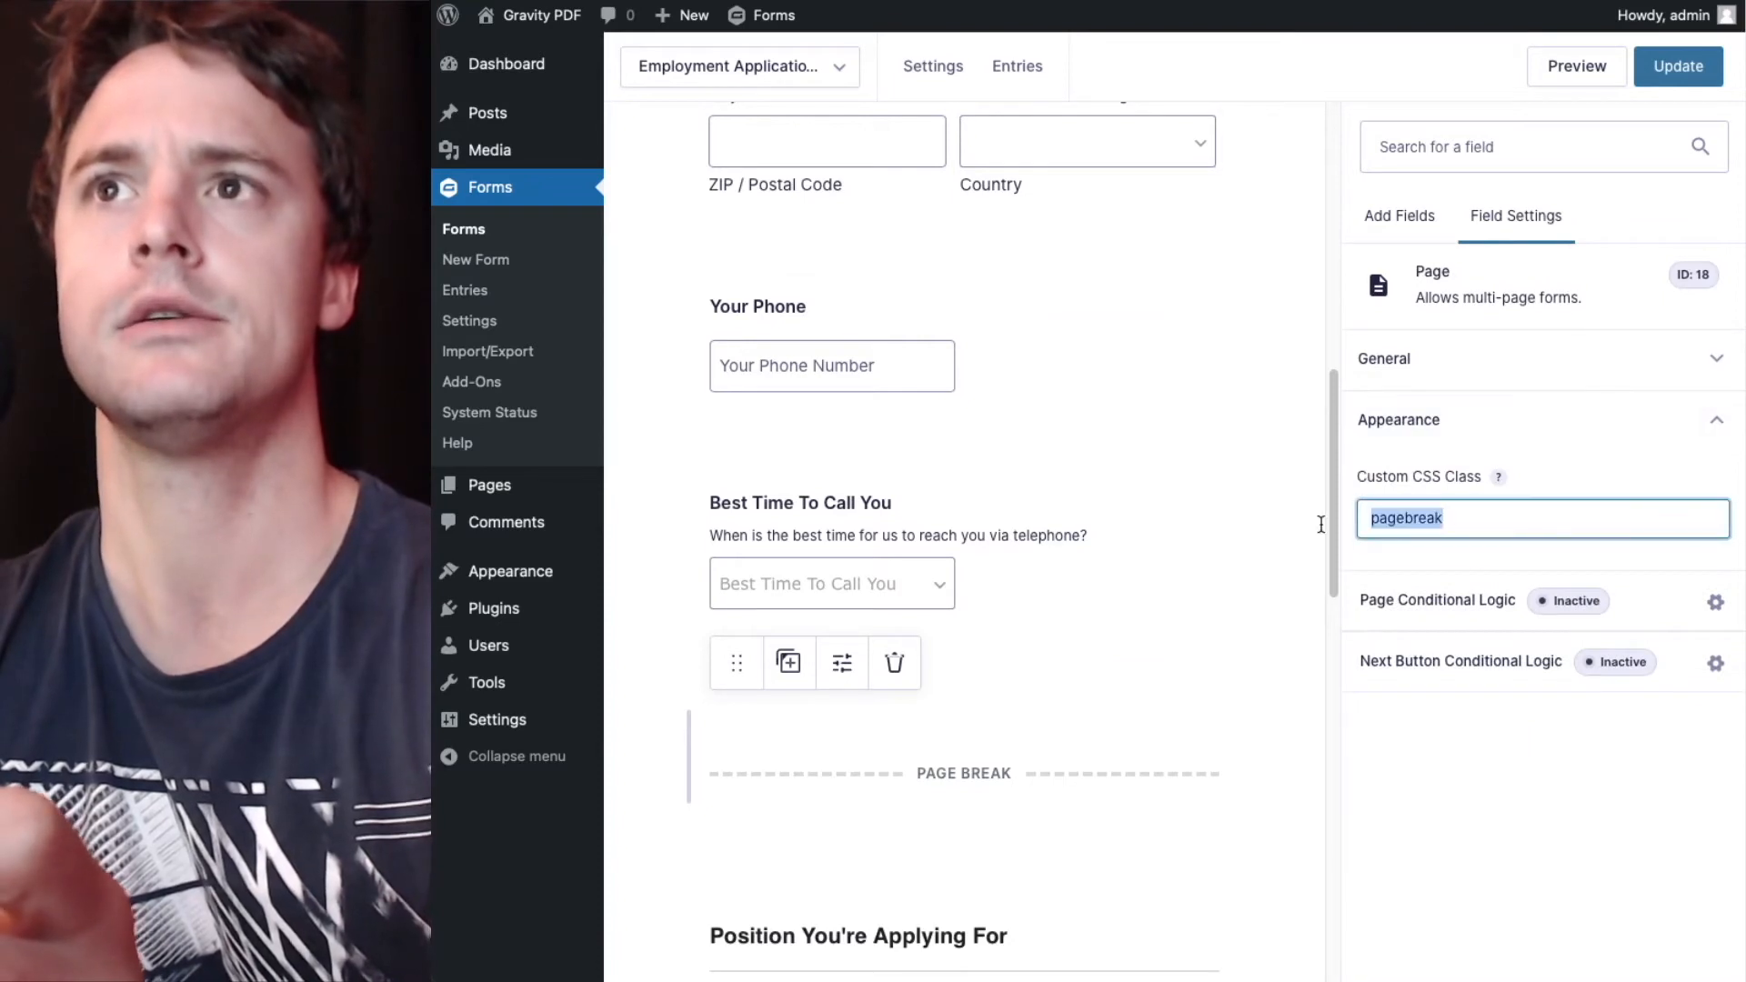
pyautogui.click(1400, 216)
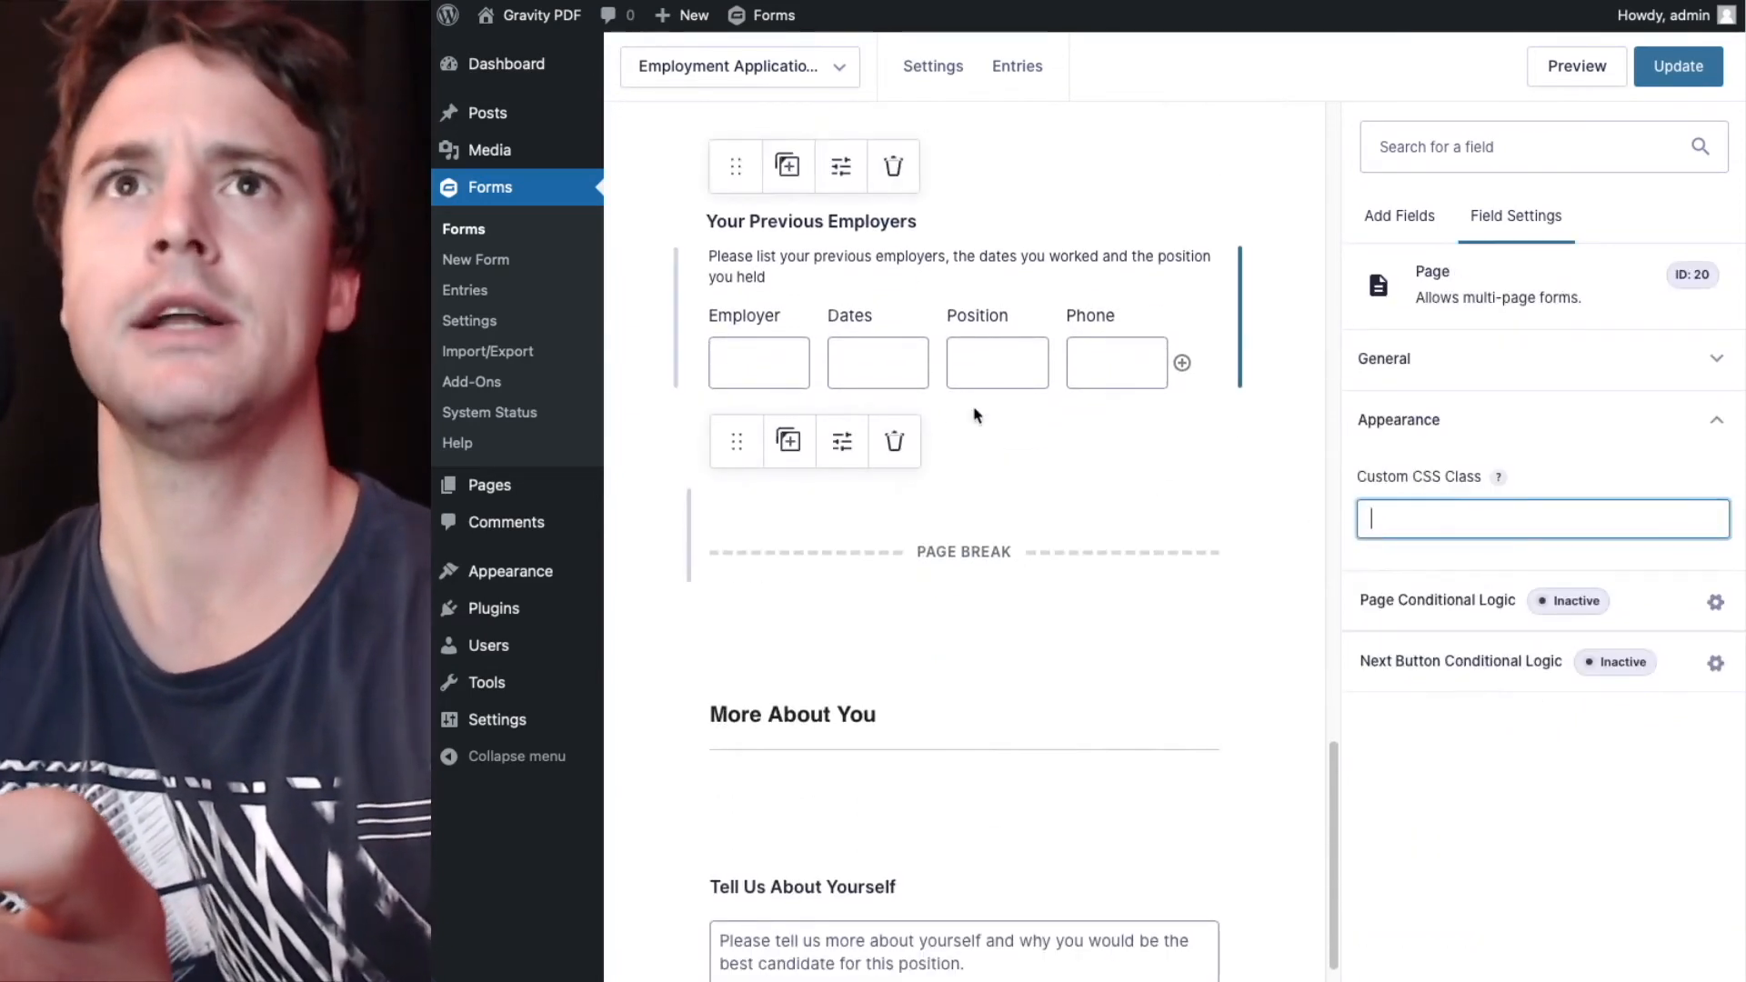
pyautogui.scroll(-3)
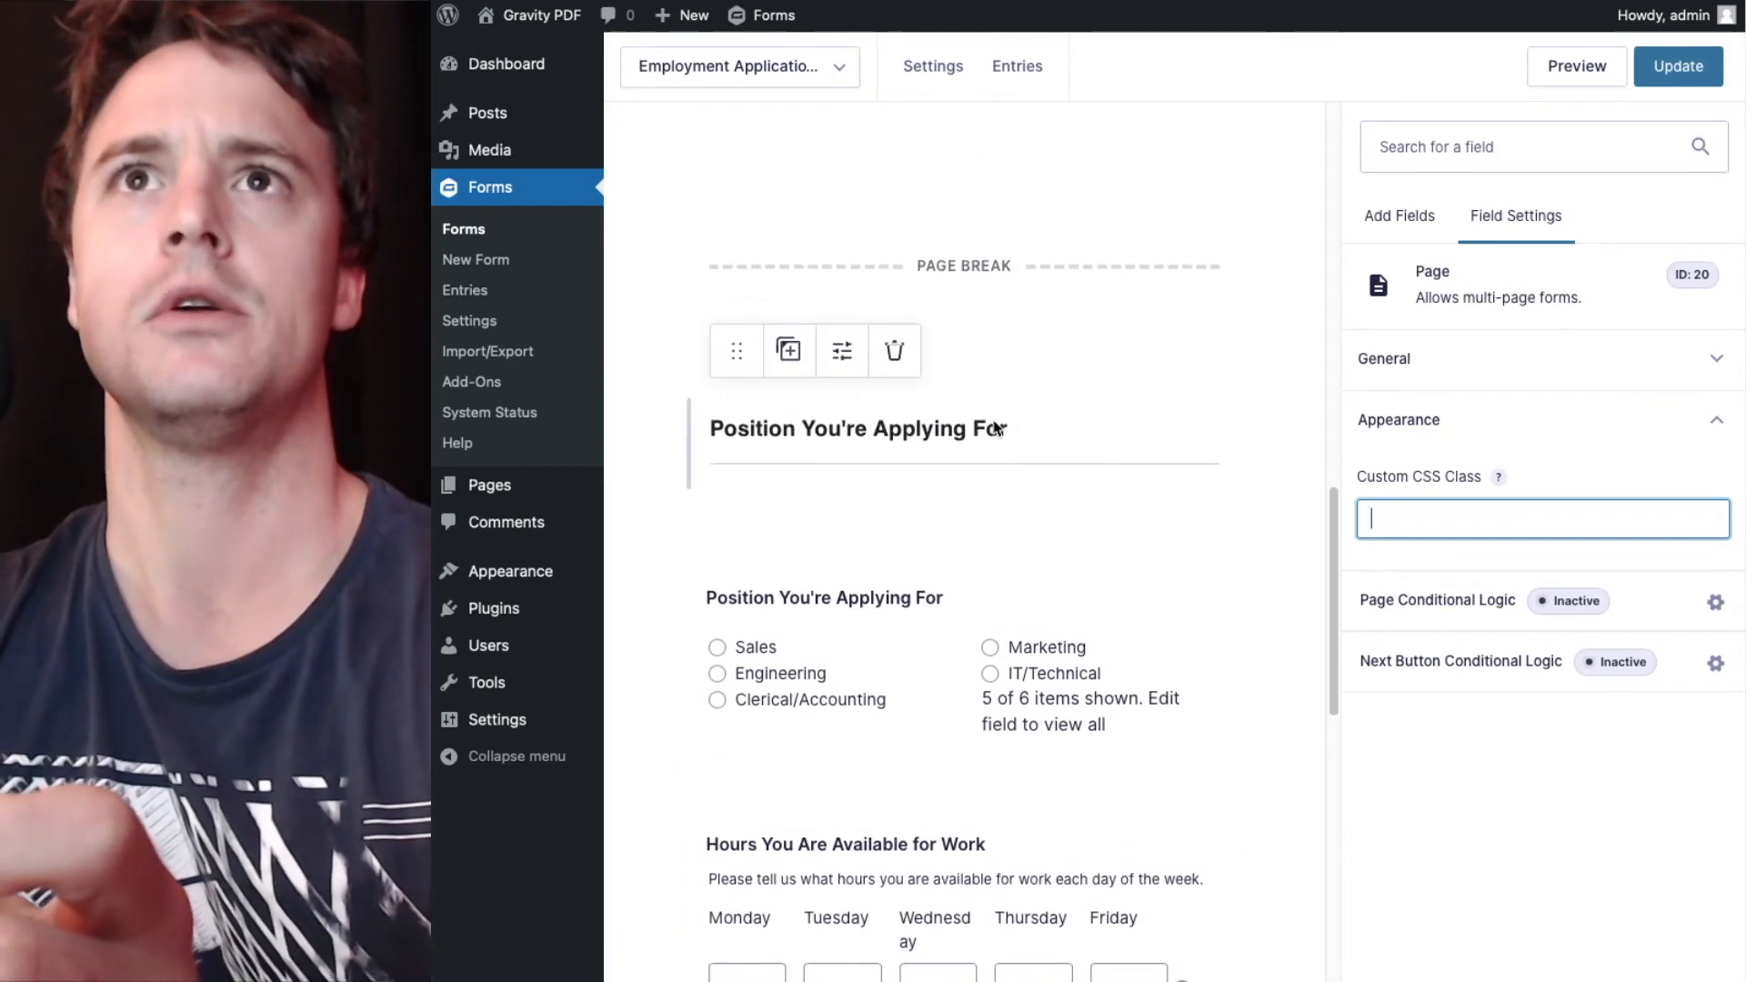
pyautogui.scroll(3)
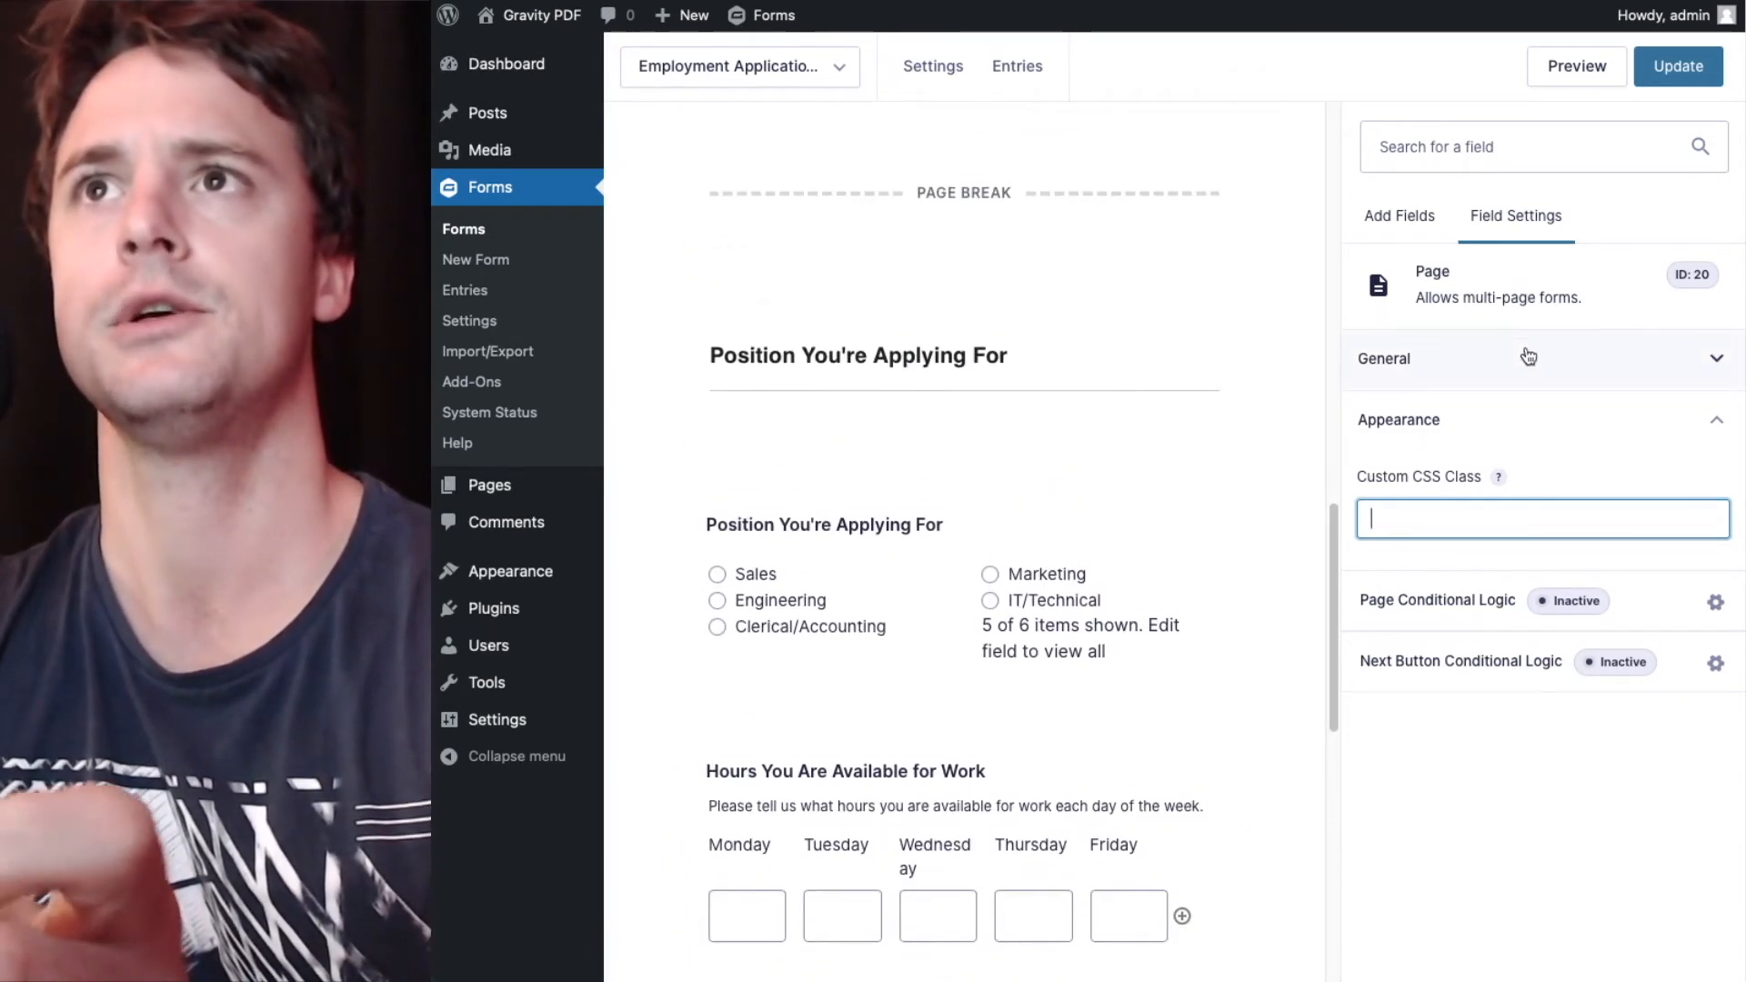
# Add an HTML block after the page break with Custom CSS Class 'gf_hidden'.
pyautogui.click(1401, 216)
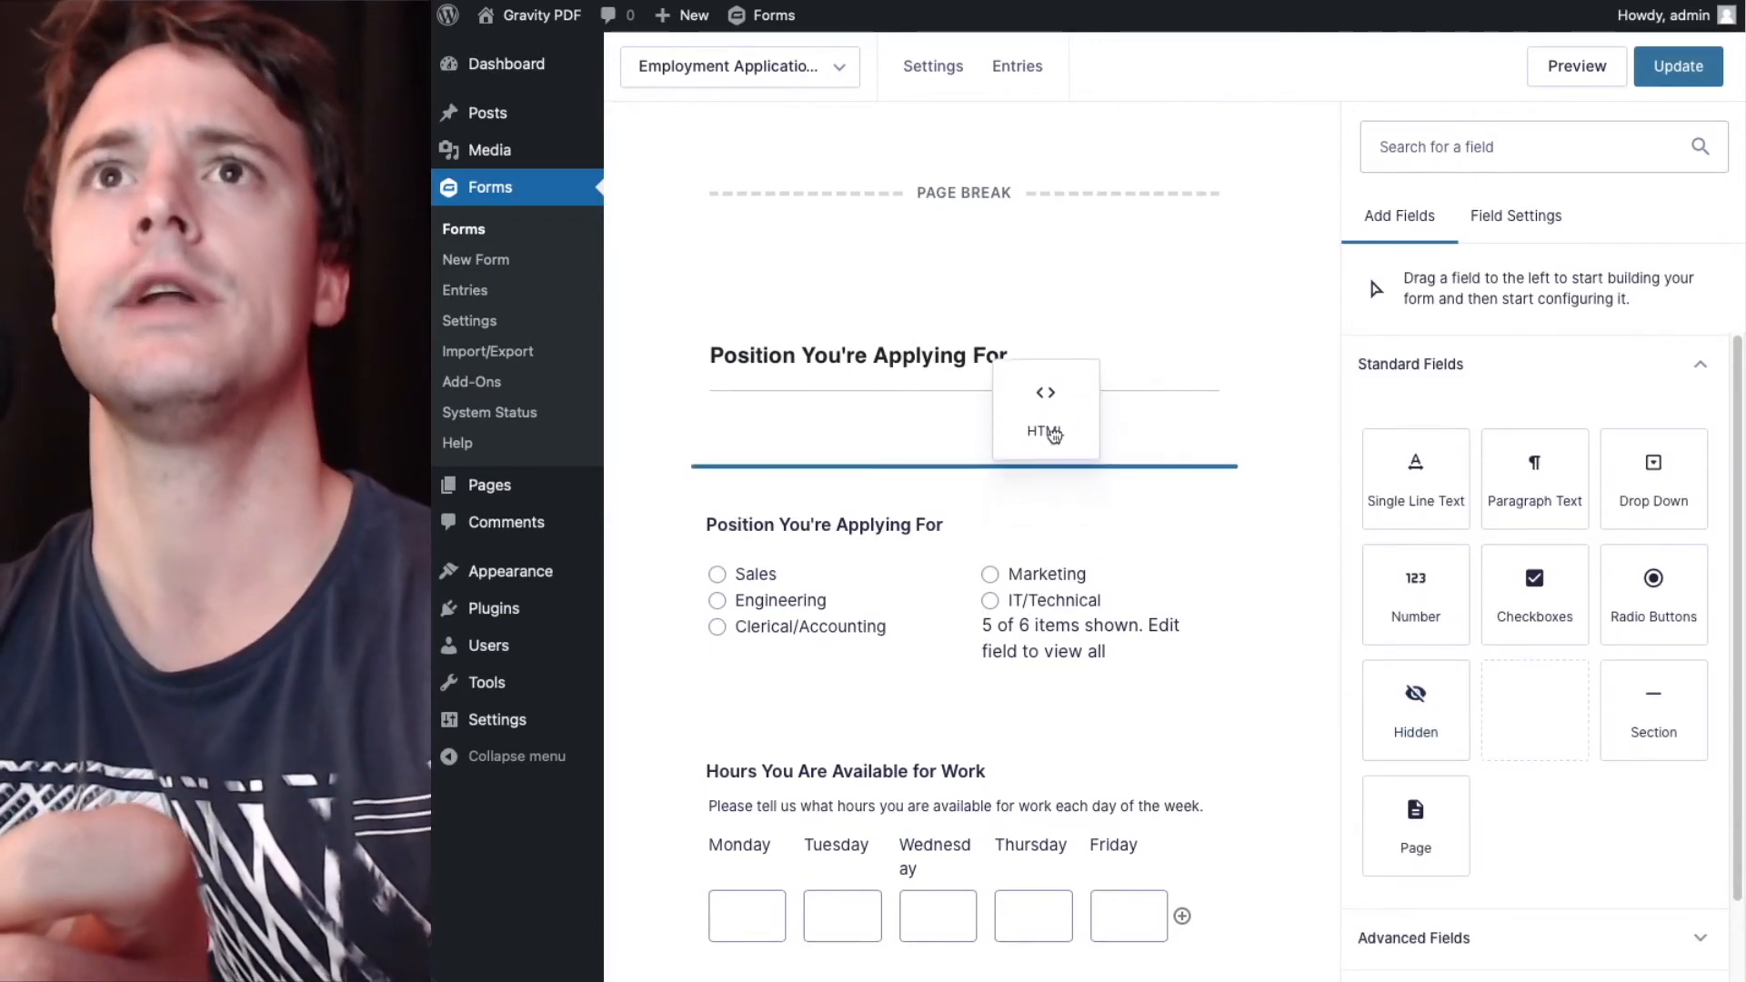
pyautogui.click(1044, 409)
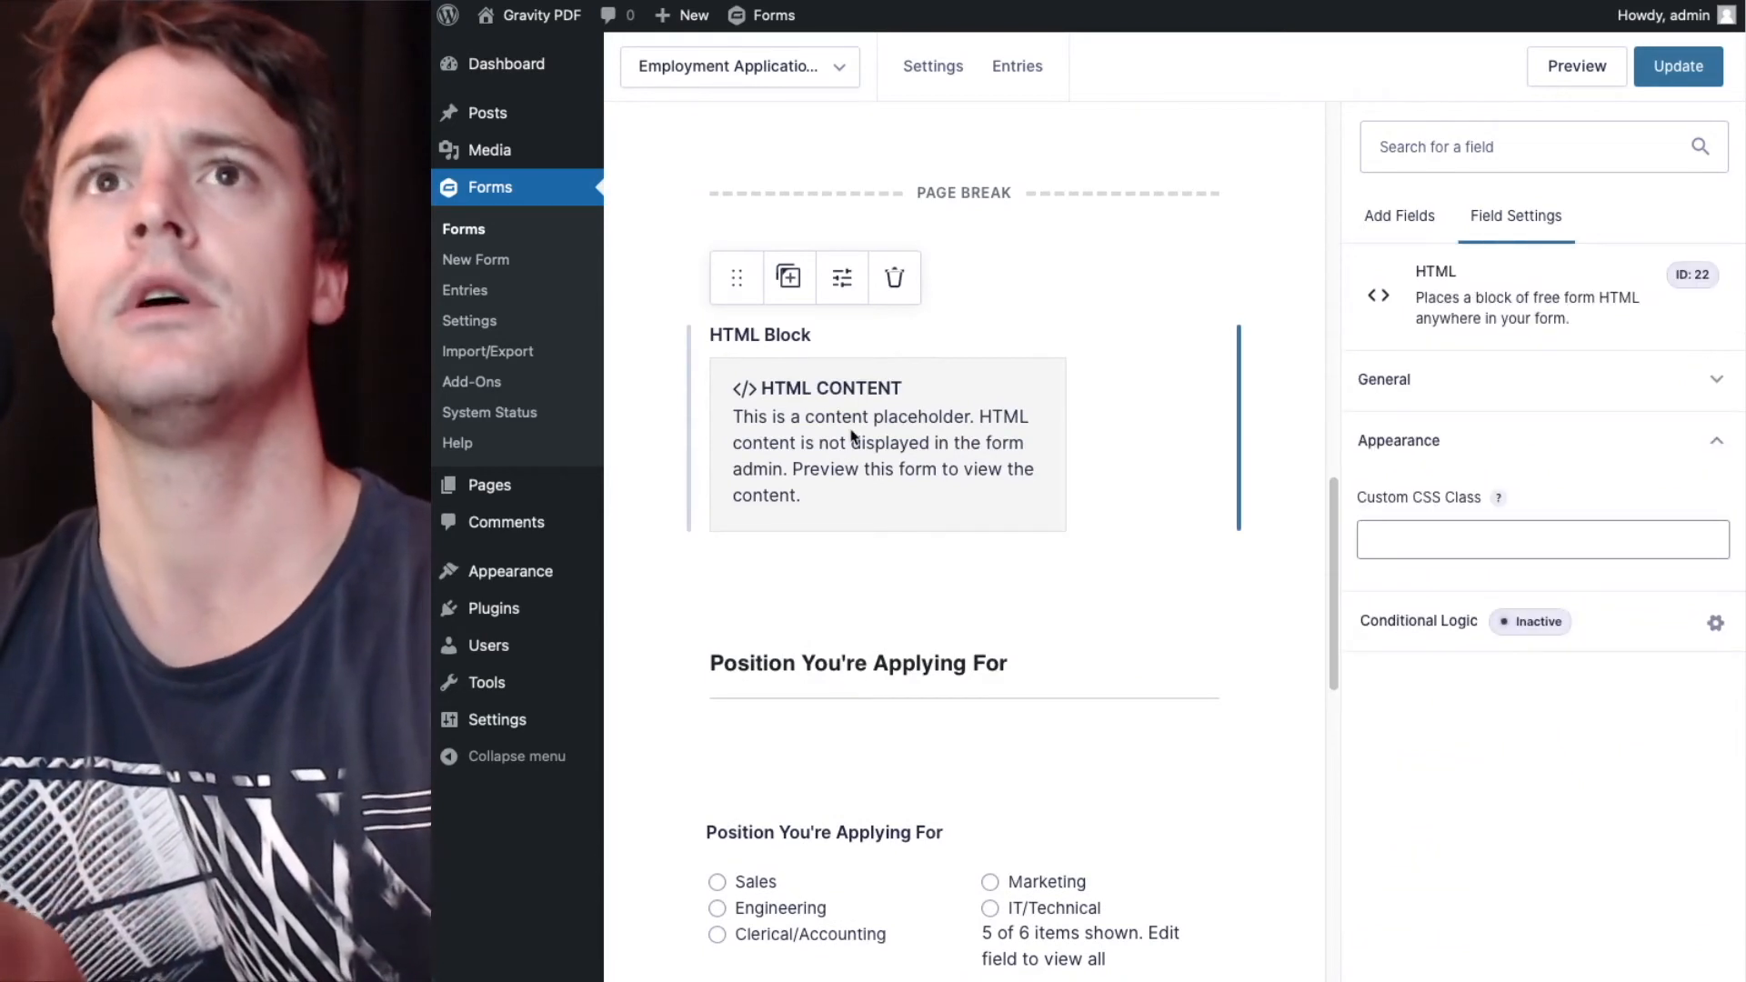
pyautogui.moveTo(1421, 526)
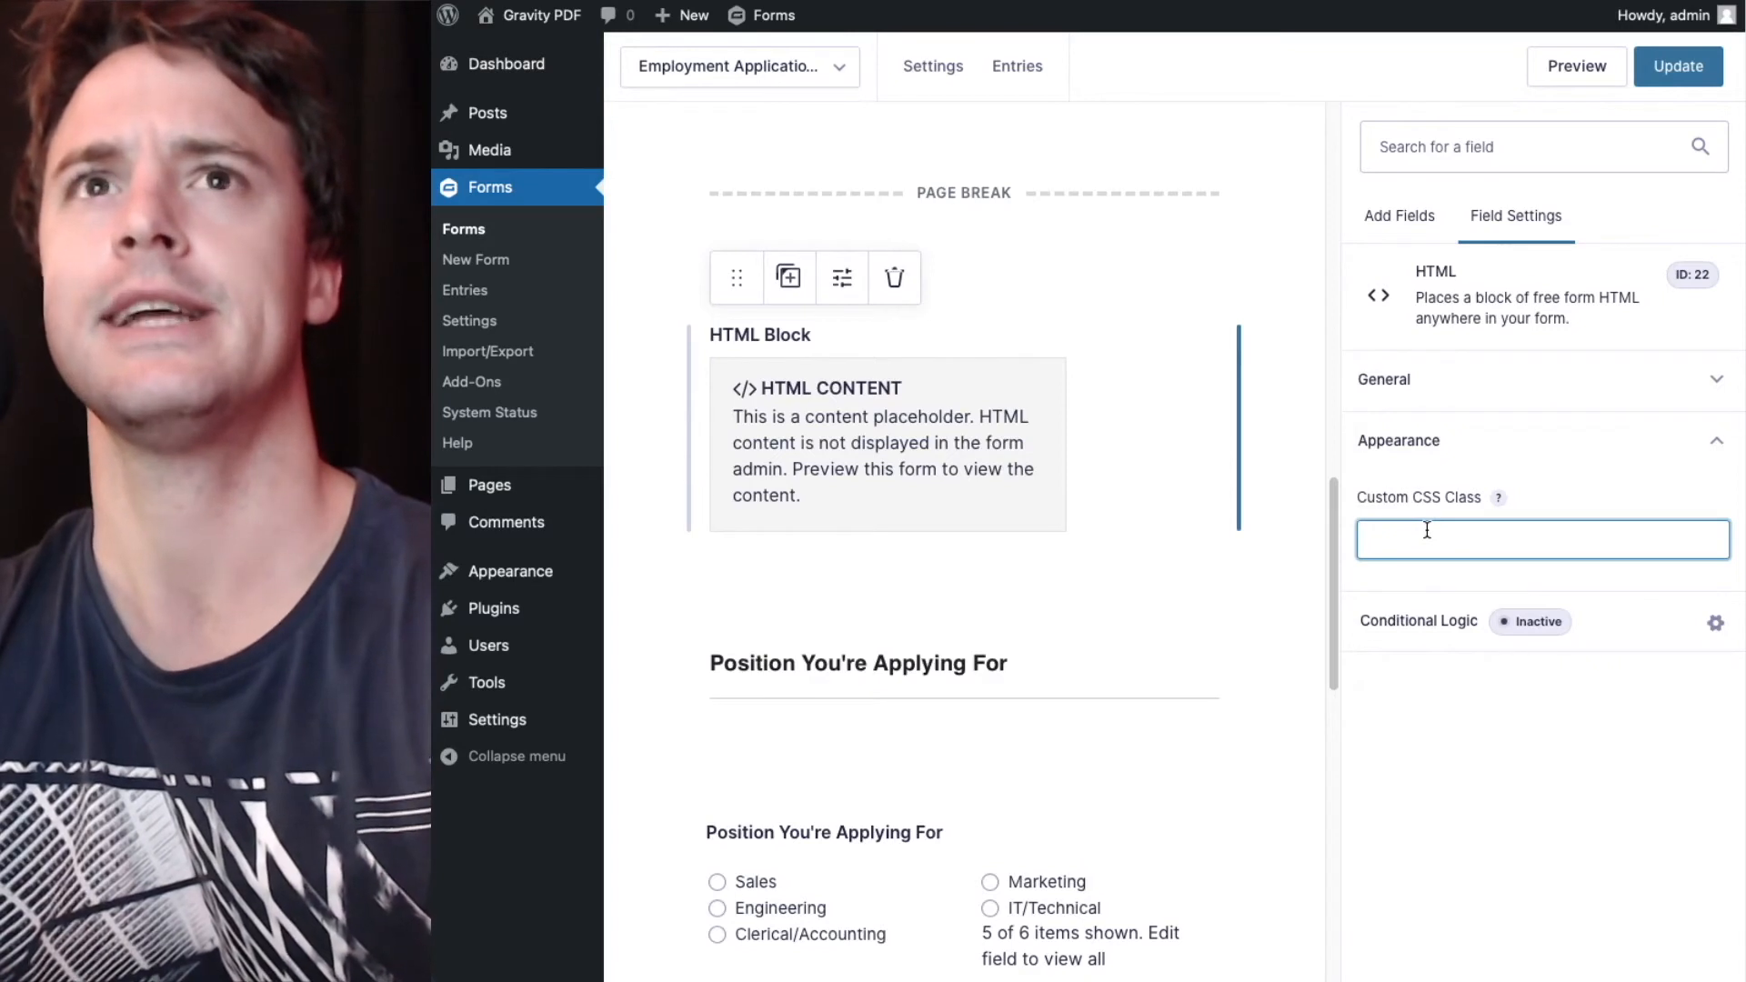
pyautogui.write('gf_')
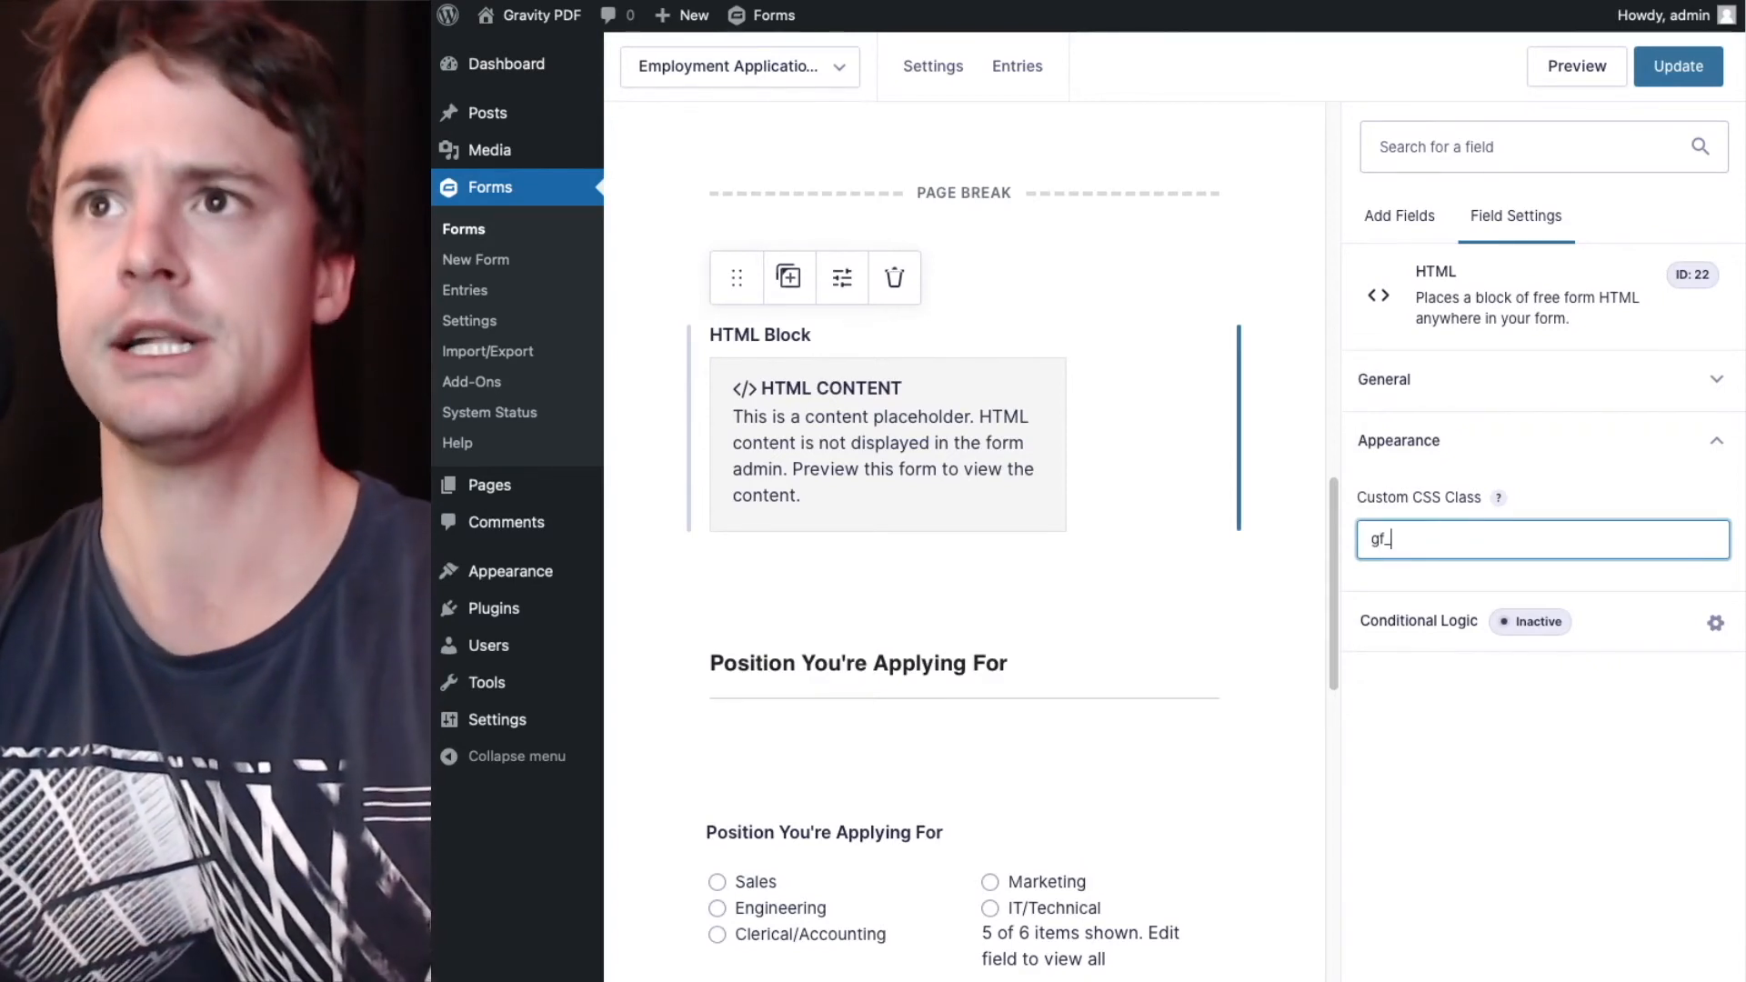
pyautogui.write('hidde')
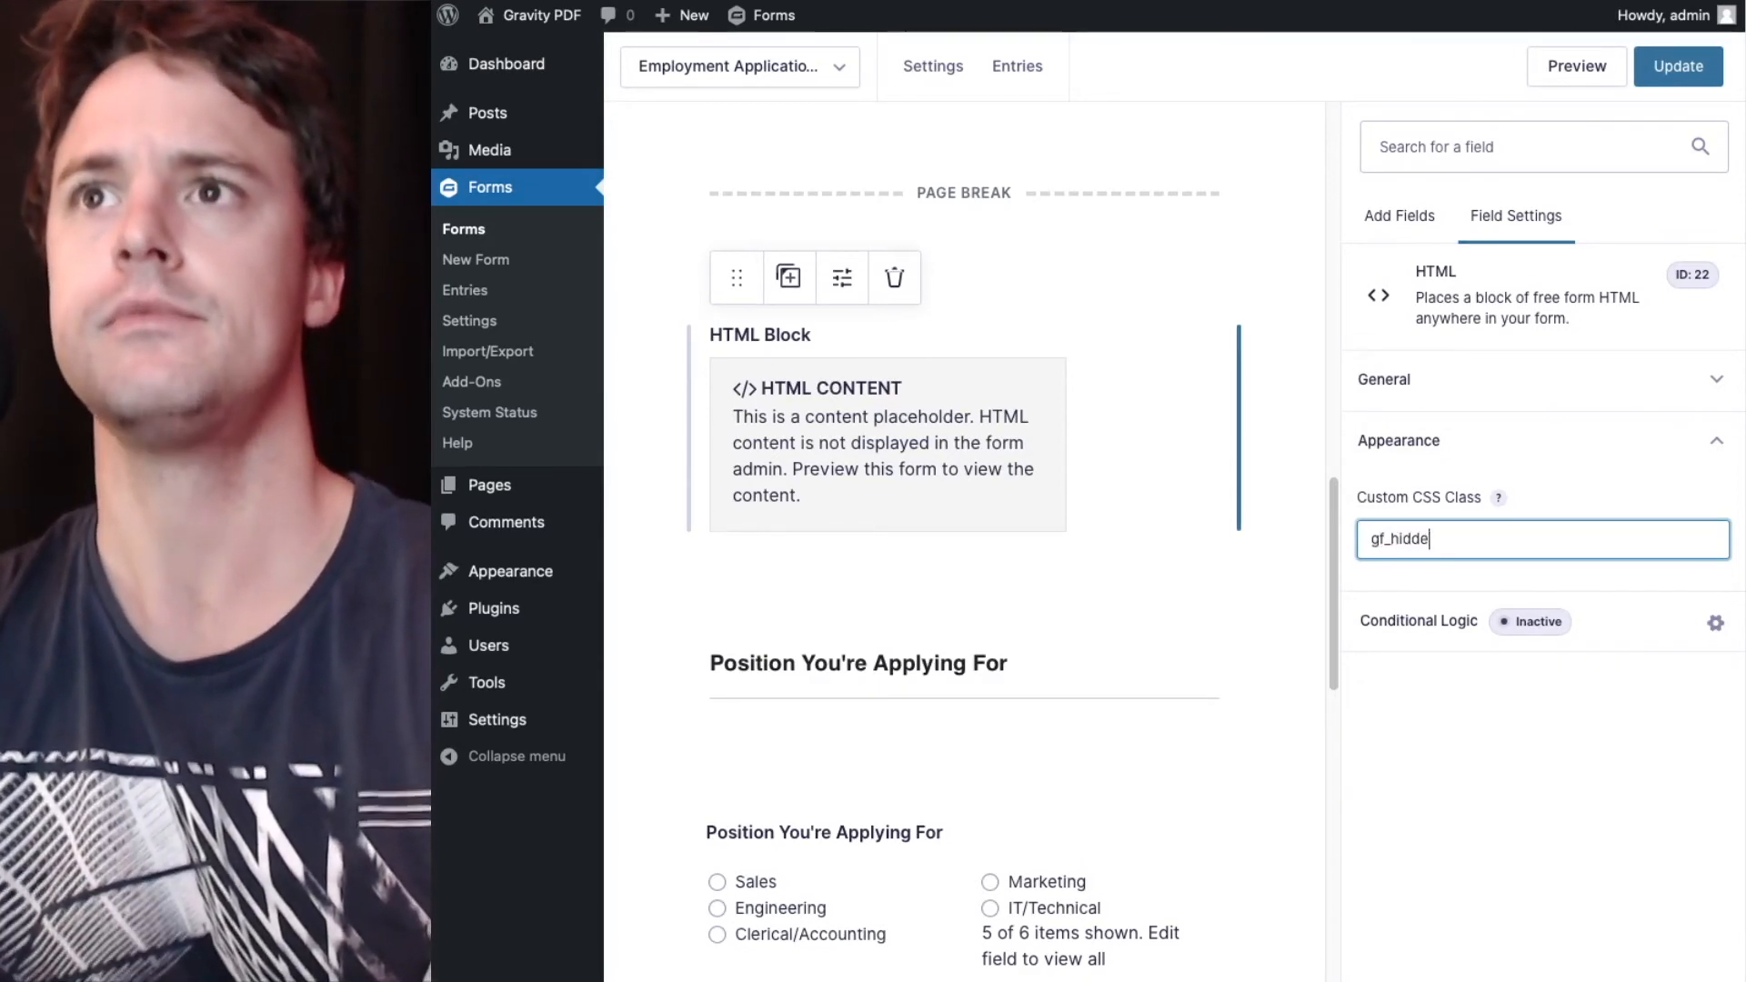
pyautogui.write('n')
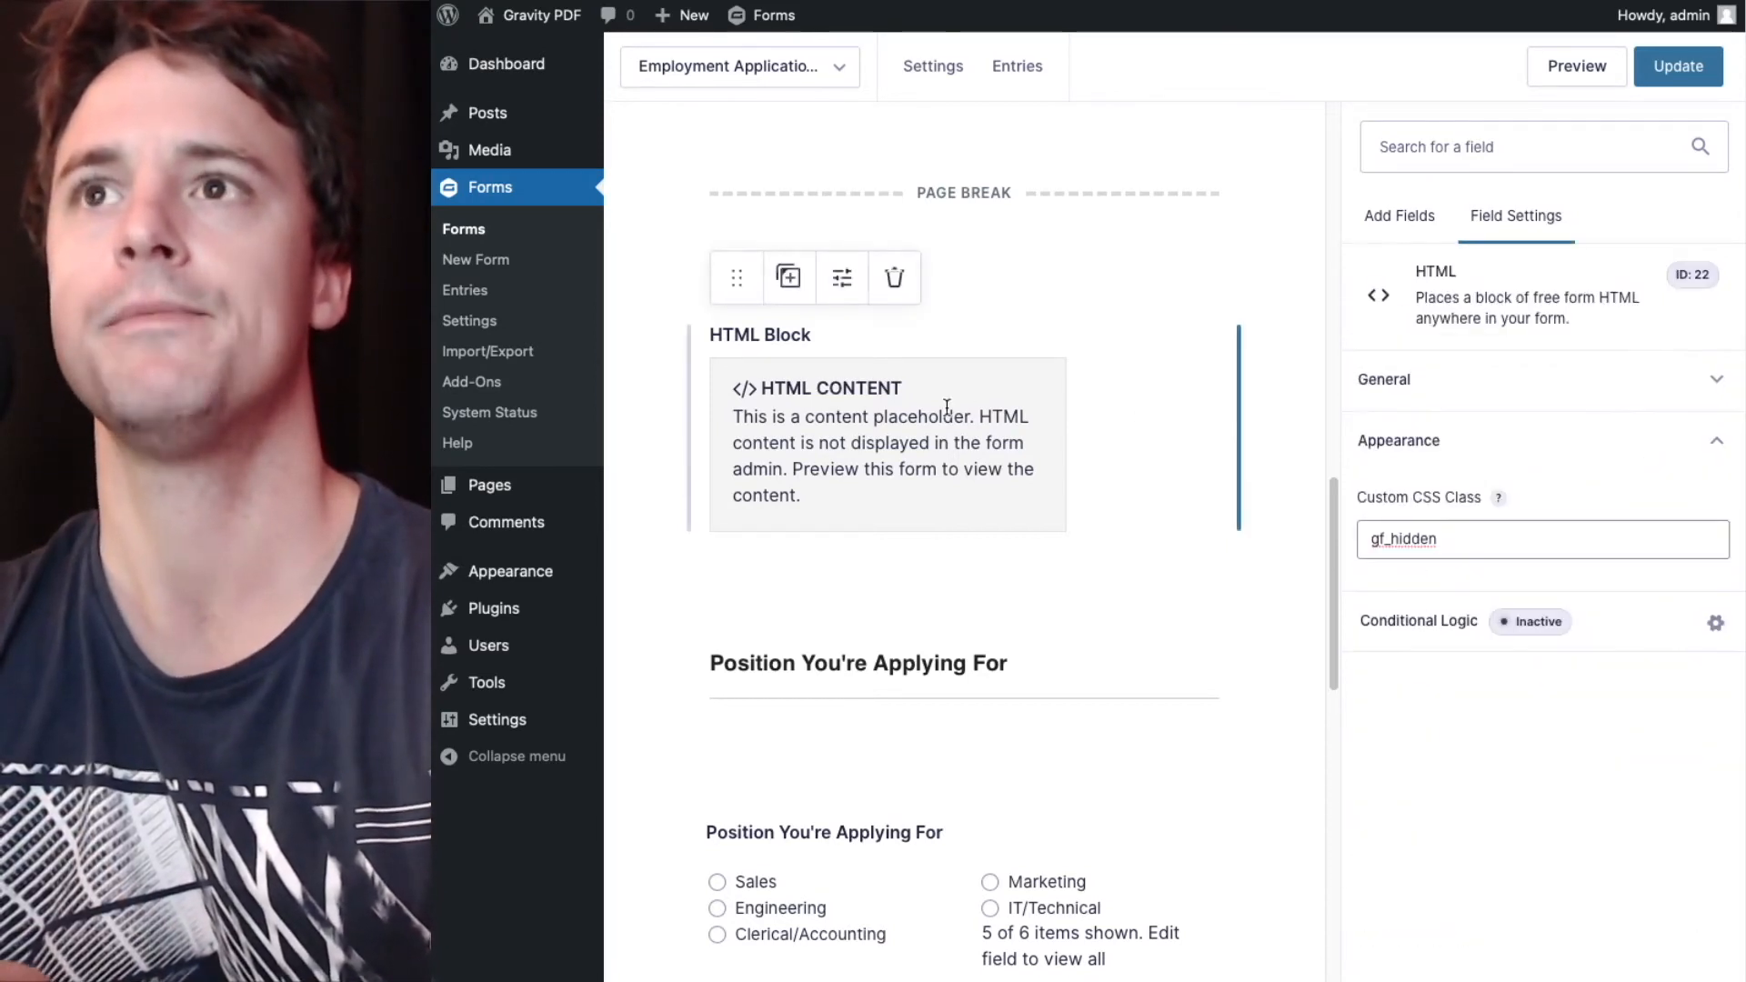
# Enter <pagebreak sheet-size="297mm 210mm" /> as the HTML block's content.
pyautogui.click(1383, 378)
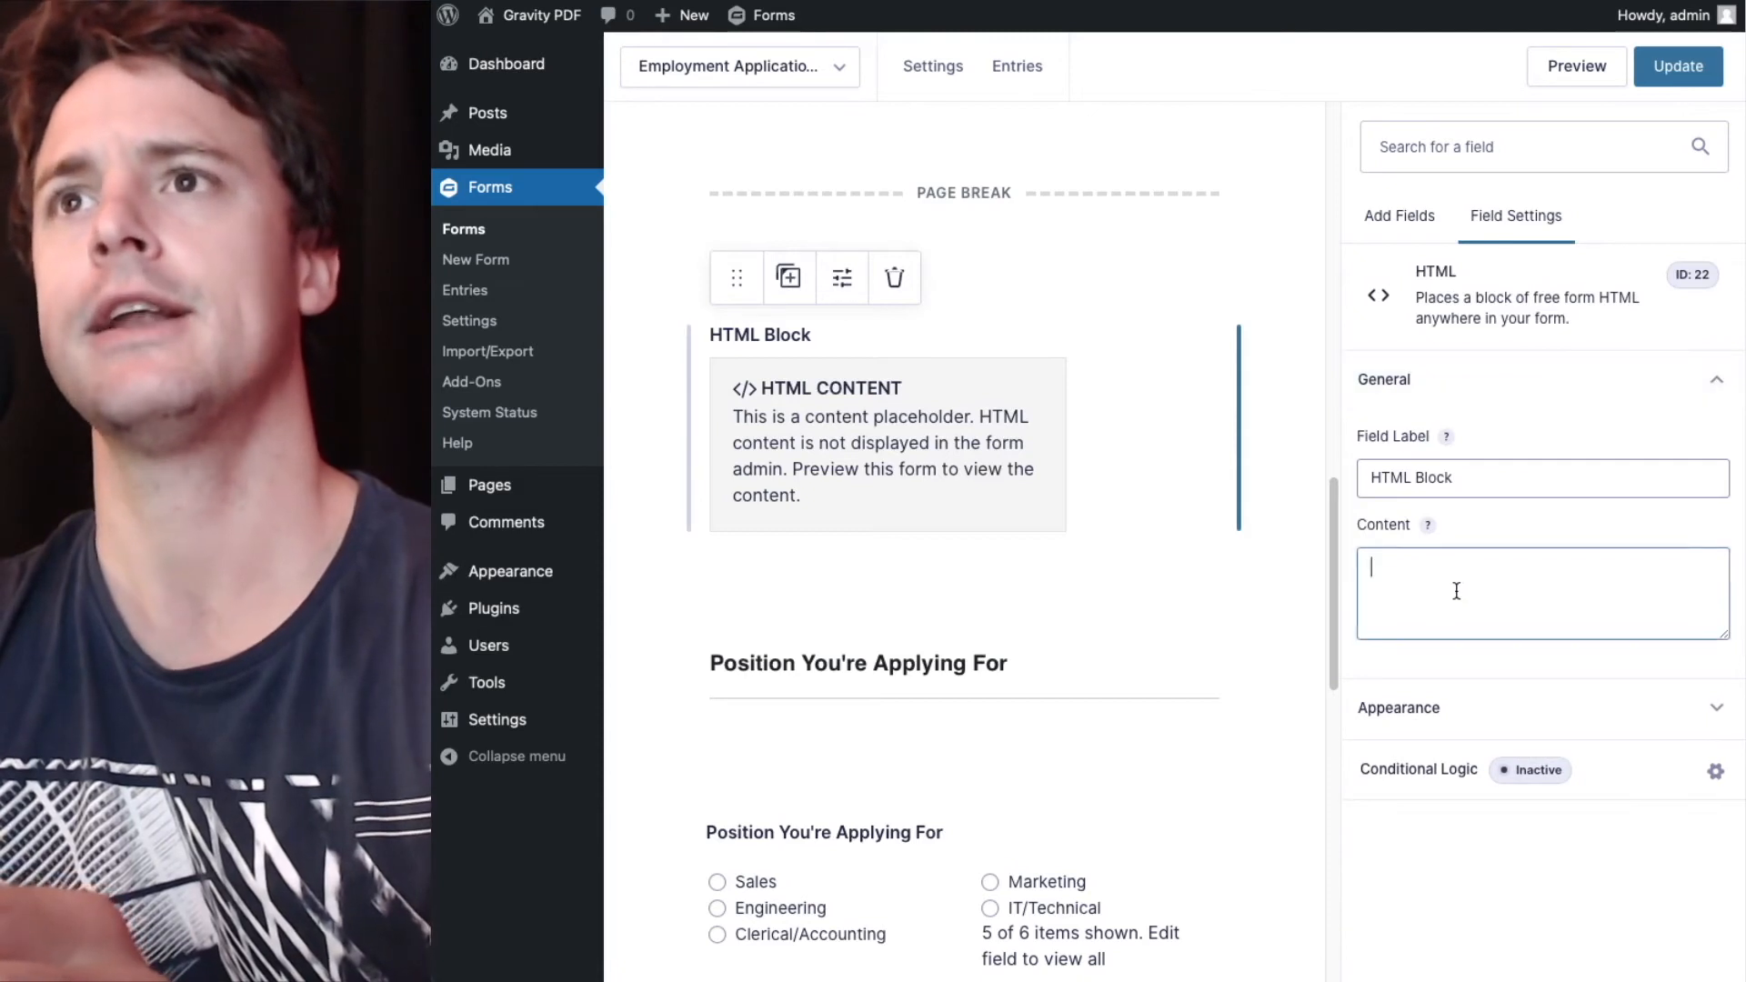
pyautogui.write('<')
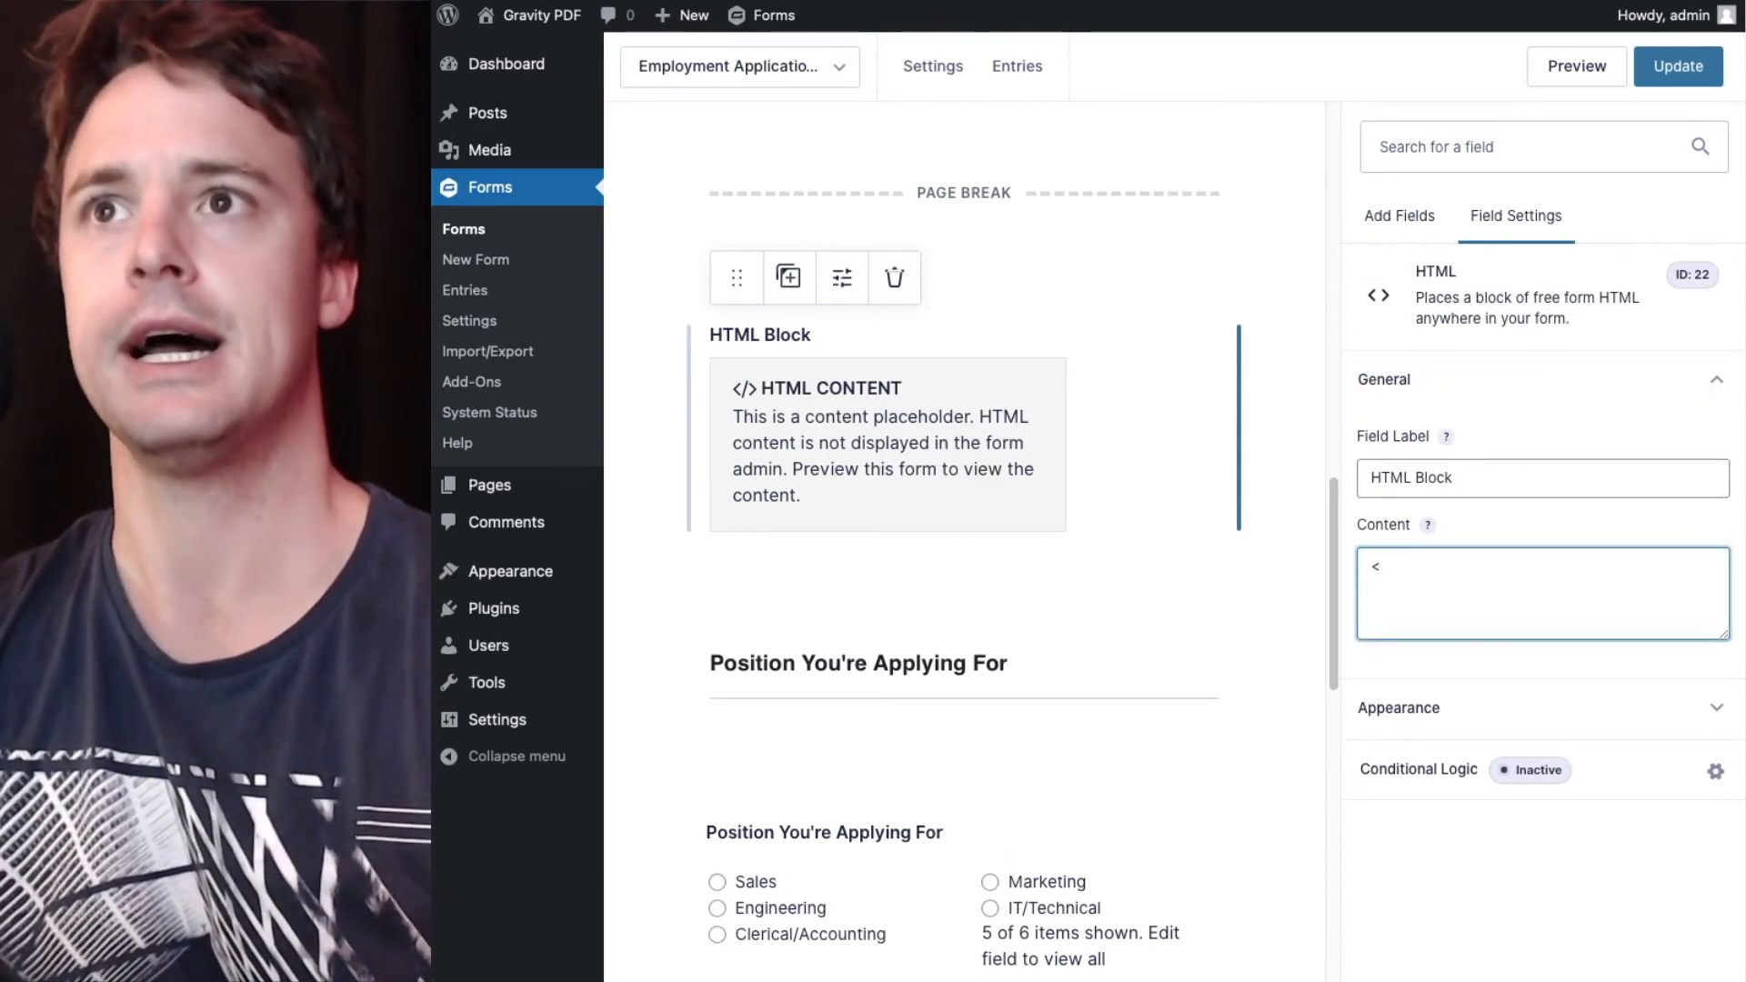
pyautogui.write('pagebreak')
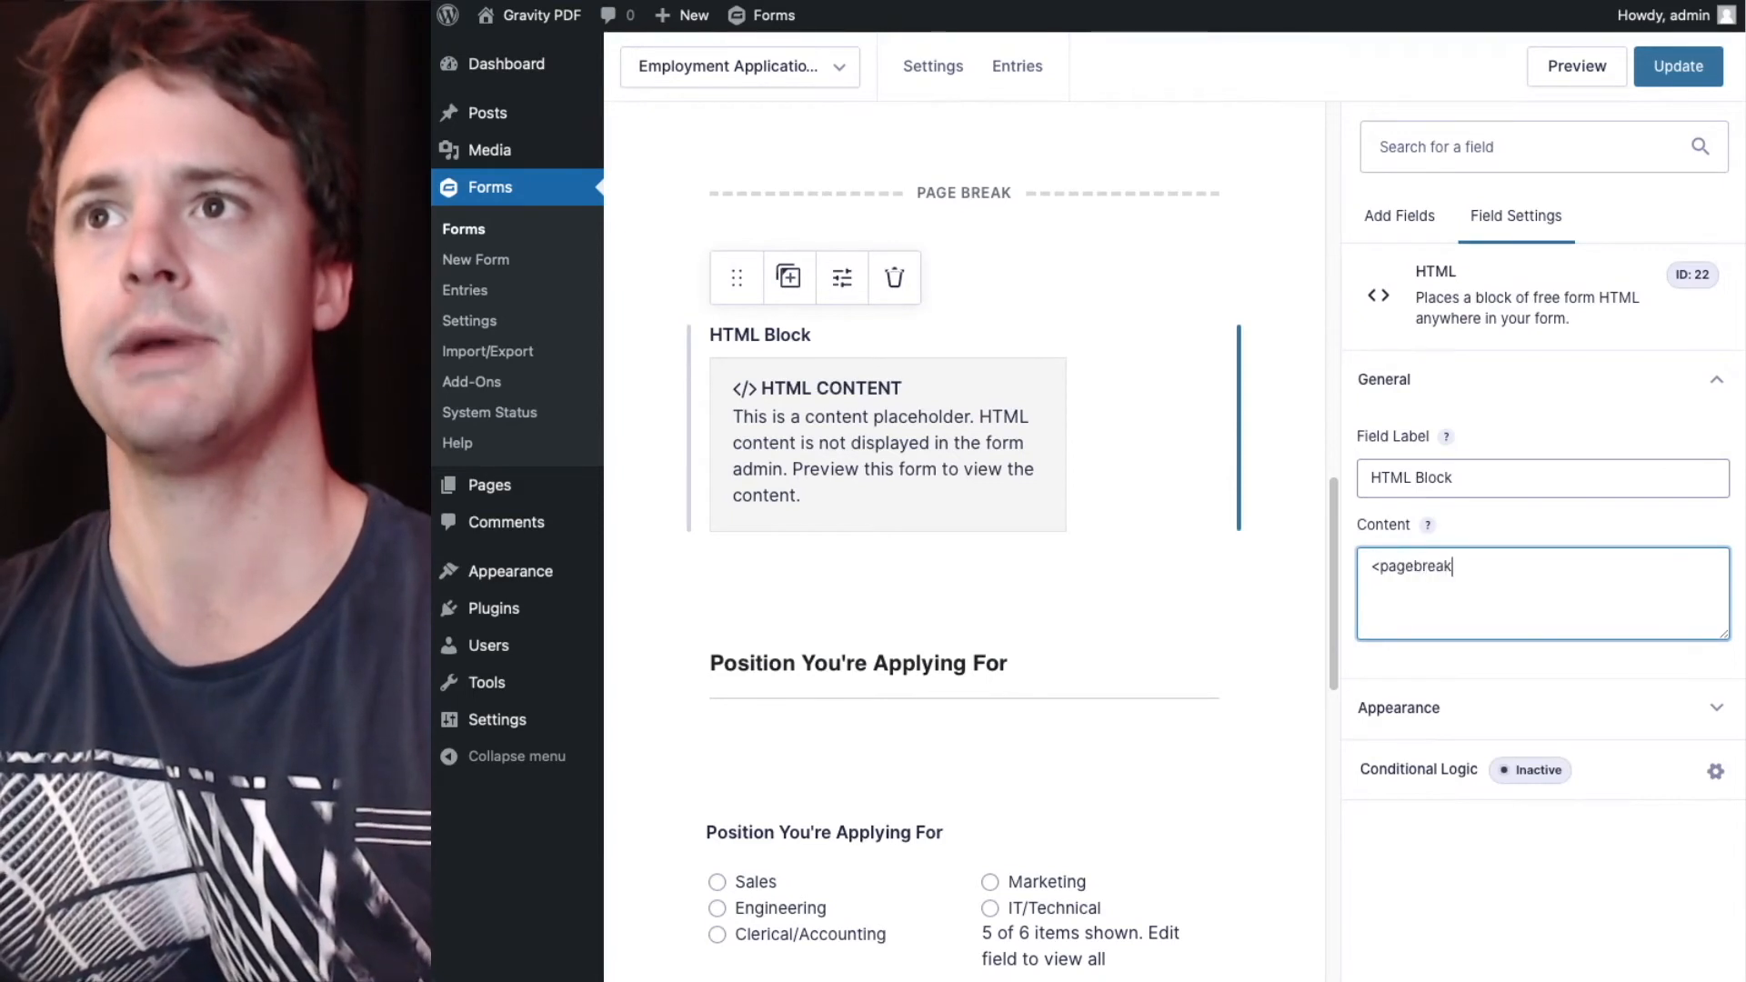
pyautogui.write('/>')
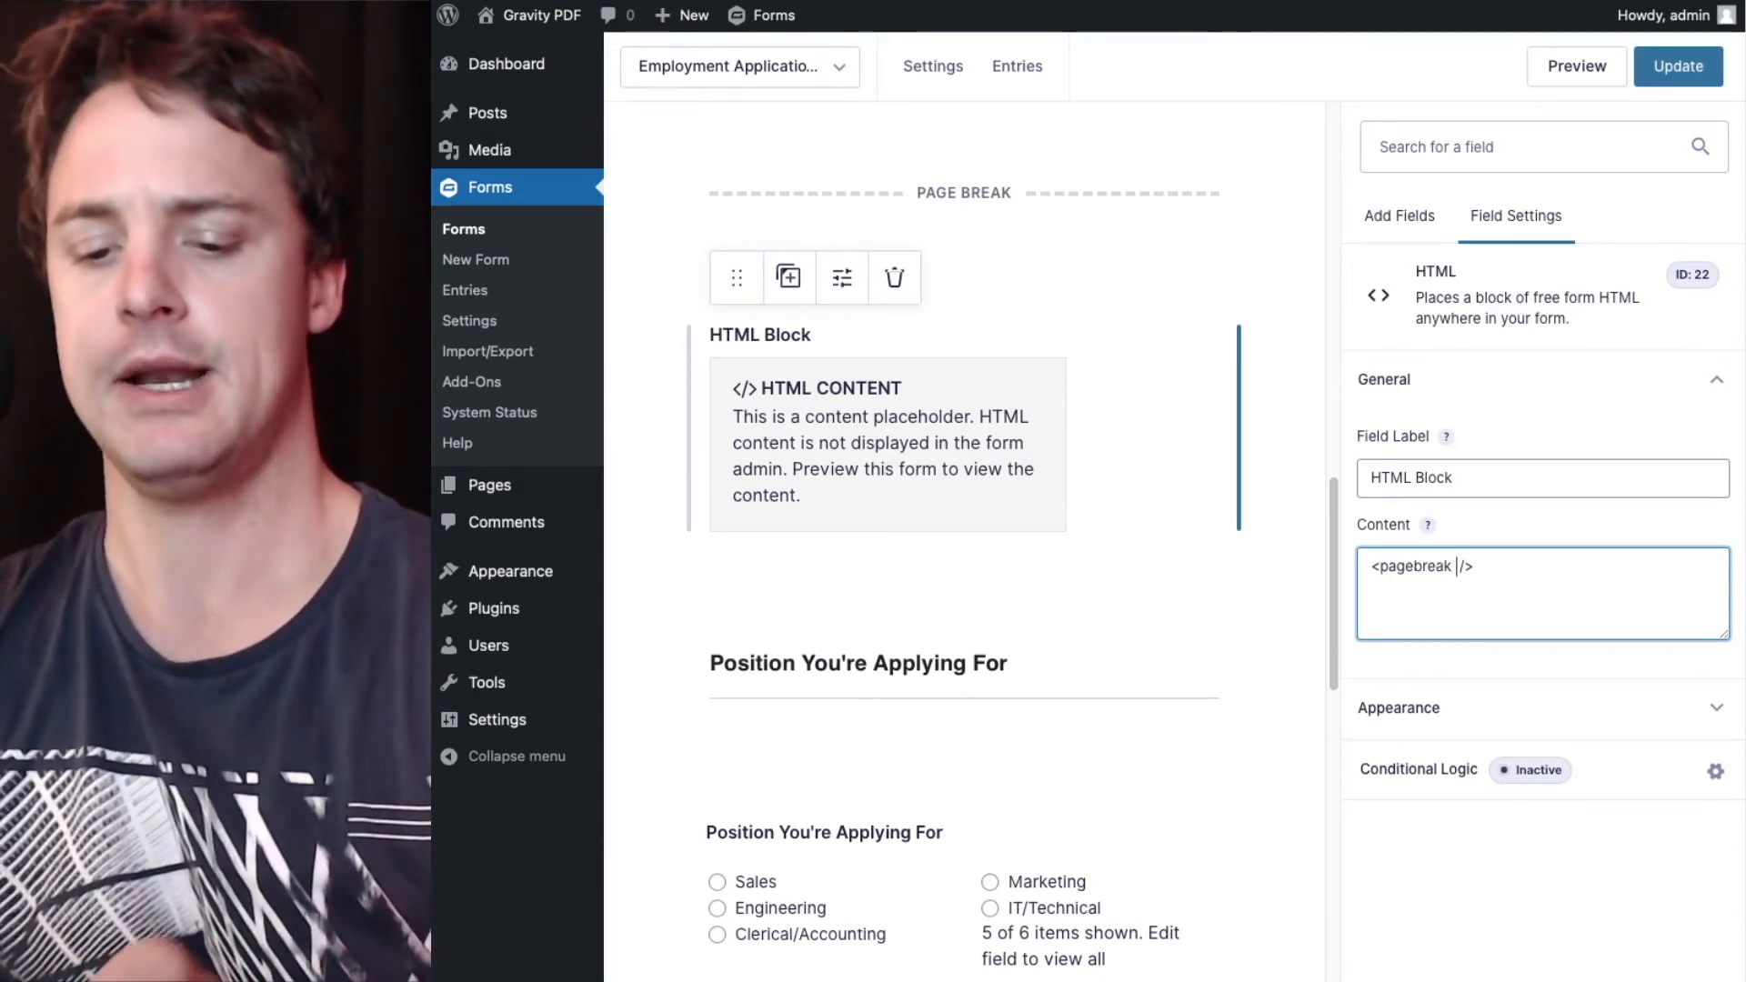
pyautogui.write('sheet')
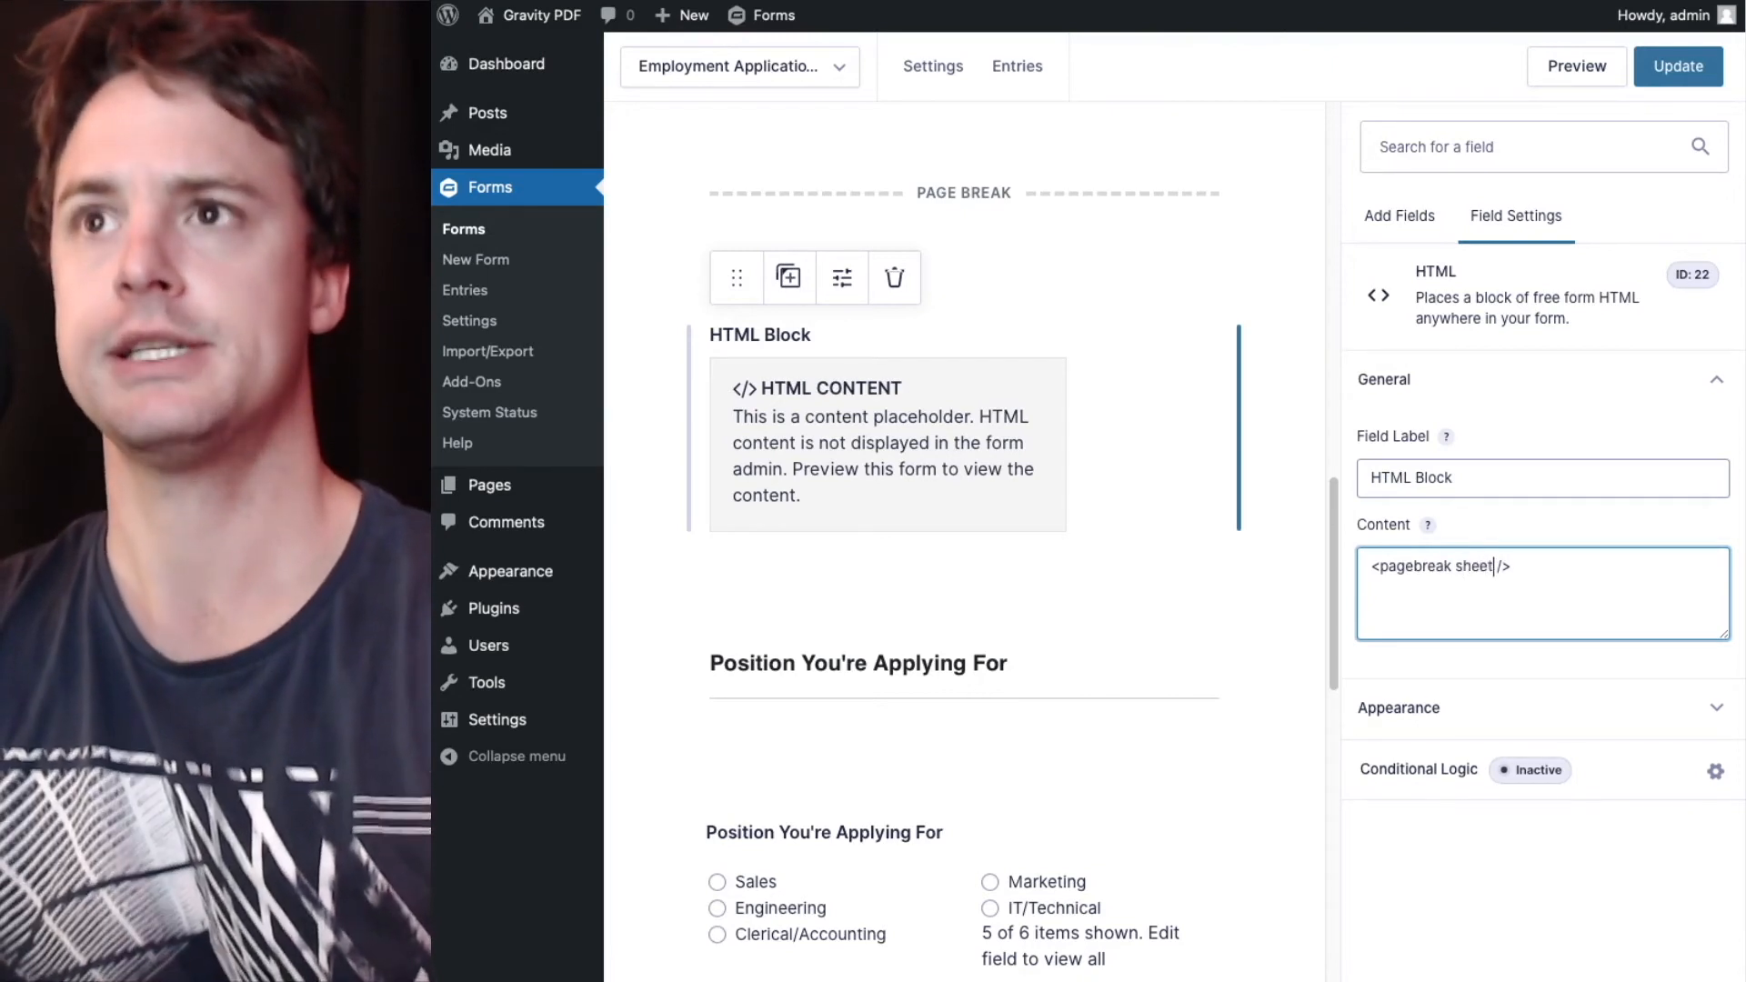
pyautogui.write('-size=""')
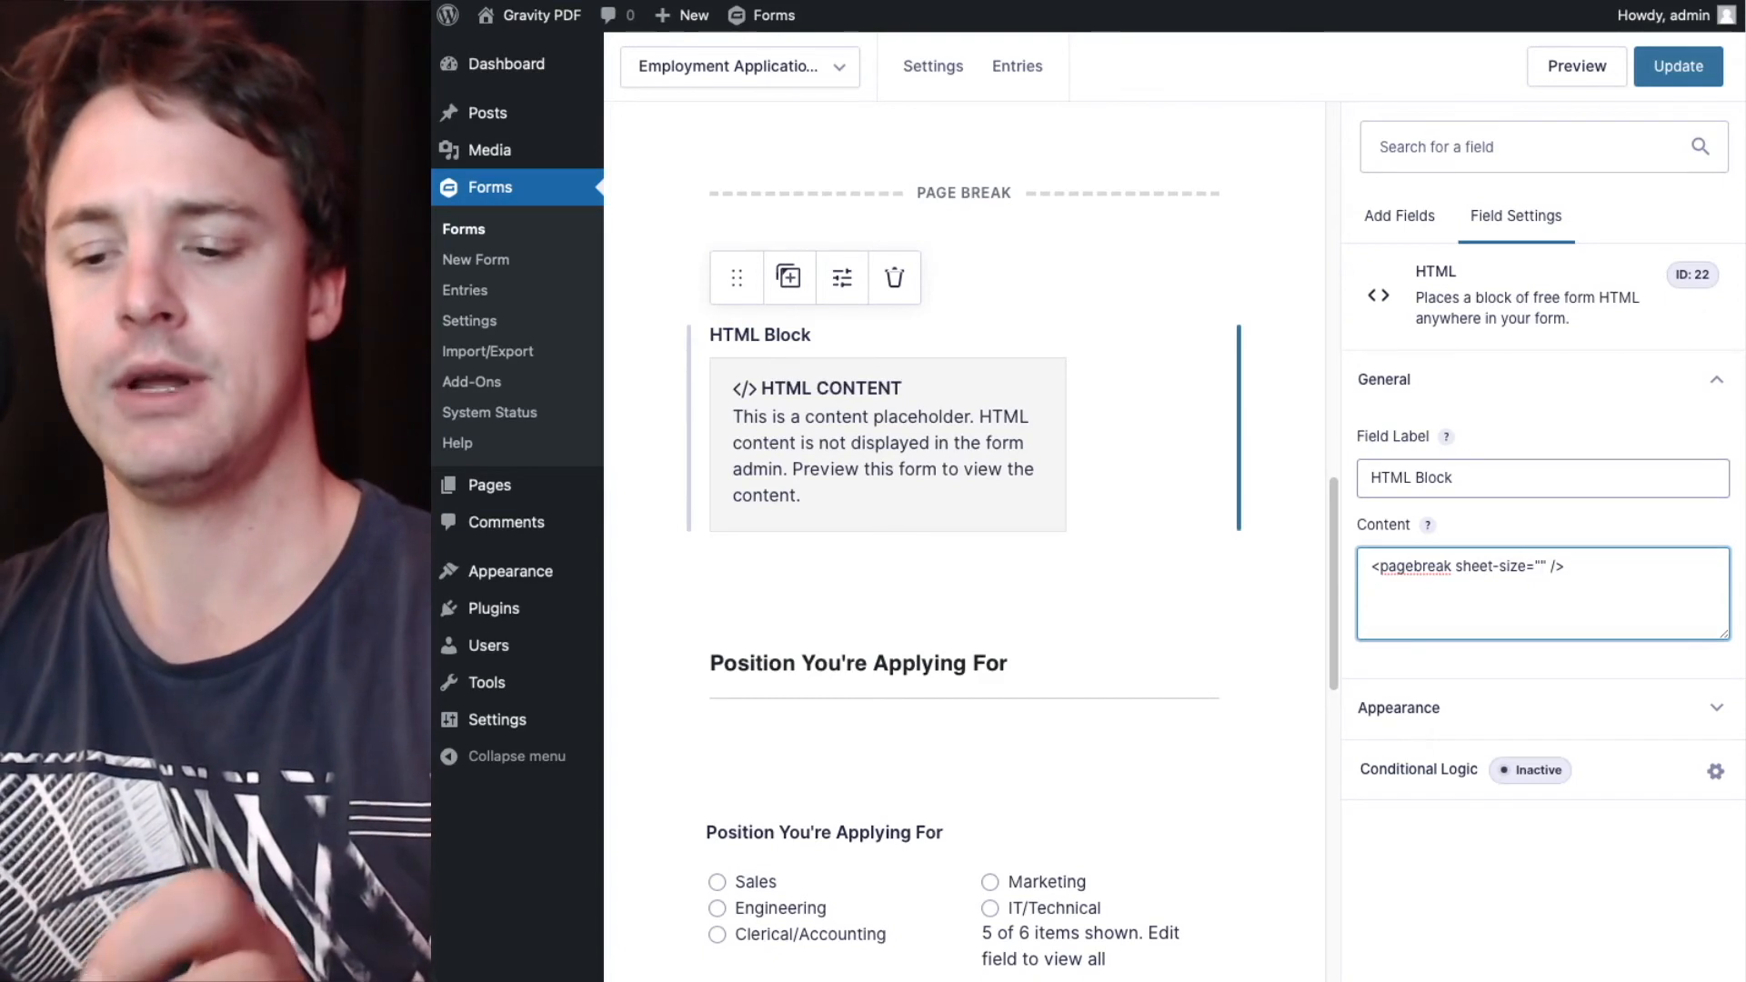
pyautogui.write('29')
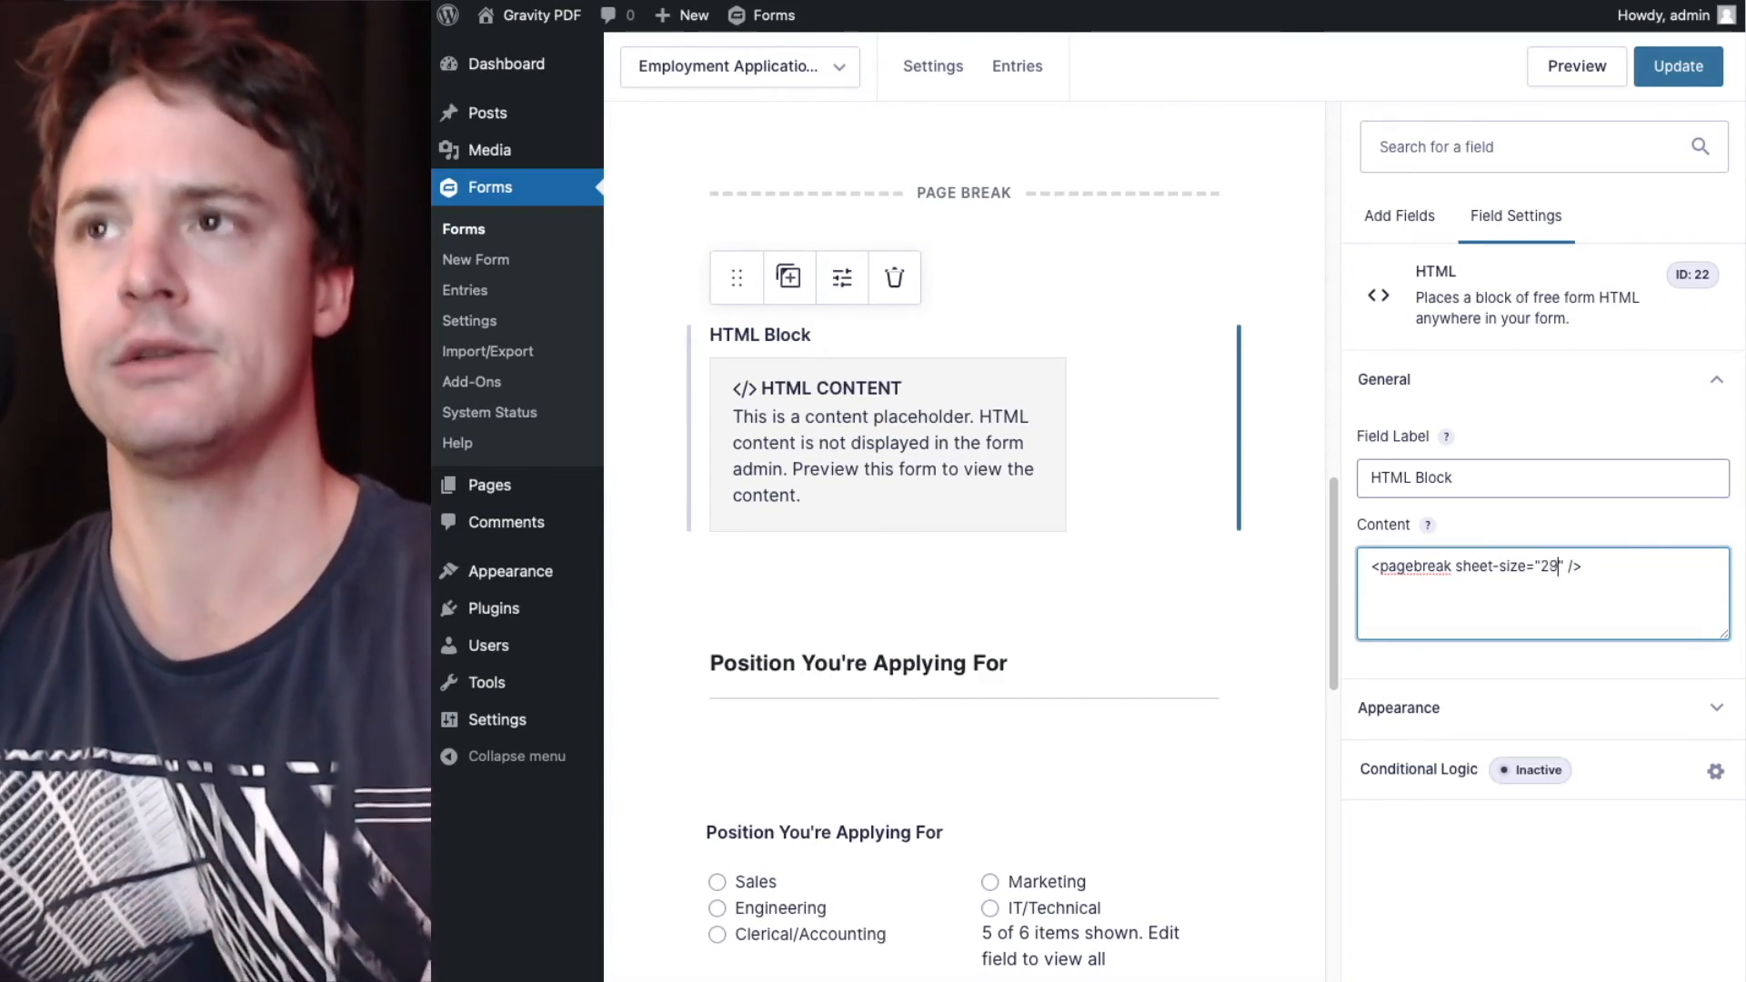
pyautogui.write('7mm')
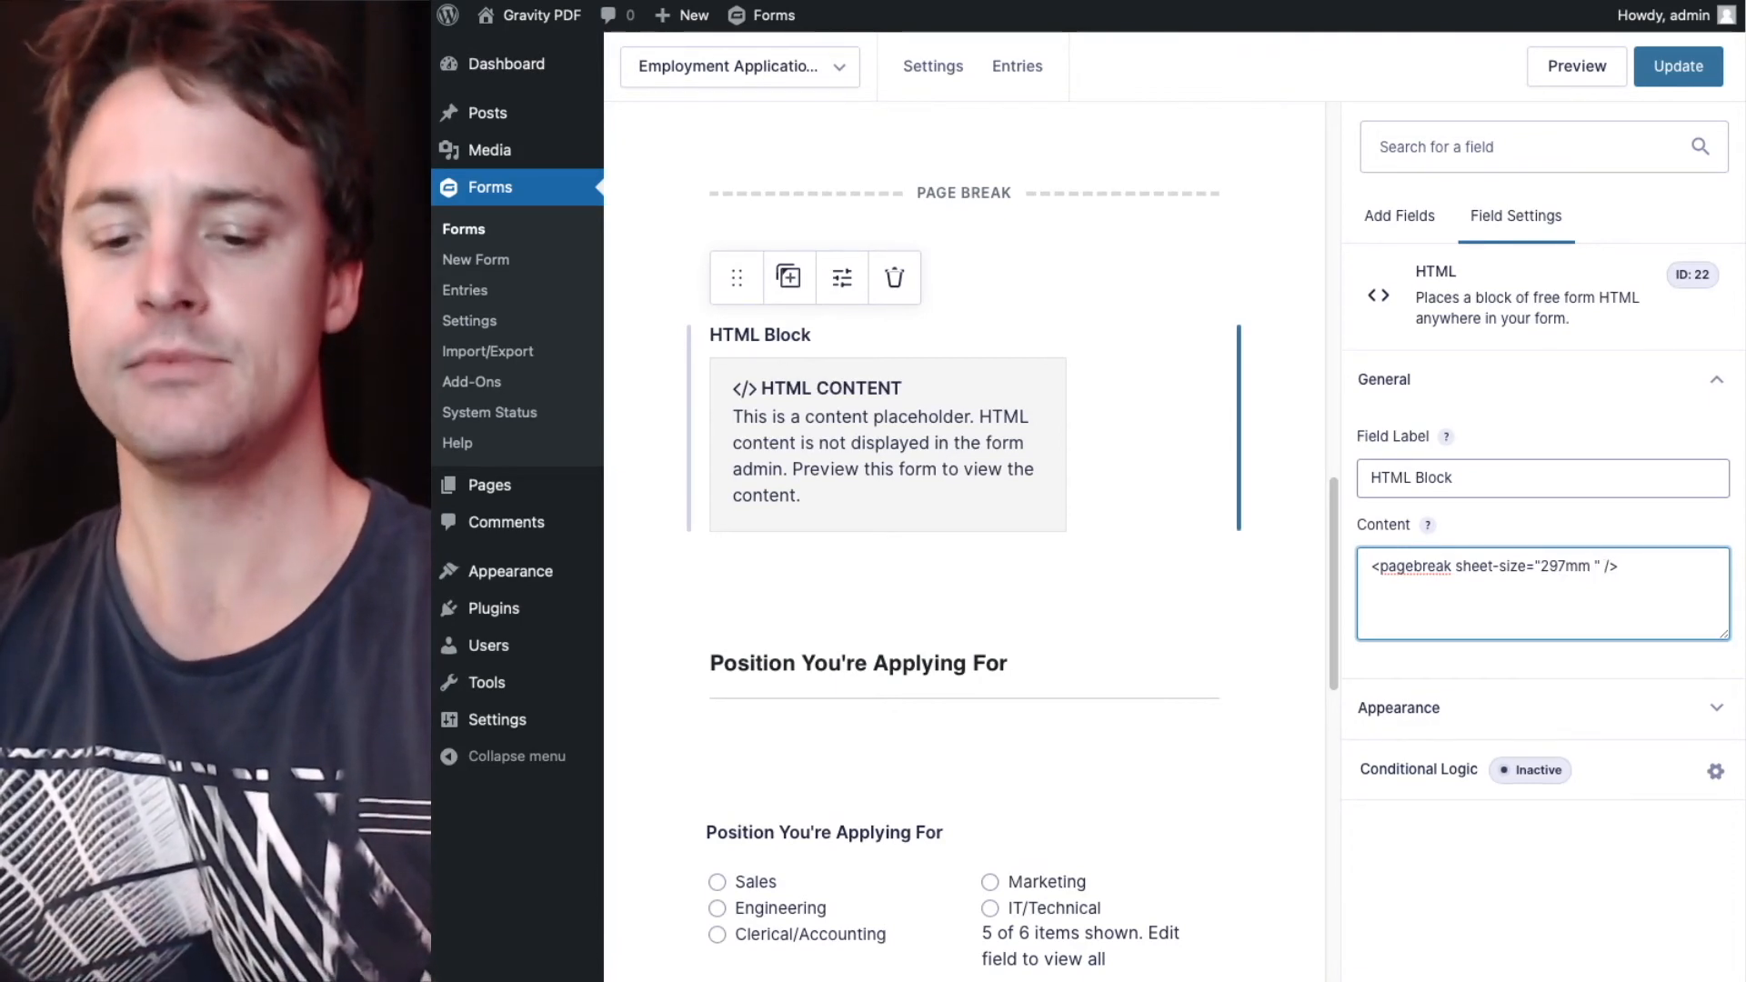
pyautogui.write('210mm')
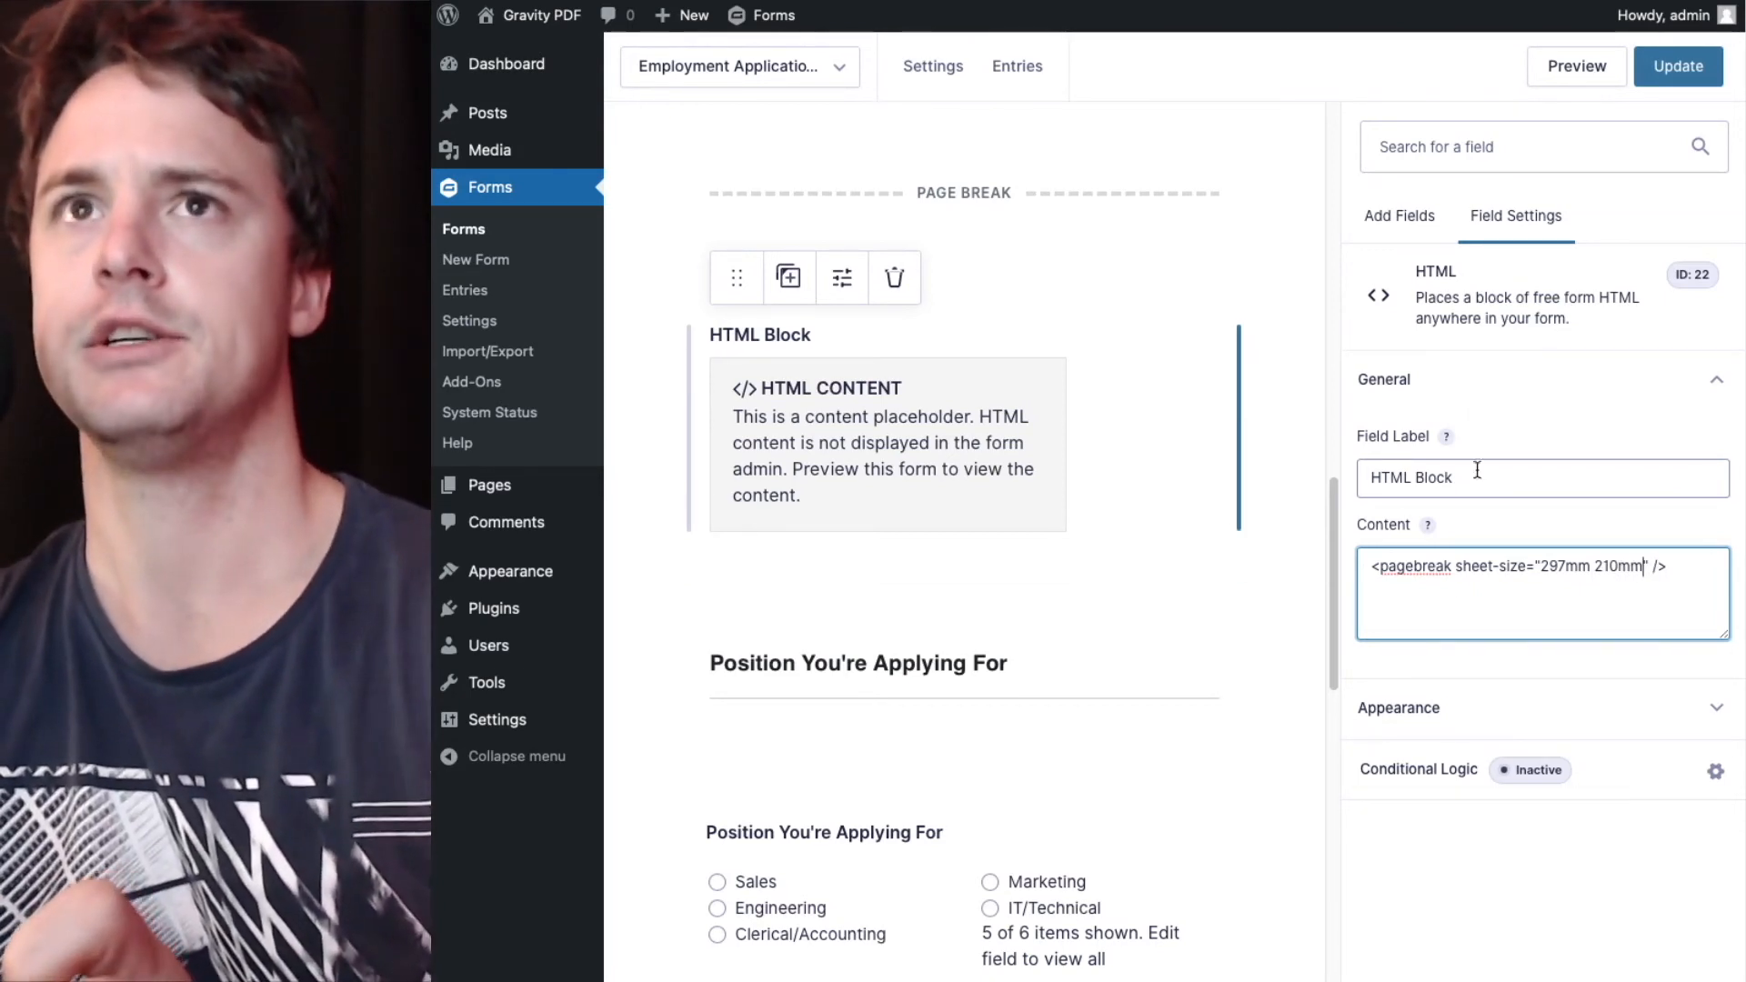
# Add an HTML block after the second page break containing <pagebreak sheet-size="210mm 297mm" />.
pyautogui.scroll(-3)
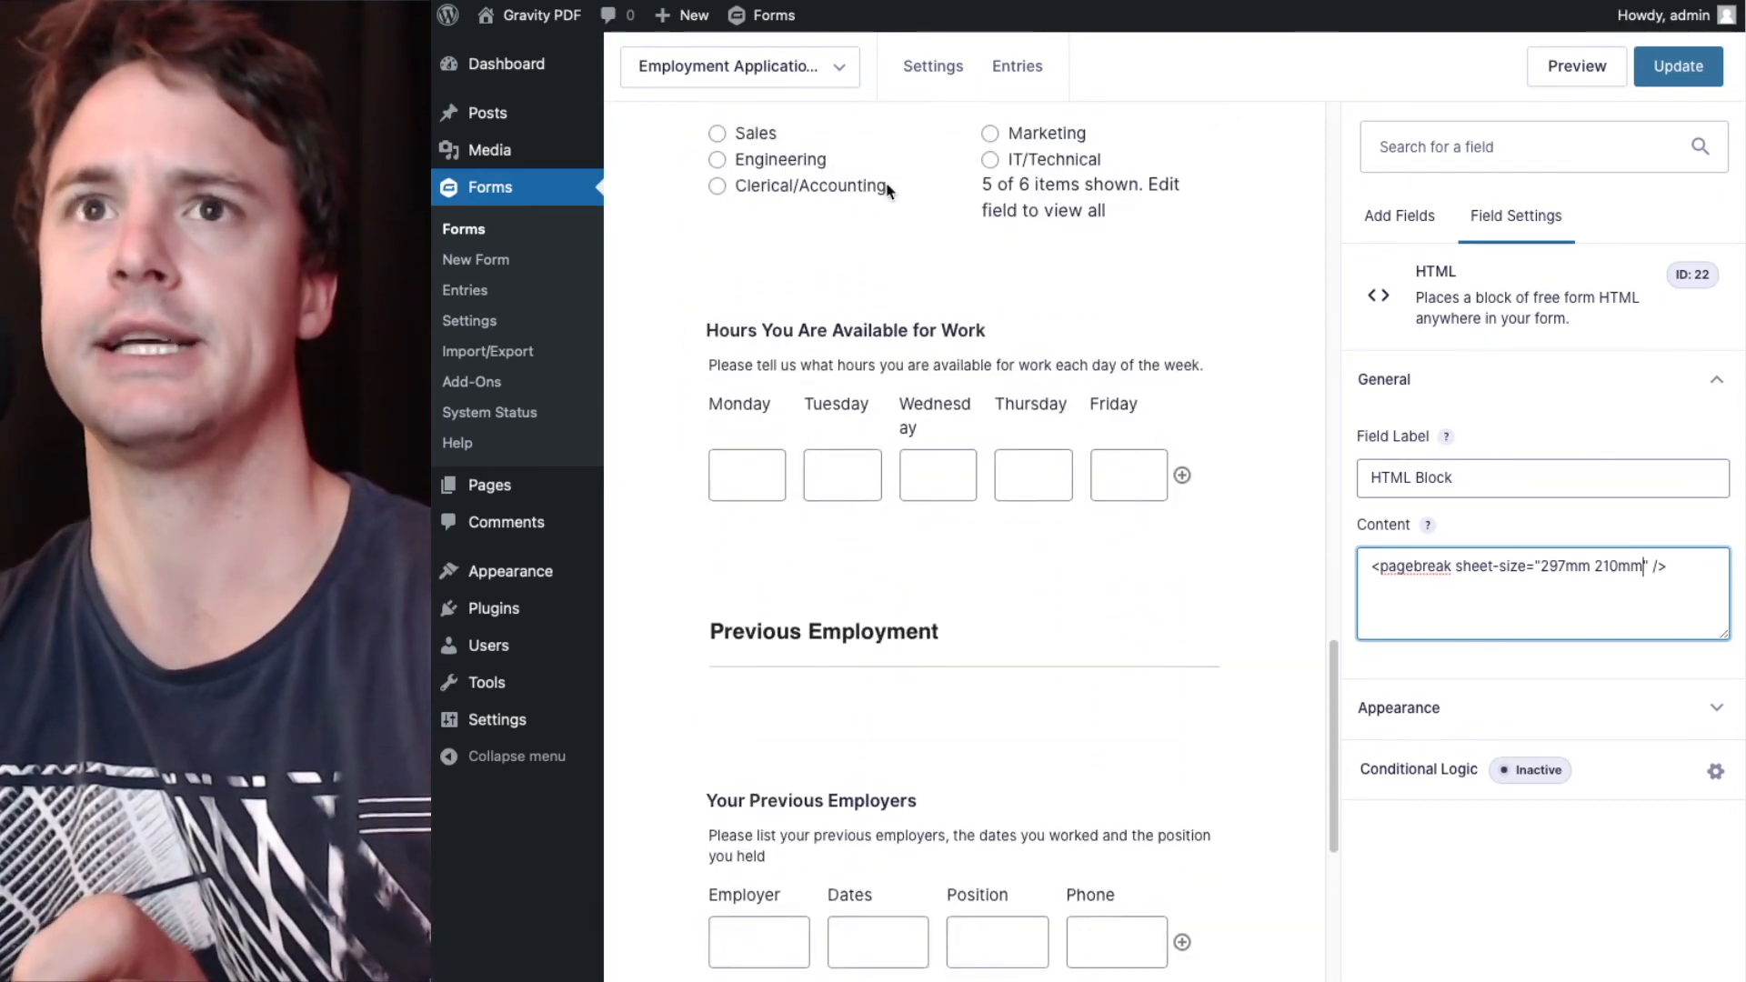
pyautogui.scroll(-3)
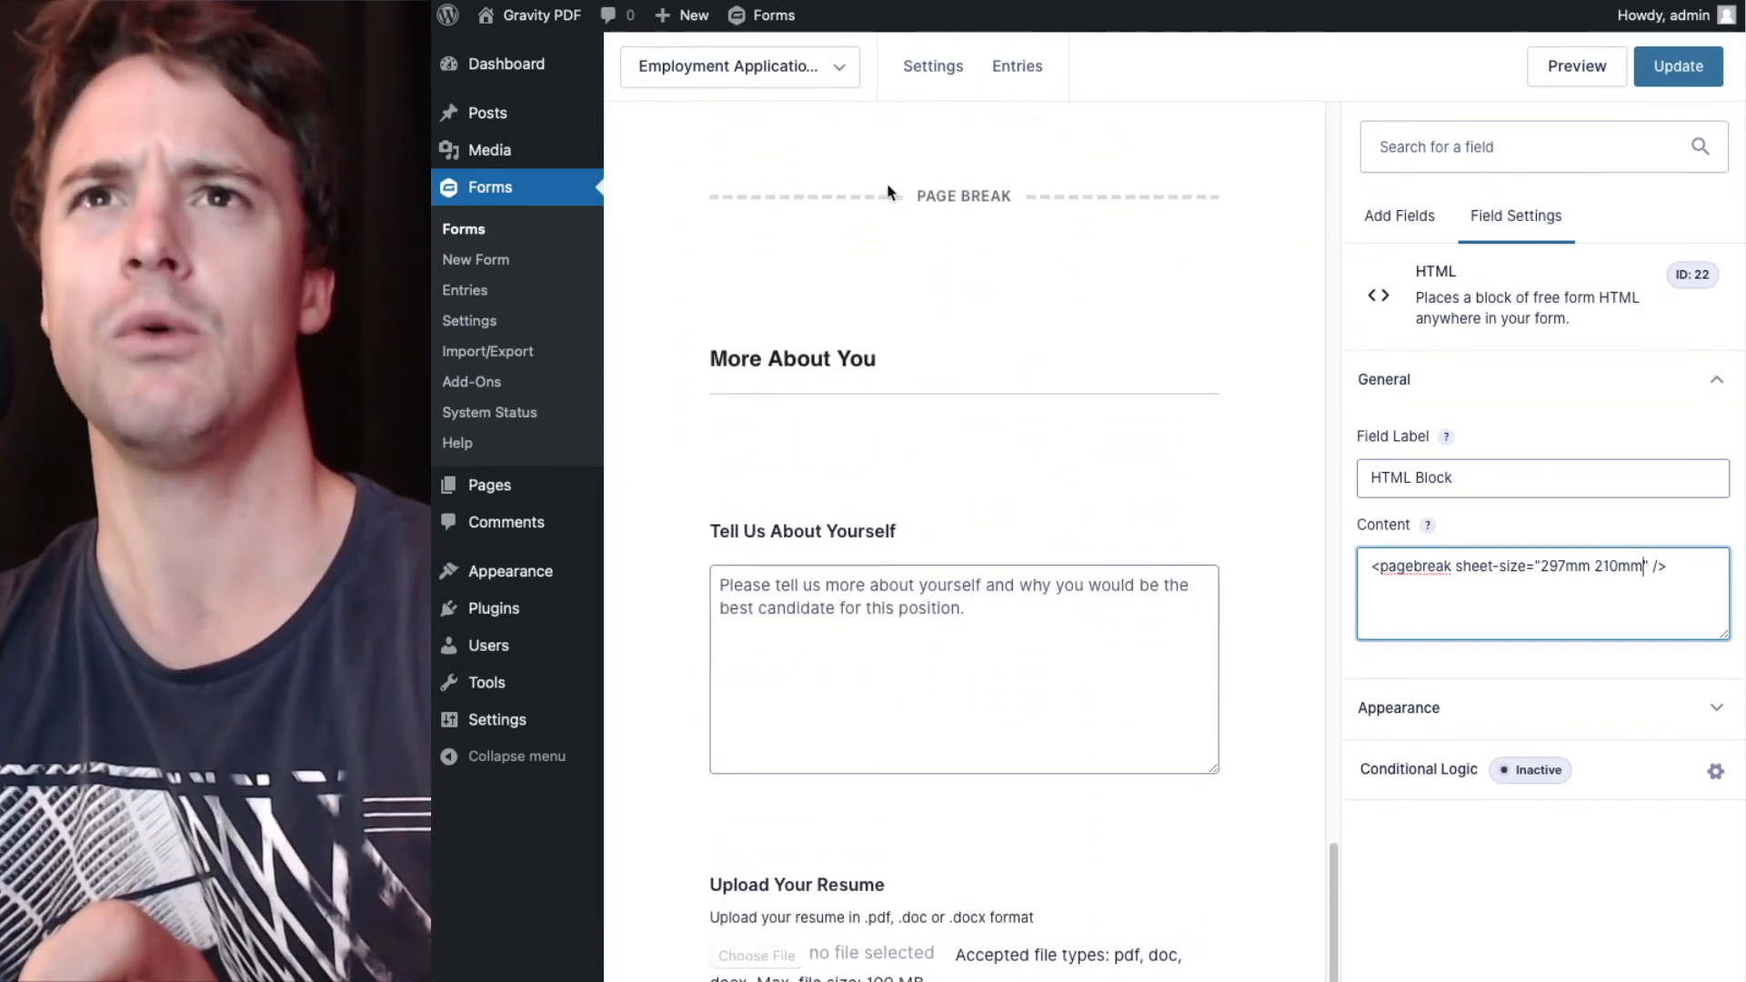
pyautogui.click(1400, 217)
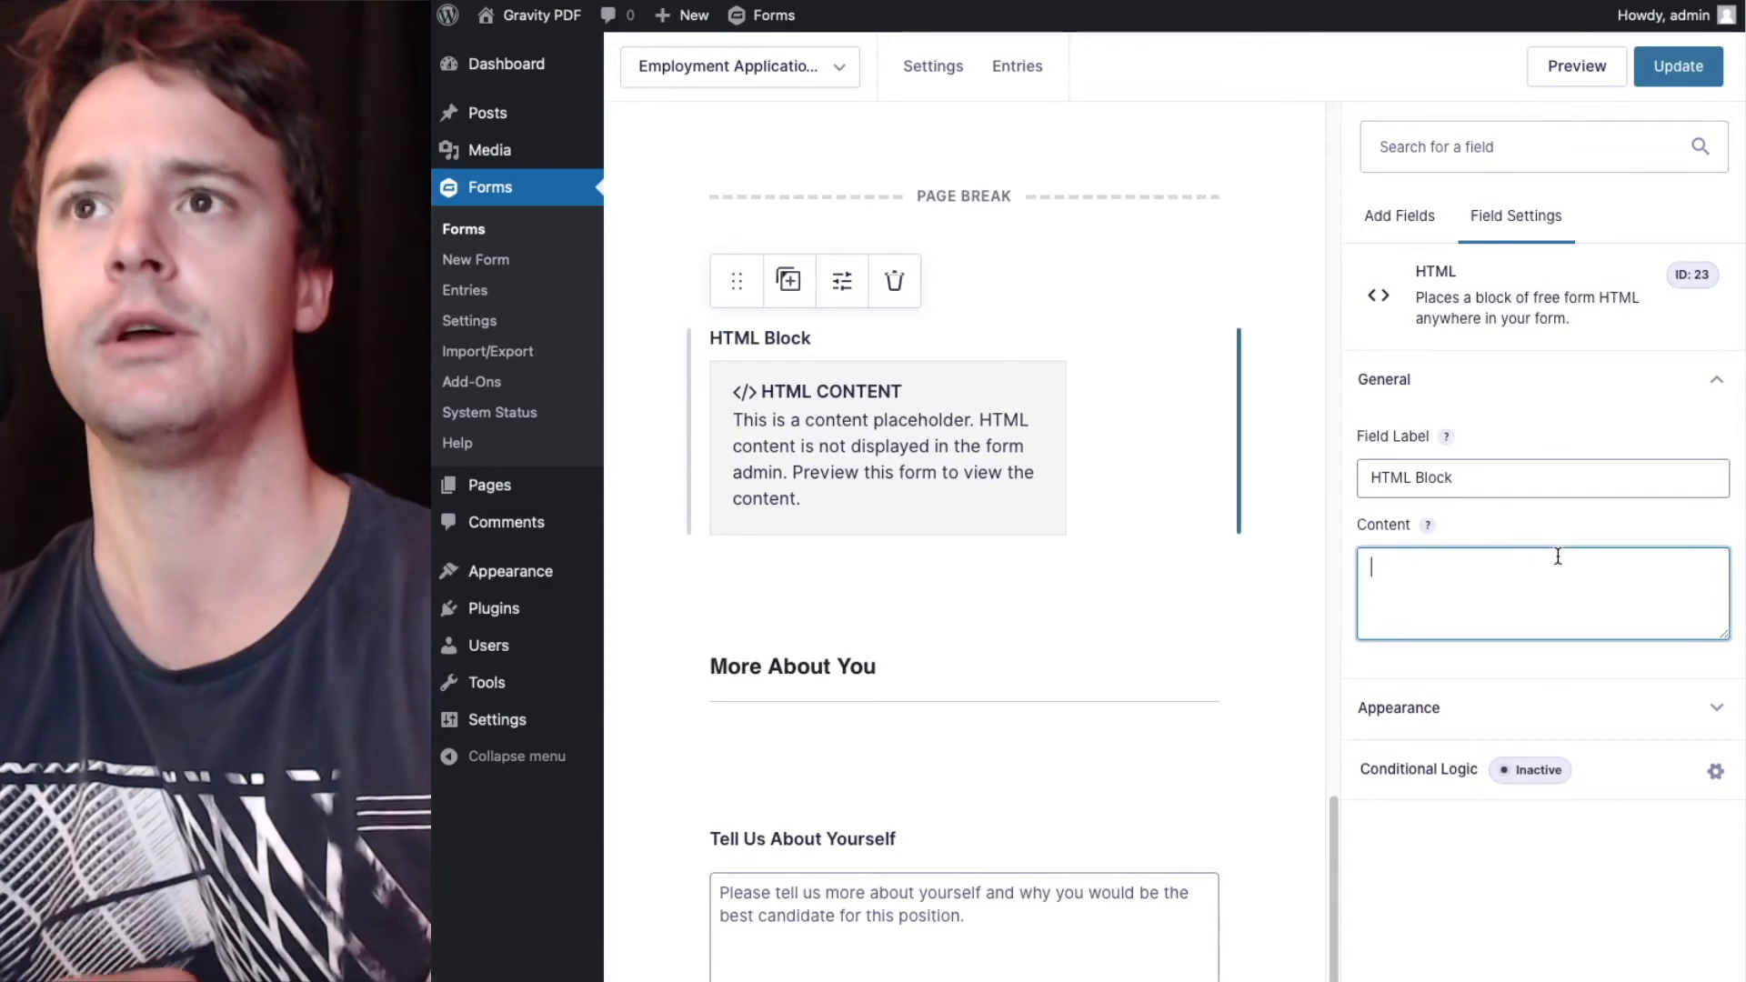
pyautogui.write('<pagebreak')
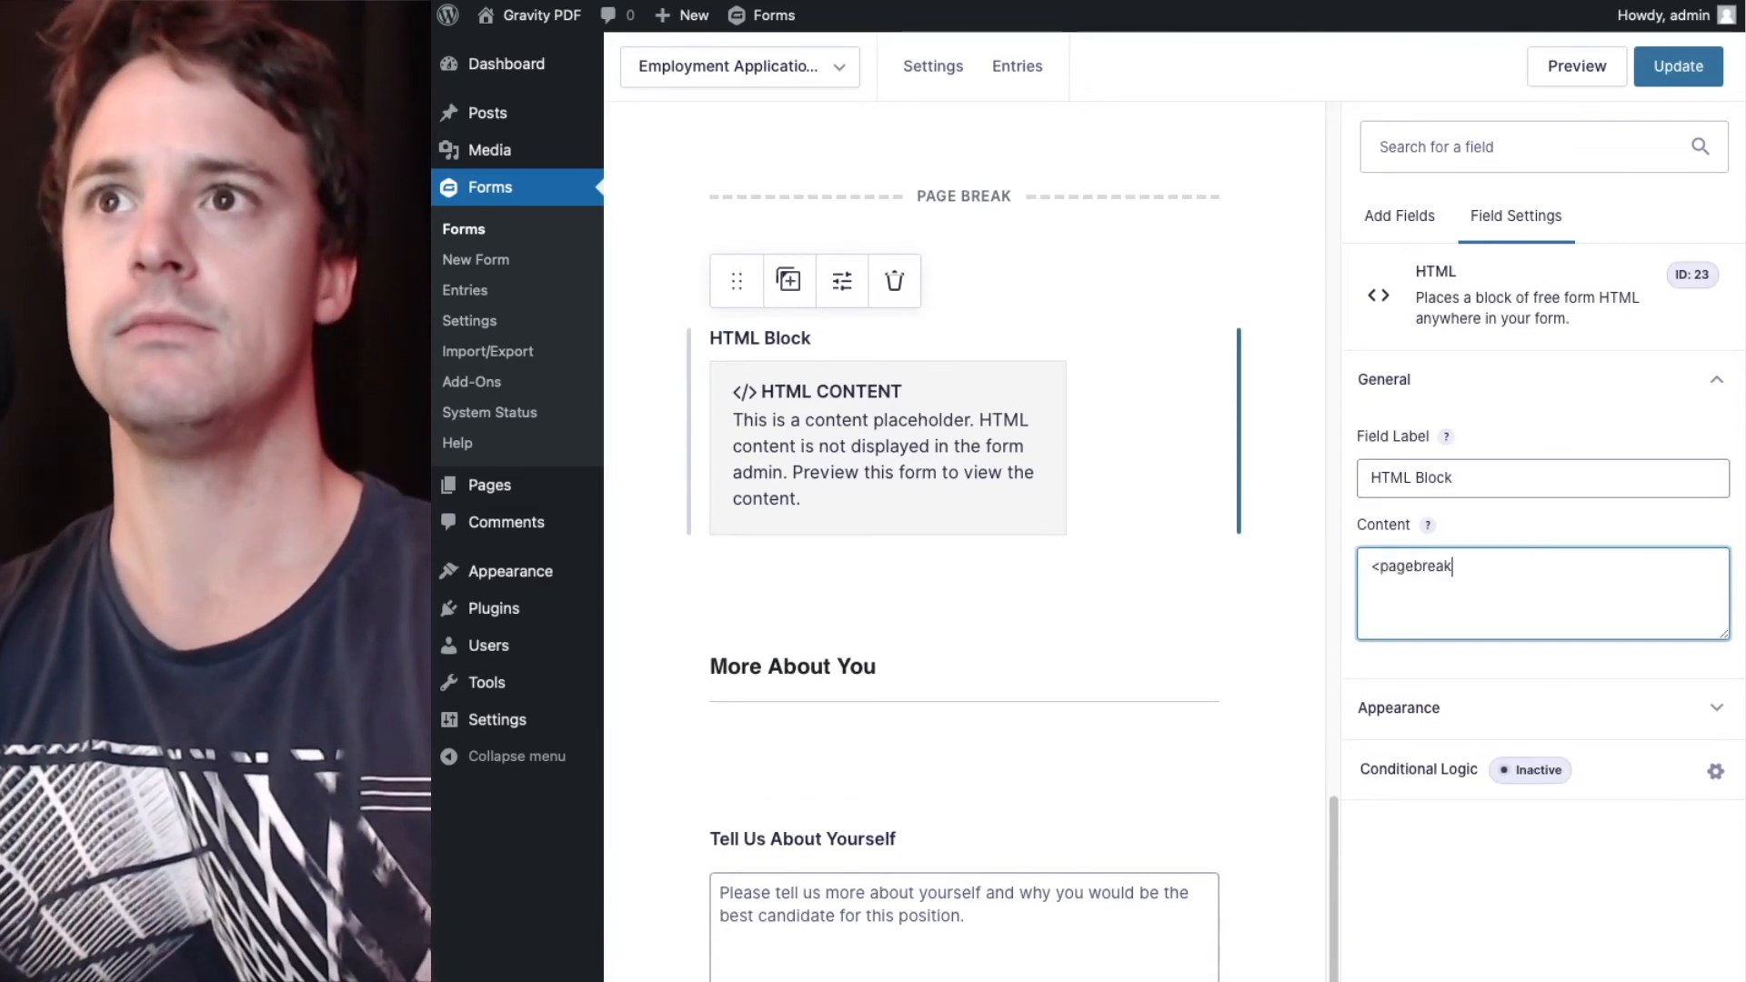
pyautogui.write('she/>')
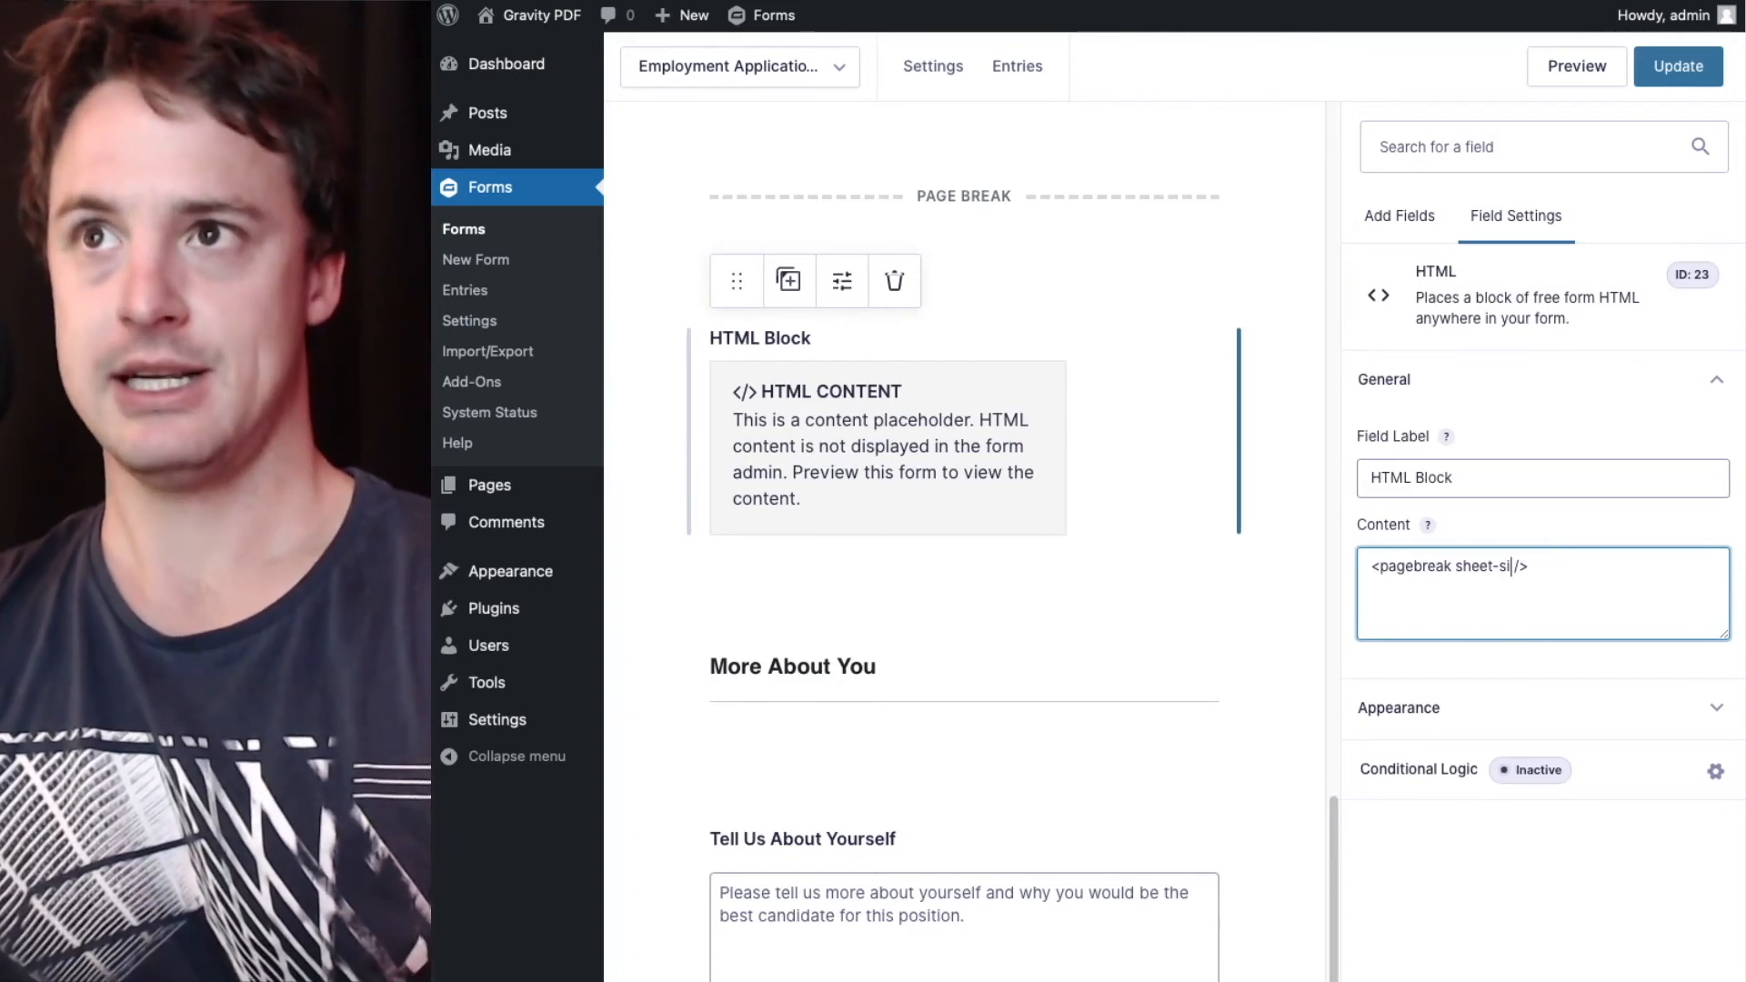
pyautogui.write('ze="')
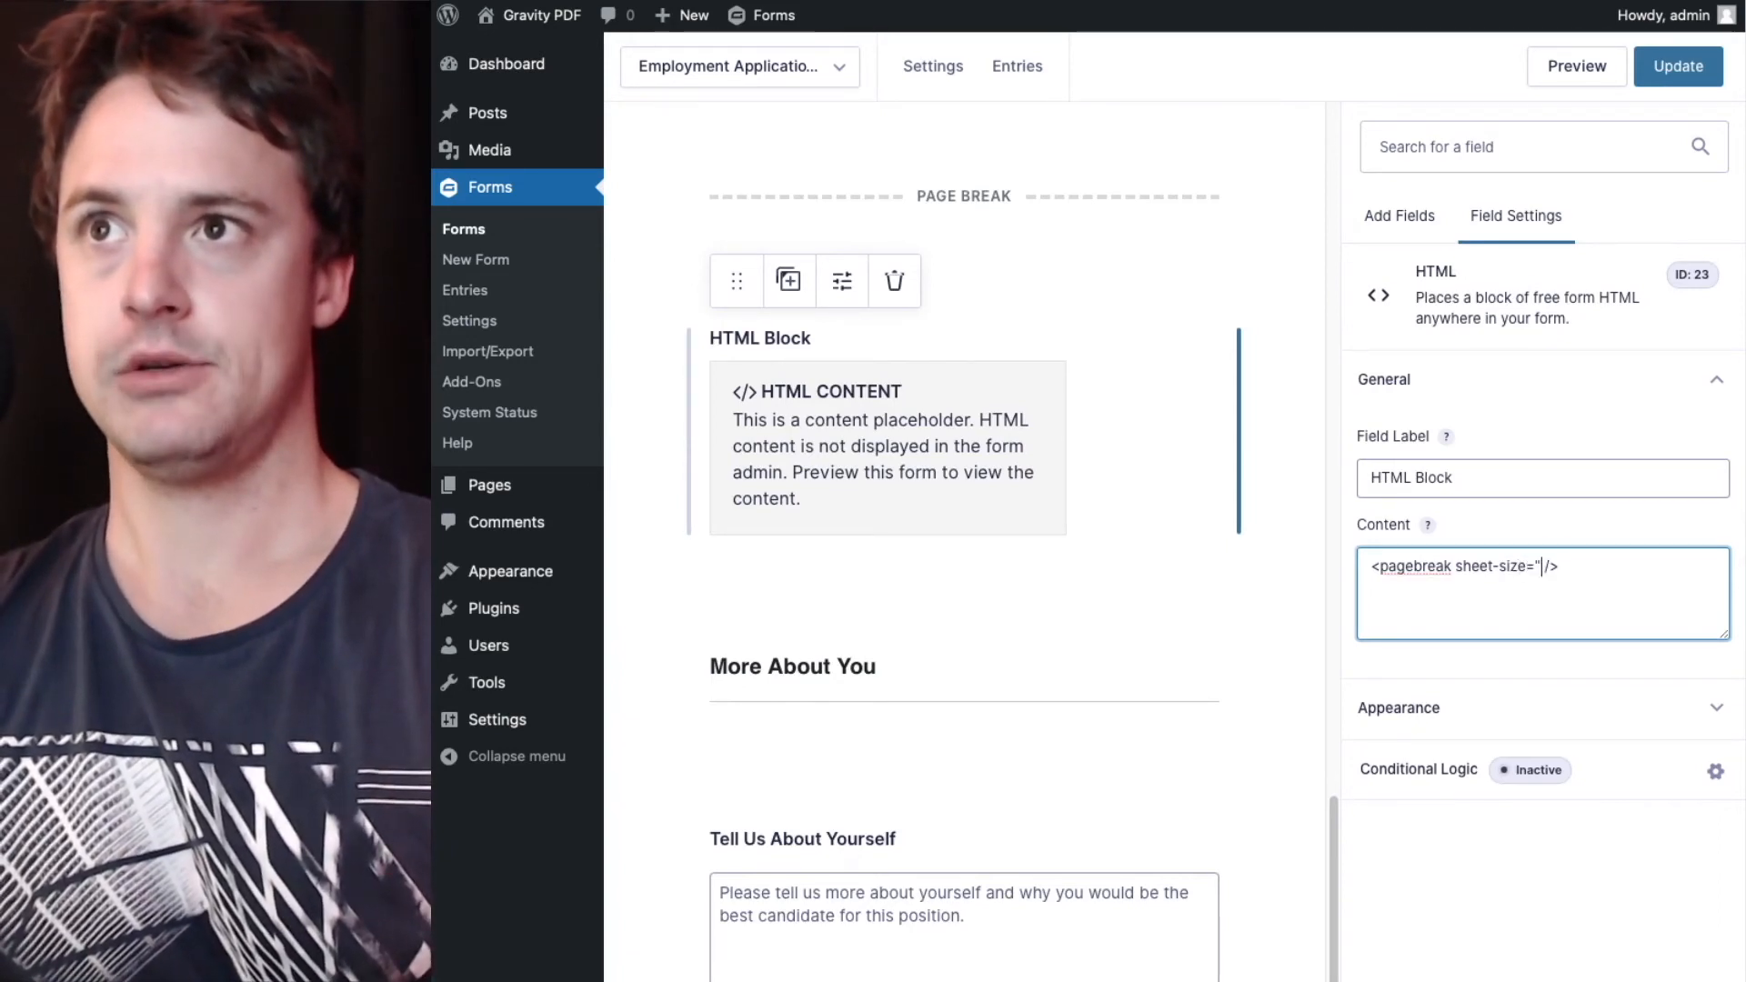
pyautogui.write('210mm')
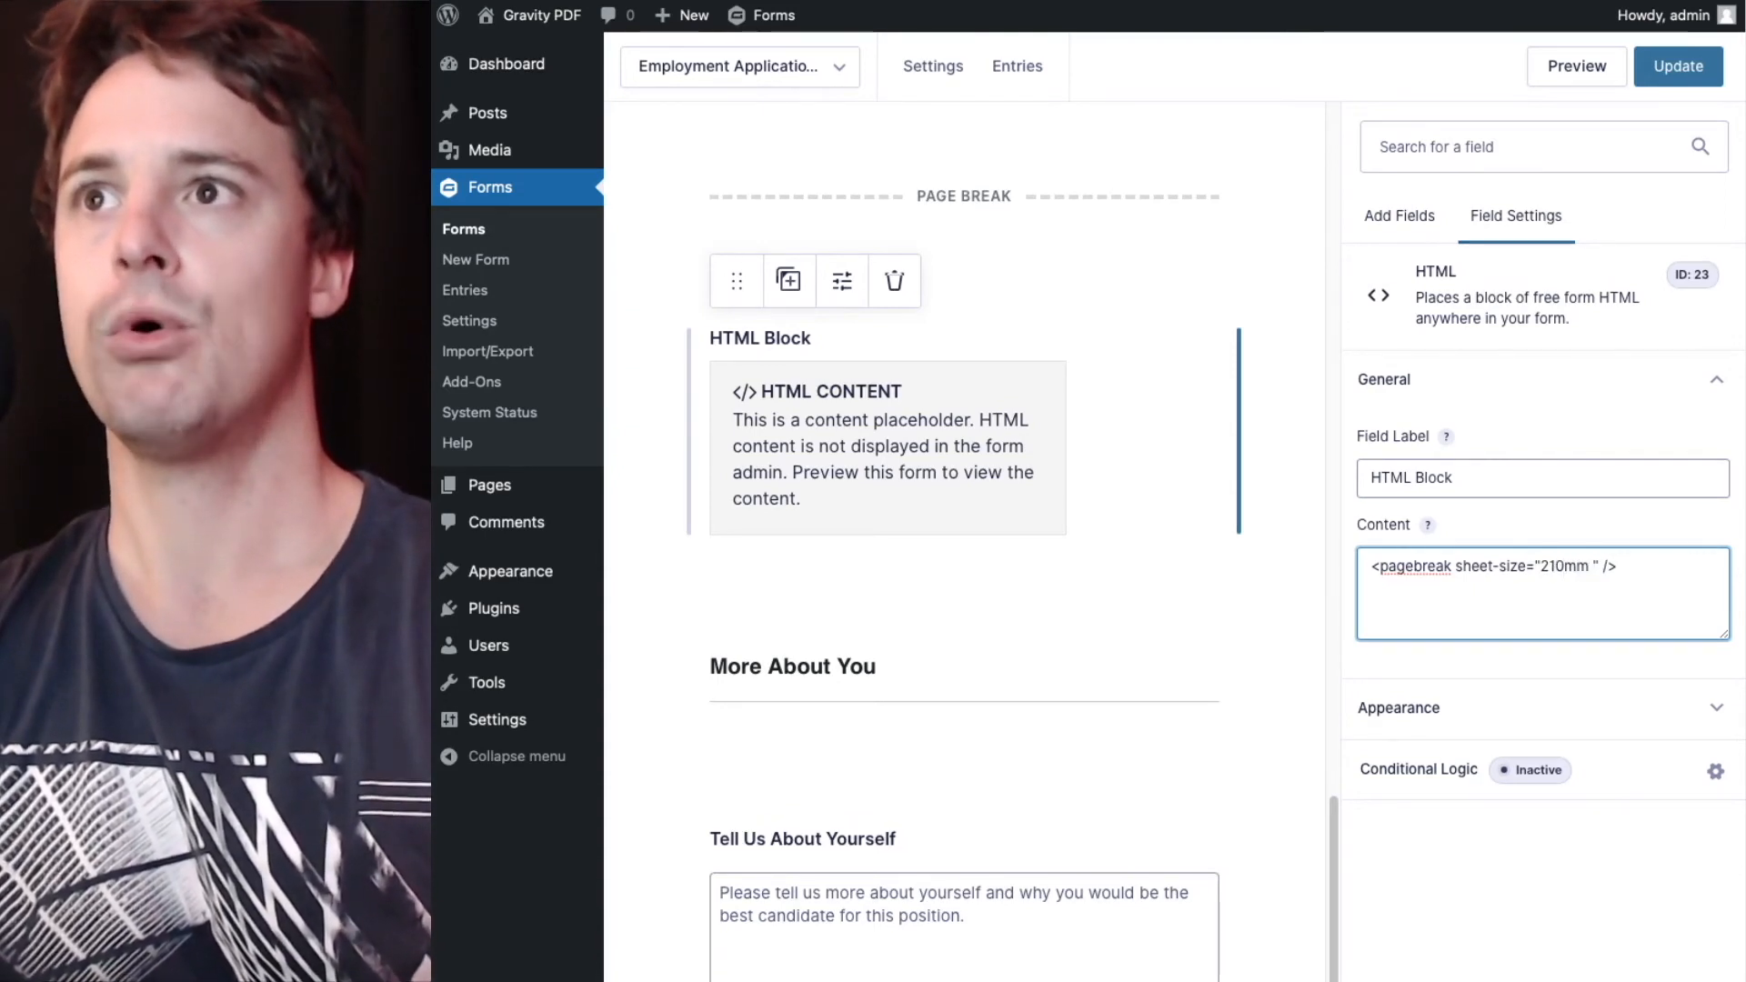
pyautogui.write('297mm')
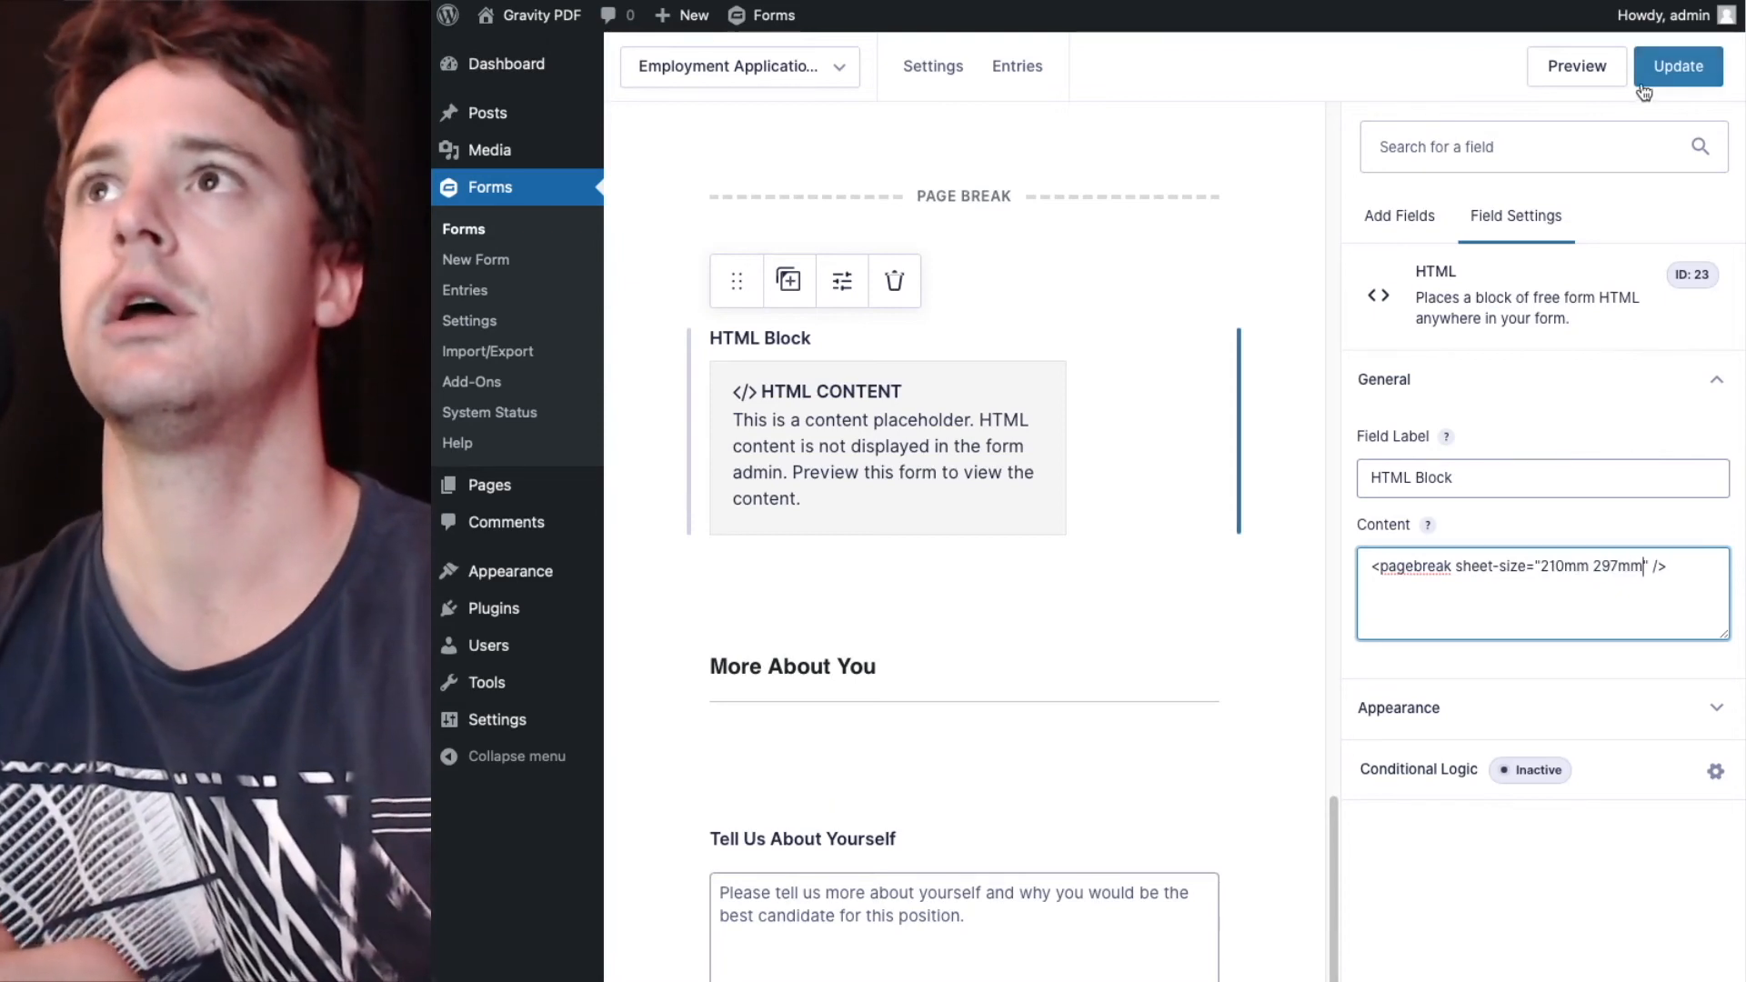
# Update the form and generate the PDF for the submitted entry.
pyautogui.click(1677, 65)
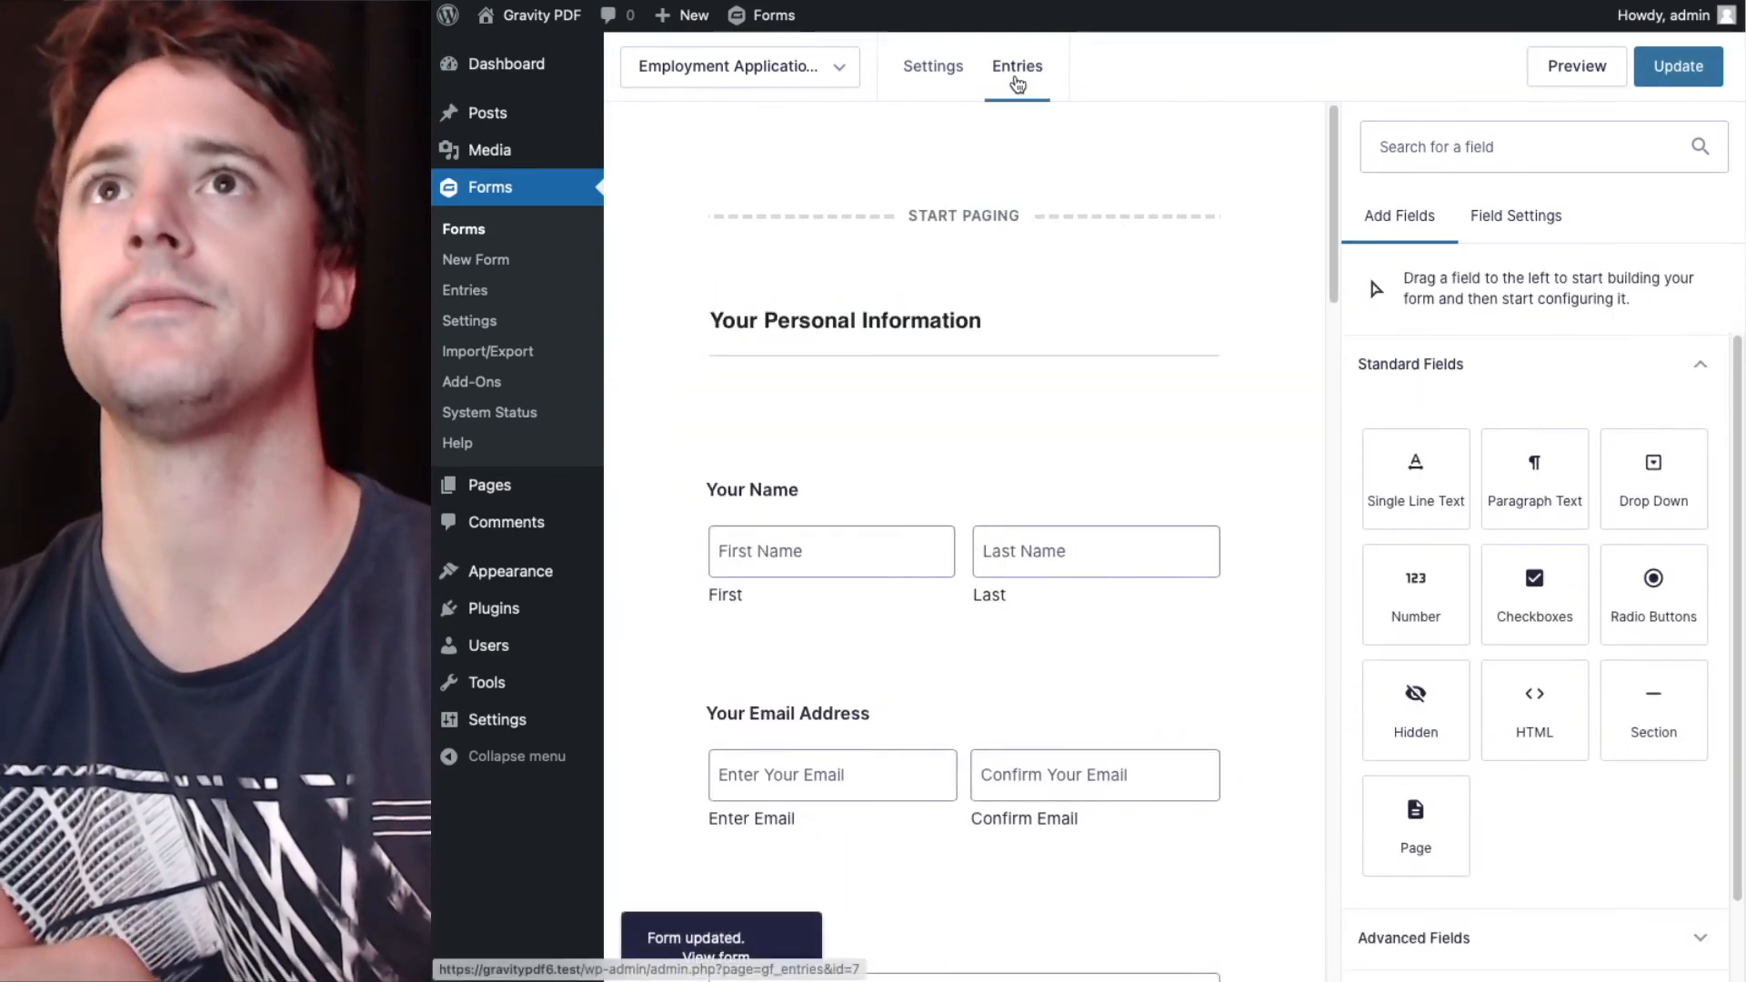
pyautogui.click(1015, 65)
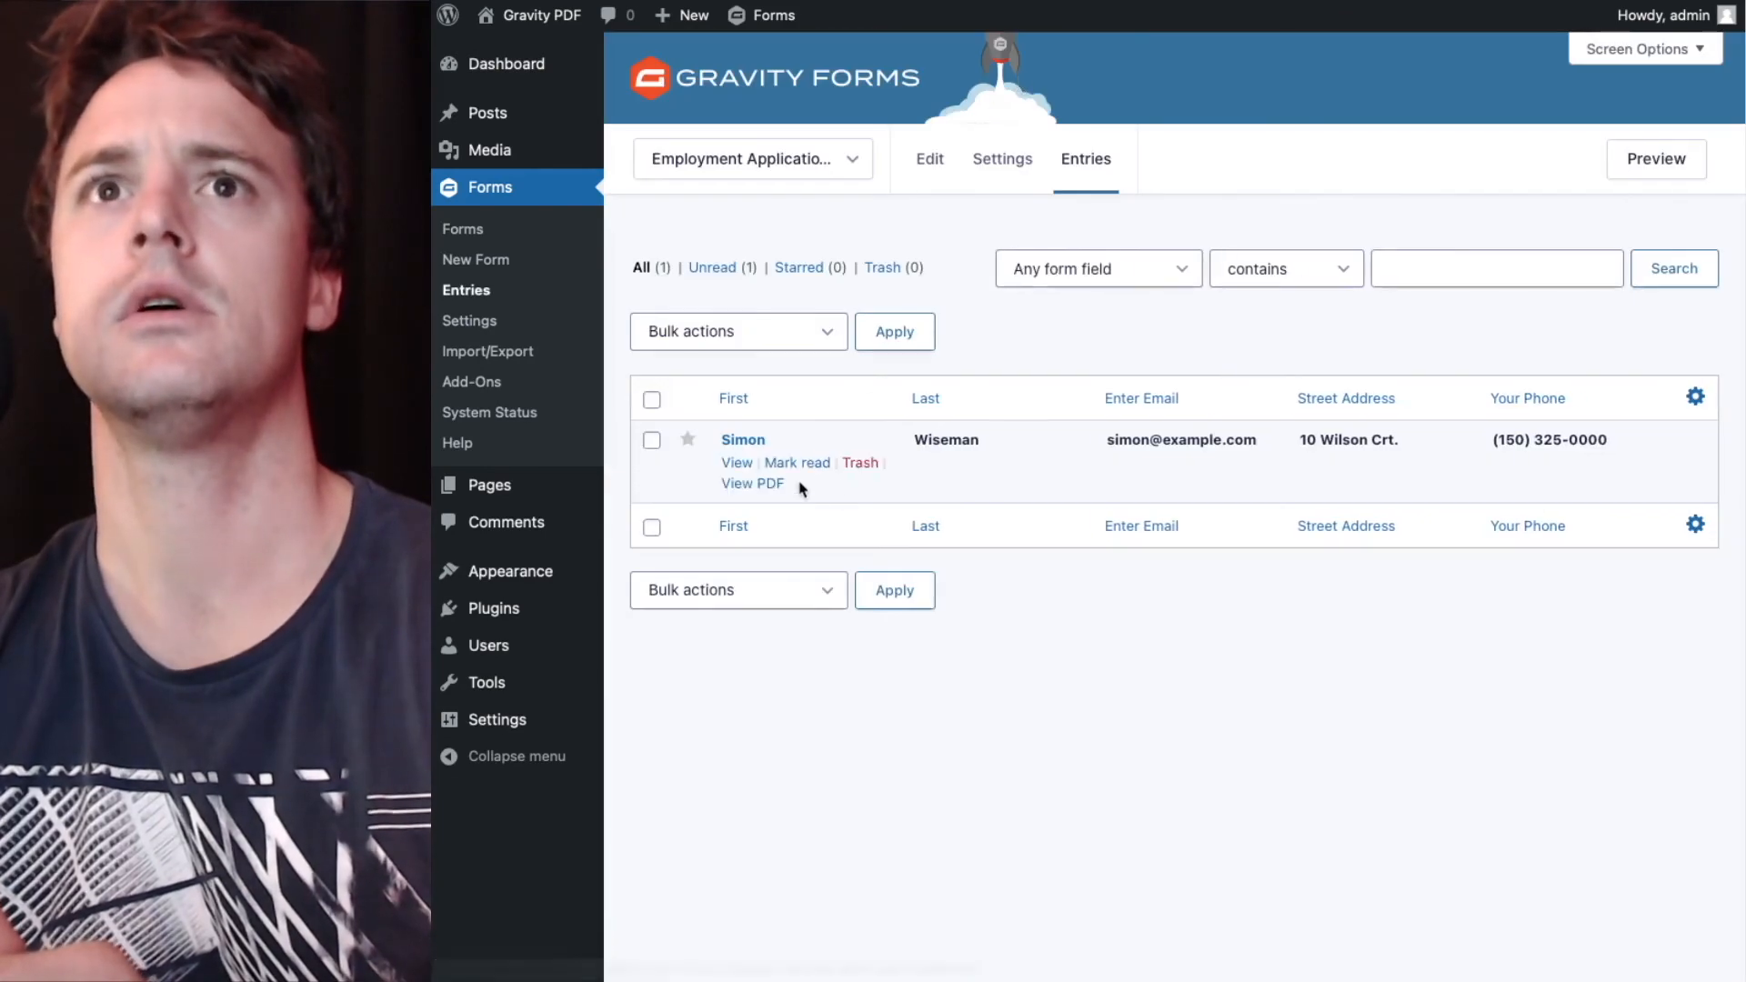
pyautogui.click(751, 483)
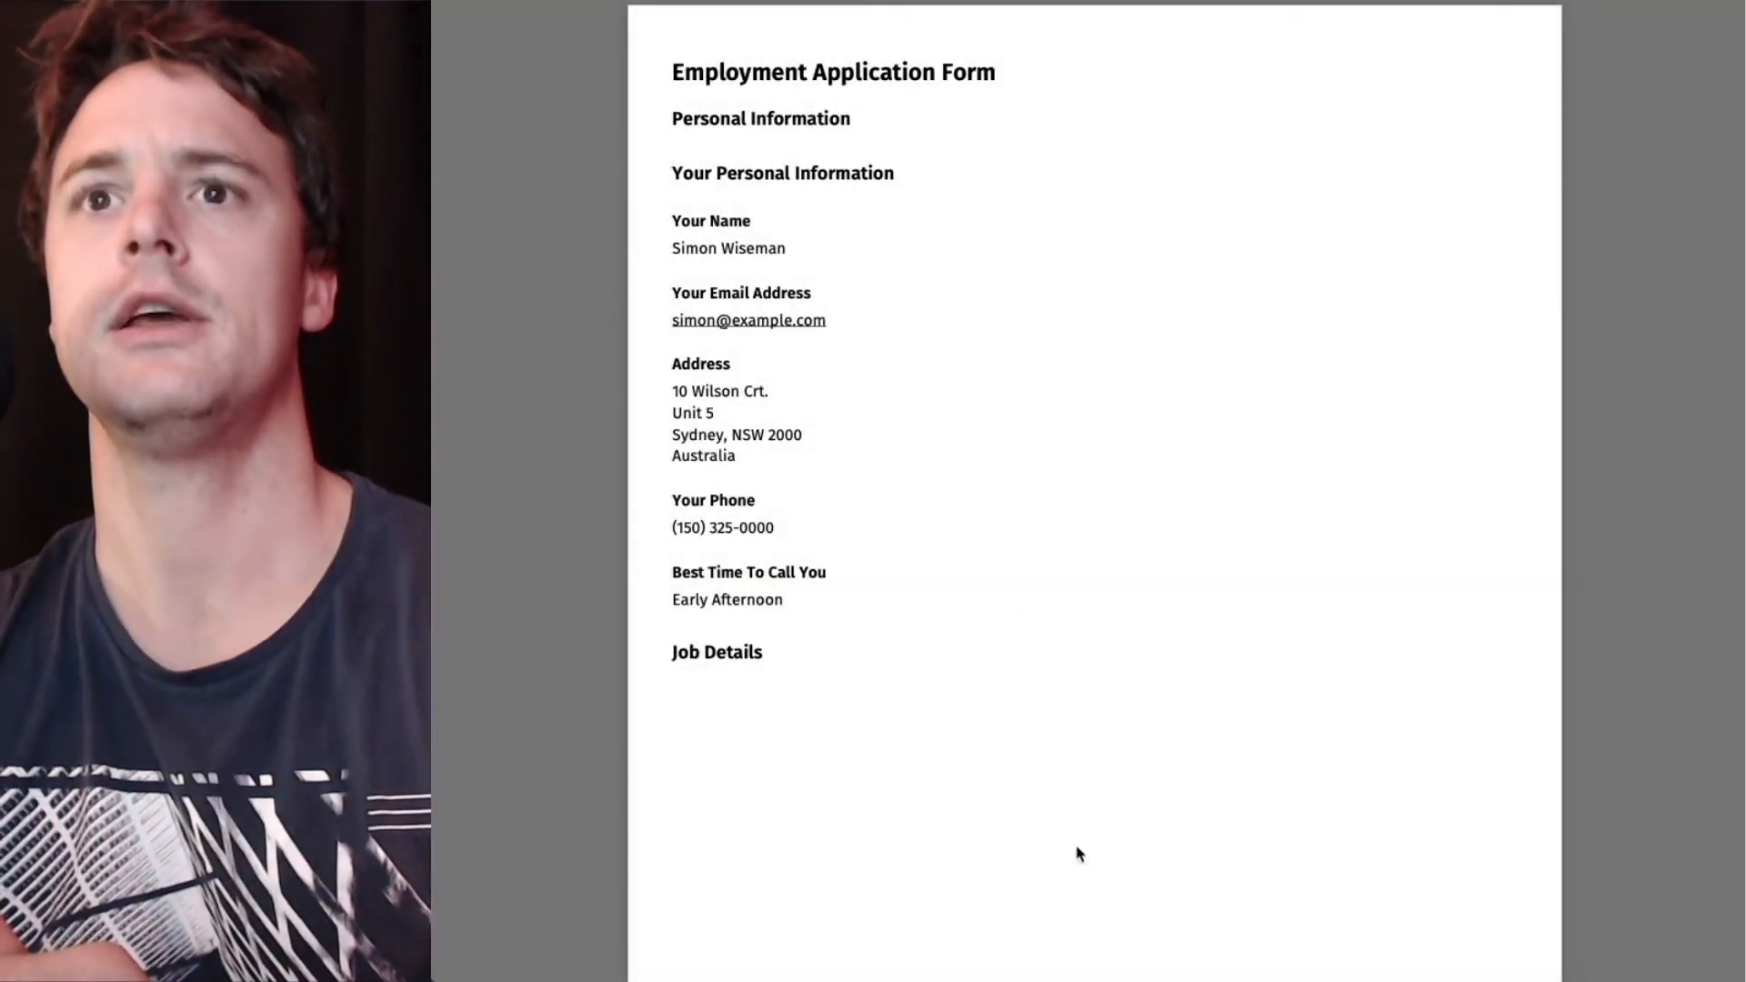
# Review the PDF pages, finding a lone About You heading at the end of the landscape page.
pyautogui.scroll(-3)
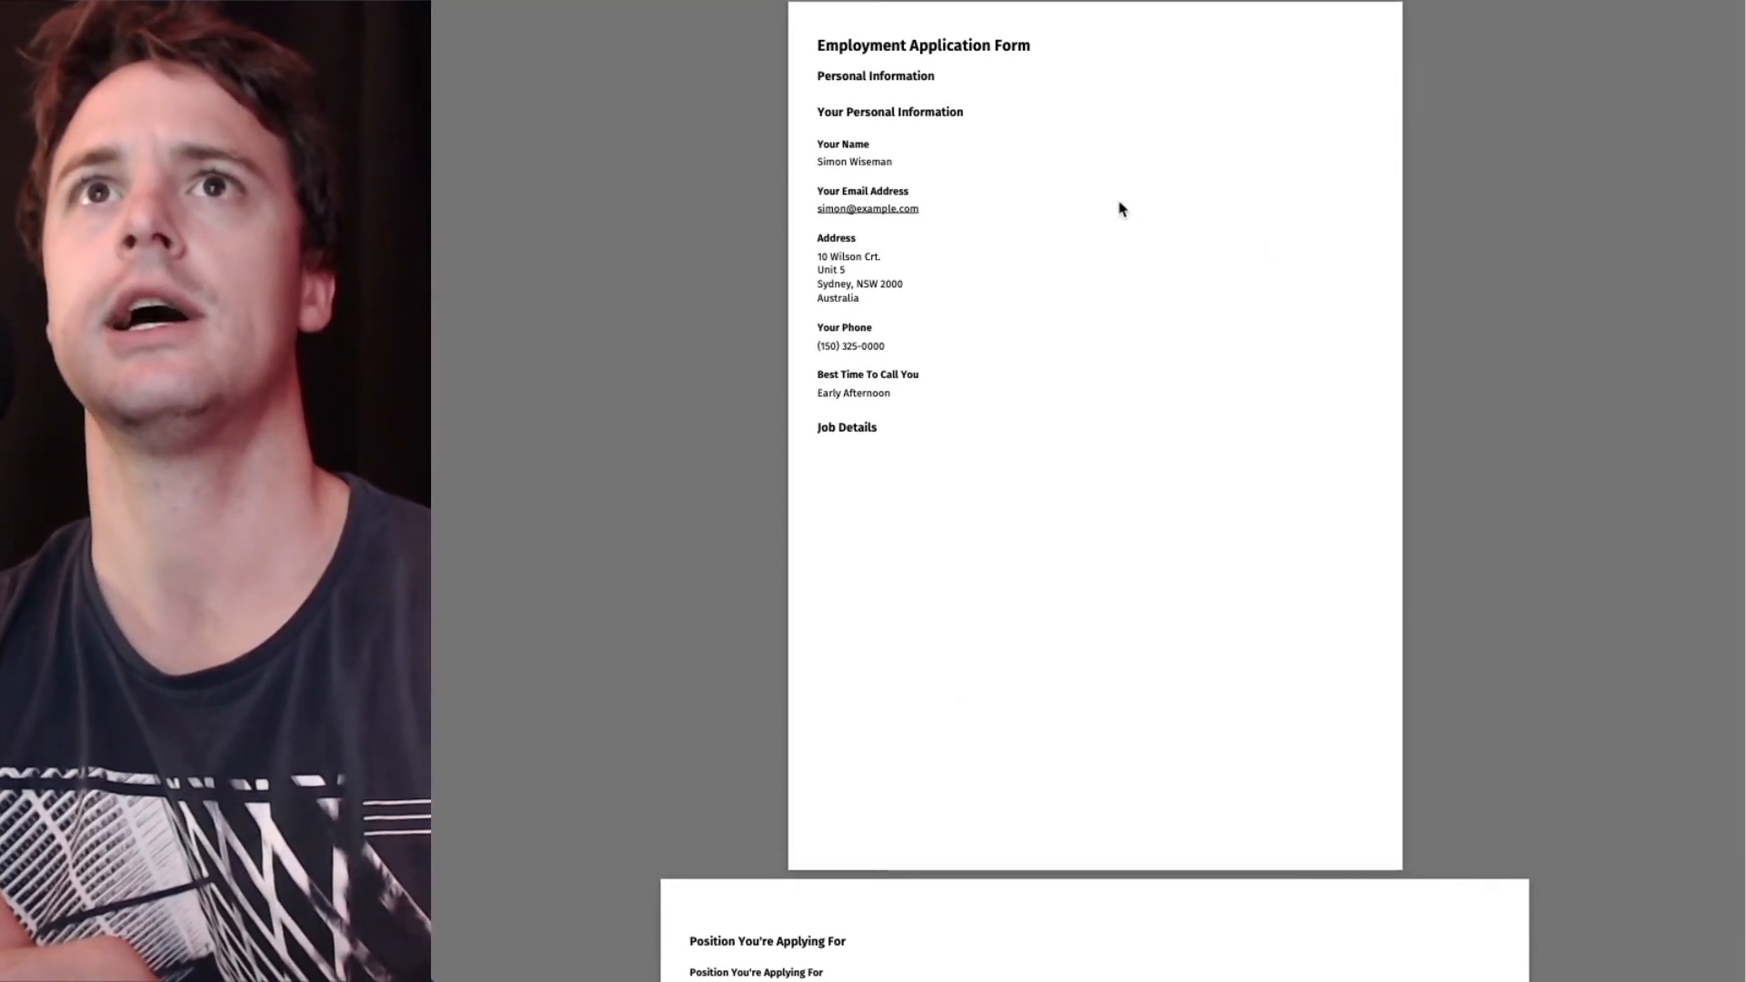
pyautogui.scroll(-3)
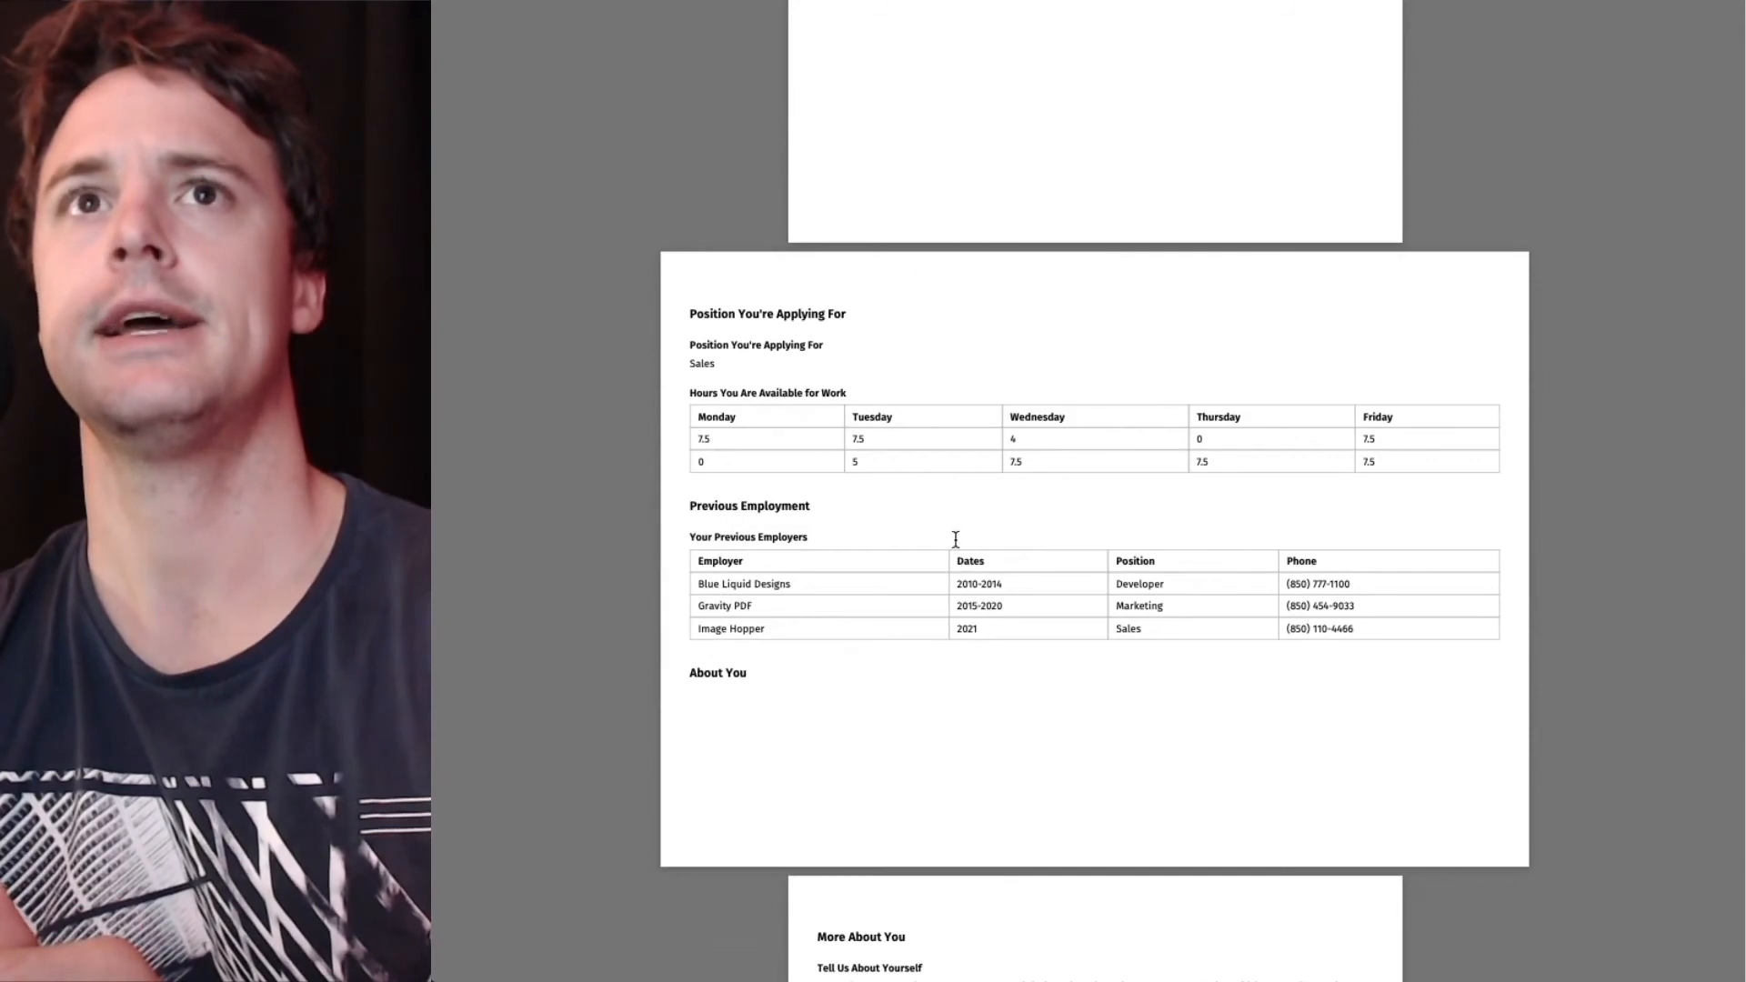
pyautogui.scroll(-3)
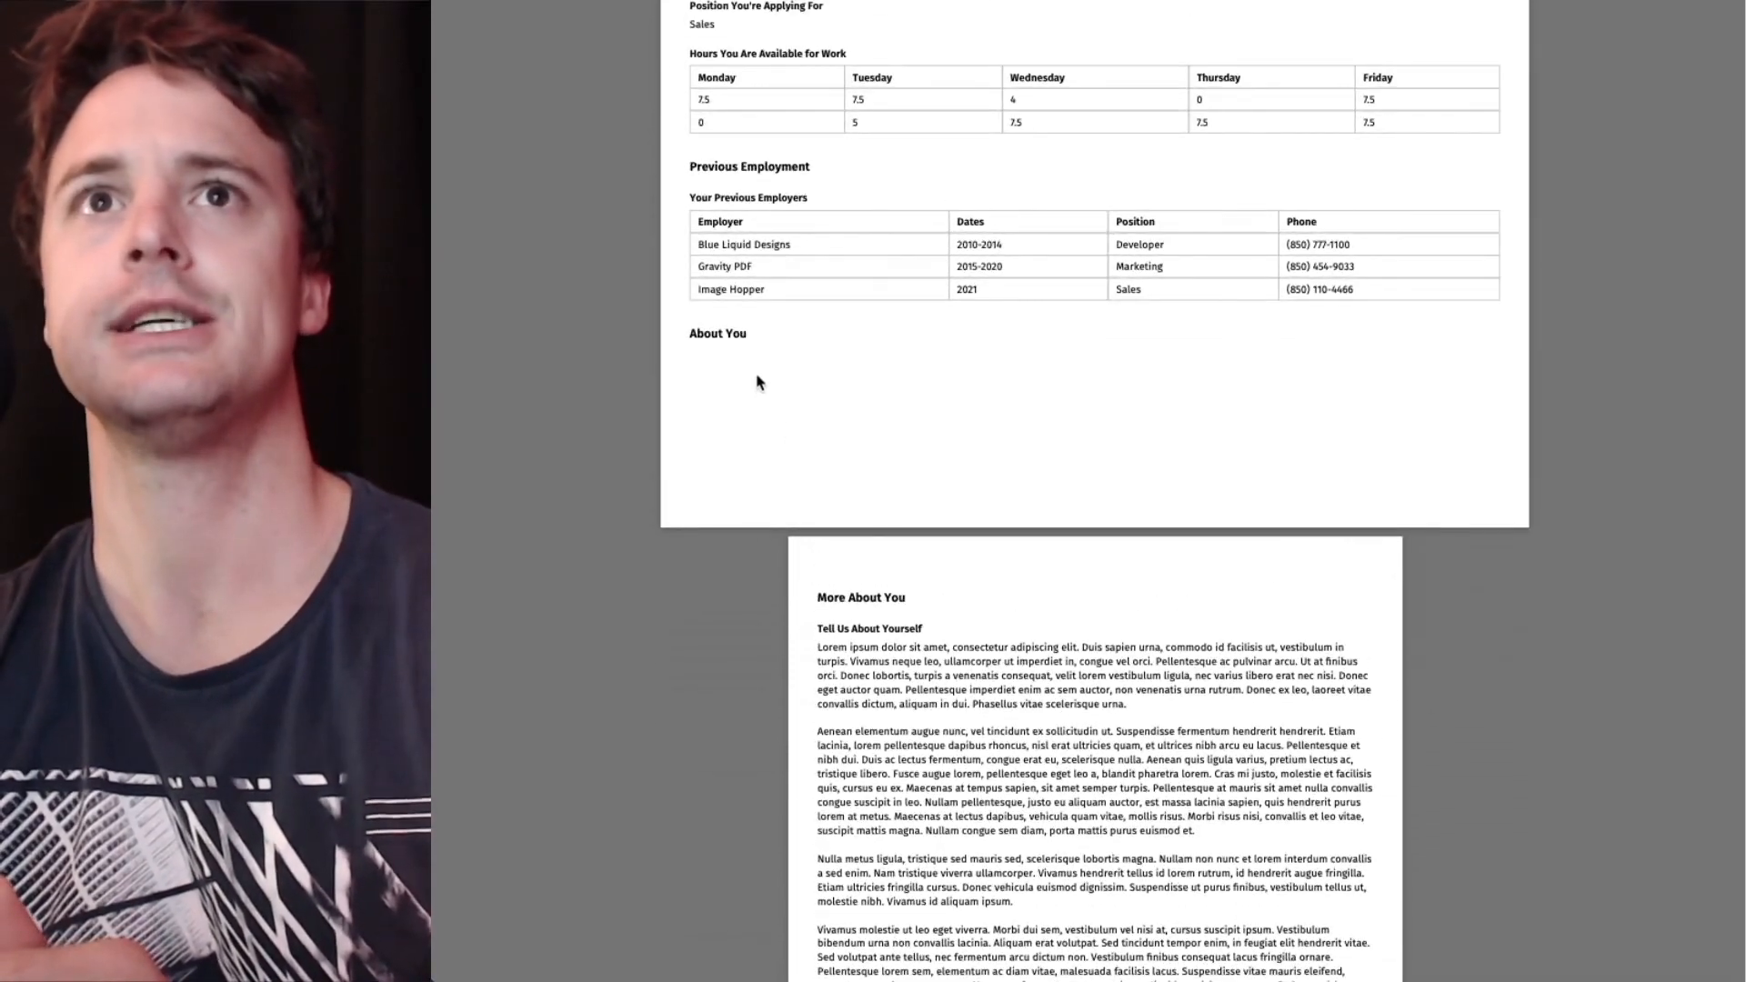
pyautogui.doubleClick(716, 333)
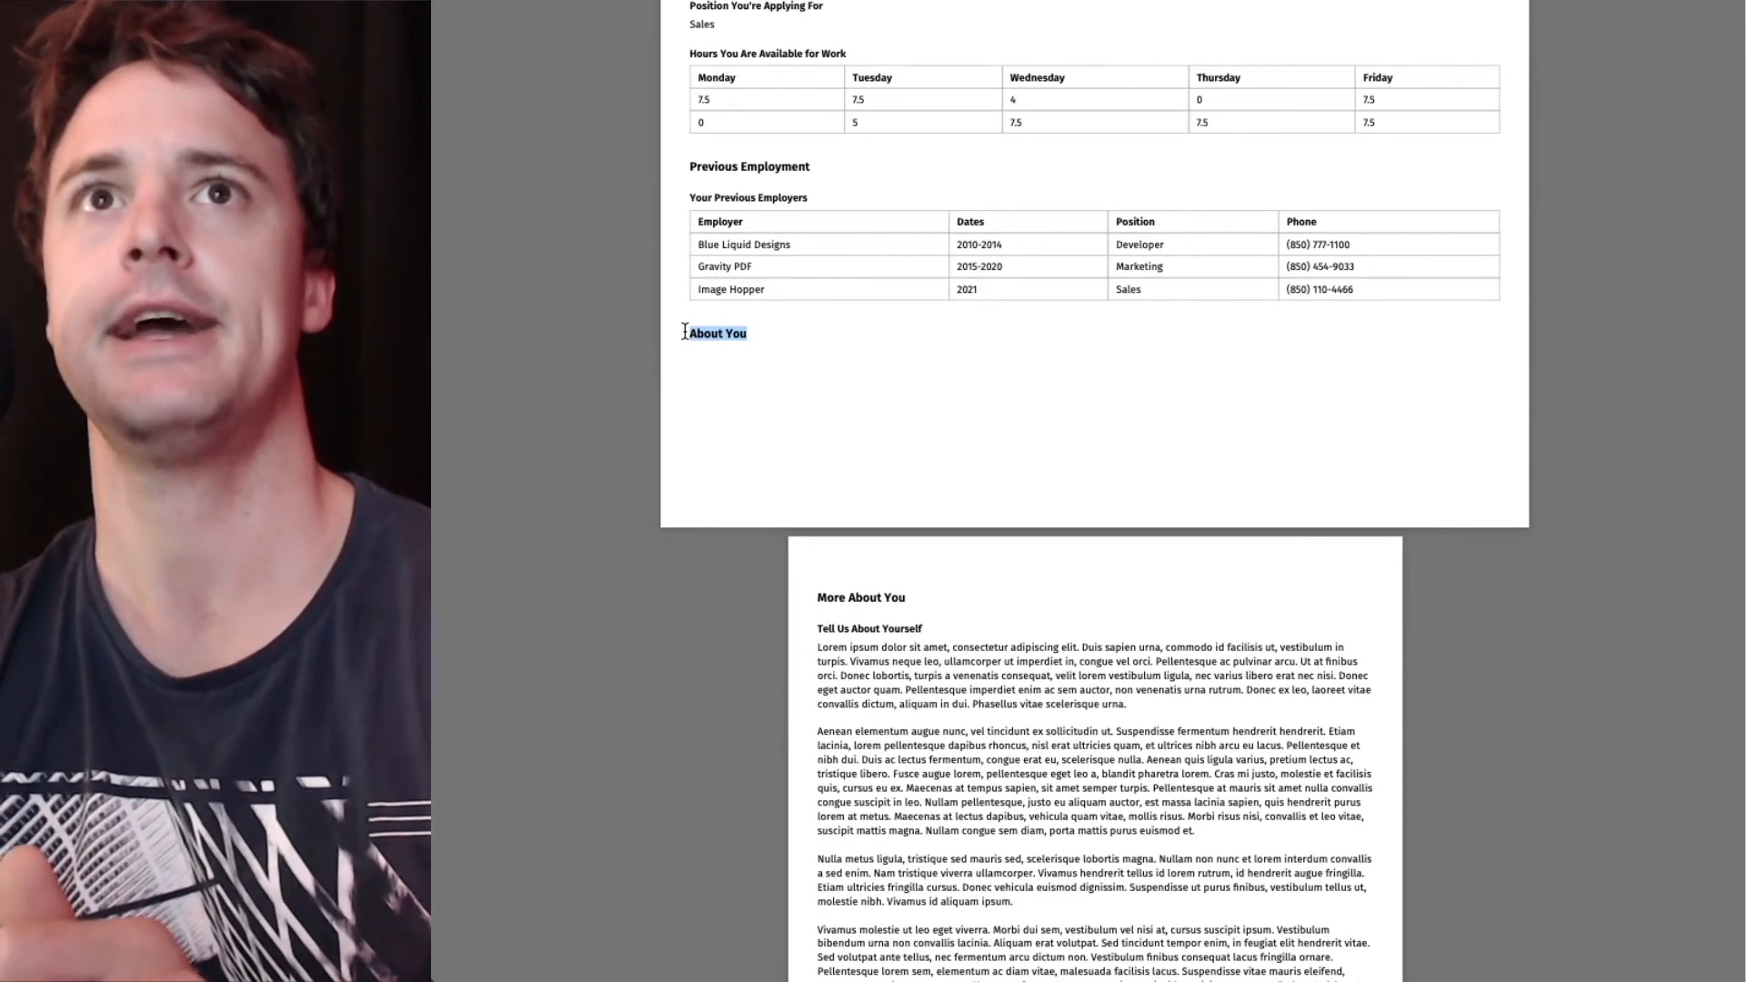
pyautogui.scroll(3)
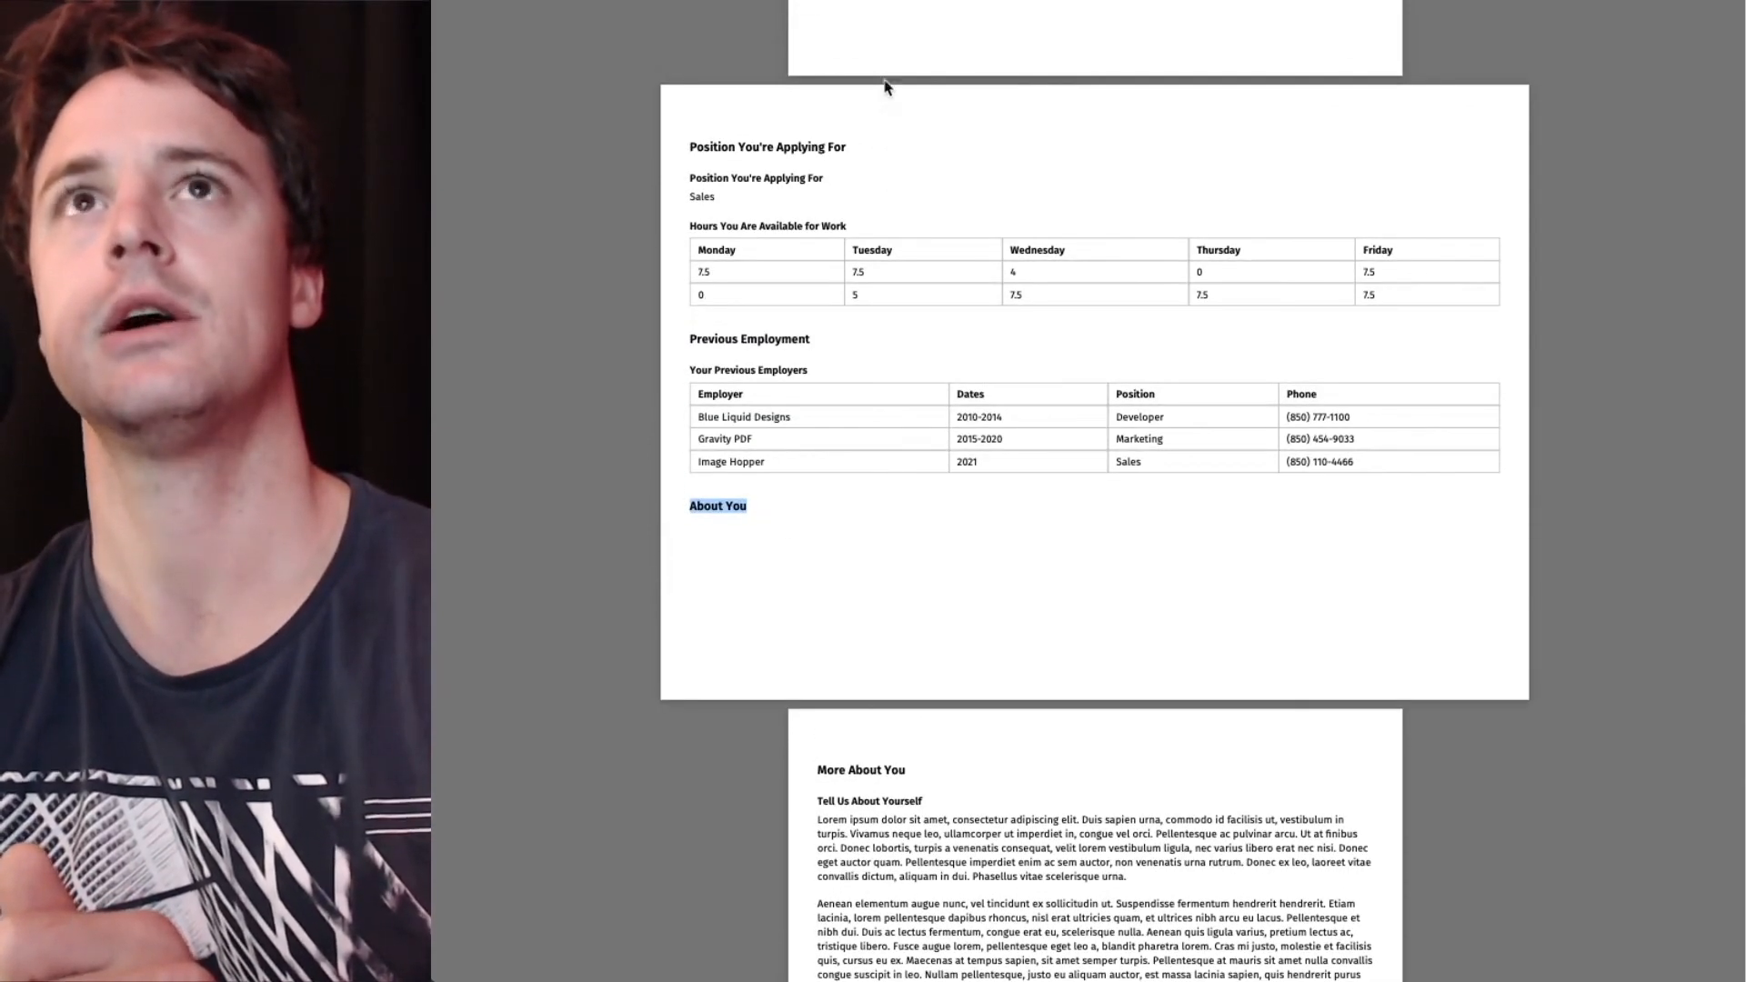
# Edit the Resume PDF settings and switch Show Page Names off.
pyautogui.click(762, 14)
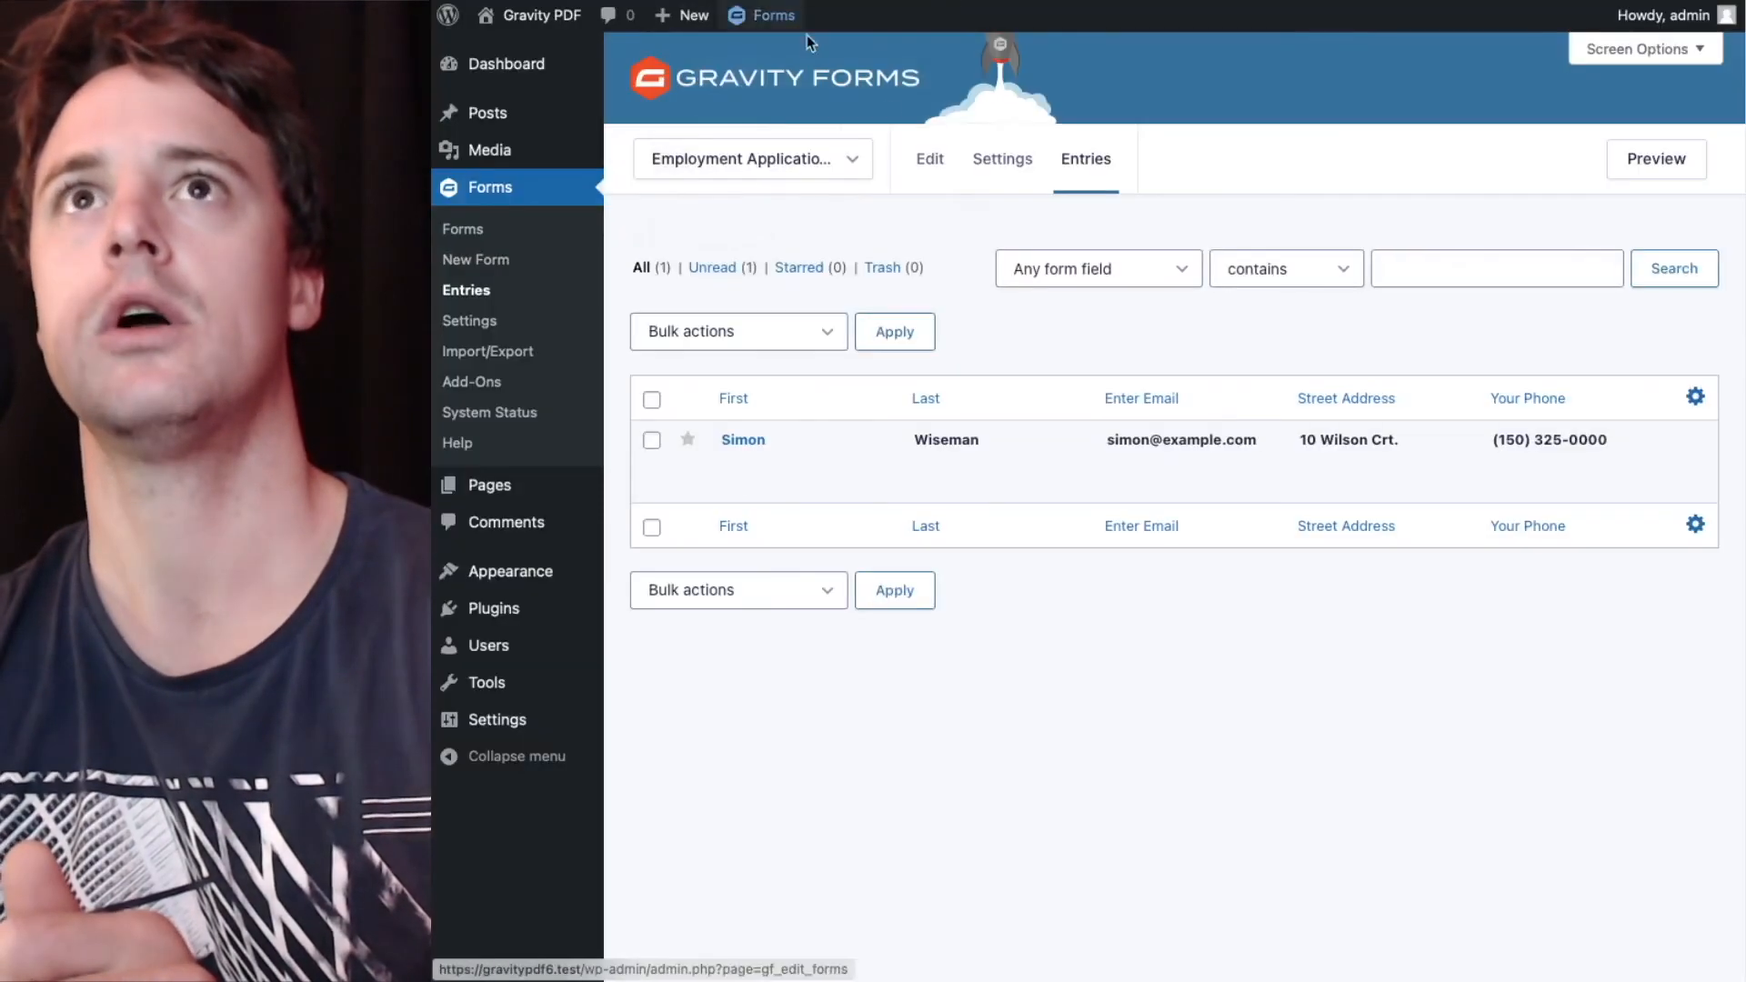
pyautogui.click(999, 160)
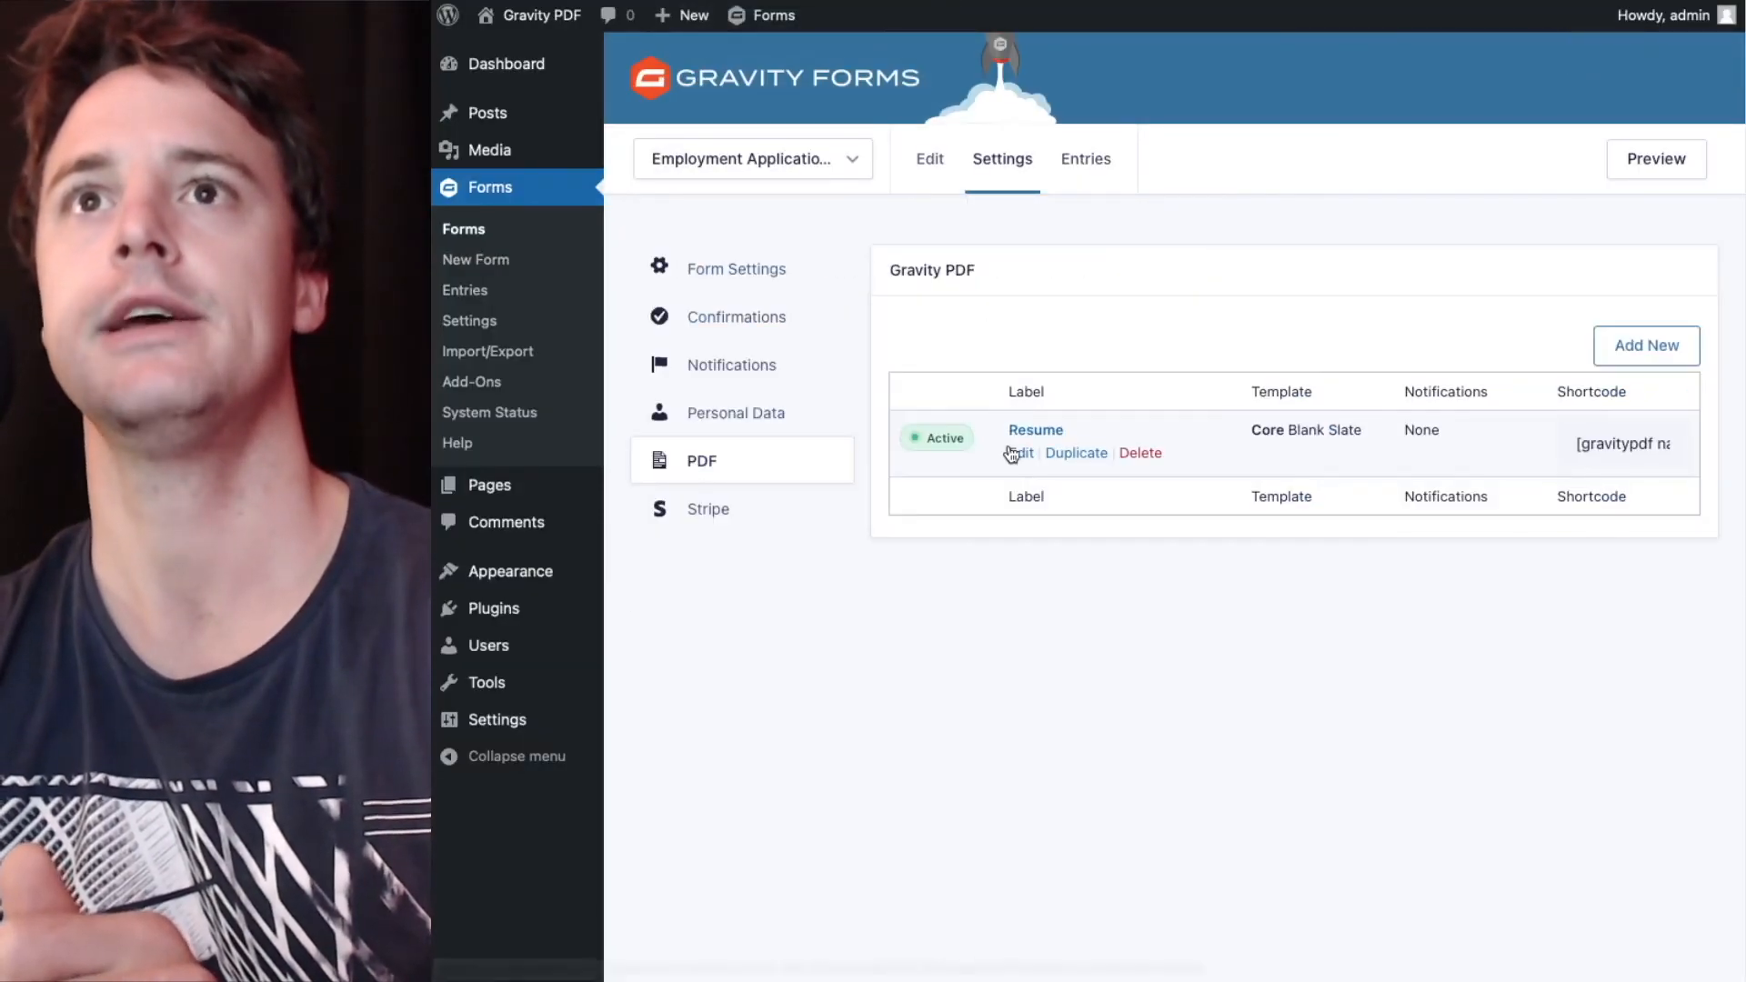
pyautogui.click(1017, 452)
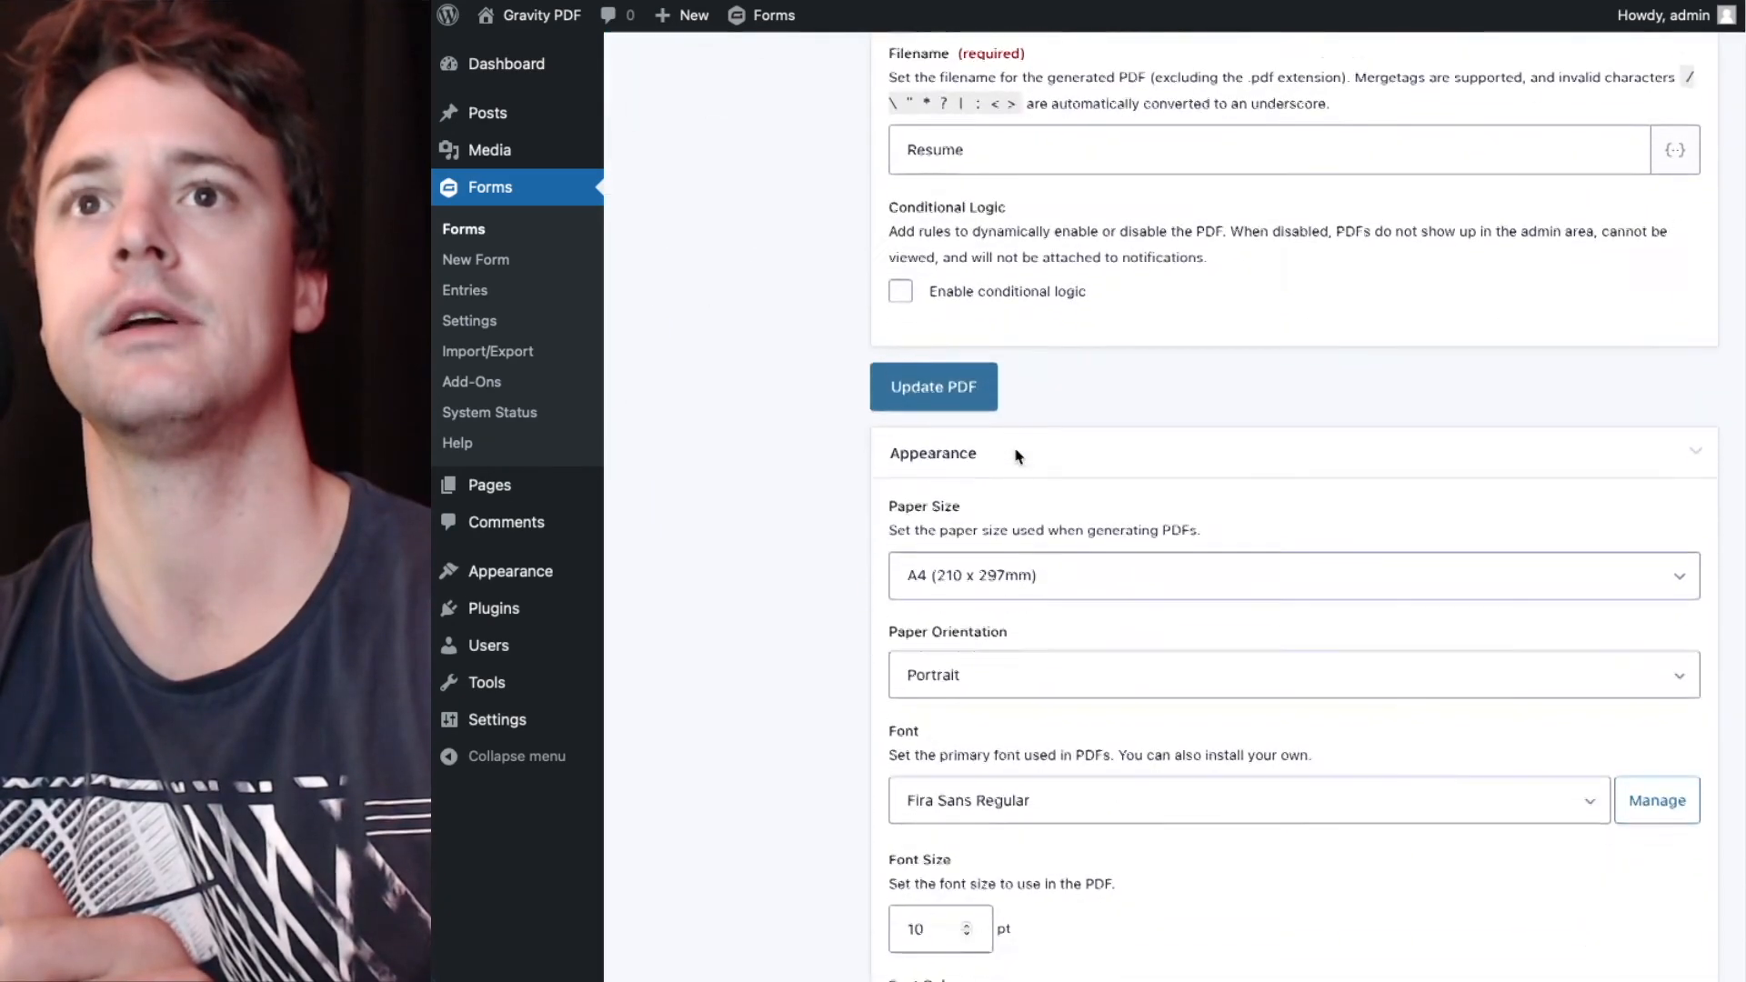
pyautogui.scroll(-3)
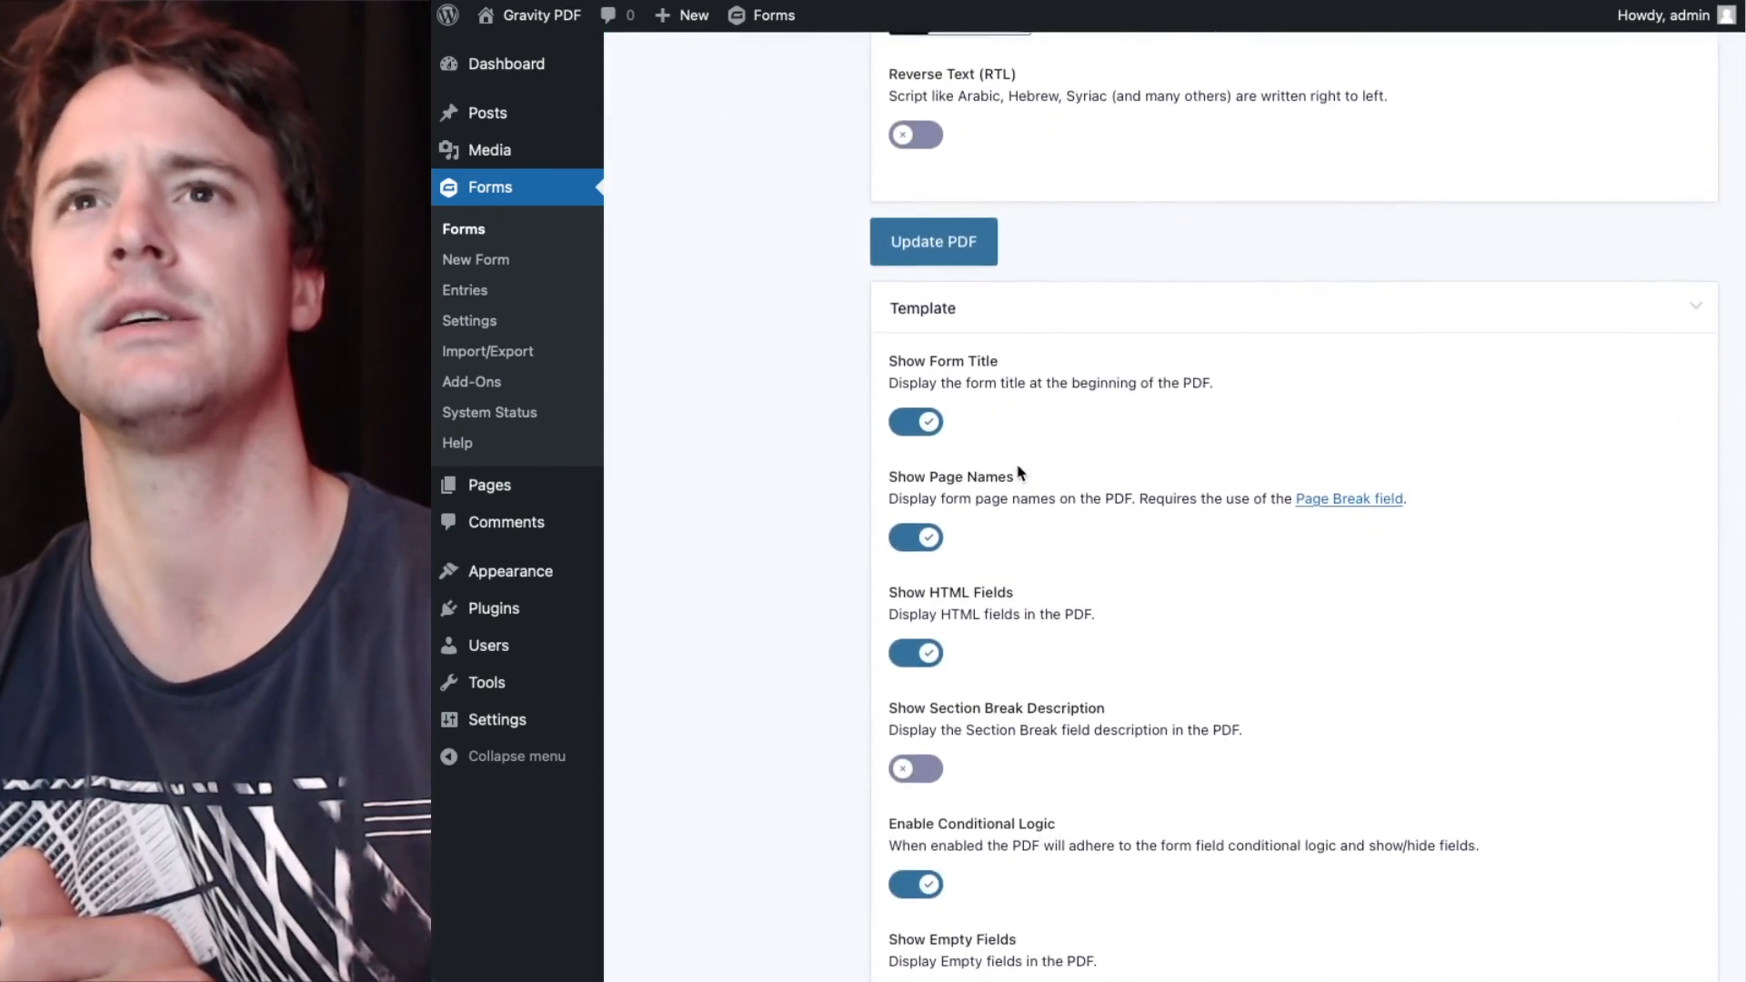
pyautogui.click(914, 537)
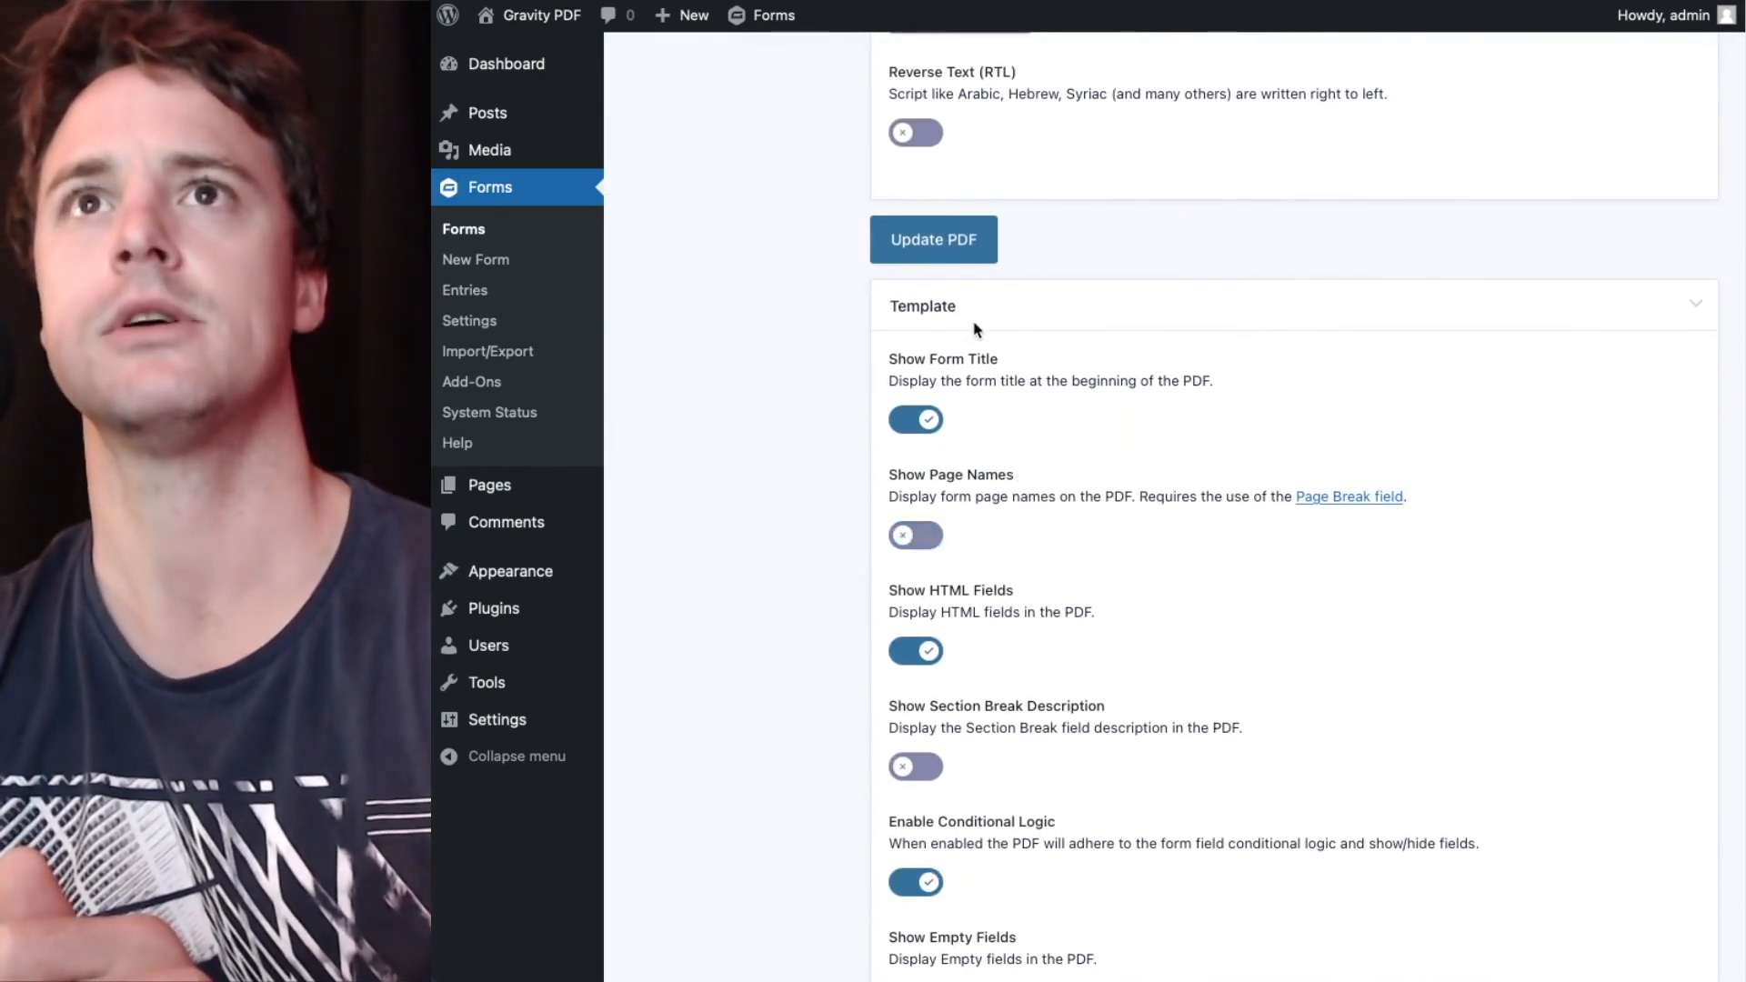
# Toggle Show HTML Fields off and back on, then save with Update PDF.
pyautogui.scroll(-3)
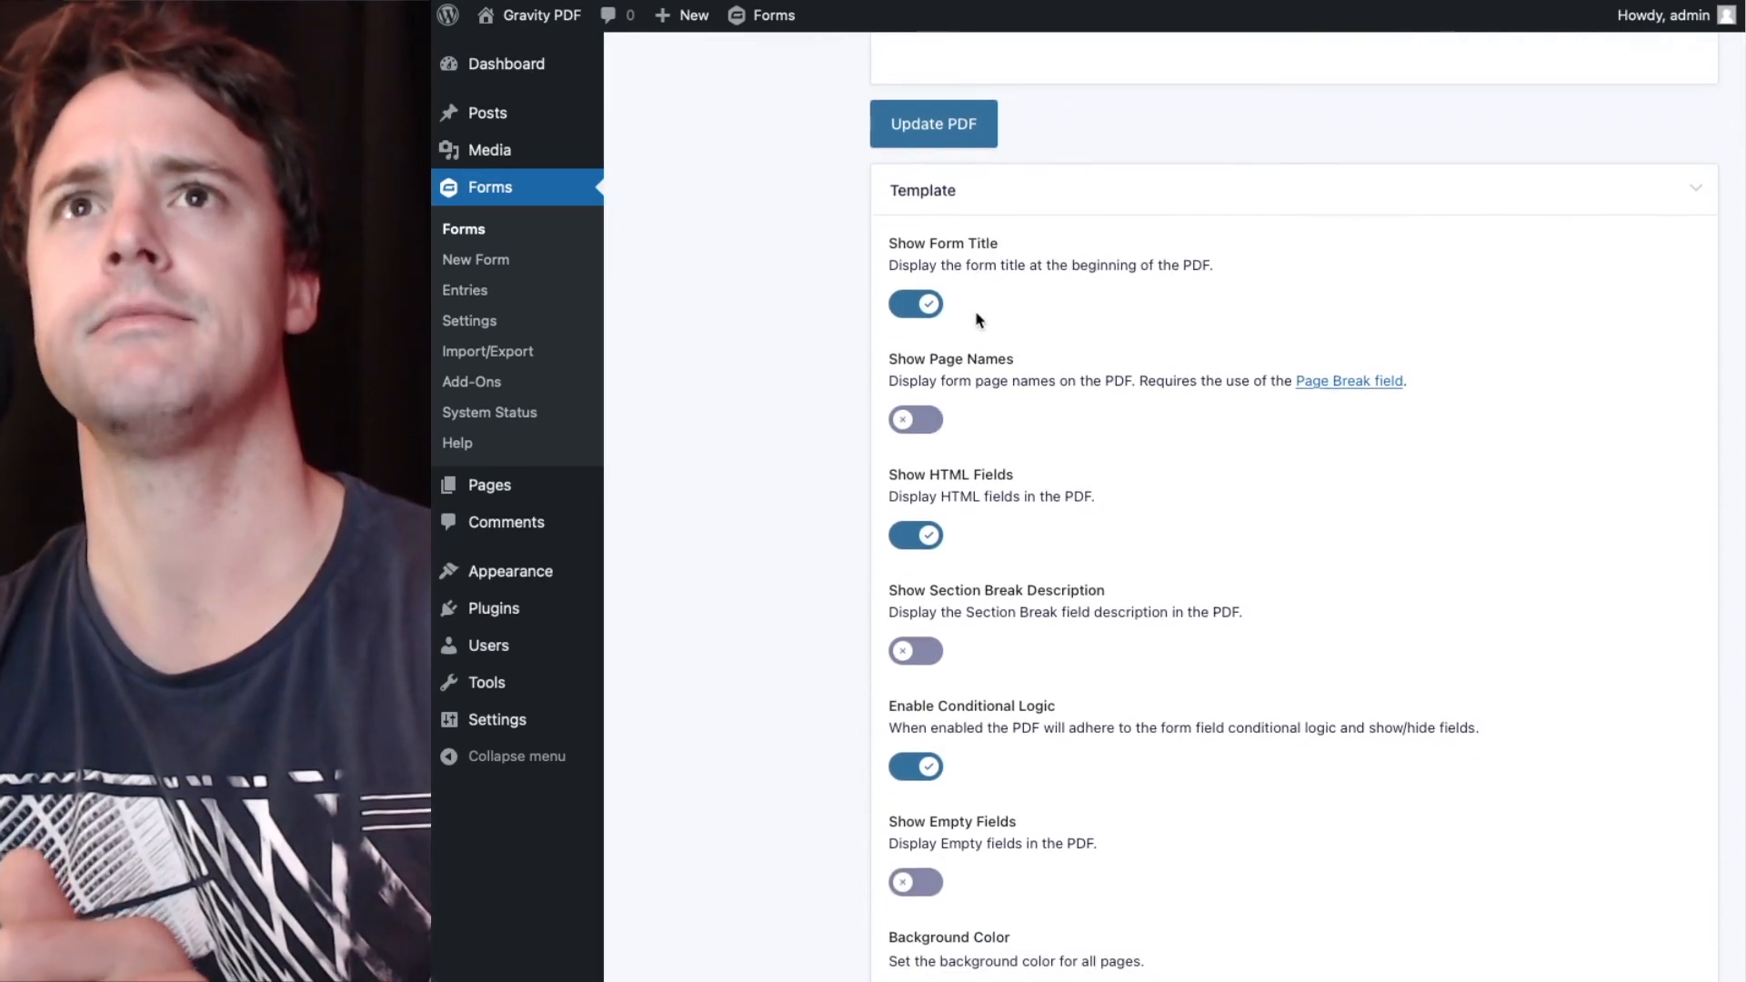
pyautogui.moveTo(880, 507)
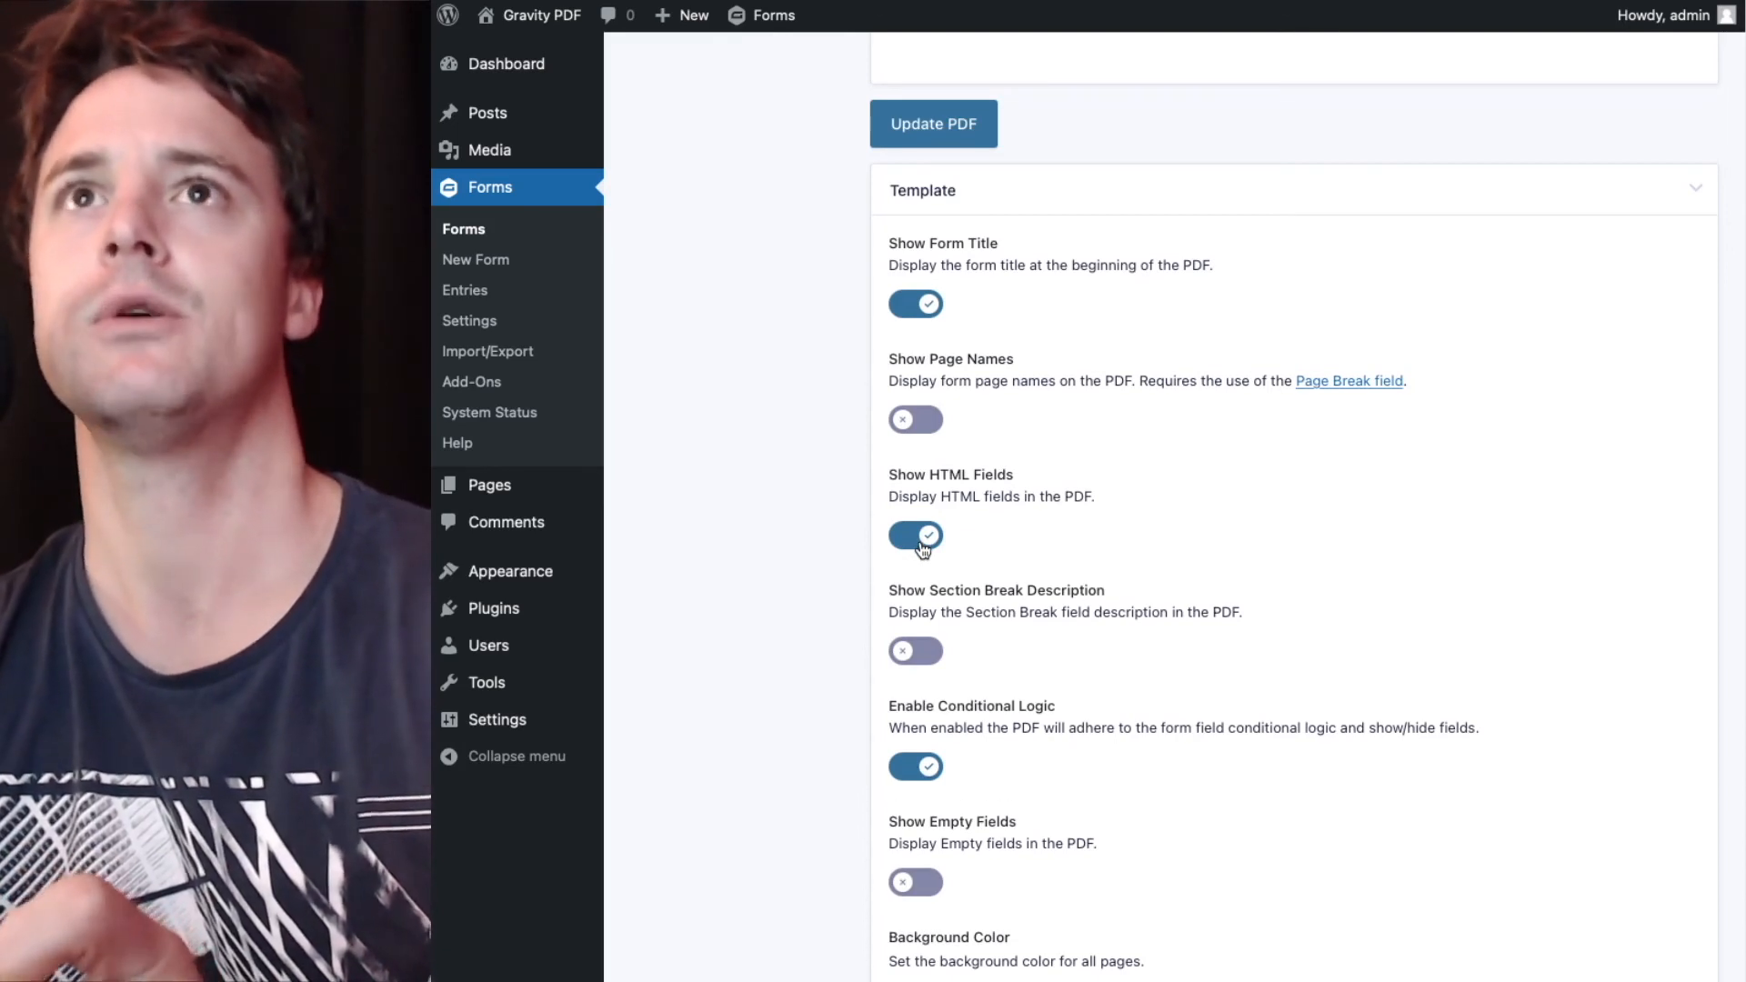
pyautogui.click(914, 534)
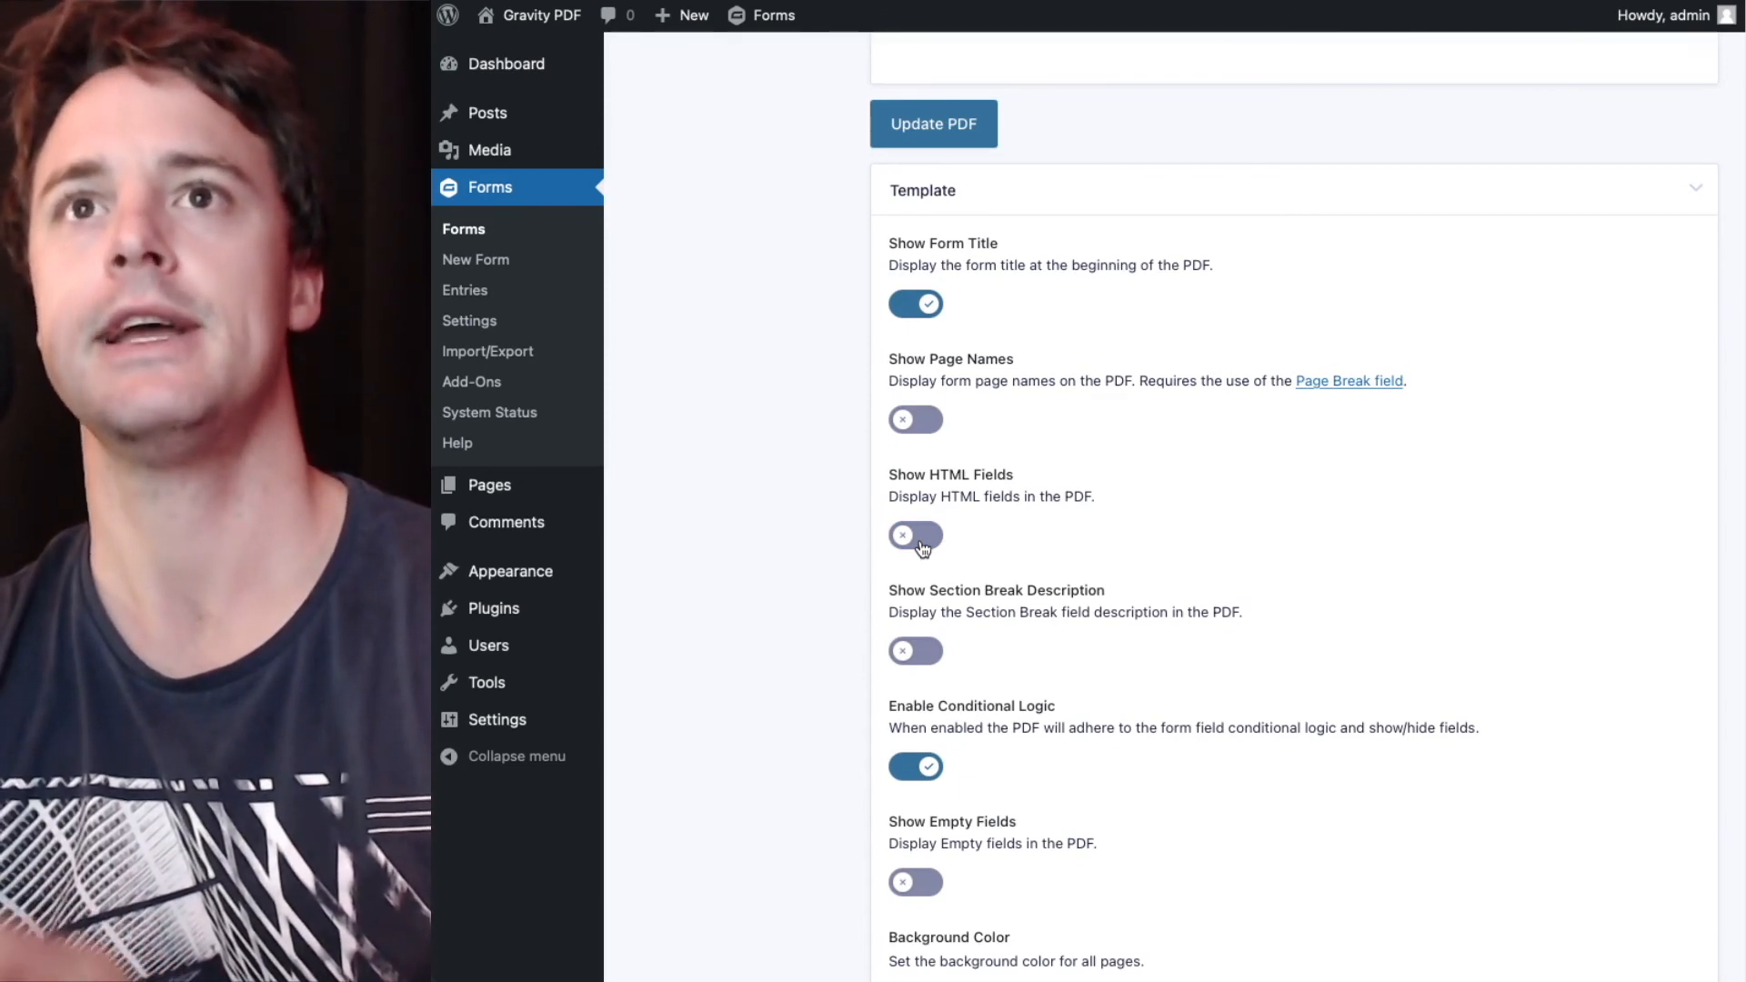
pyautogui.click(914, 535)
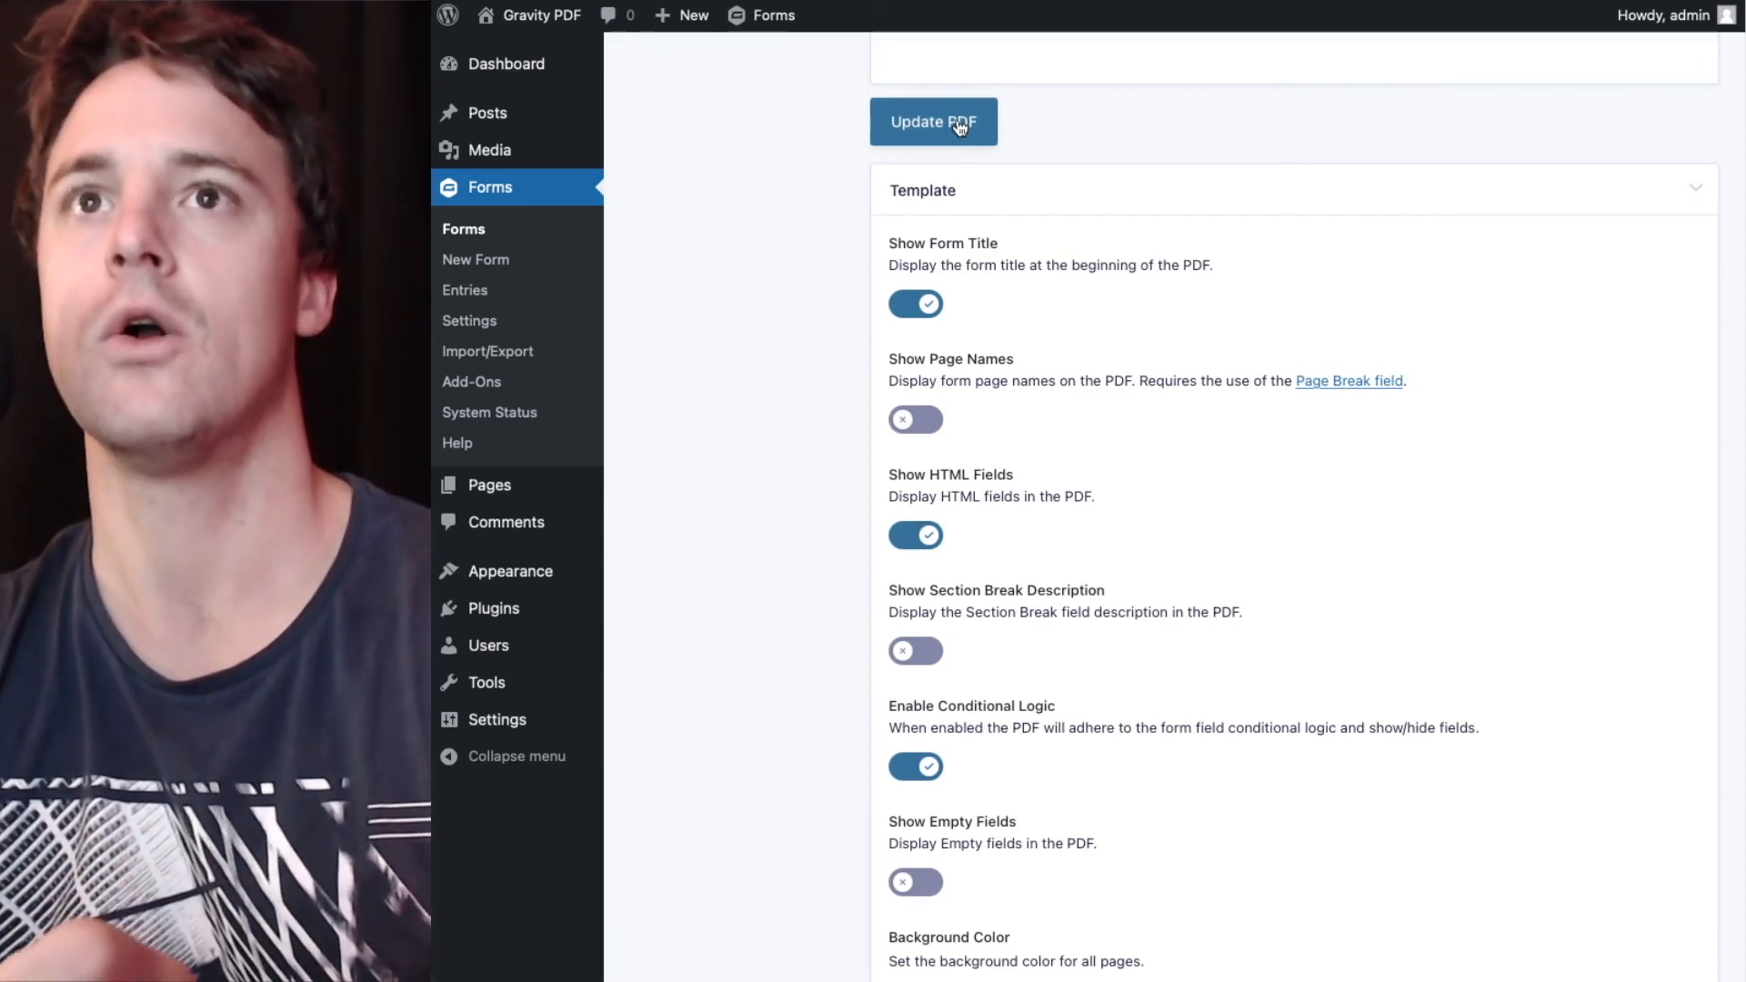
pyautogui.click(933, 122)
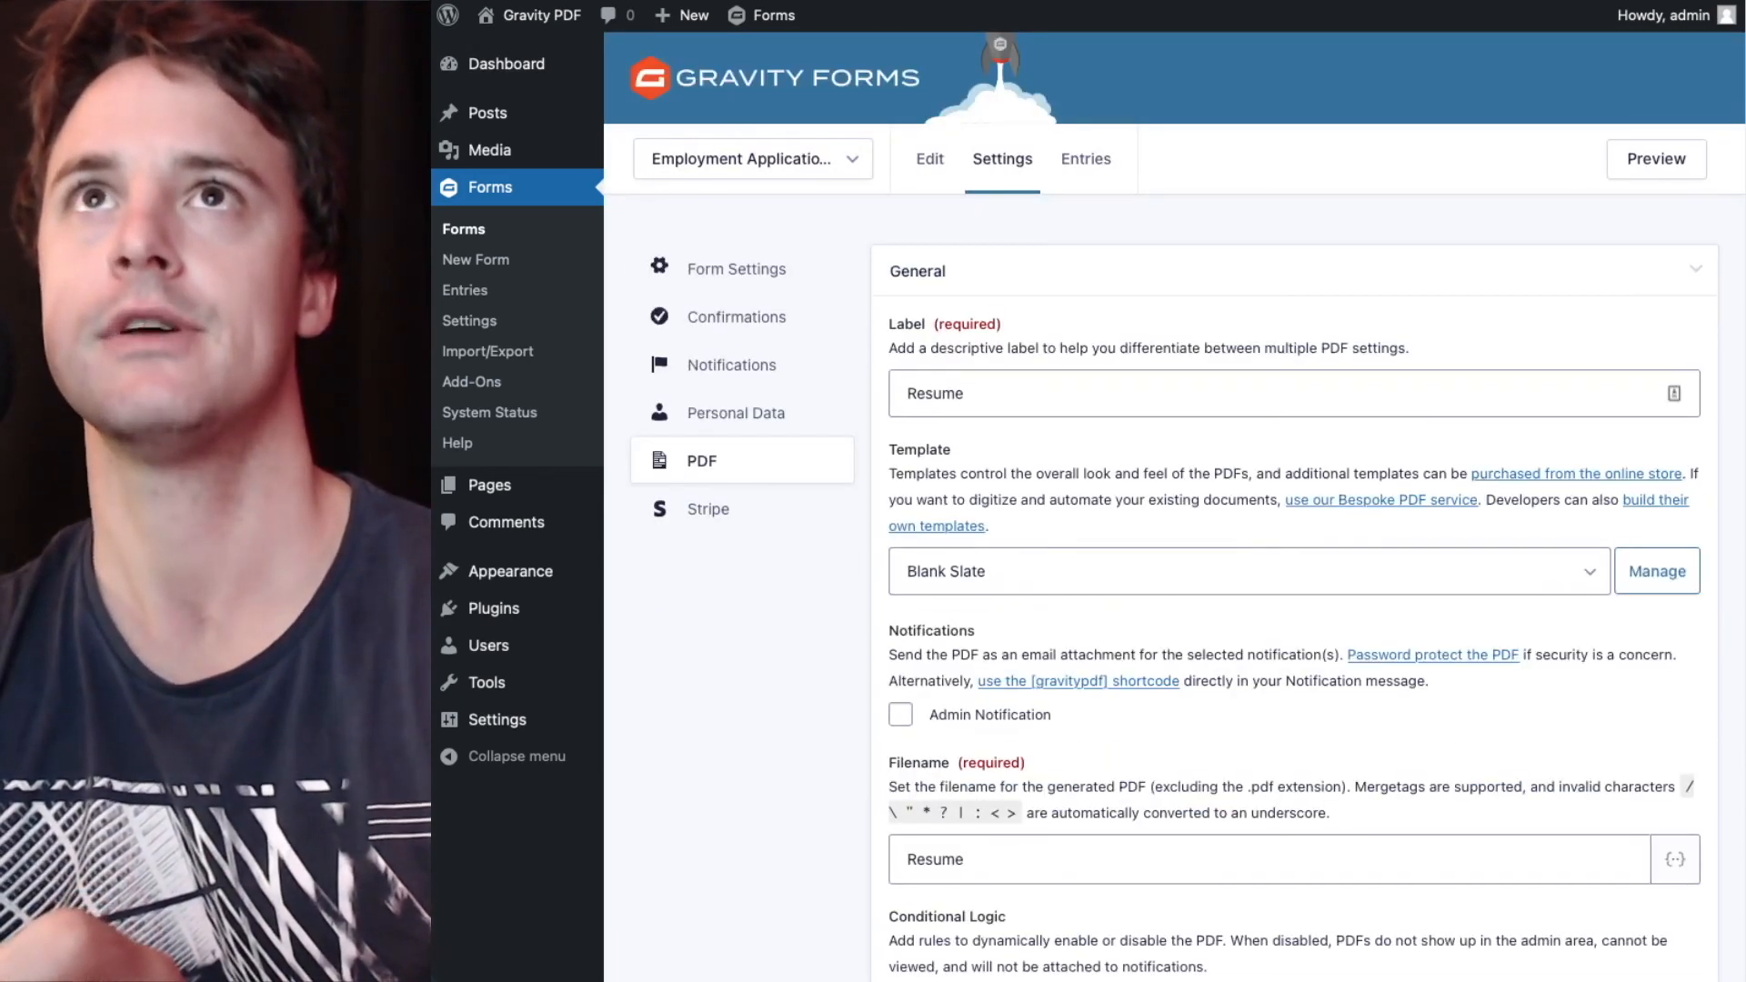
# Reload the PDF and scroll through the portrait, landscape and portrait pages to confirm the headings are gone.
pyautogui.click(1654, 158)
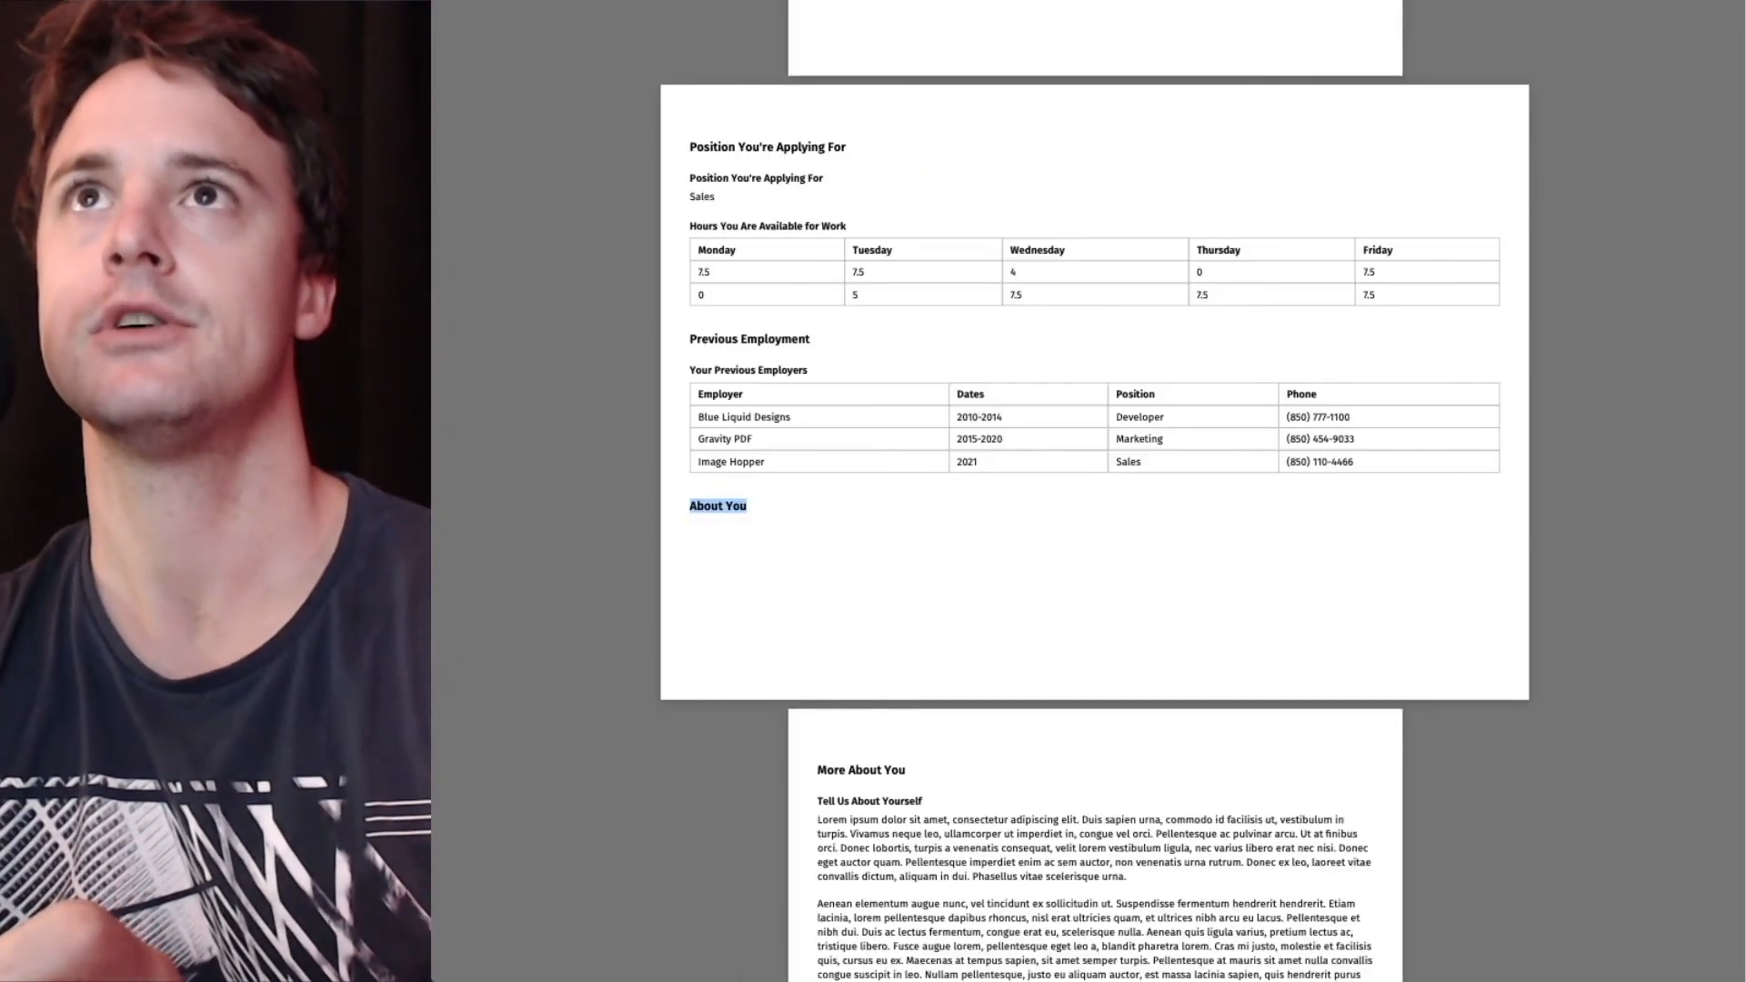
pyautogui.scroll(3)
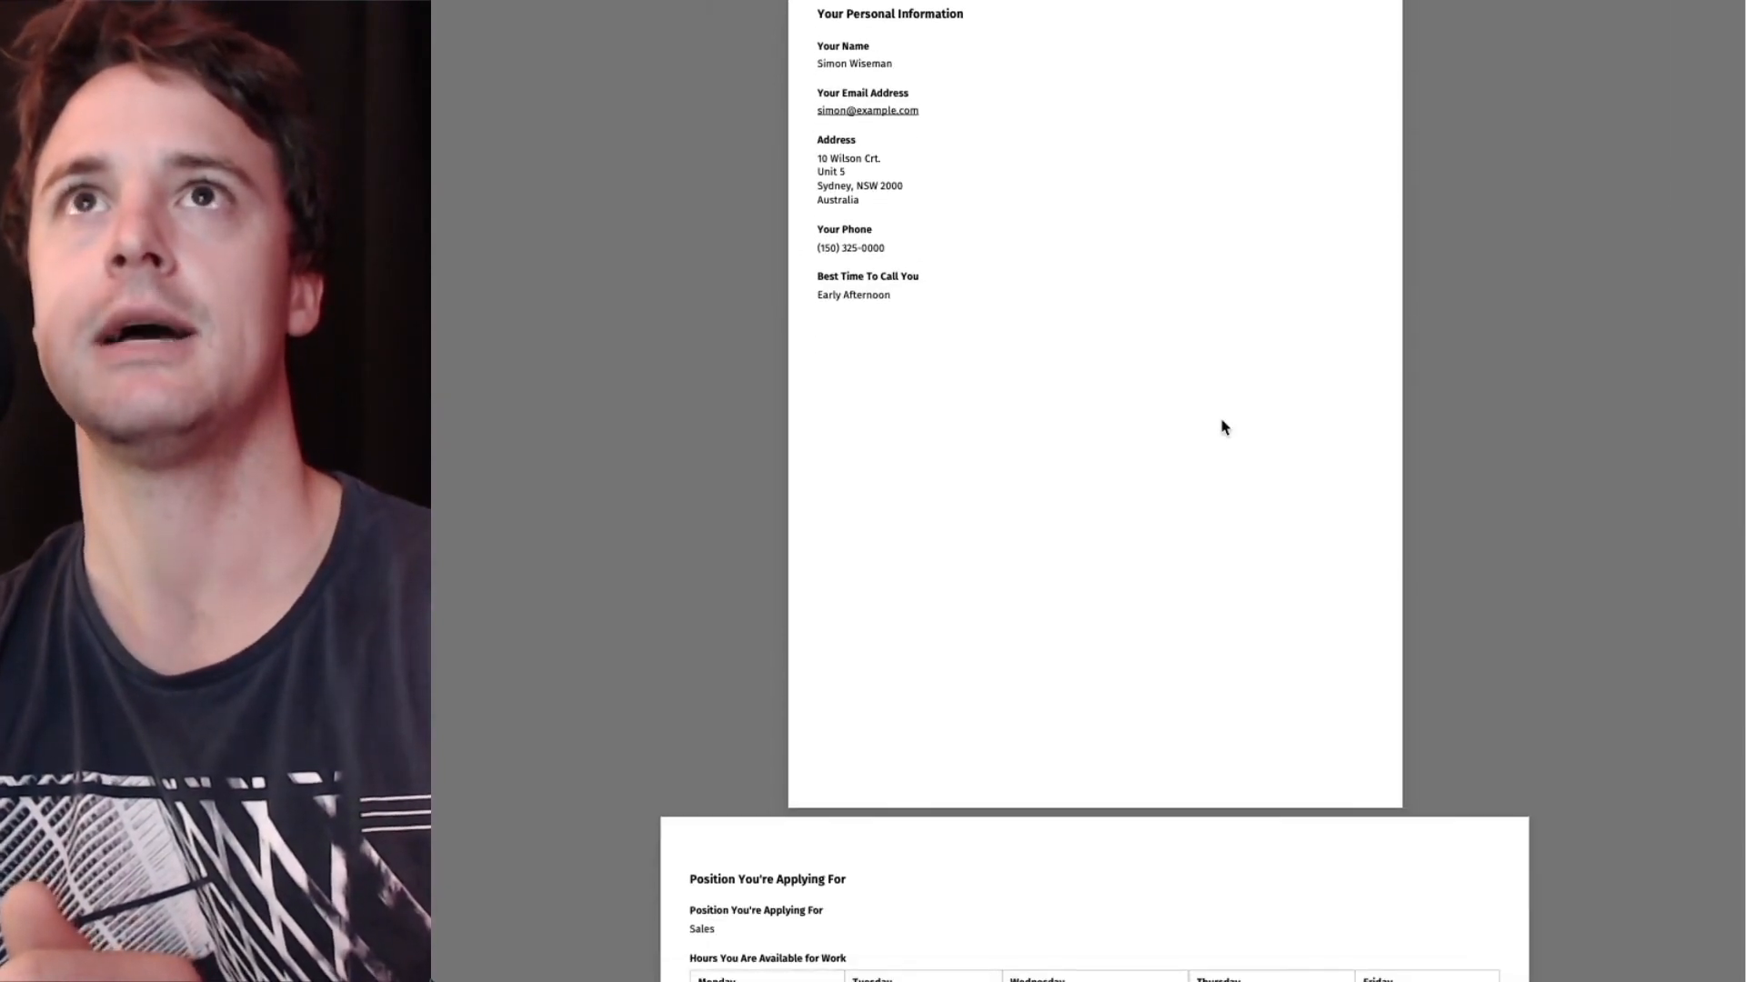
pyautogui.scroll(-3)
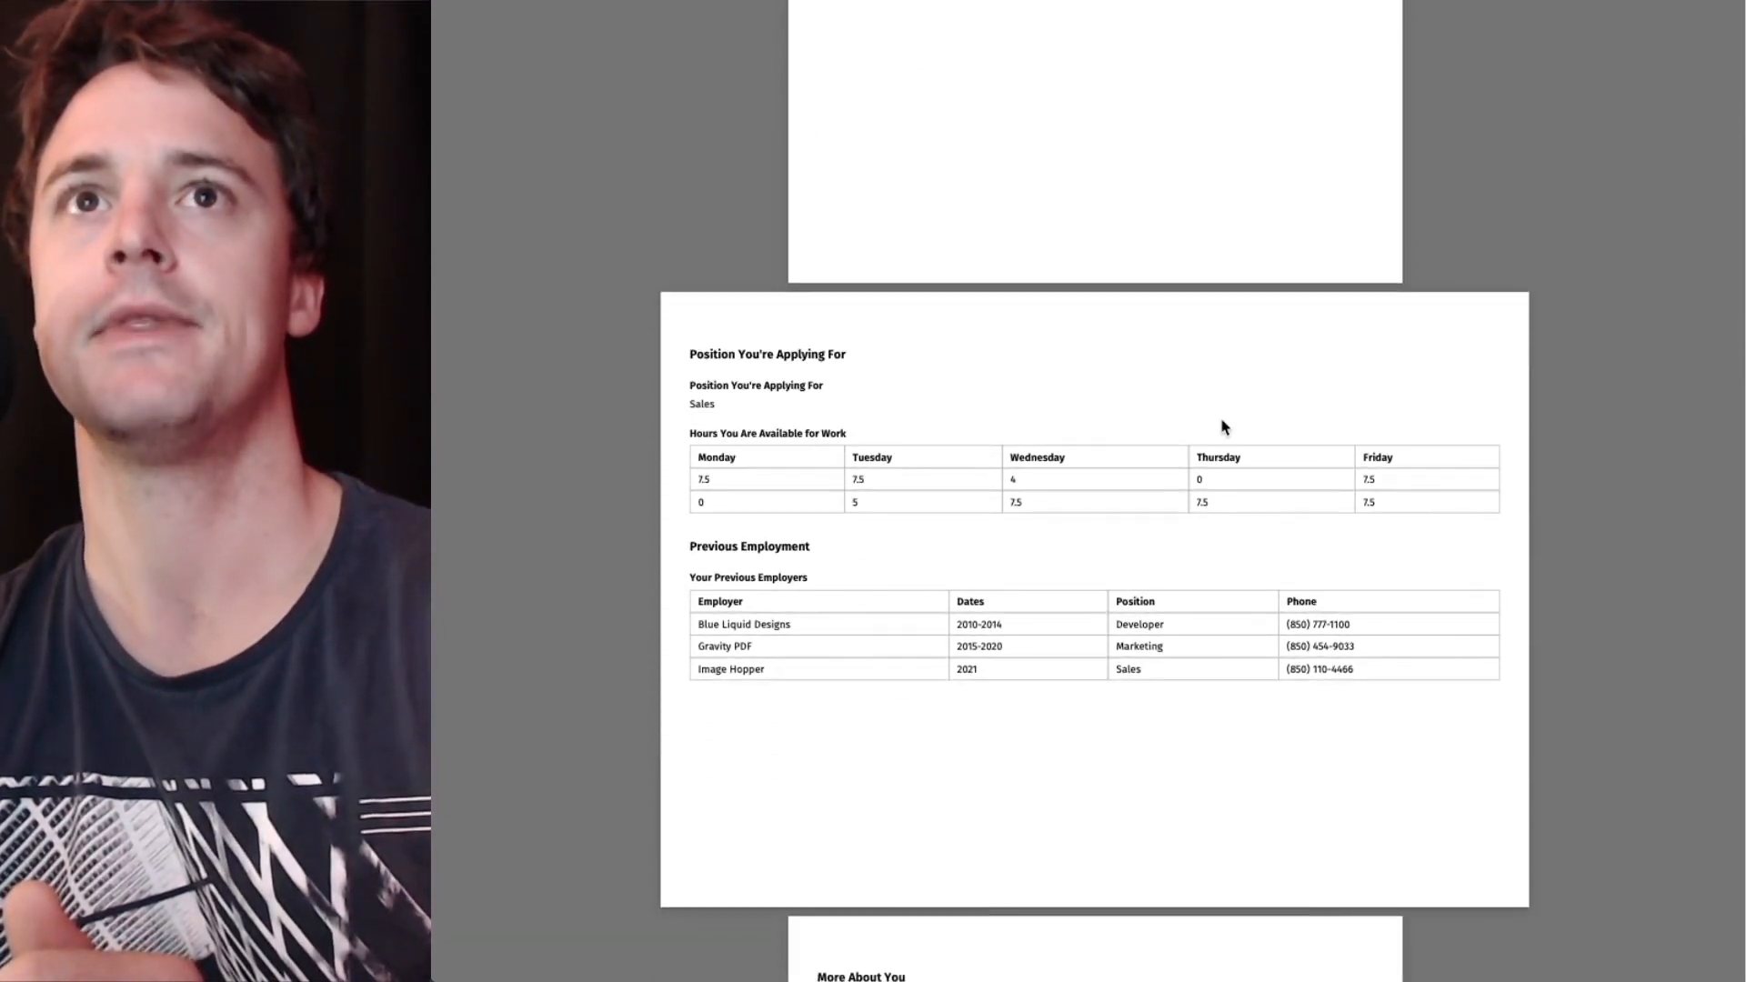
pyautogui.scroll(-3)
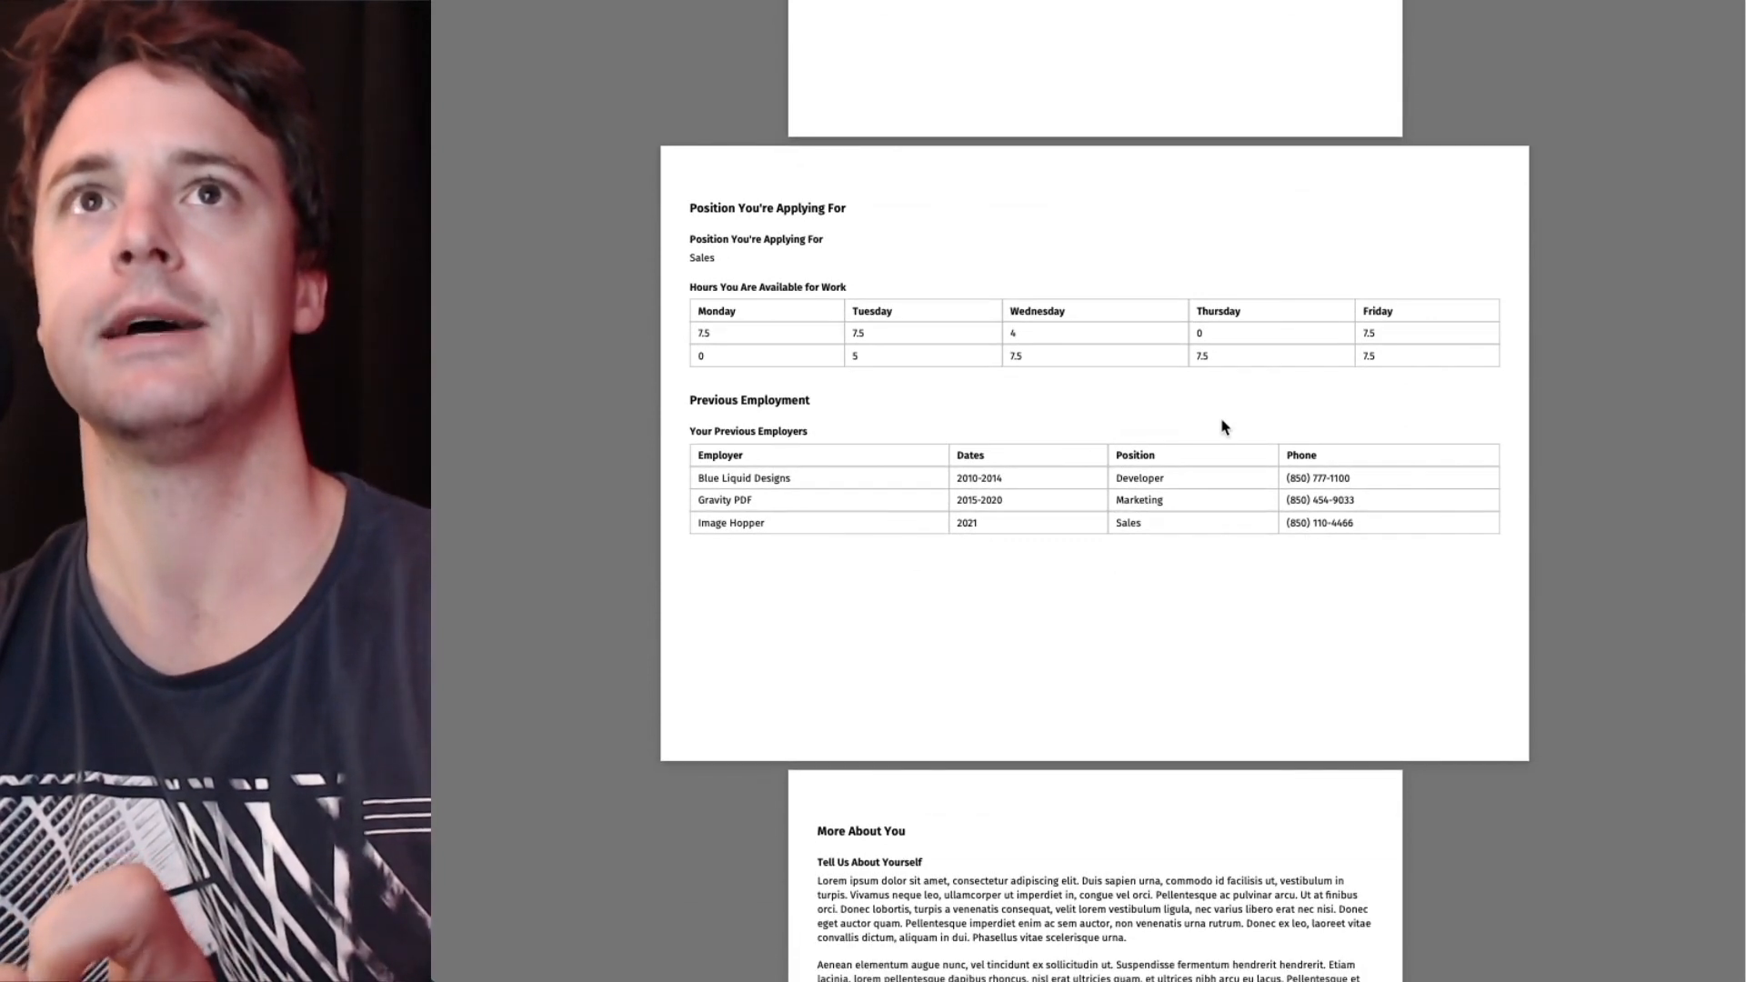
pyautogui.scroll(3)
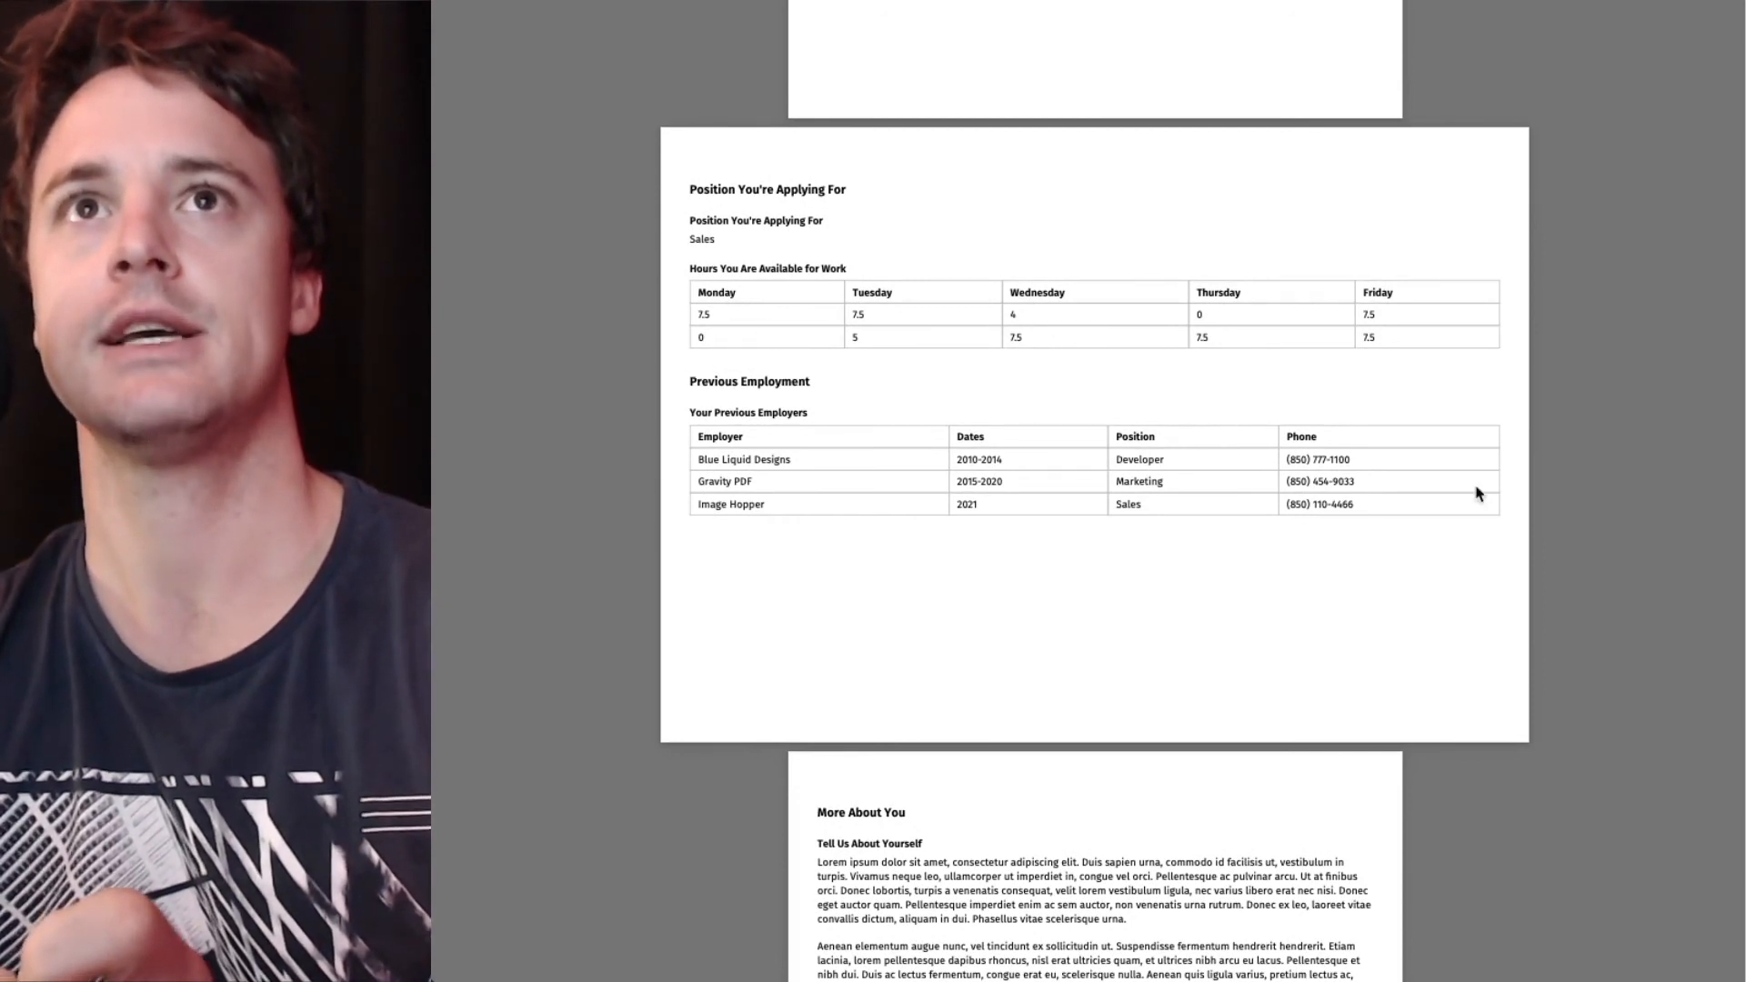
pyautogui.moveTo(753, 593)
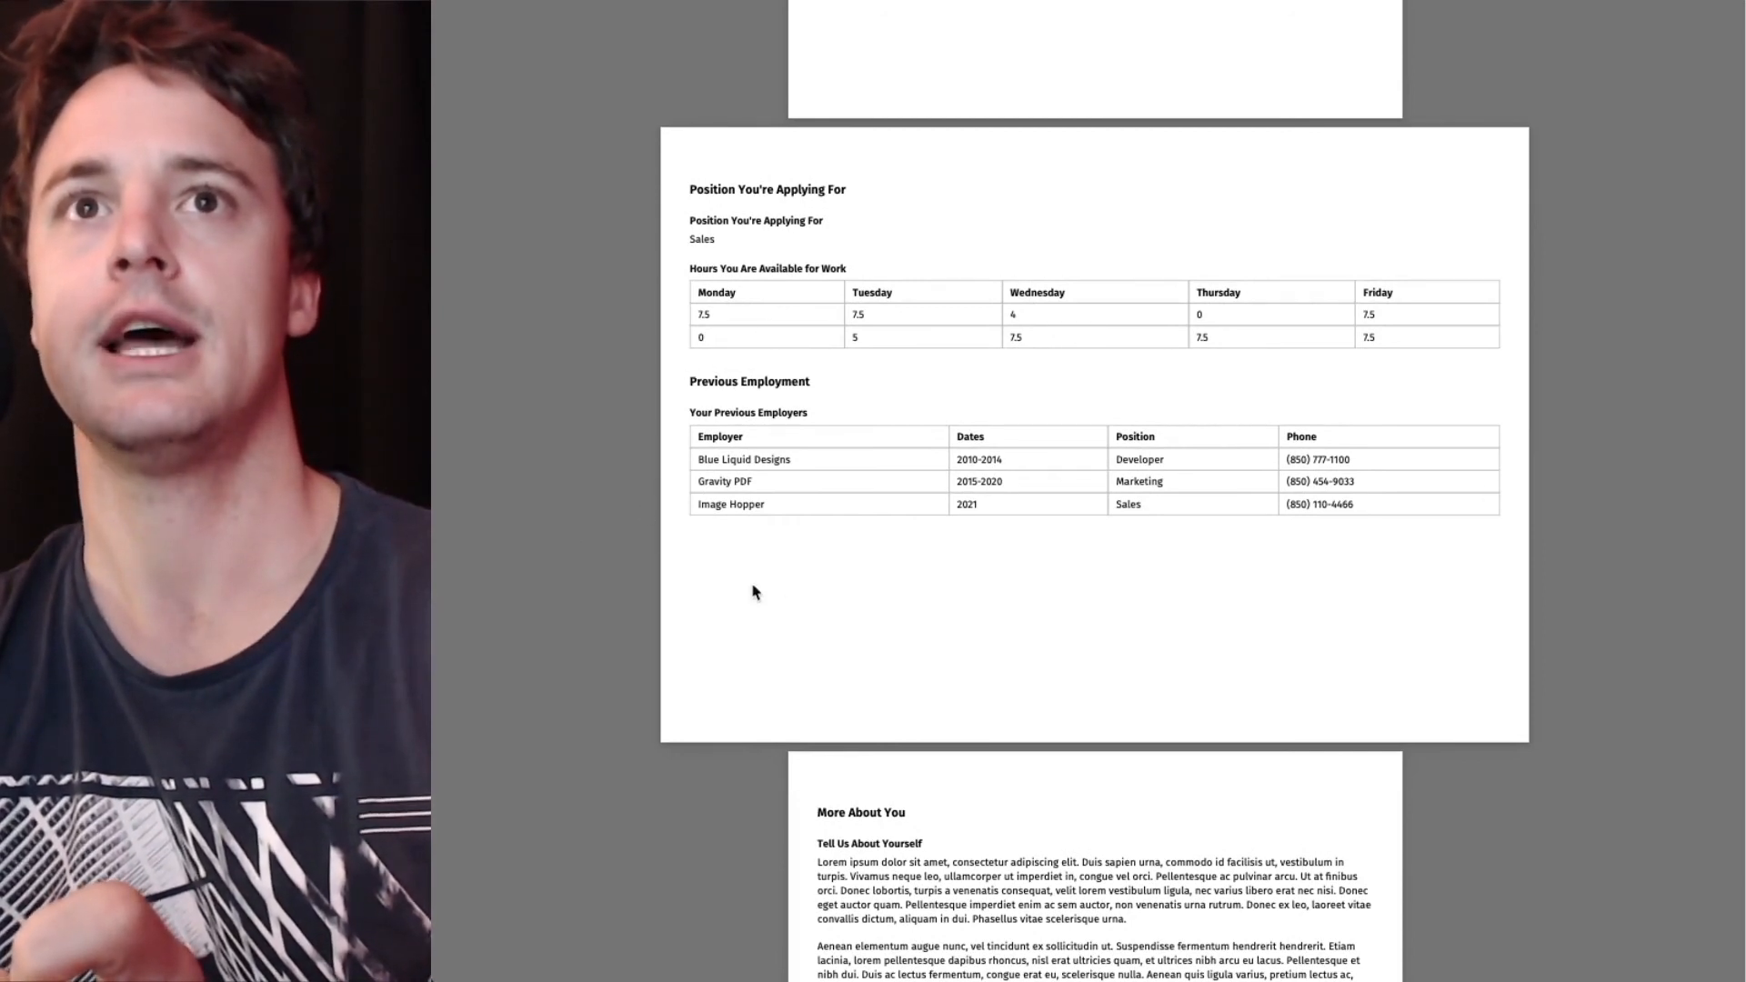
pyautogui.moveTo(776, 569)
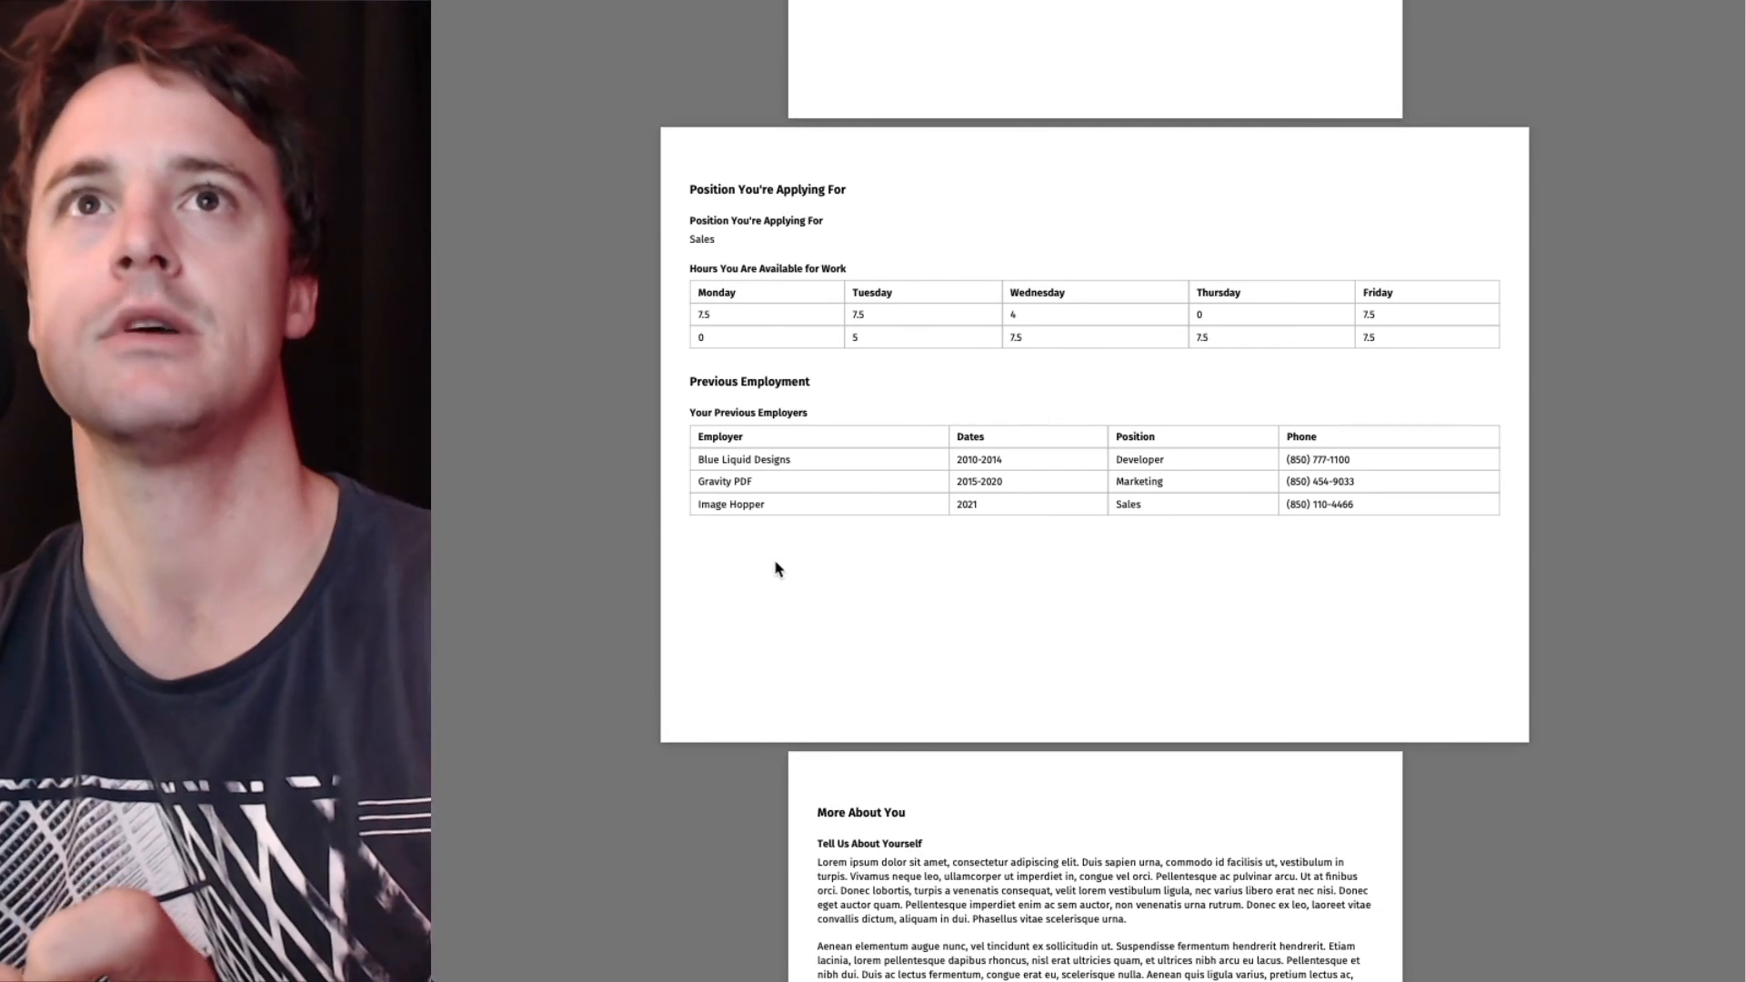
pyautogui.moveTo(969, 573)
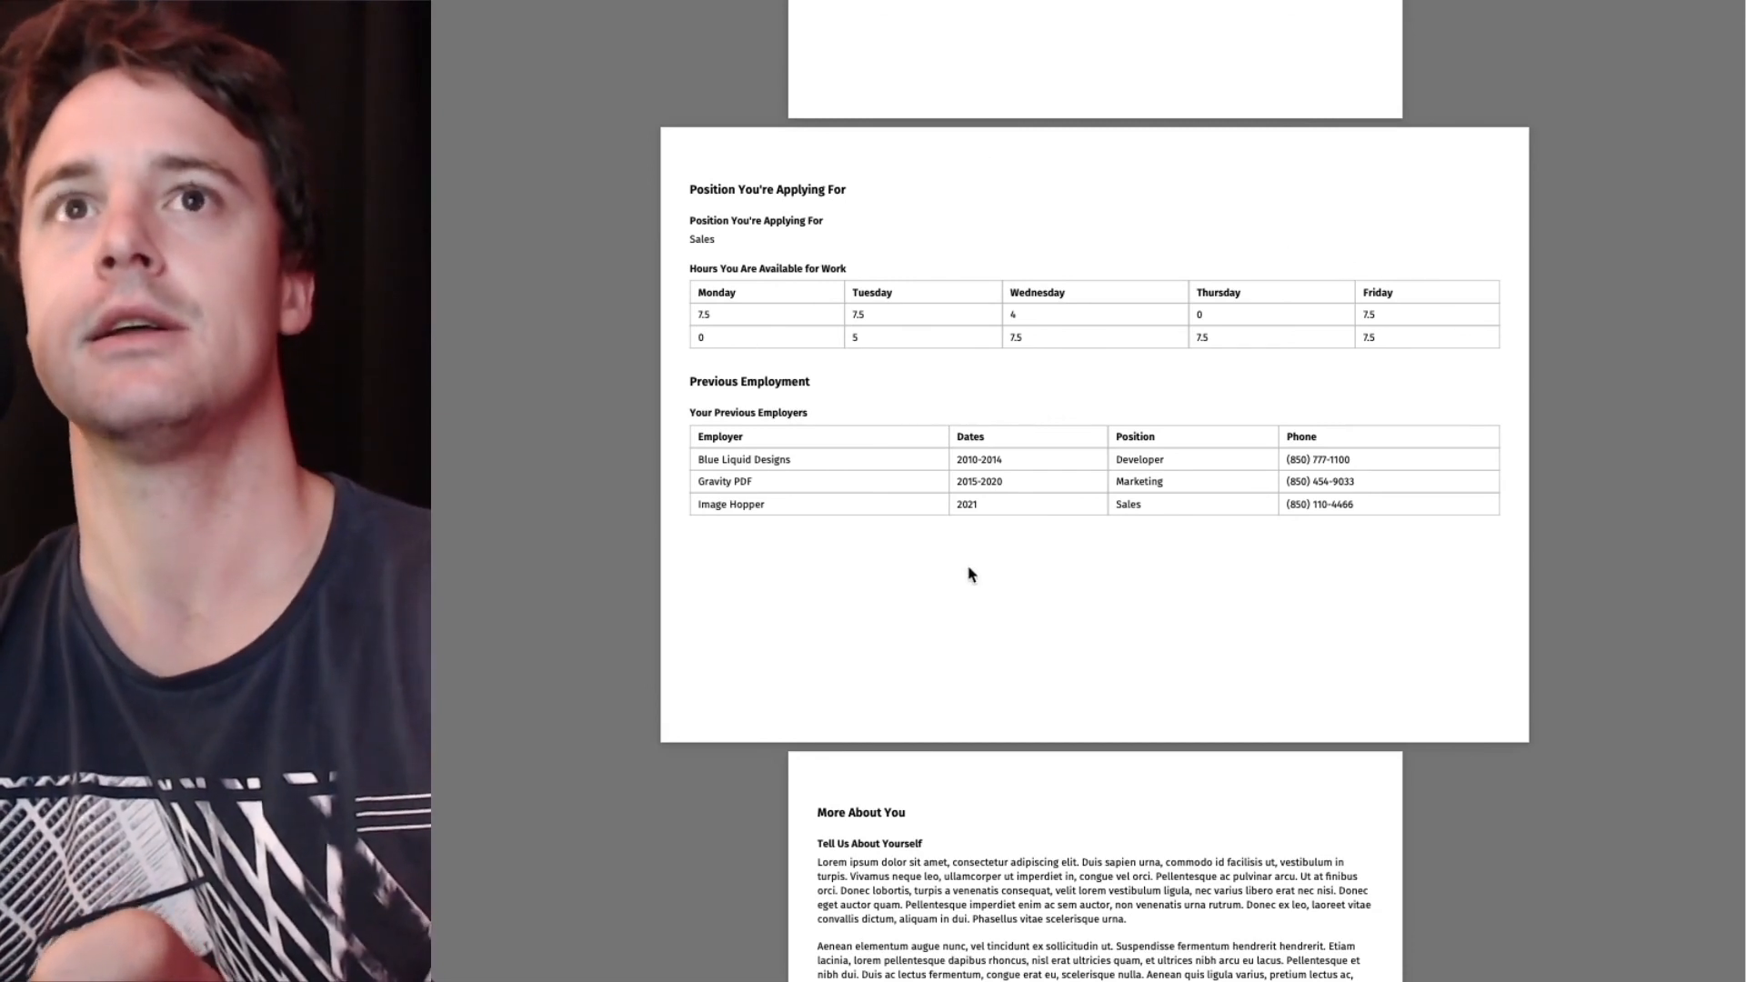
pyautogui.moveTo(562, 636)
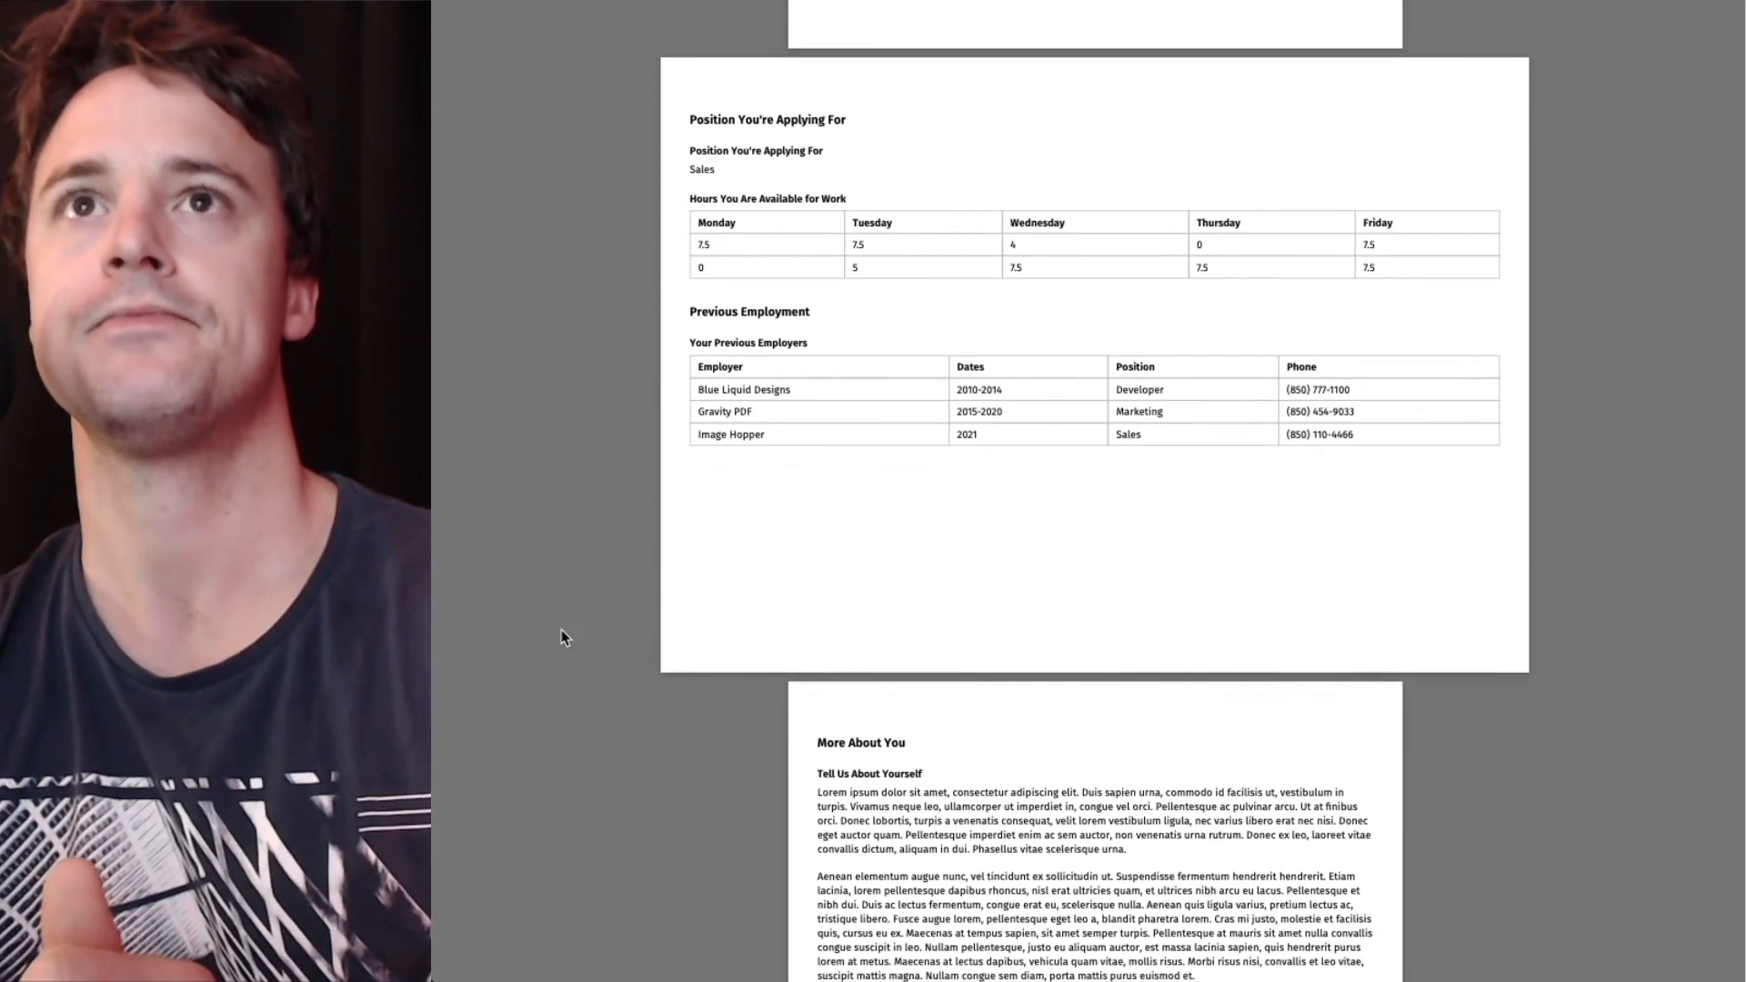
pyautogui.scroll(-3)
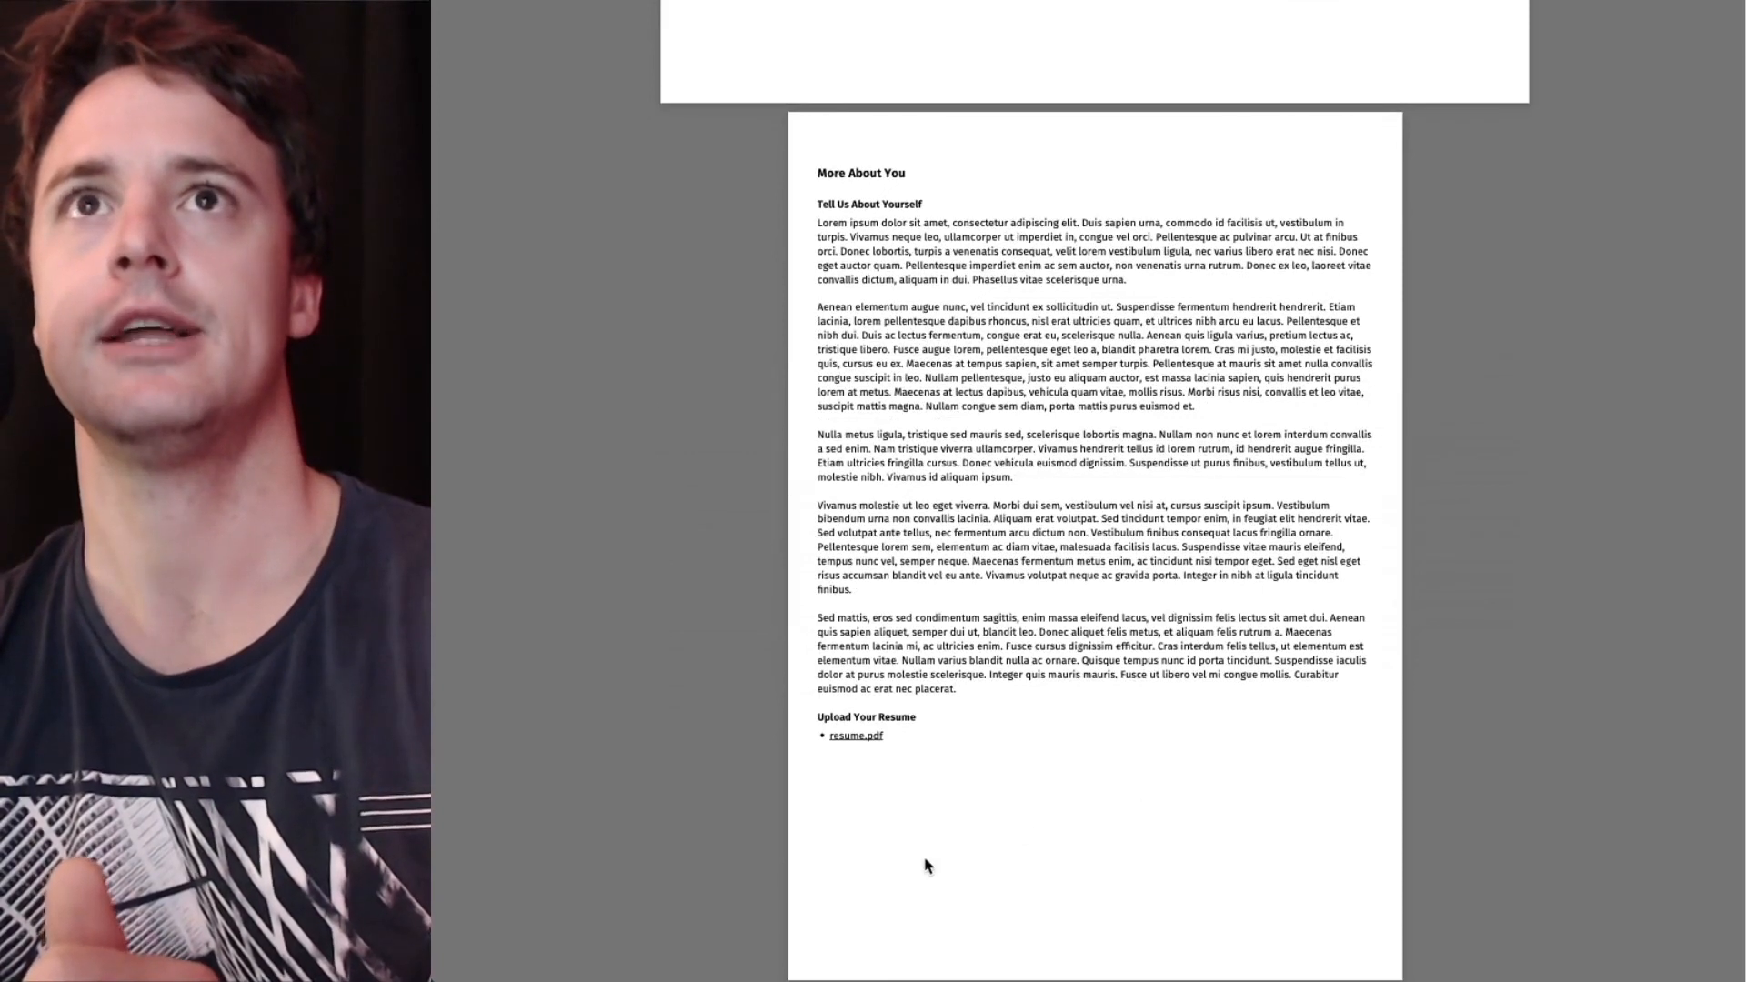
pyautogui.moveTo(876, 859)
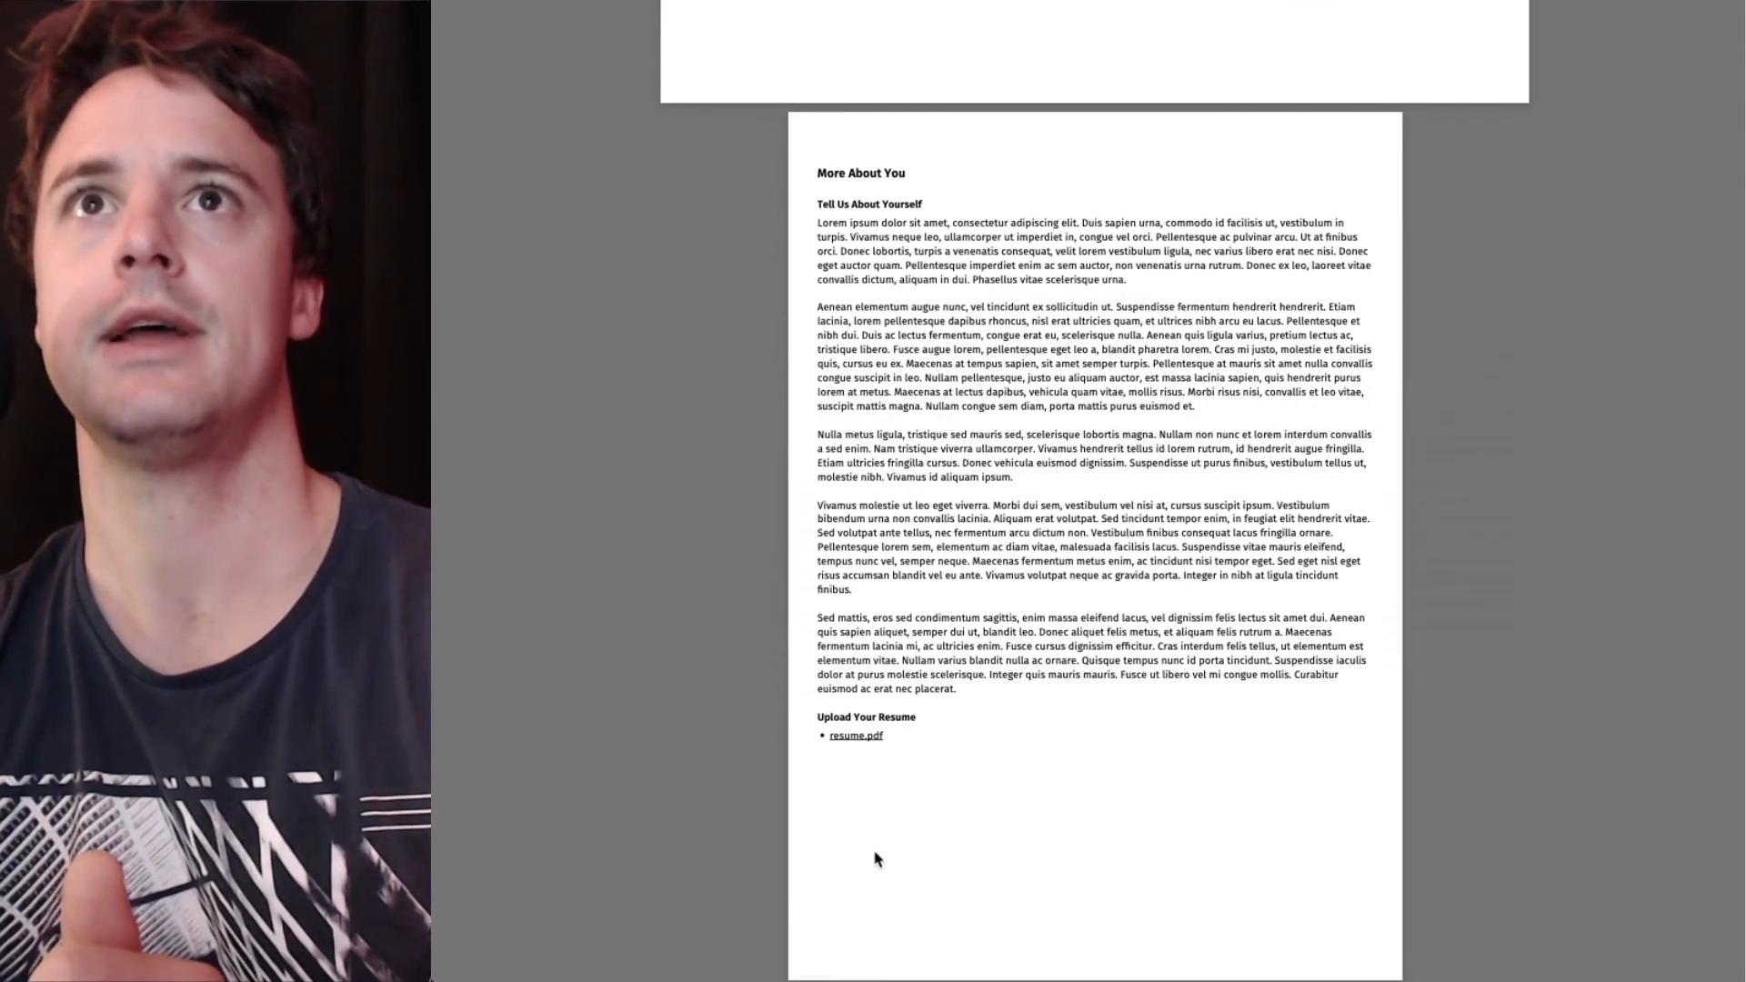
pyautogui.moveTo(691, 804)
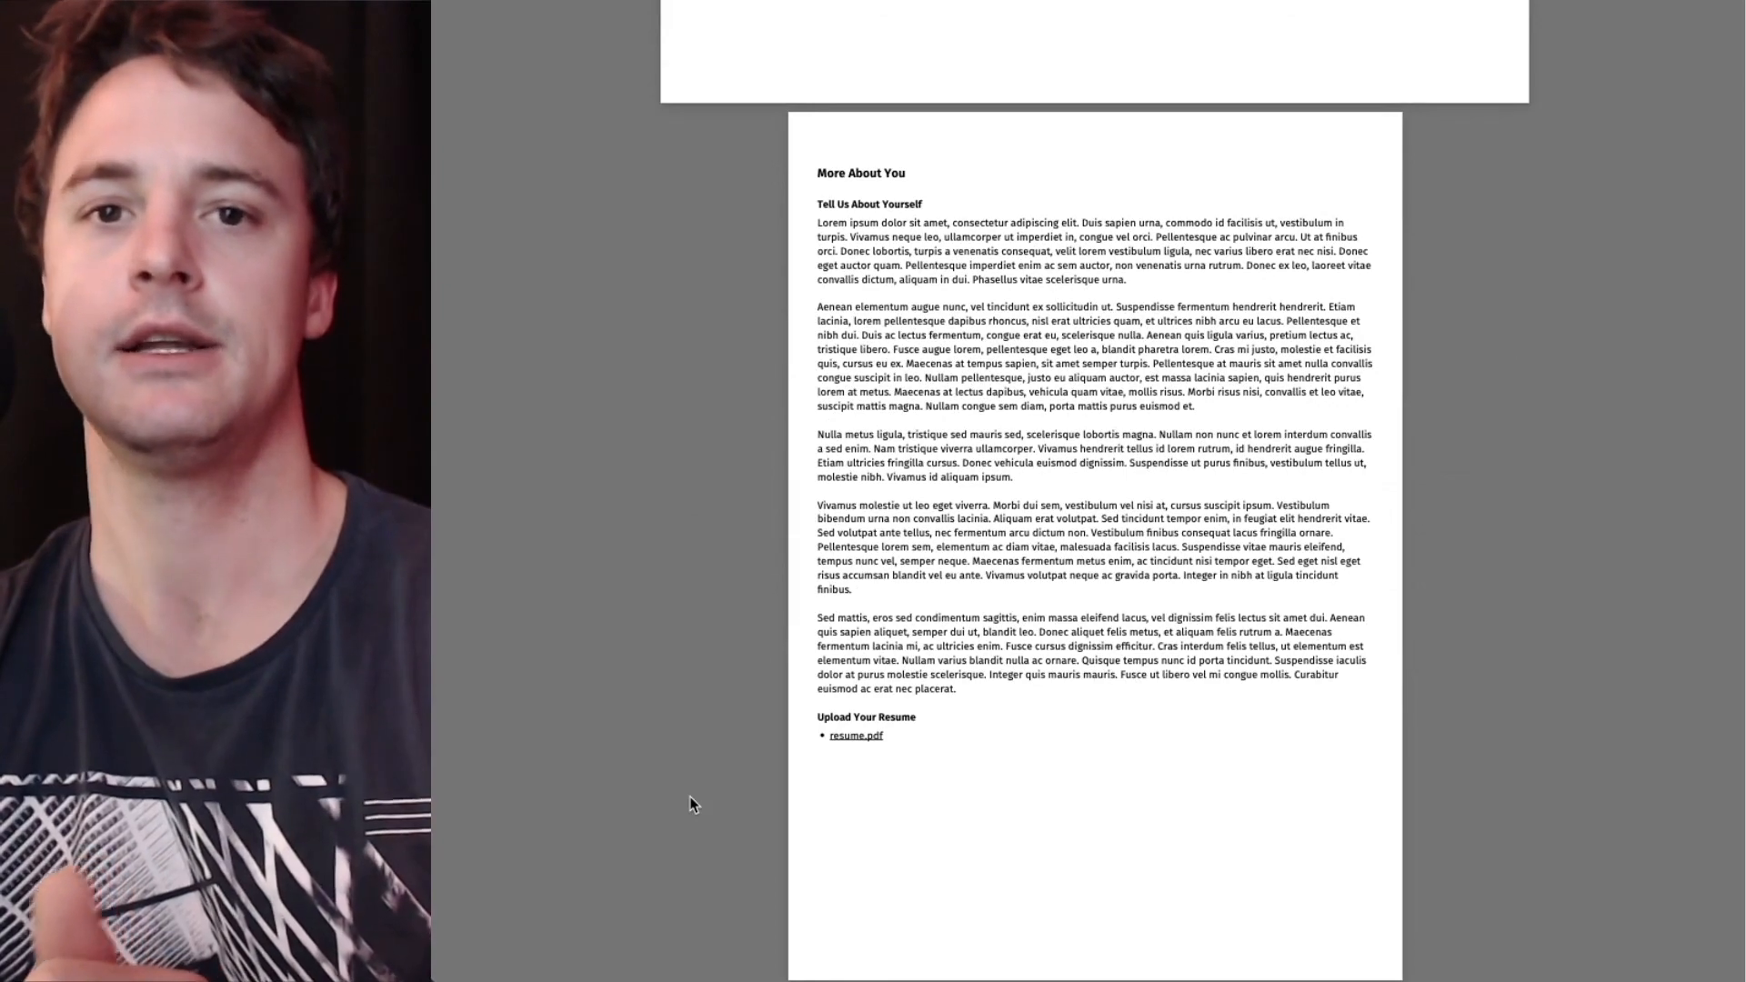